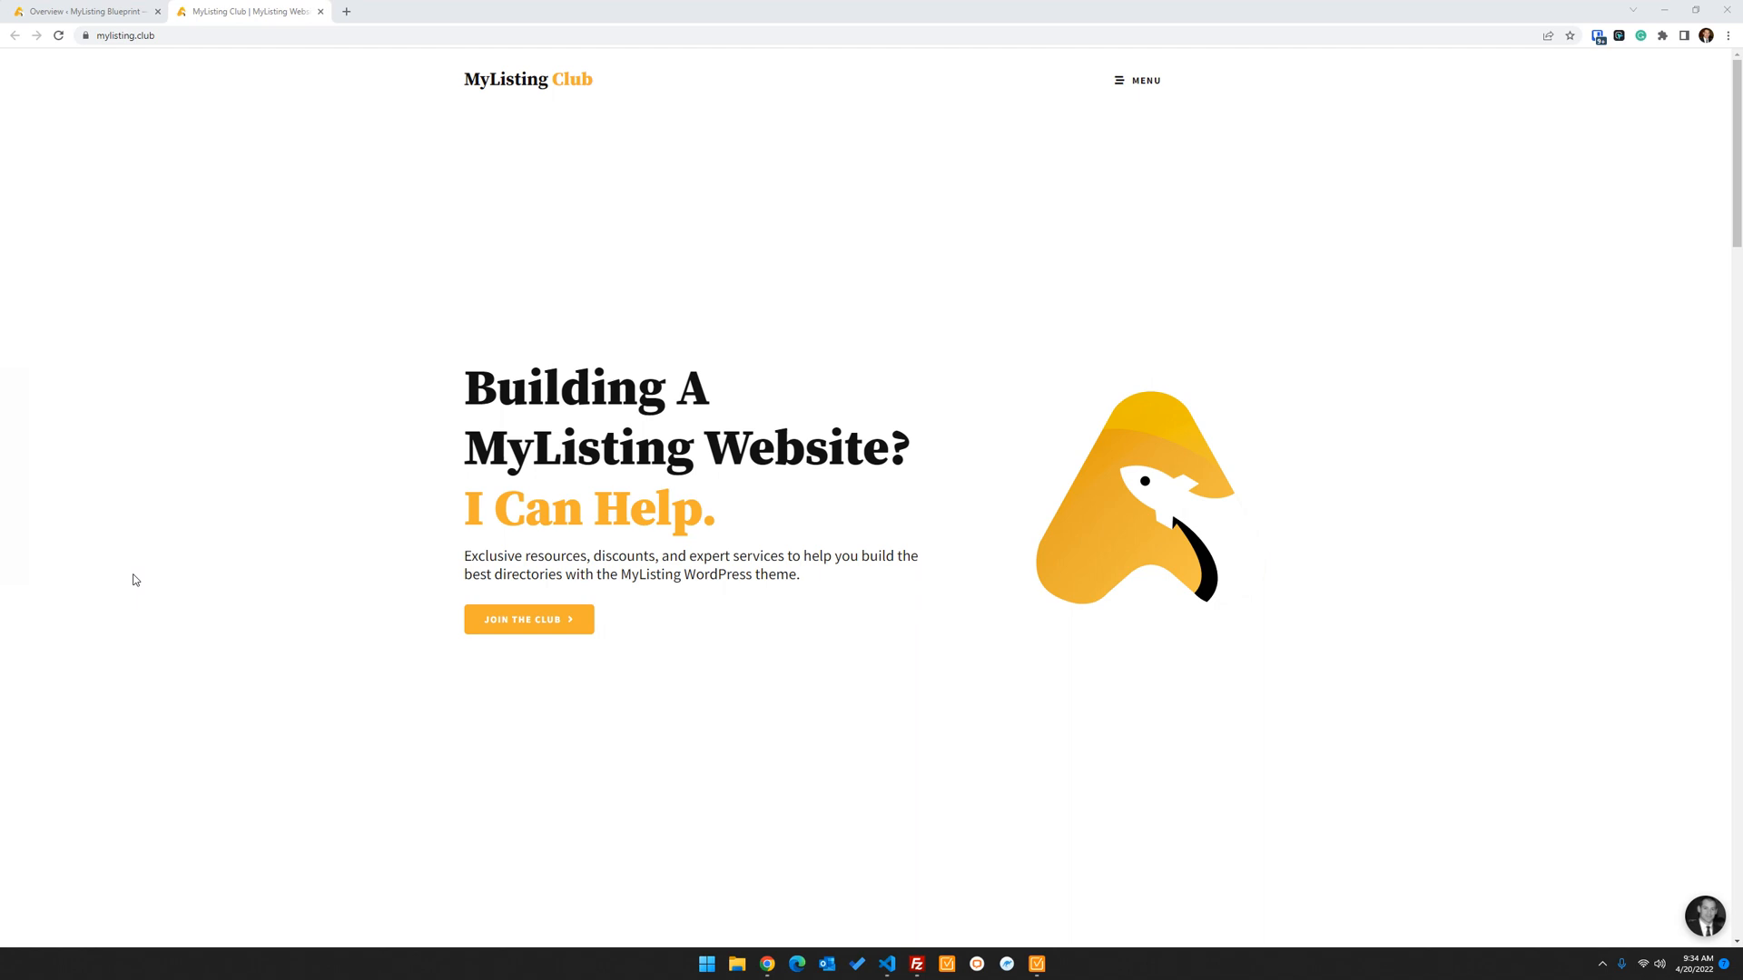
{"action": "mouse_move", "coordinate": [526, 742]}
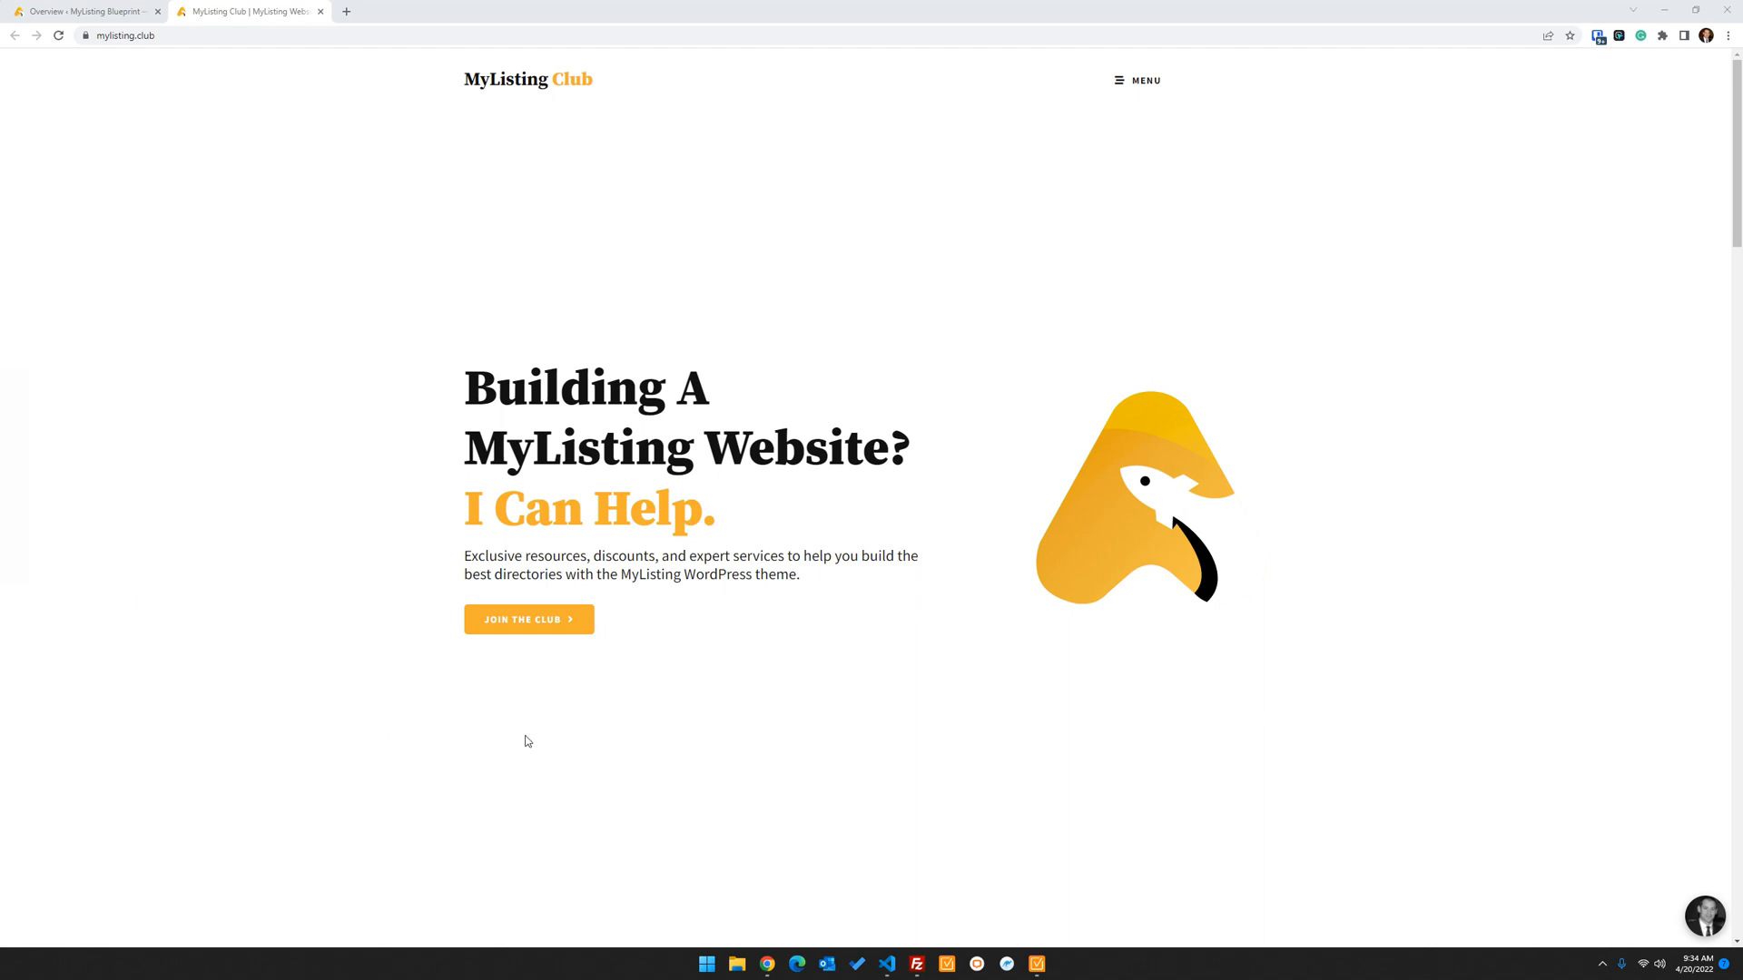
{"action": "mouse_move", "coordinate": [1153, 100]}
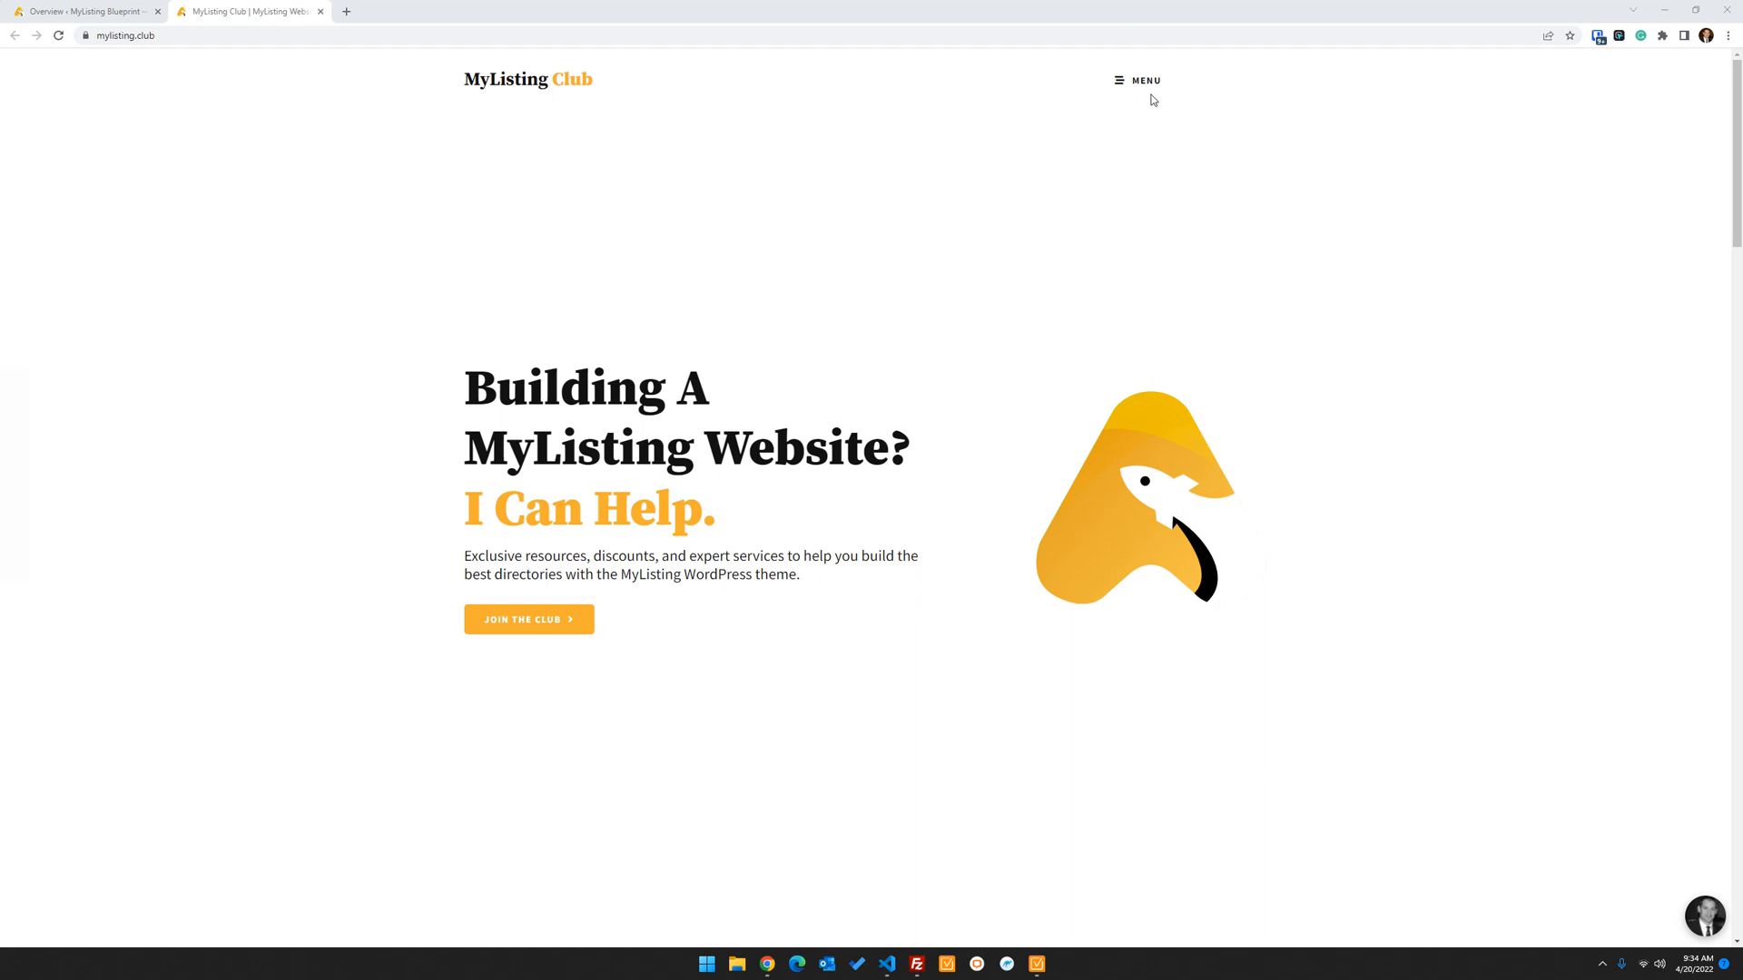
Open MyListing Resources from the site menu and search the library for 'uipress'
{"action": "left_click", "coordinate": [1137, 79]}
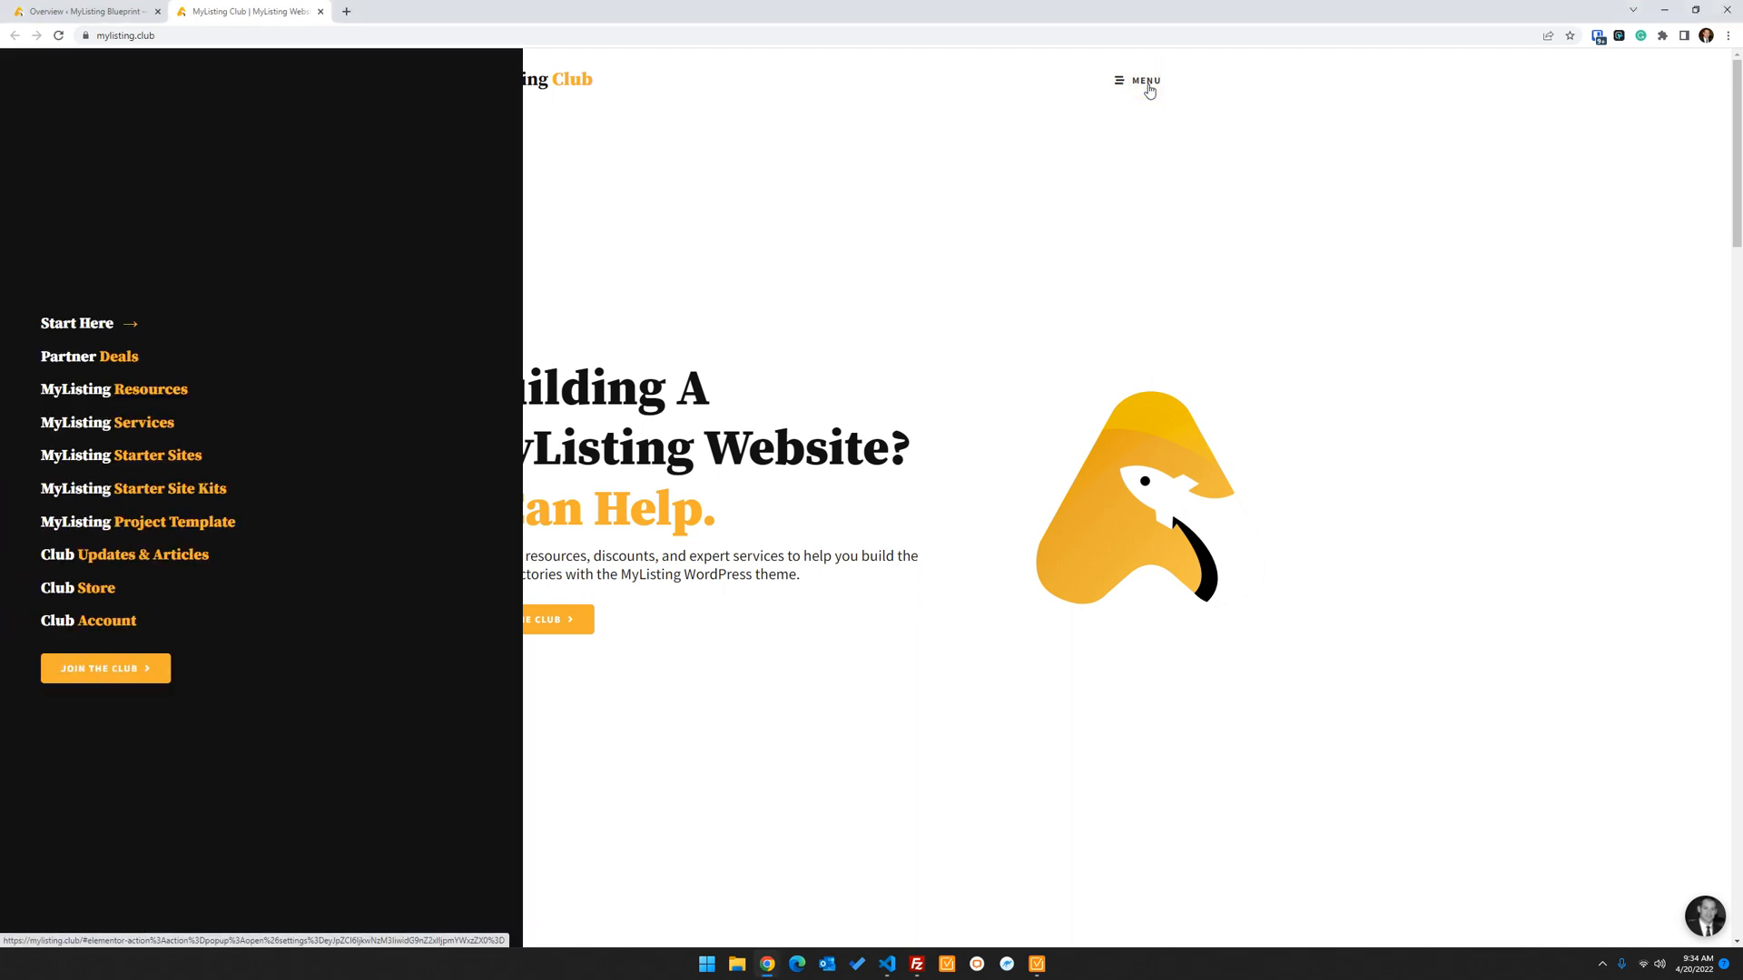
{"action": "left_click", "coordinate": [113, 390]}
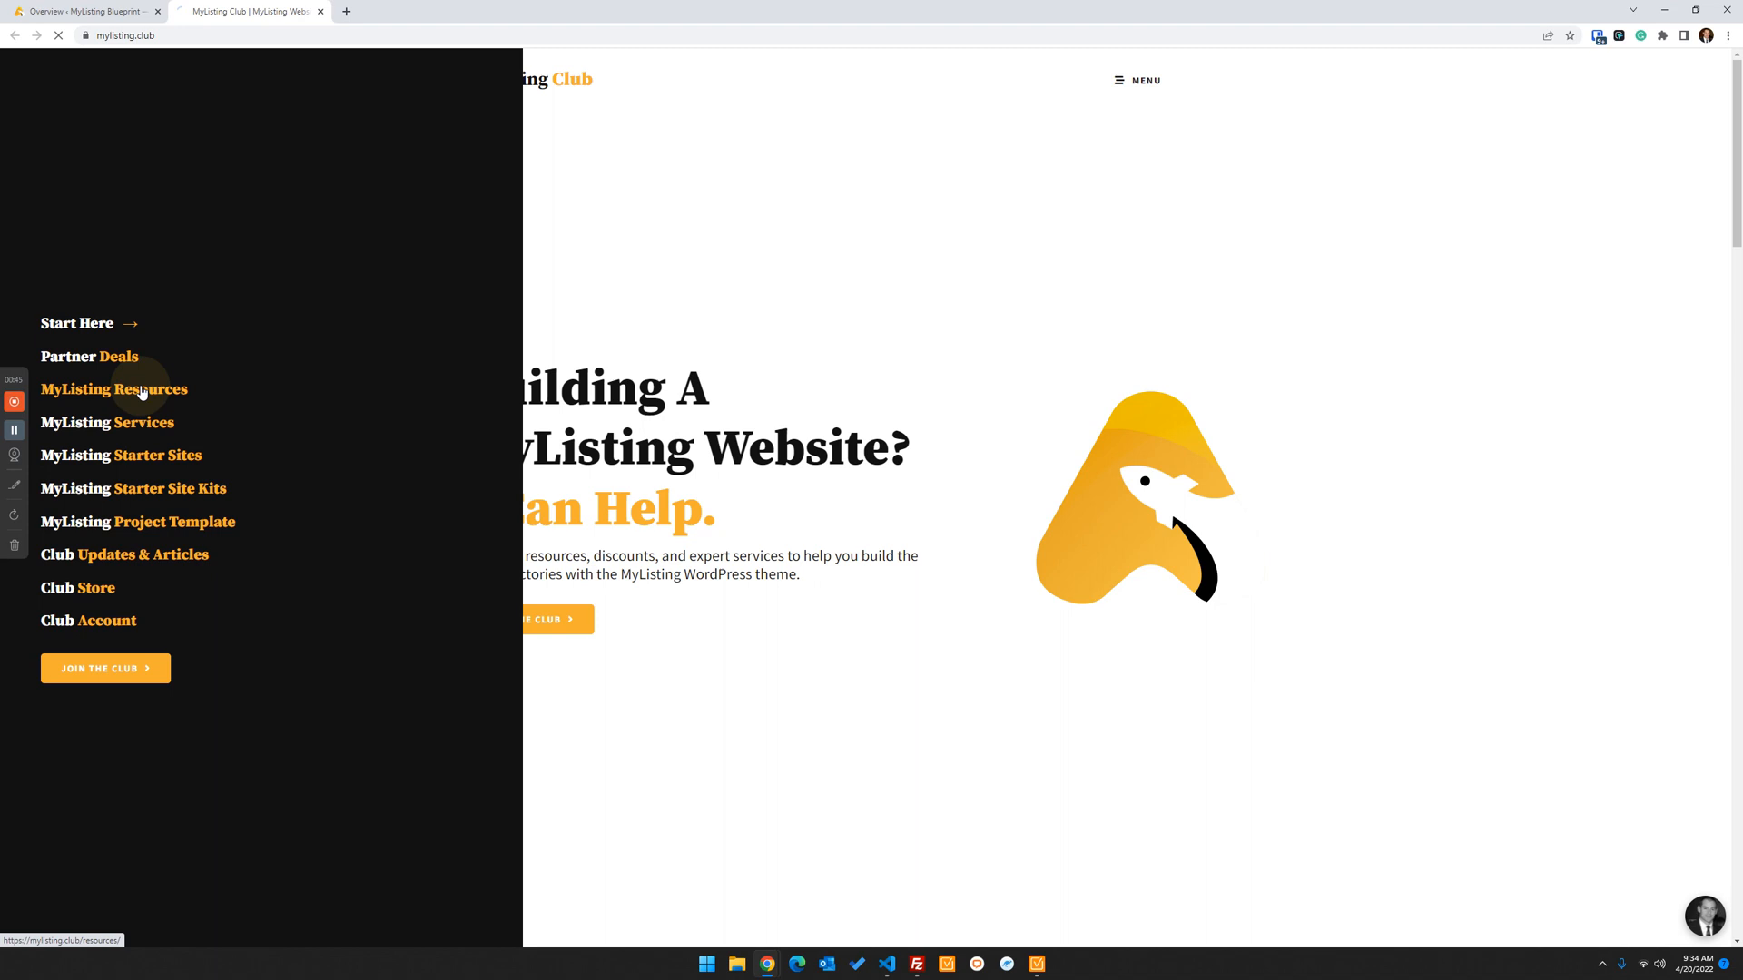
{"action": "left_click", "coordinate": [113, 389]}
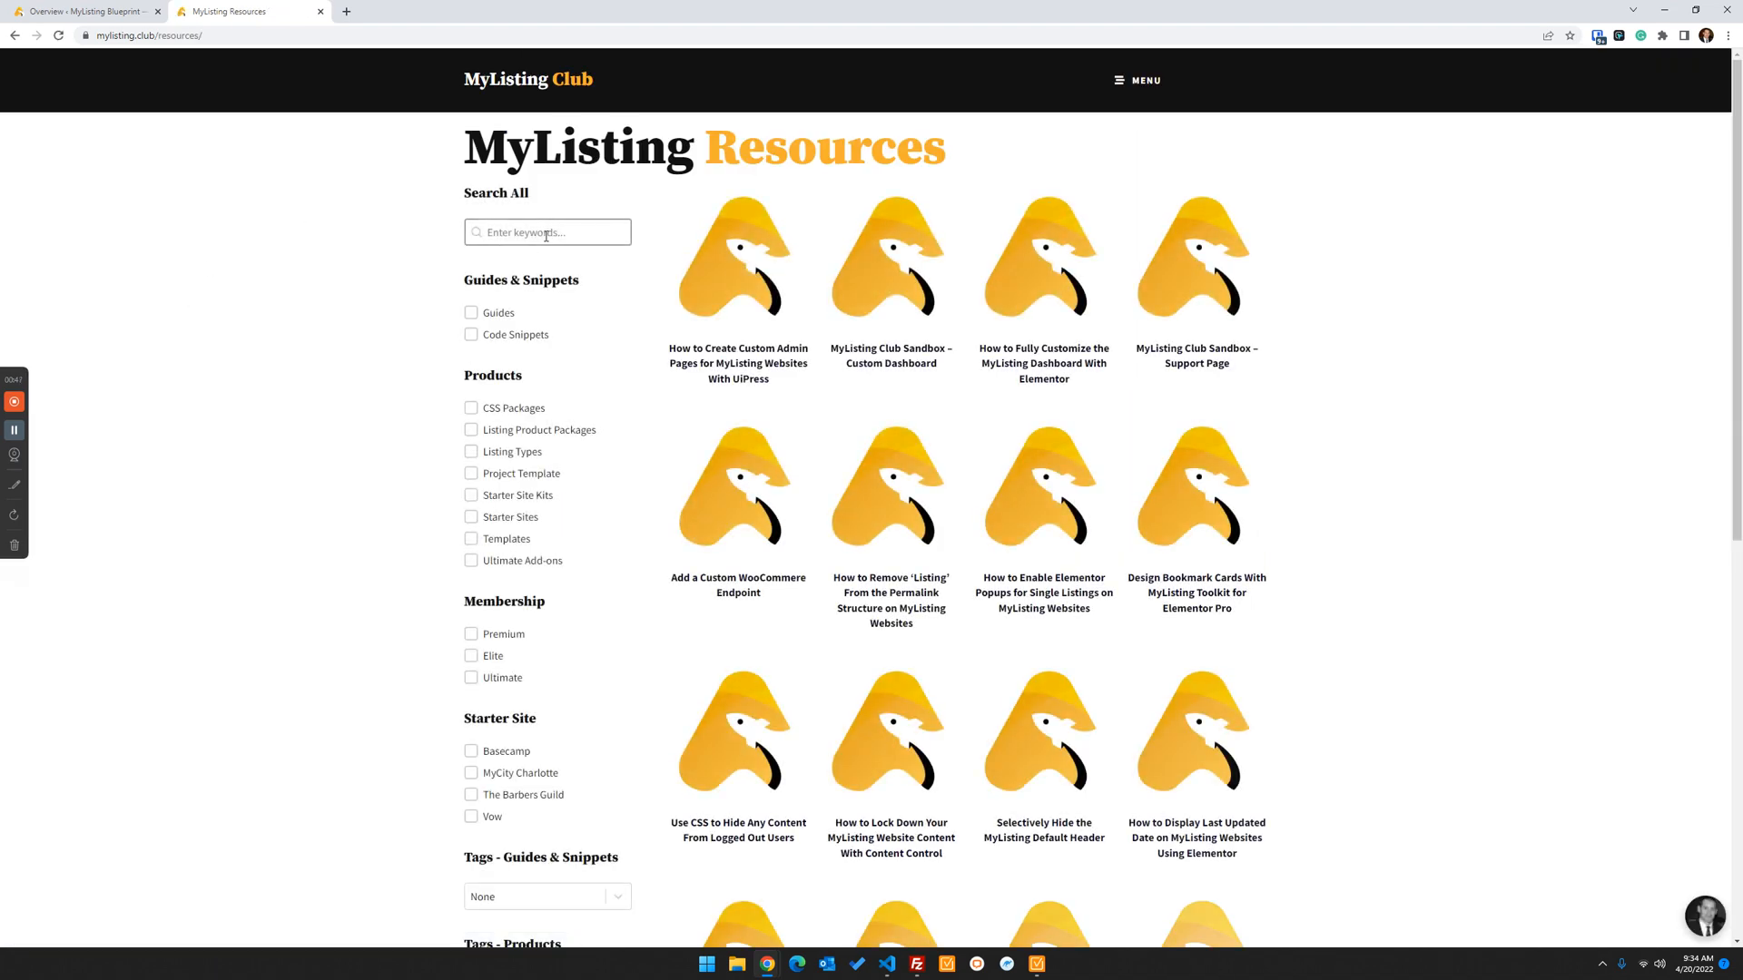
{"action": "type", "text": "uipress"}
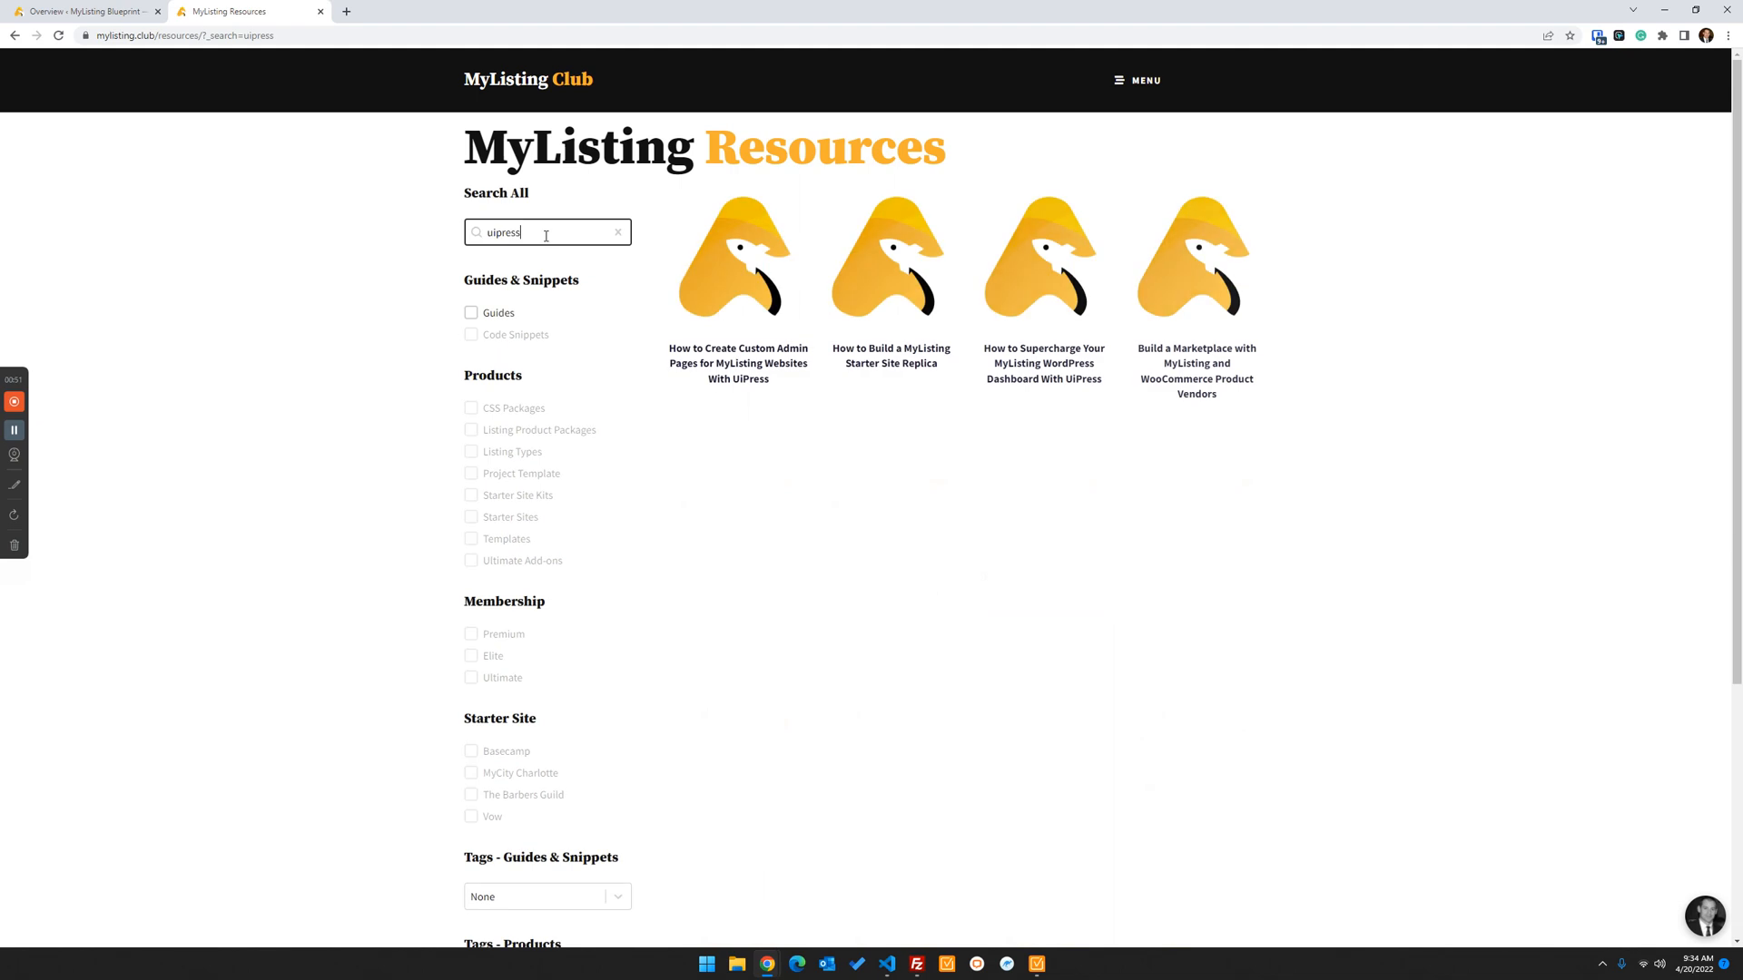
{"action": "mouse_move", "coordinate": [1053, 372]}
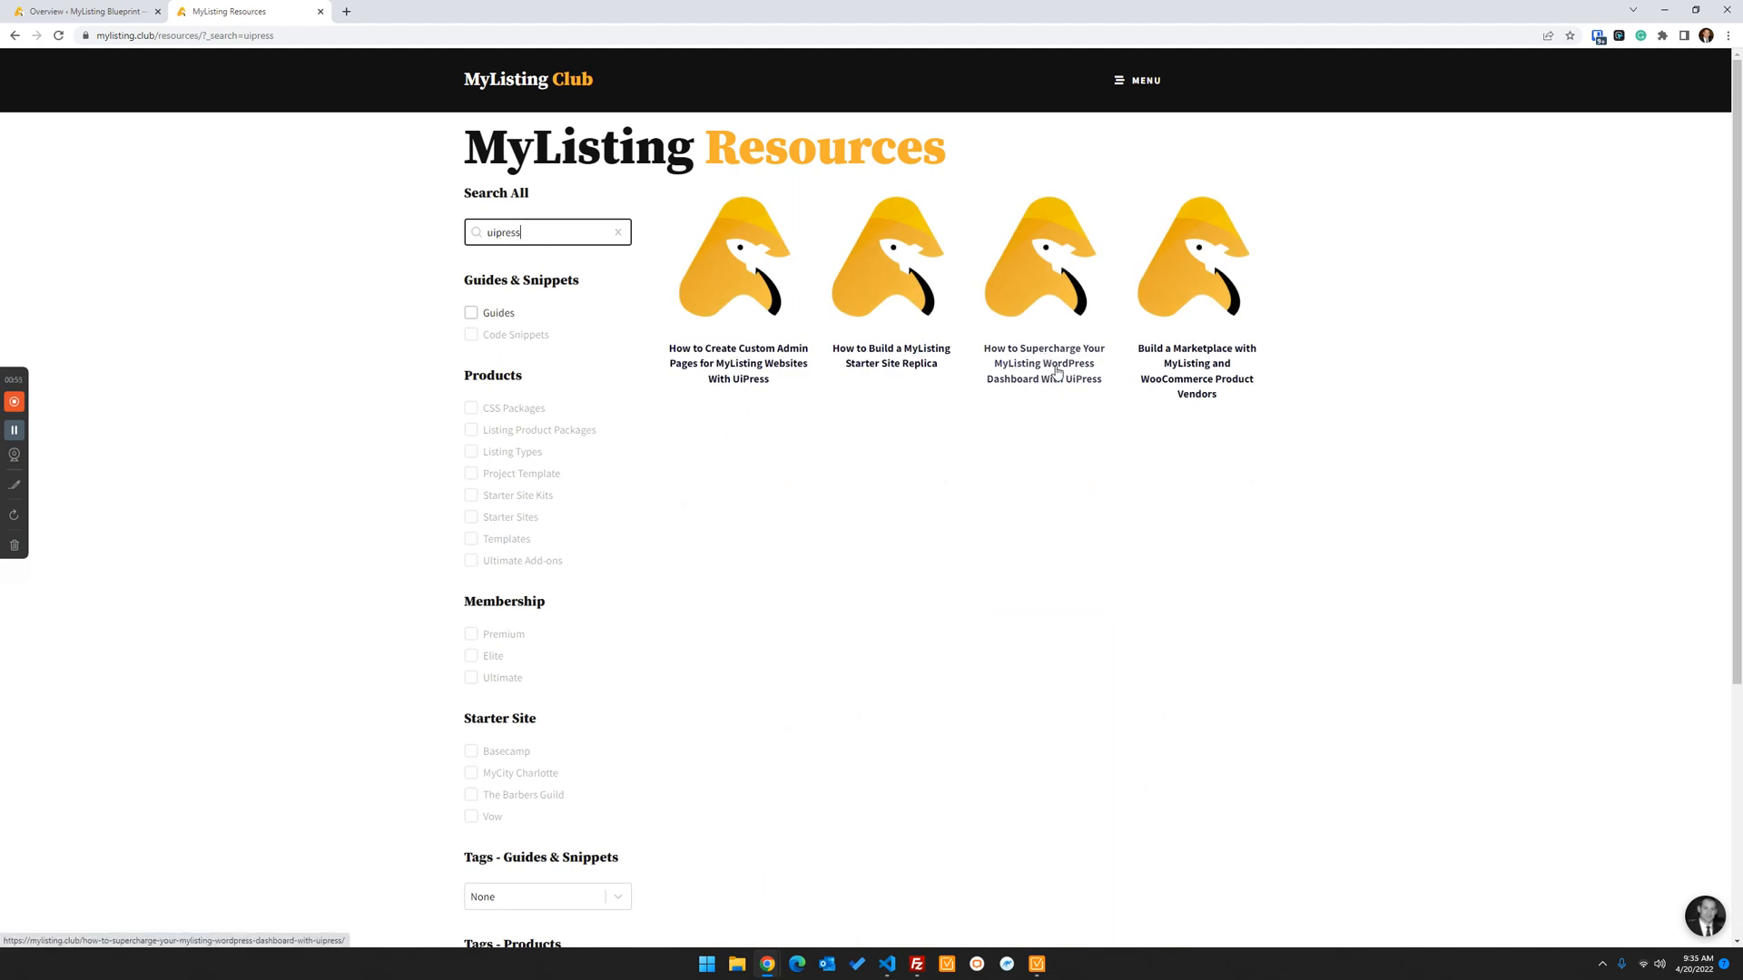
{"action": "mouse_move", "coordinate": [1054, 381]}
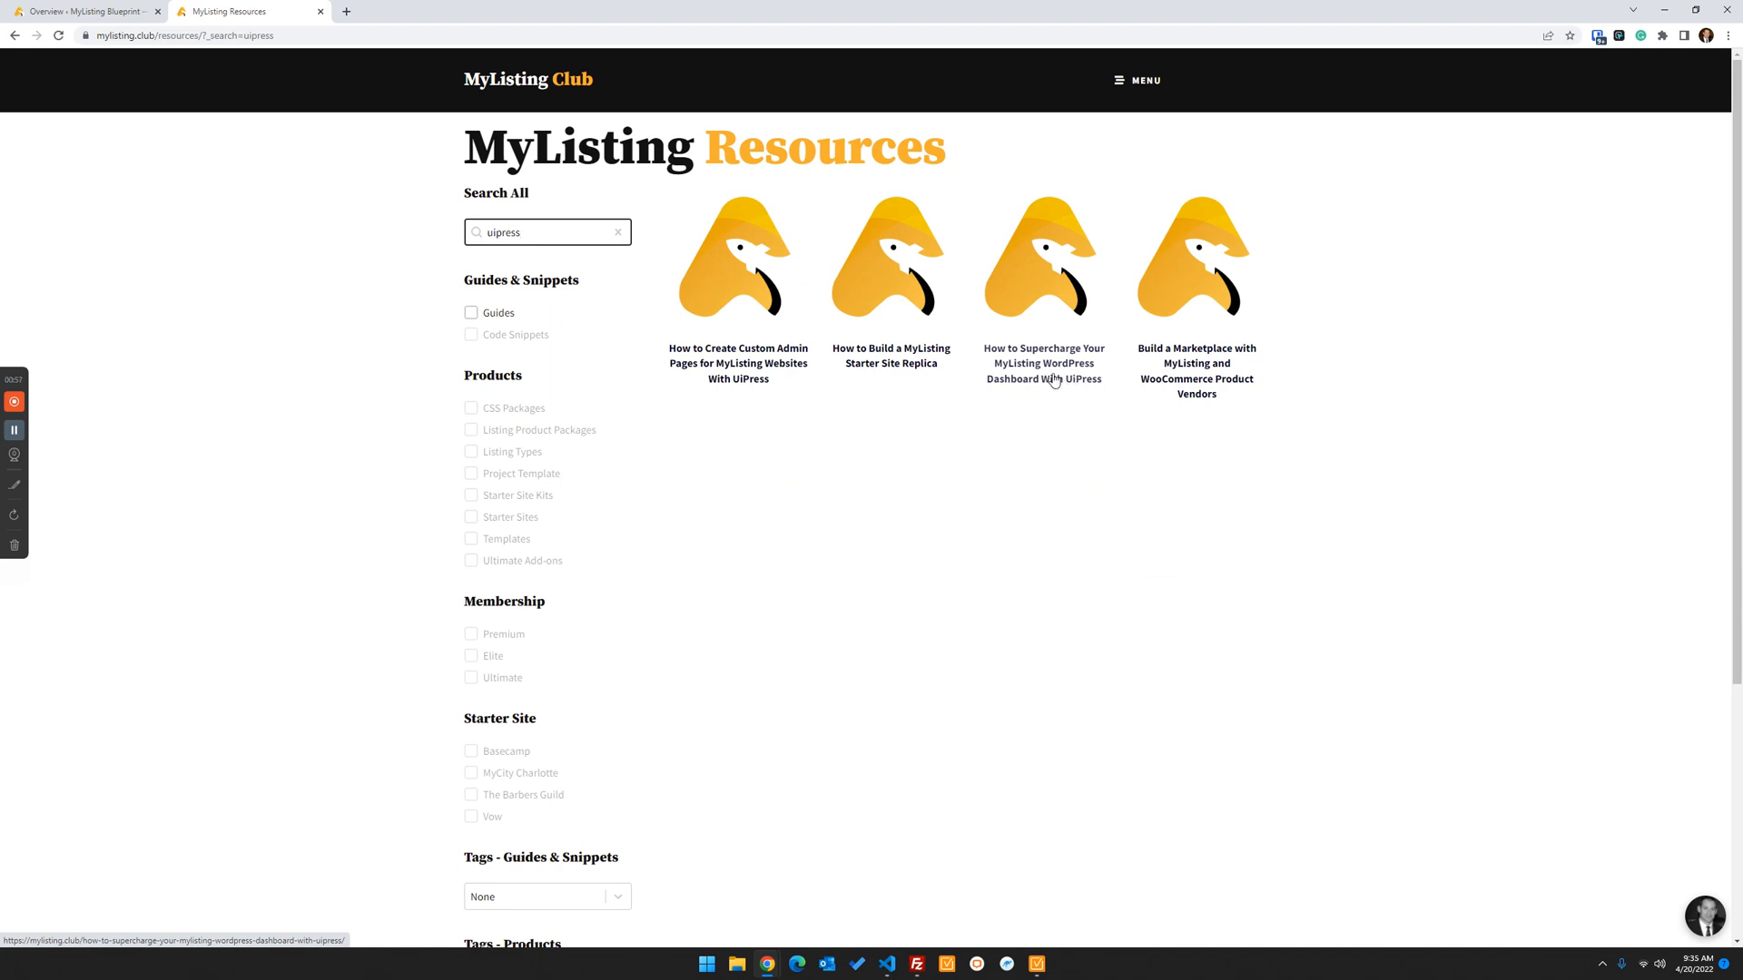
{"action": "mouse_move", "coordinate": [1075, 391]}
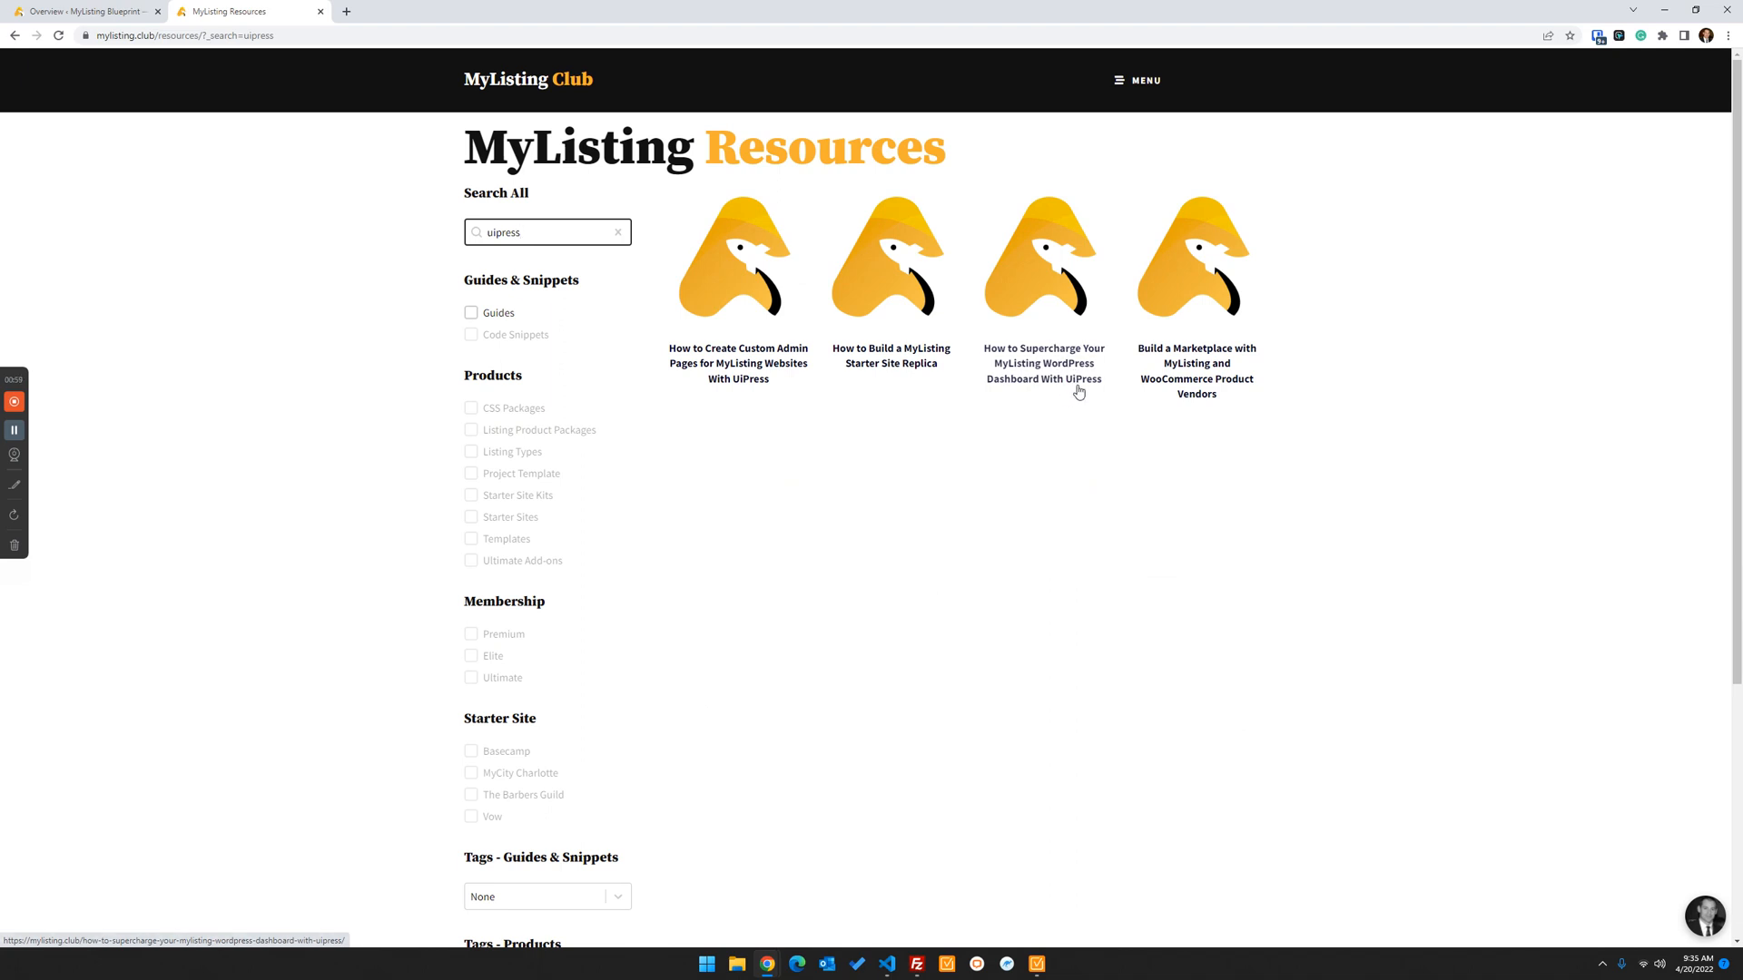
{"action": "mouse_move", "coordinate": [1103, 385]}
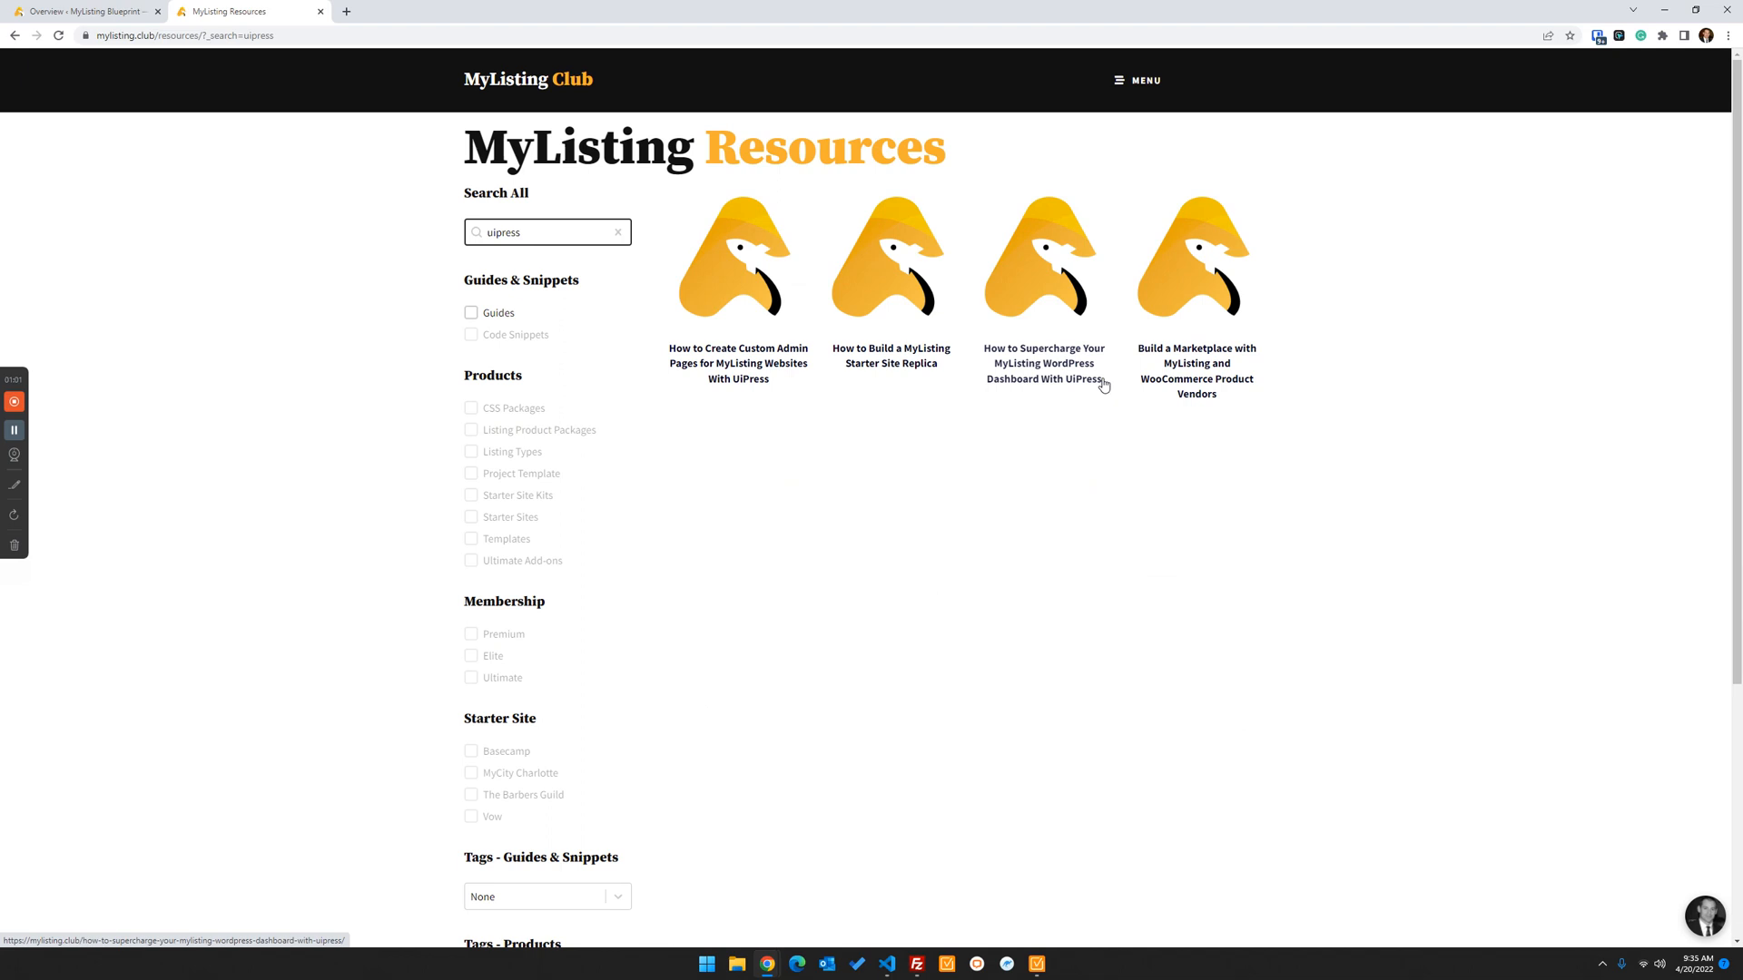
{"action": "mouse_move", "coordinate": [764, 360]}
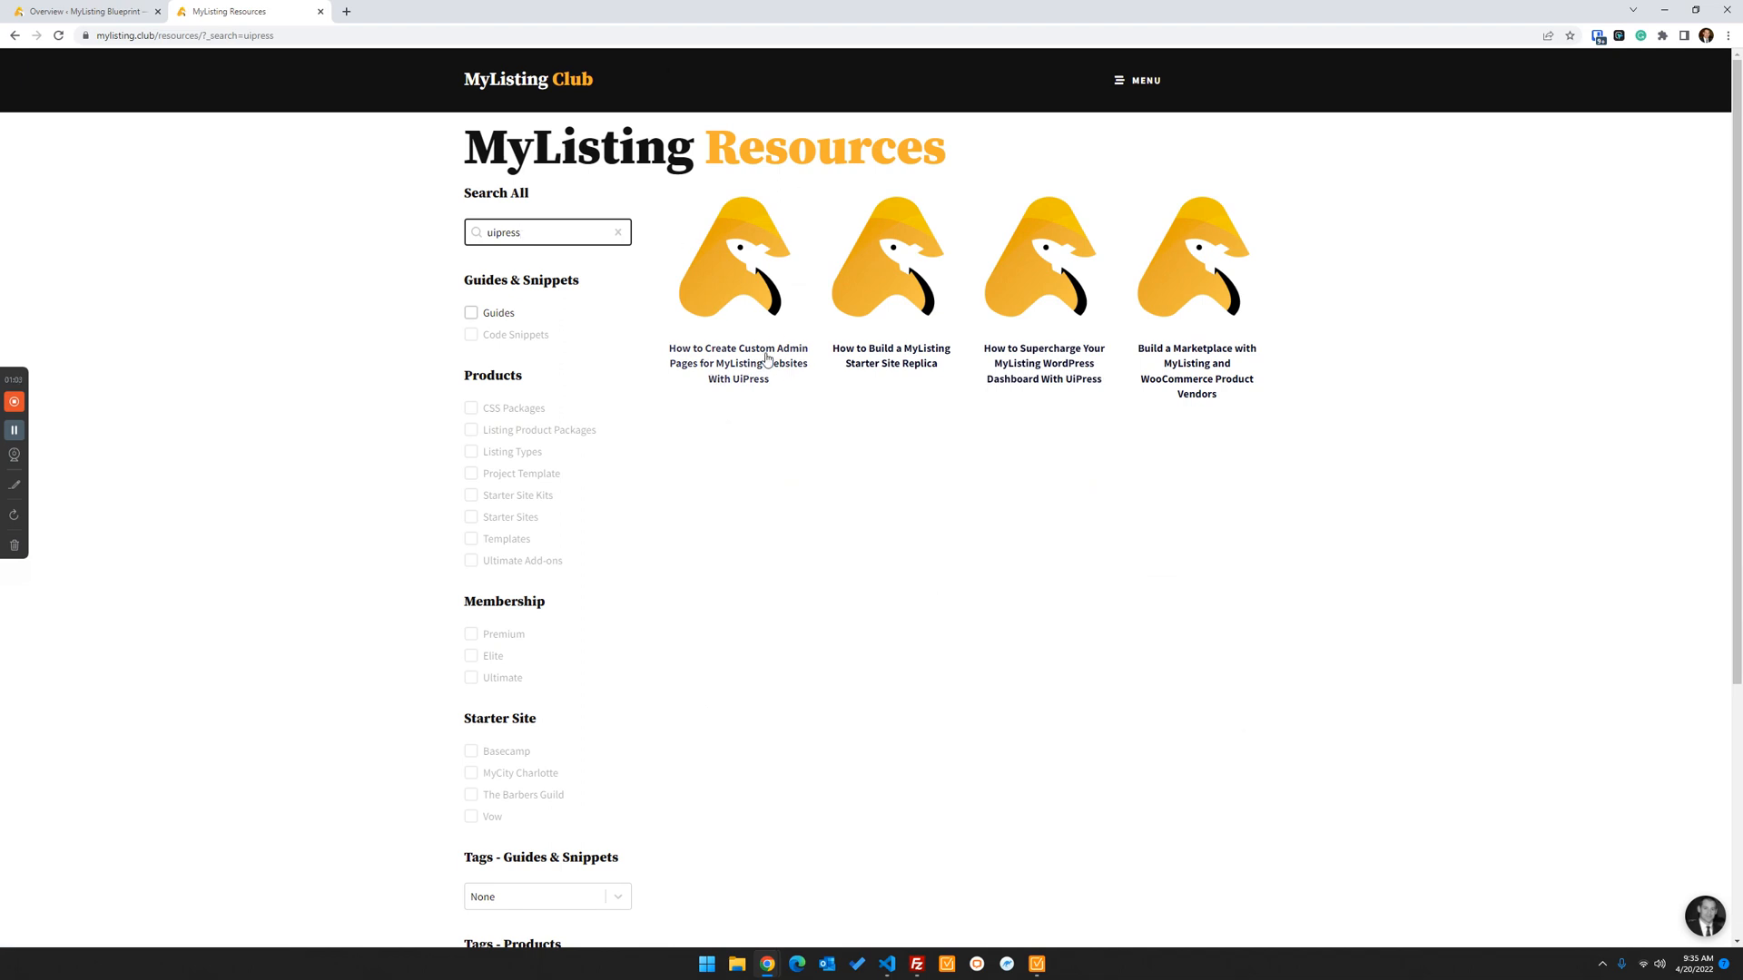
{"action": "mouse_move", "coordinate": [738, 363]}
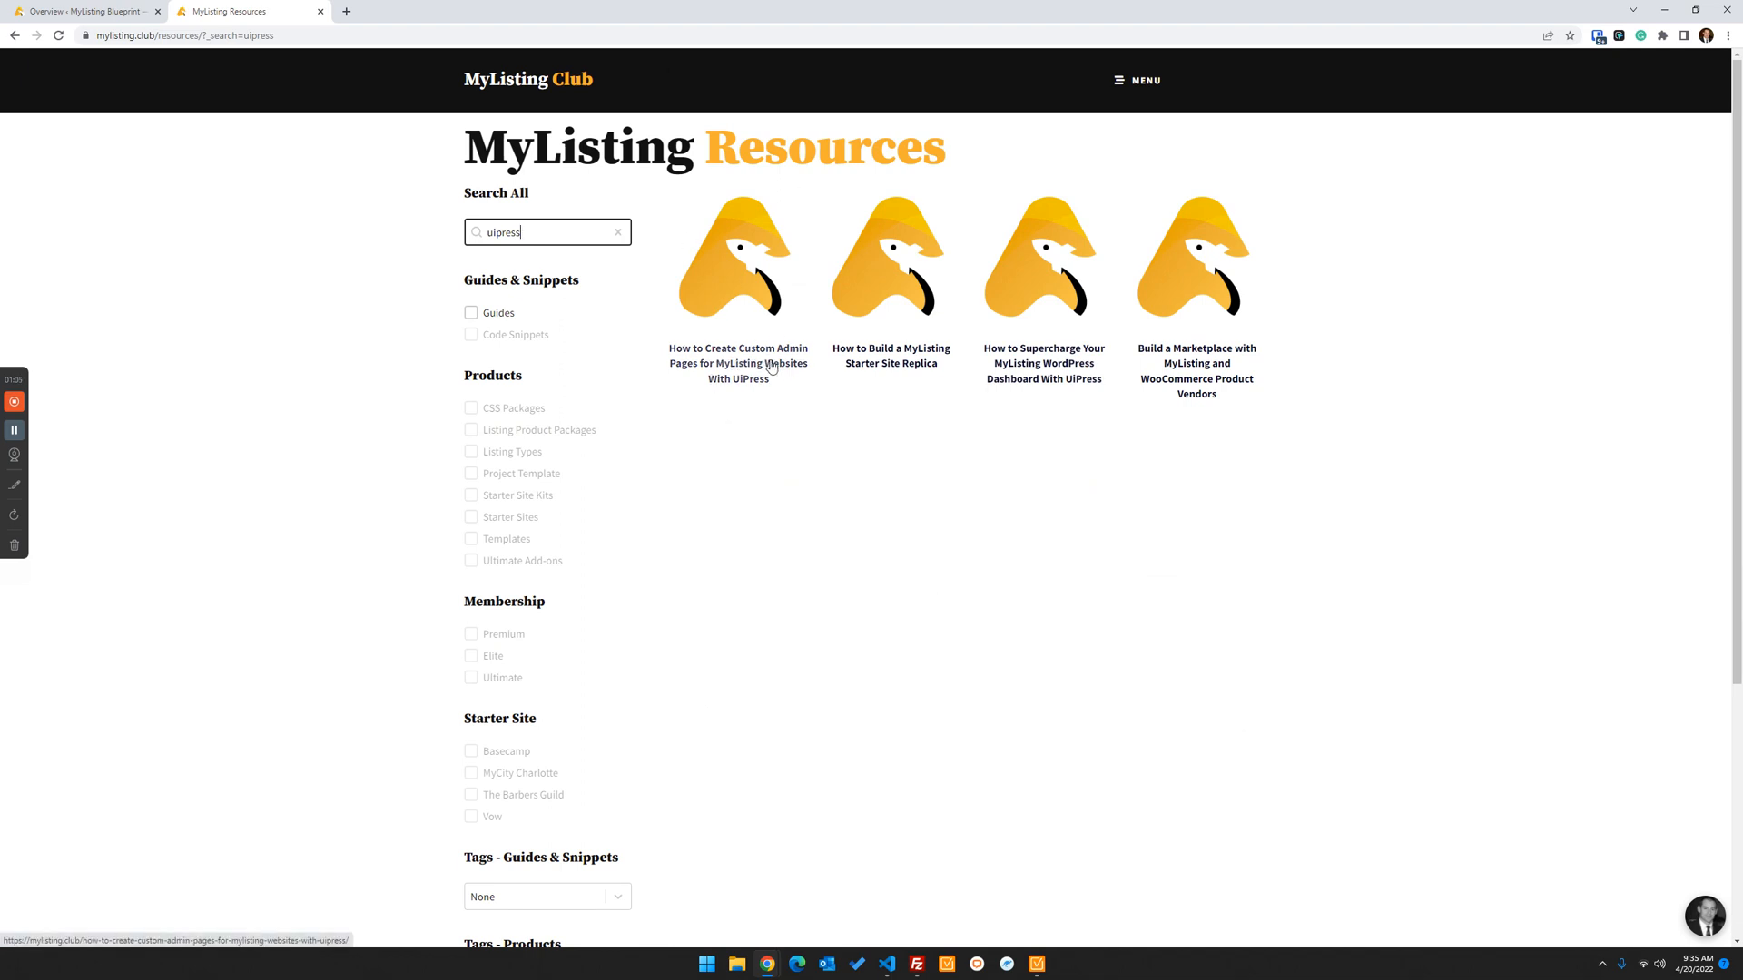
{"action": "mouse_move", "coordinate": [774, 373]}
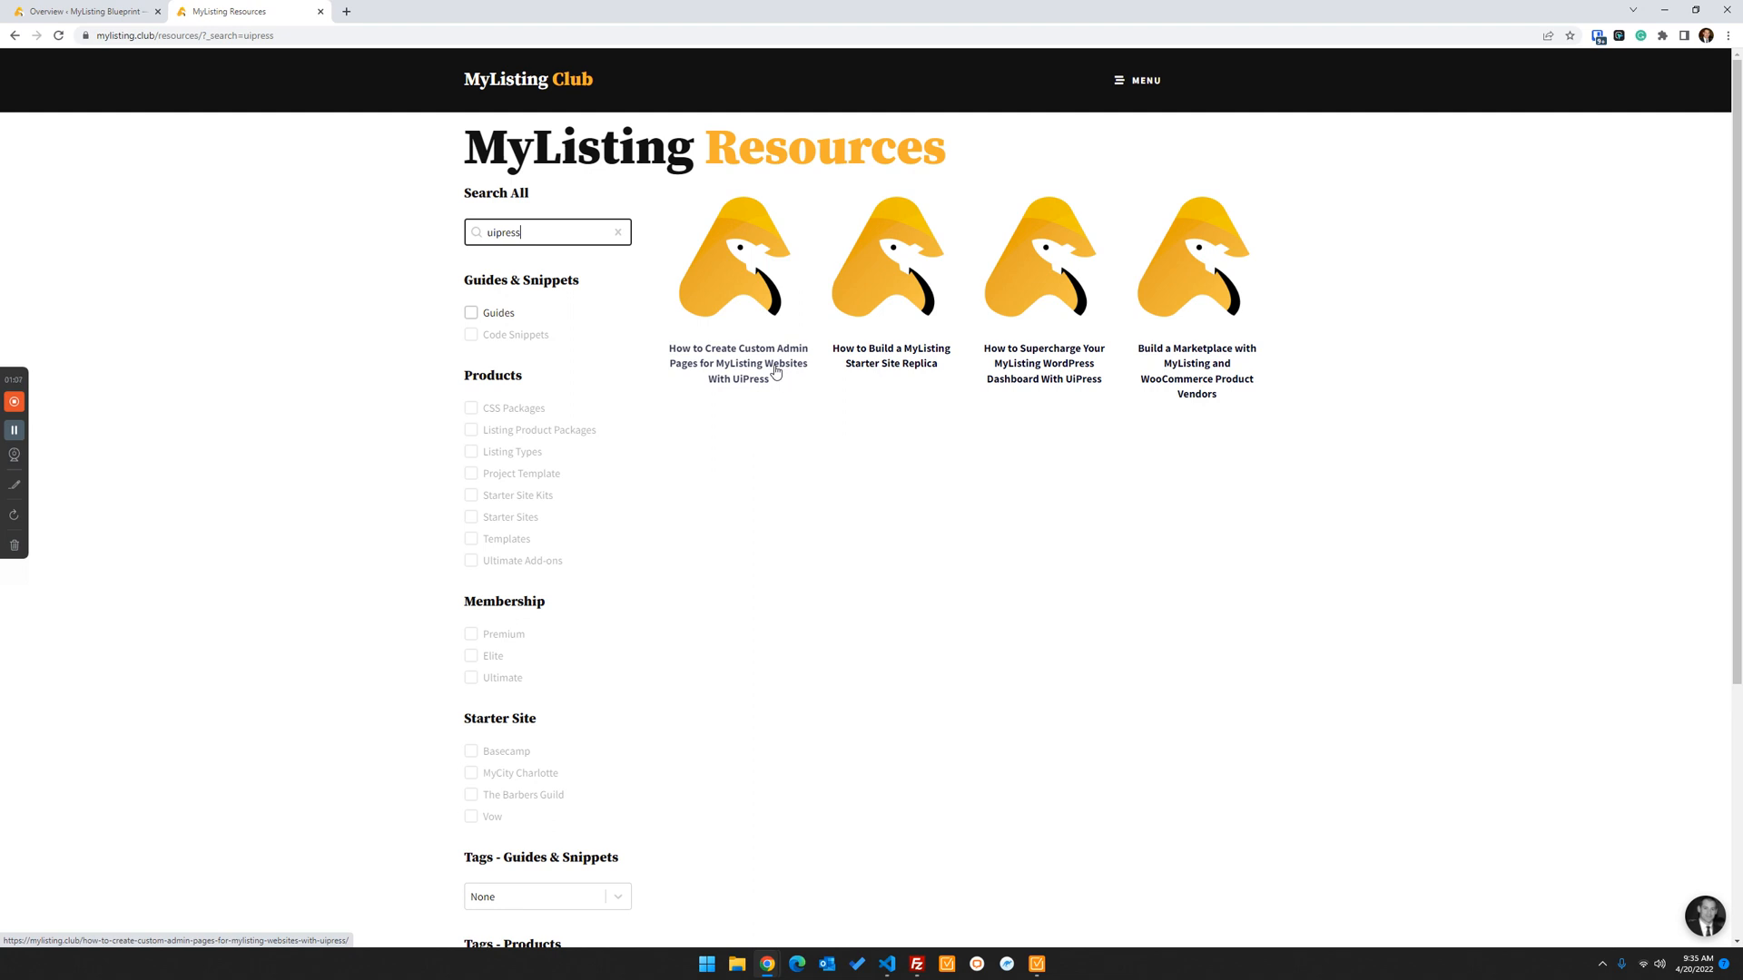
{"action": "mouse_move", "coordinate": [729, 339]}
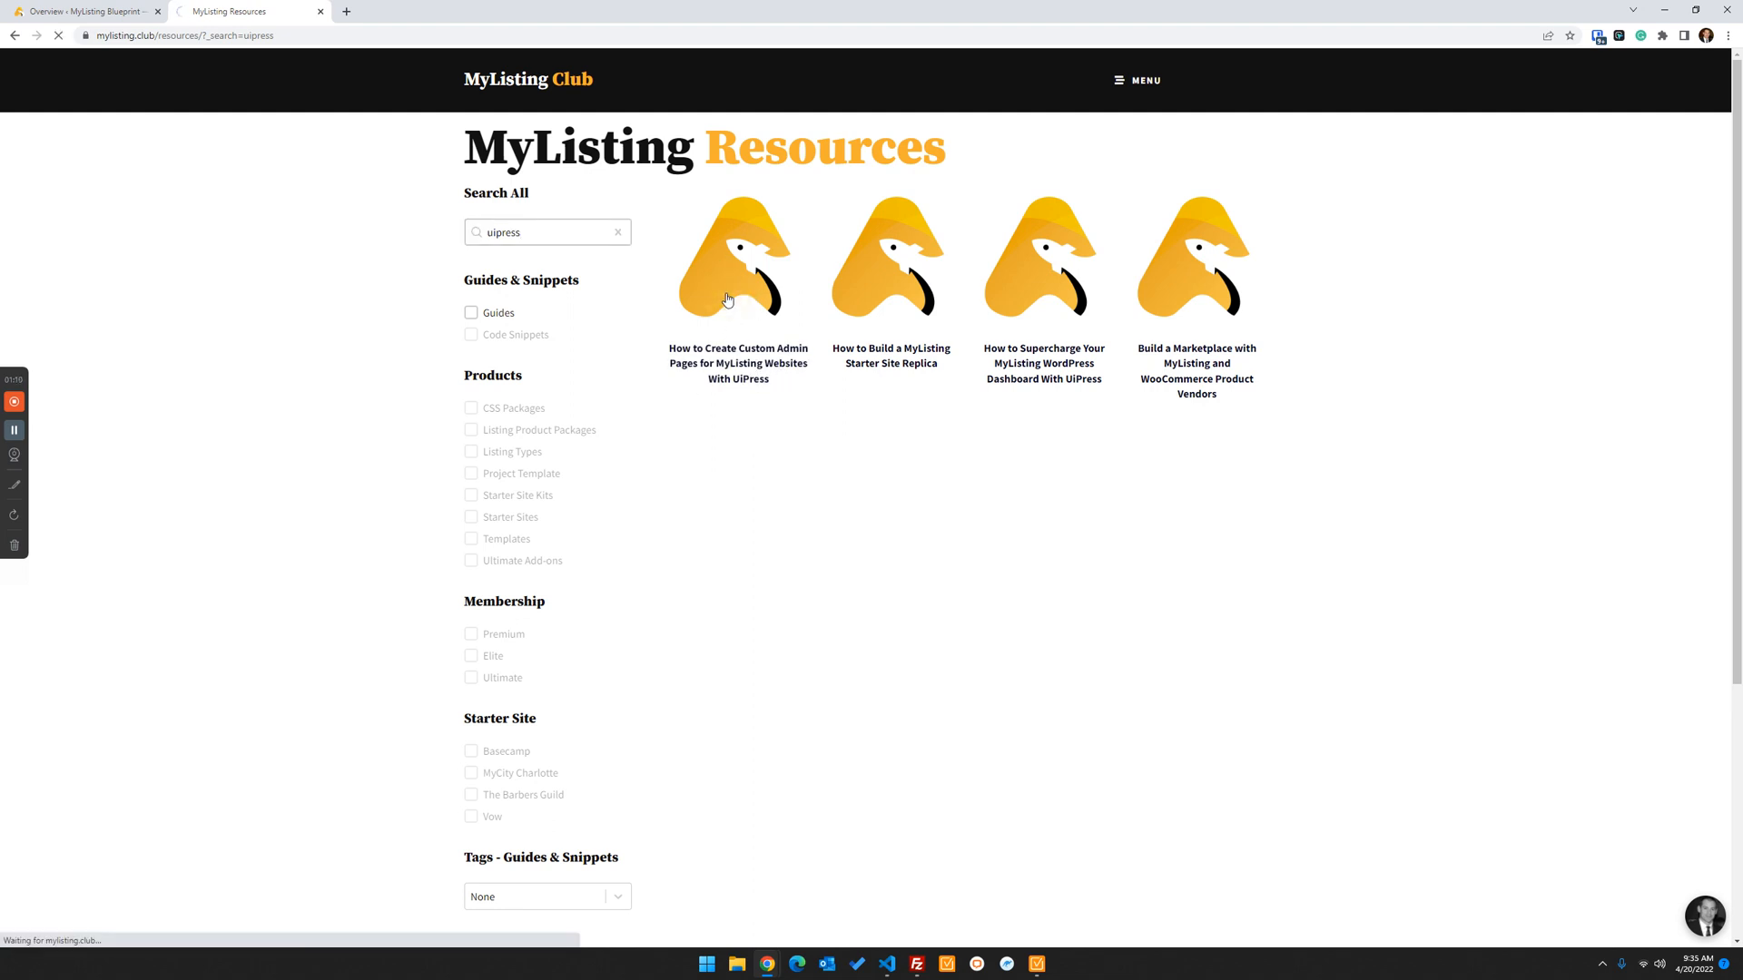
Open the 'How to Create Custom Admin Pages' guide, then switch to the MyListing Blueprint dashboard
{"action": "left_click", "coordinate": [737, 256]}
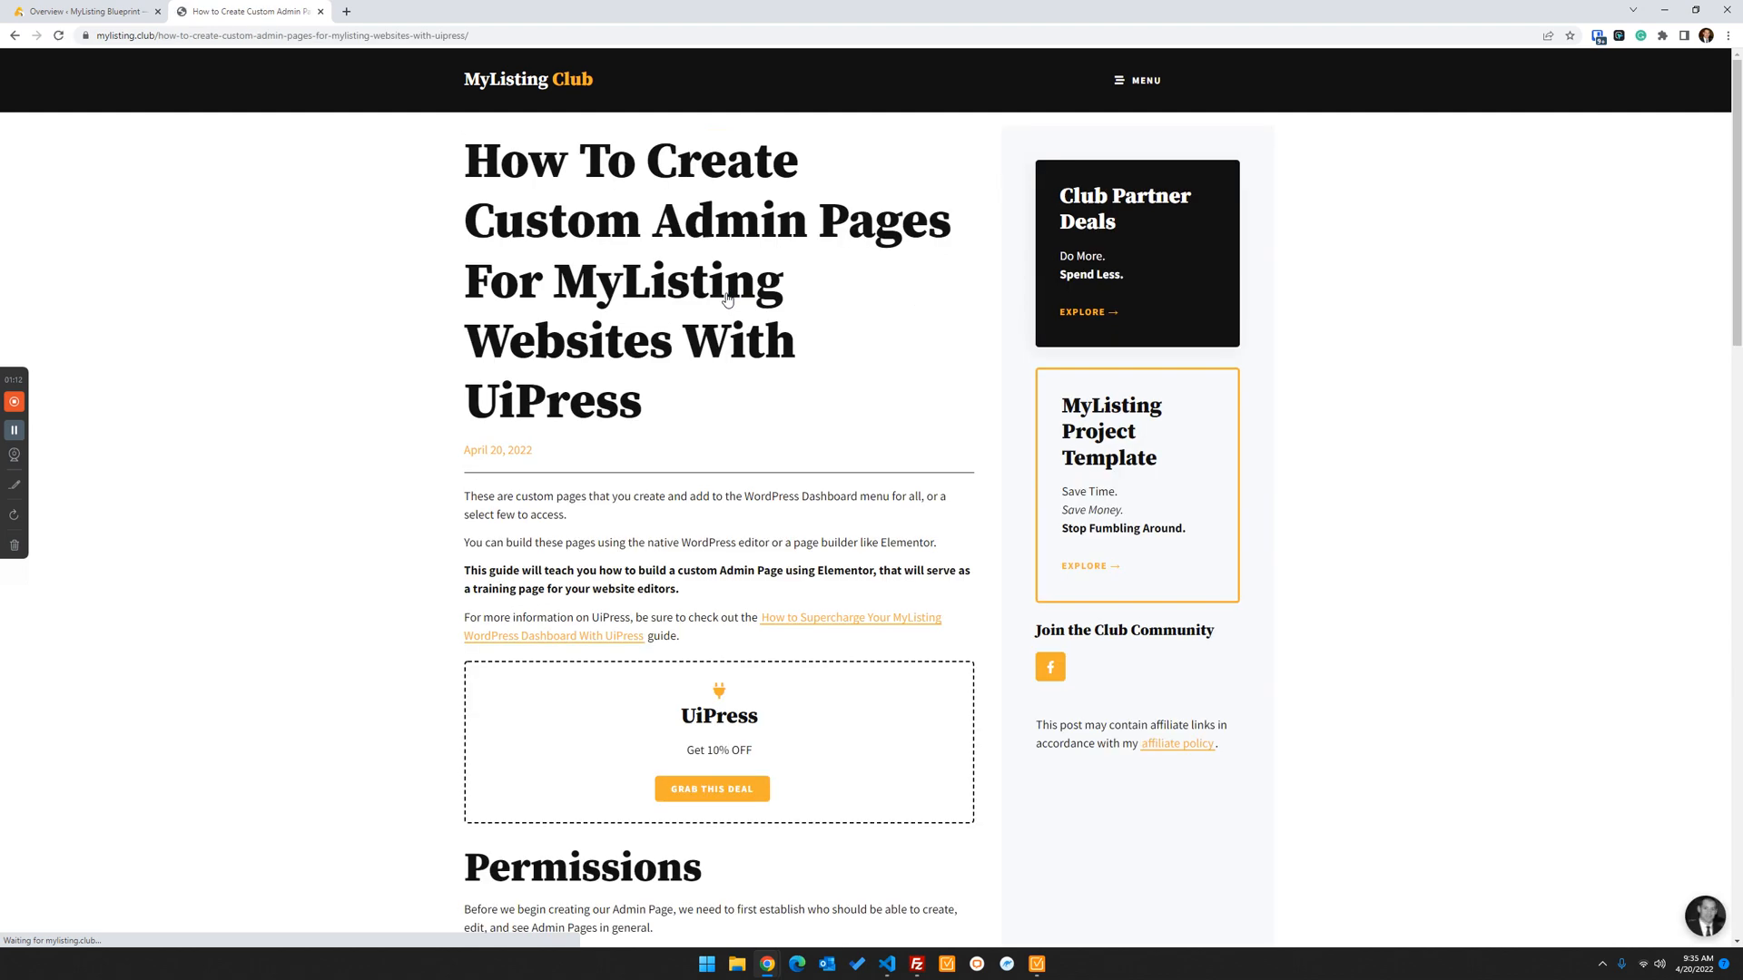
{"action": "mouse_move", "coordinate": [814, 536]}
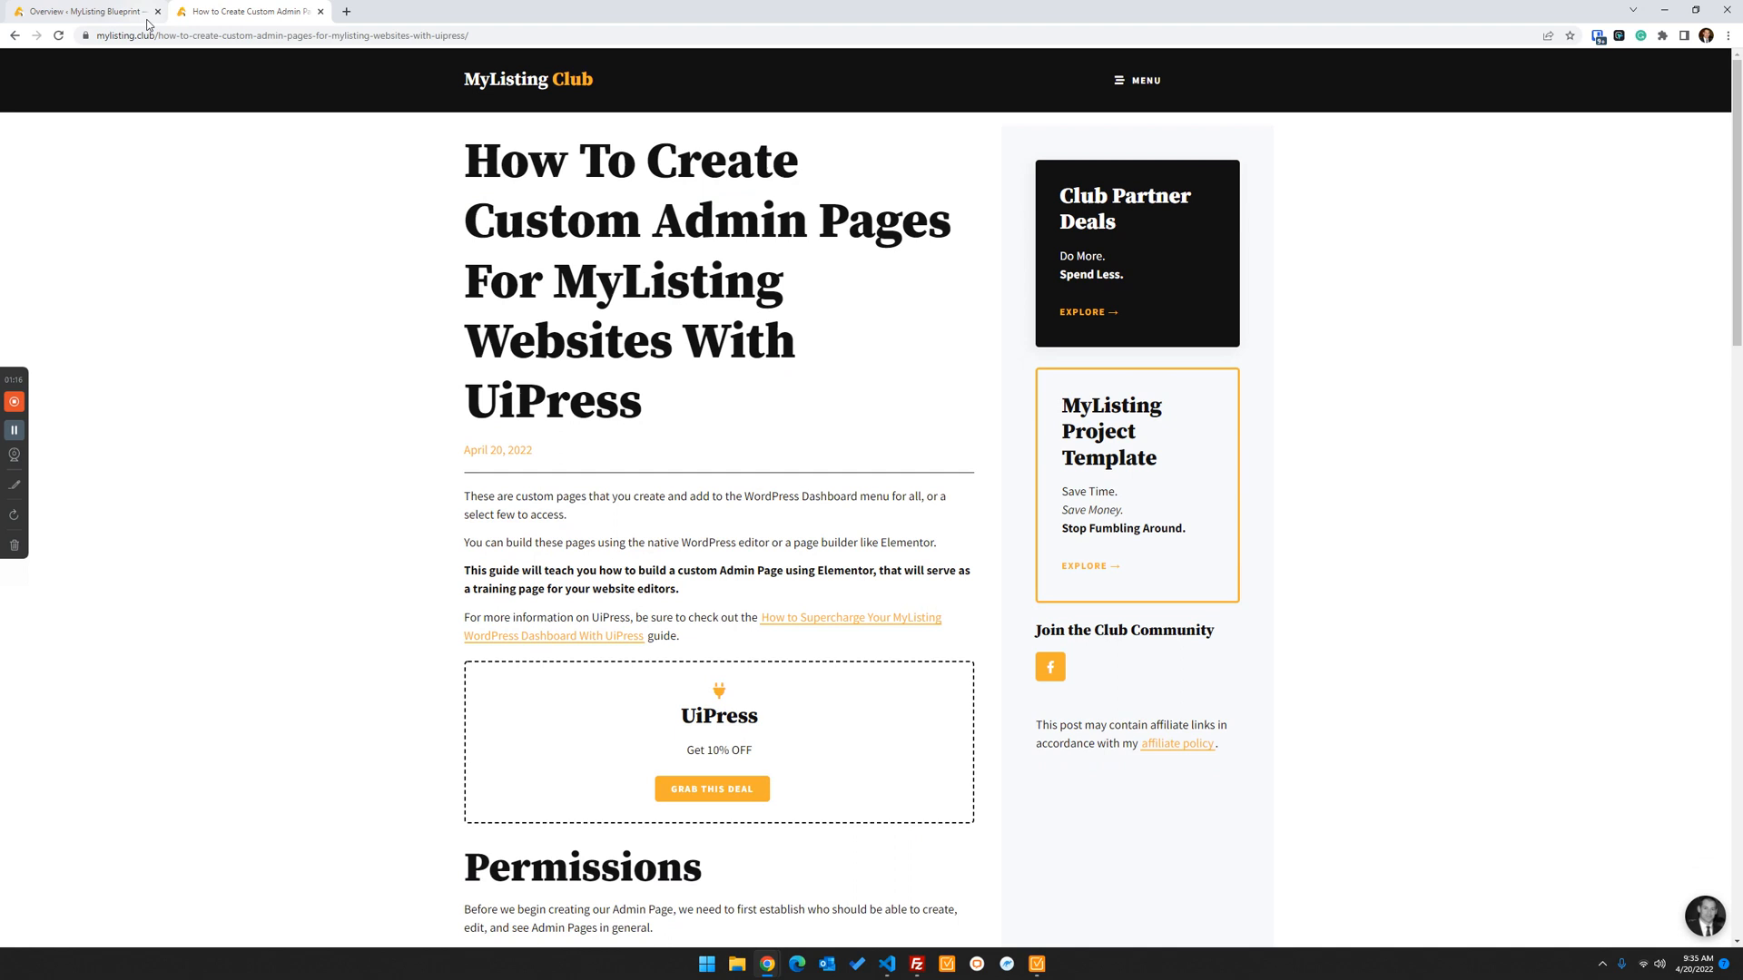
{"action": "left_click", "coordinate": [83, 10]}
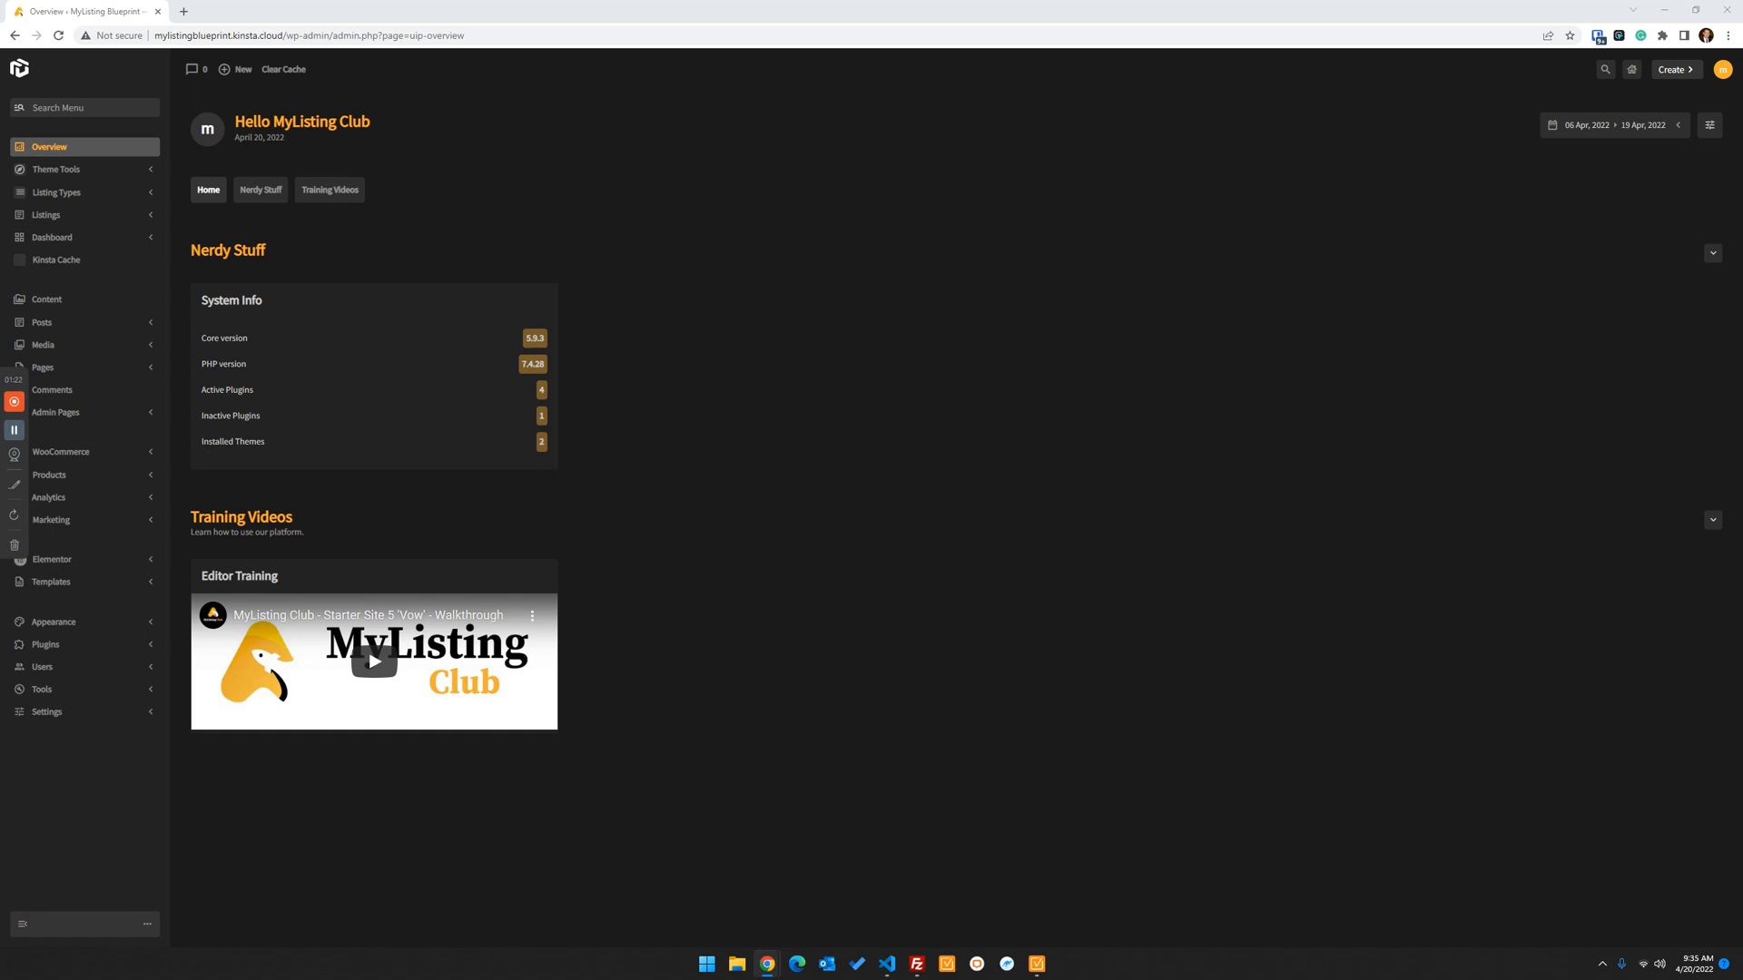
{"action": "mouse_move", "coordinate": [922, 571]}
{"action": "type", "text": "uip"}
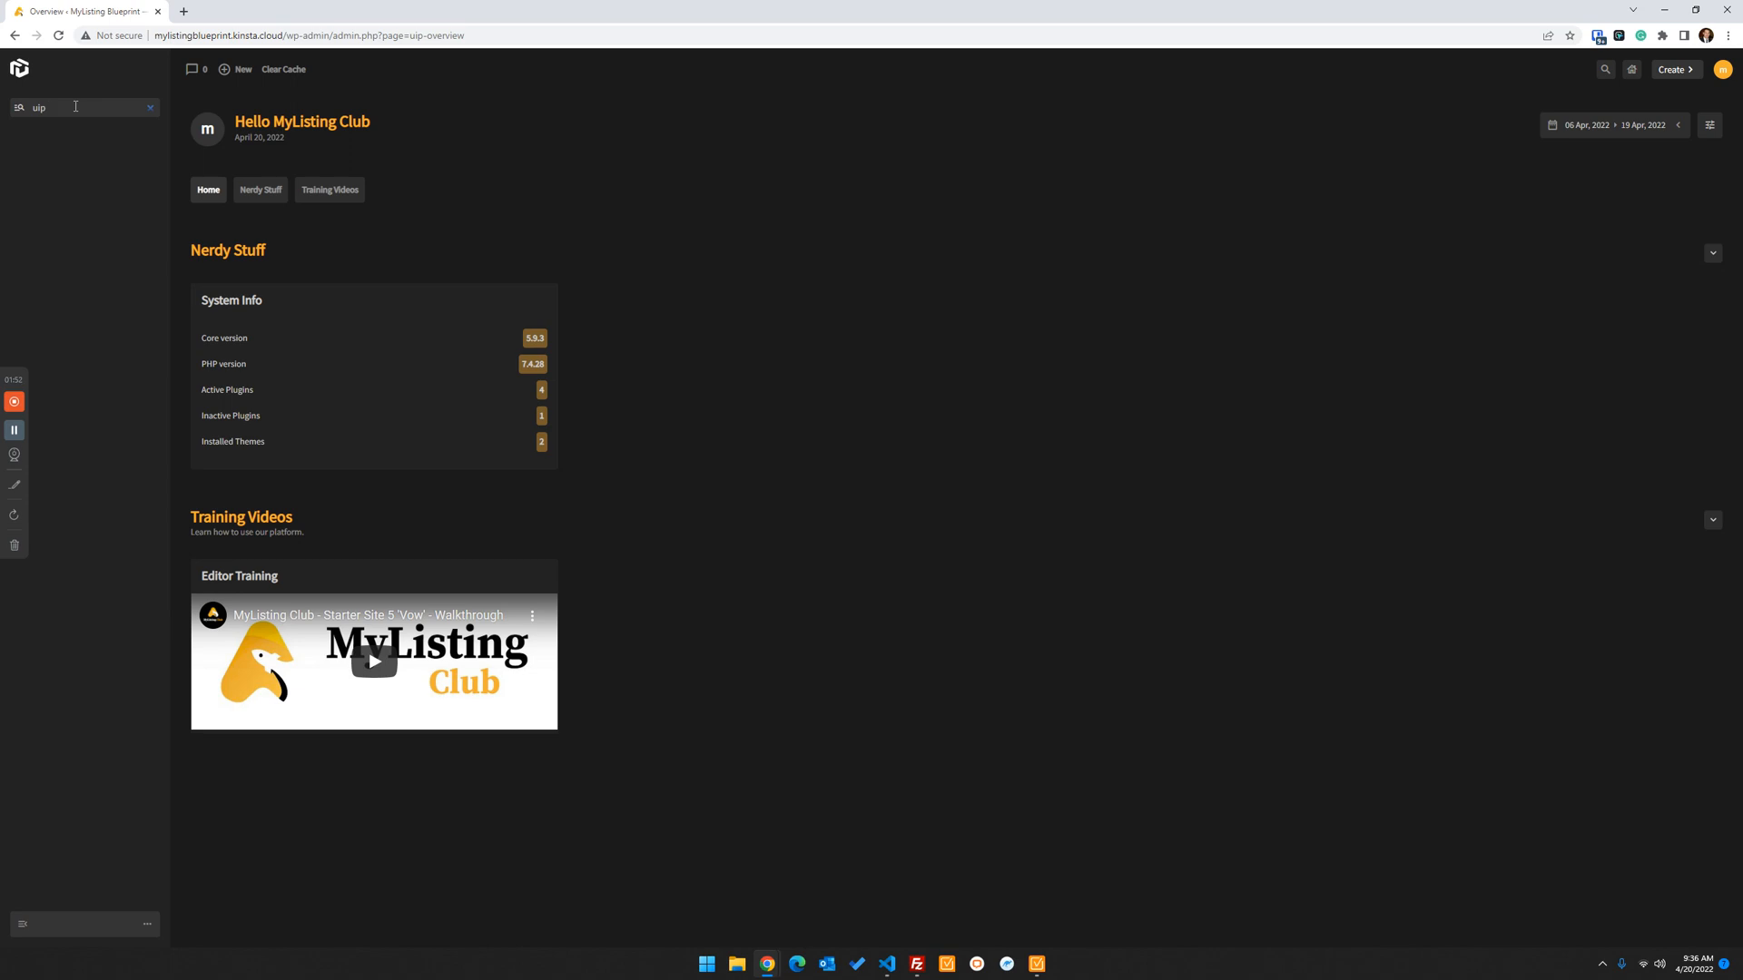
Search the UiPress admin menu for 'myl' to show MyListing Club Settings and Styles
{"action": "type", "text": "myl"}
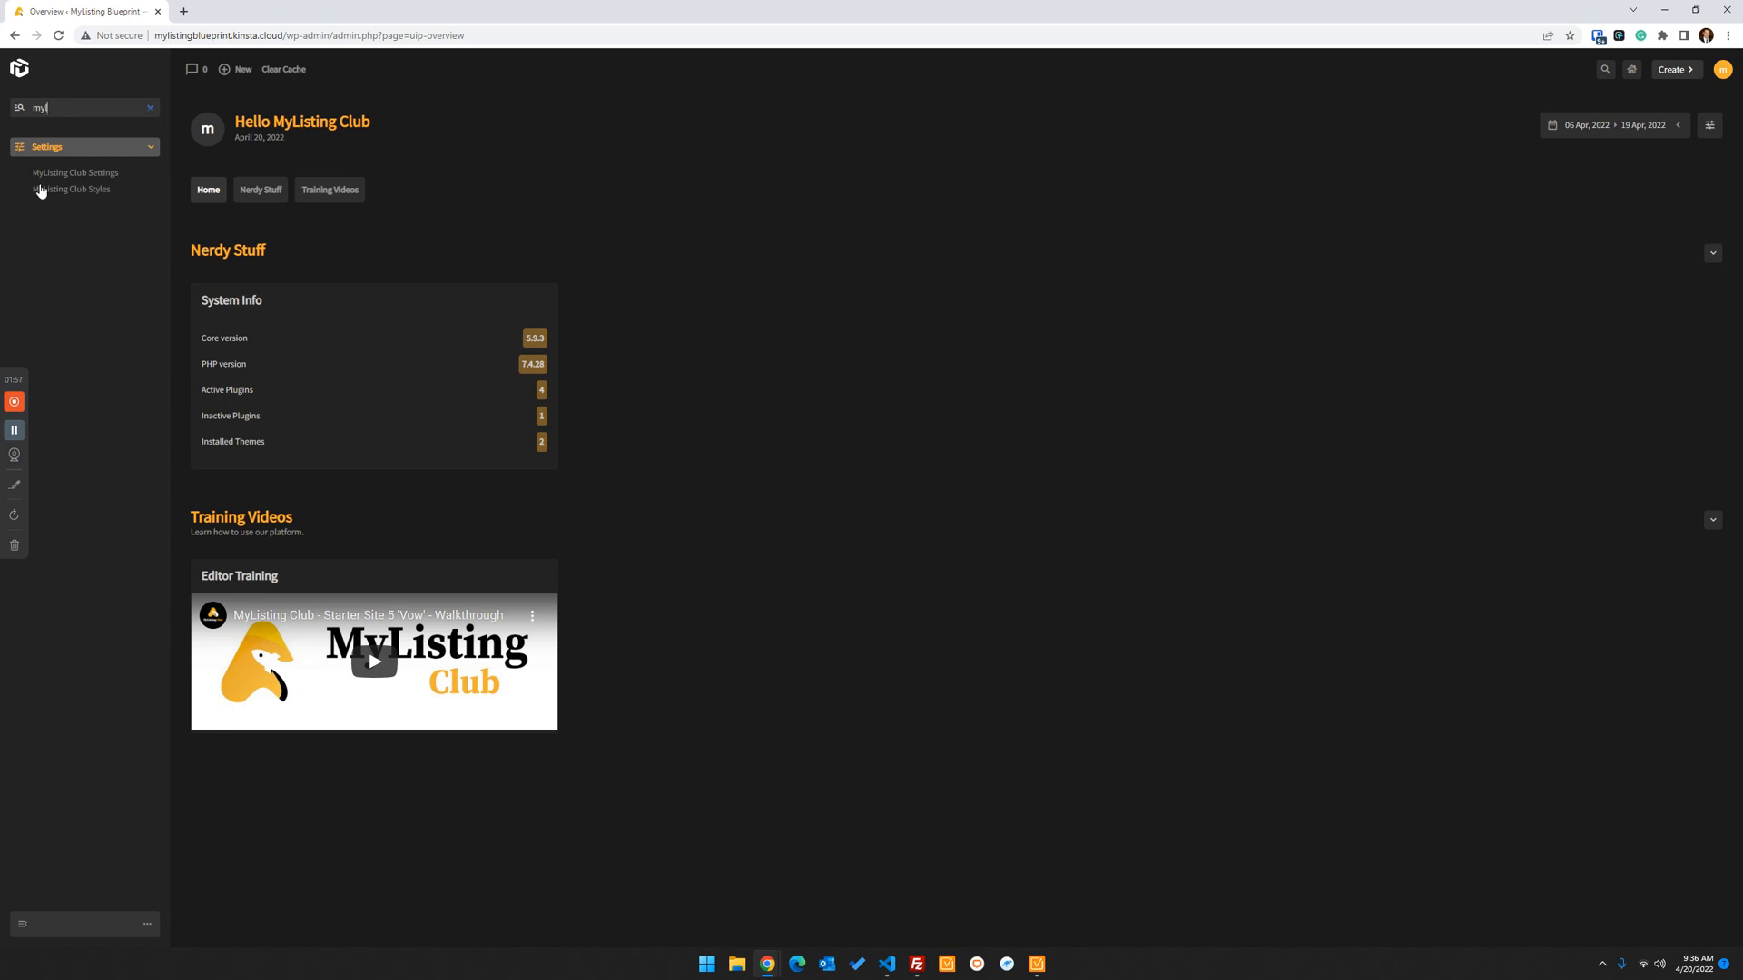
{"action": "mouse_move", "coordinate": [71, 188]}
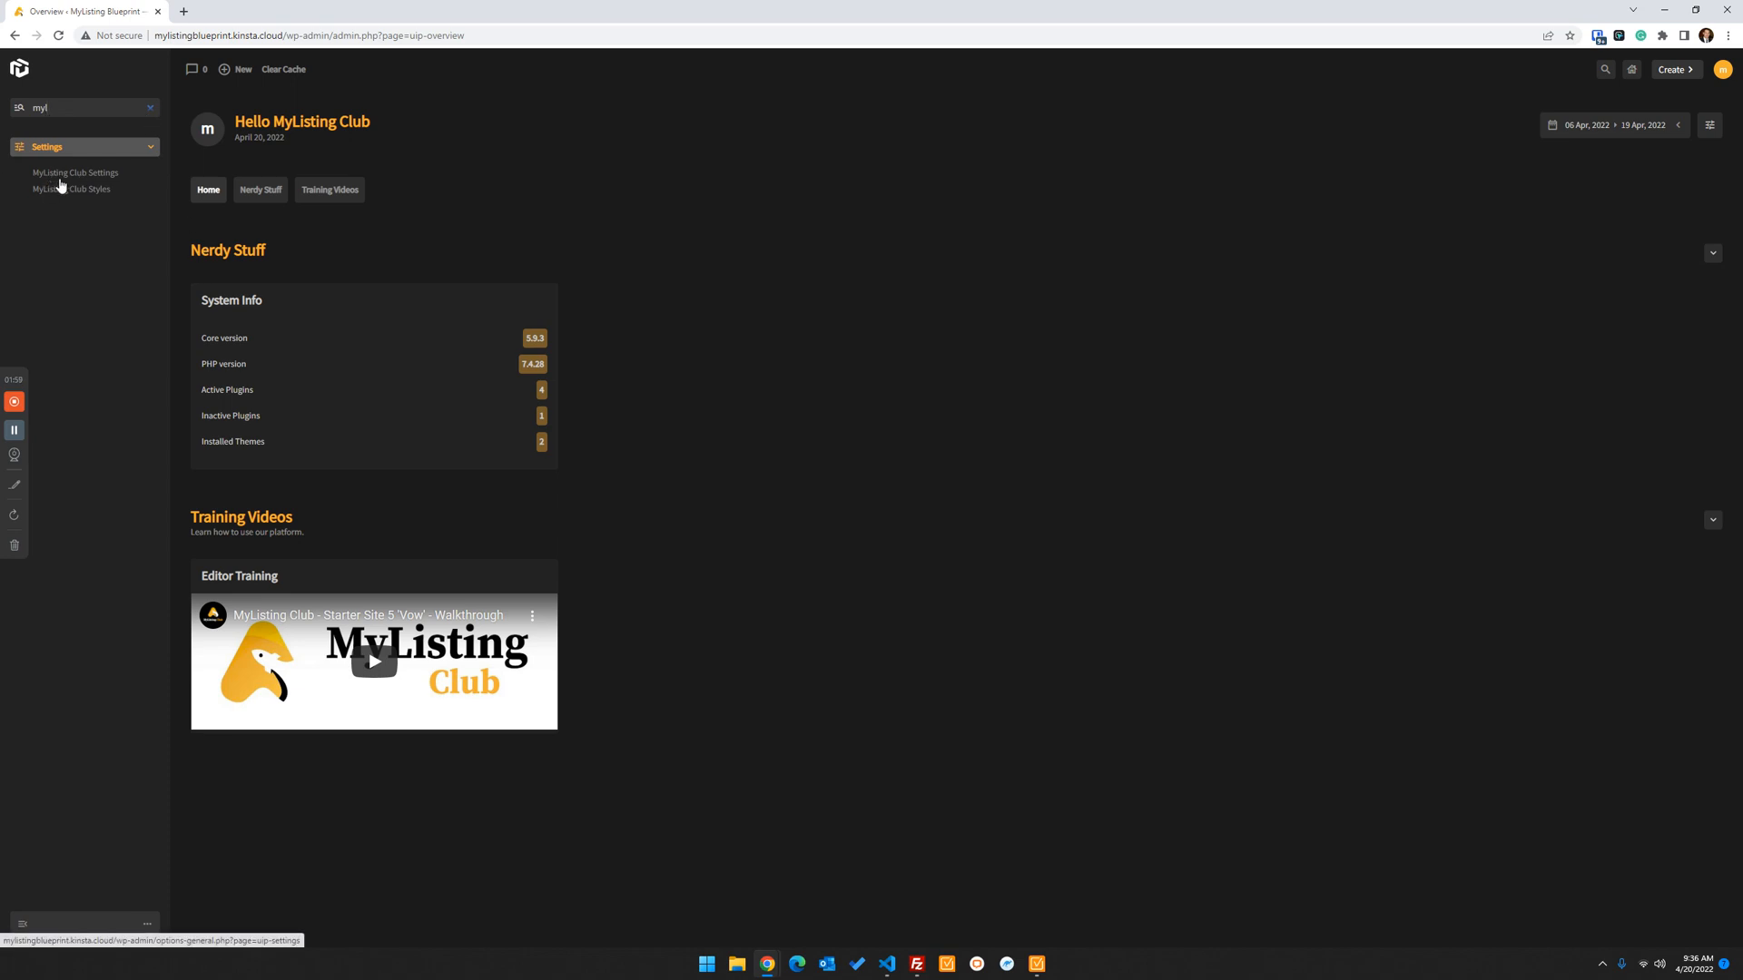
{"action": "mouse_move", "coordinate": [64, 181]}
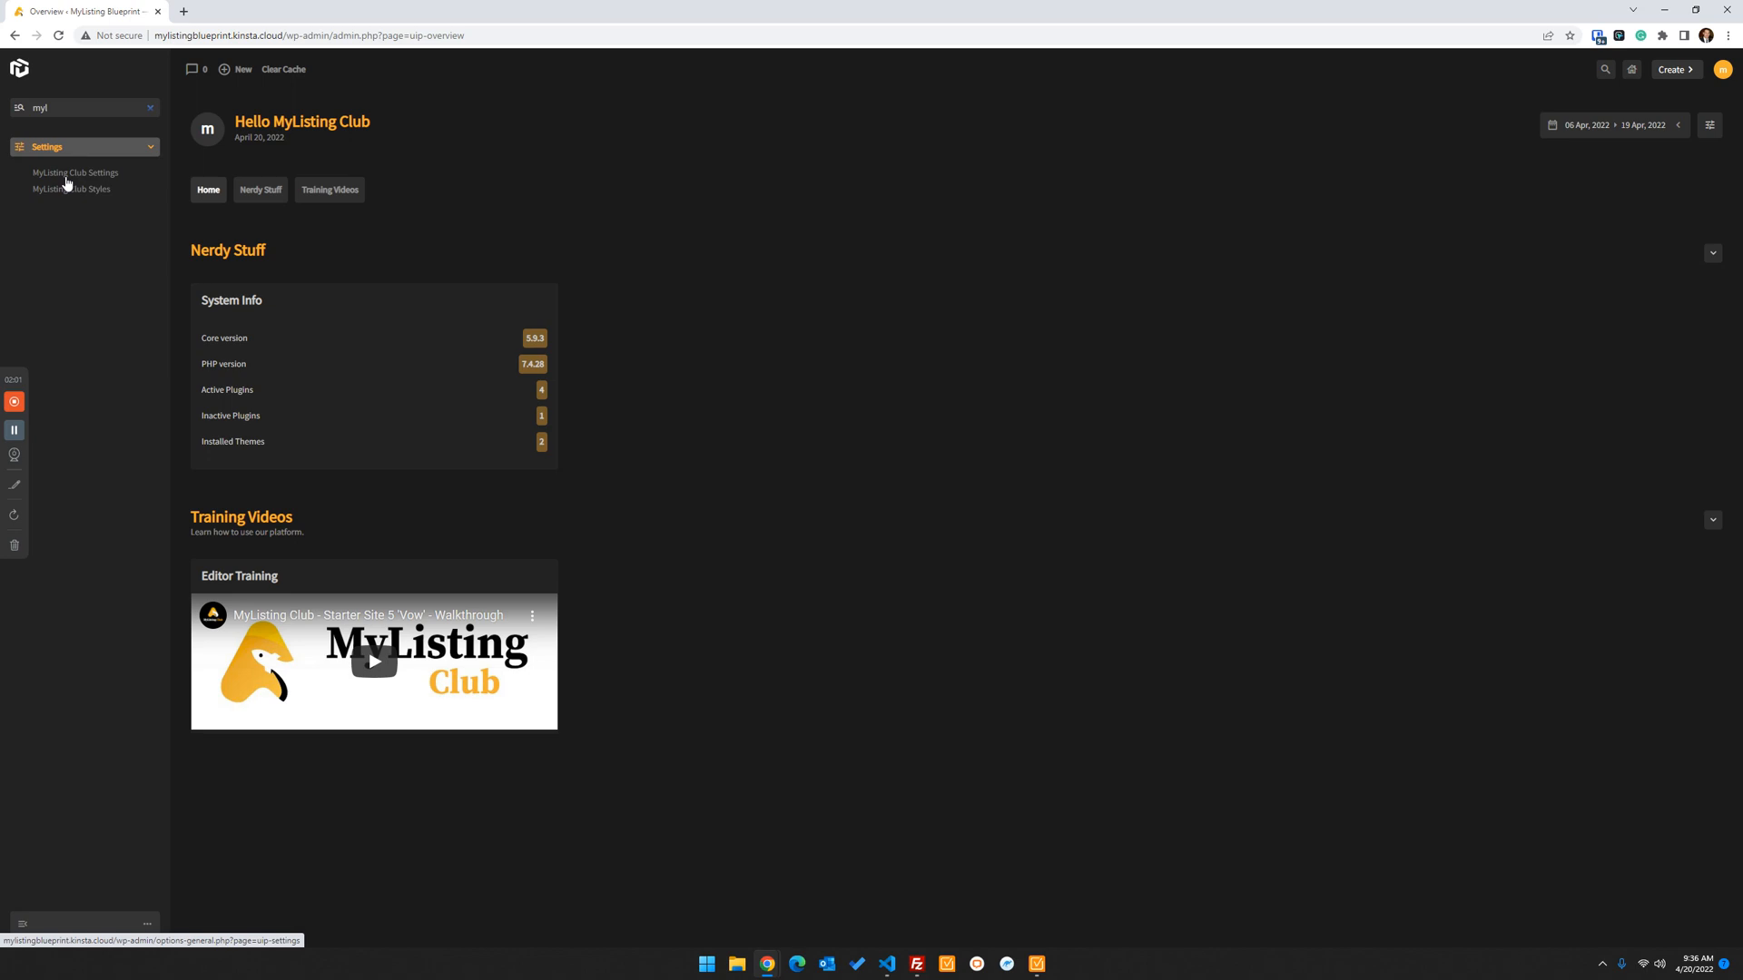
{"action": "mouse_move", "coordinate": [71, 189]}
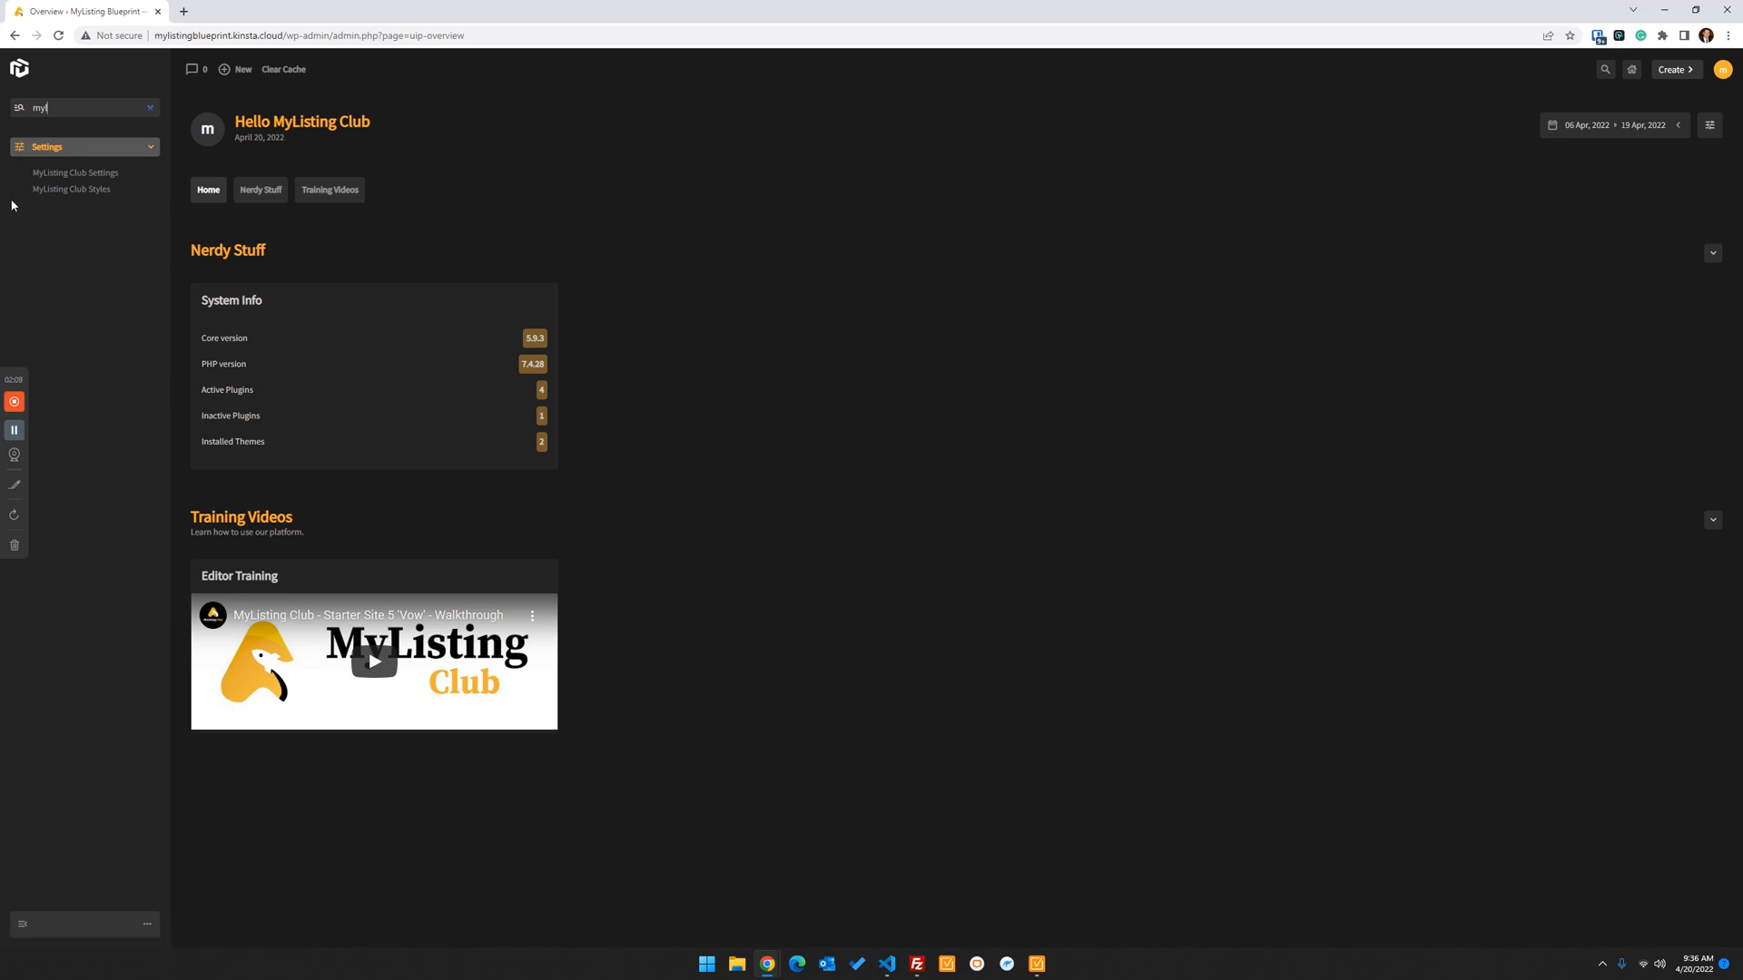
{"action": "mouse_move", "coordinate": [75, 172]}
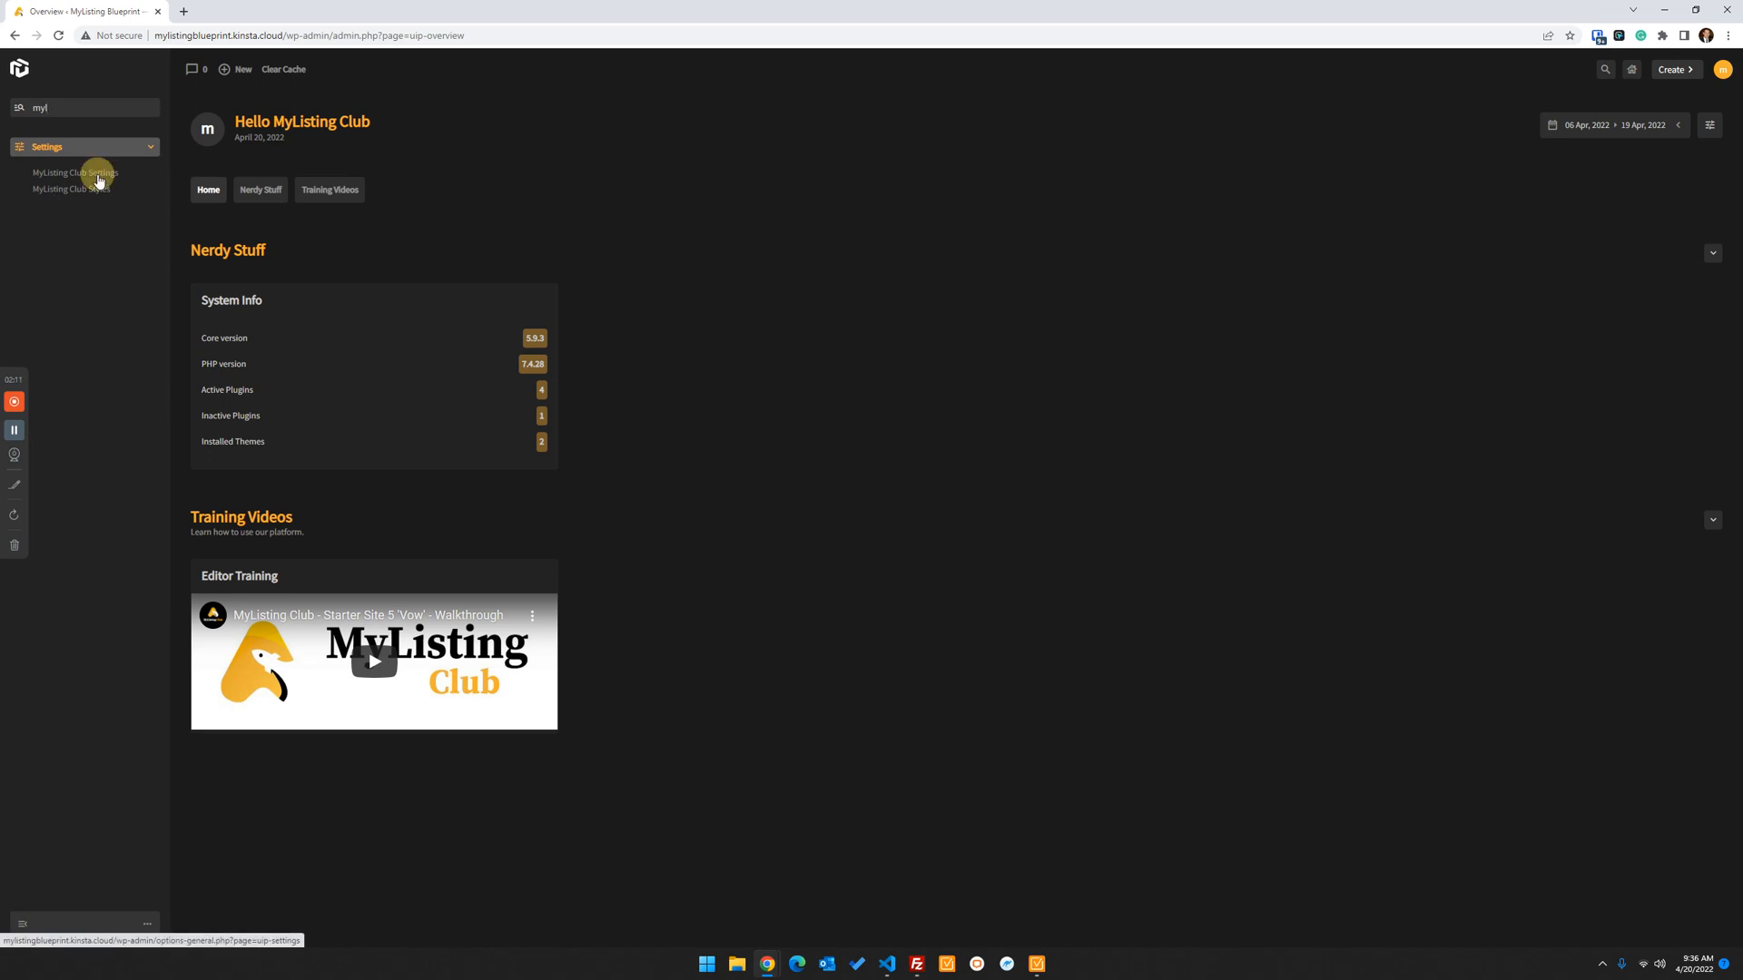
{"action": "left_click", "coordinate": [74, 172]}
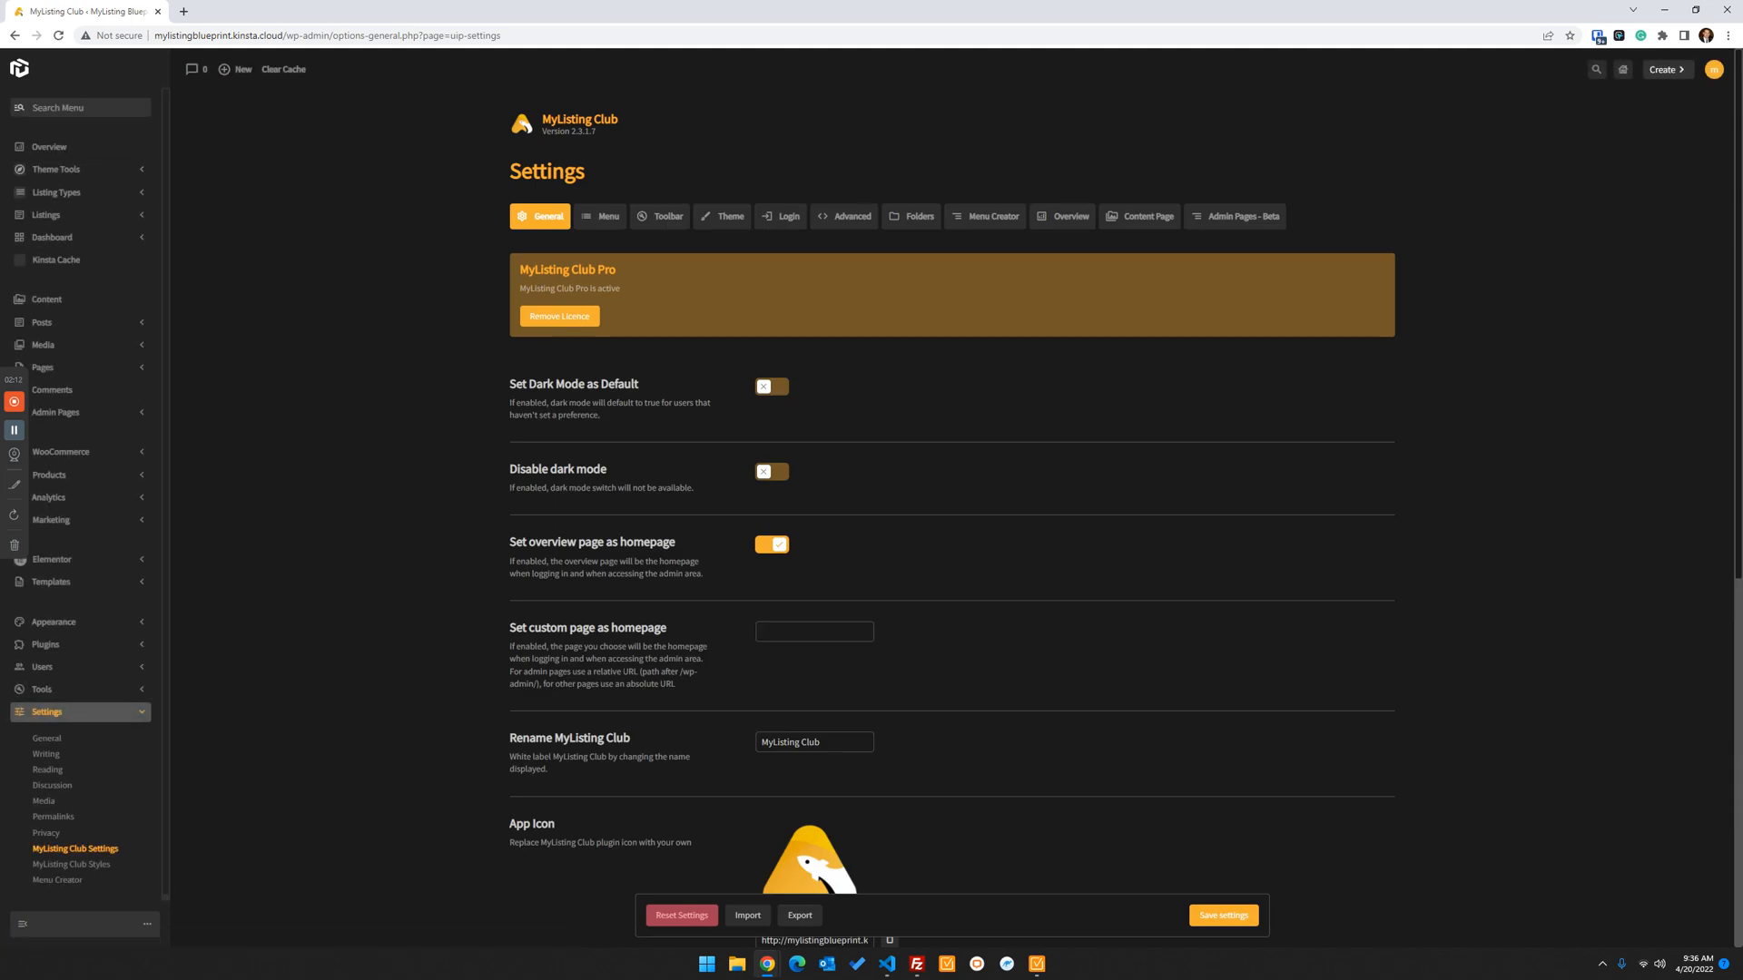
{"action": "mouse_move", "coordinate": [1033, 262]}
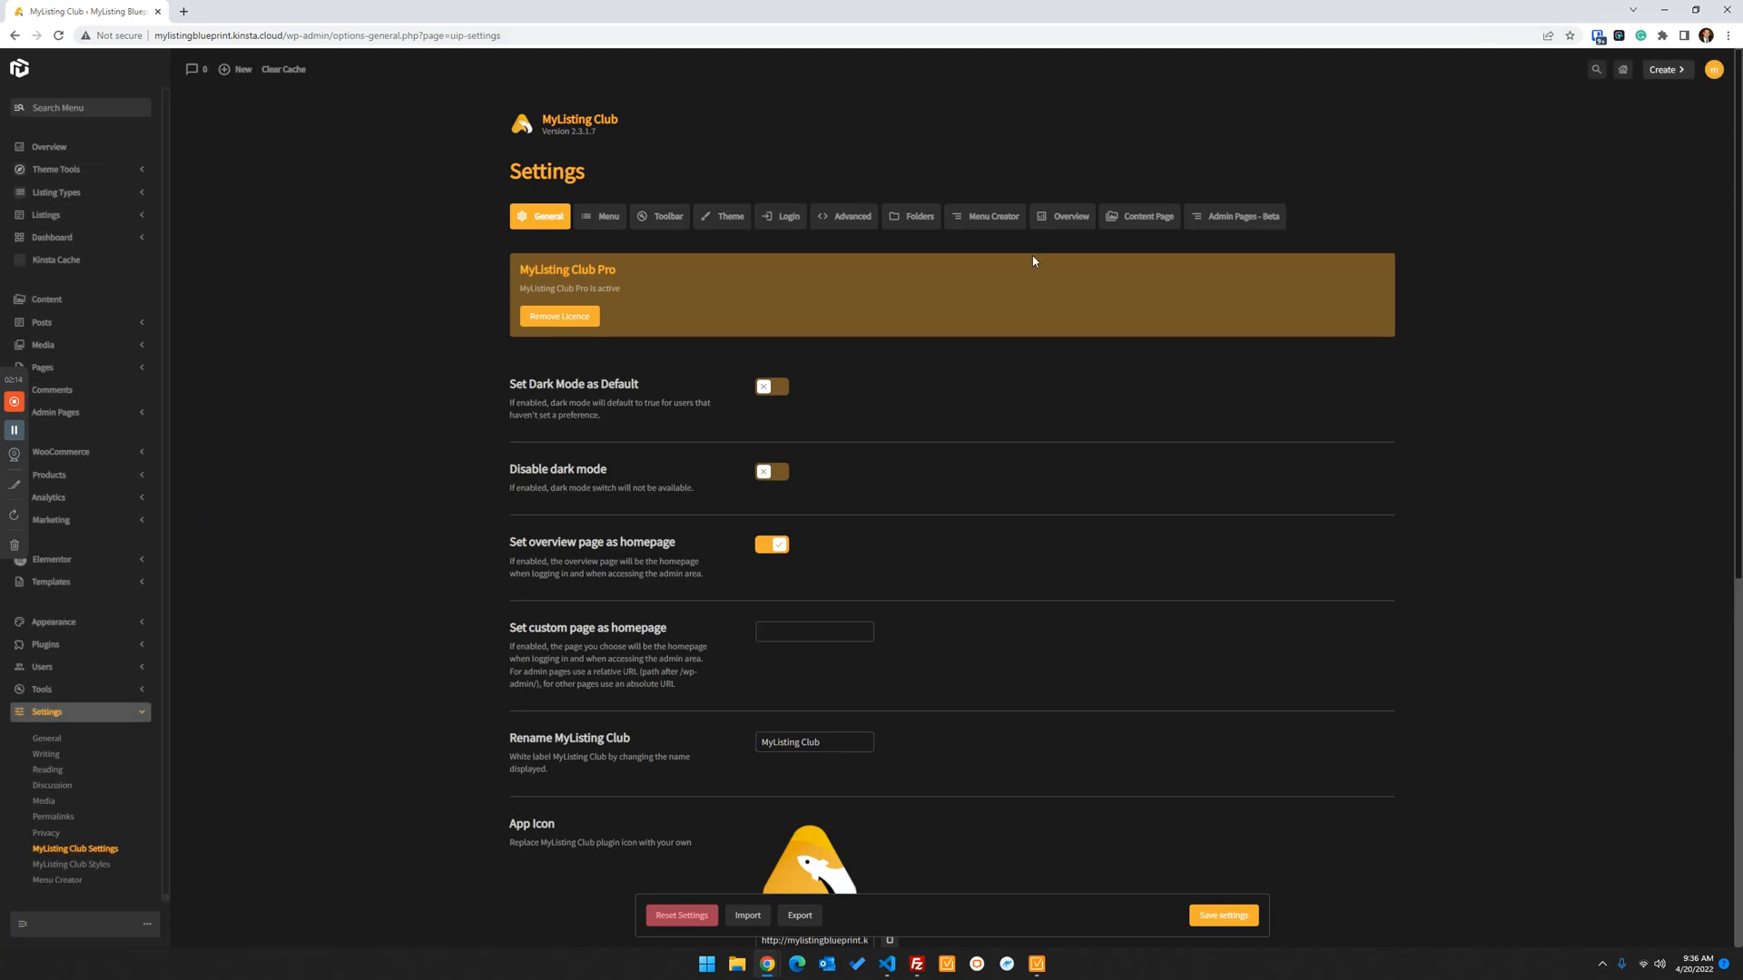
{"action": "left_click", "coordinate": [1237, 216]}
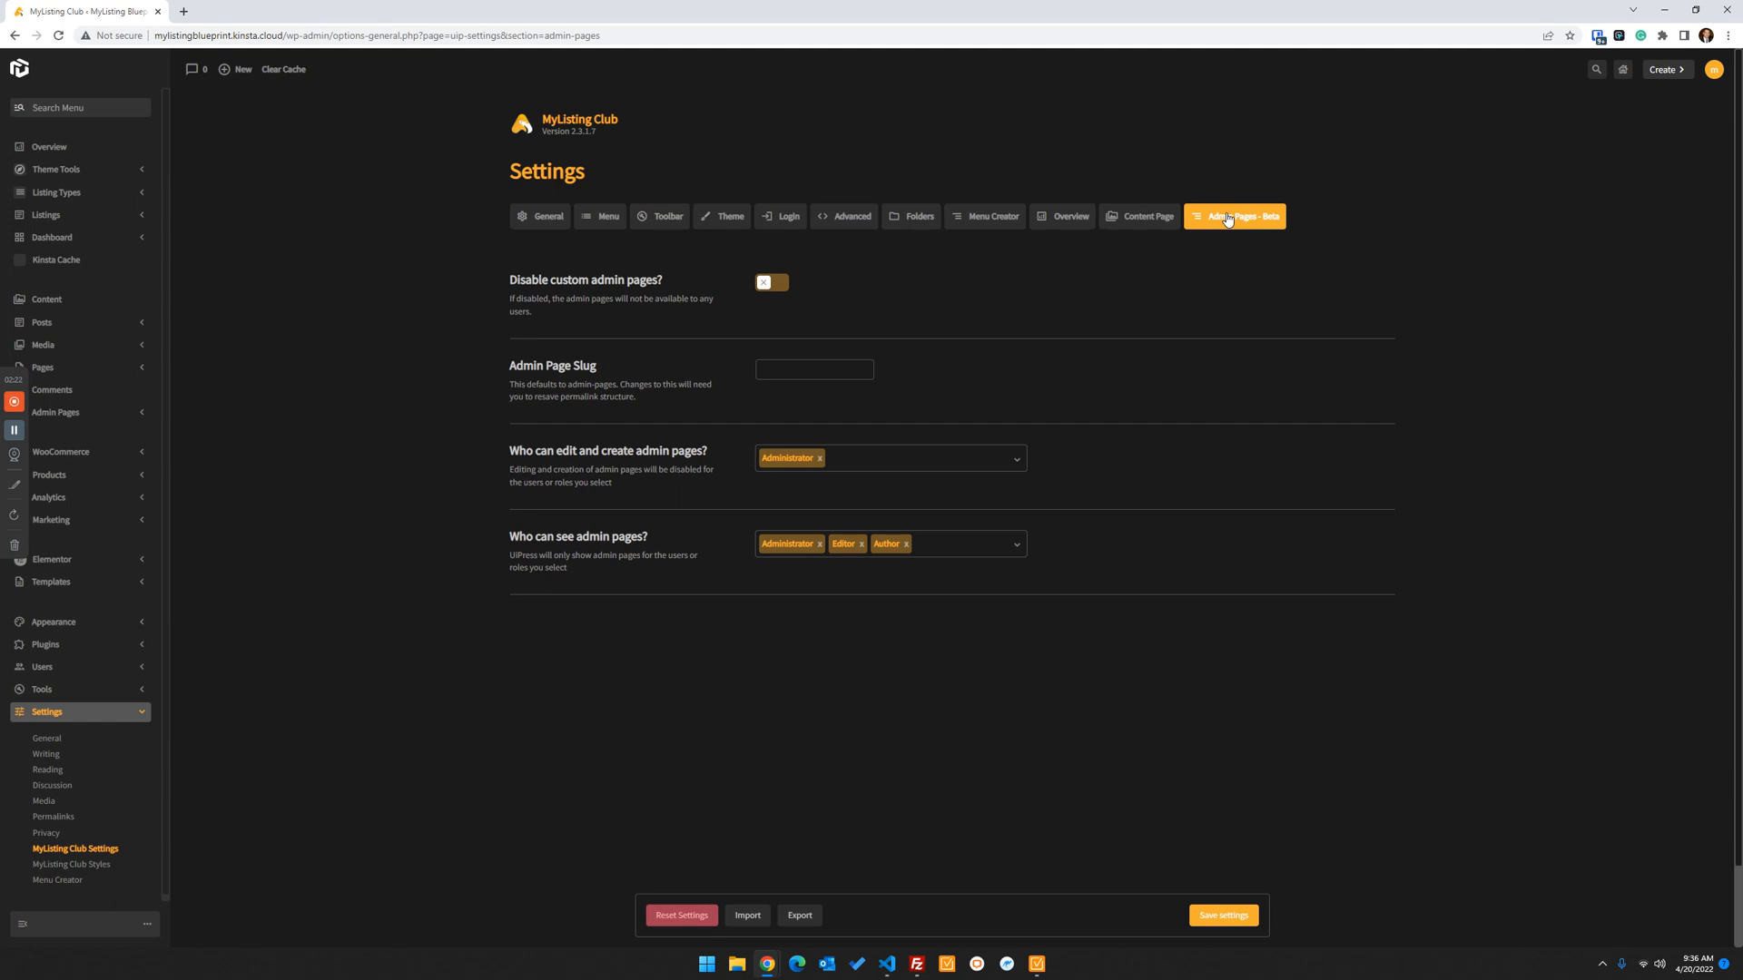
{"action": "mouse_move", "coordinate": [1261, 222]}
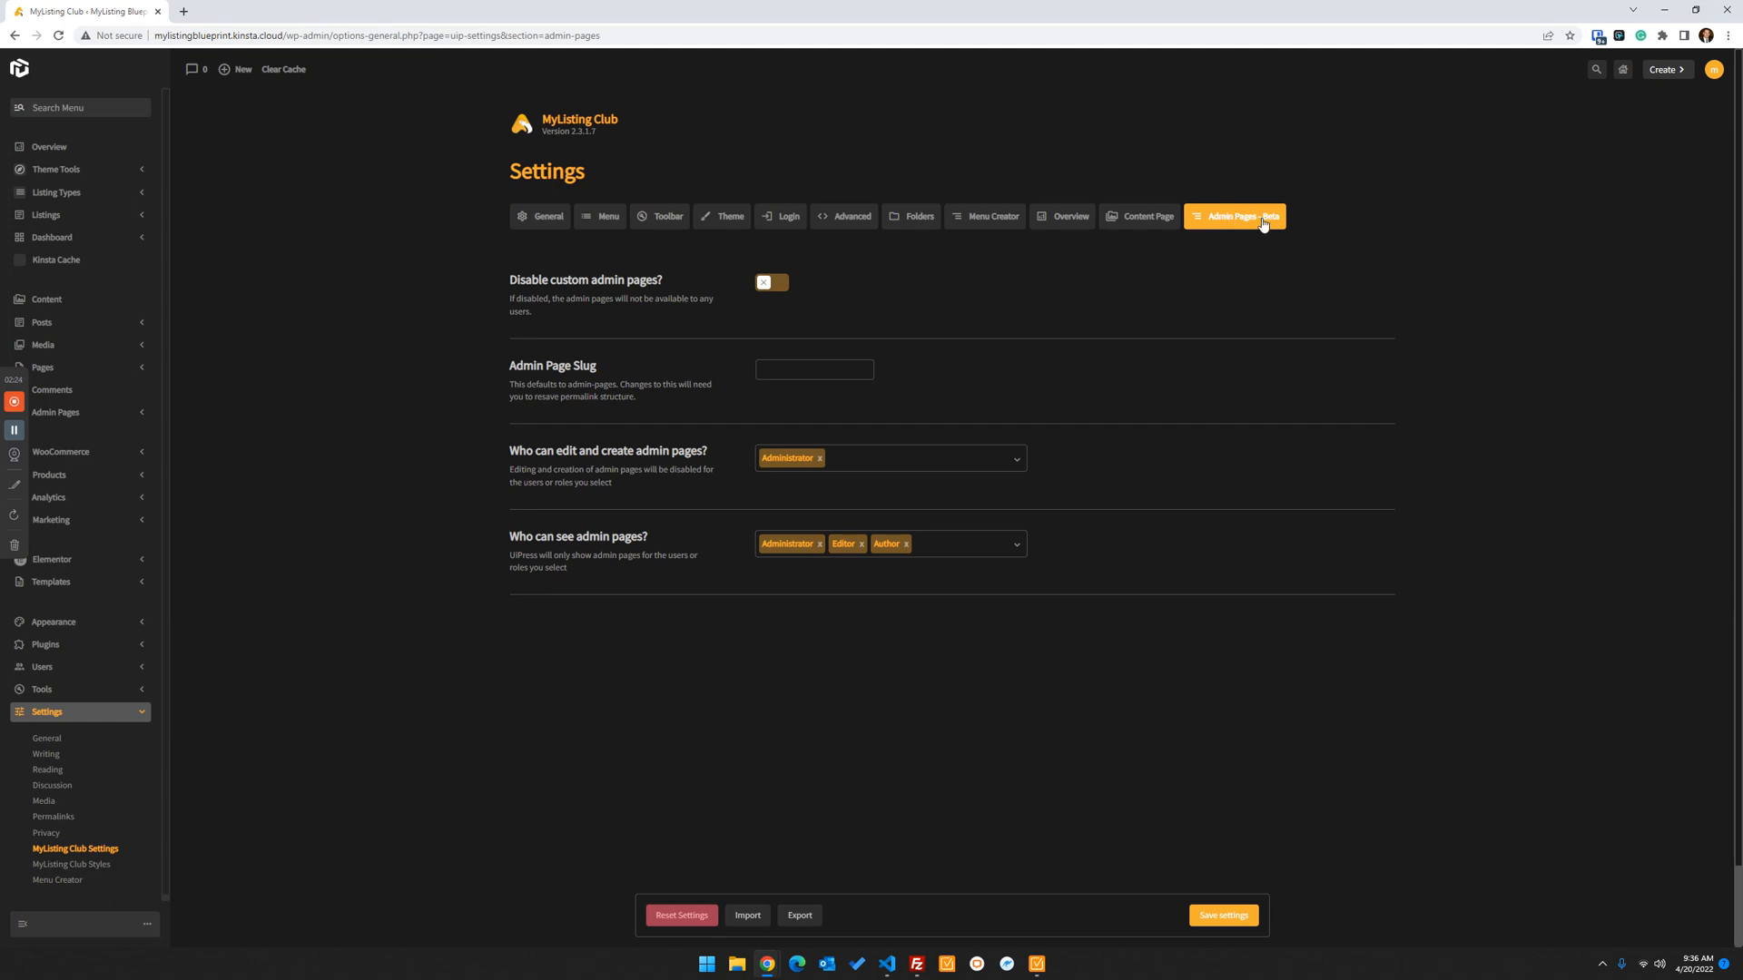
{"action": "mouse_move", "coordinate": [540, 414]}
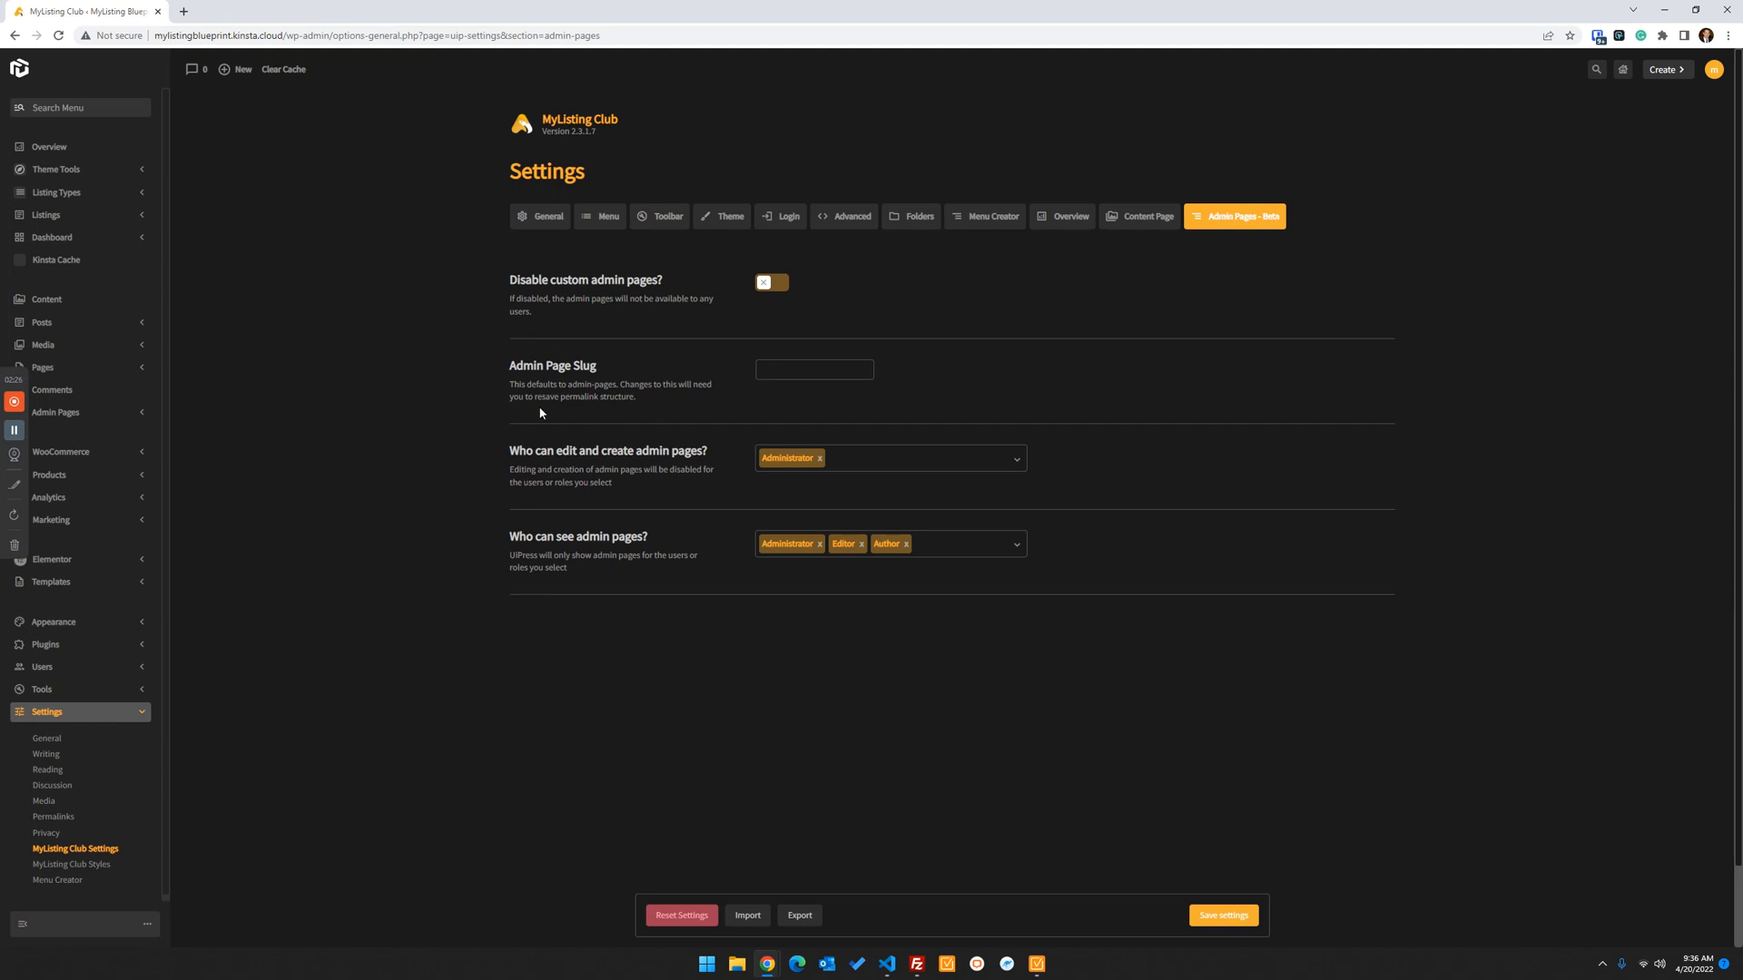
{"action": "mouse_move", "coordinate": [845, 460]}
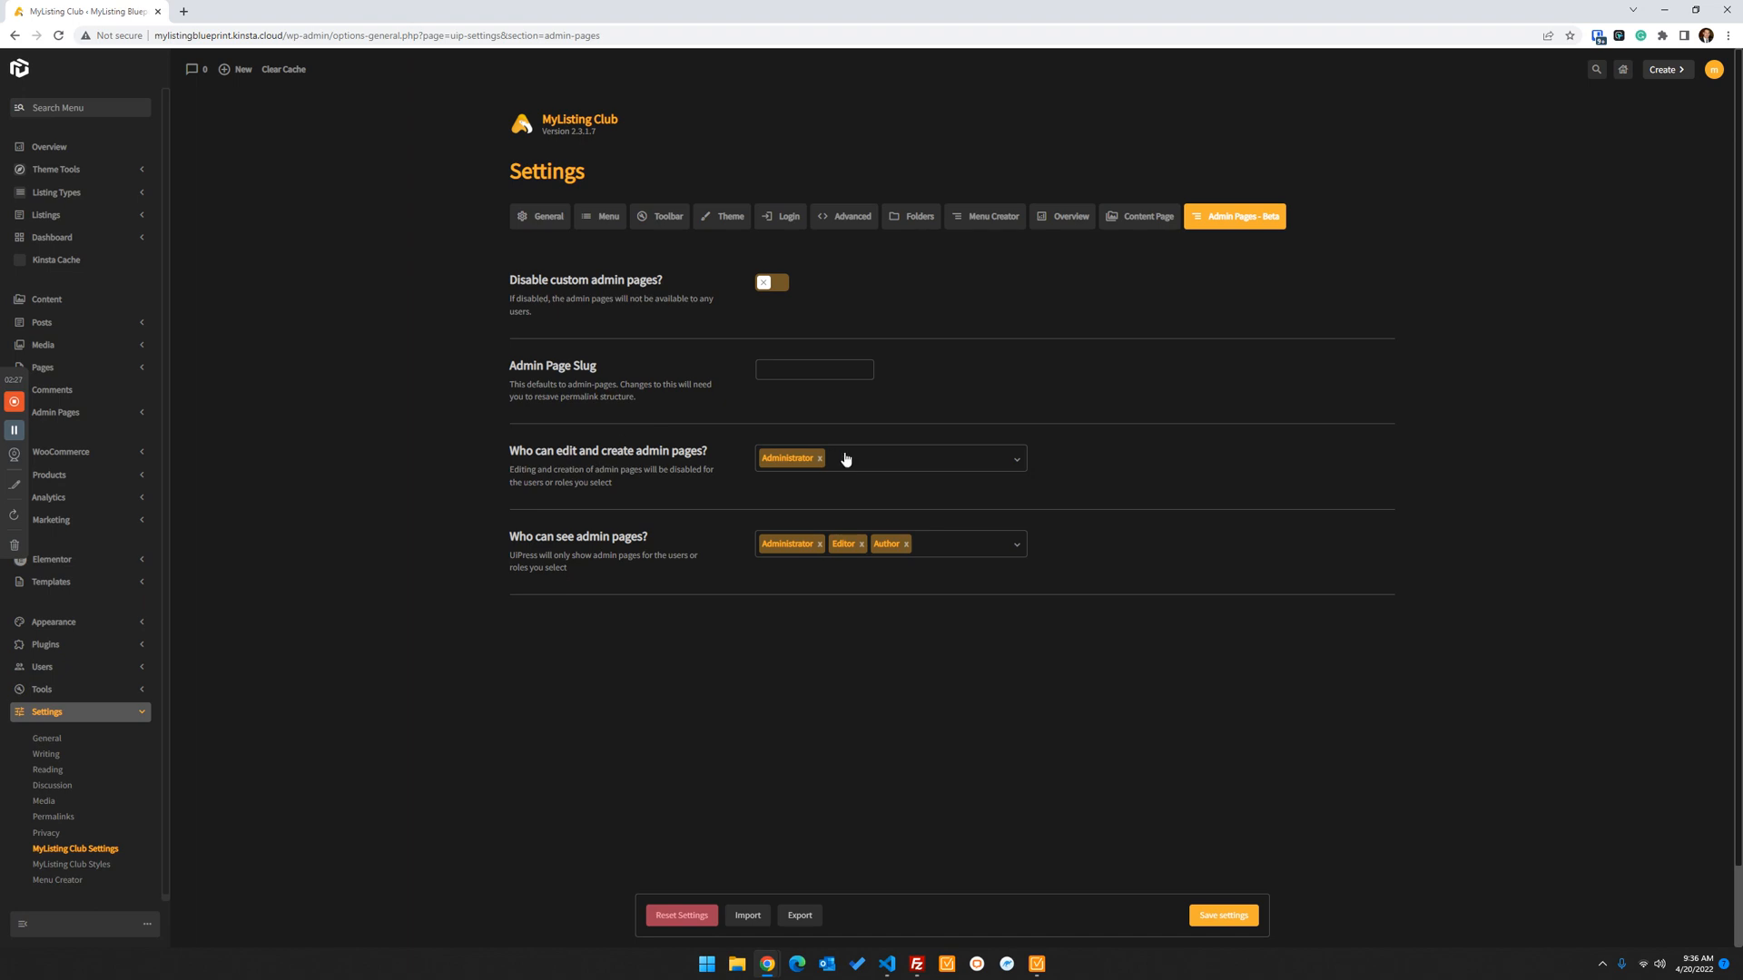
{"action": "double_click", "coordinate": [628, 451]}
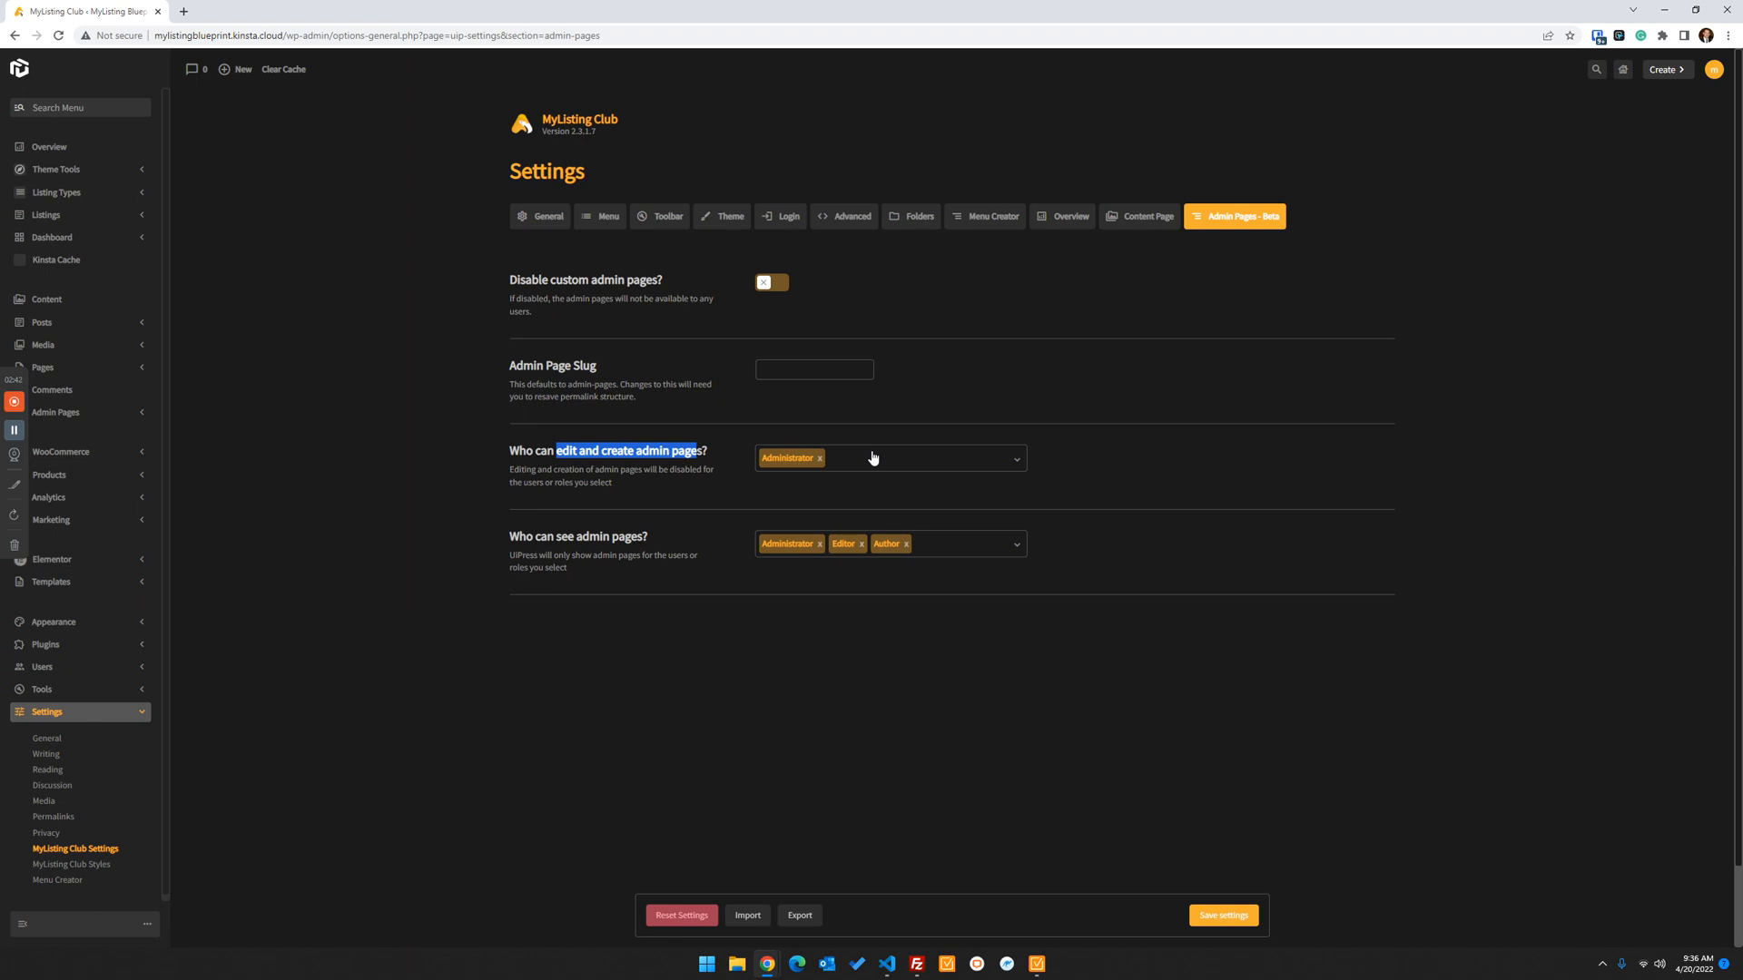
{"action": "mouse_move", "coordinate": [891, 722]}
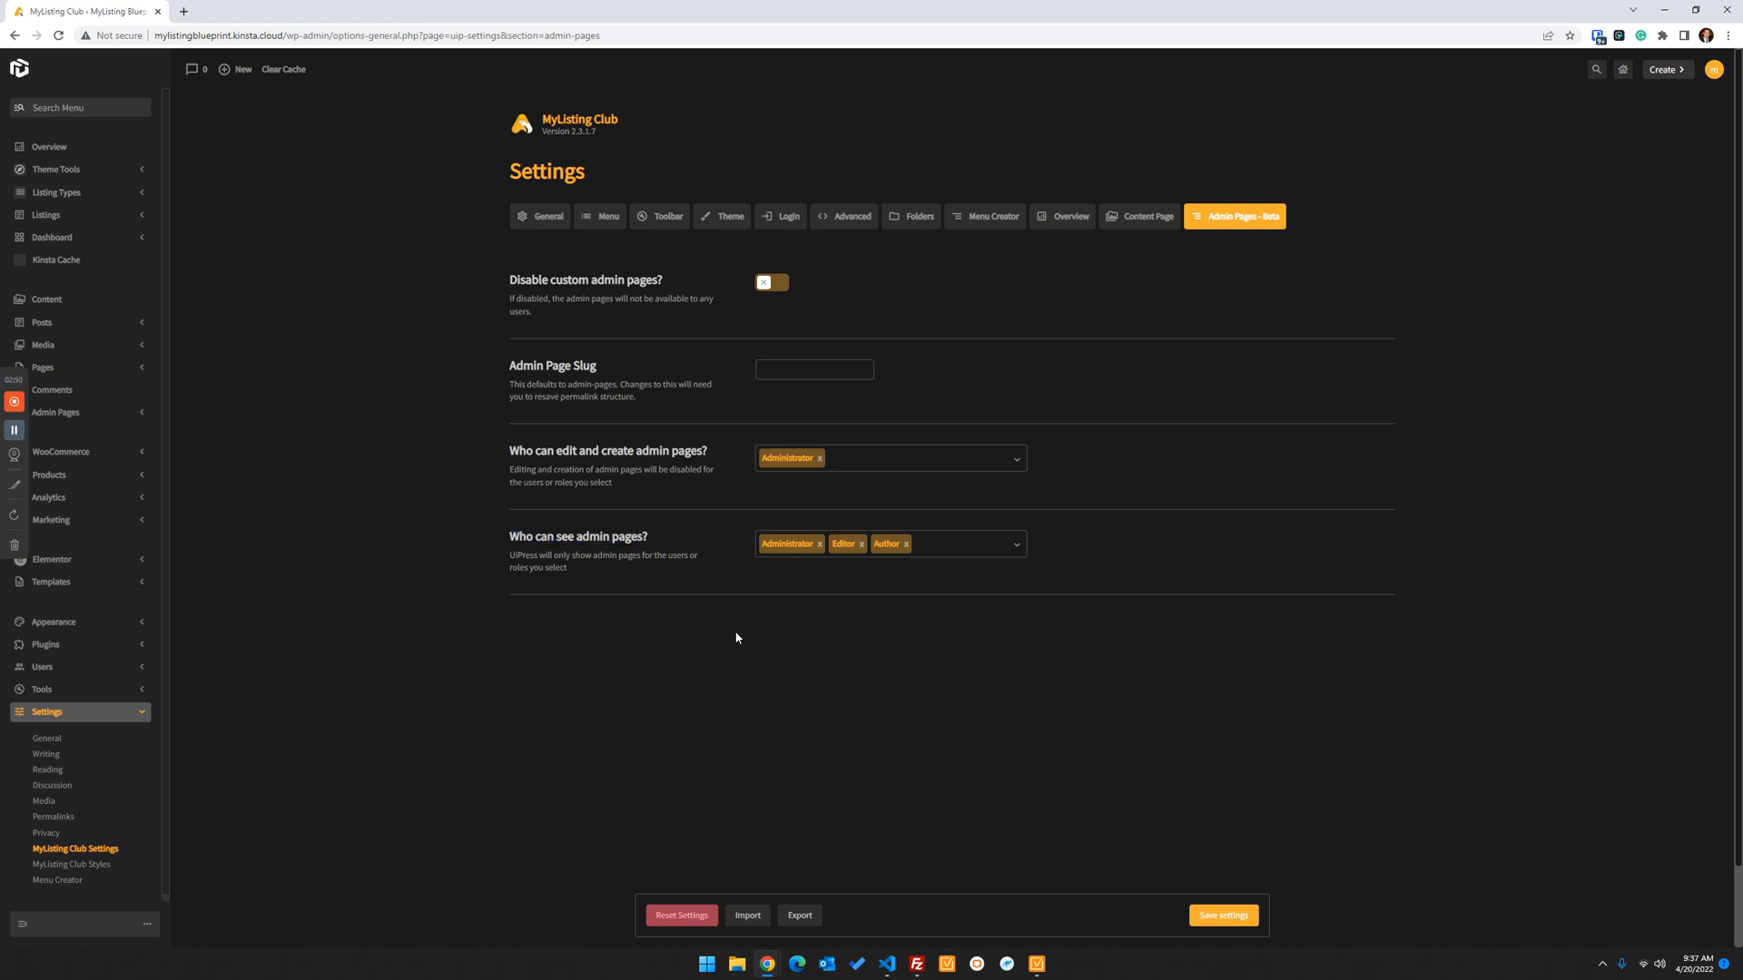
{"action": "mouse_move", "coordinate": [664, 634]}
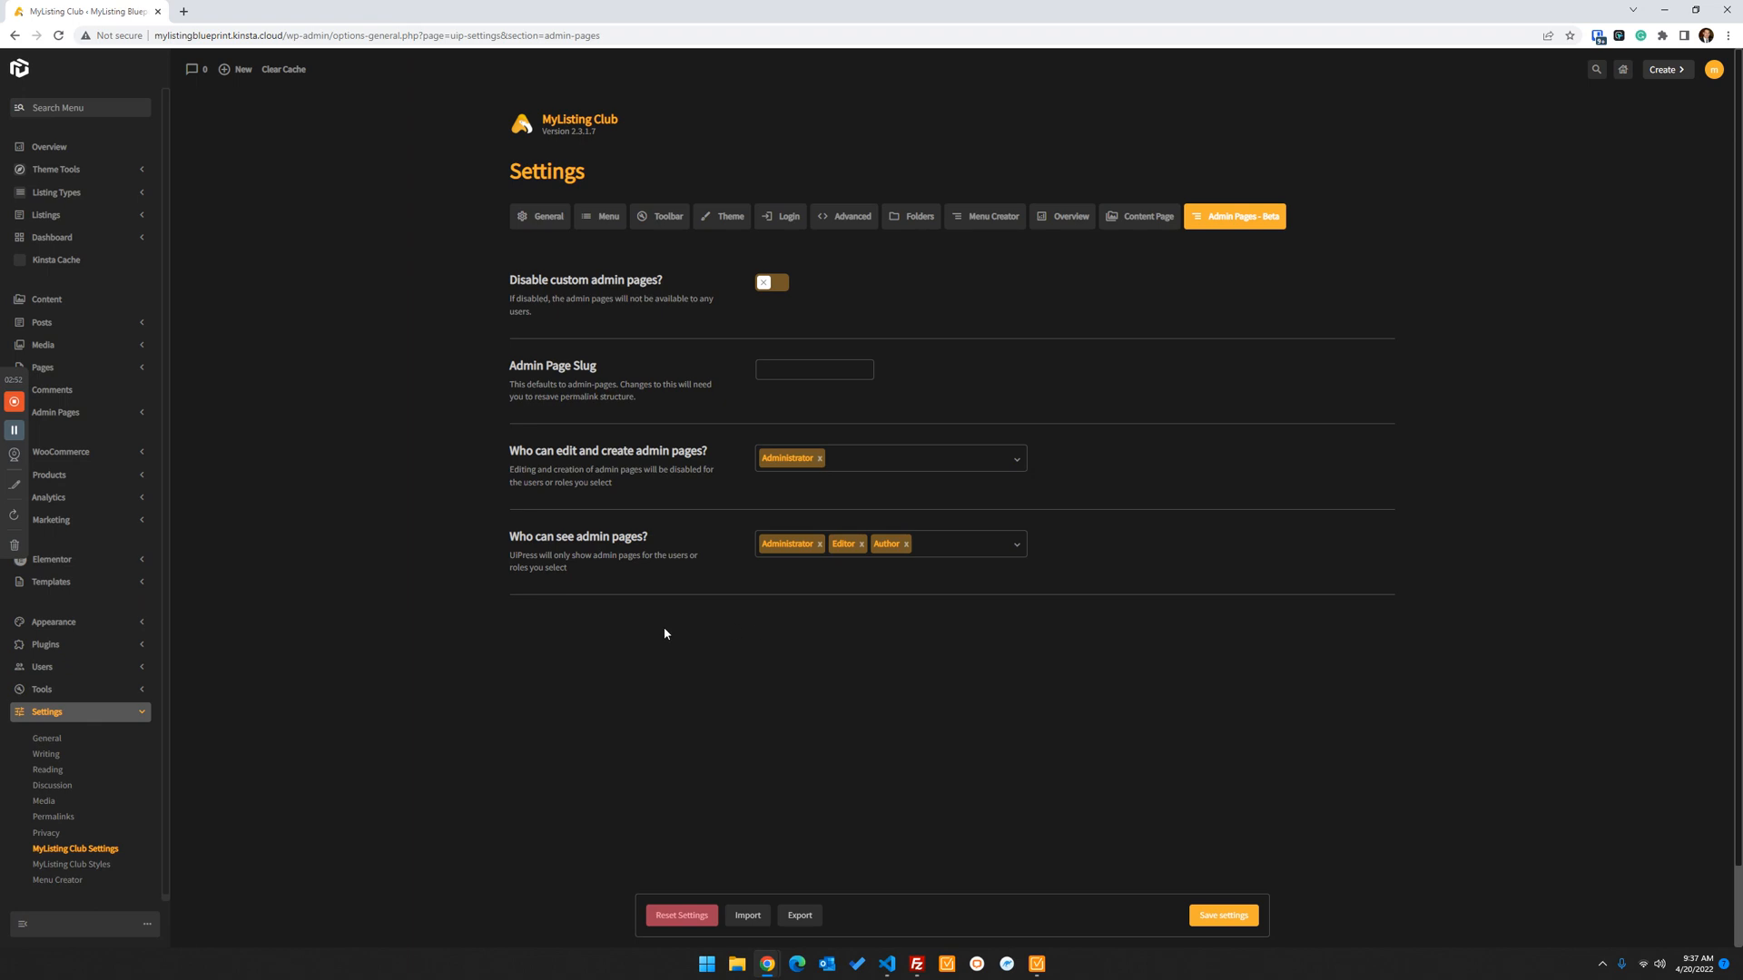
{"action": "mouse_move", "coordinate": [791, 560]}
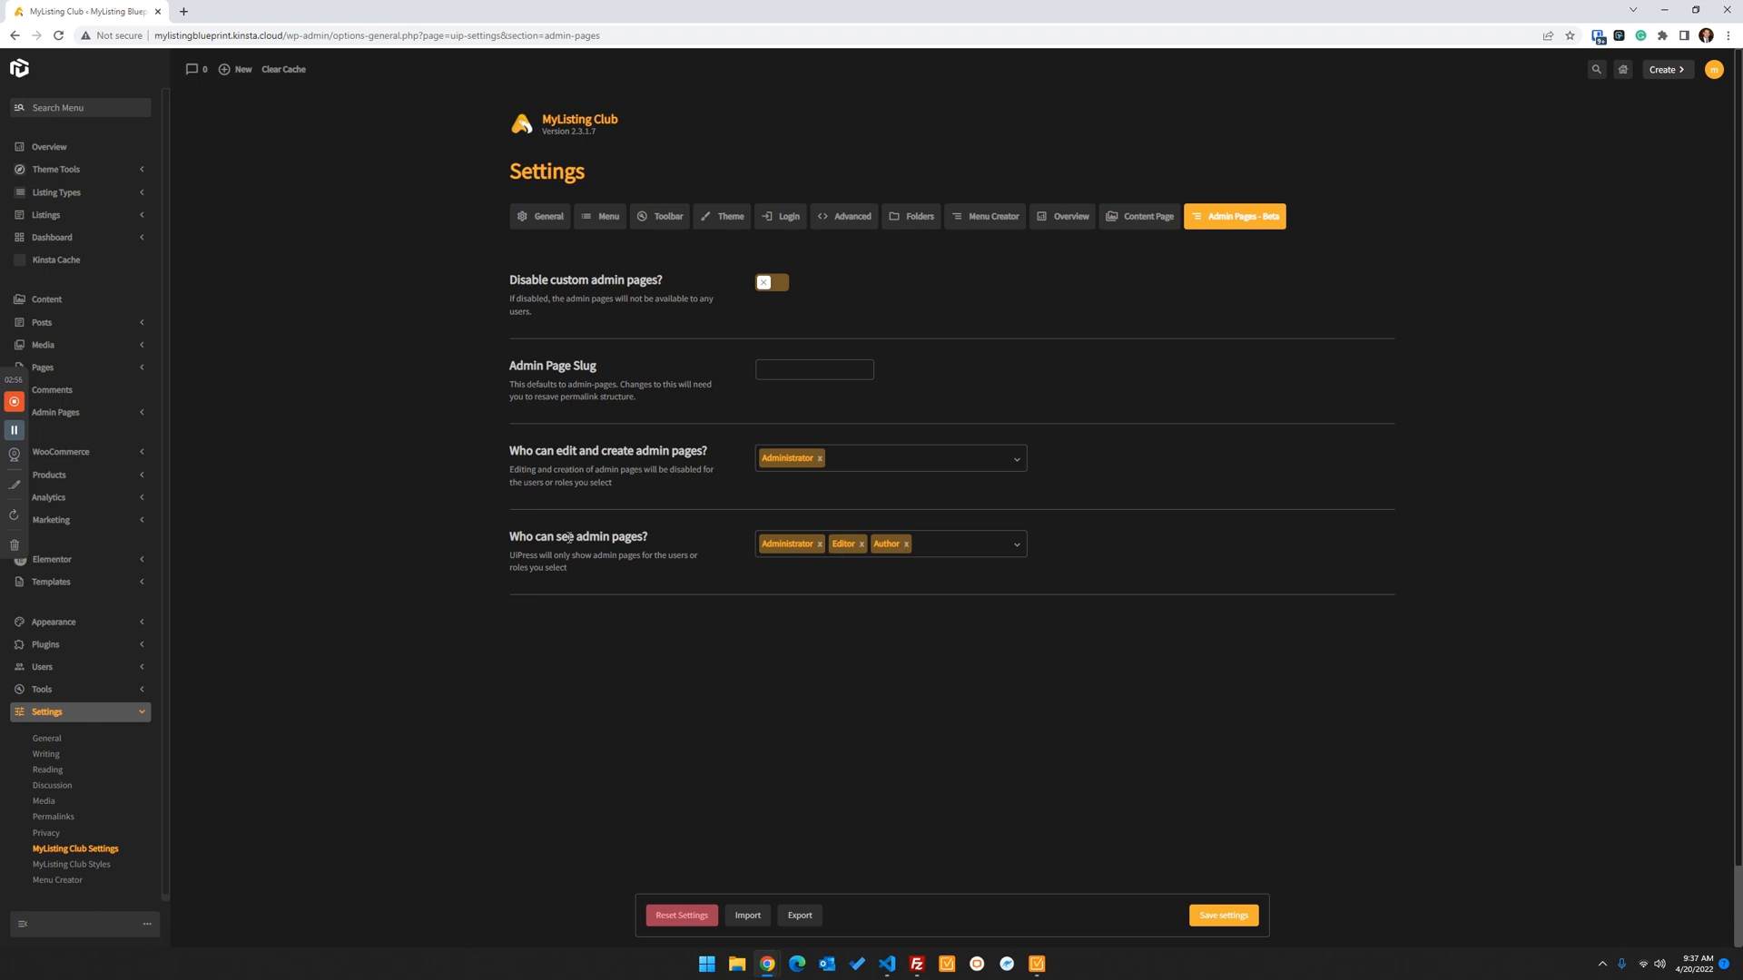
{"action": "mouse_move", "coordinate": [839, 647]}
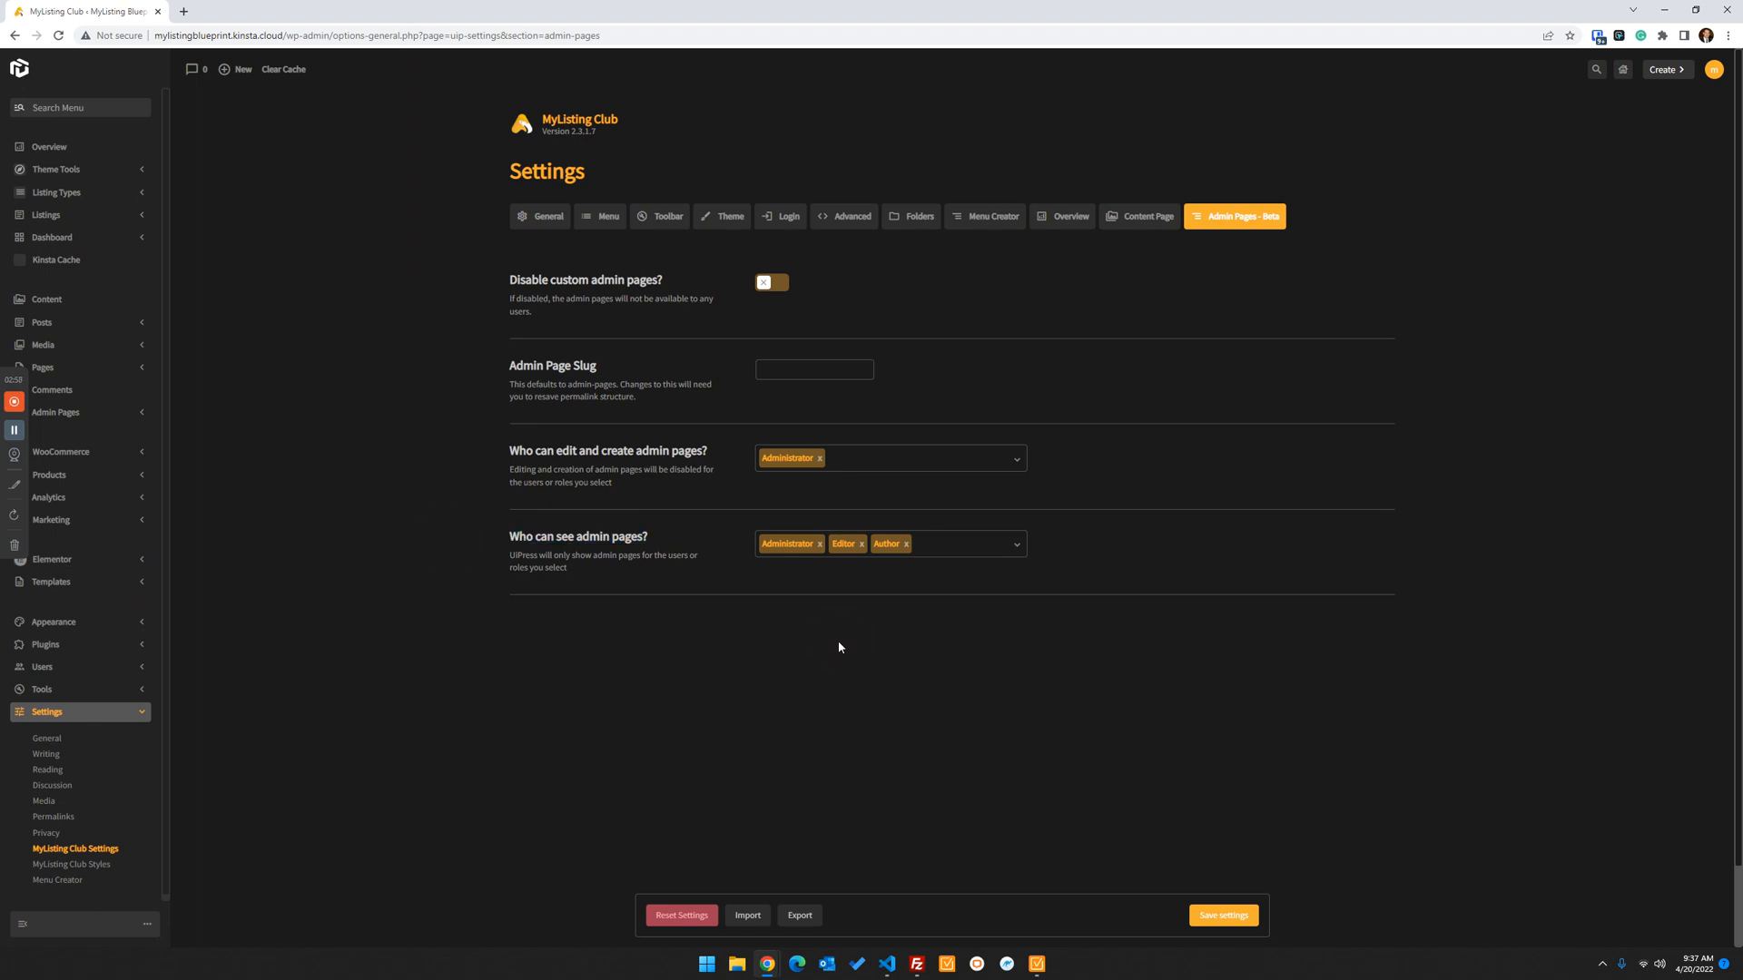
{"action": "mouse_move", "coordinate": [1075, 783]}
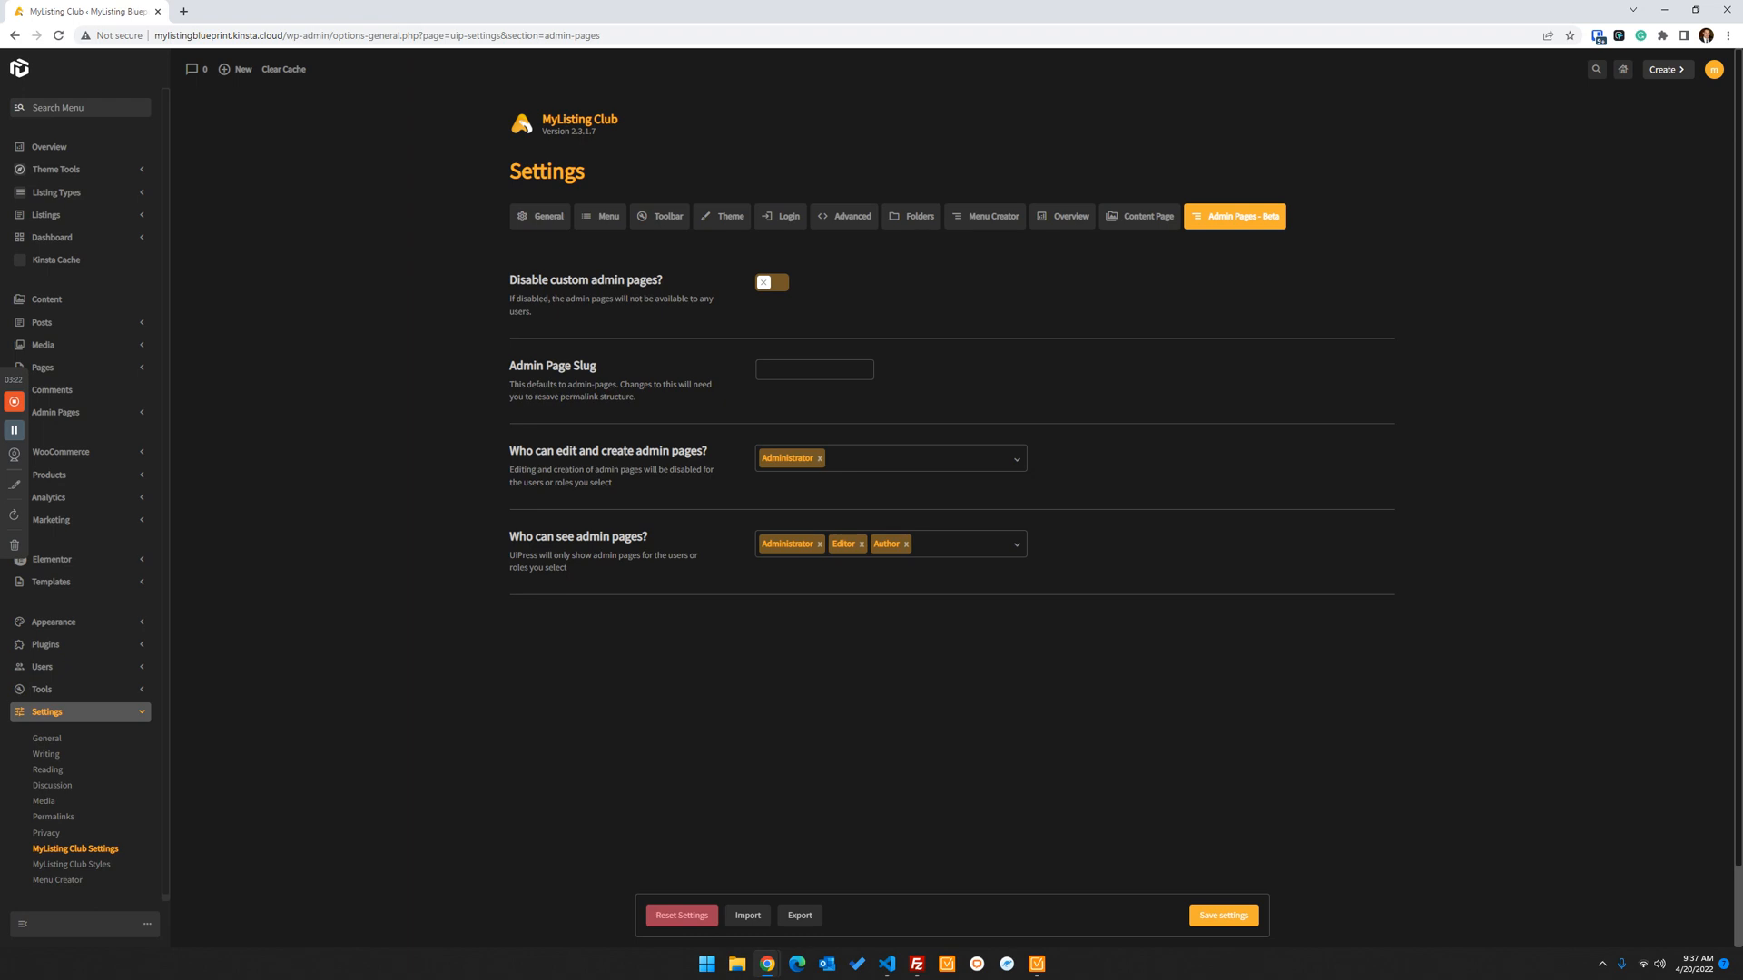
{"action": "mouse_move", "coordinate": [1718, 382]}
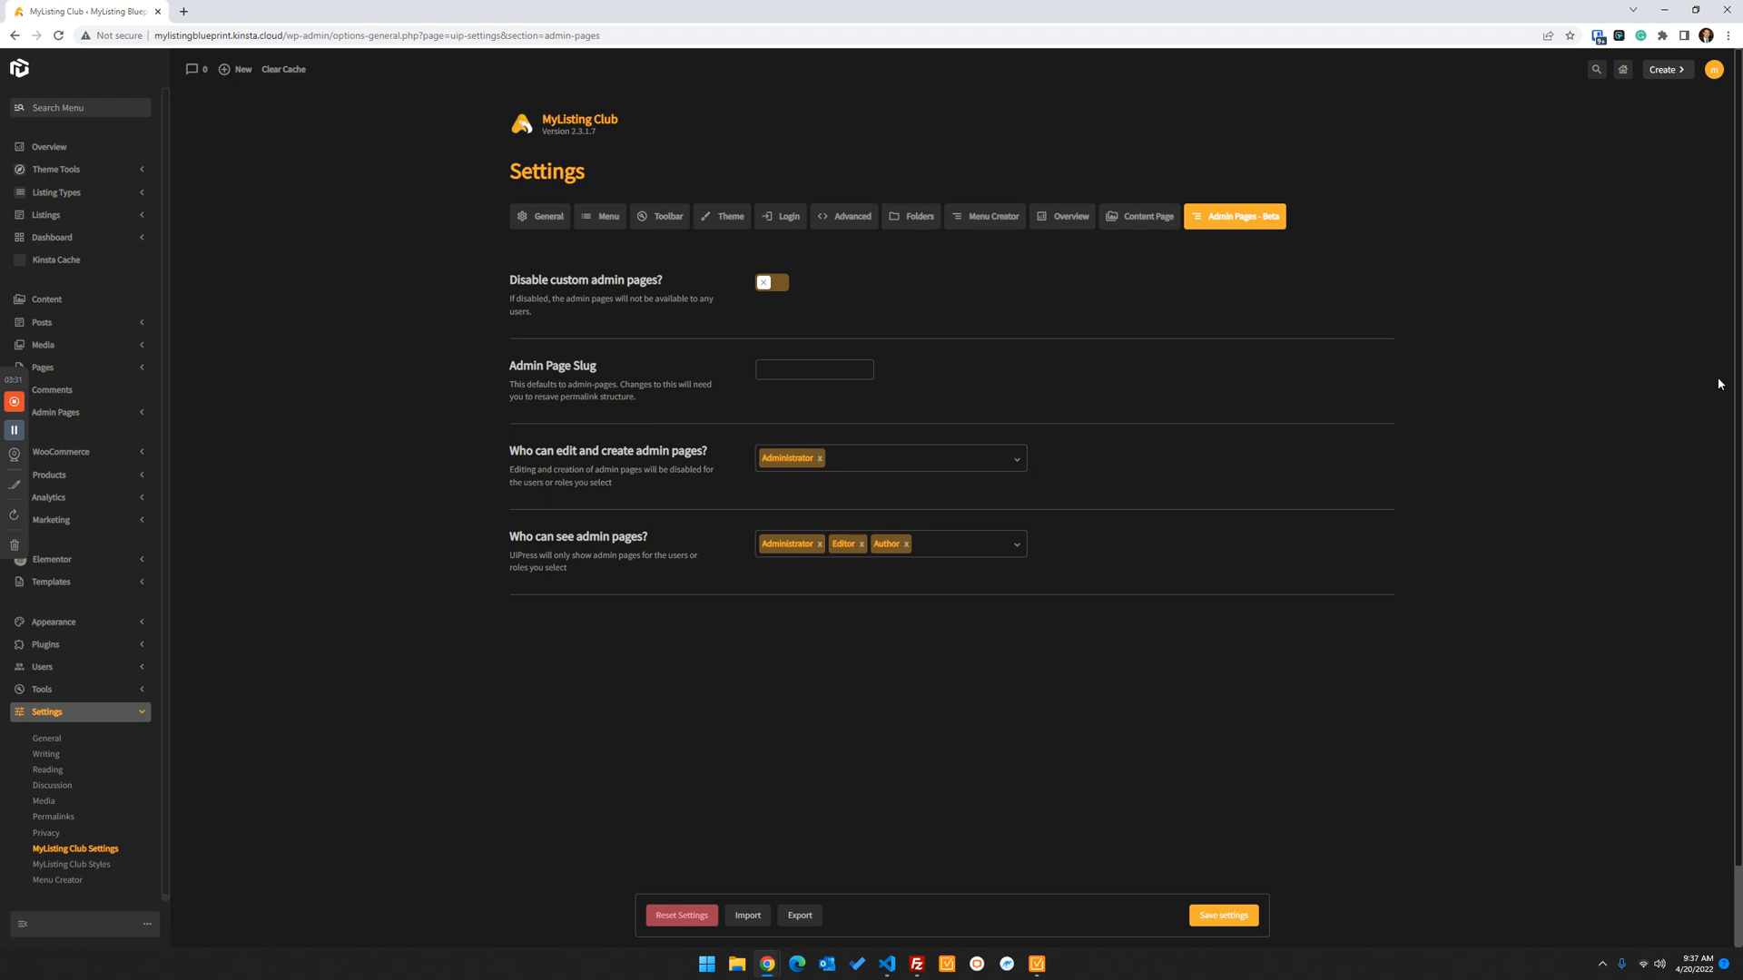
{"action": "mouse_move", "coordinate": [1548, 832]}
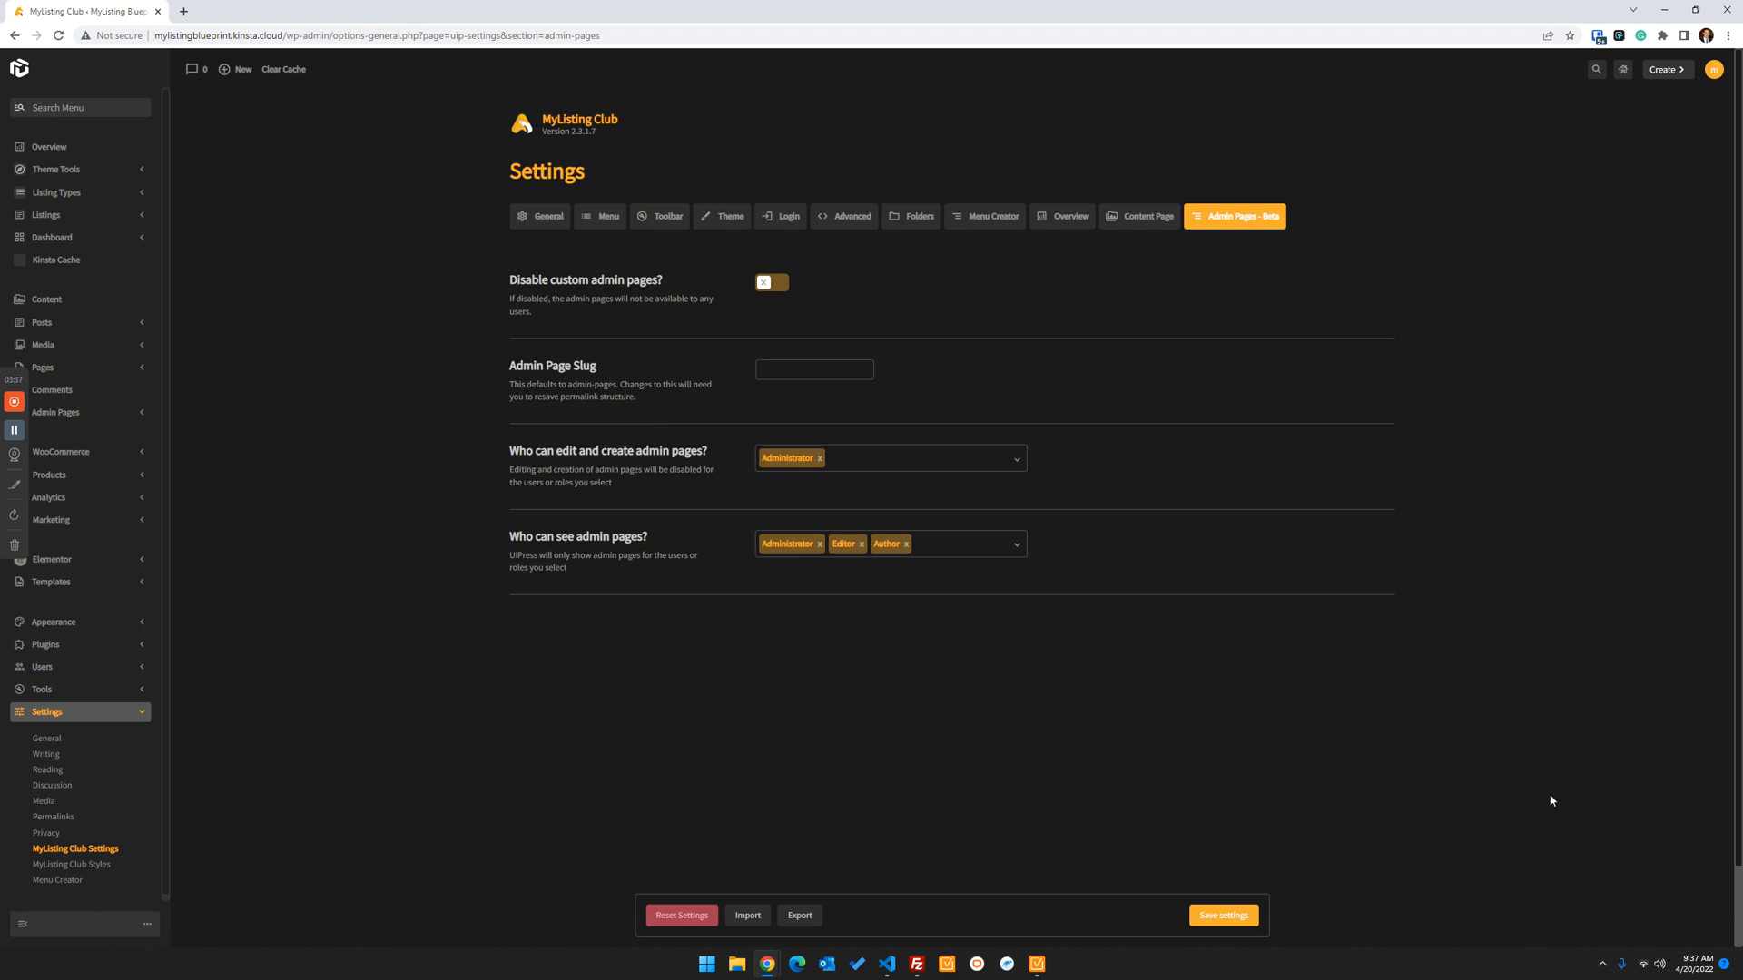
{"action": "mouse_move", "coordinate": [807, 679]}
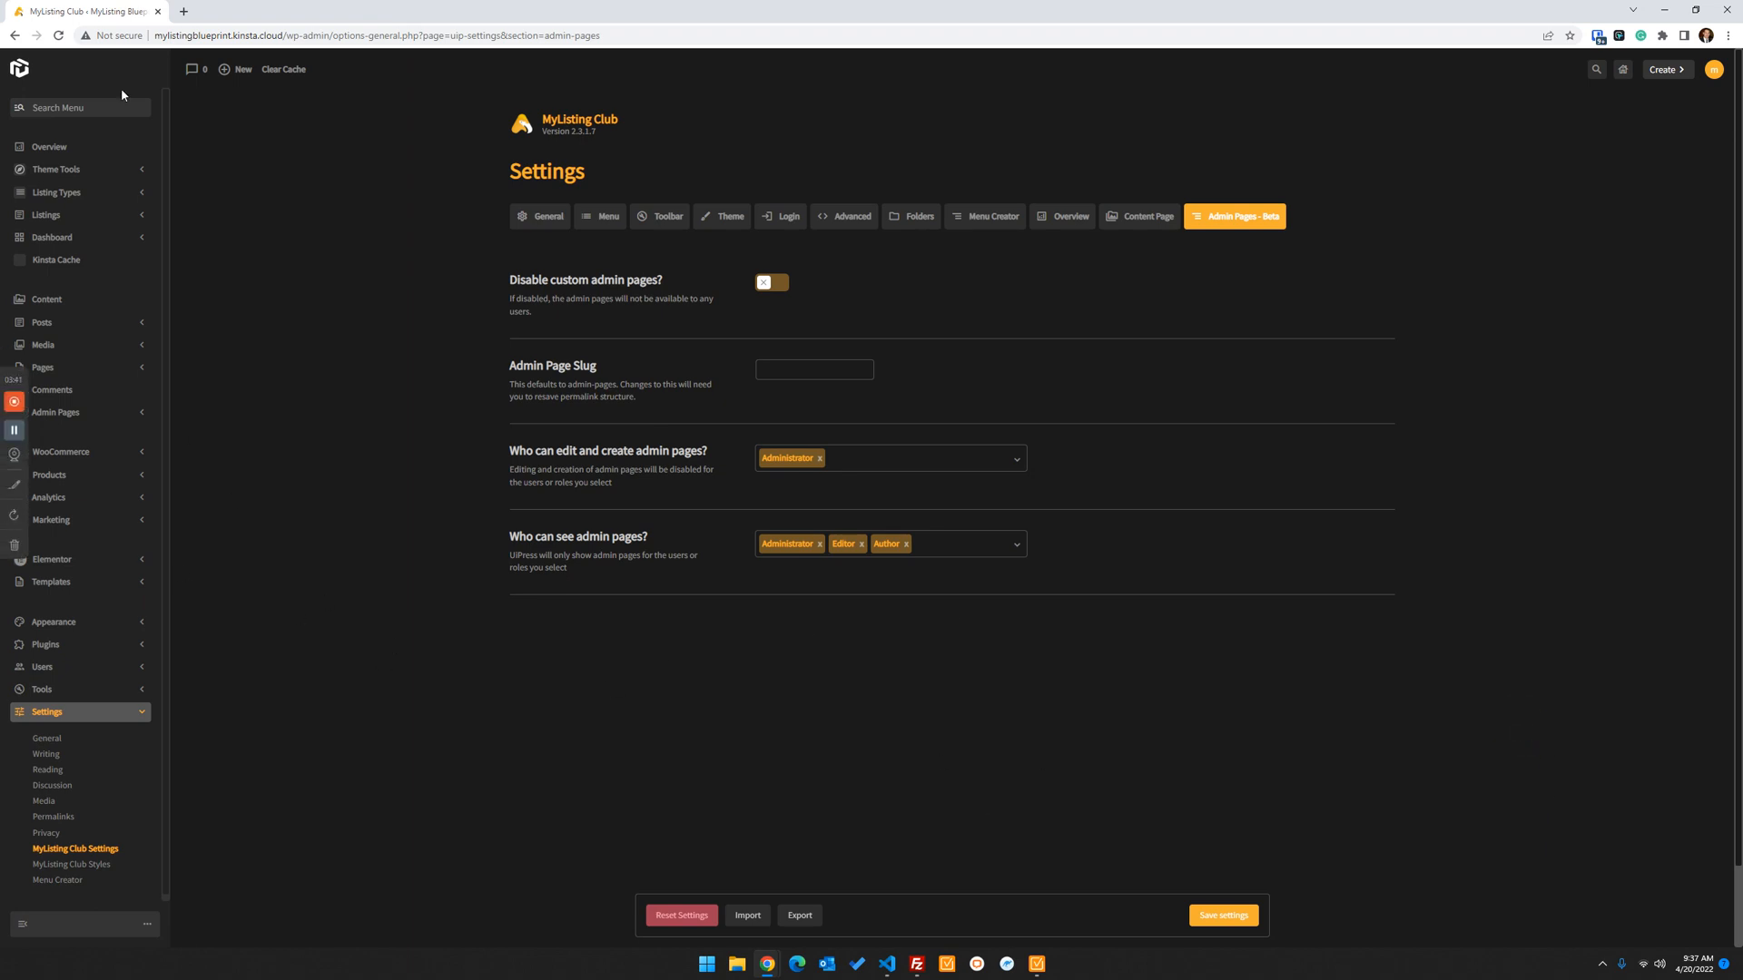
{"action": "mouse_move", "coordinate": [157, 567]}
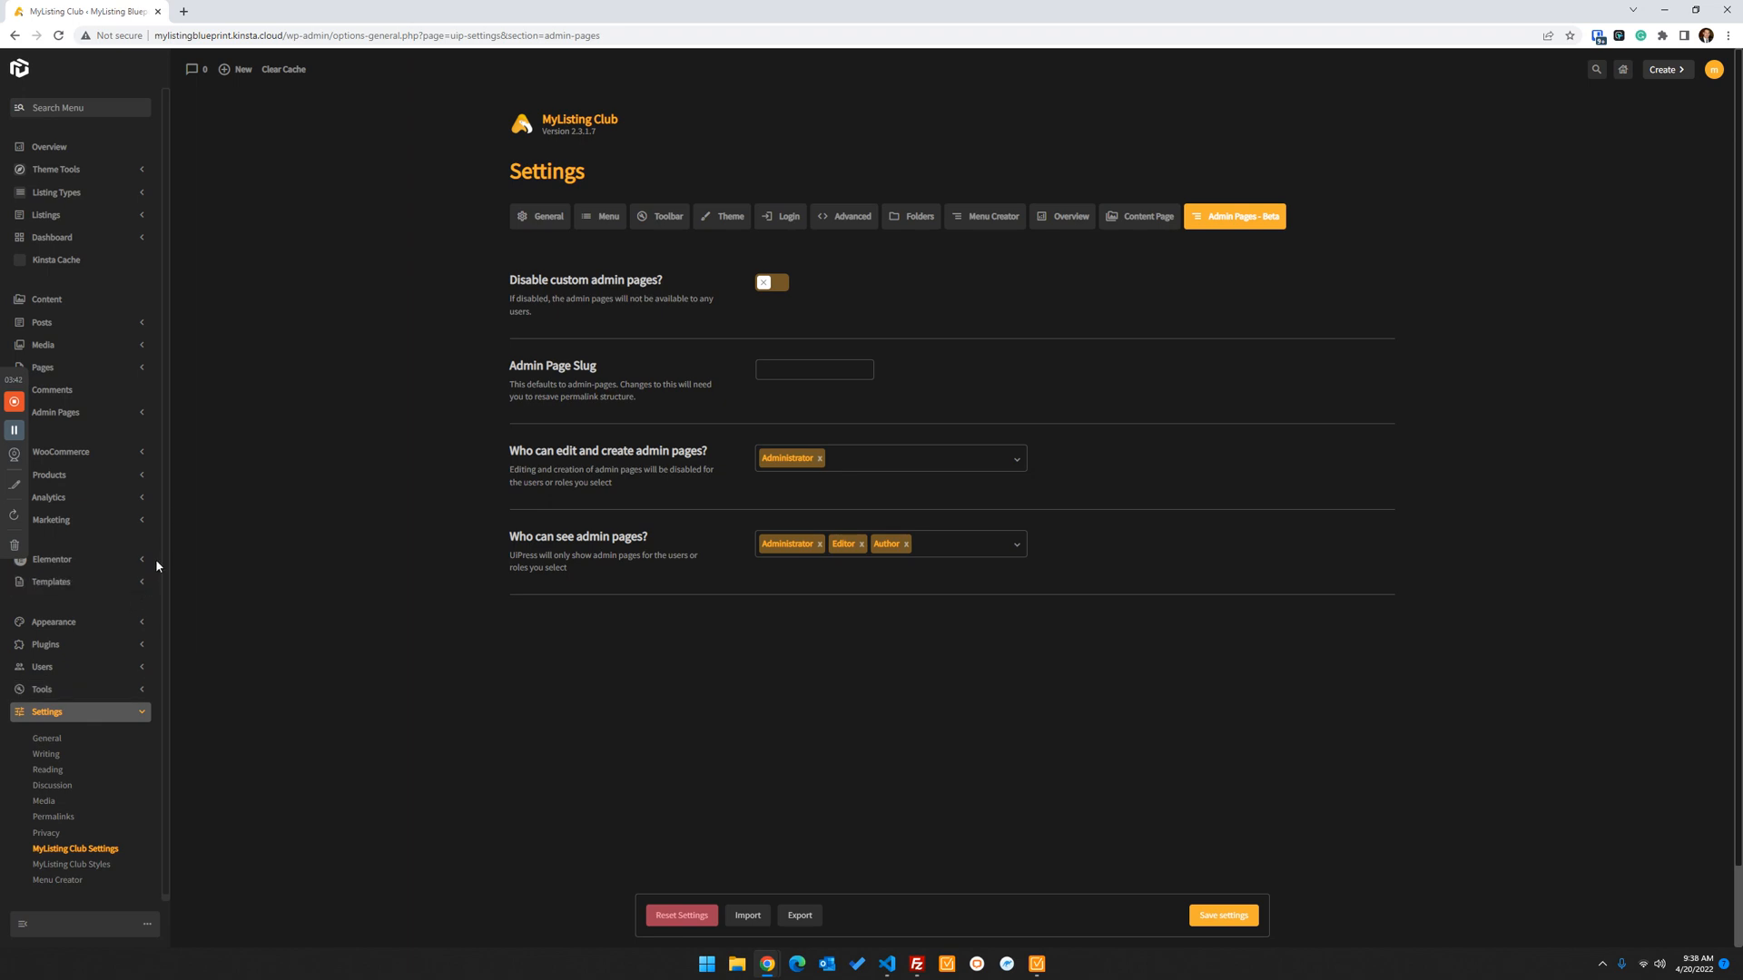
In Elementor's General settings, tick the Admin Page post type alongside Posts and Pages
{"action": "left_click", "coordinate": [53, 559]}
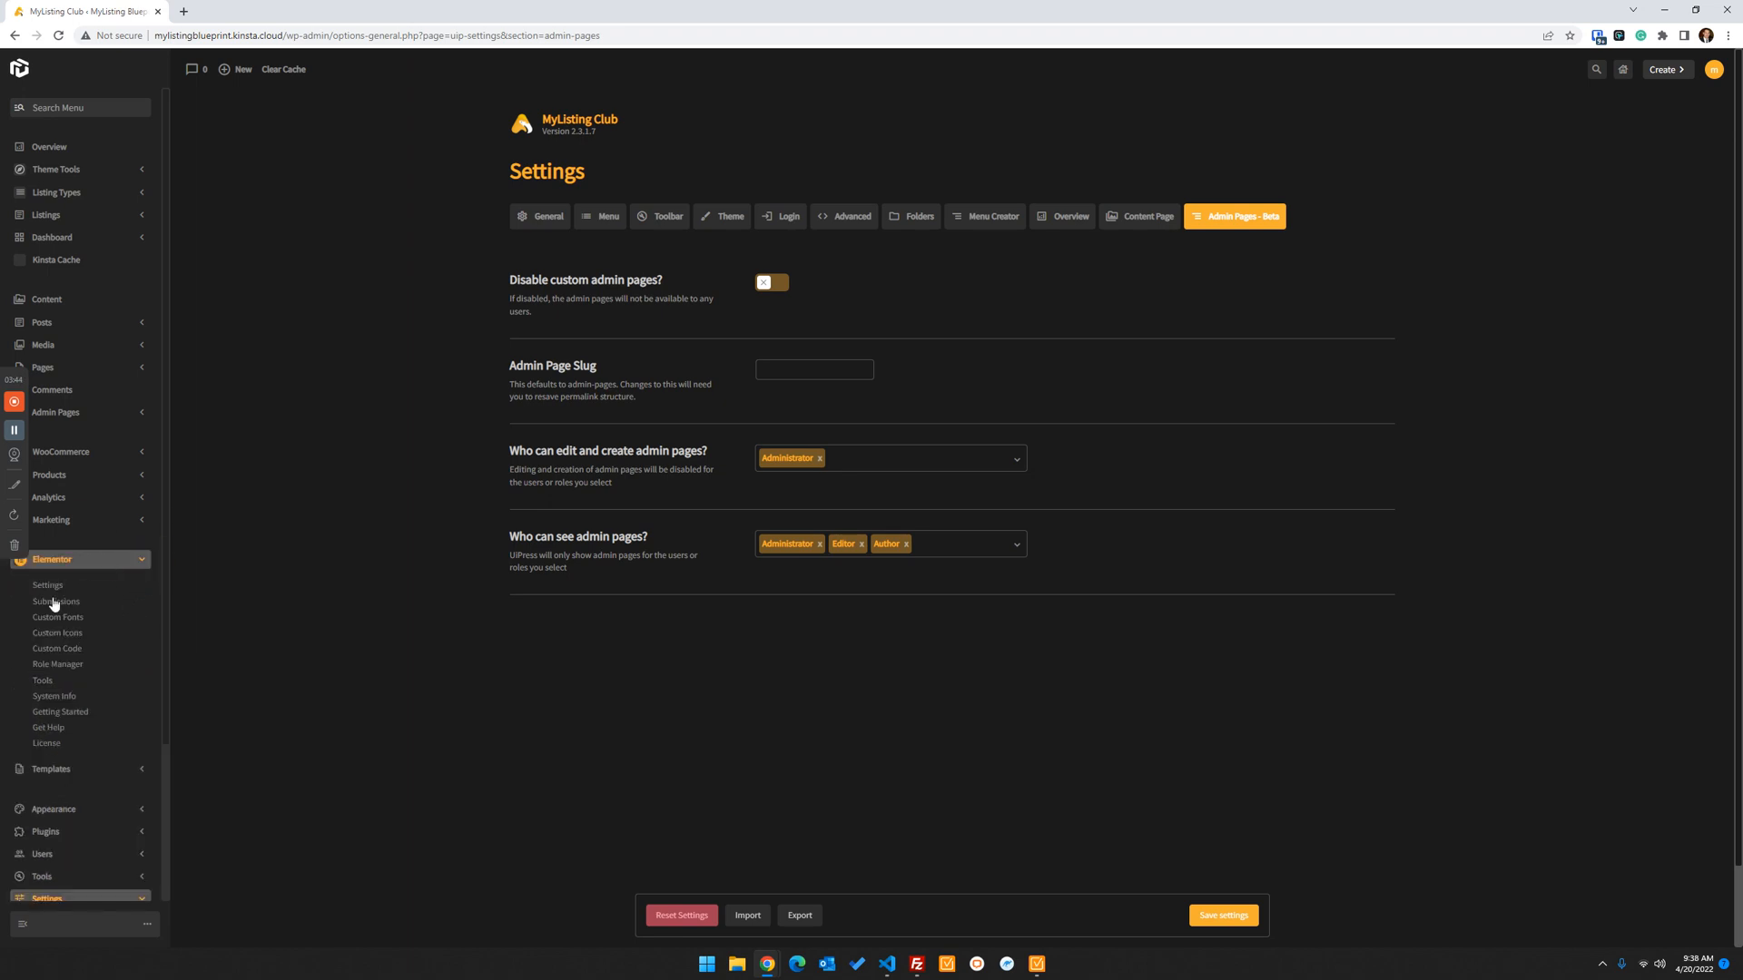
{"action": "left_click", "coordinate": [49, 586]}
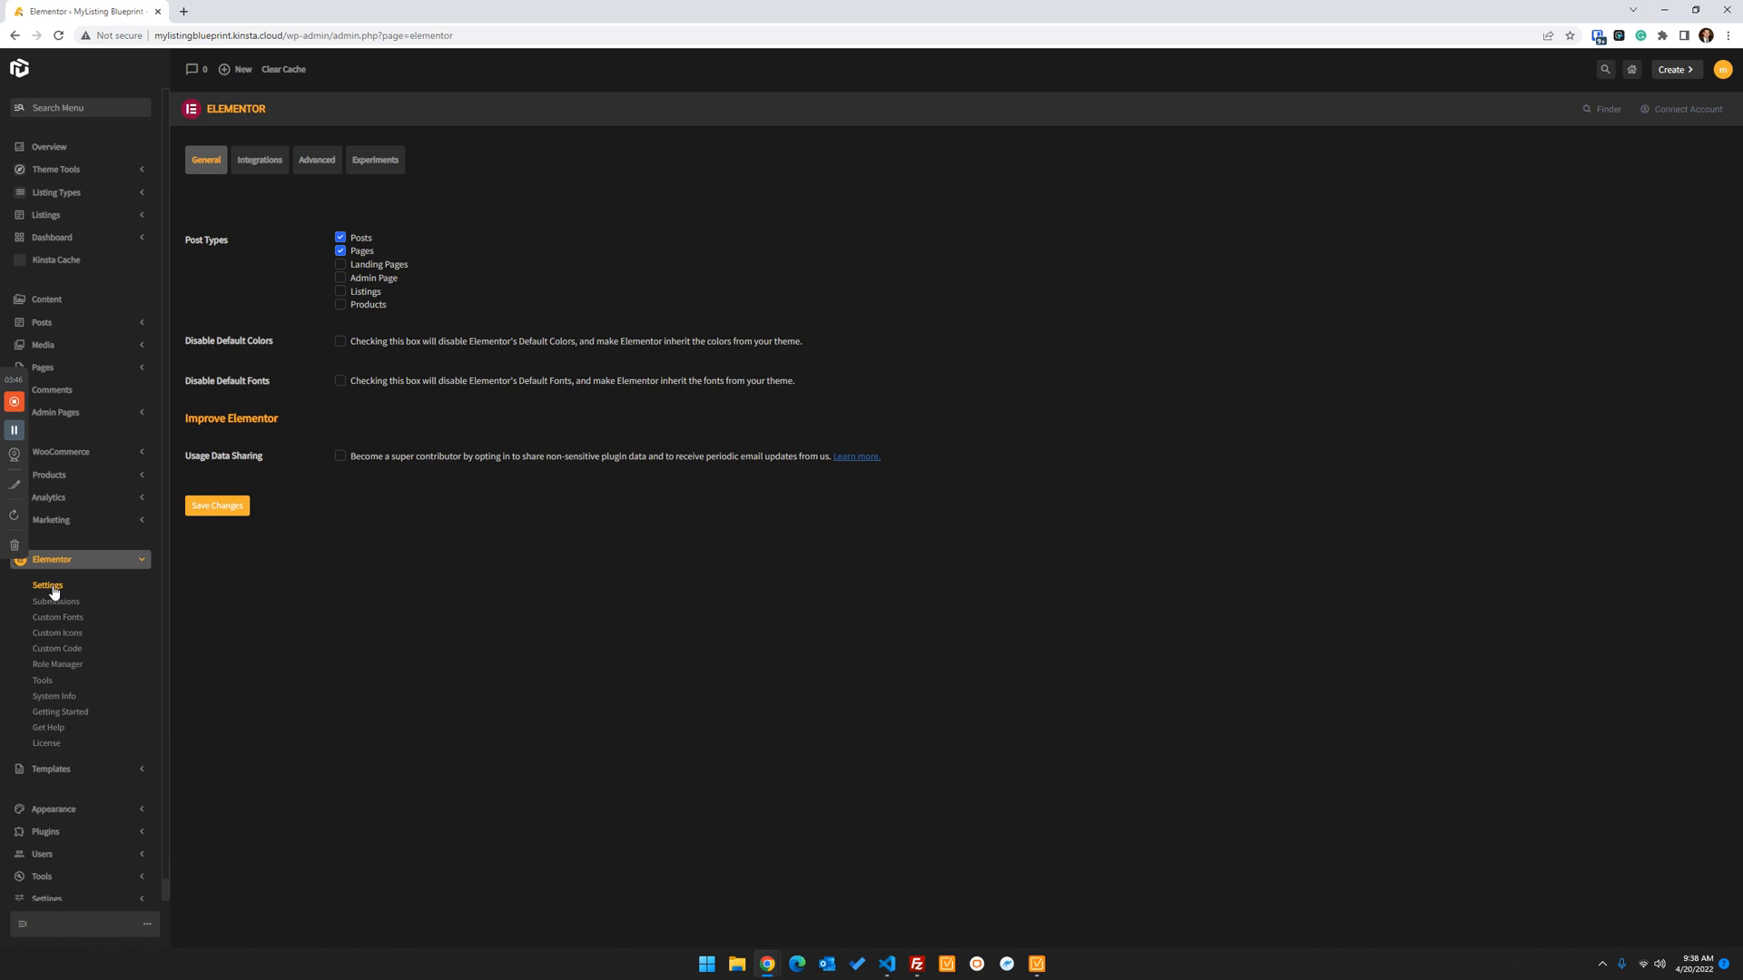
{"action": "mouse_move", "coordinate": [221, 274]}
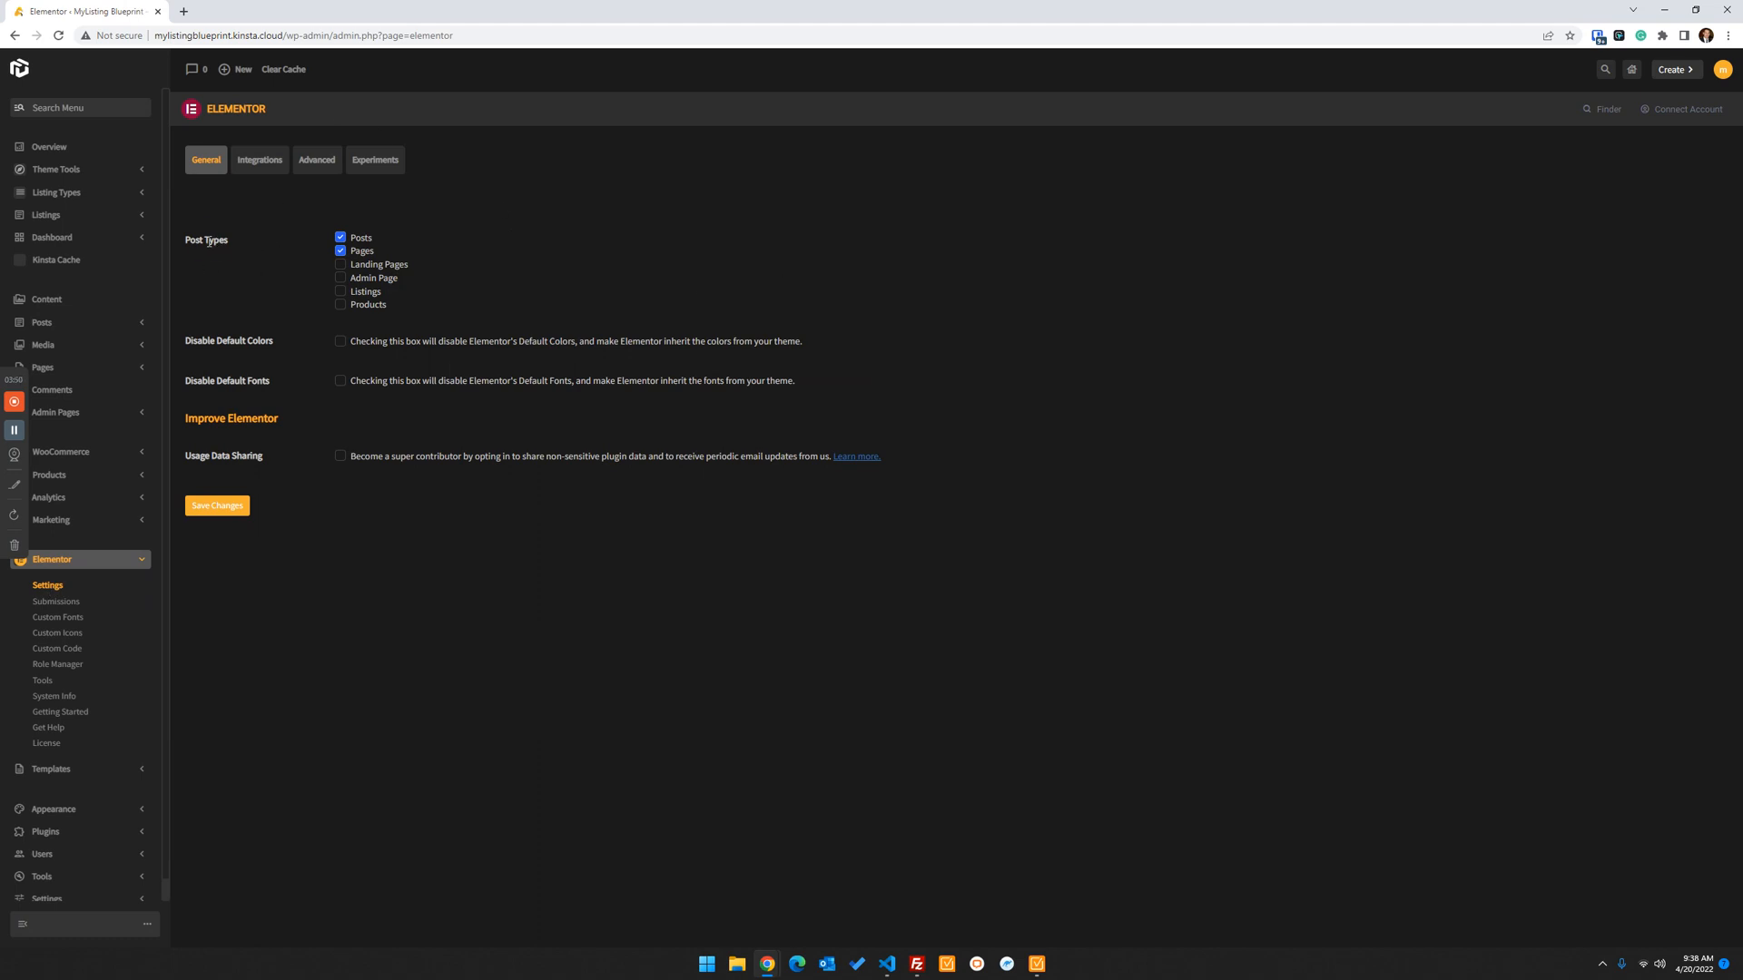
{"action": "double_click", "coordinate": [216, 240]}
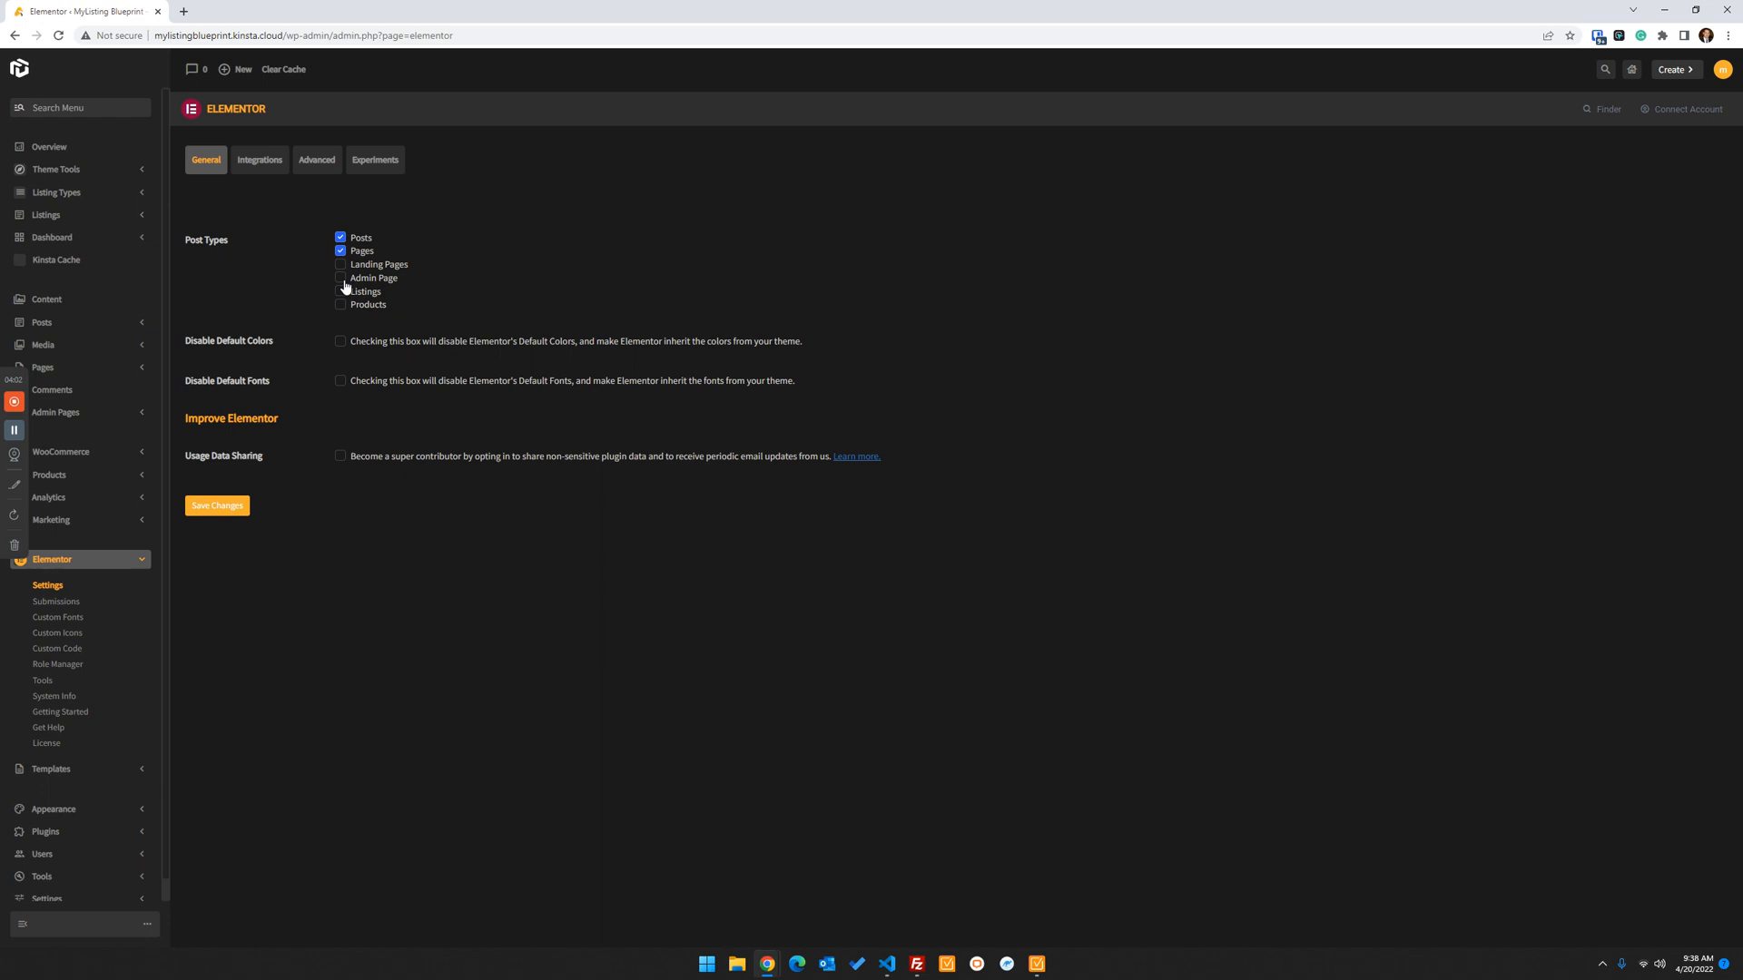
{"action": "left_click", "coordinate": [340, 278]}
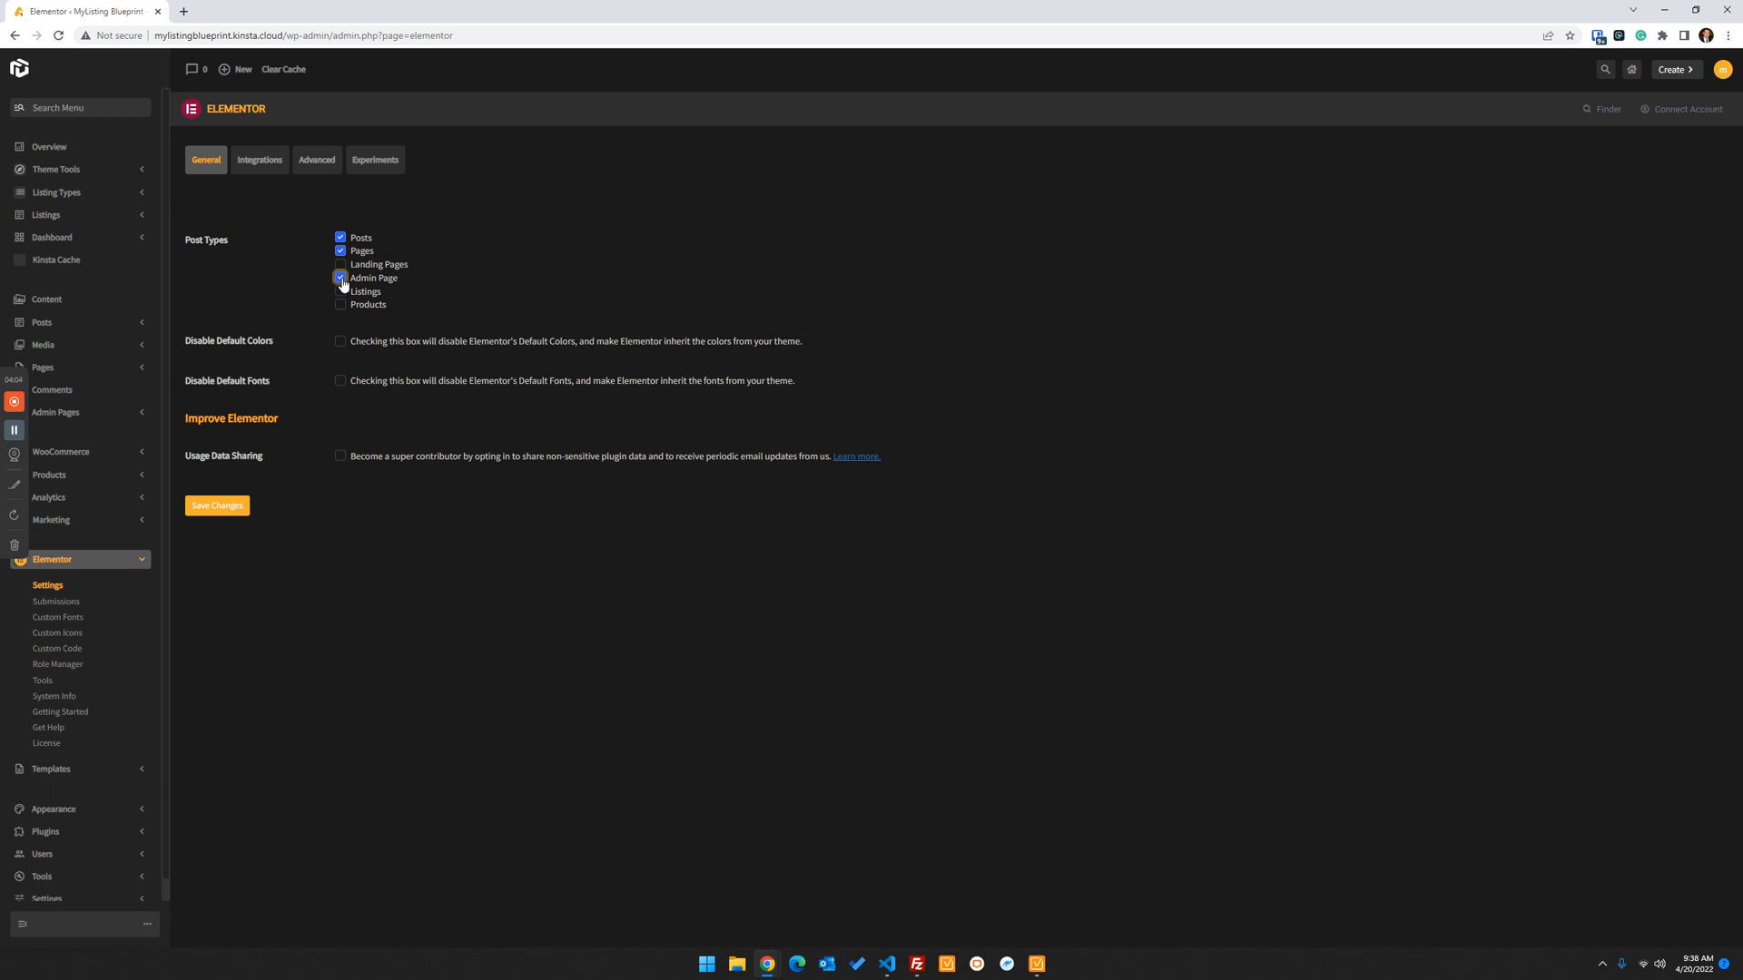
{"action": "left_click", "coordinate": [341, 277]}
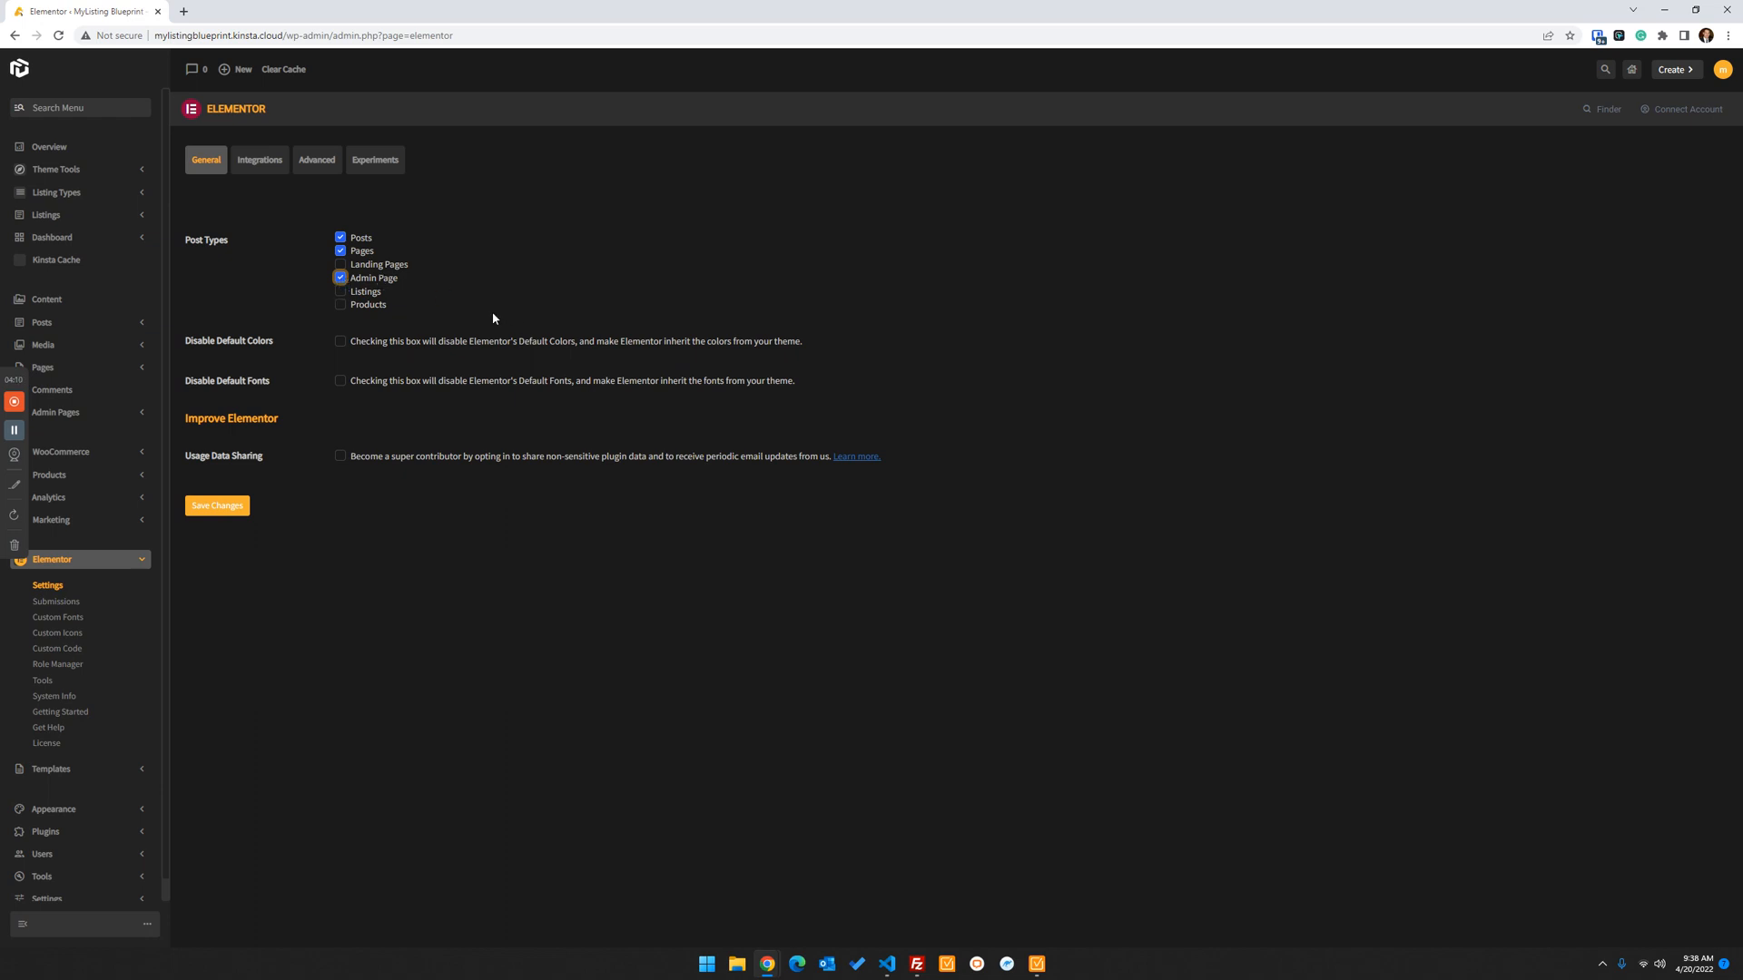
{"action": "left_click", "coordinate": [341, 278]}
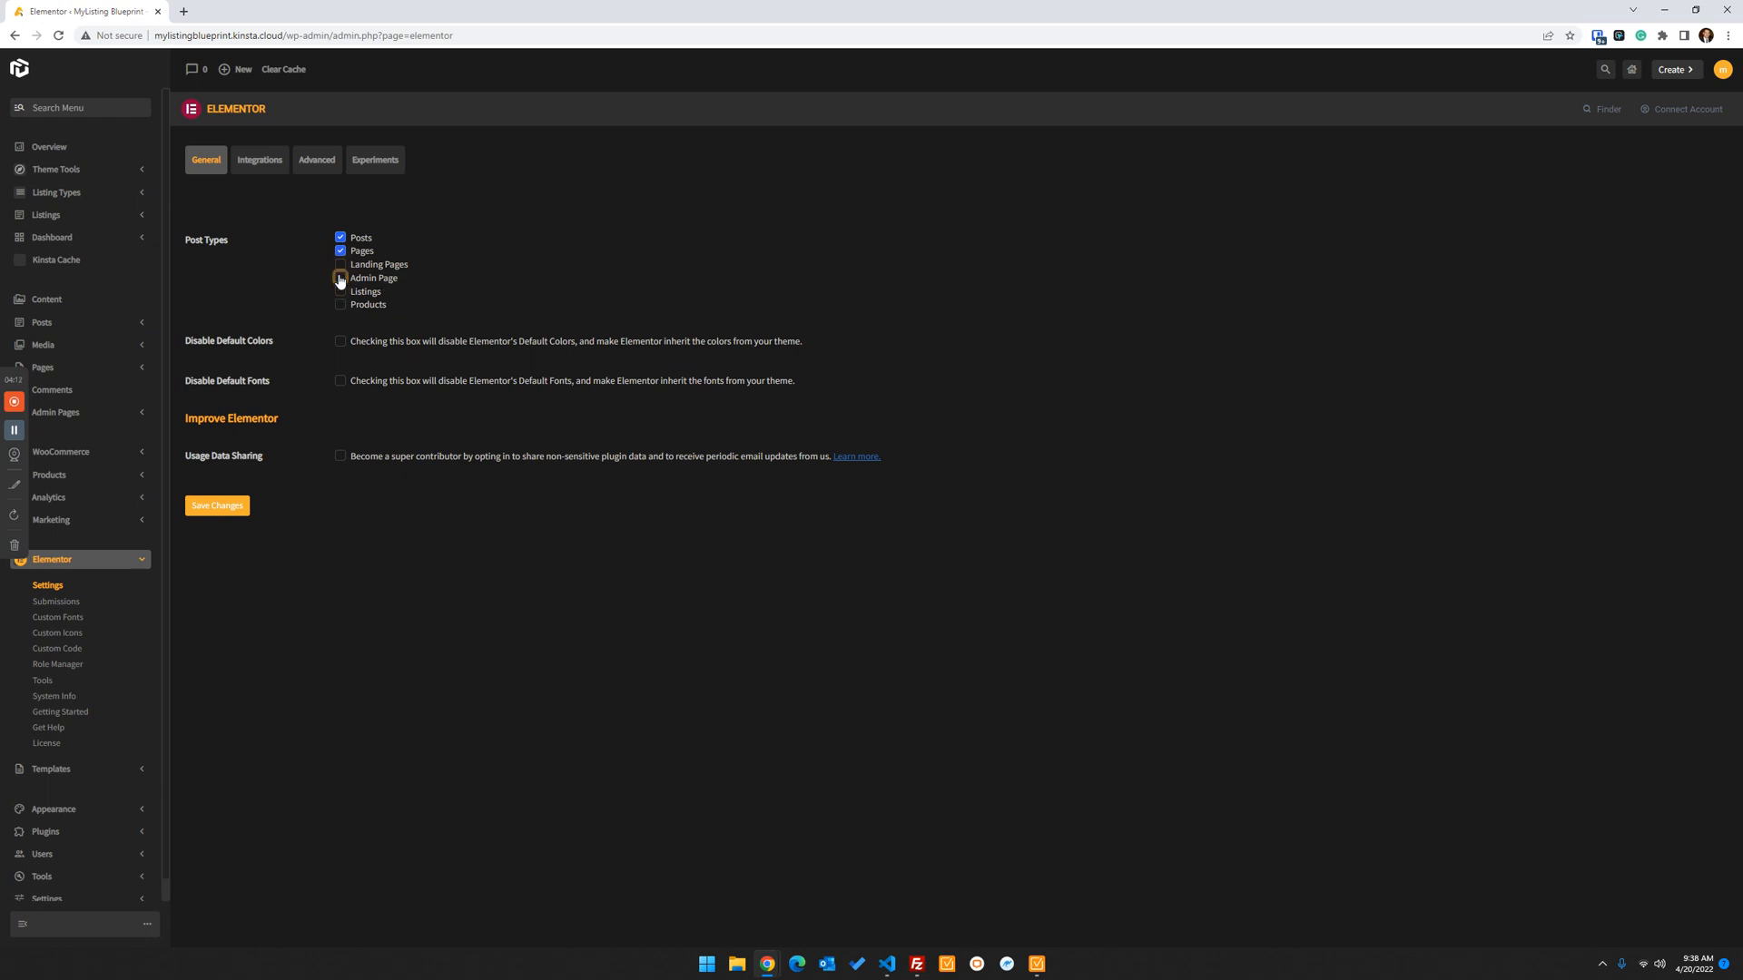
{"action": "left_click", "coordinate": [341, 278]}
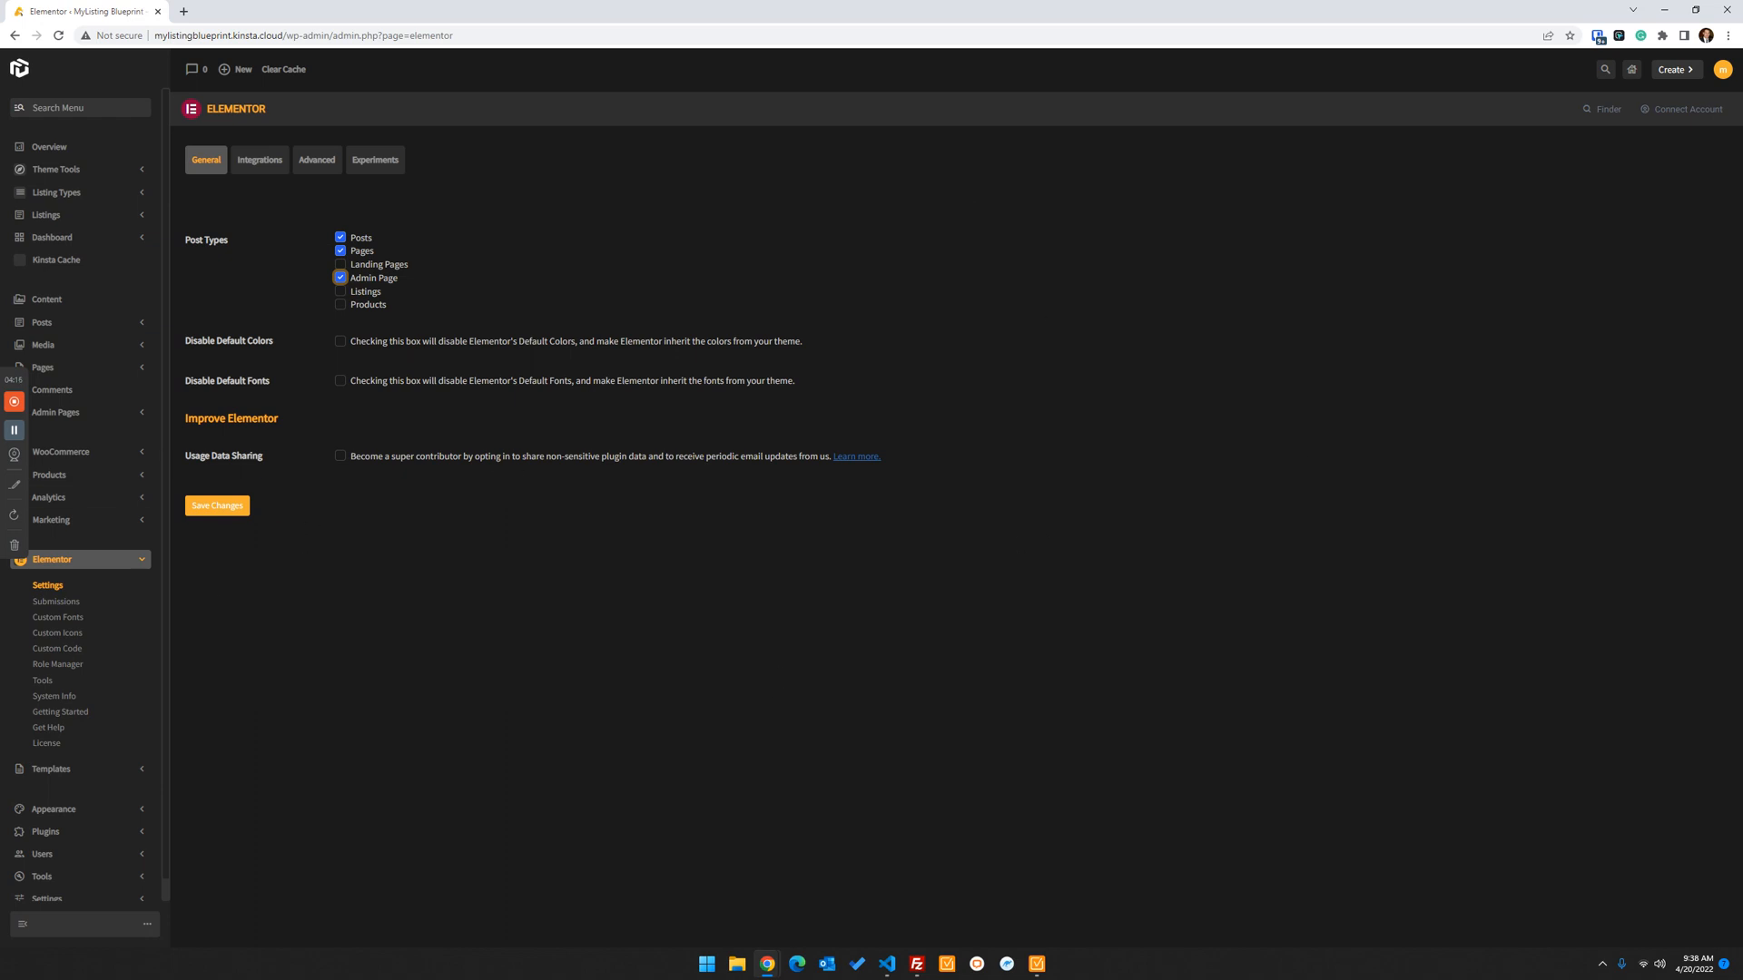
{"action": "mouse_move", "coordinate": [4, 748]}
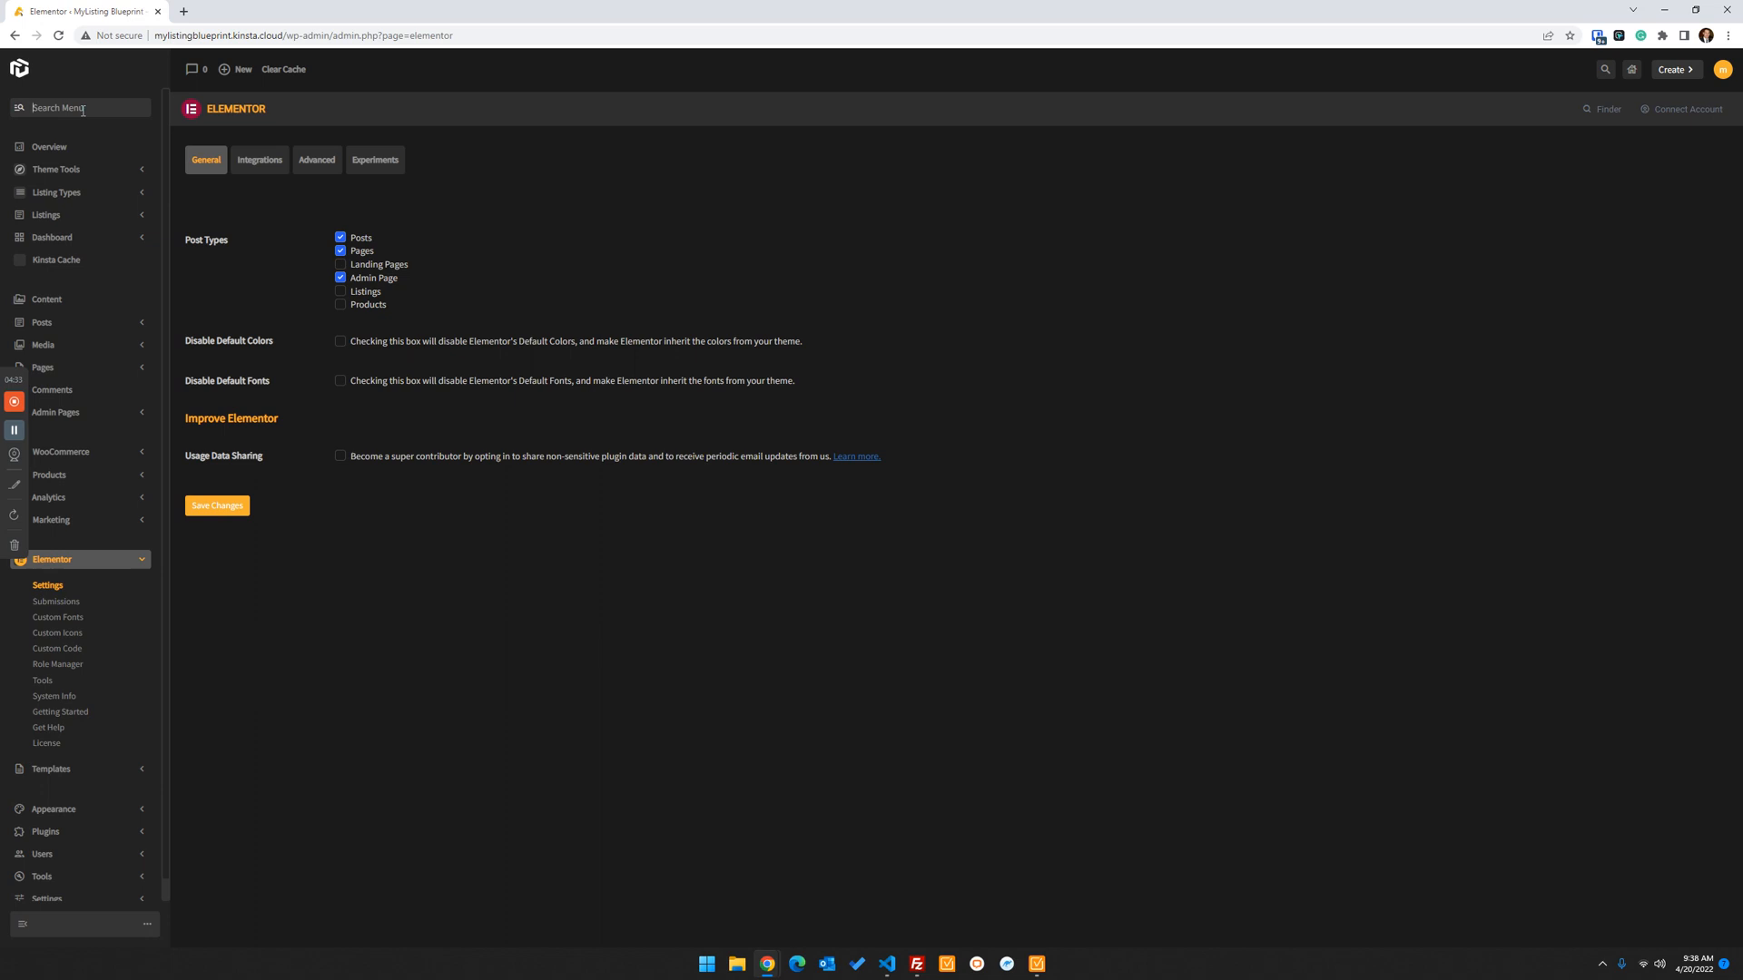
Search the menu for 'admin' and open the empty All Admin Pages list
{"action": "type", "text": "admin"}
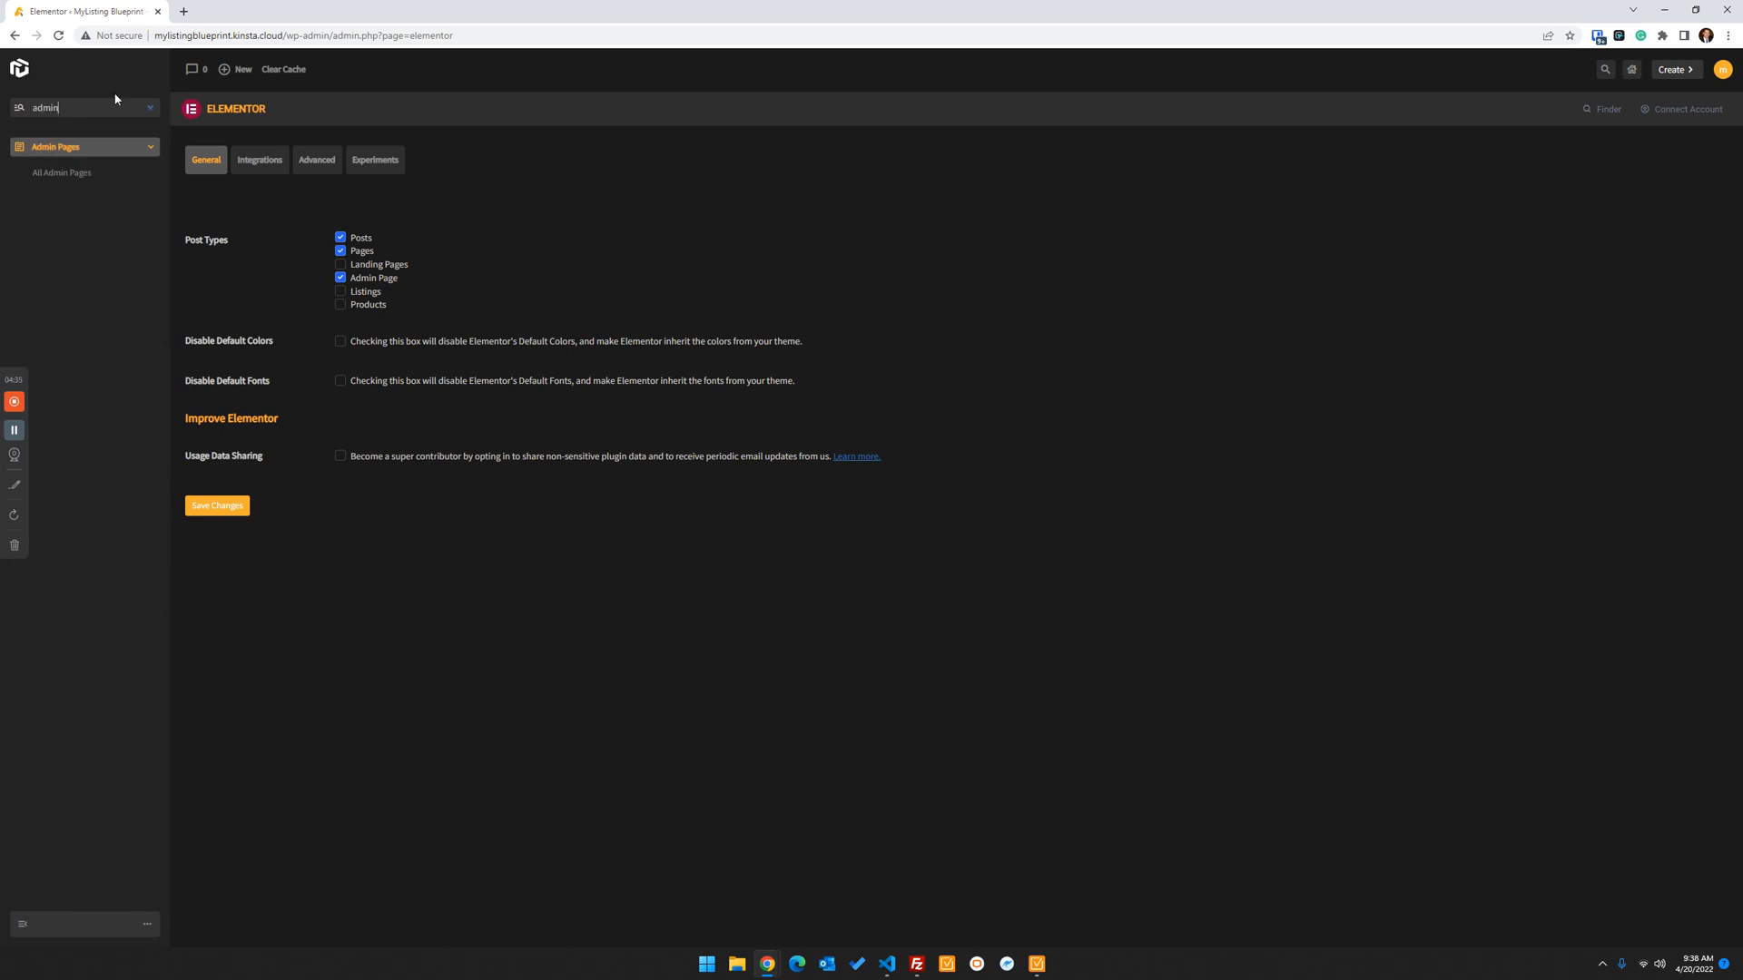
{"action": "mouse_move", "coordinate": [61, 173]}
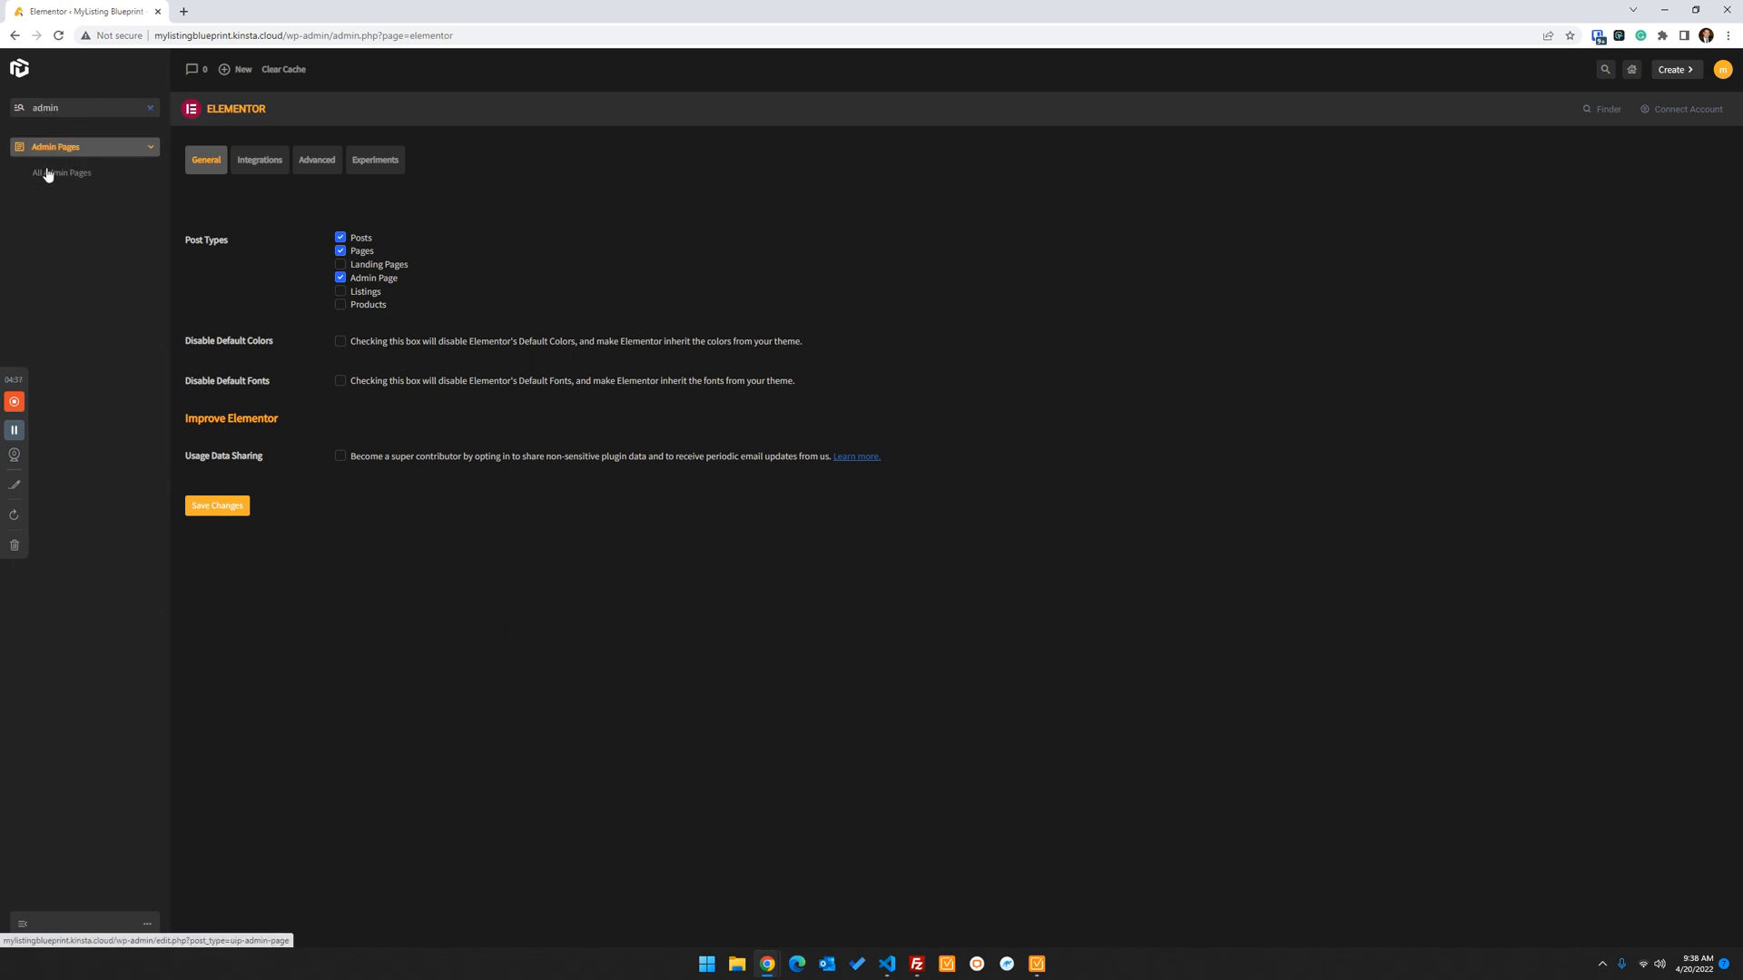
{"action": "left_click", "coordinate": [63, 173]}
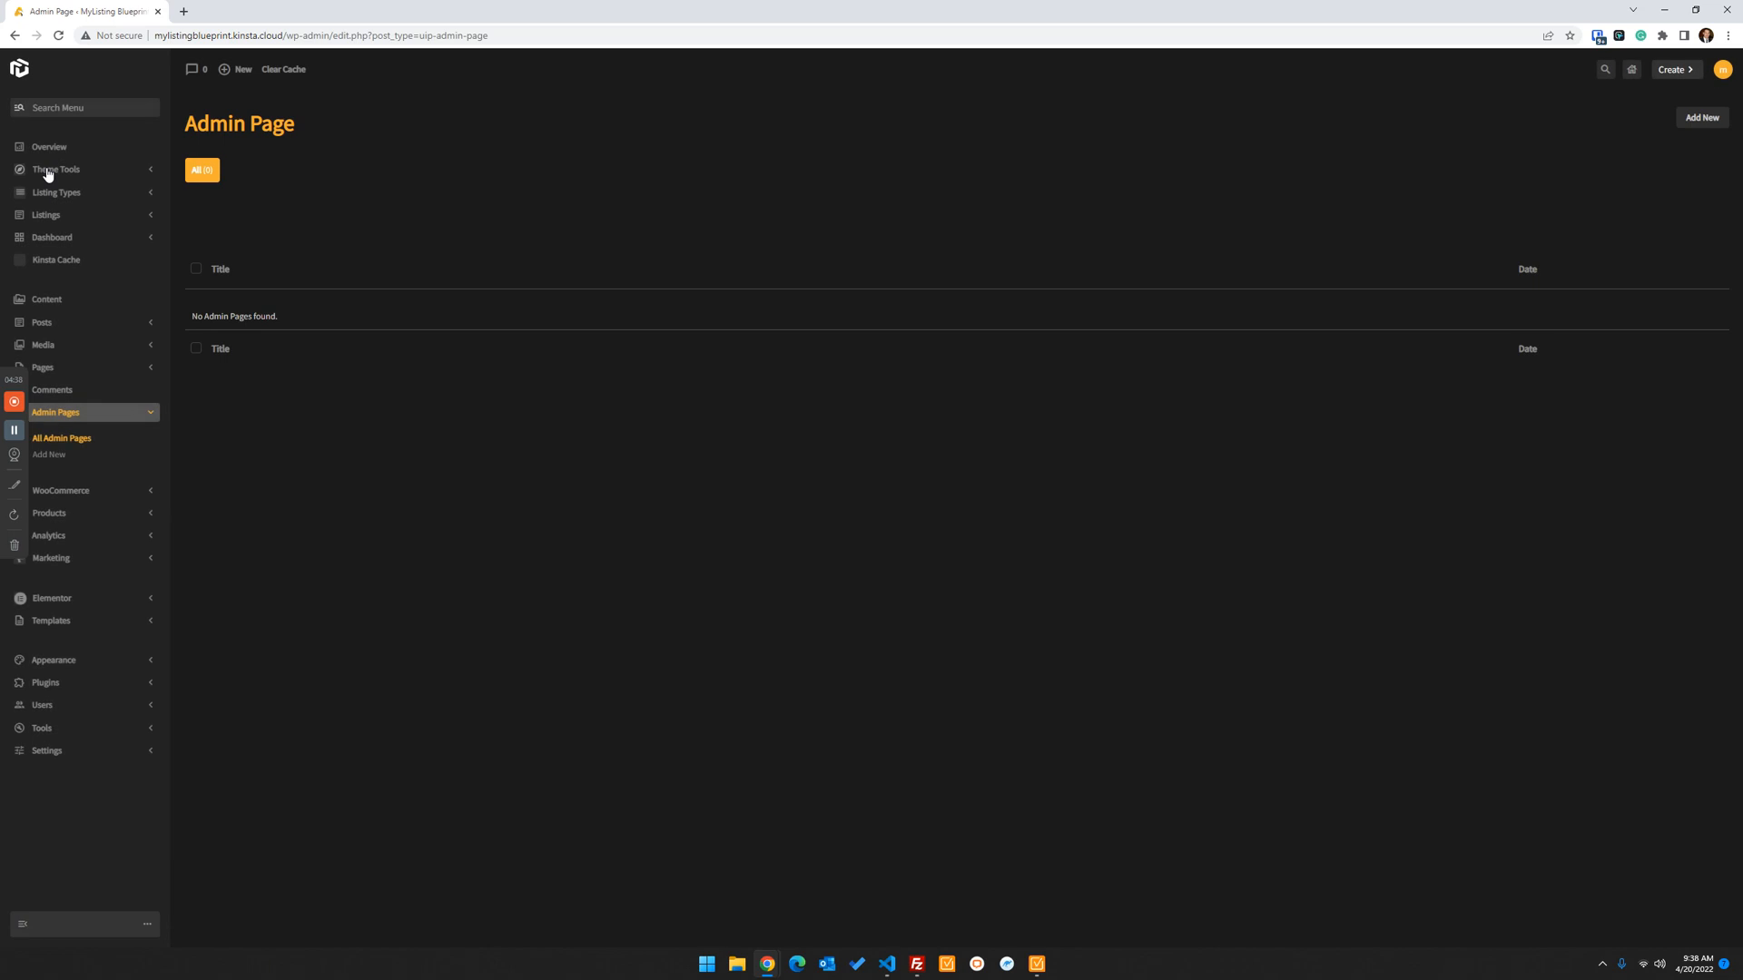
{"action": "mouse_move", "coordinate": [1732, 150]}
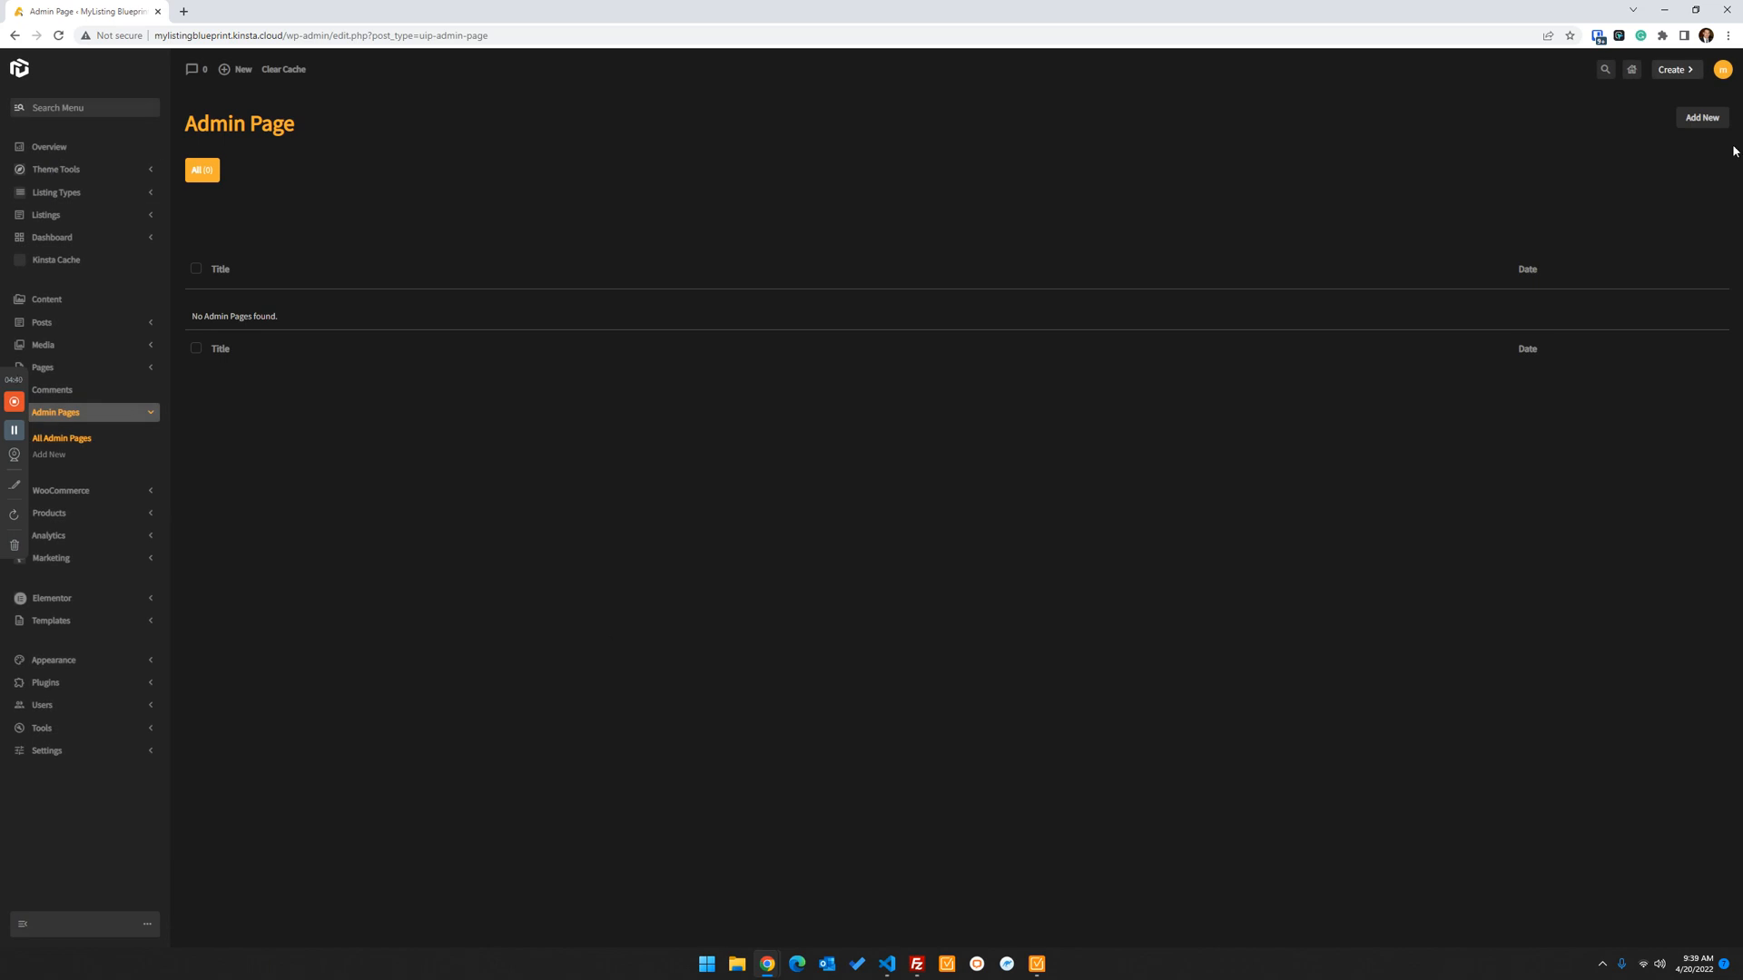
{"action": "mouse_move", "coordinate": [1701, 118]}
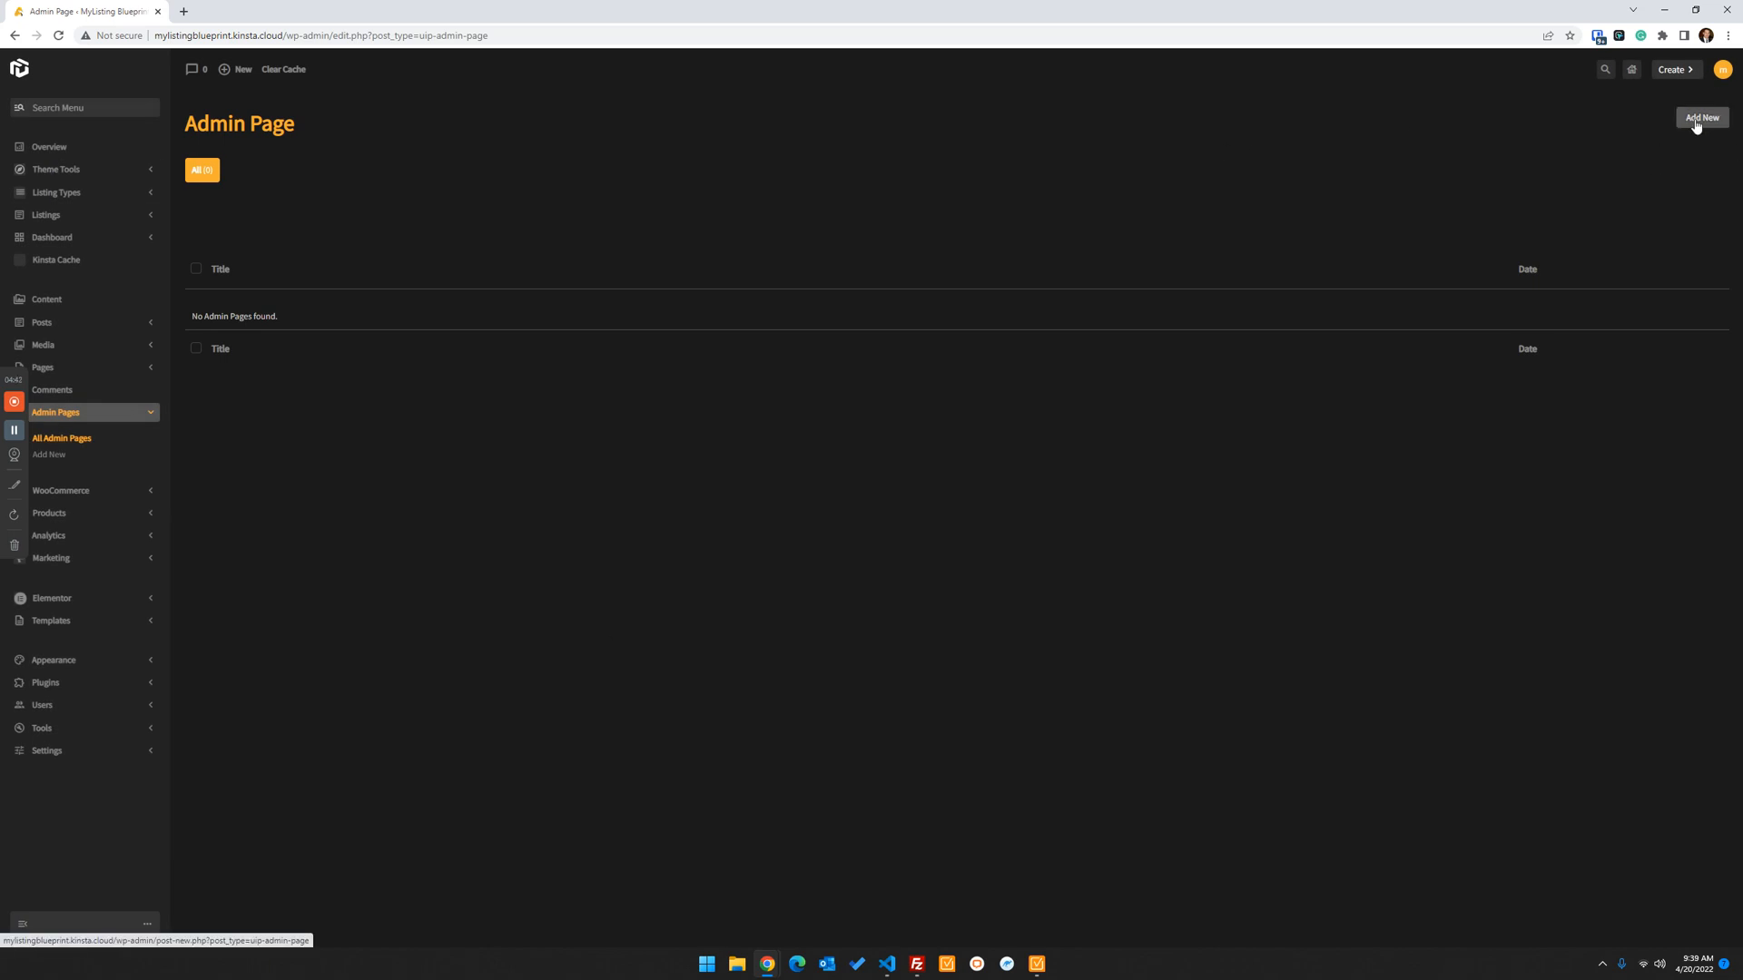
Add a new admin page titled 'Editor Training' and publish it
{"action": "left_click", "coordinate": [1700, 118]}
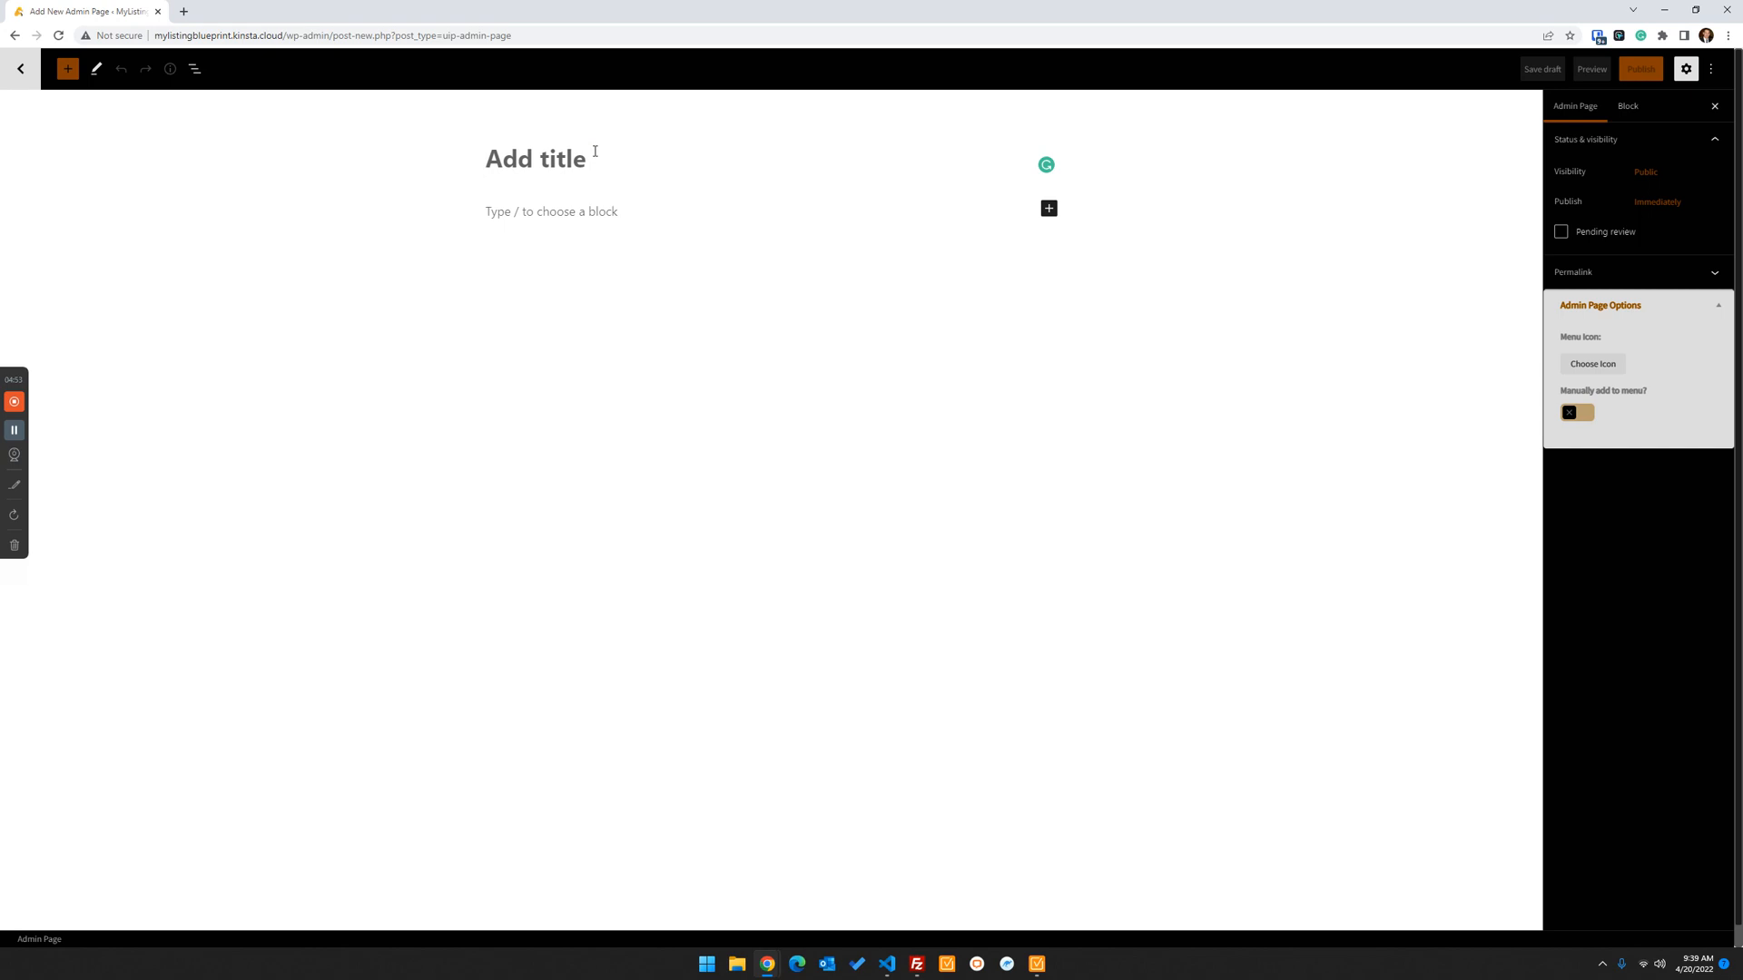
{"action": "mouse_move", "coordinate": [462, 399]}
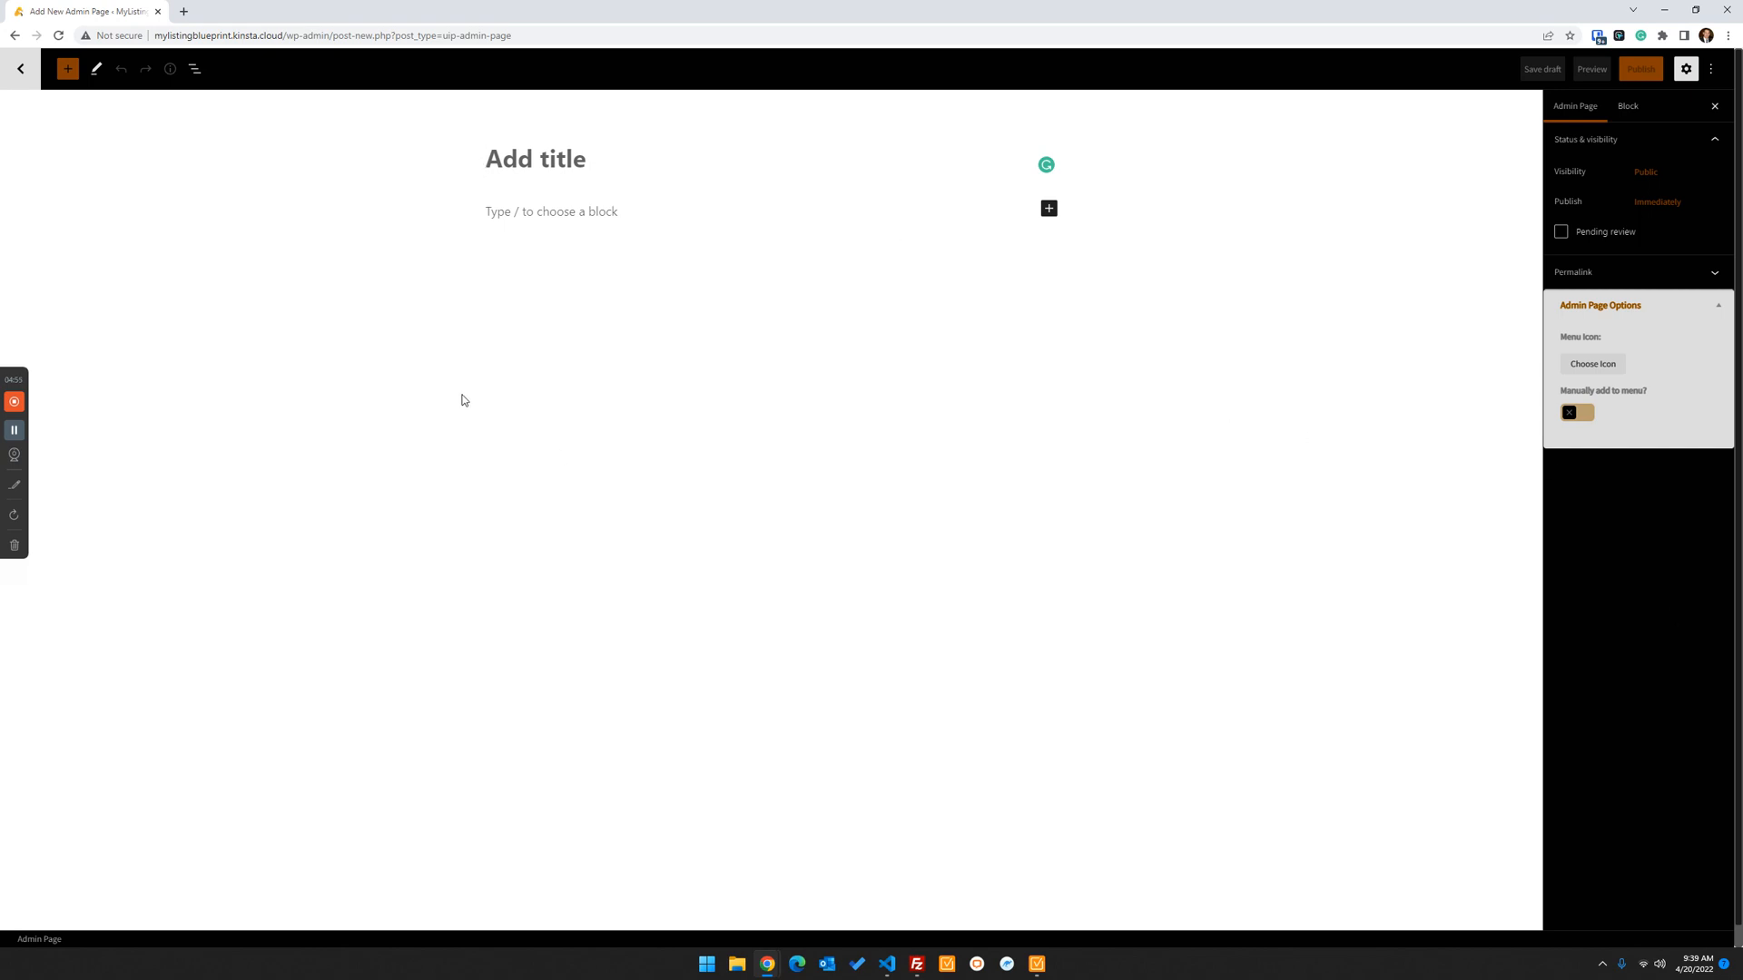
{"action": "type", "text": "Editor"}
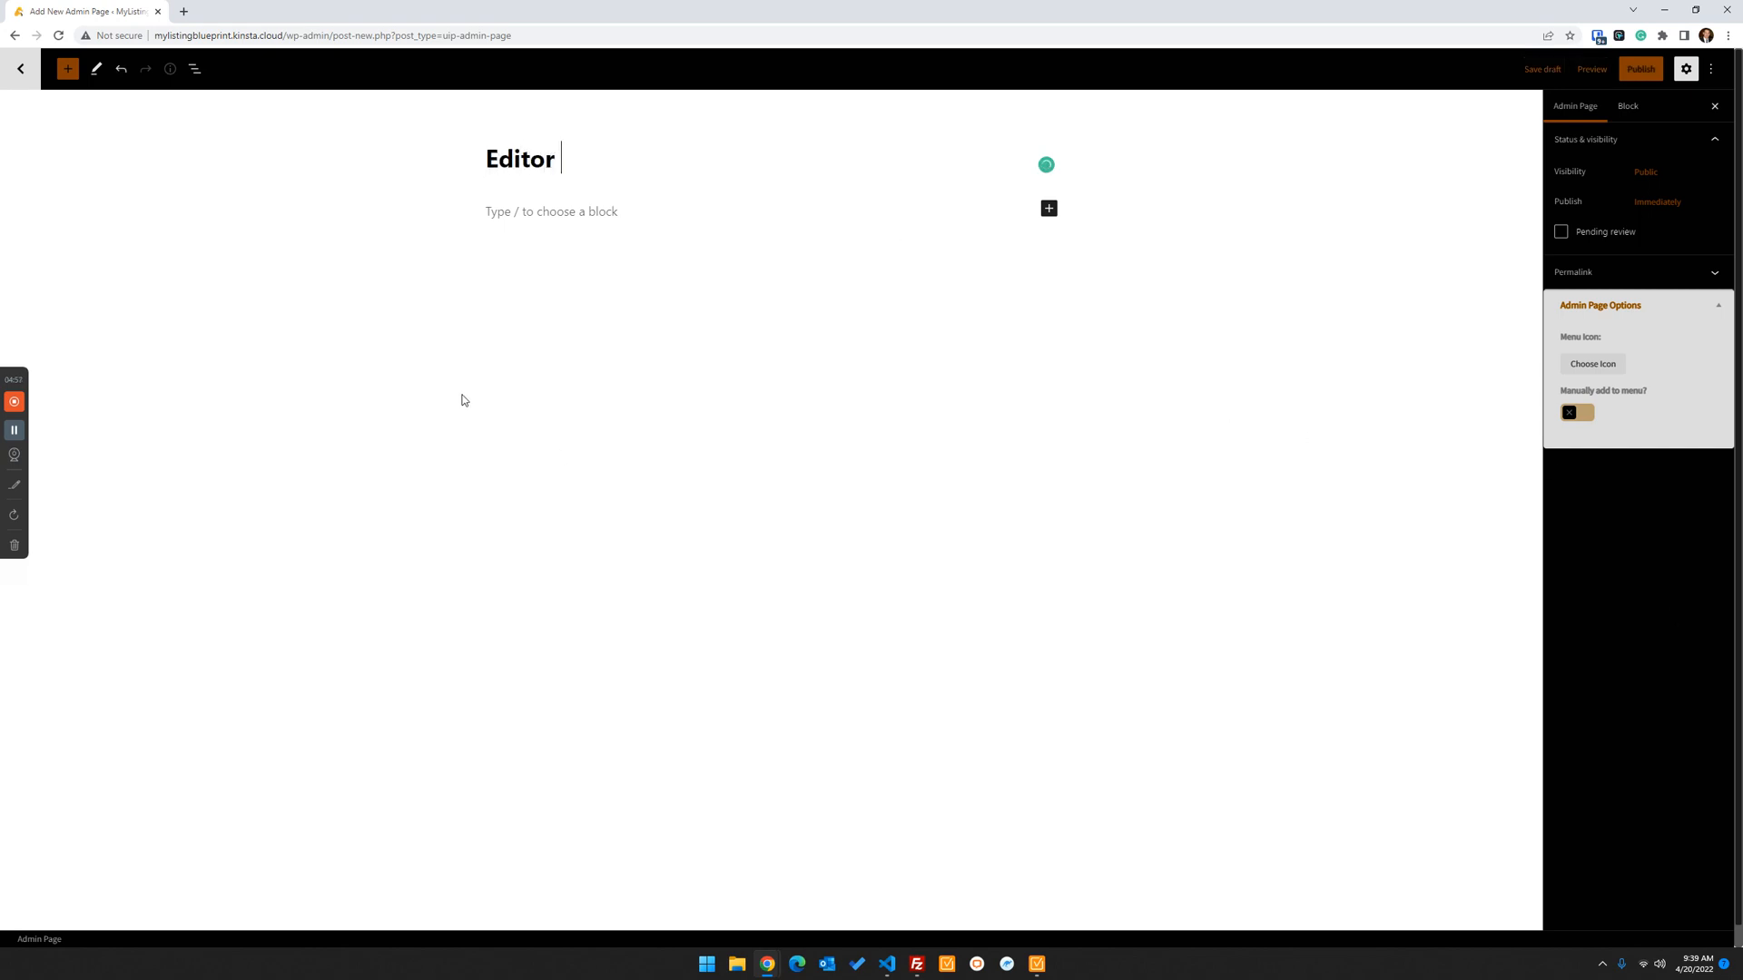
{"action": "type", "text": "Training"}
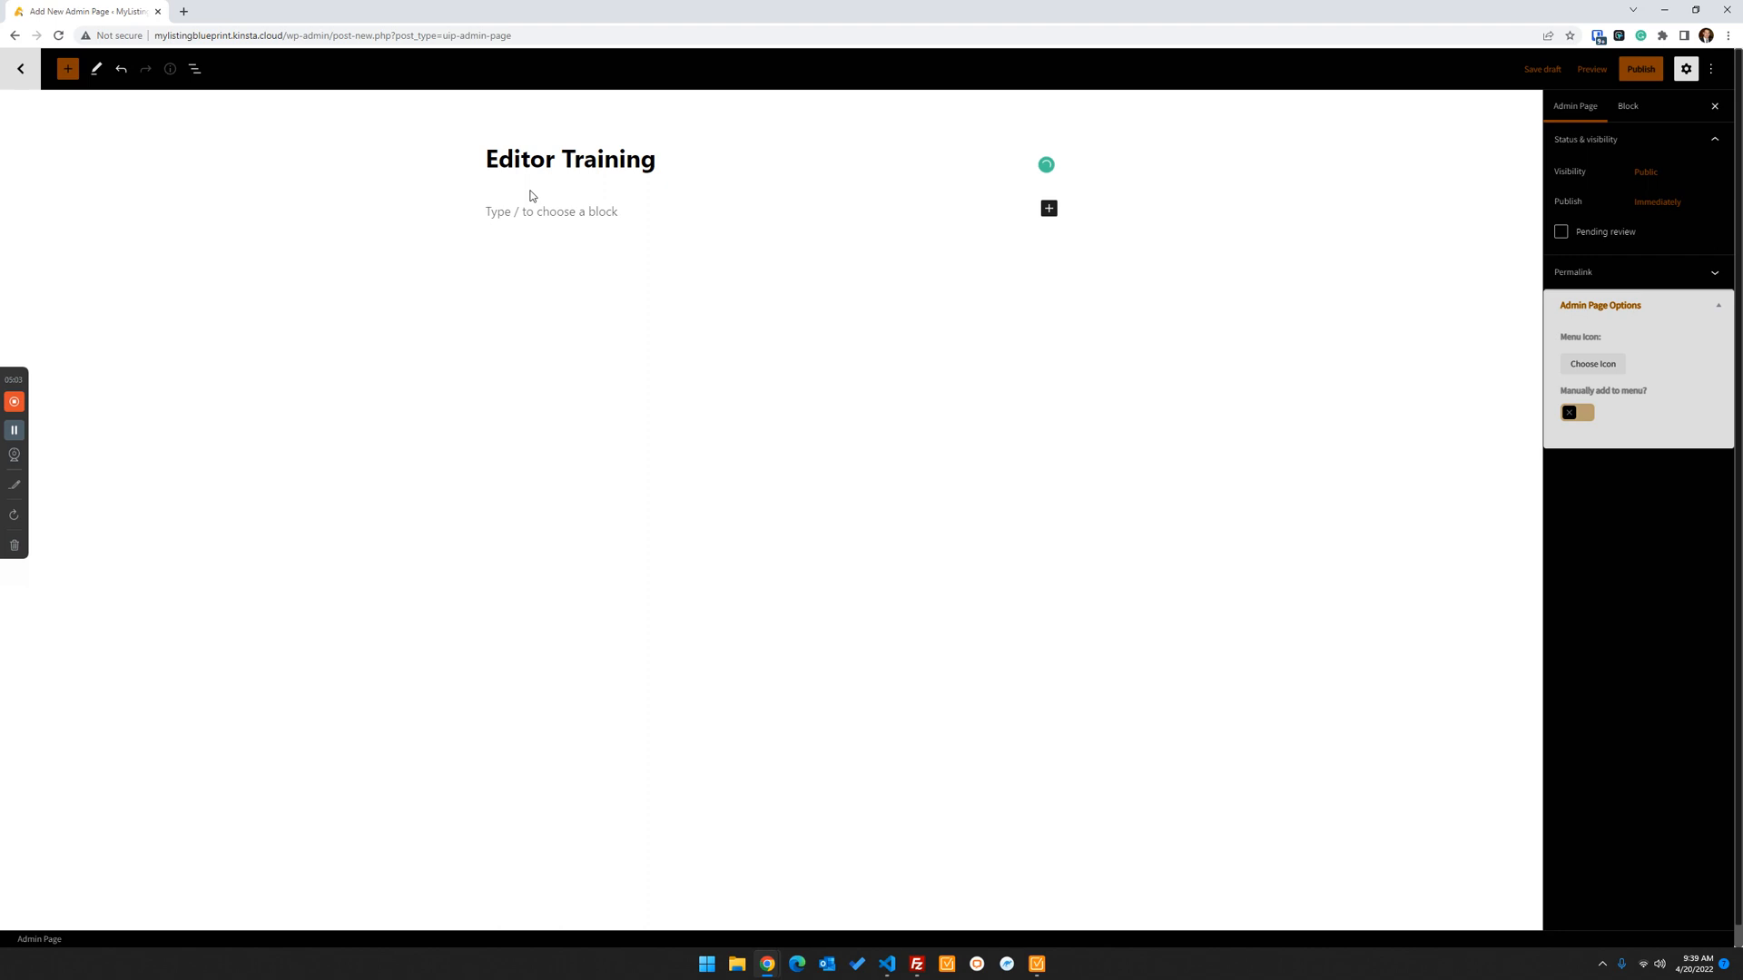
{"action": "mouse_move", "coordinate": [821, 379]}
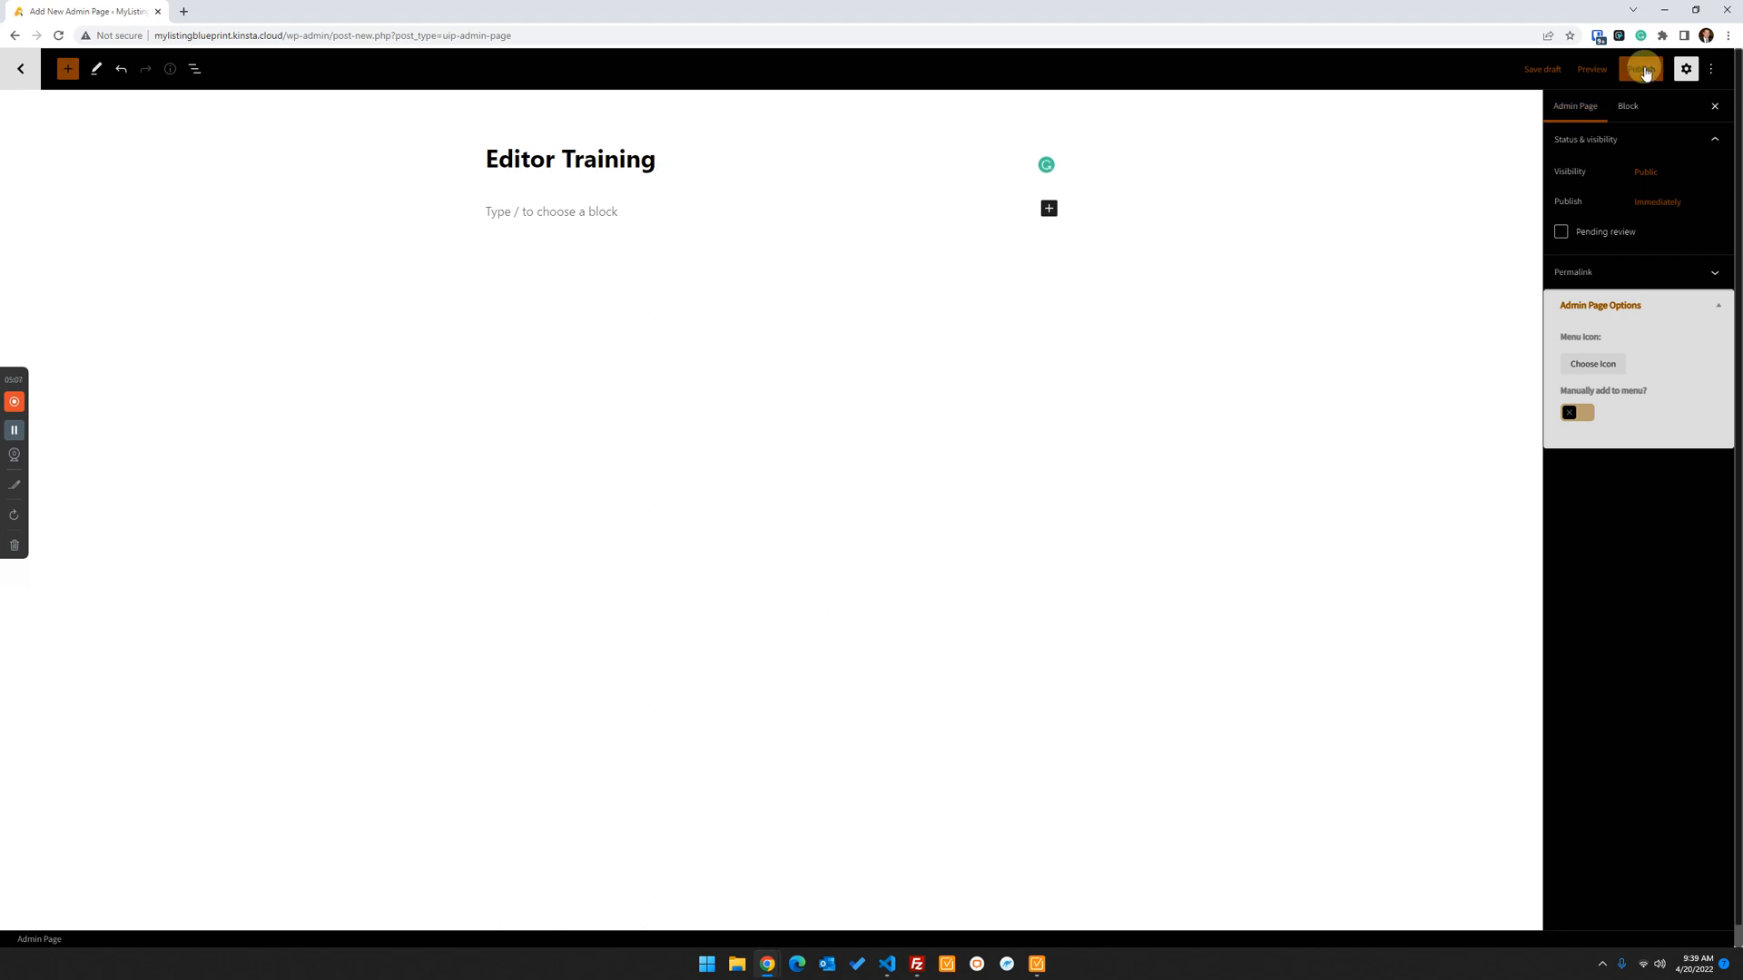
{"action": "left_click", "coordinate": [1640, 69]}
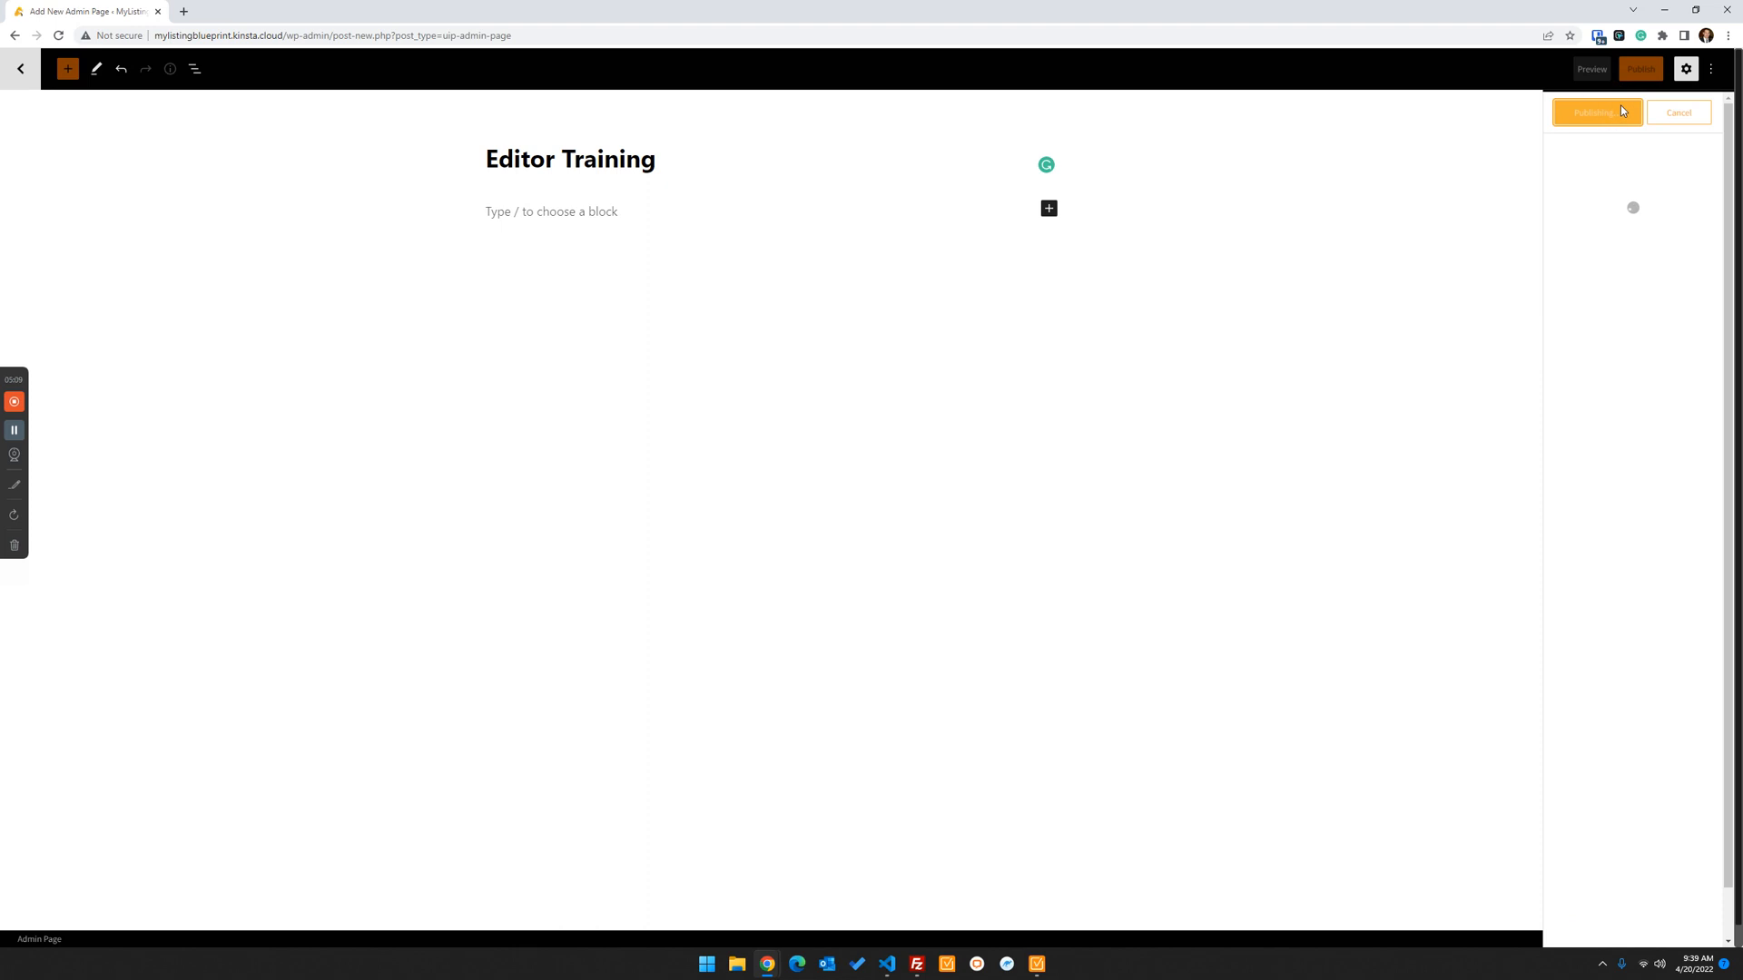
{"action": "mouse_move", "coordinate": [138, 81]}
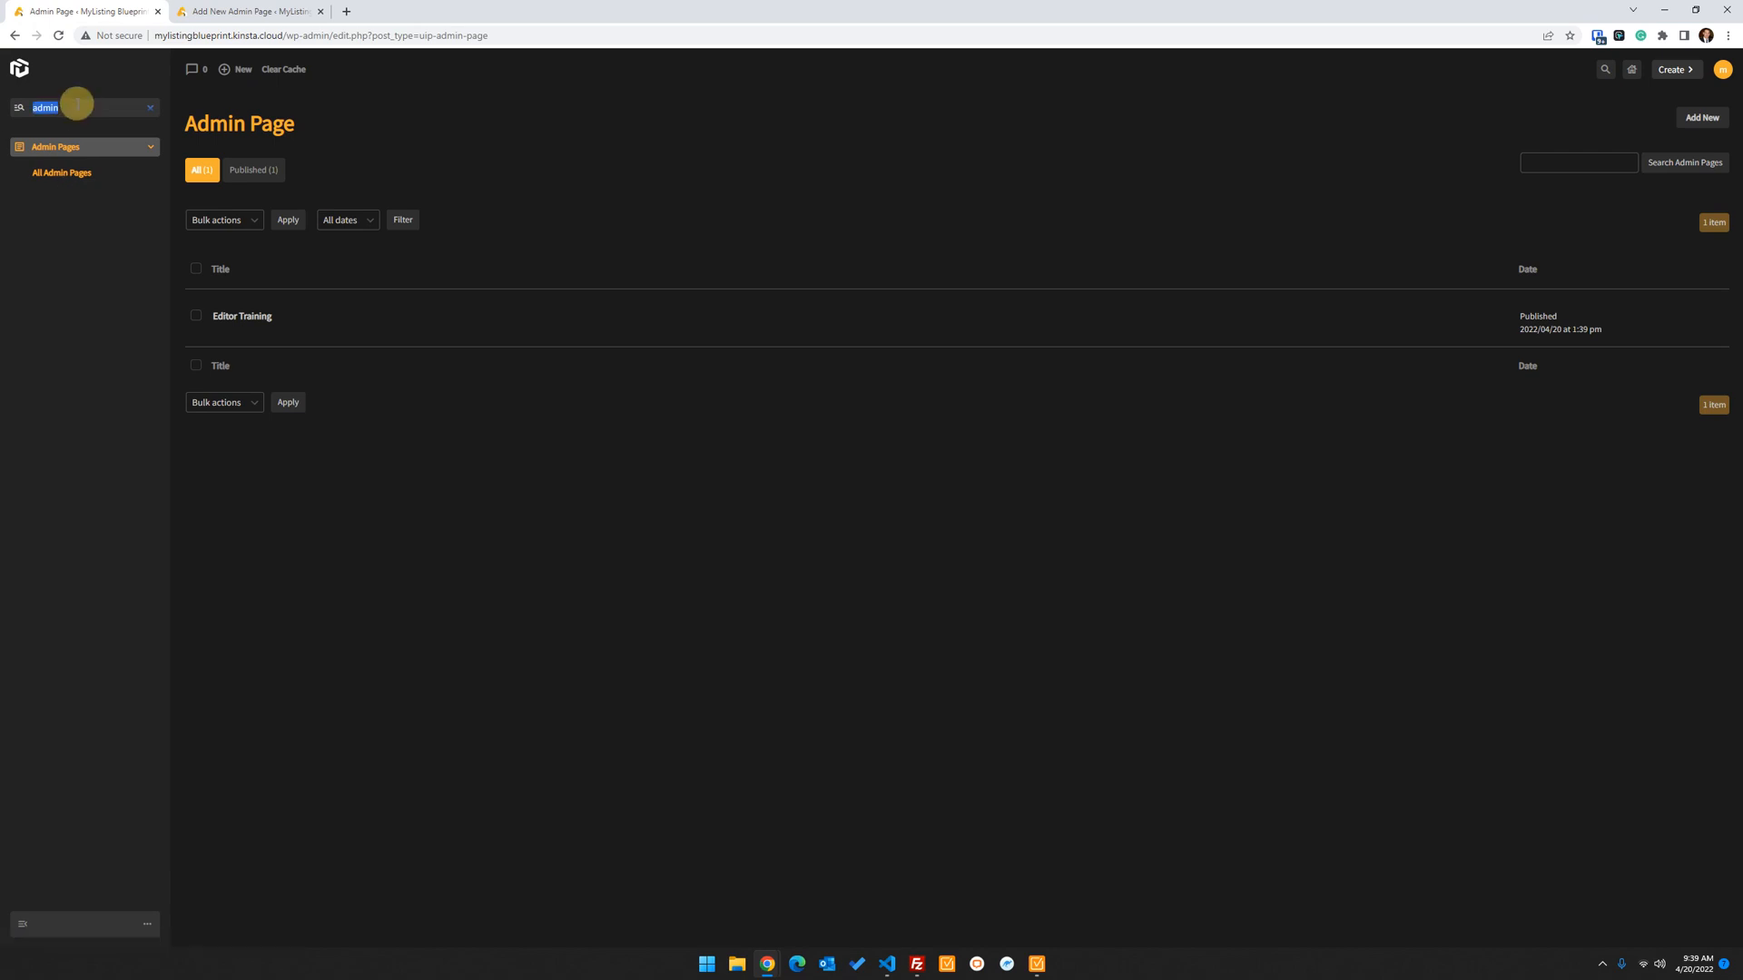
Search the admin menu for 'setting', then 'mylisting', then 'elem' to isolate Elementor
{"action": "type", "text": "setting="}
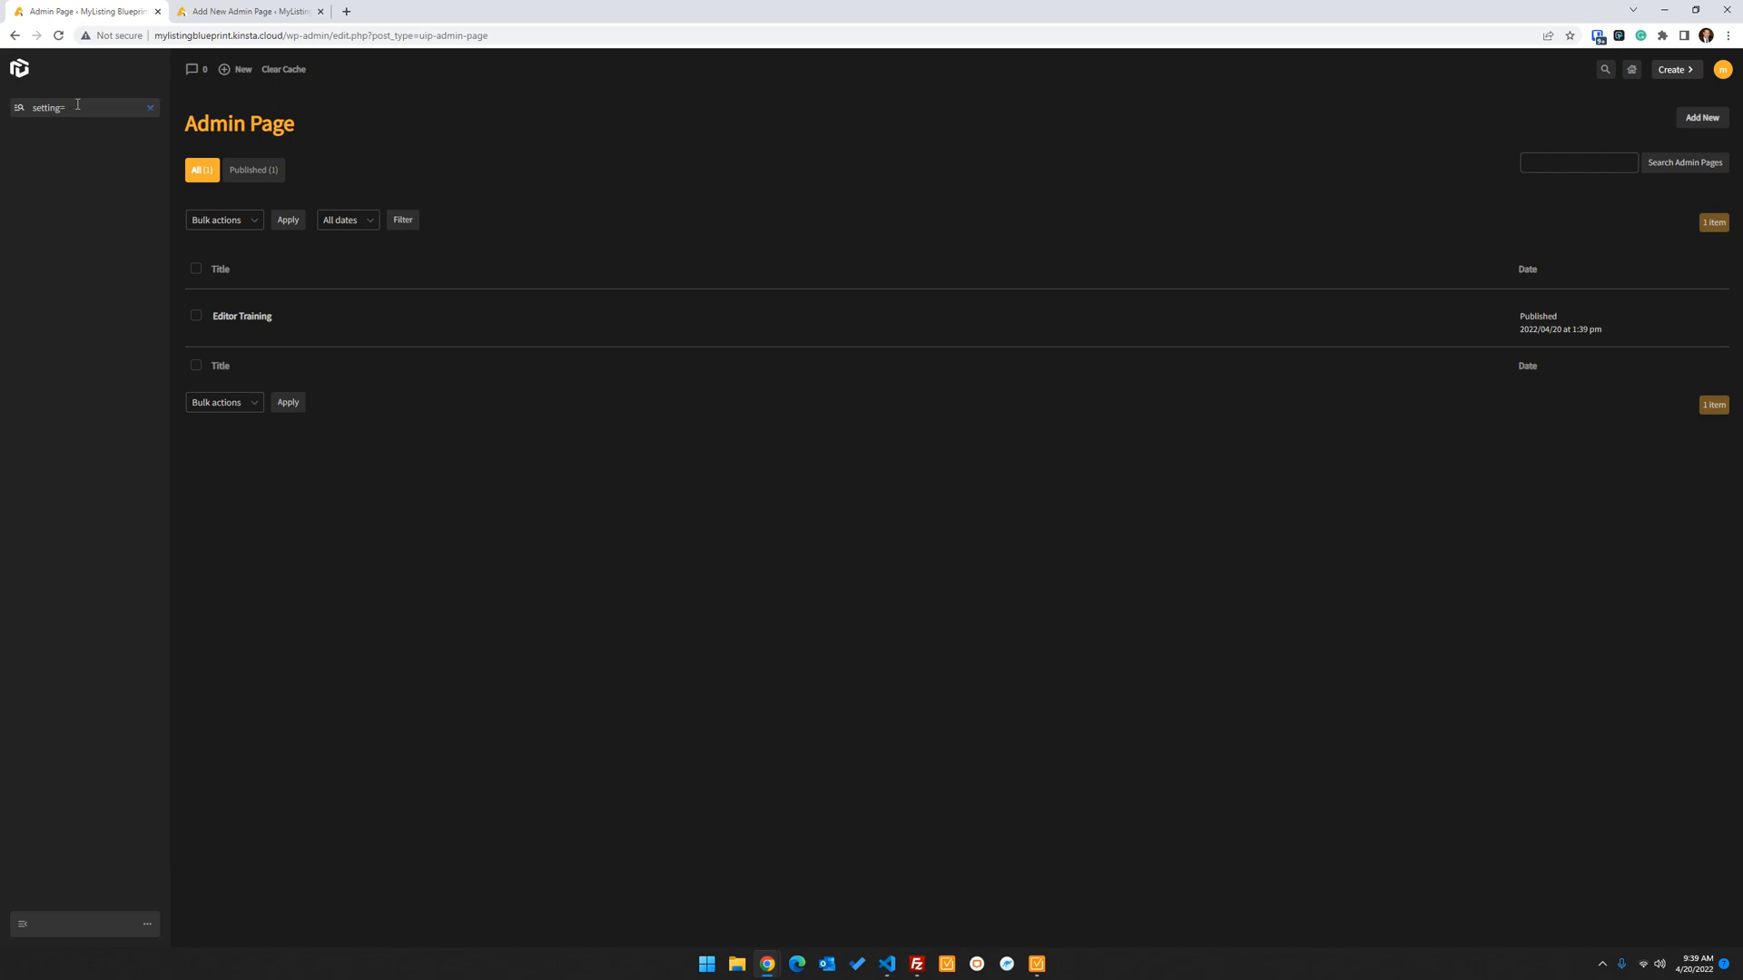
{"action": "type", "text": "mylisting"}
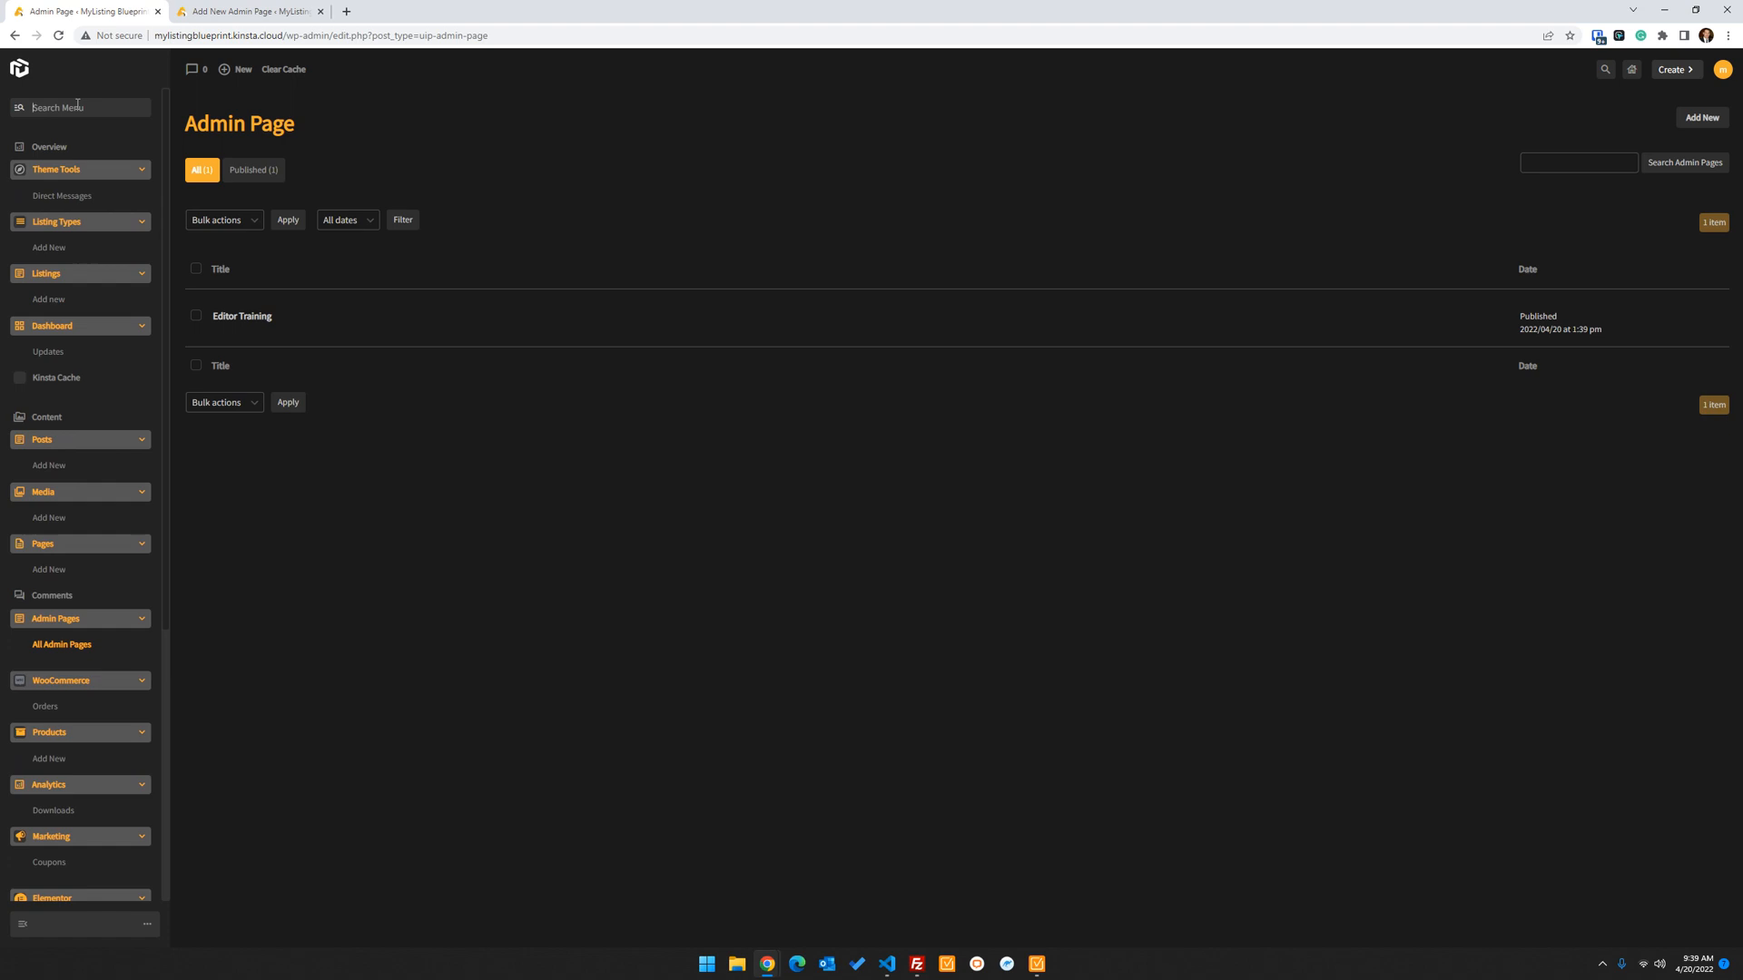
{"action": "scroll", "scroll_direction": "down", "scroll_amount": 3}
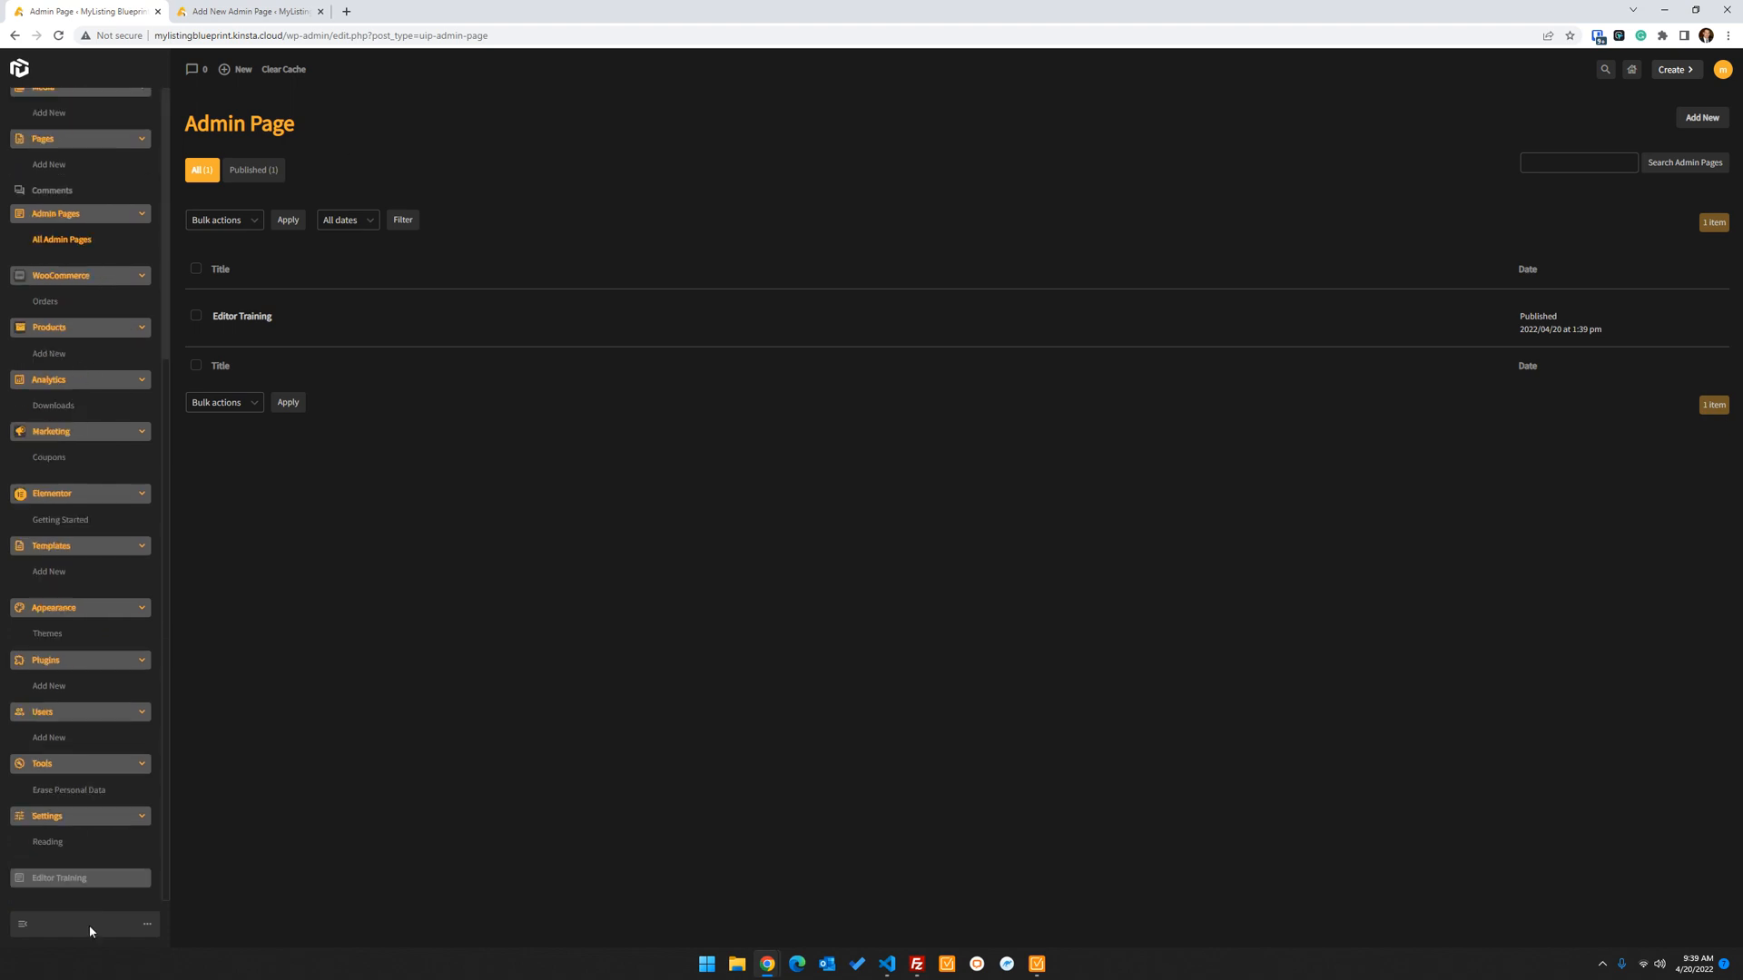
{"action": "mouse_move", "coordinate": [58, 878]}
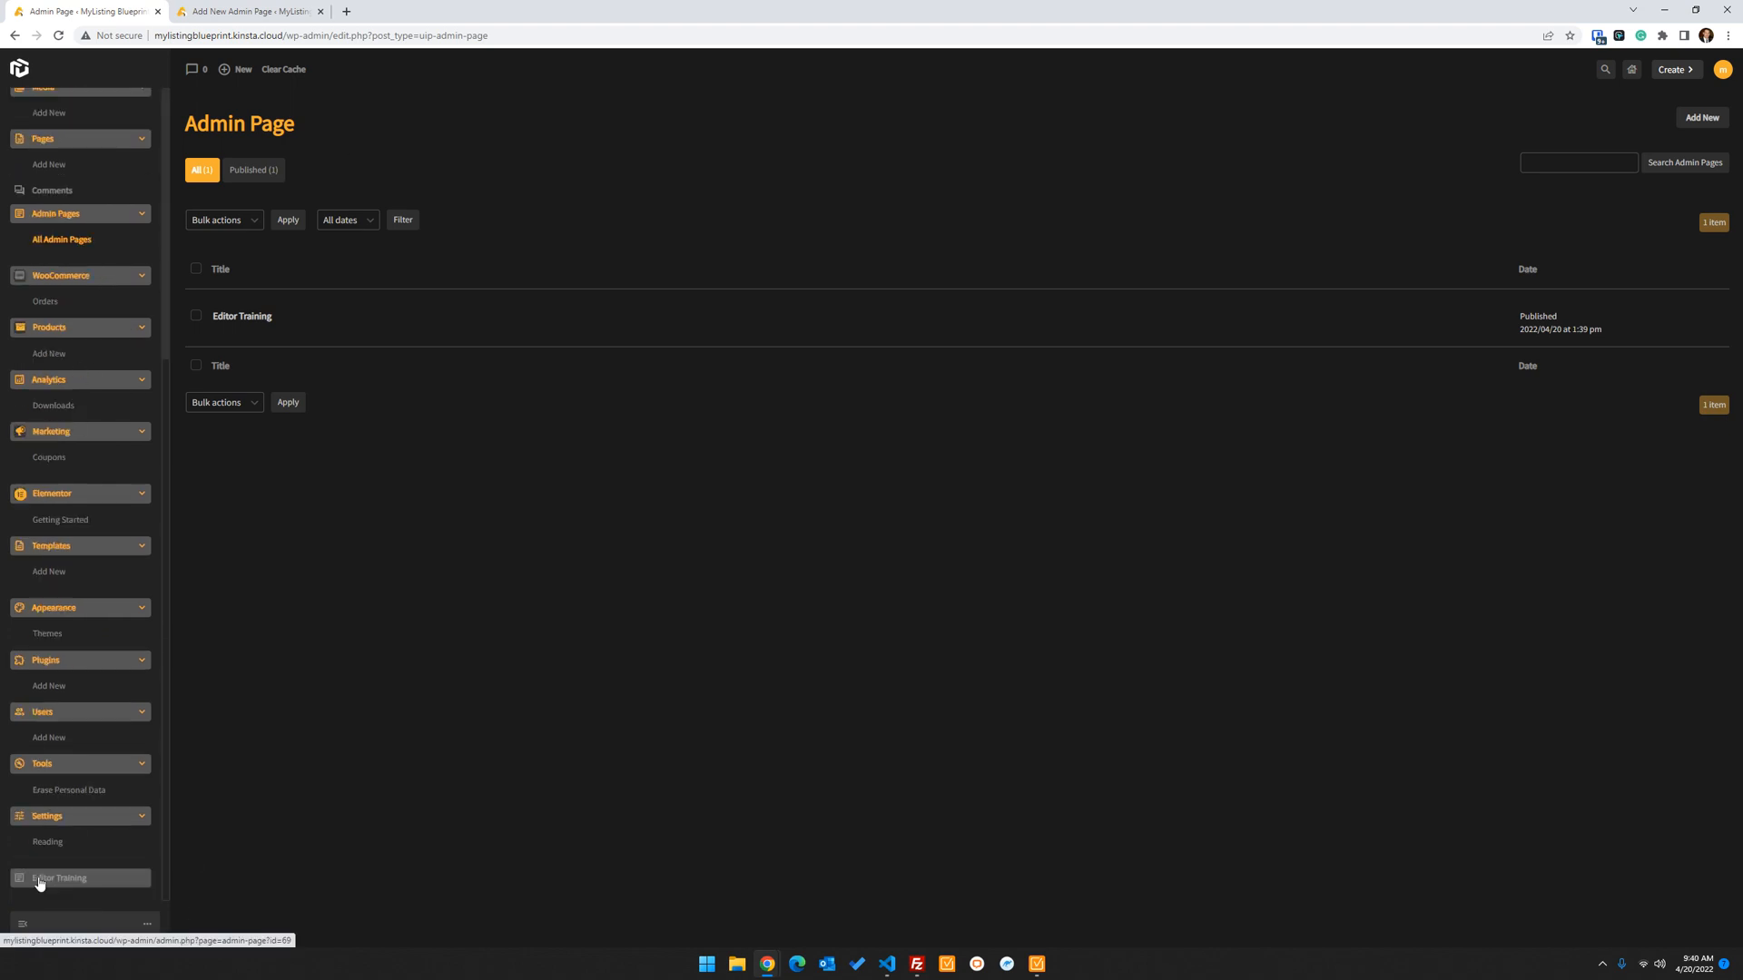
{"action": "mouse_move", "coordinate": [83, 885]}
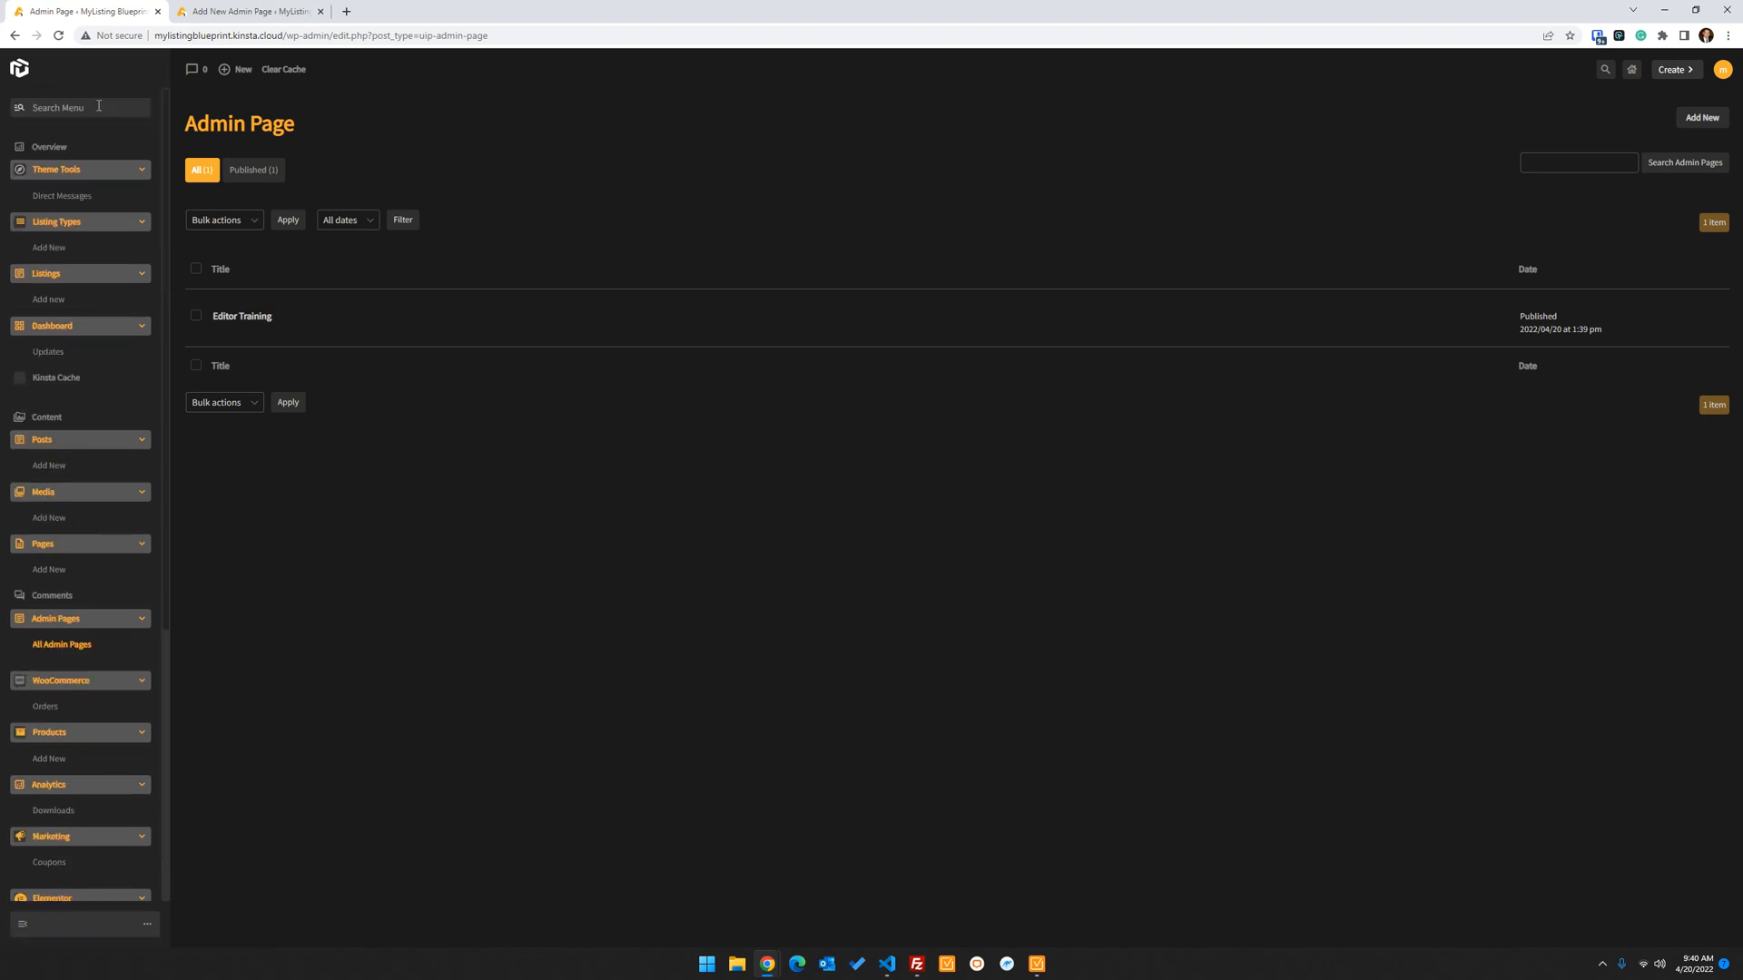
{"action": "mouse_move", "coordinate": [101, 103]}
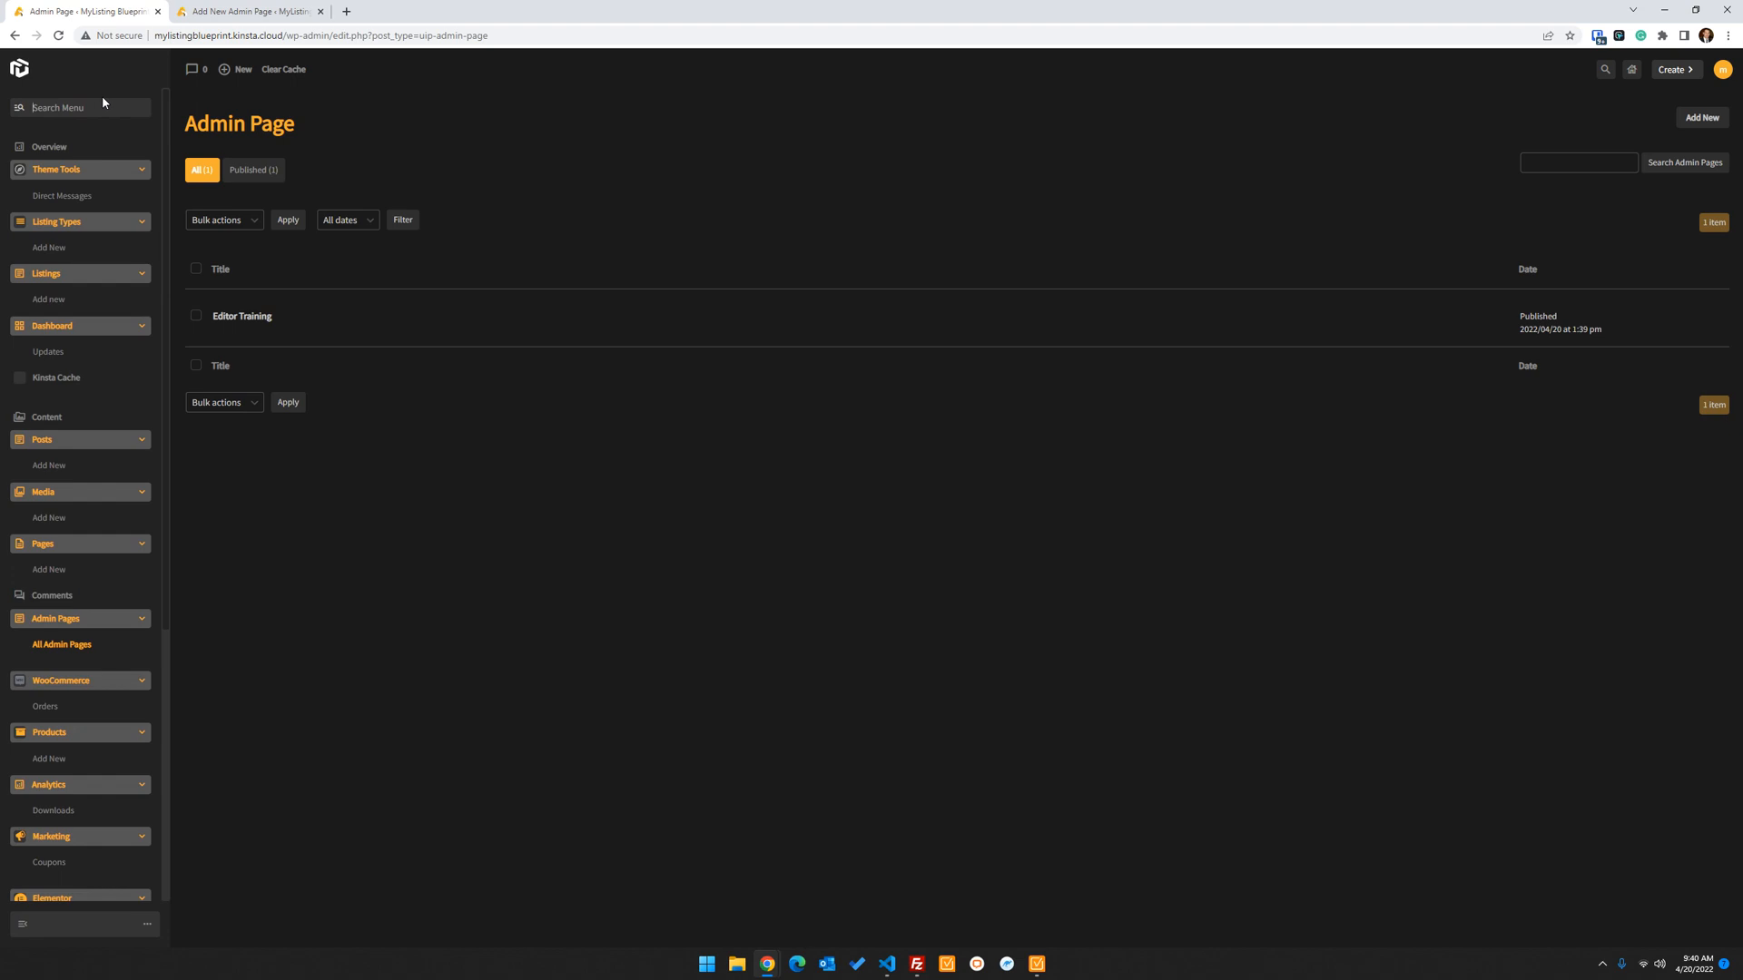
{"action": "type", "text": "elem"}
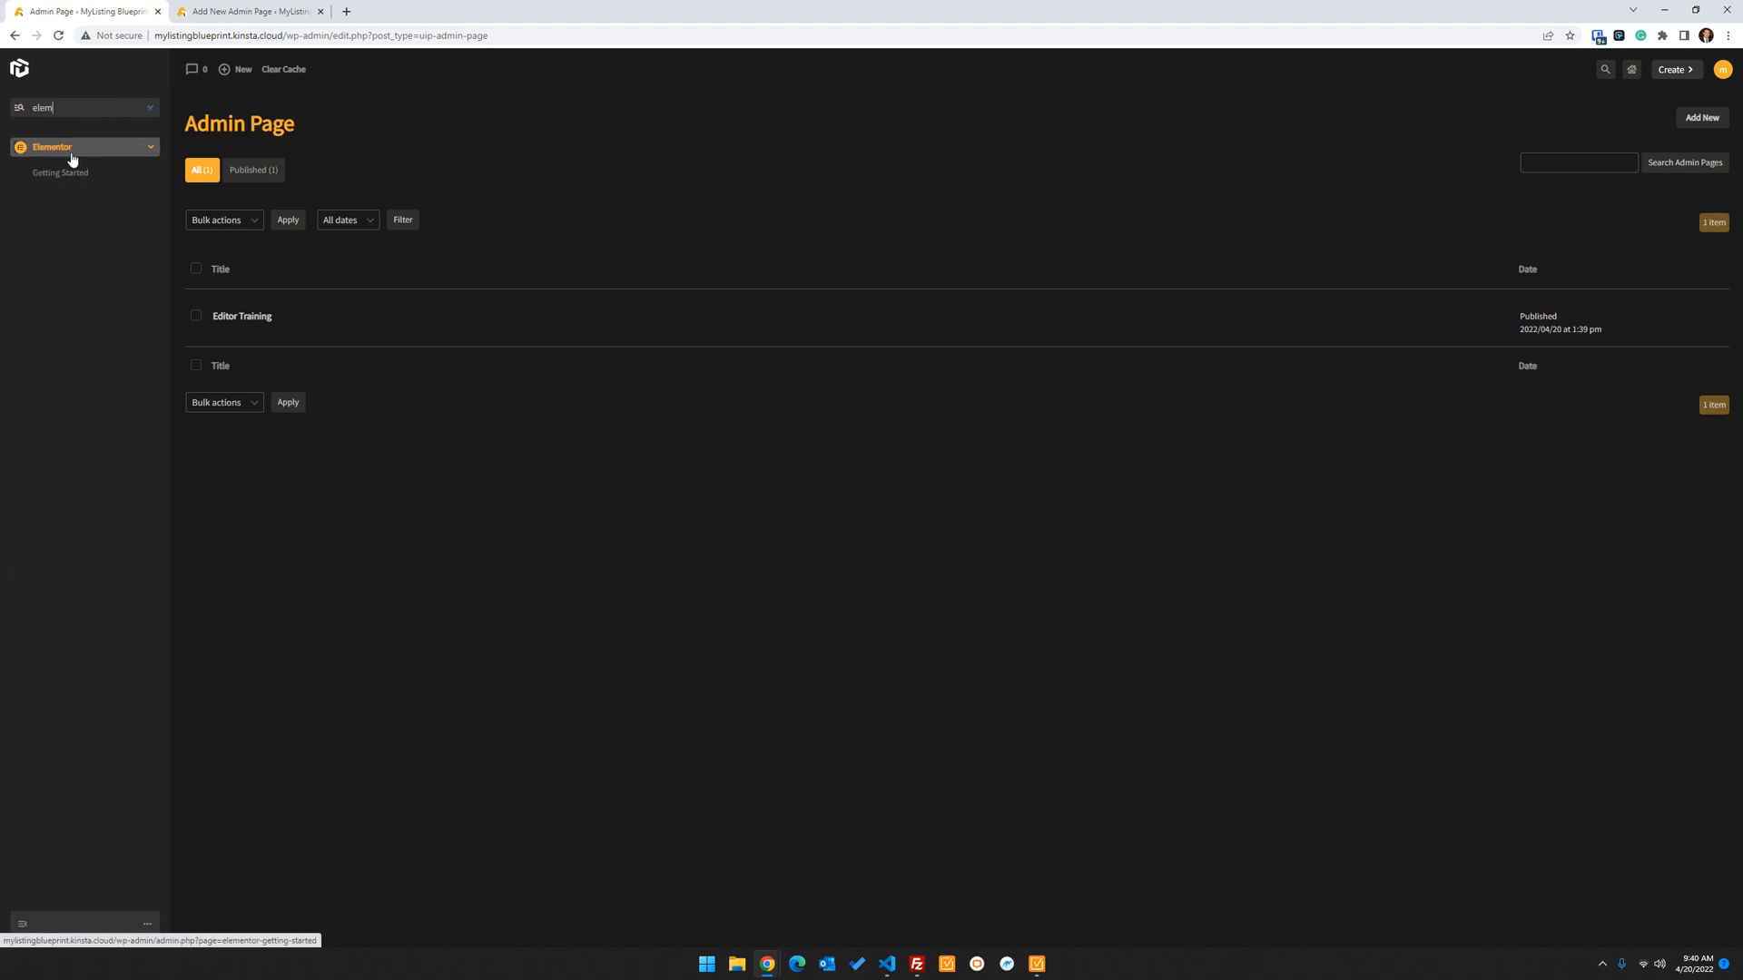
In Elementor settings, tick Admin Page under Post Types and save the changes
{"action": "left_click", "coordinate": [53, 145]}
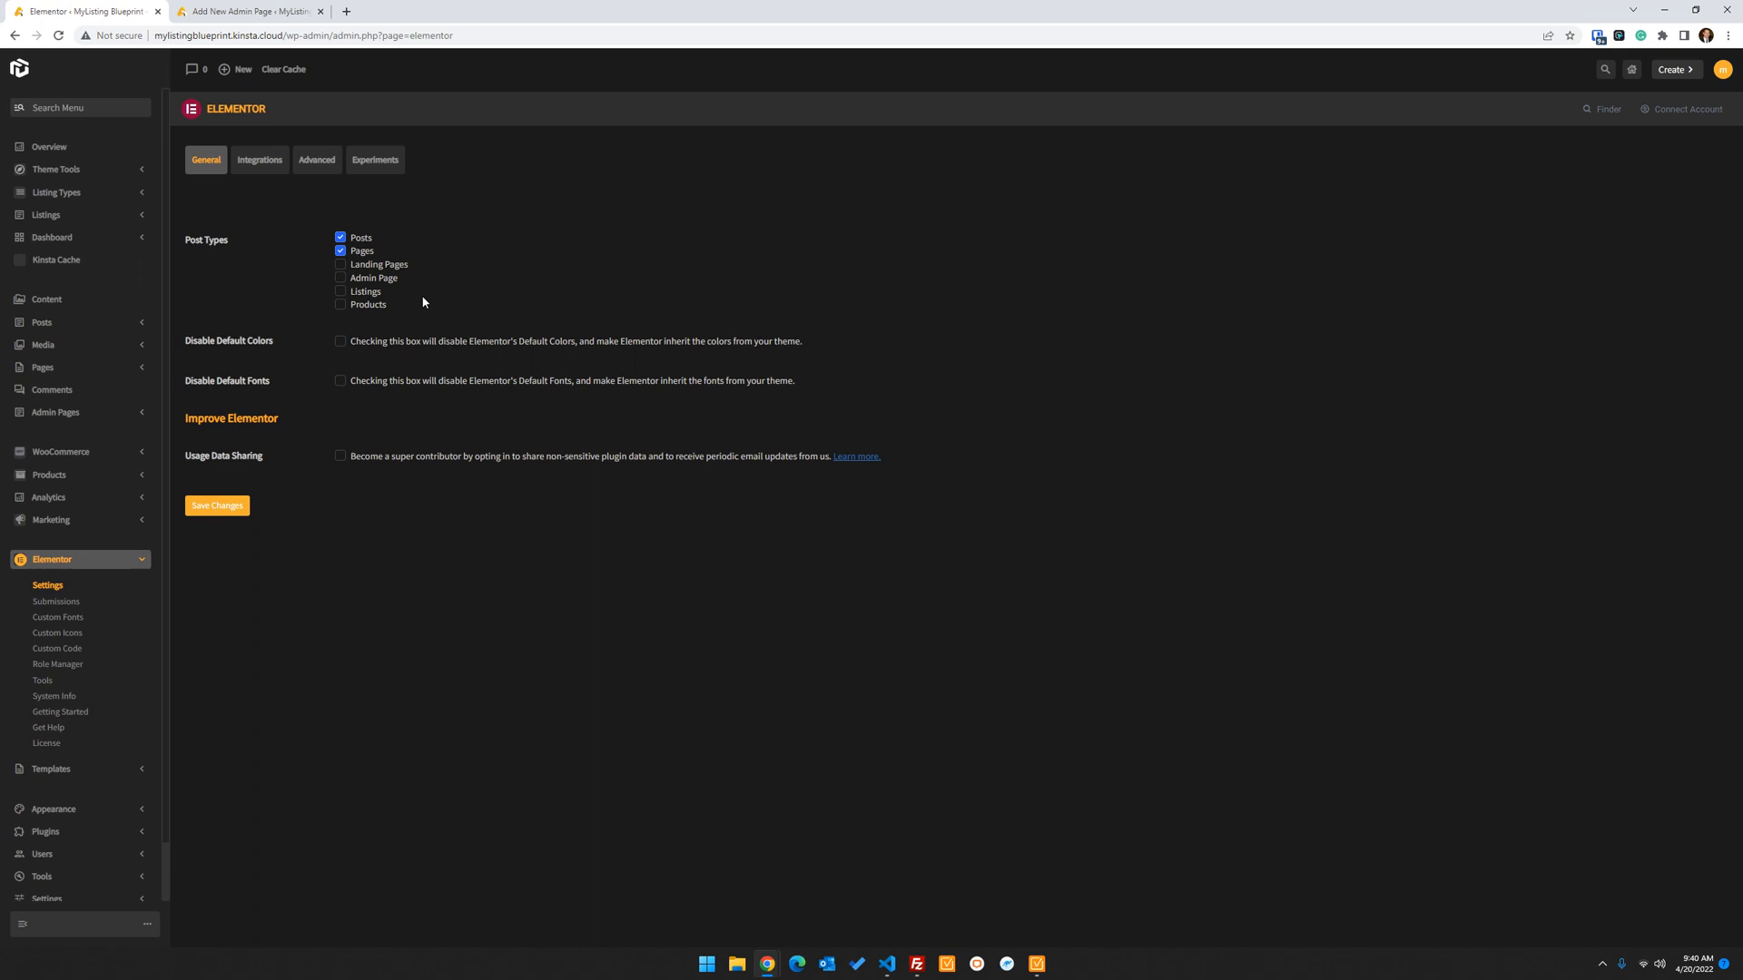
{"action": "left_click", "coordinate": [341, 278]}
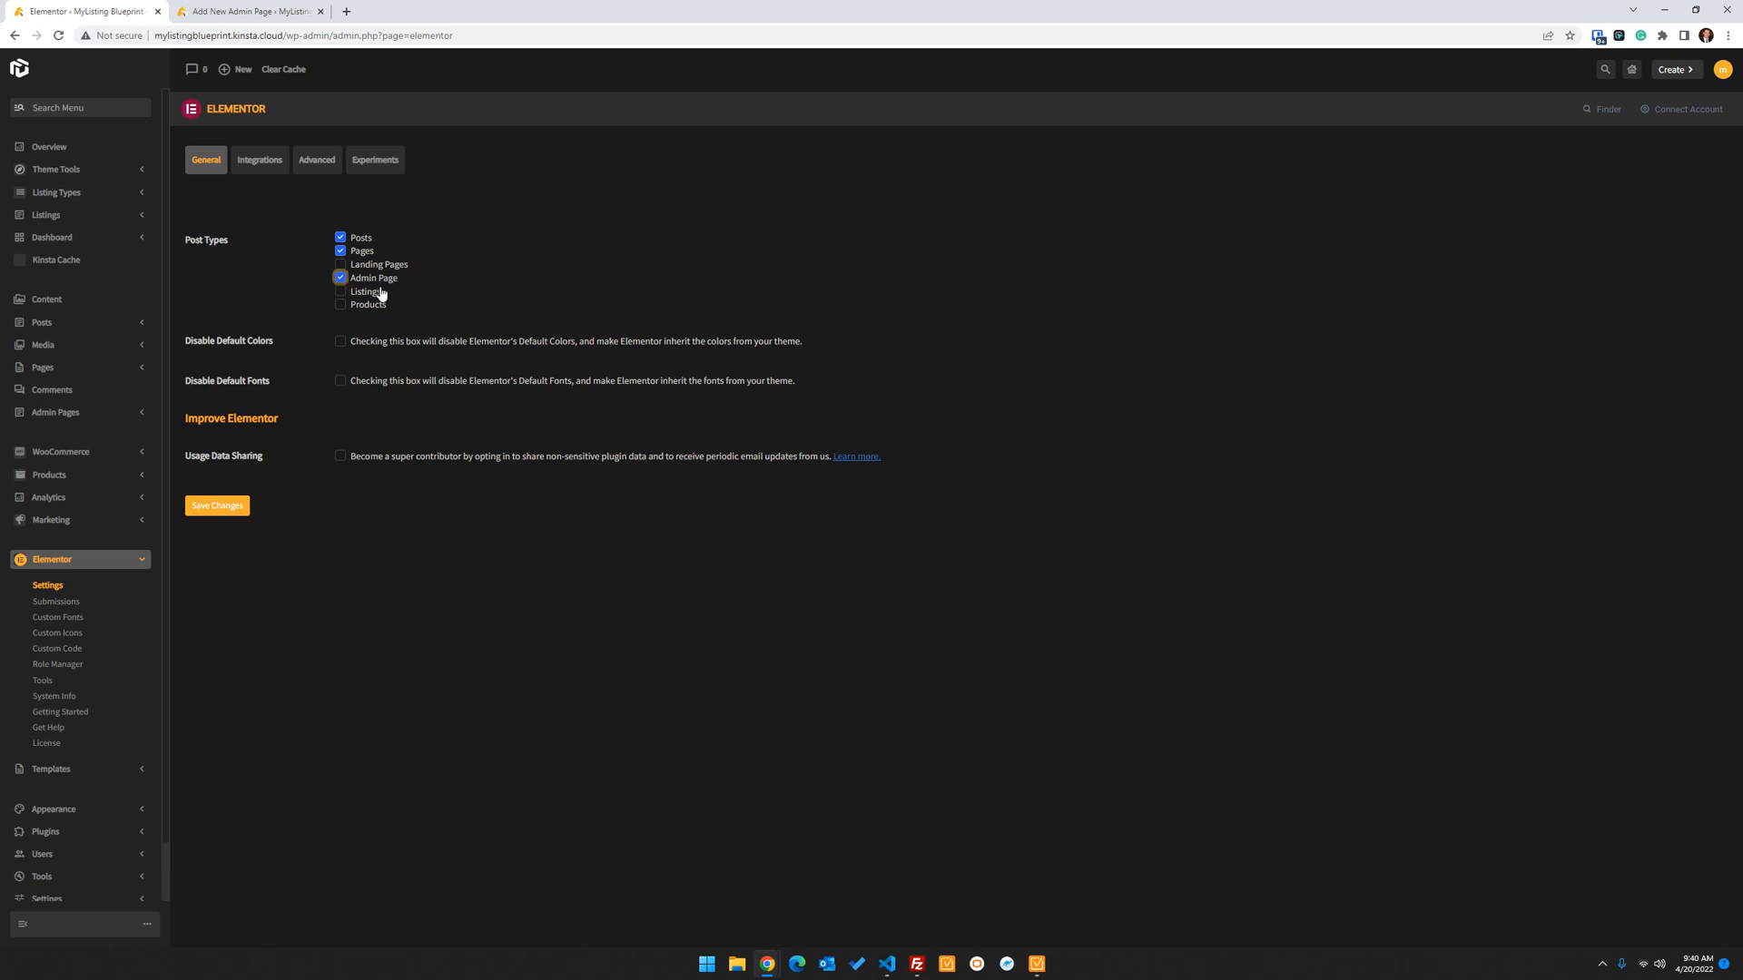
{"action": "left_click", "coordinate": [217, 505]}
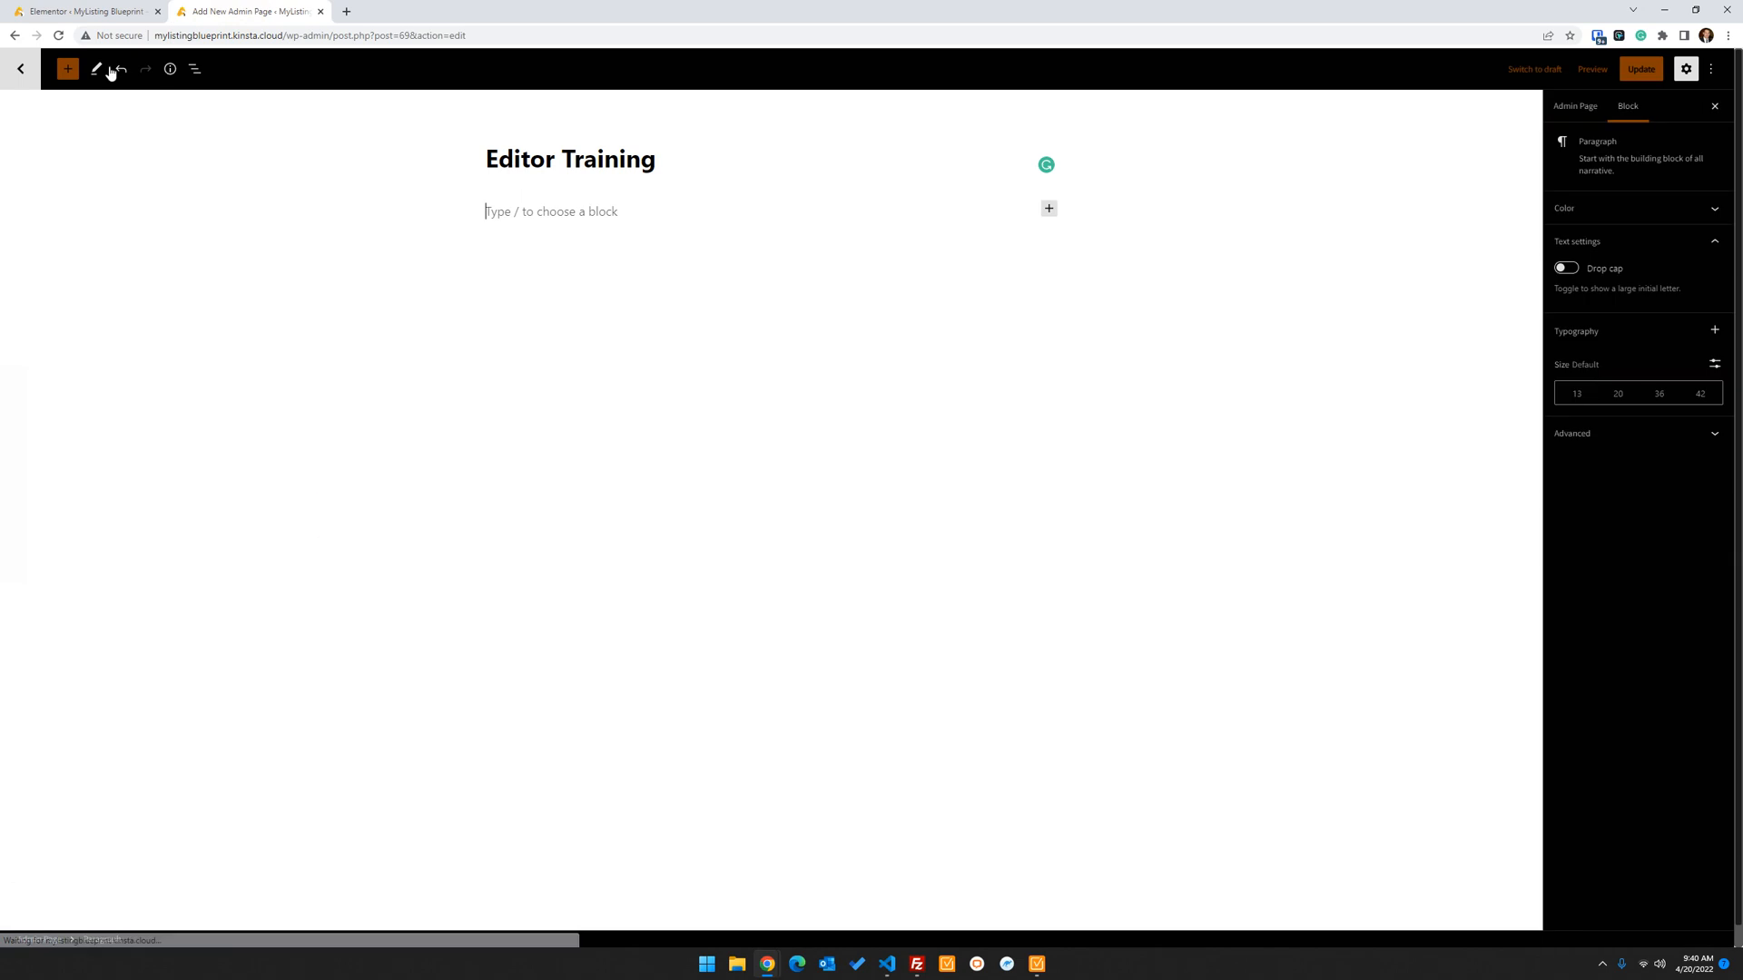
Reload the Editor Training editor, confirming the reload despite unsaved changes
{"action": "left_click", "coordinate": [56, 34]}
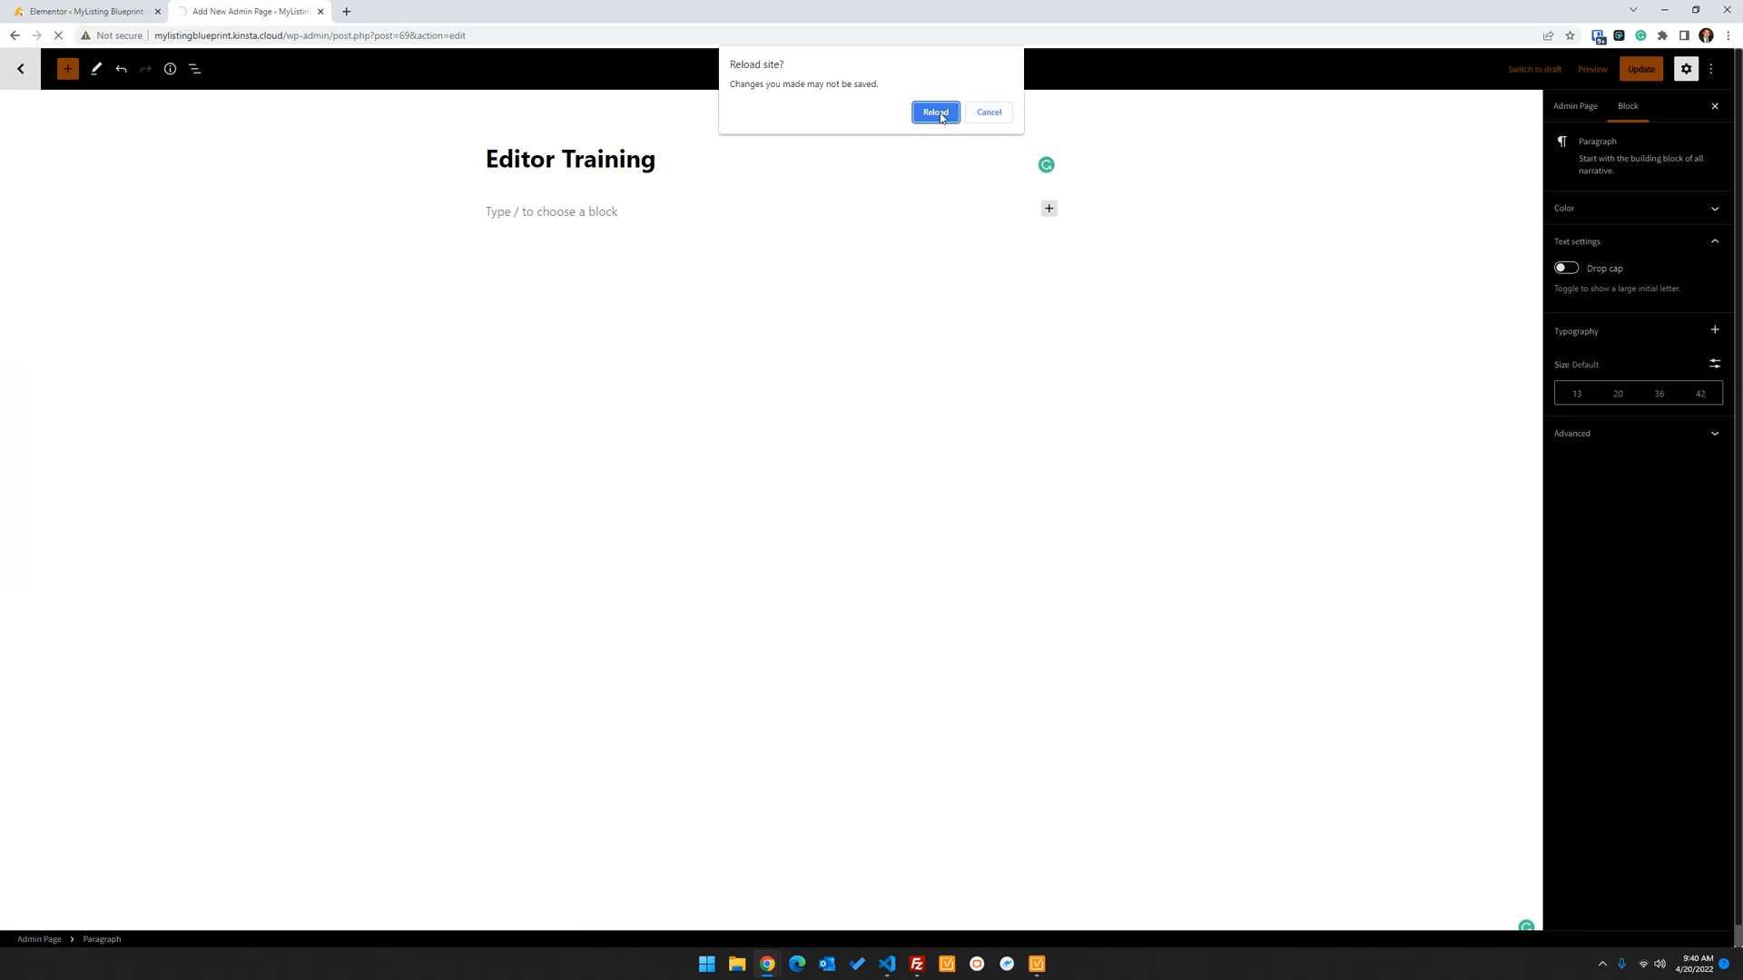
{"action": "left_click", "coordinate": [935, 113]}
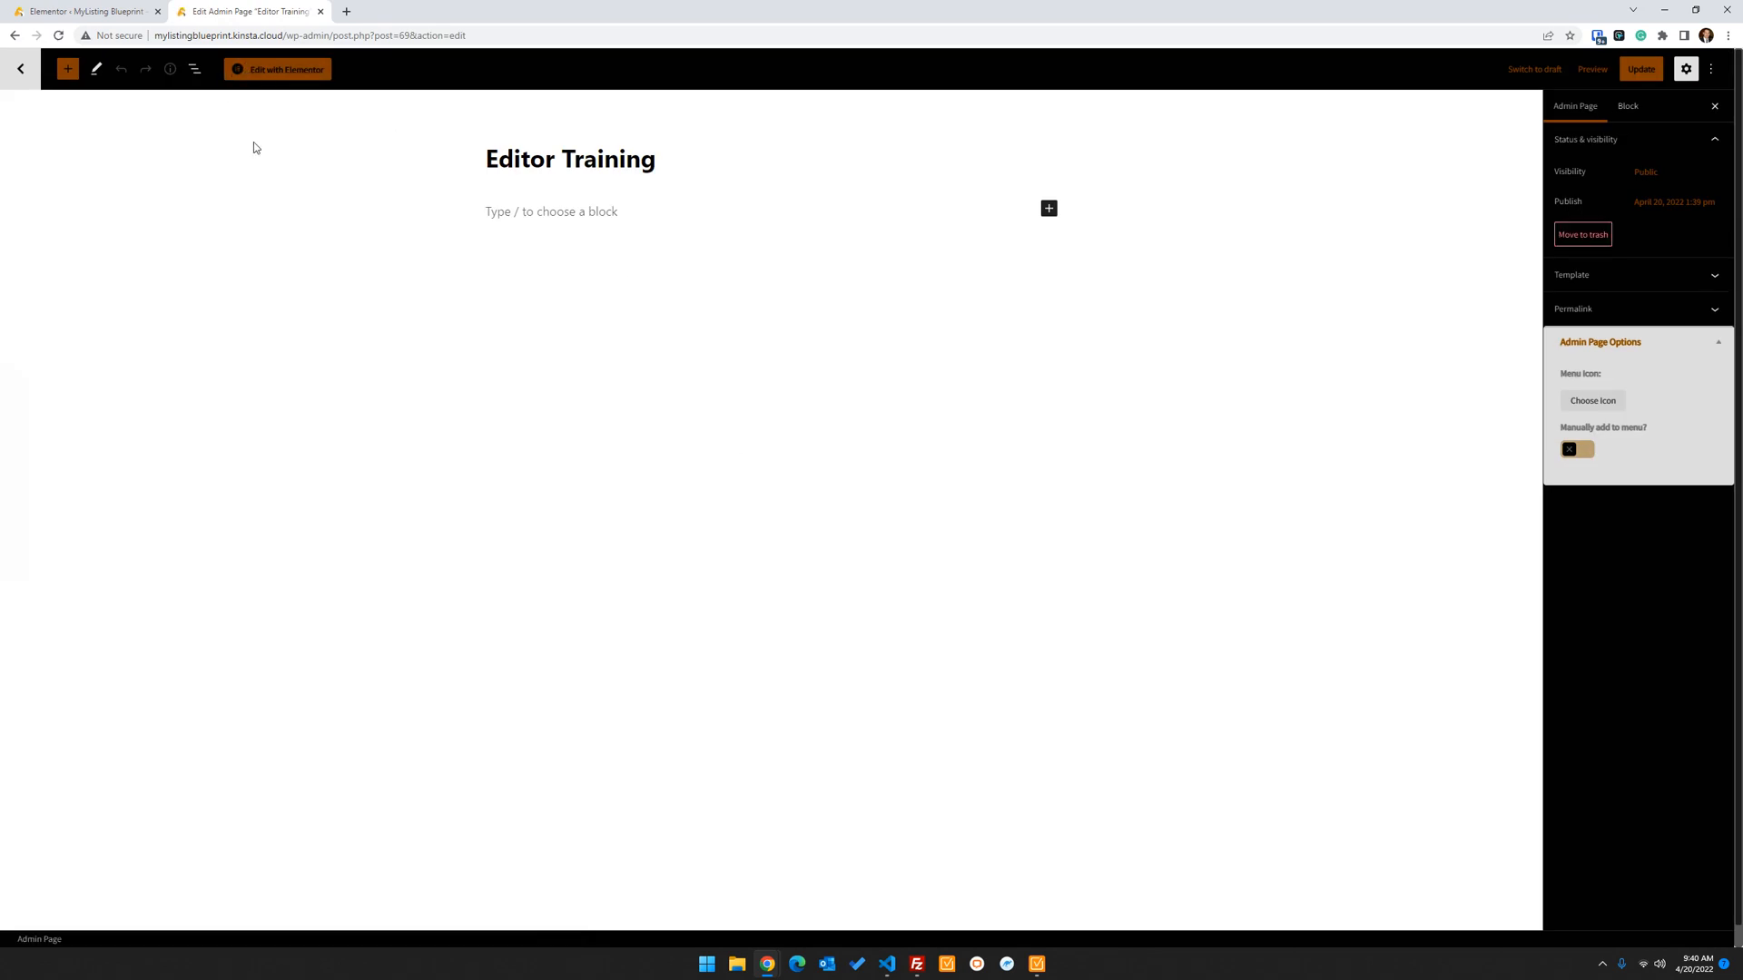
{"action": "mouse_move", "coordinate": [303, 70]}
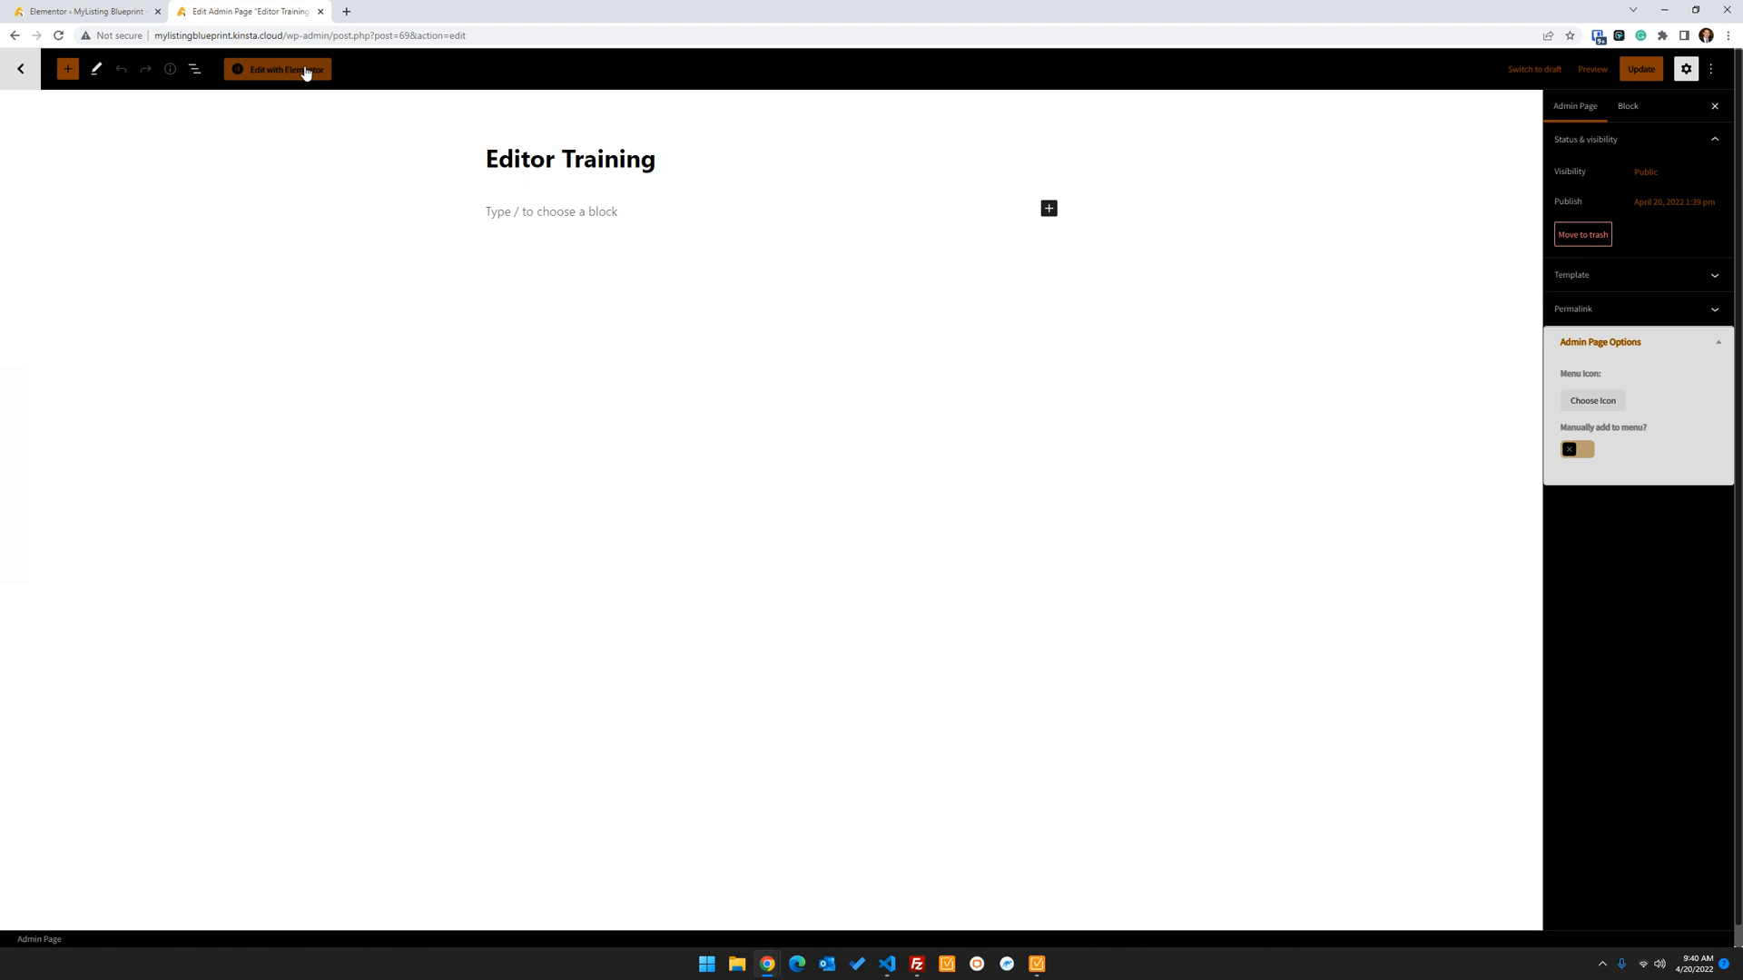
{"action": "mouse_move", "coordinate": [97, 84]}
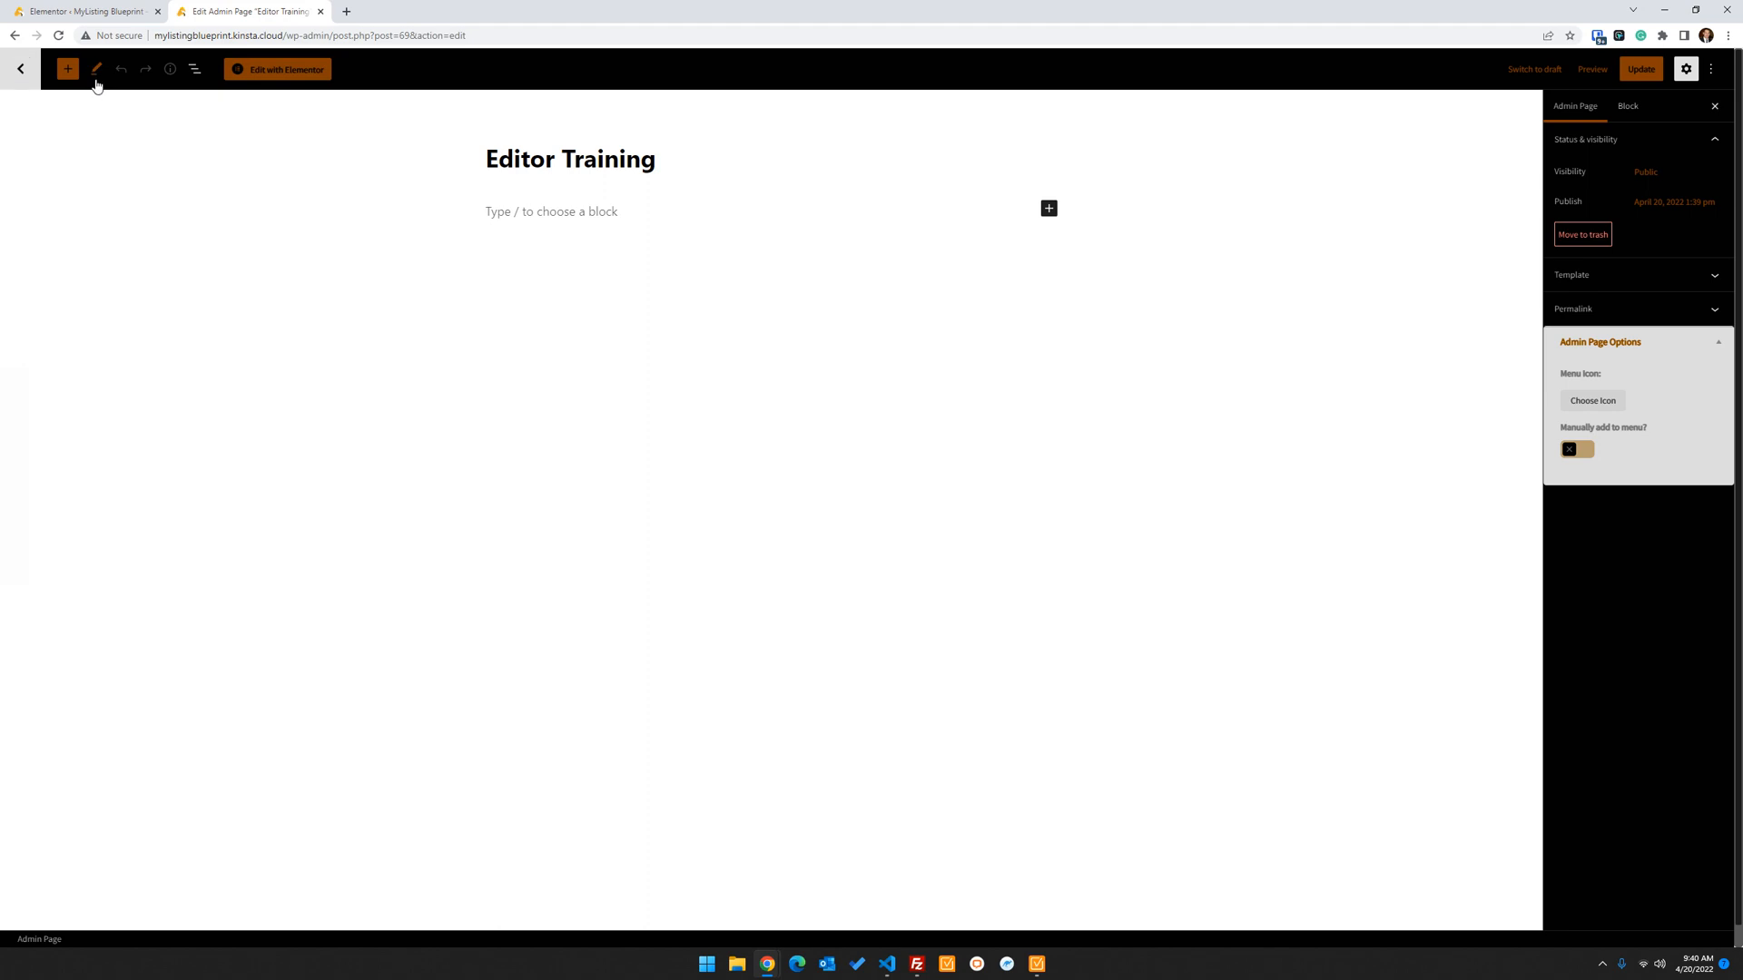
{"action": "mouse_move", "coordinate": [1603, 178]}
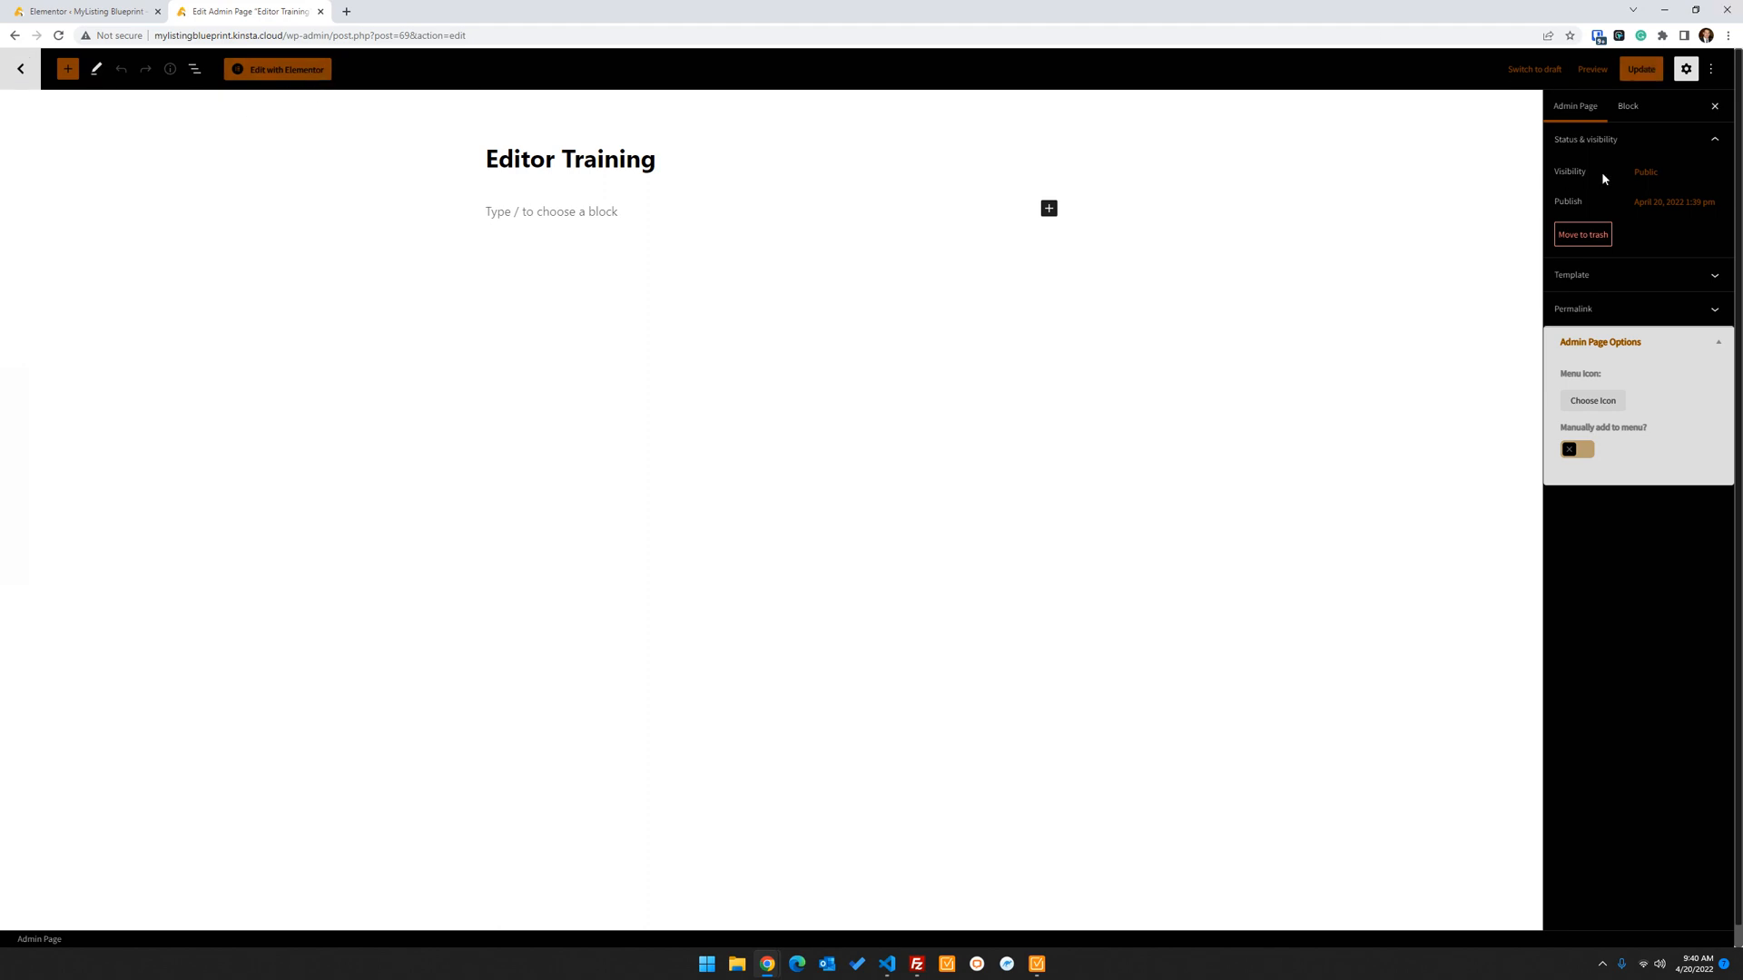
{"action": "mouse_move", "coordinate": [1236, 153]}
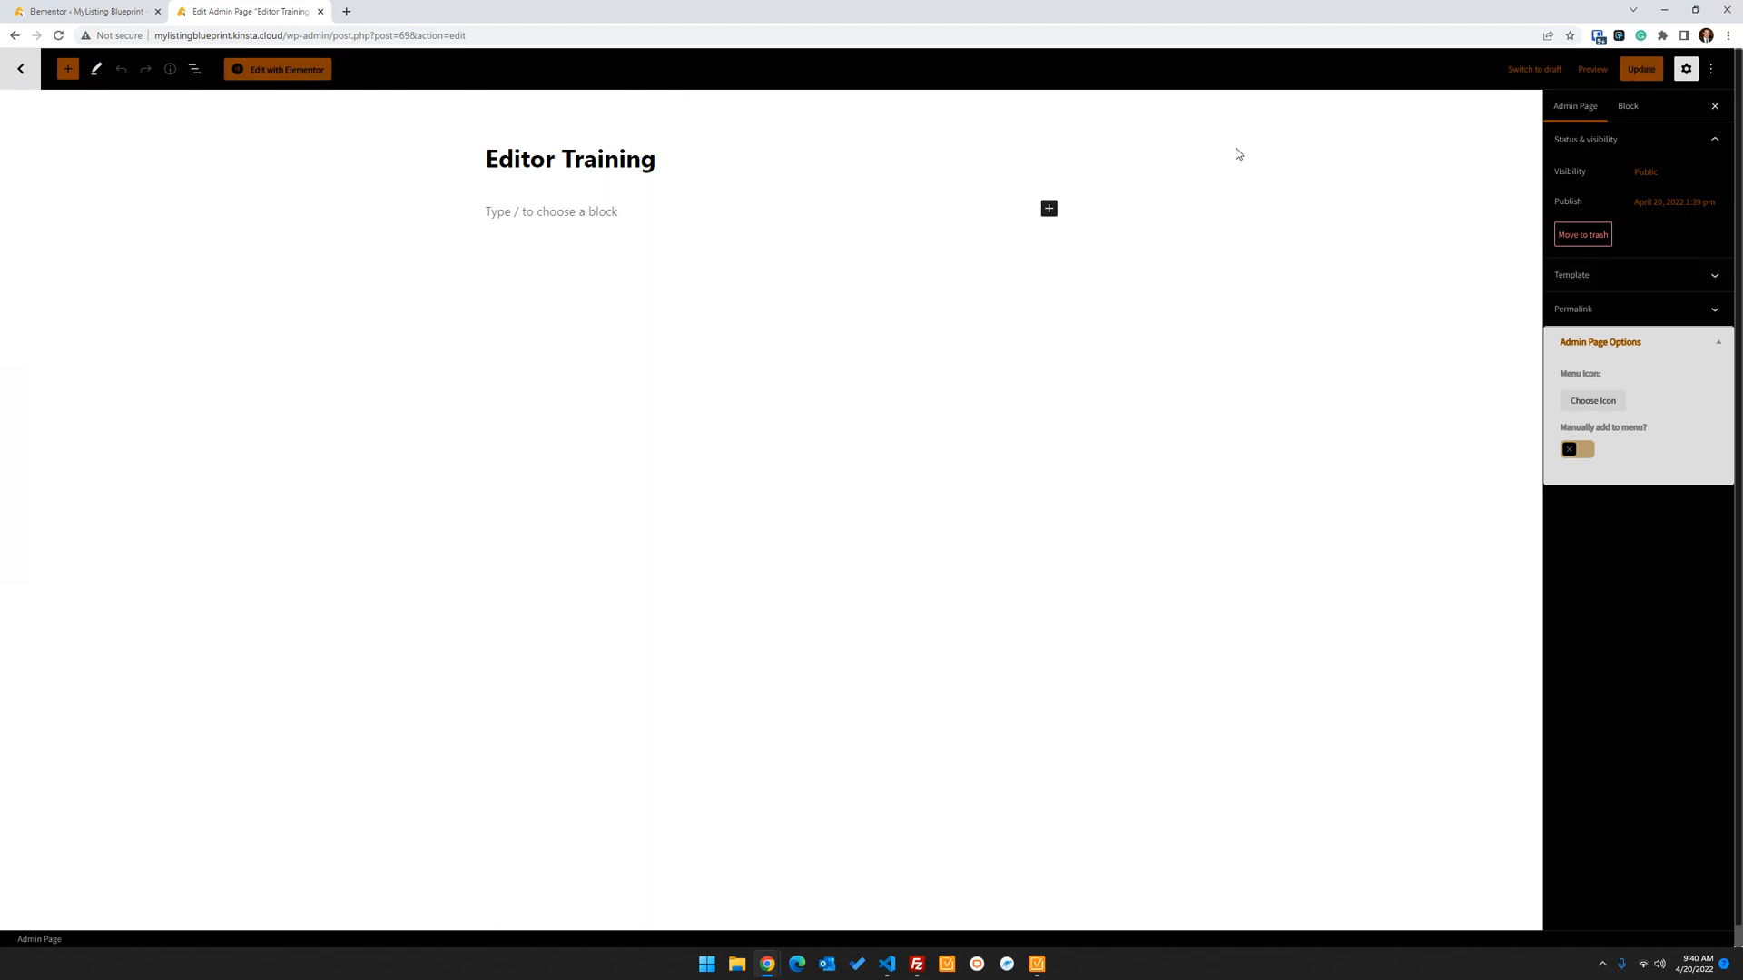
{"action": "mouse_move", "coordinate": [835, 233]}
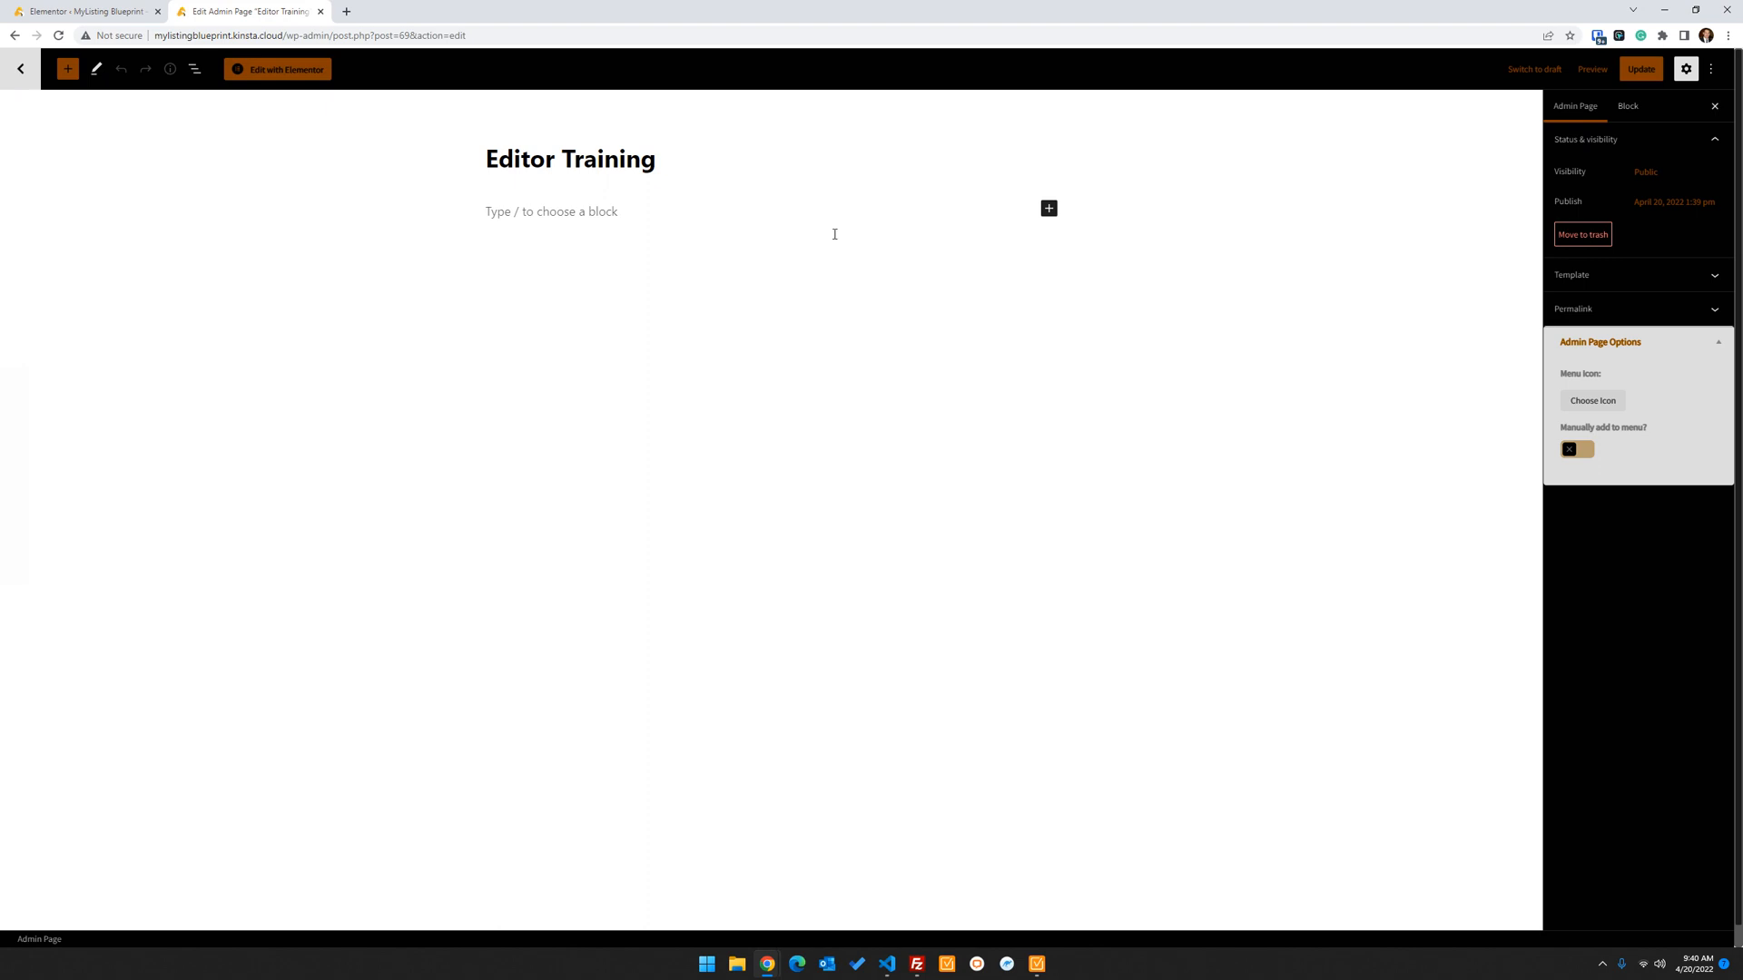
{"action": "mouse_move", "coordinate": [947, 327]}
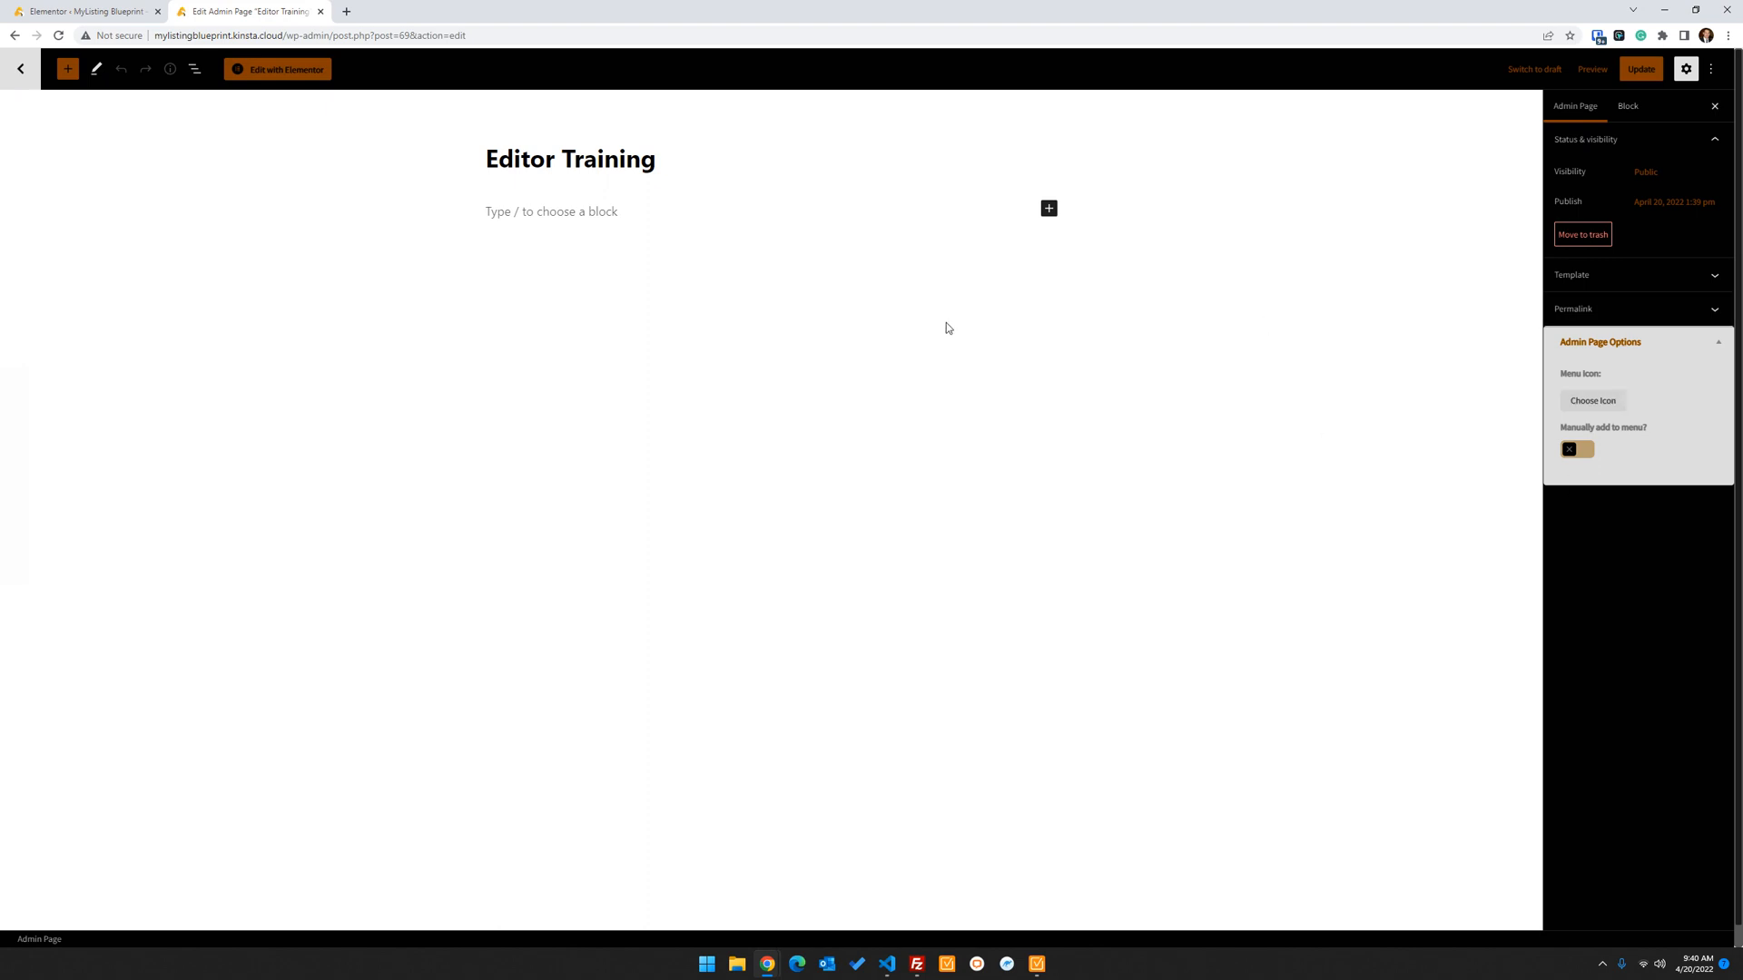
{"action": "mouse_move", "coordinate": [1000, 370]}
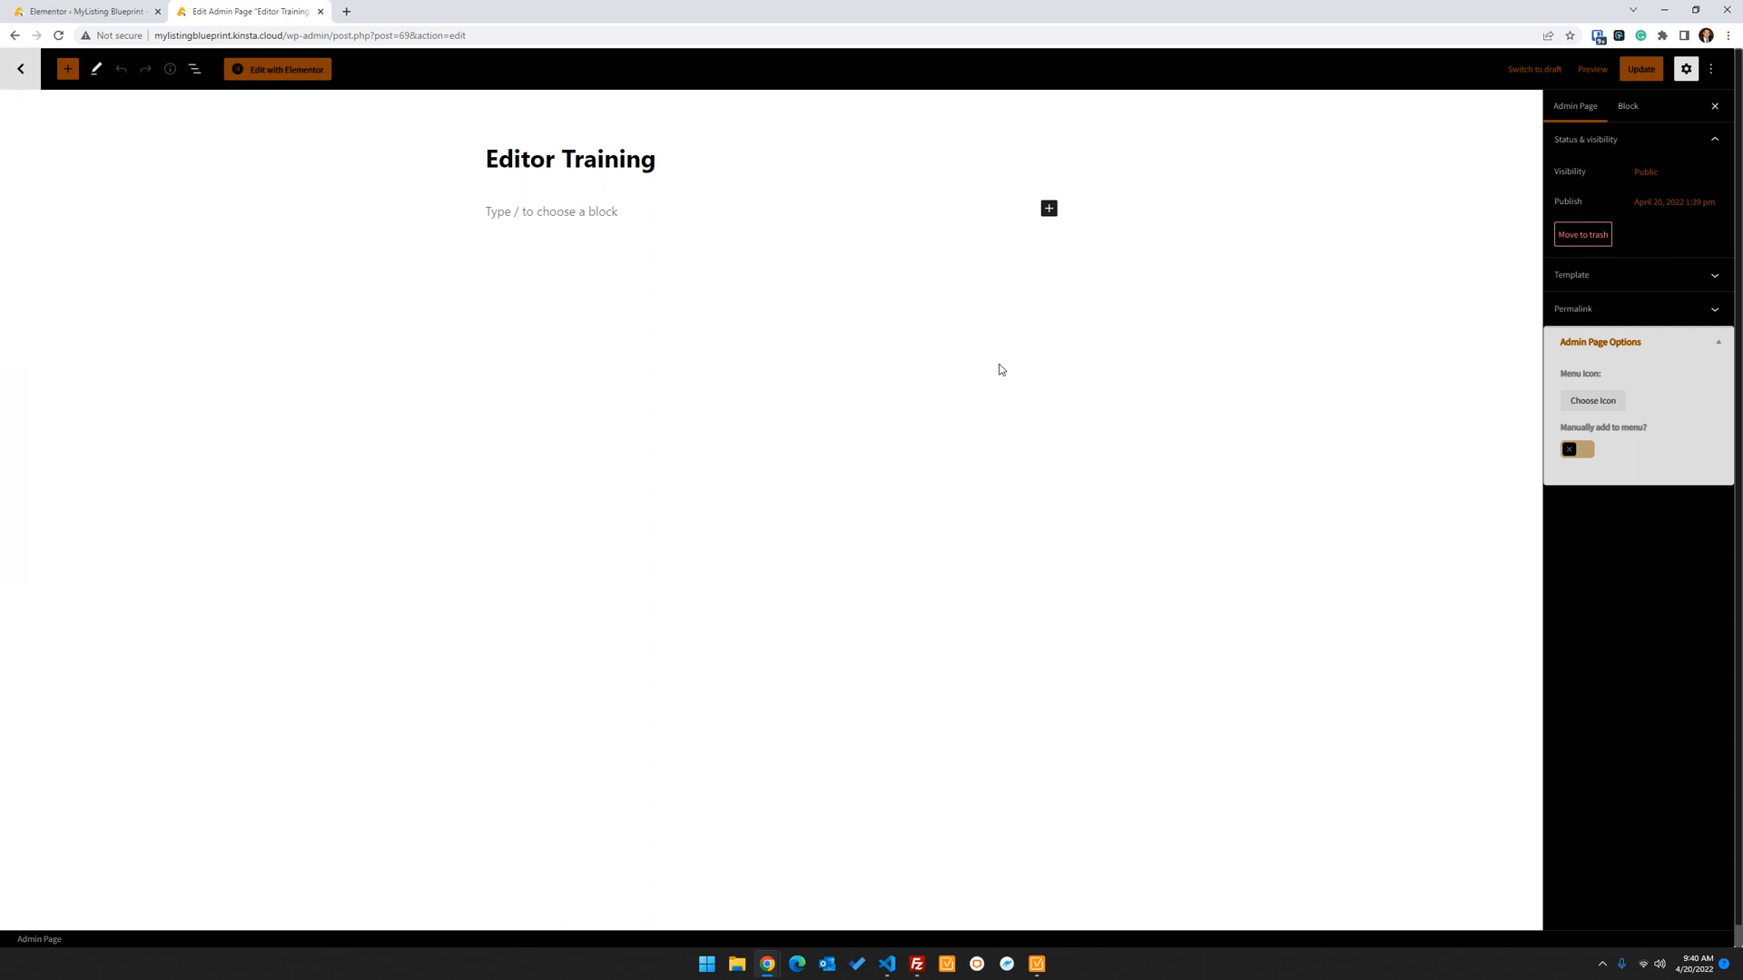
{"action": "mouse_move", "coordinate": [91, 65]}
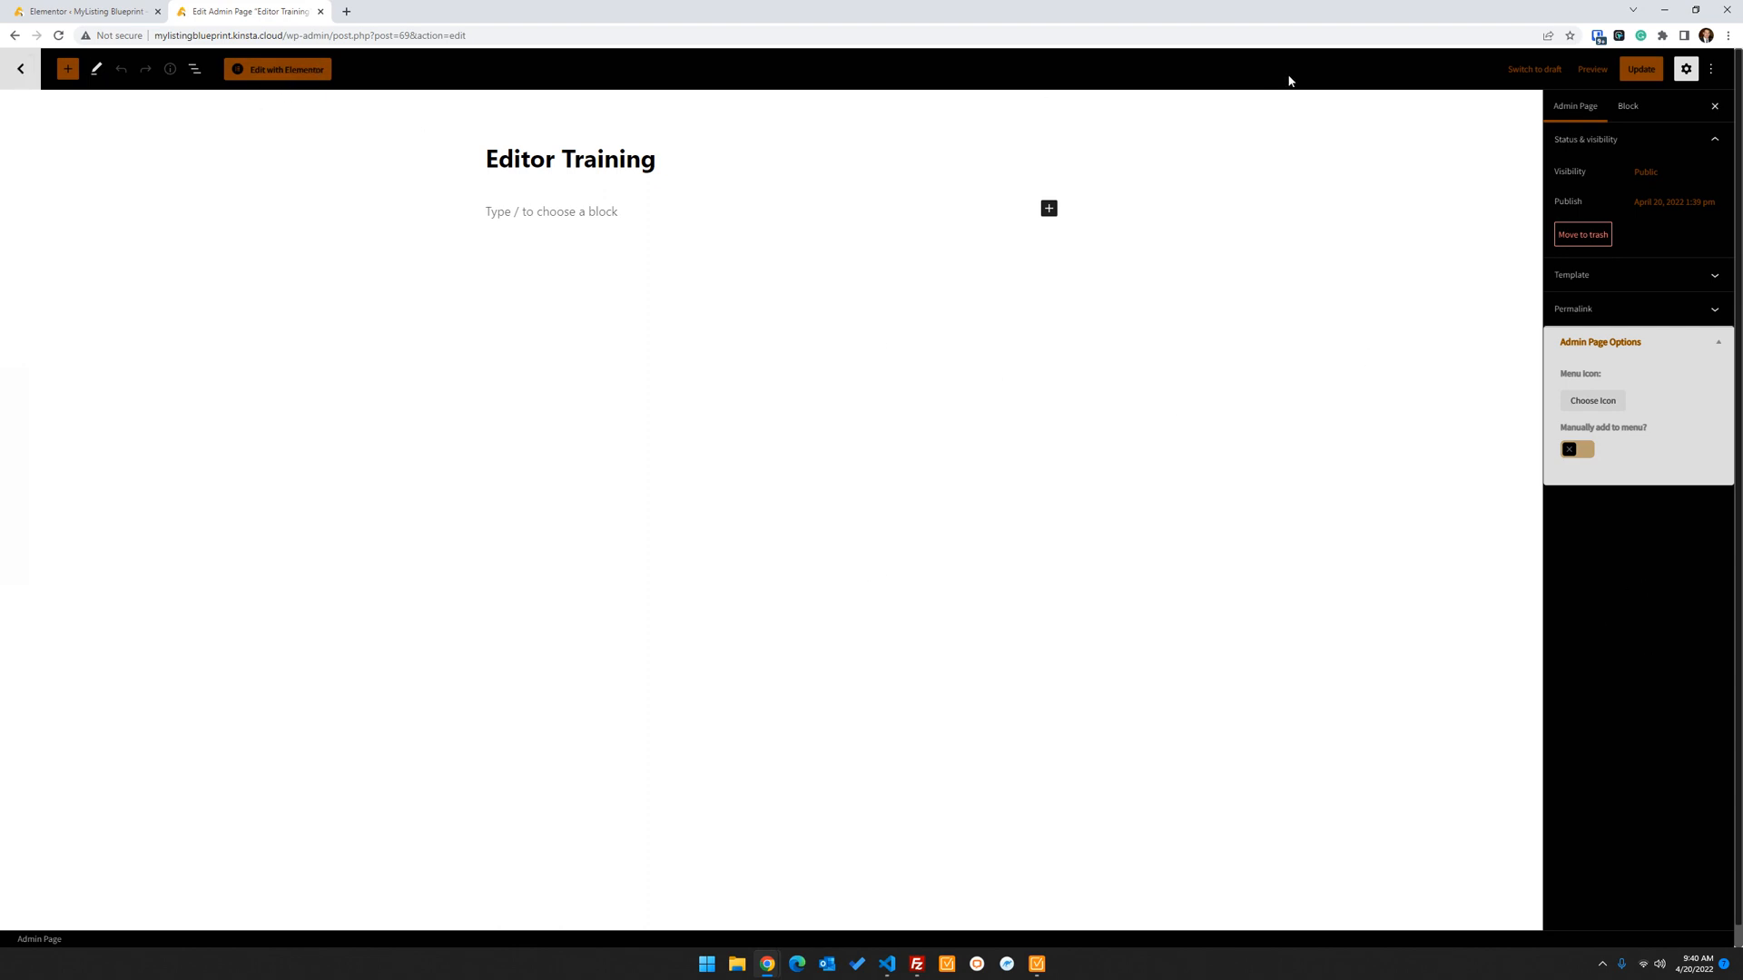
{"action": "mouse_move", "coordinate": [277, 69]}
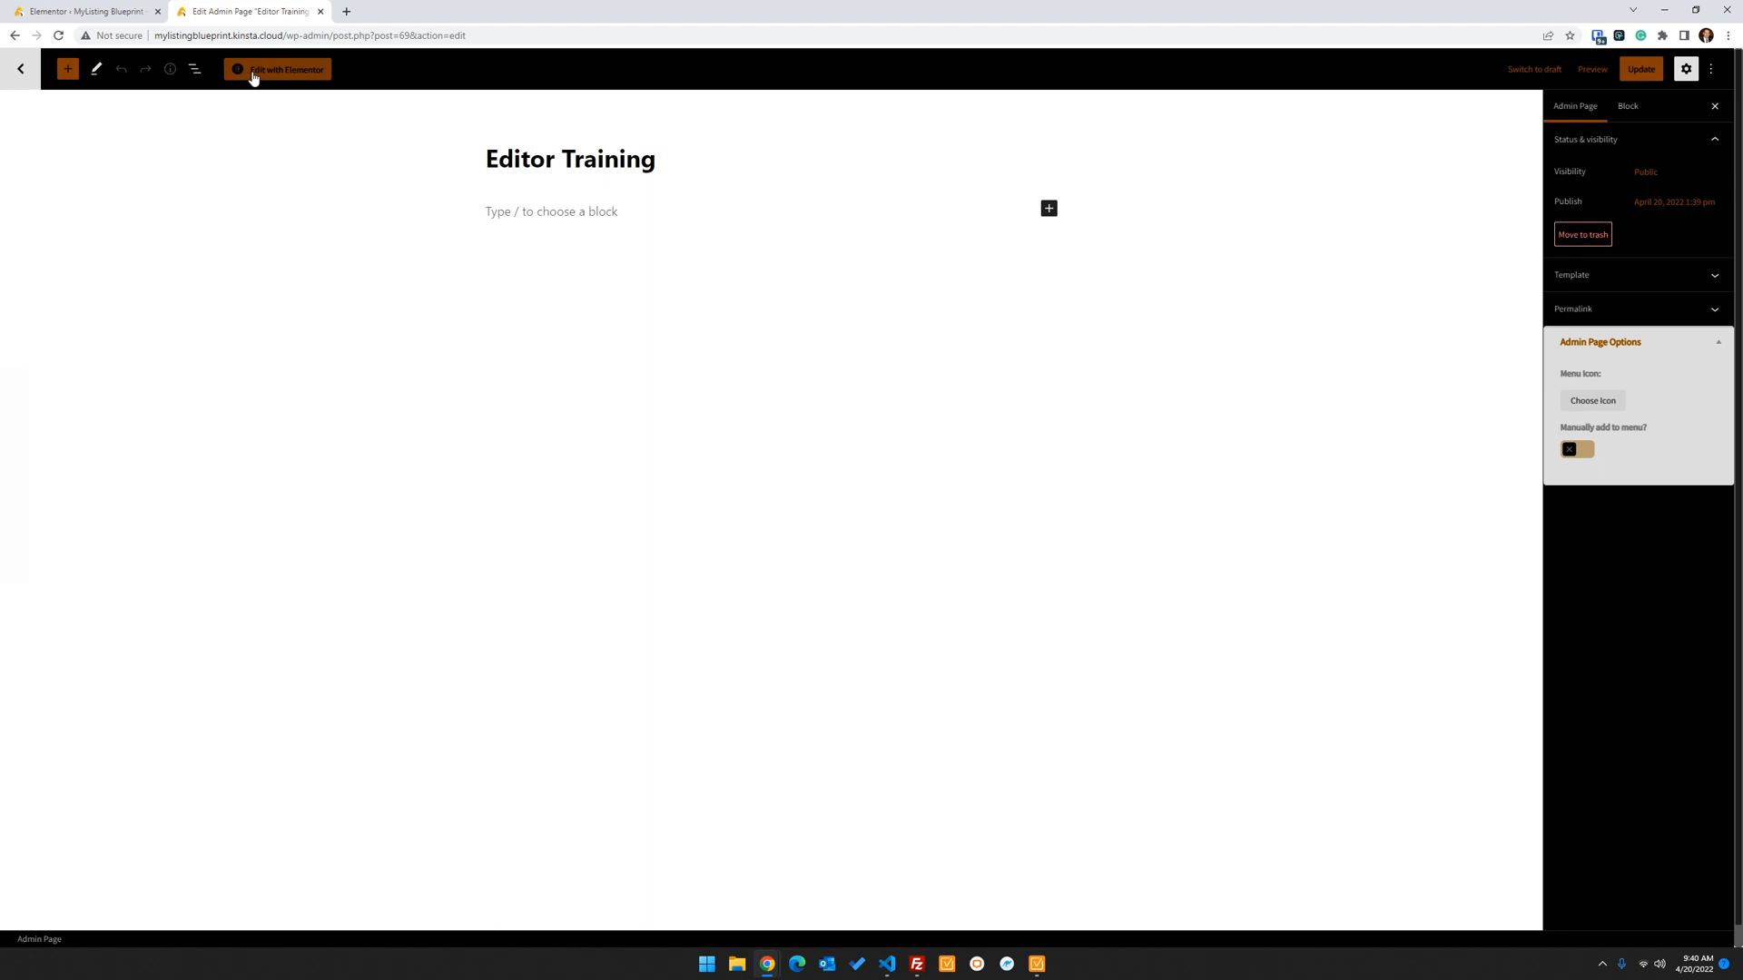
{"action": "right_click", "coordinate": [252, 78]}
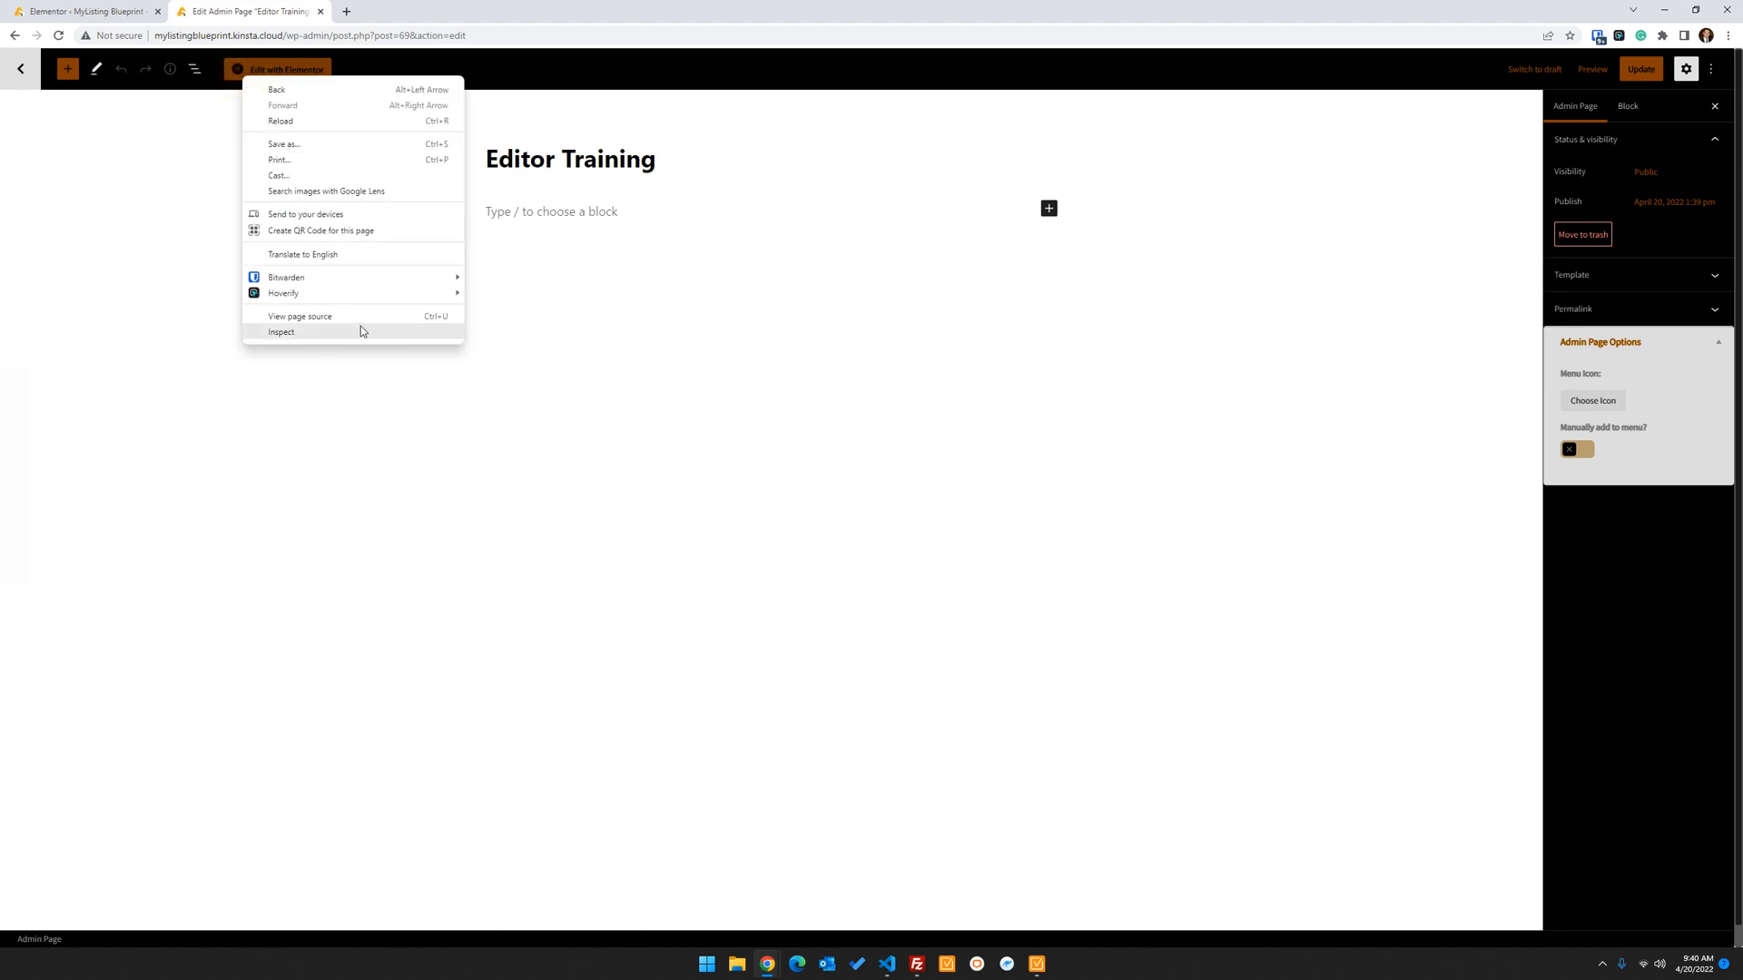
{"action": "mouse_move", "coordinate": [393, 331]}
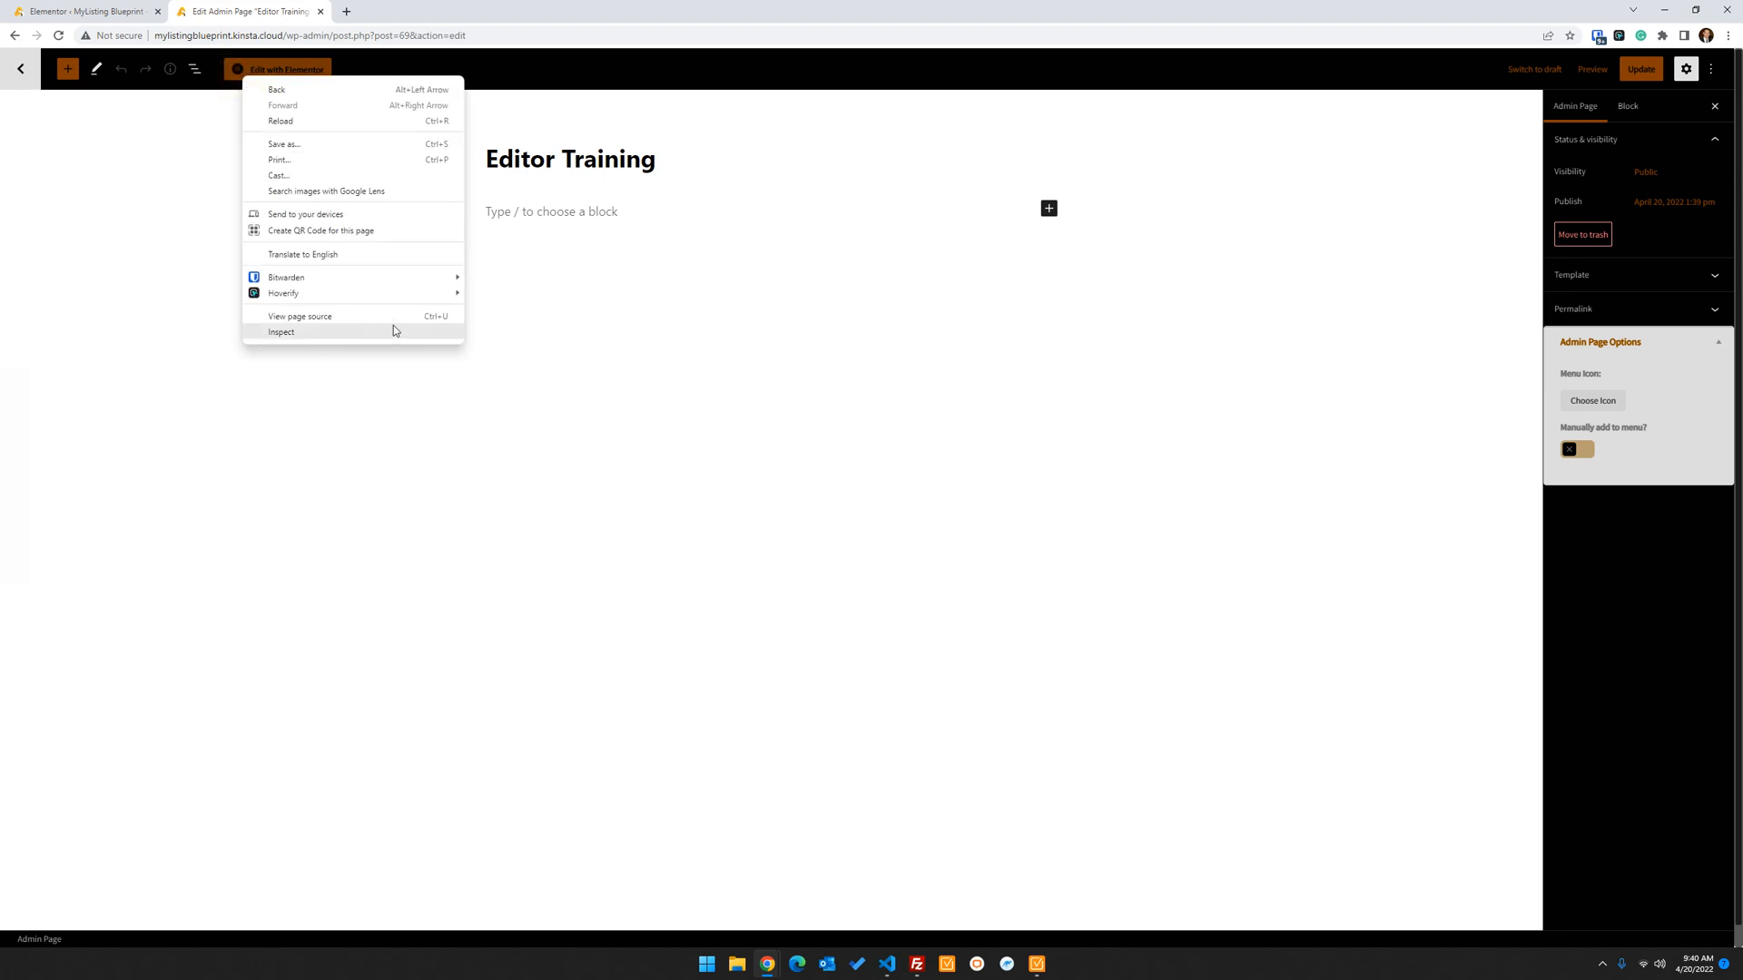
{"action": "mouse_move", "coordinate": [317, 335]}
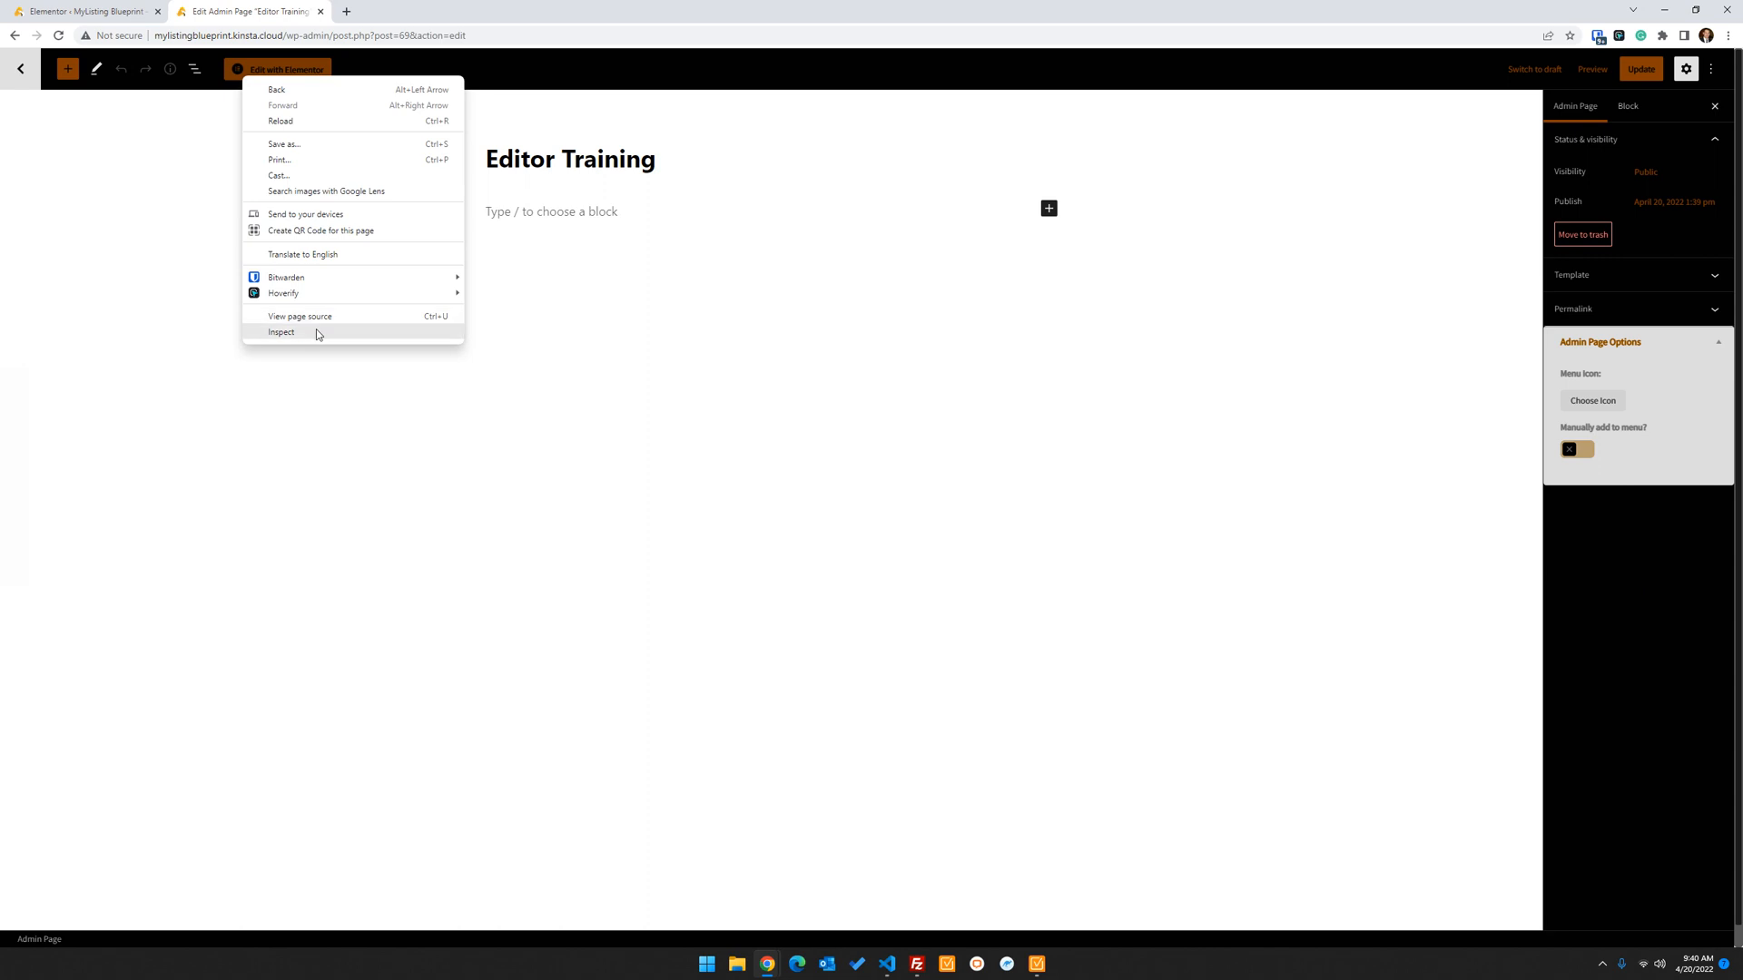
{"action": "left_click", "coordinate": [281, 331]}
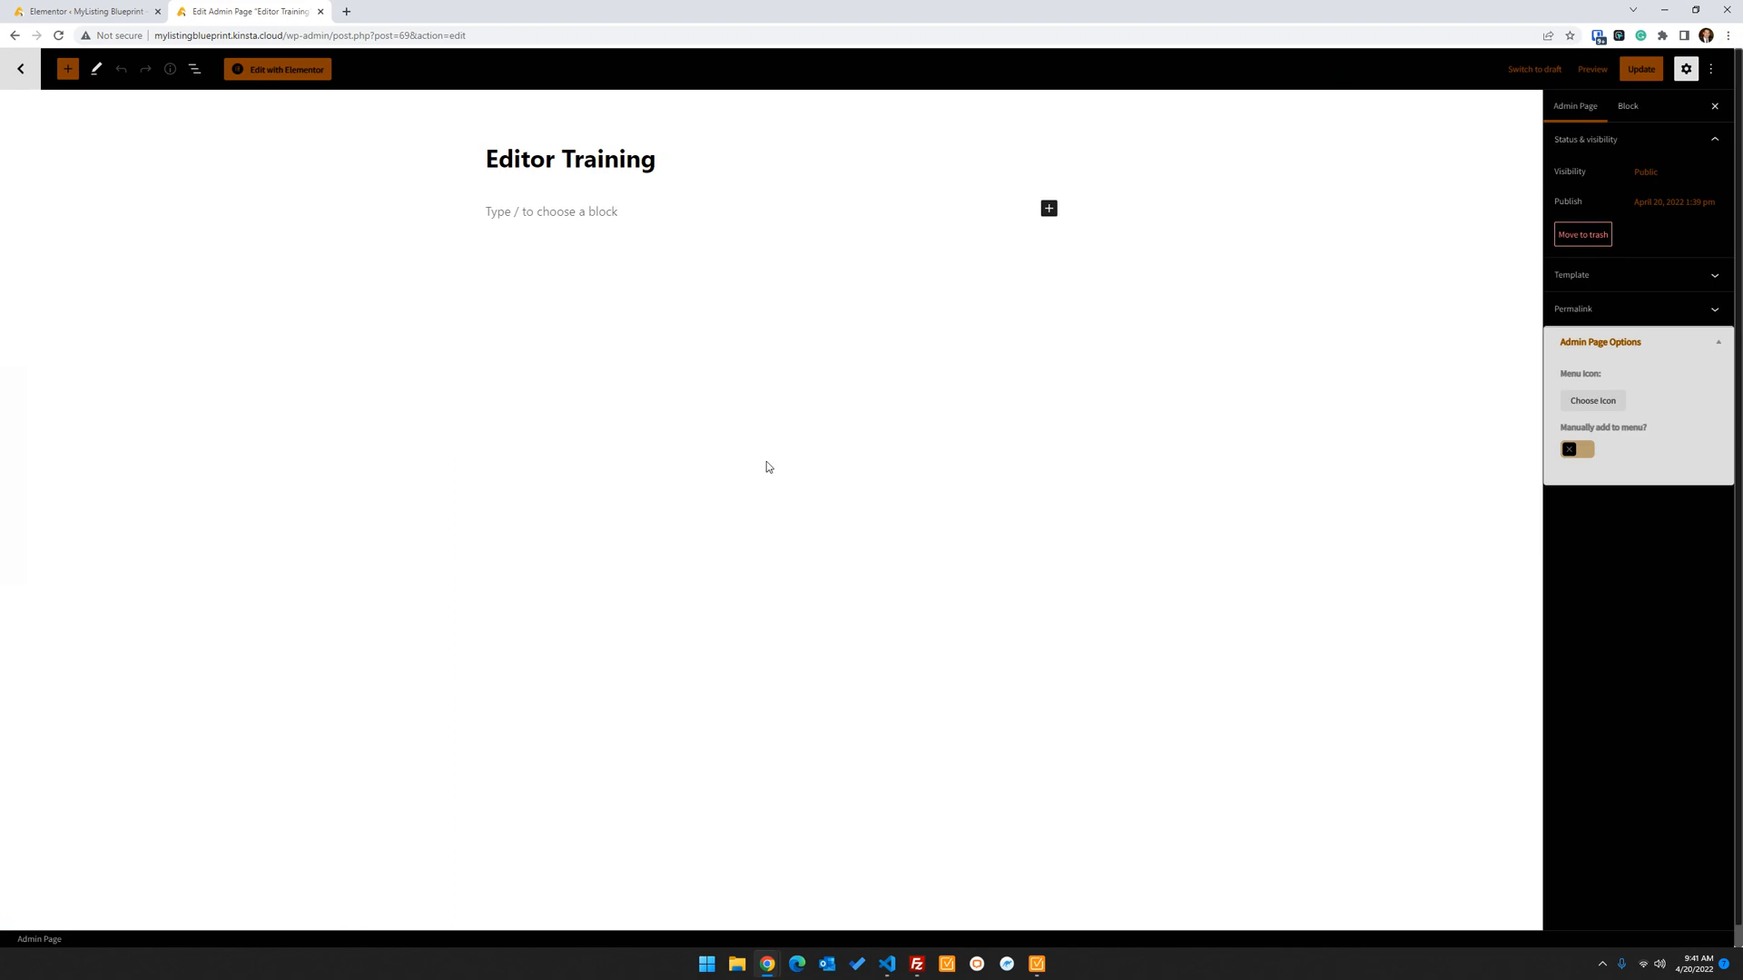
{"action": "mouse_move", "coordinate": [277, 69]}
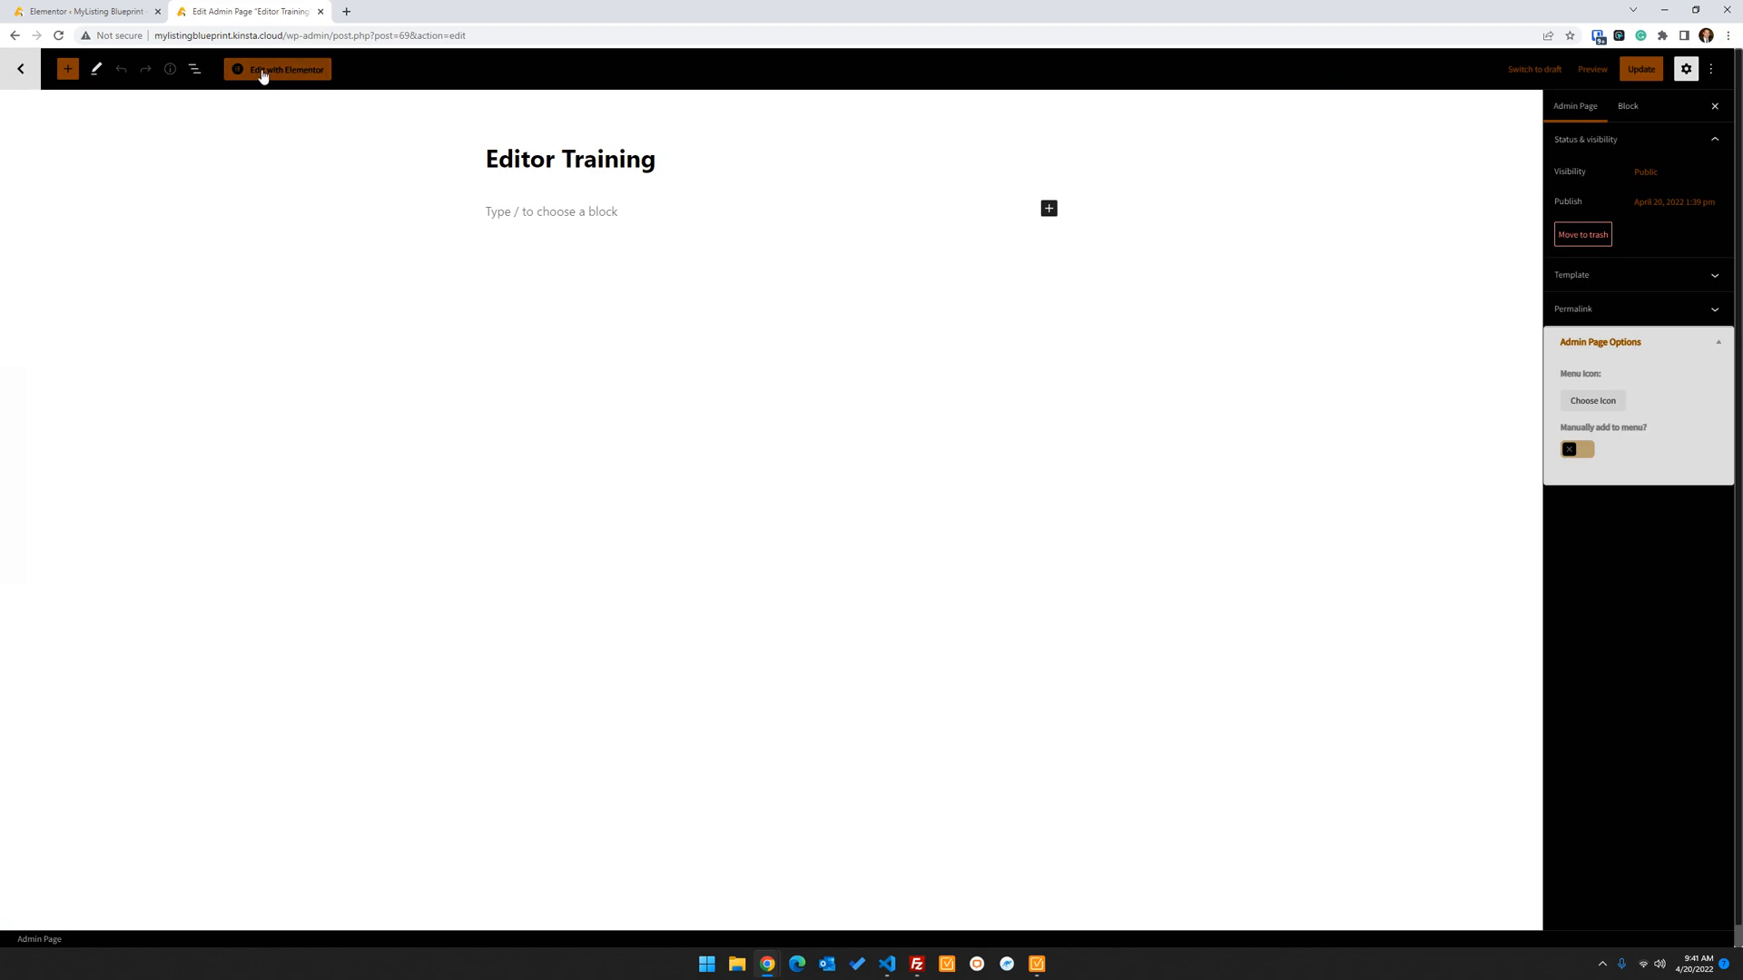
{"action": "mouse_move", "coordinate": [1657, 445]}
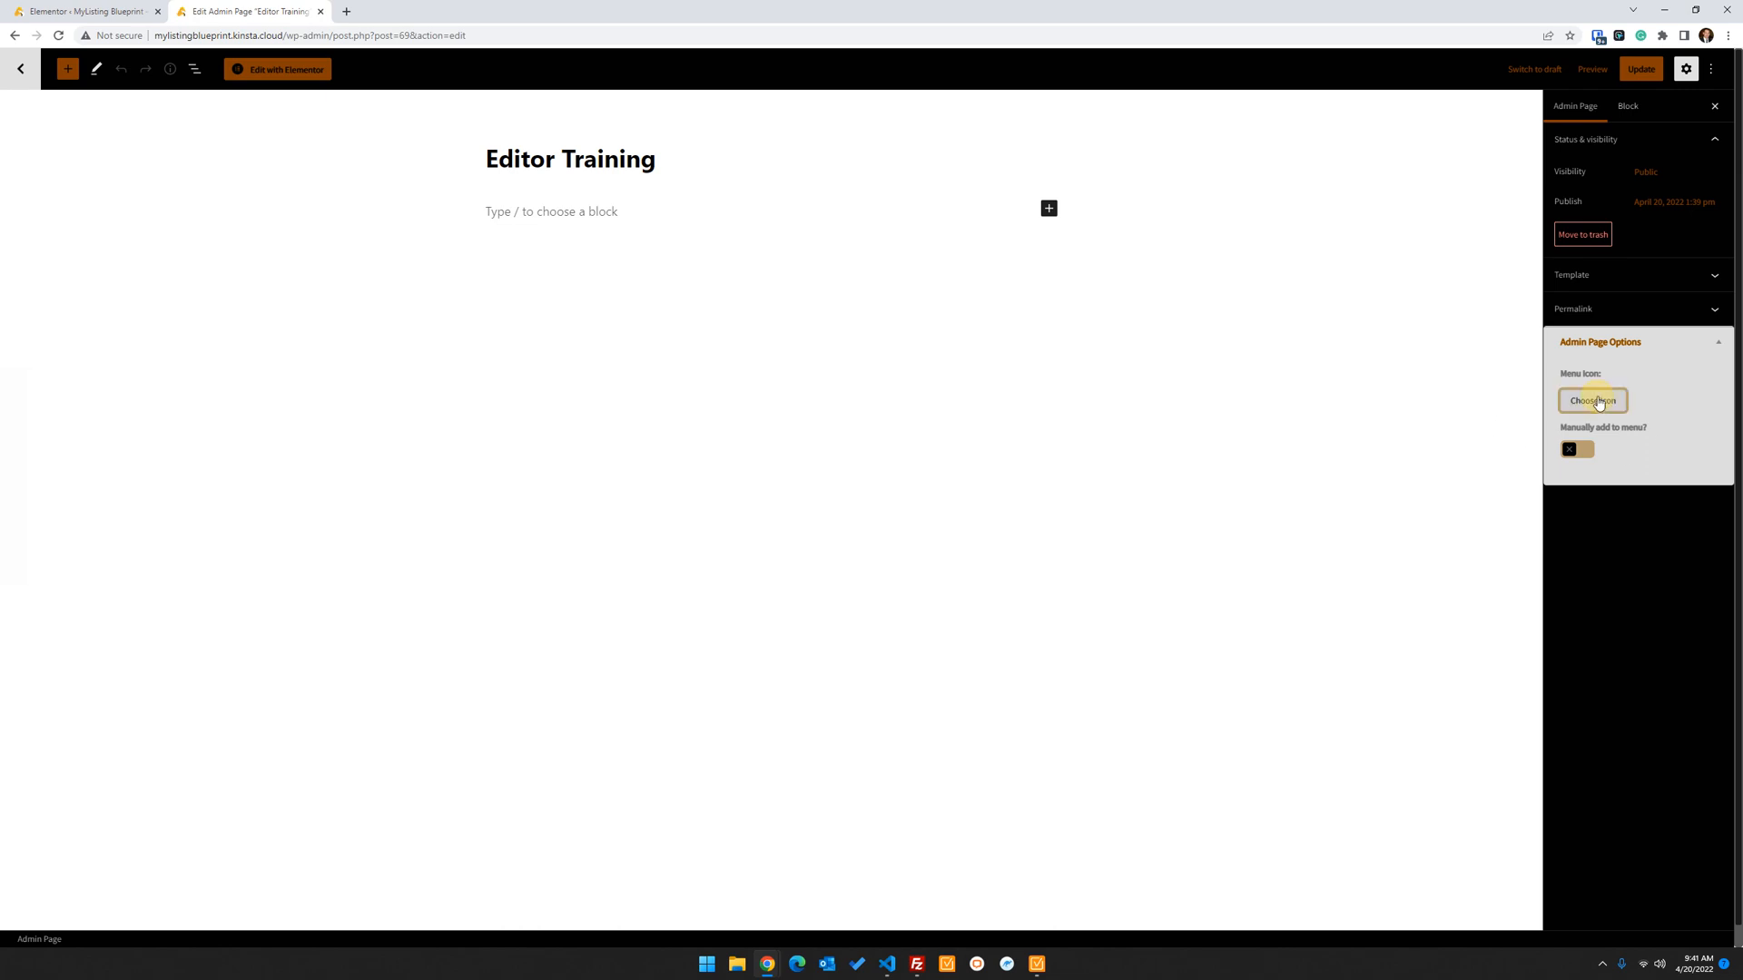
Choose a menu icon for the Editor Training admin page and update the page
{"action": "left_click", "coordinate": [1592, 401]}
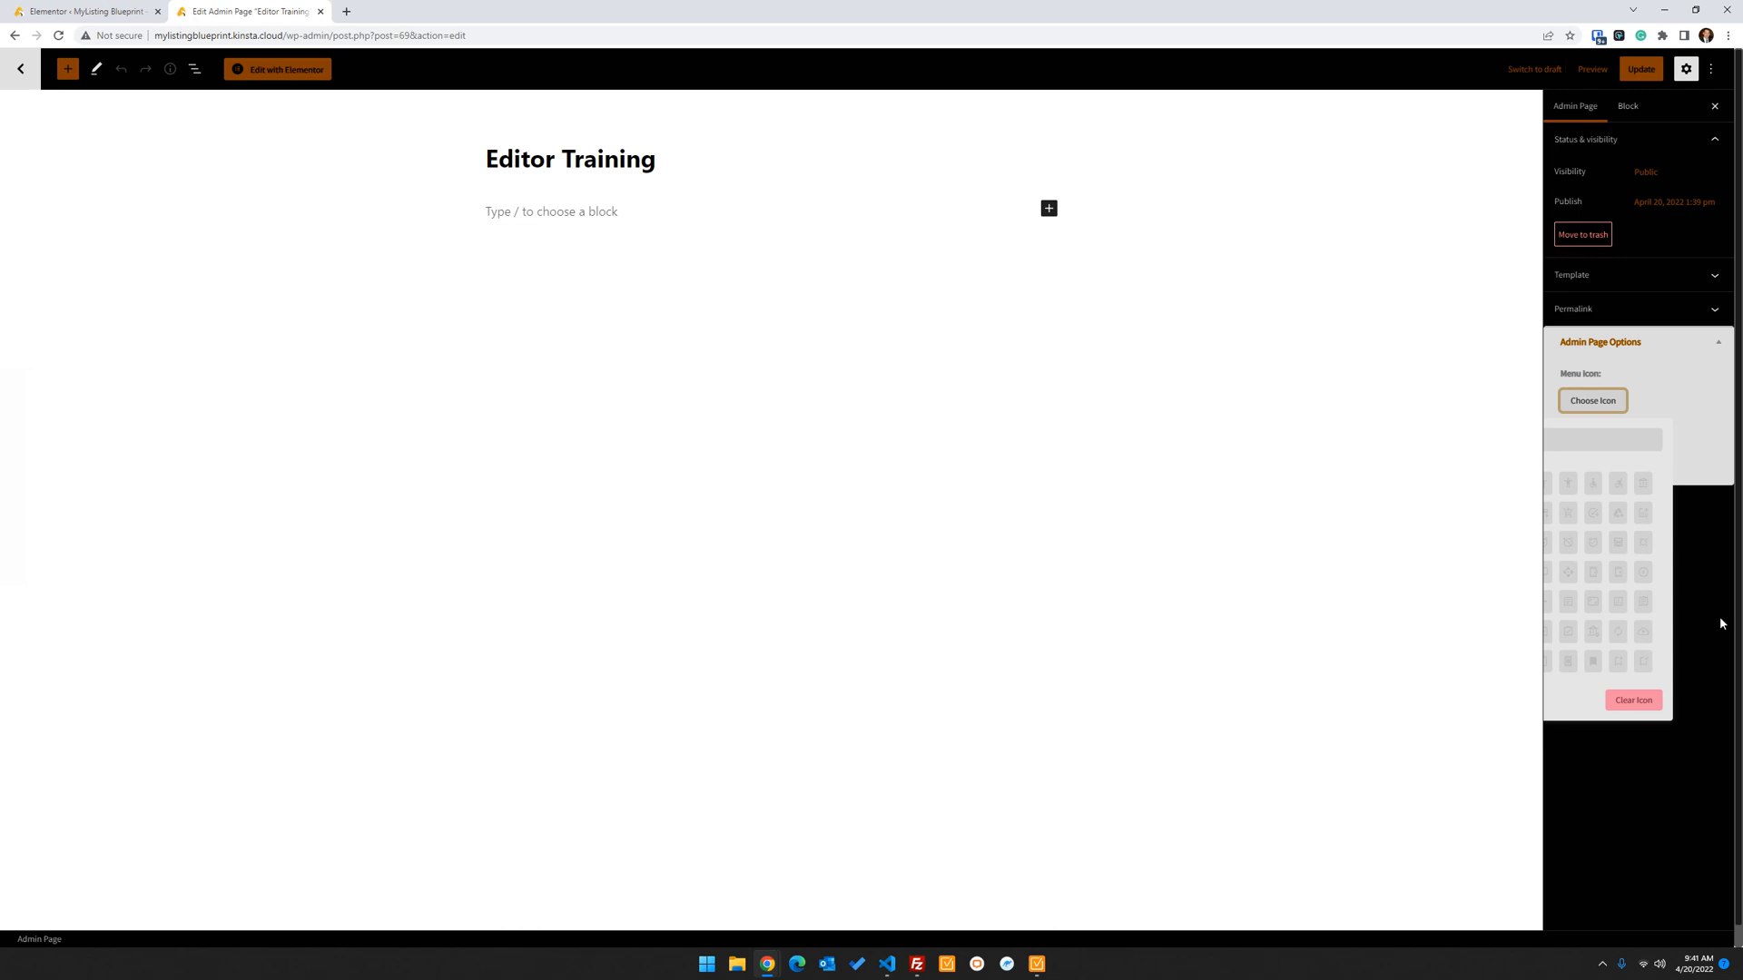
{"action": "mouse_move", "coordinate": [744, 661]}
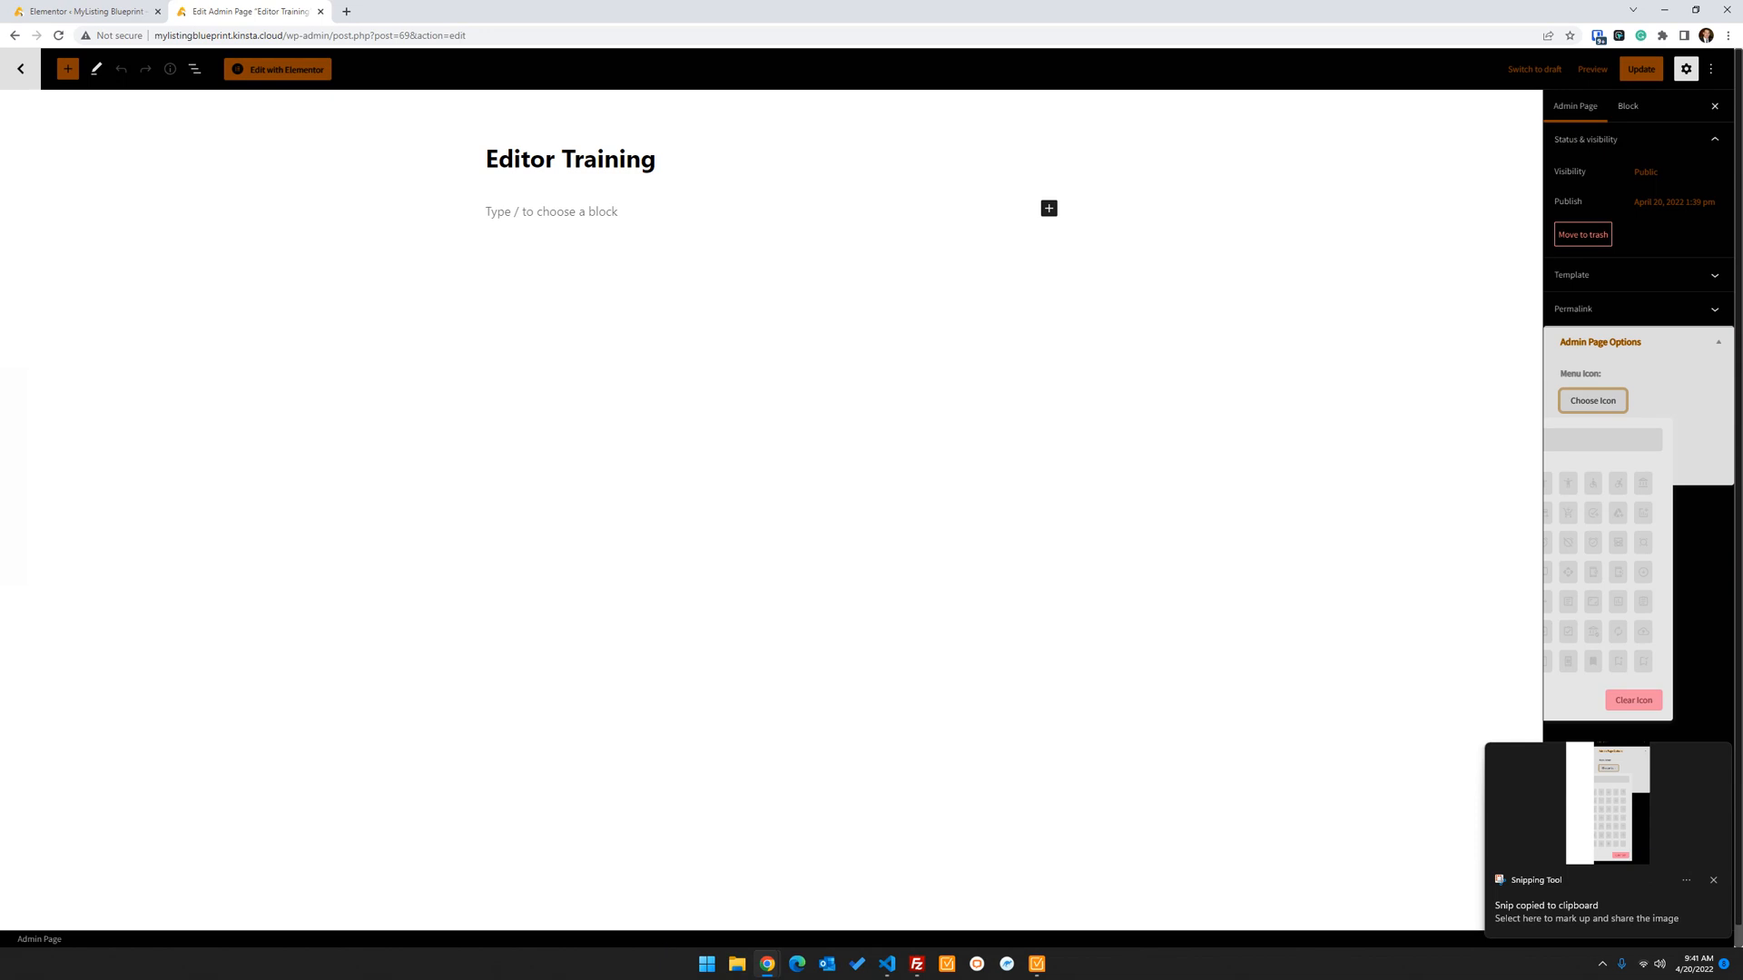
{"action": "mouse_move", "coordinate": [1545, 489]}
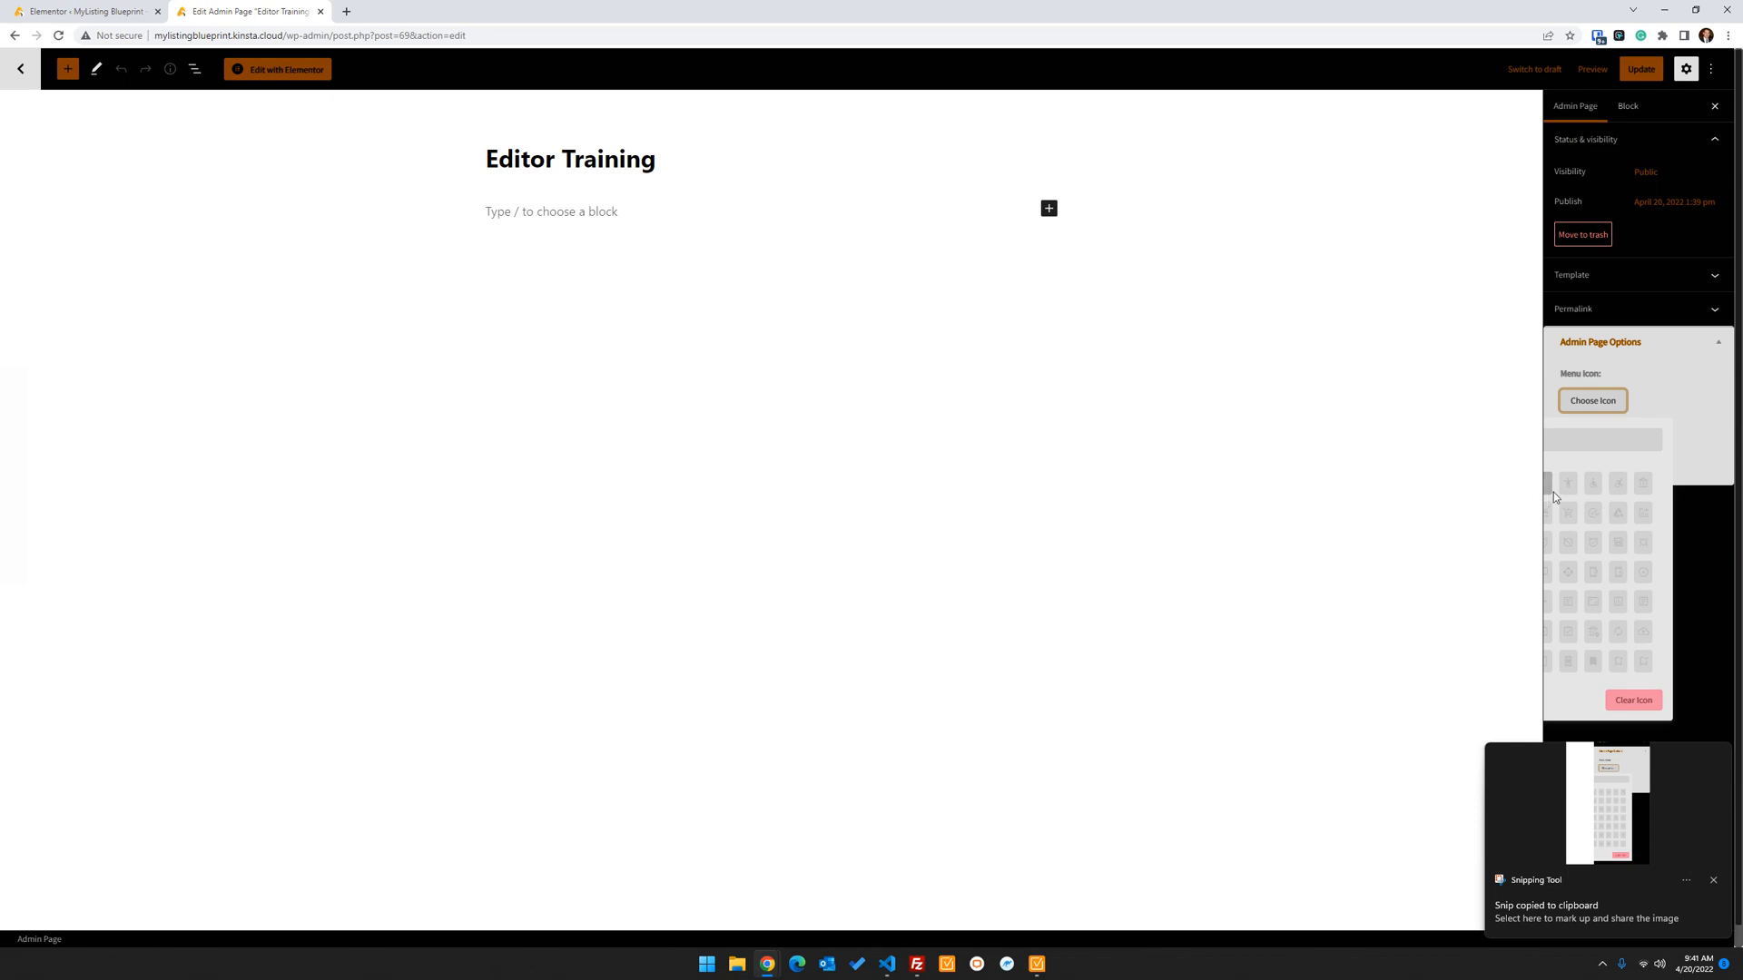
{"action": "mouse_move", "coordinate": [1569, 570]}
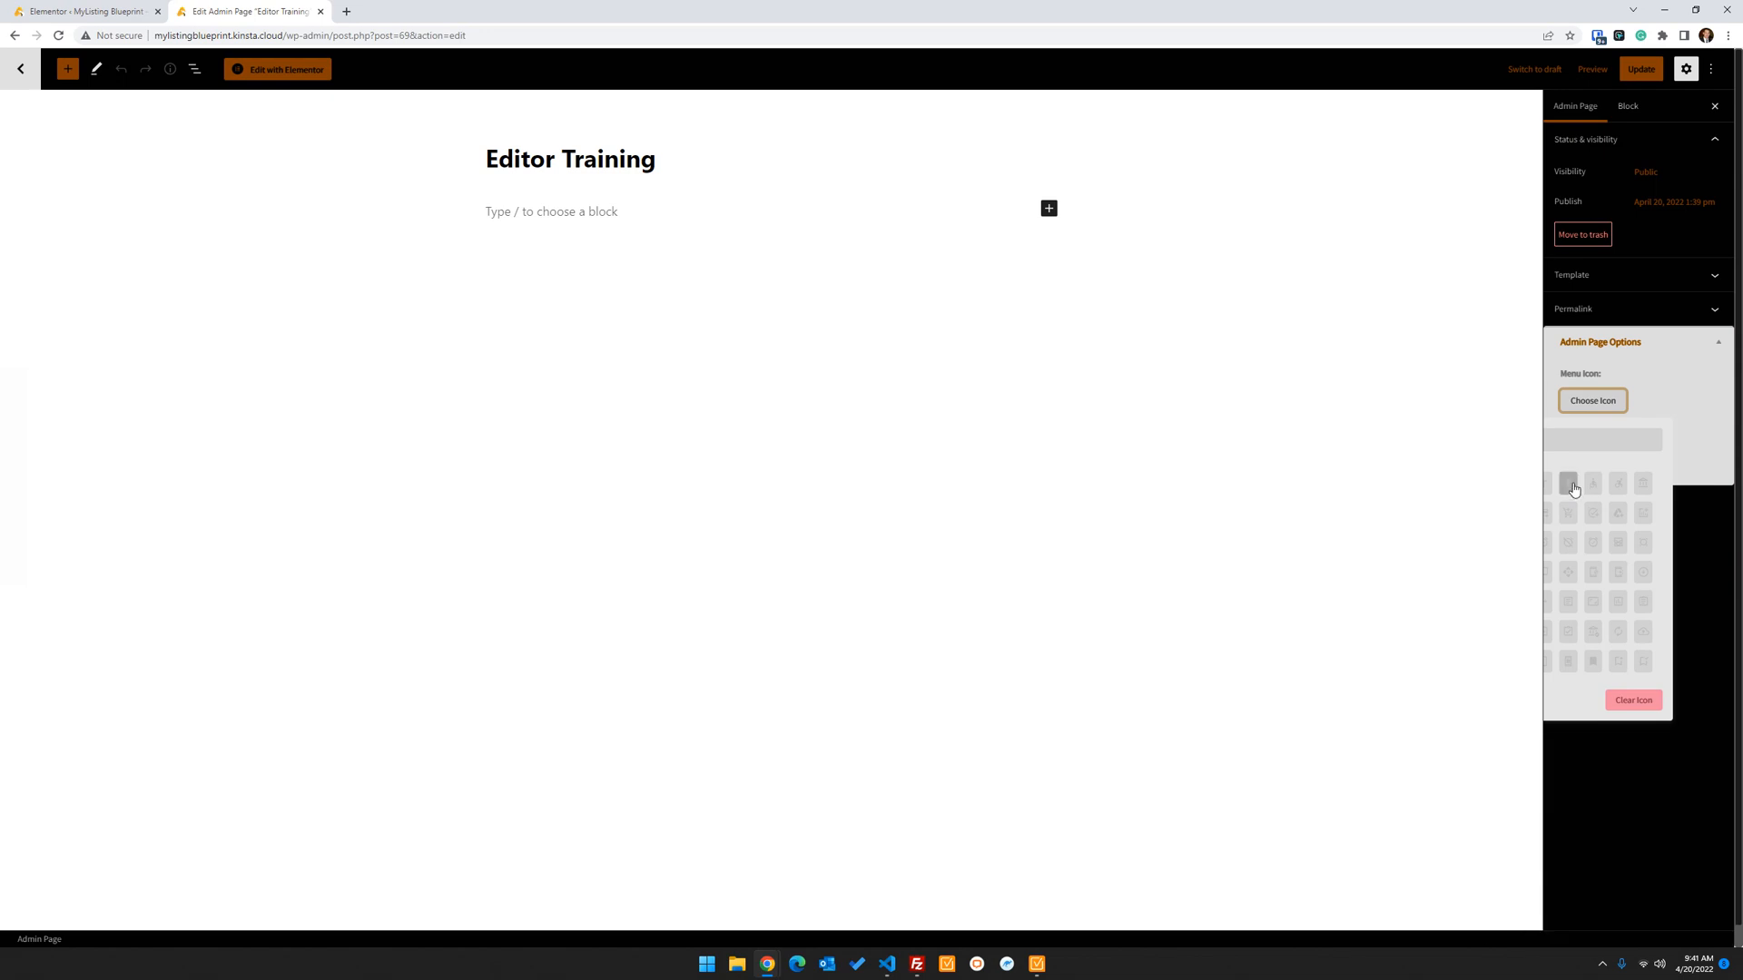
{"action": "left_click", "coordinate": [1570, 484]}
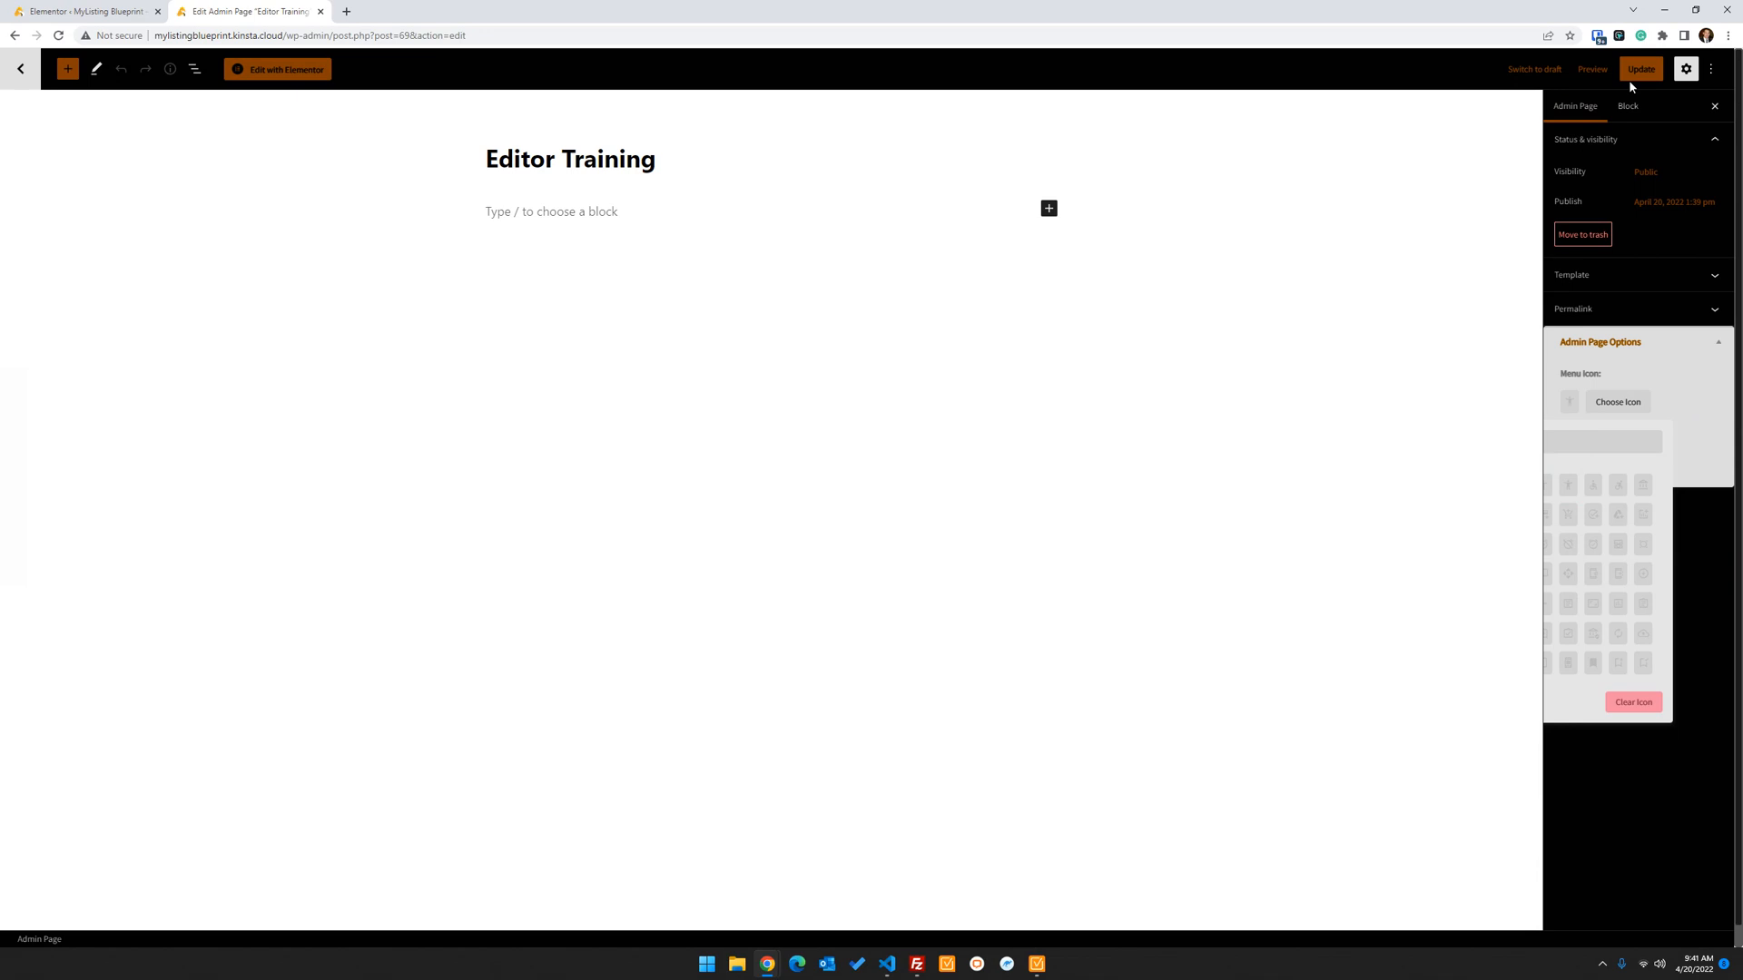
{"action": "left_click", "coordinate": [1640, 69]}
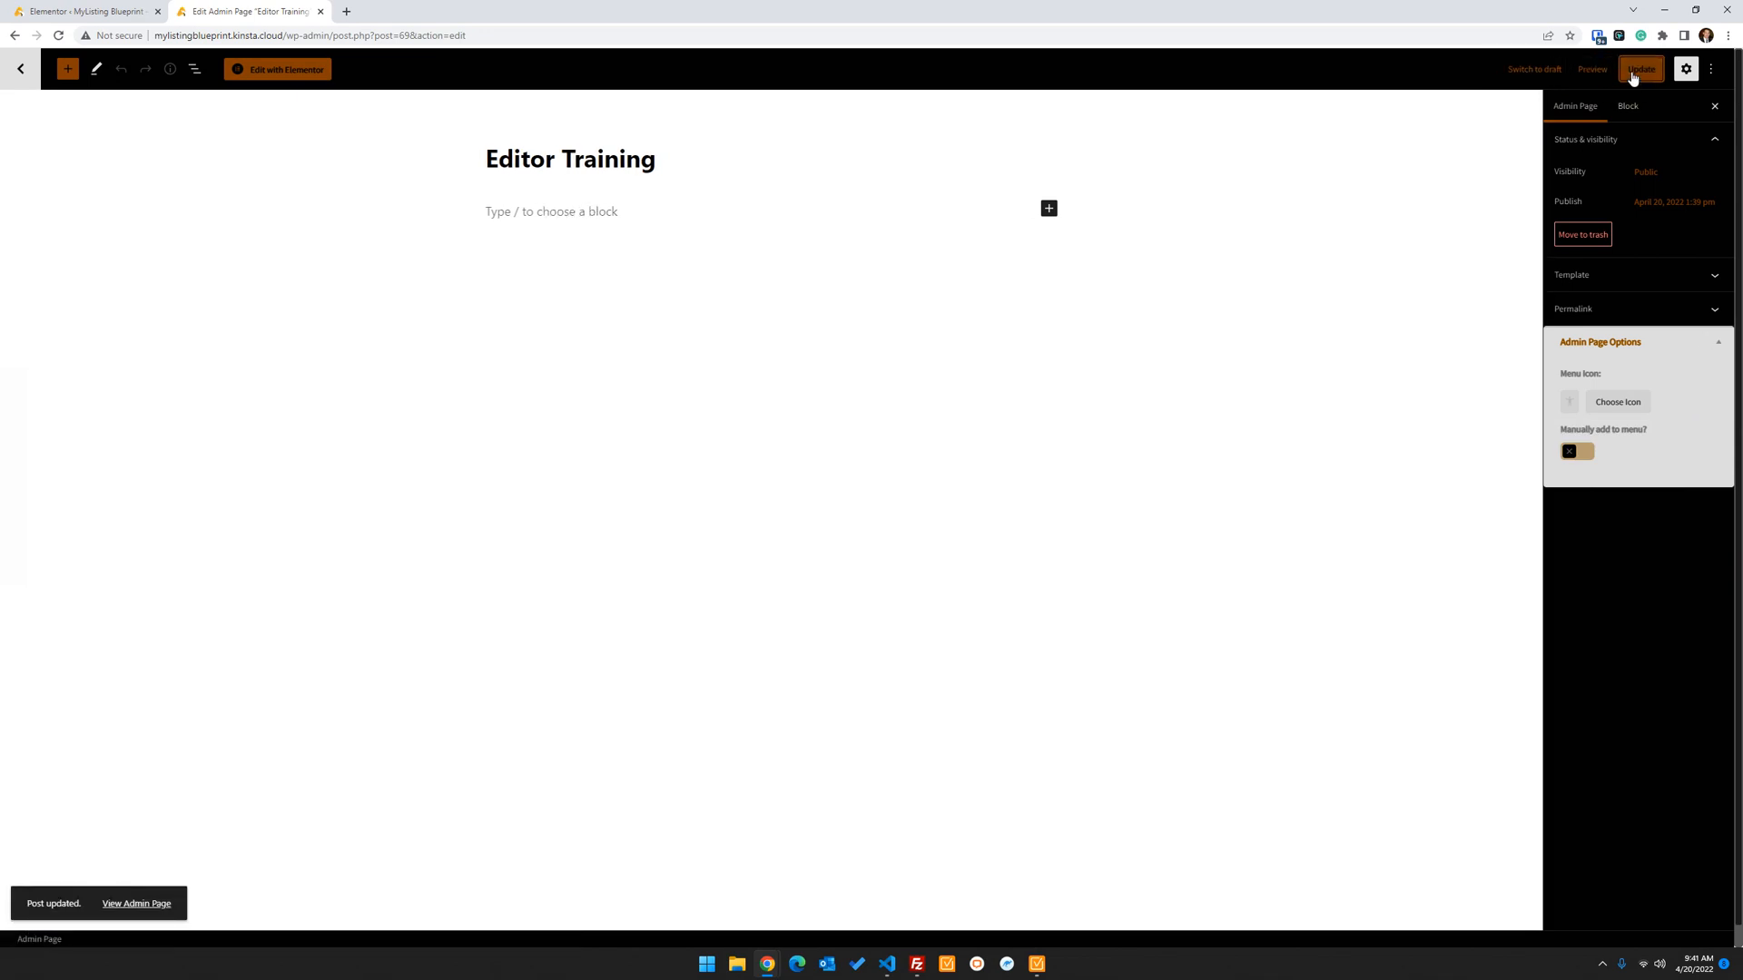
{"action": "mouse_move", "coordinate": [278, 69]}
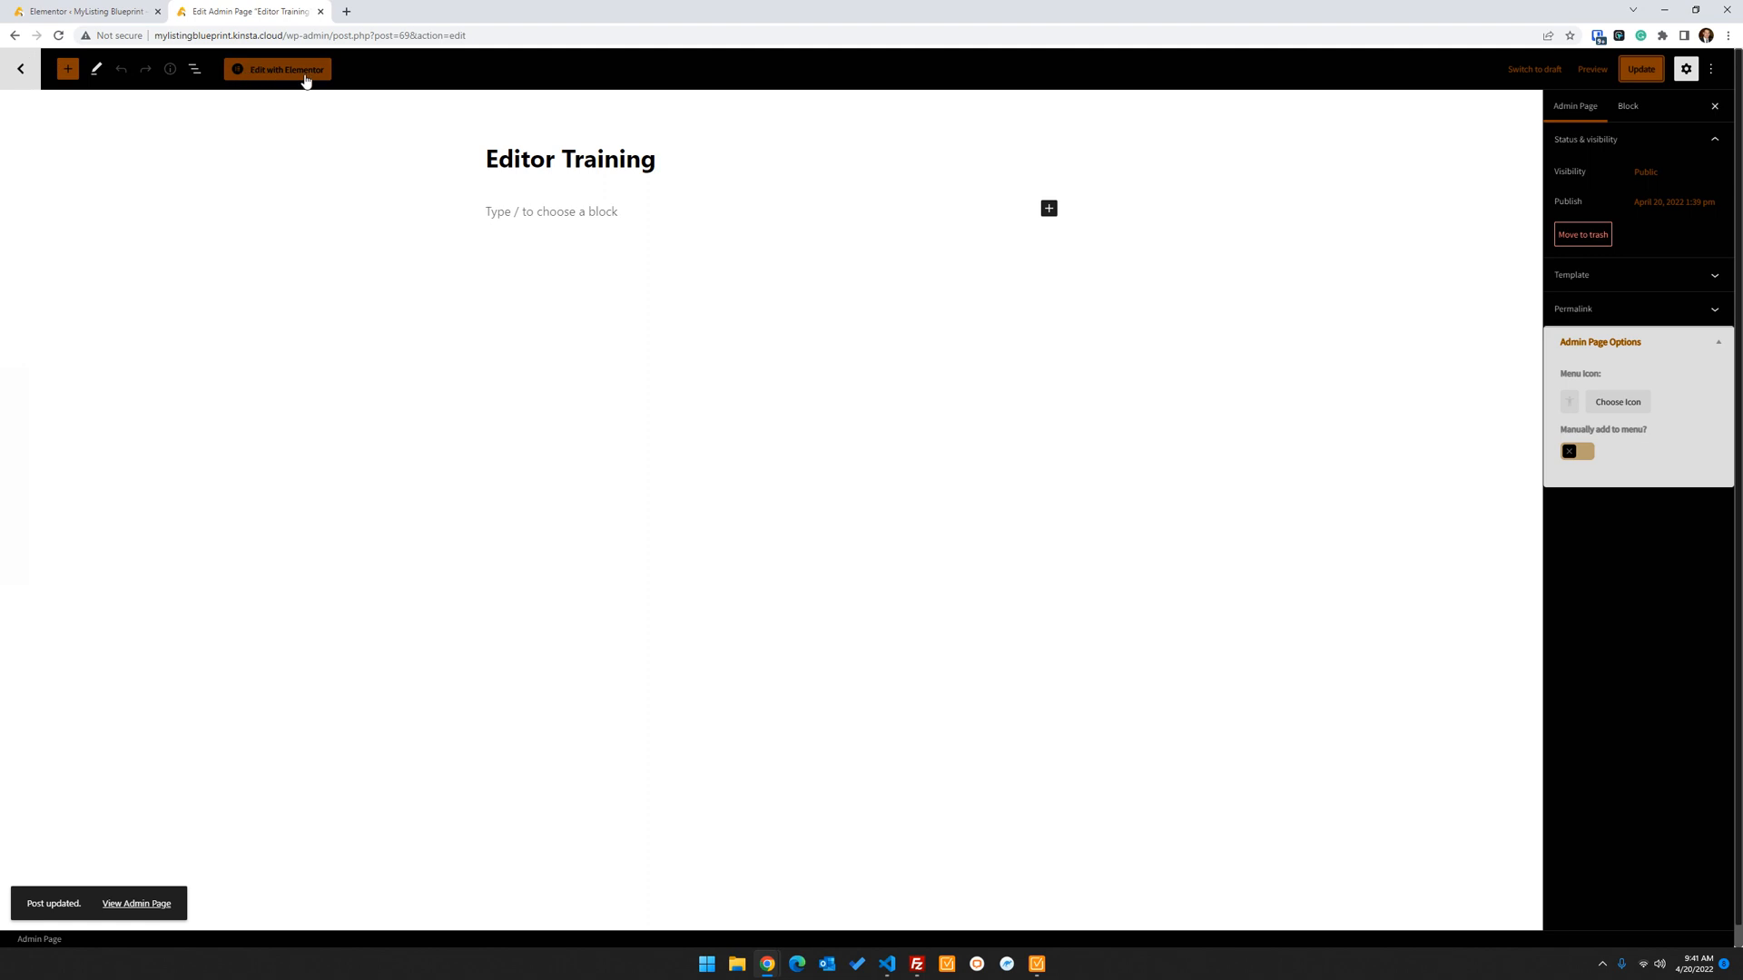
Enable Elementor for the Admin Page post type, save, and return to All Admin Pages
{"action": "left_click", "coordinate": [277, 69]}
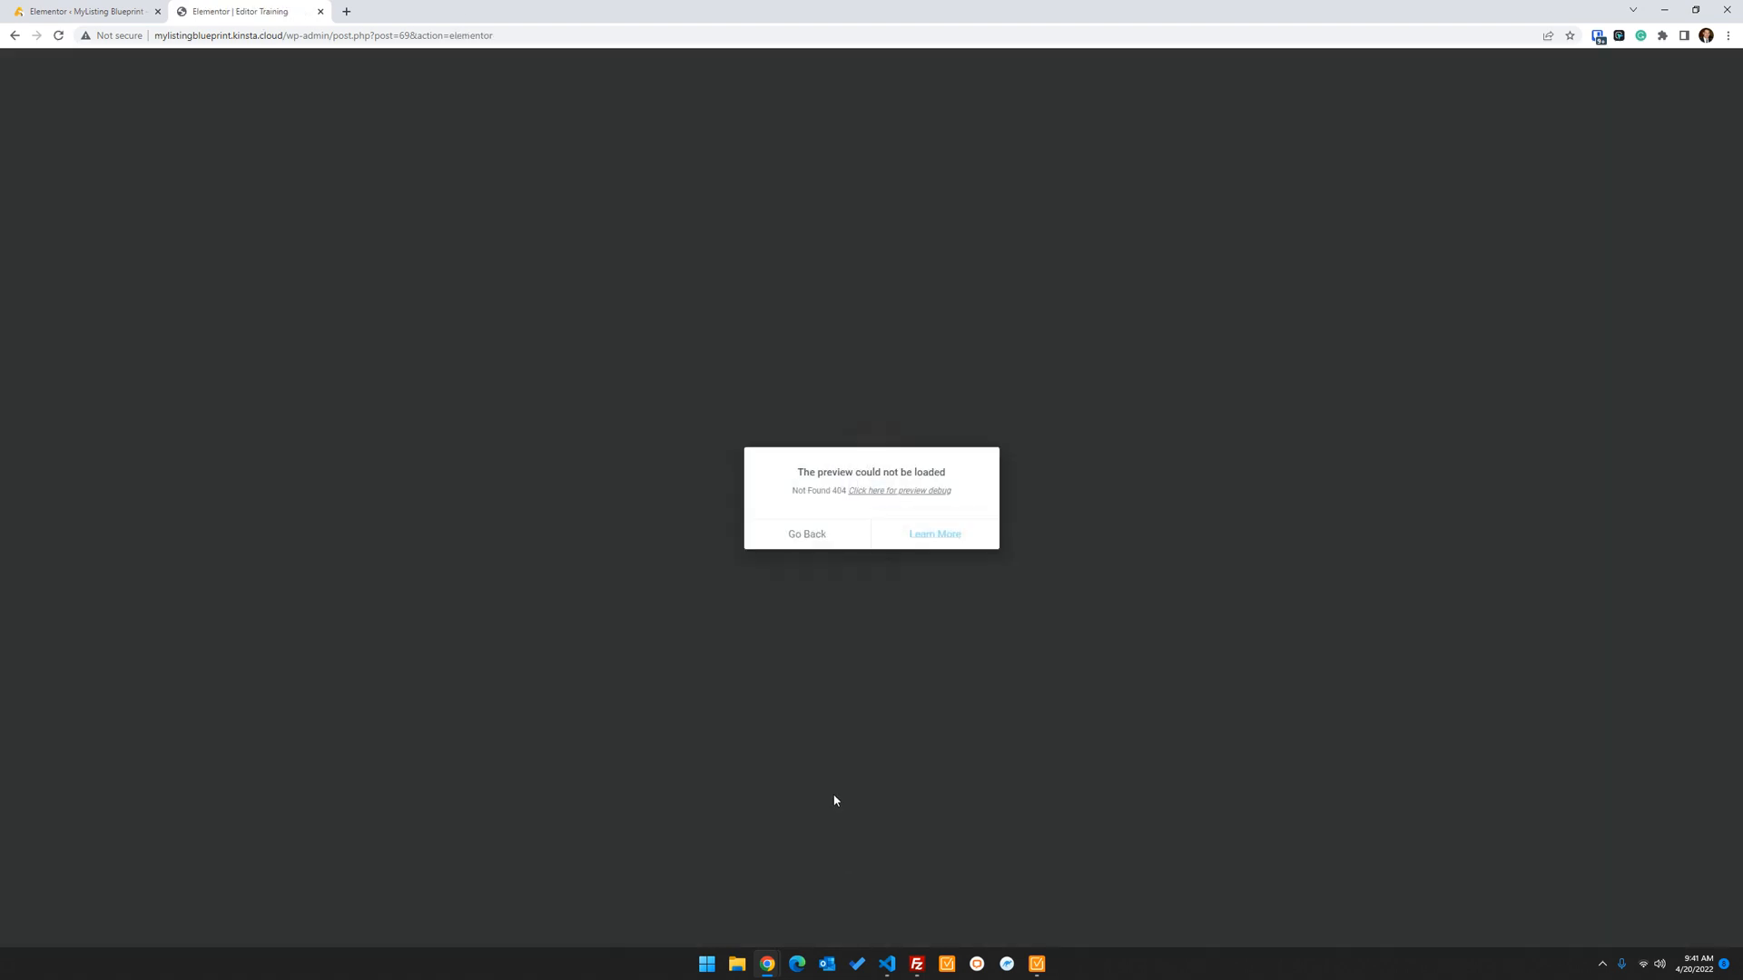
{"action": "mouse_move", "coordinate": [1683, 788]}
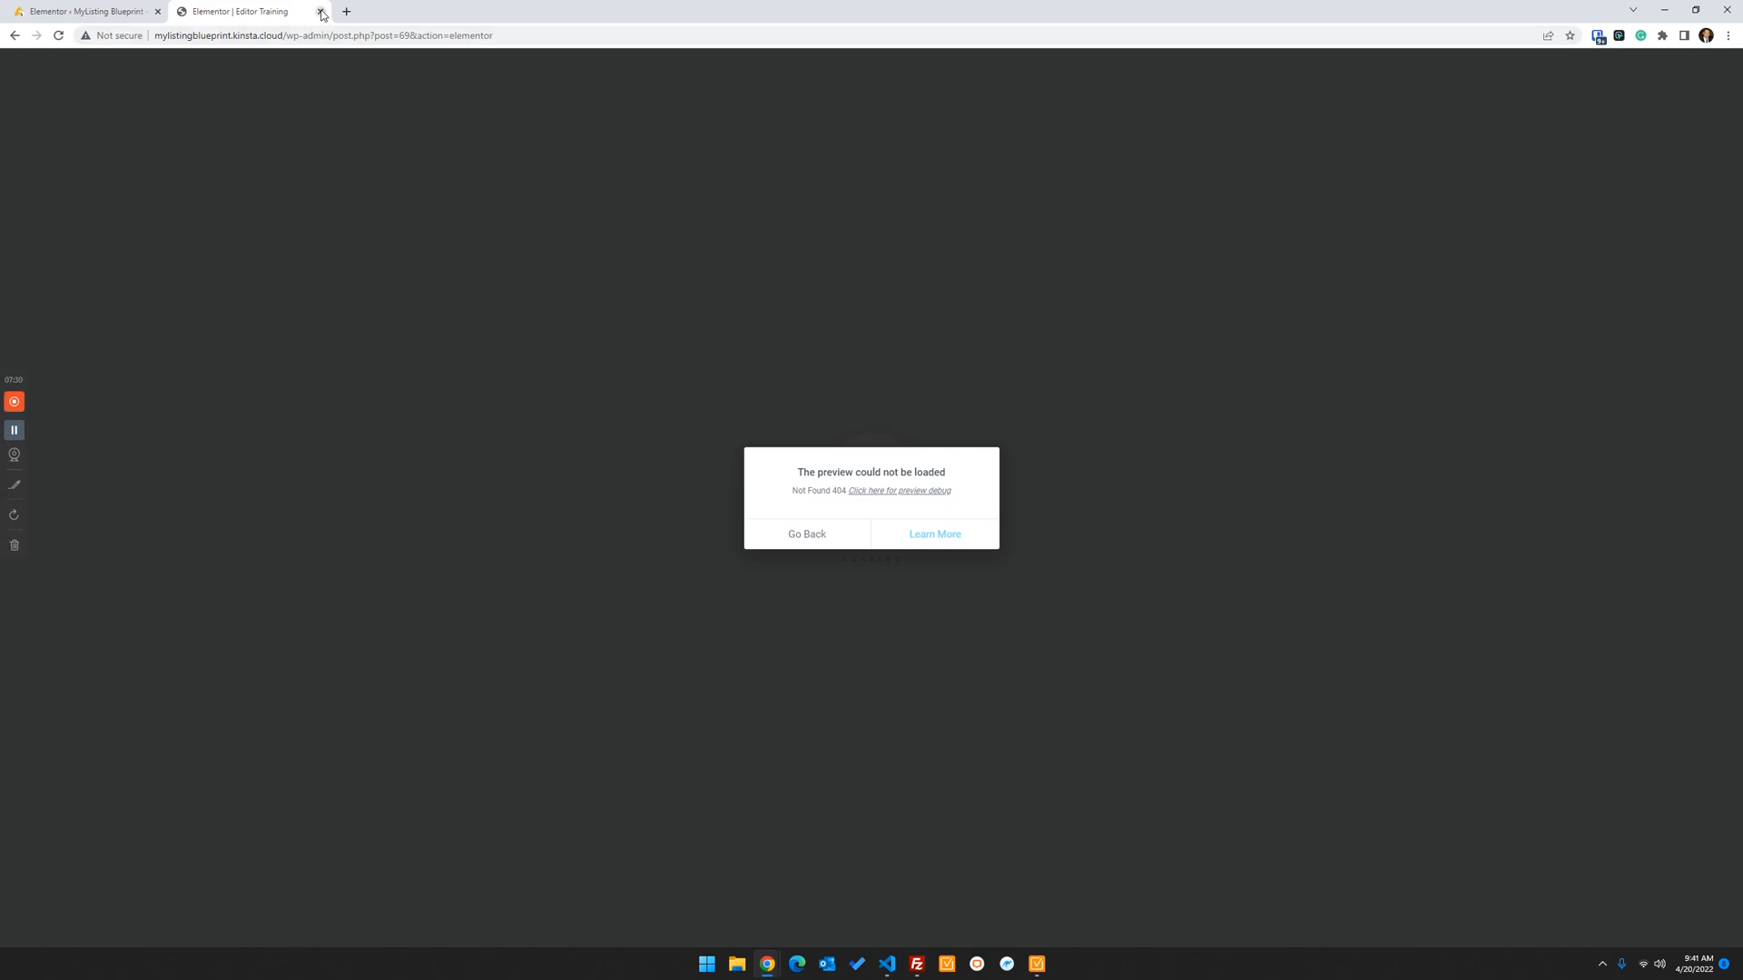
{"action": "left_click", "coordinate": [321, 11]}
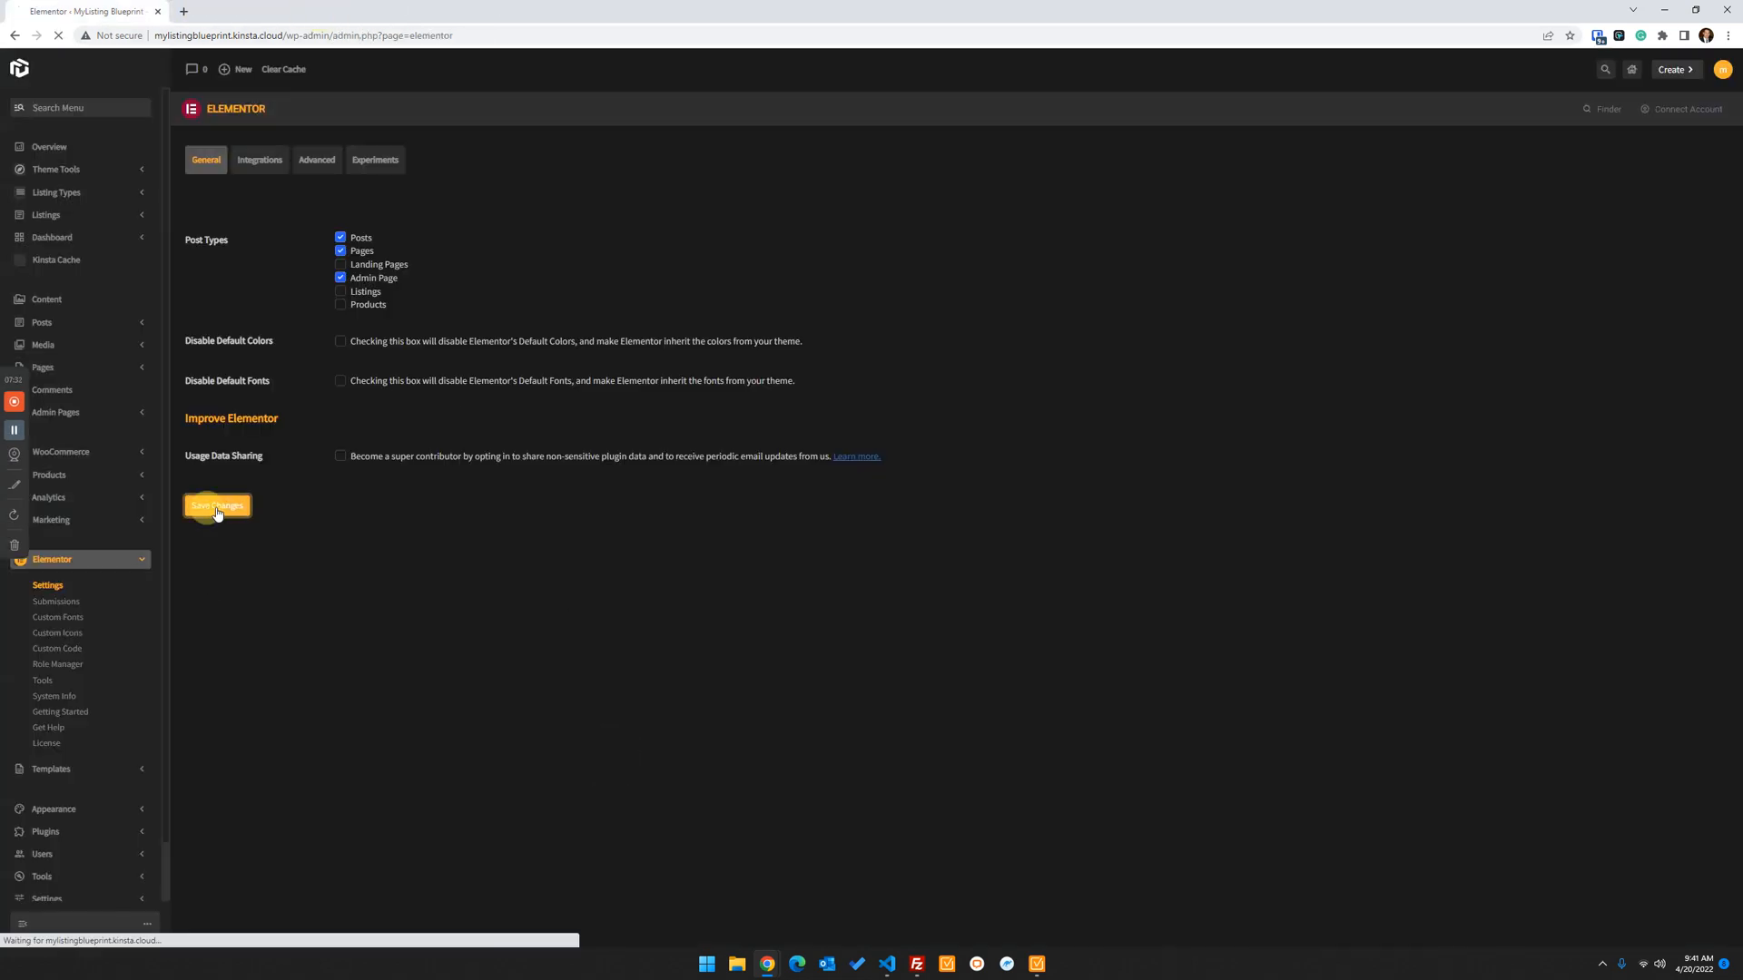
{"action": "left_click", "coordinate": [217, 505]}
{"action": "type", "text": "admin"}
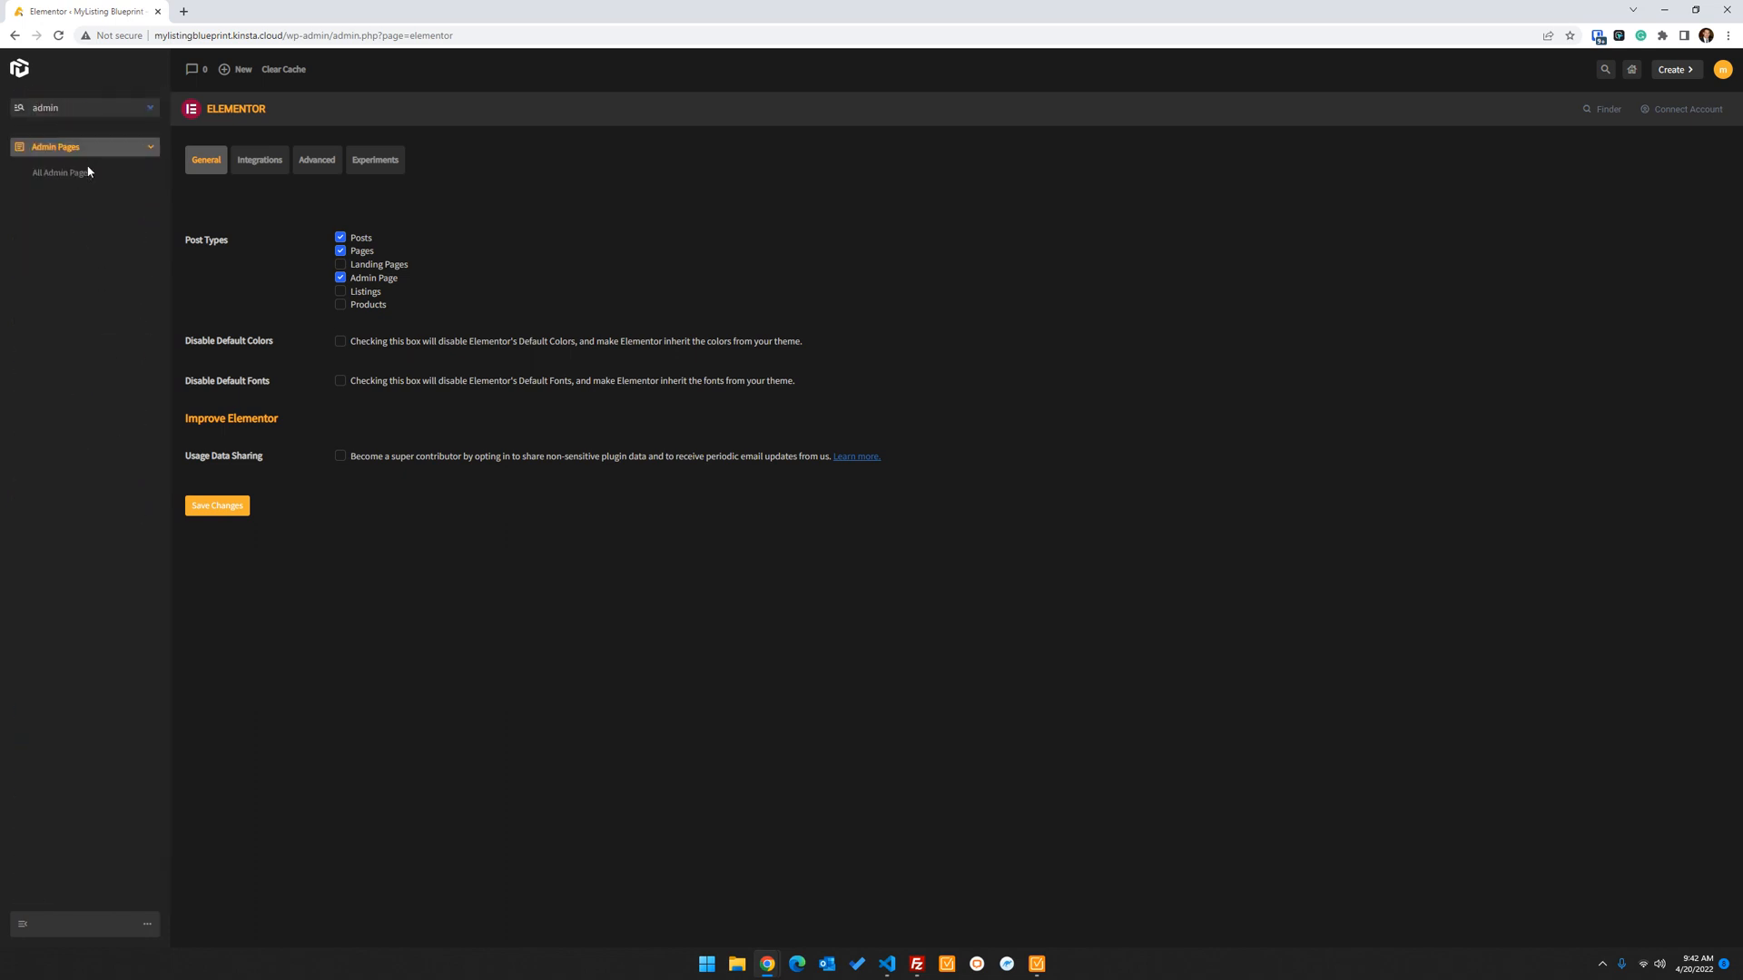
{"action": "left_click", "coordinate": [62, 173]}
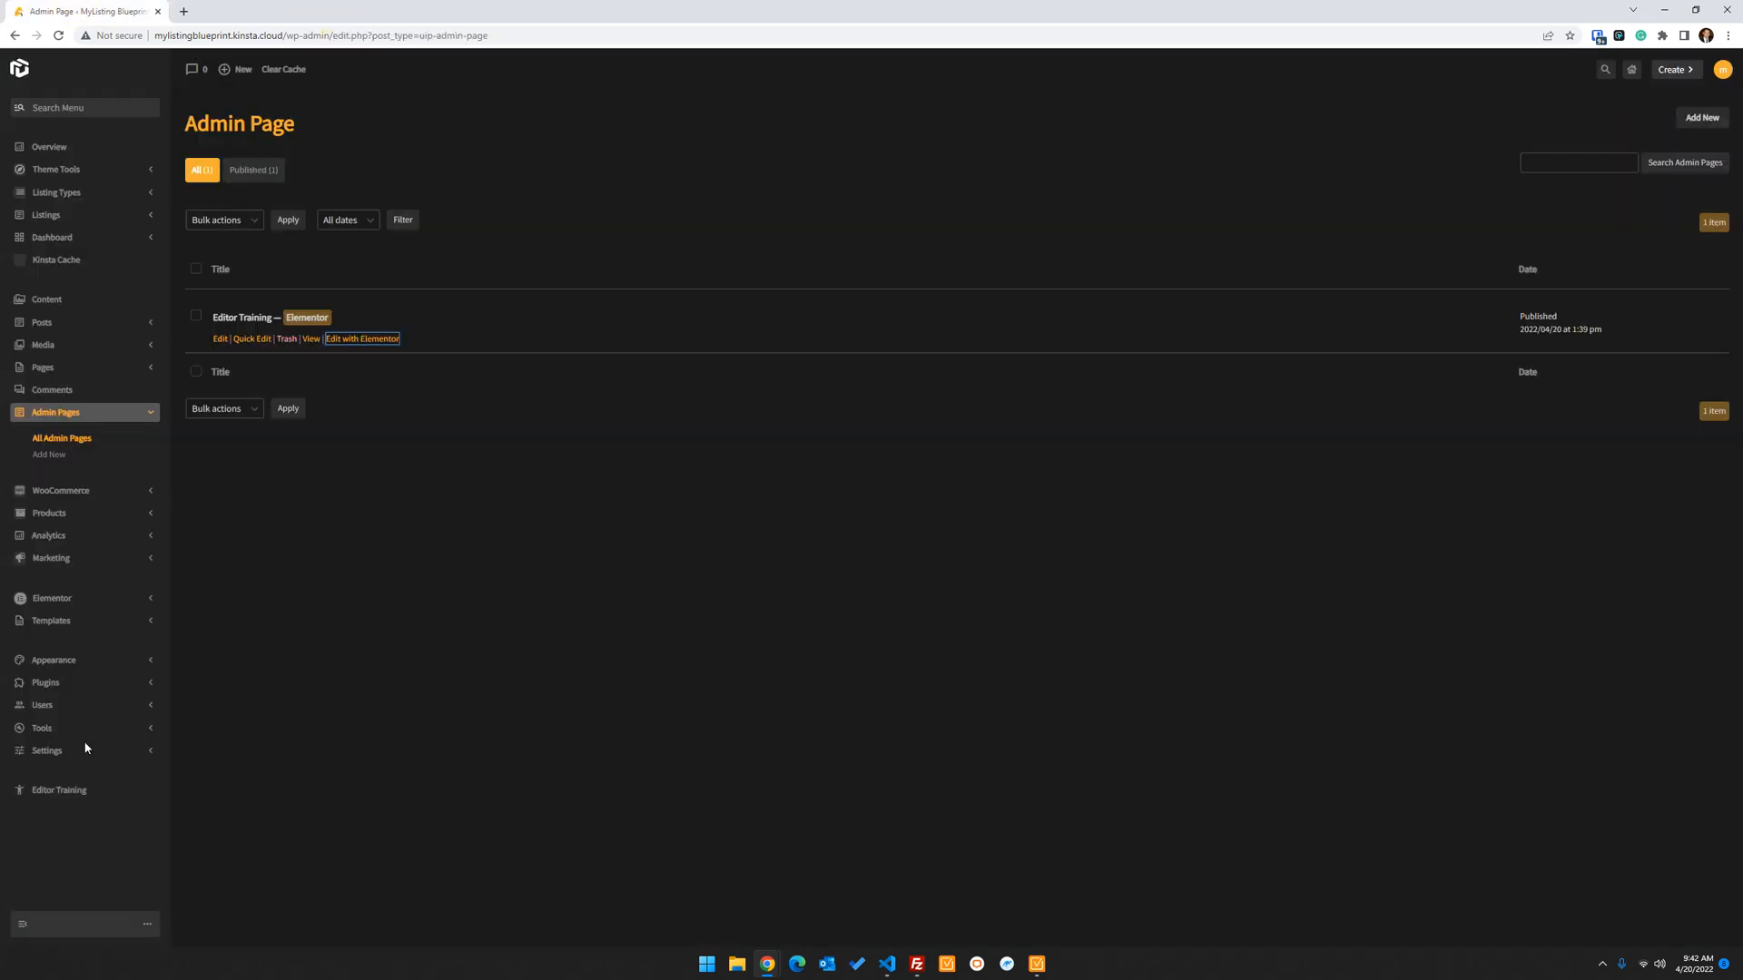
Re-save the permalink settings unchanged, then go back to All Admin Pages
{"action": "left_click", "coordinate": [47, 751]}
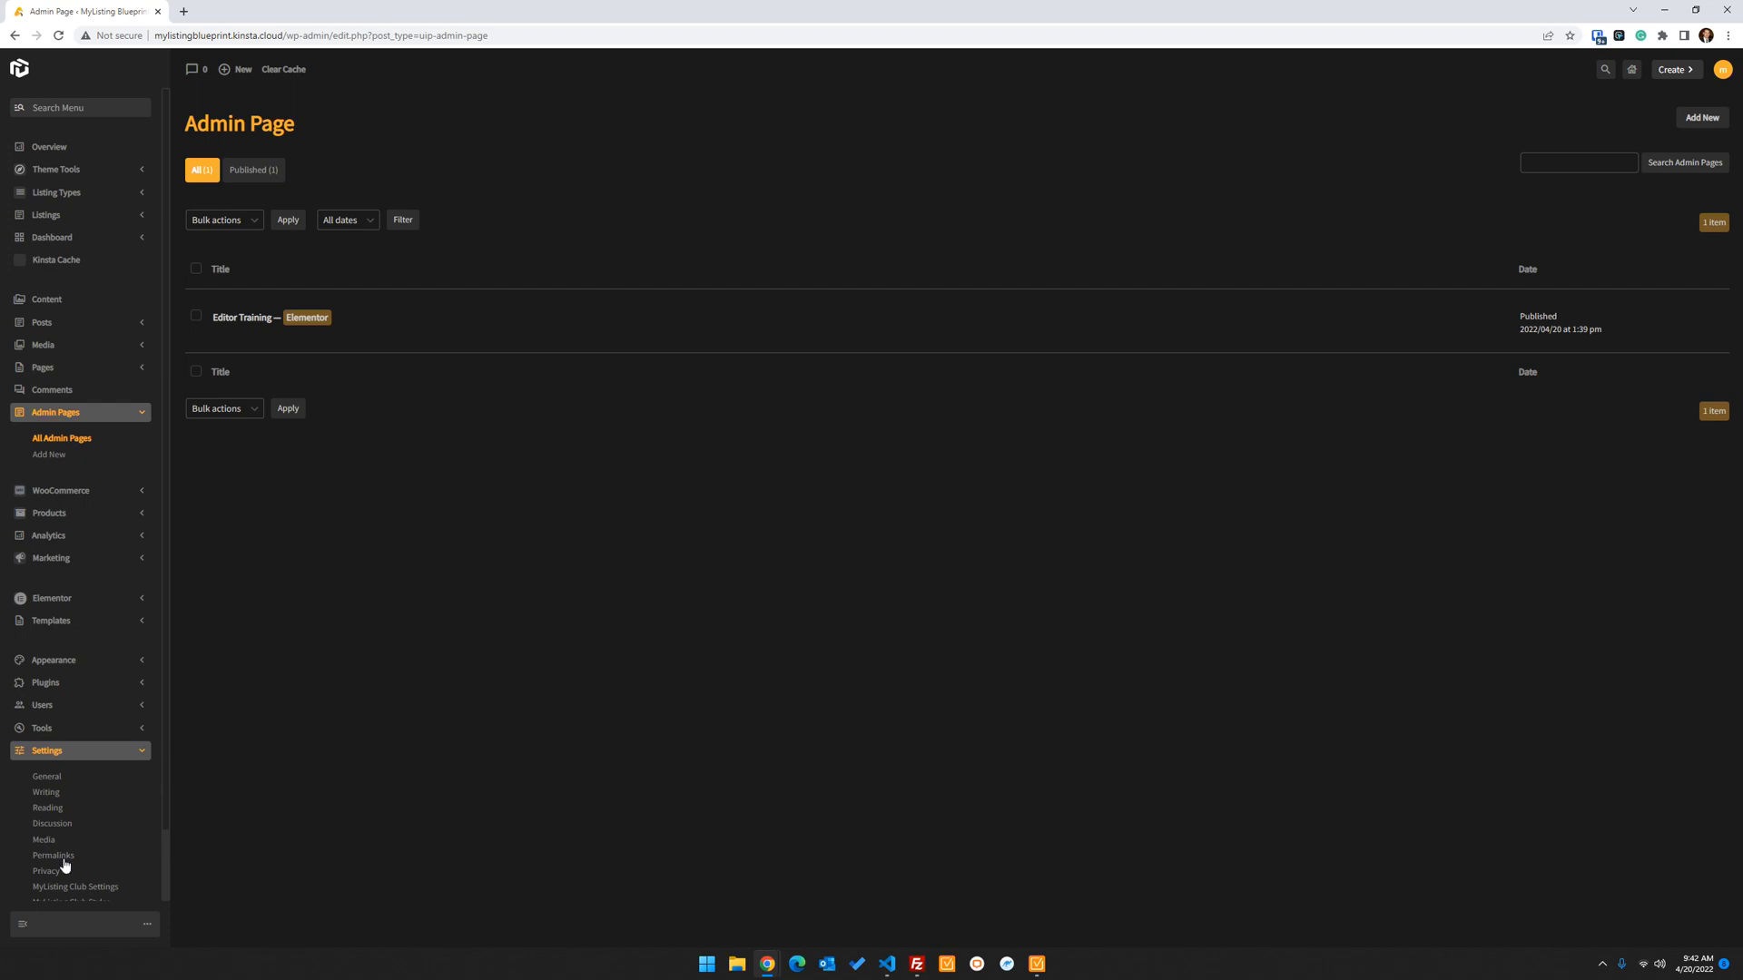
{"action": "left_click", "coordinate": [53, 856]}
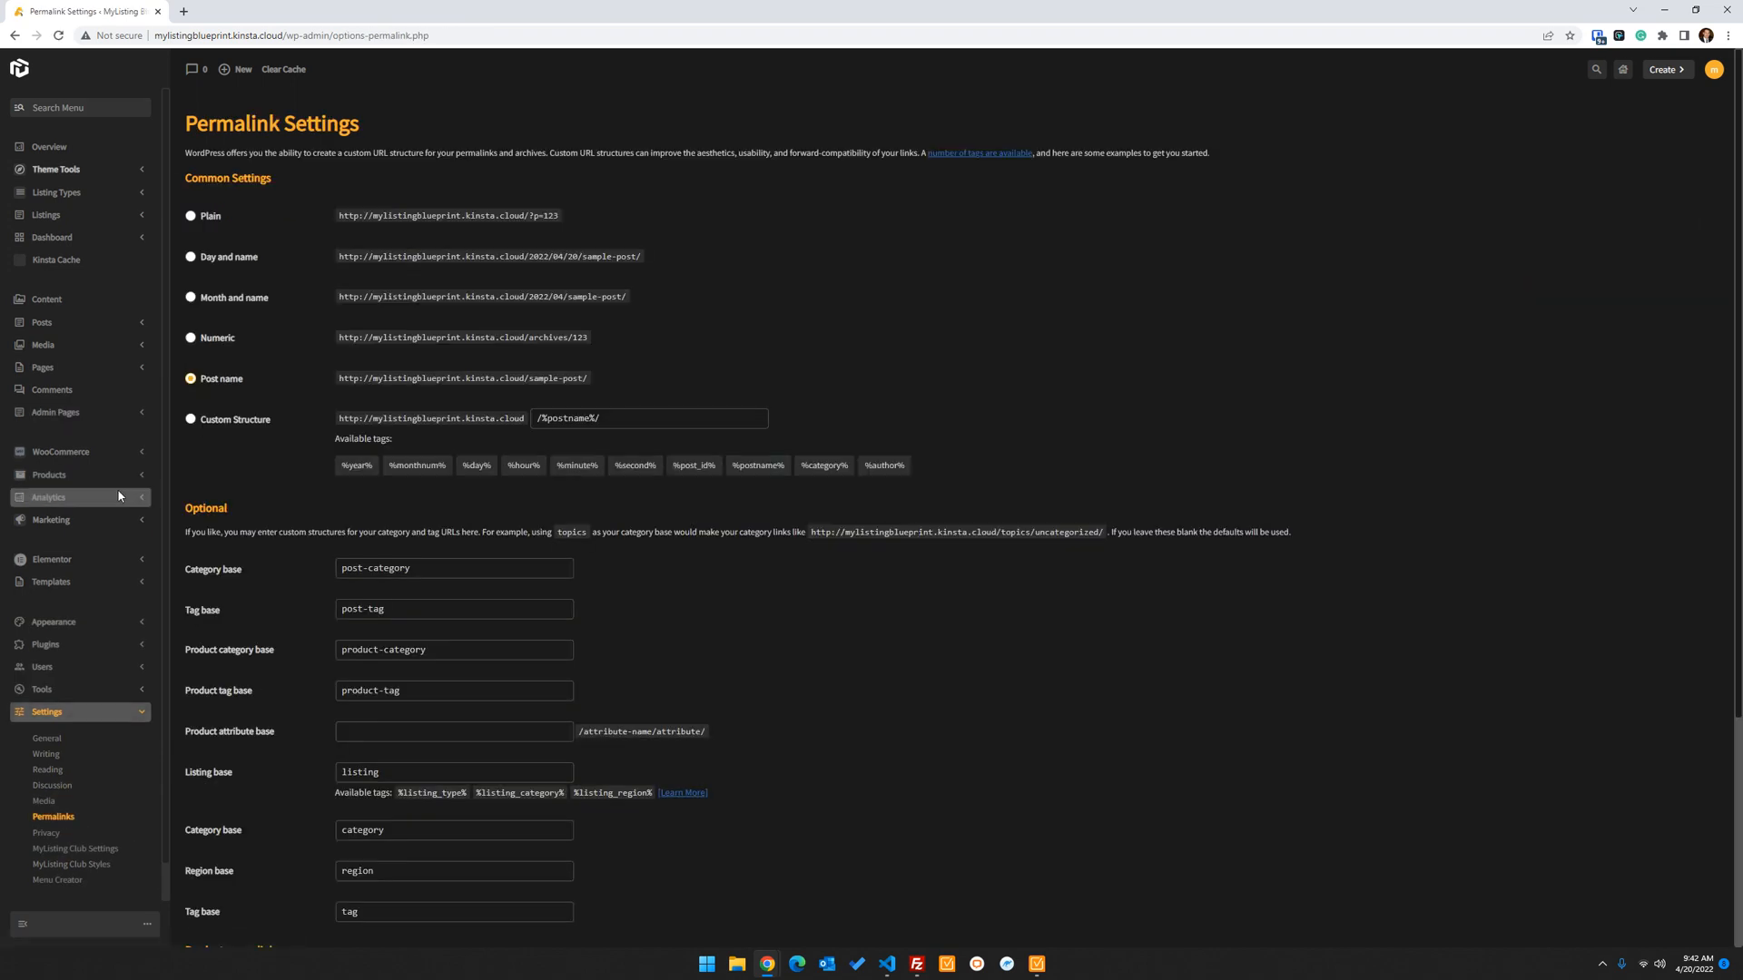
{"action": "scroll", "scroll_direction": "down", "scroll_amount": 3}
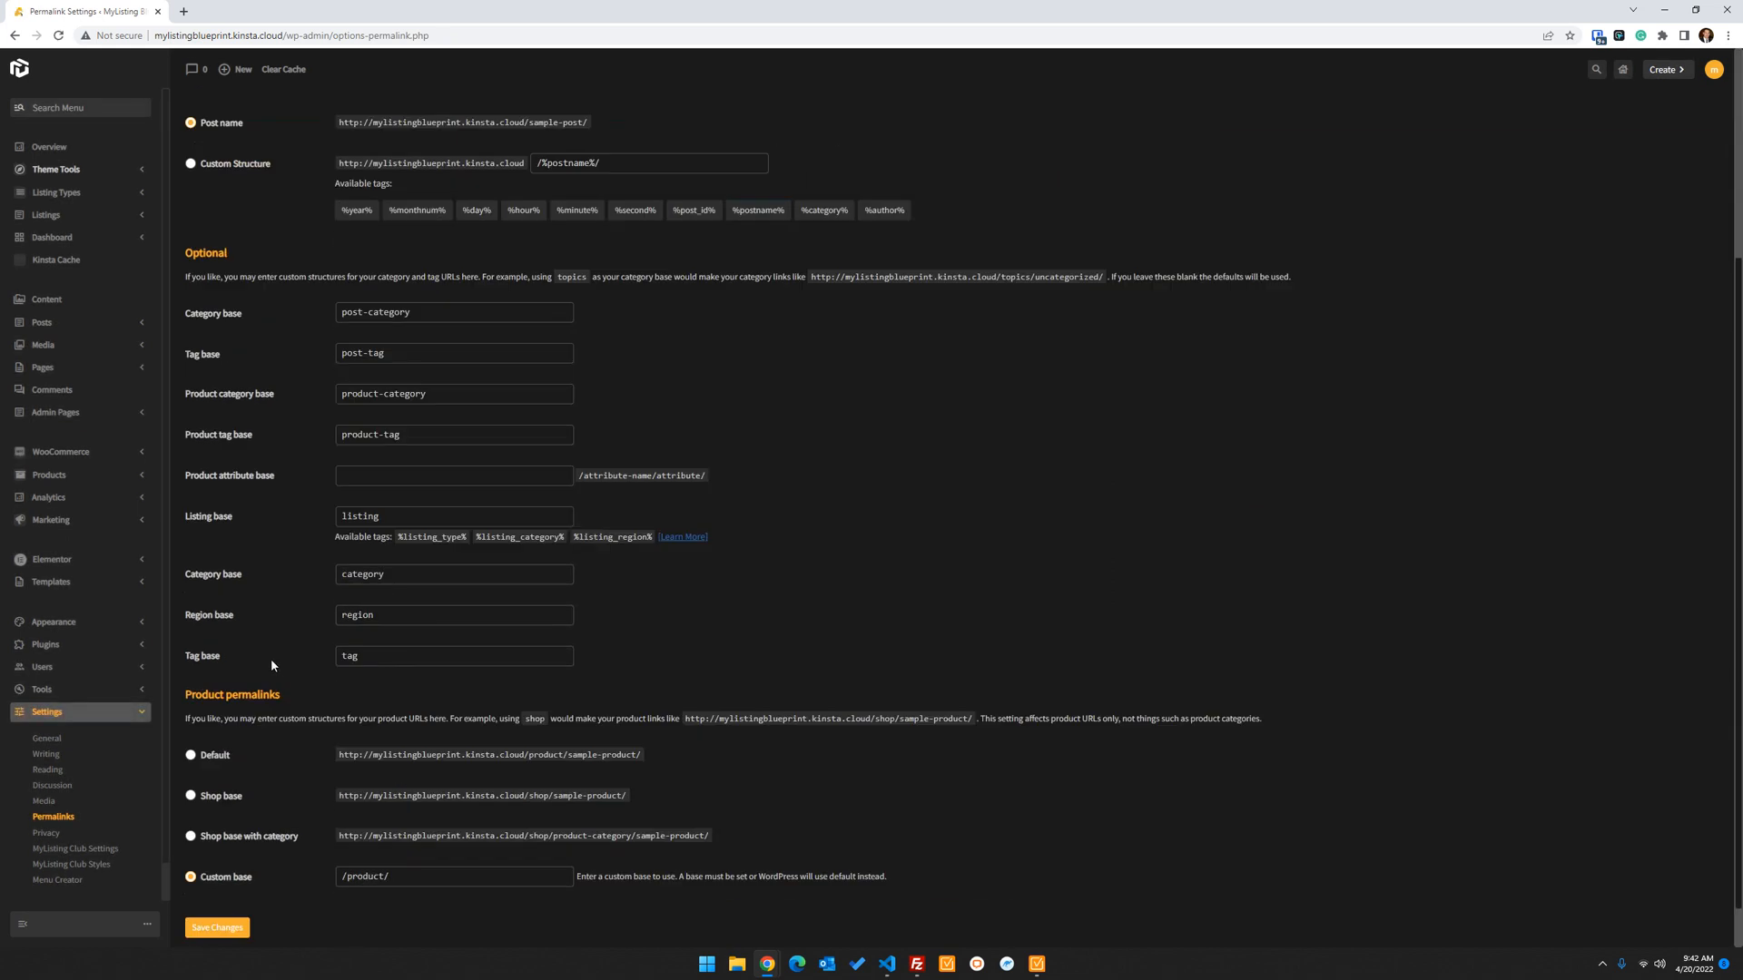
{"action": "left_click", "coordinate": [217, 927]}
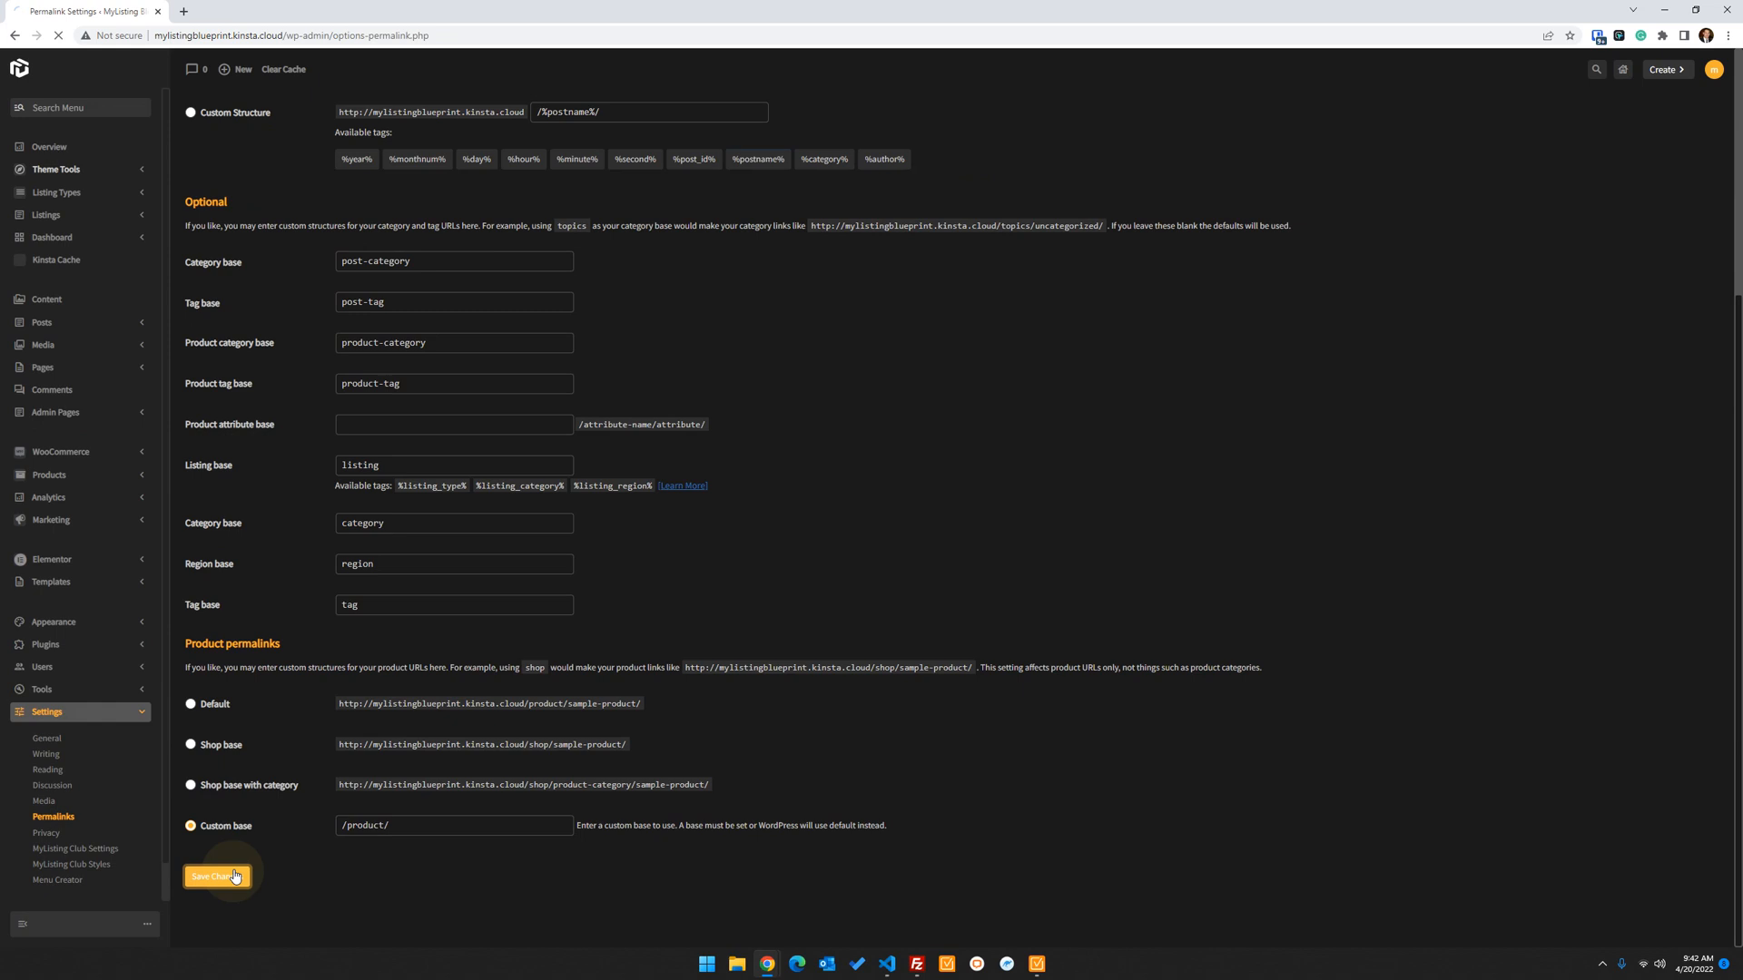
{"action": "left_click", "coordinate": [216, 876]}
{"action": "type", "text": "admin"}
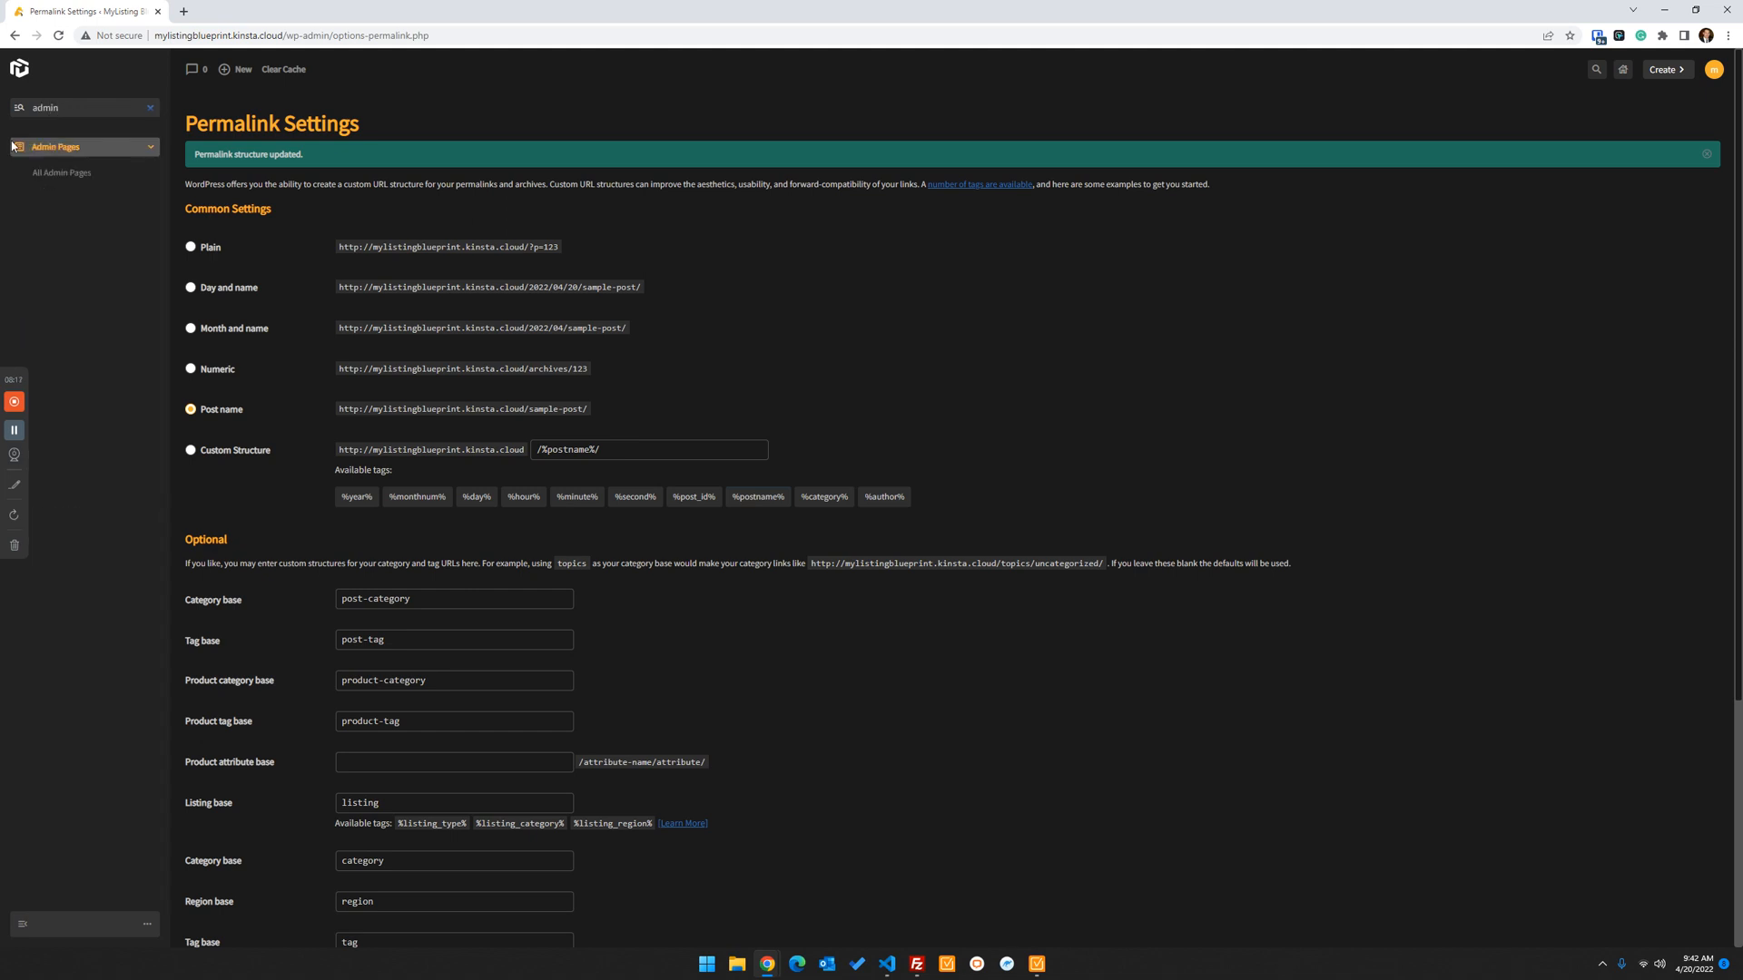
{"action": "left_click", "coordinate": [61, 173]}
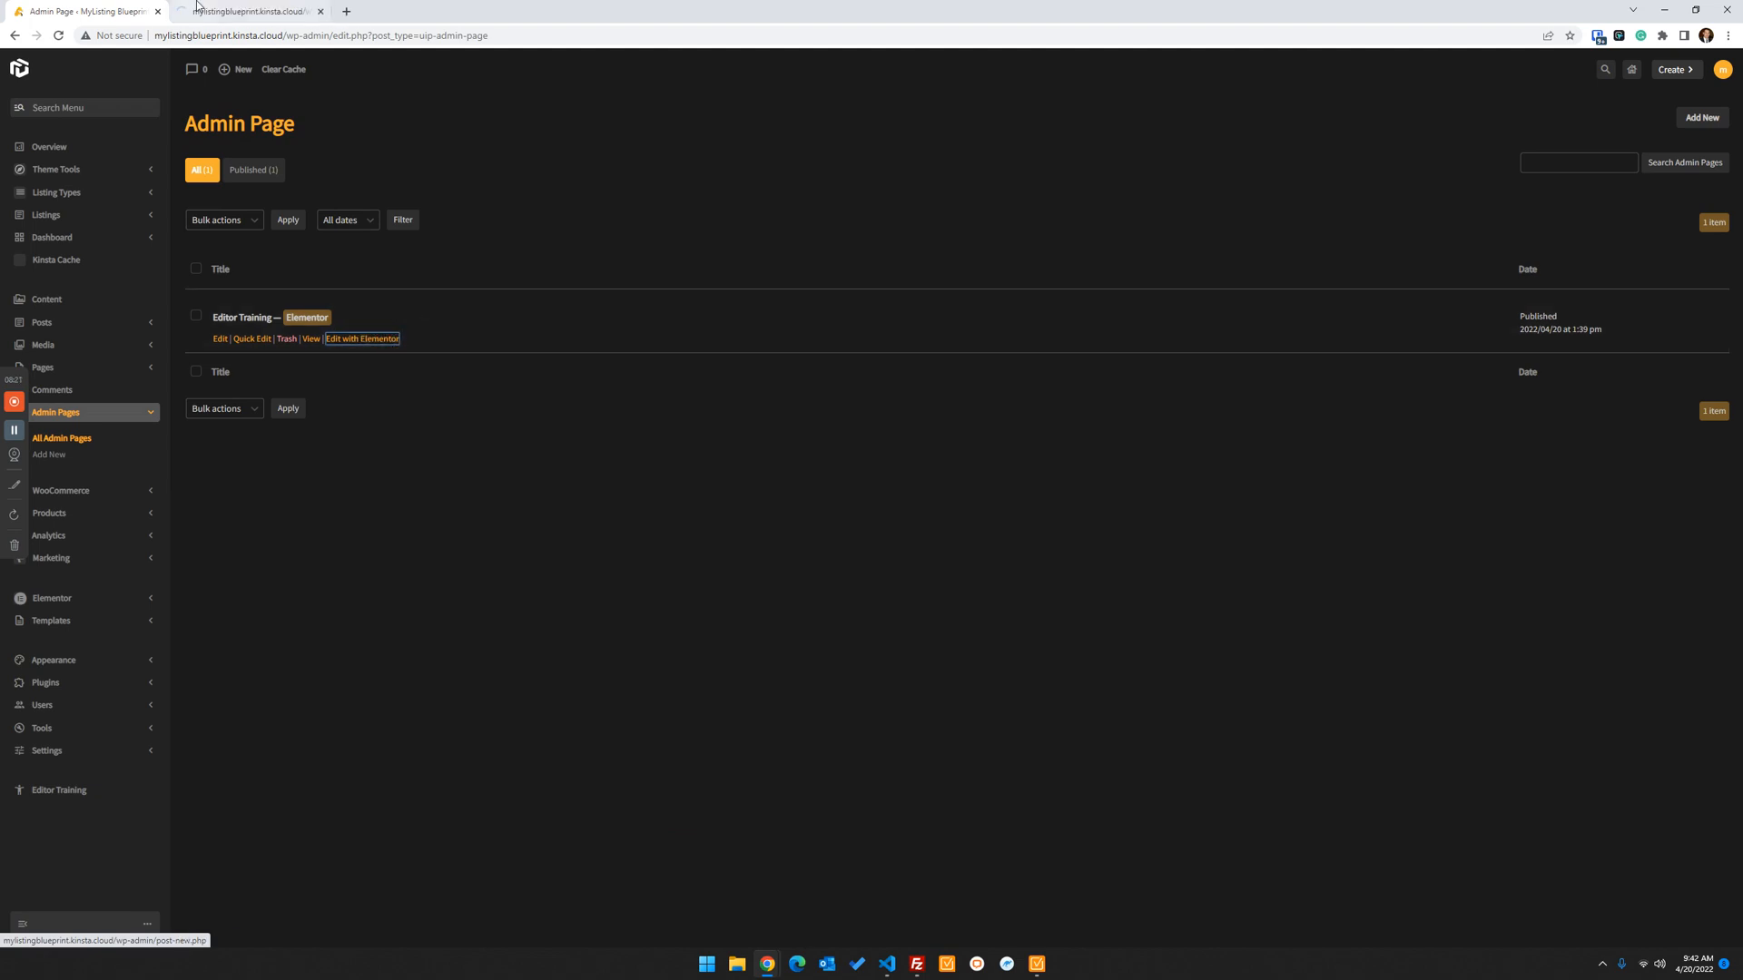
Switch to the tab where Editor Training opened in Elementor's editor
{"action": "left_click", "coordinate": [361, 339]}
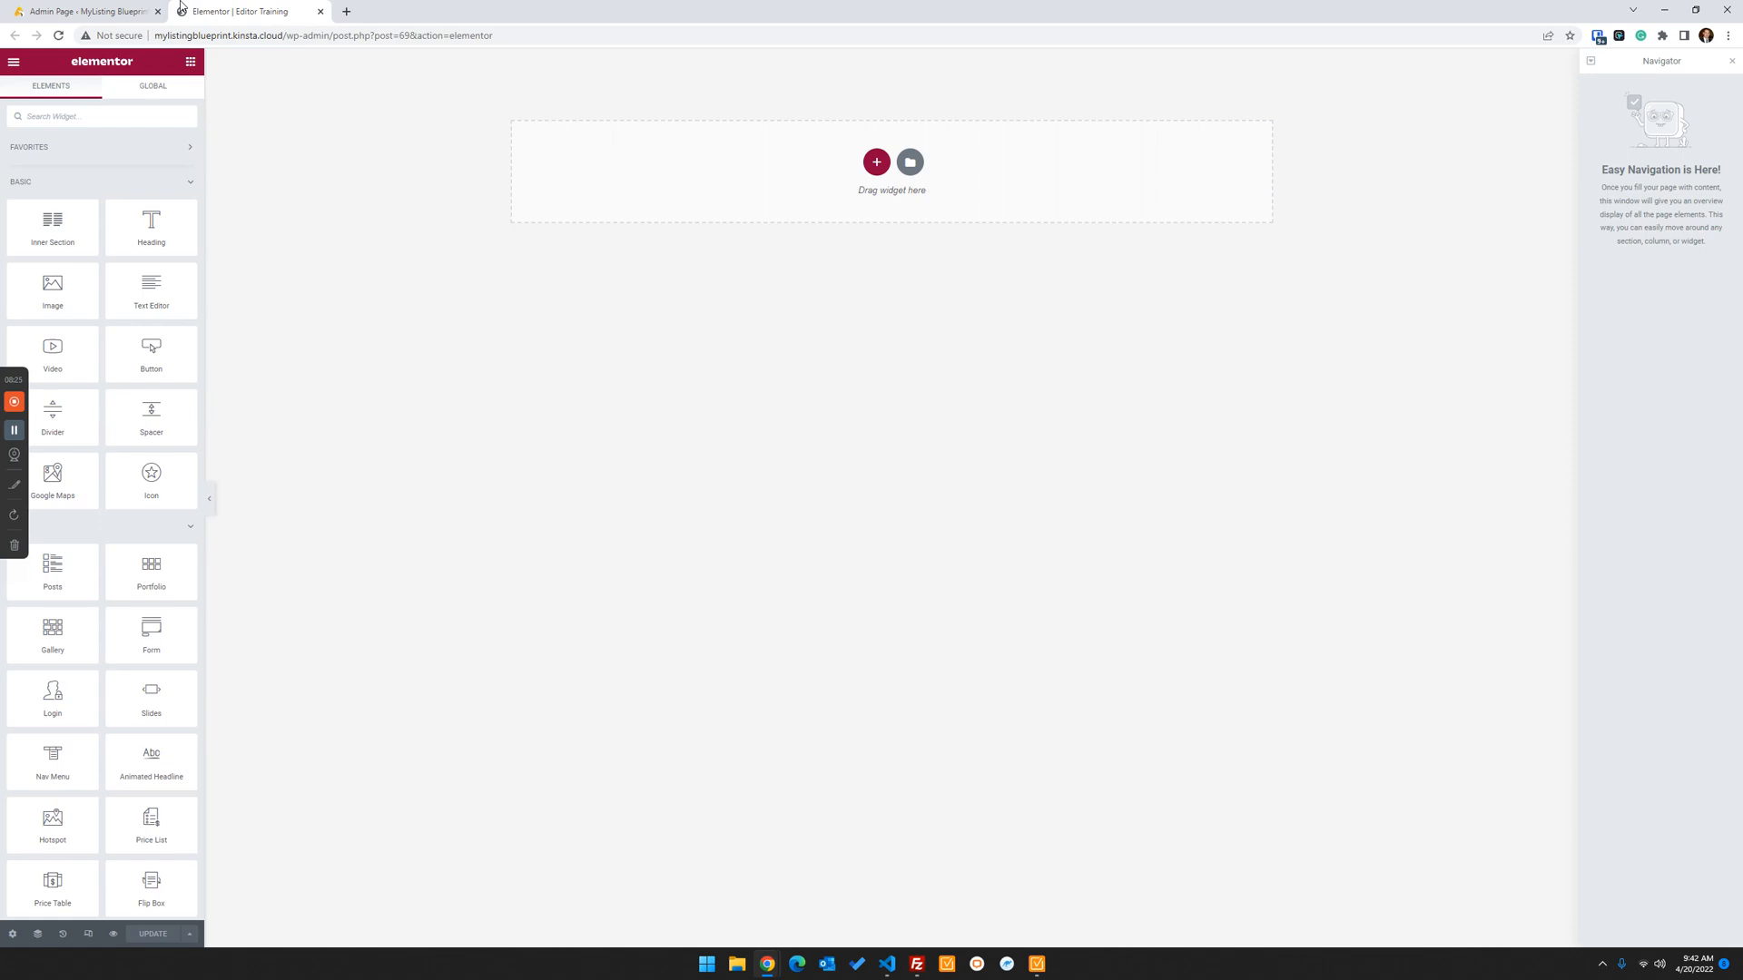
{"action": "mouse_move", "coordinate": [436, 158]}
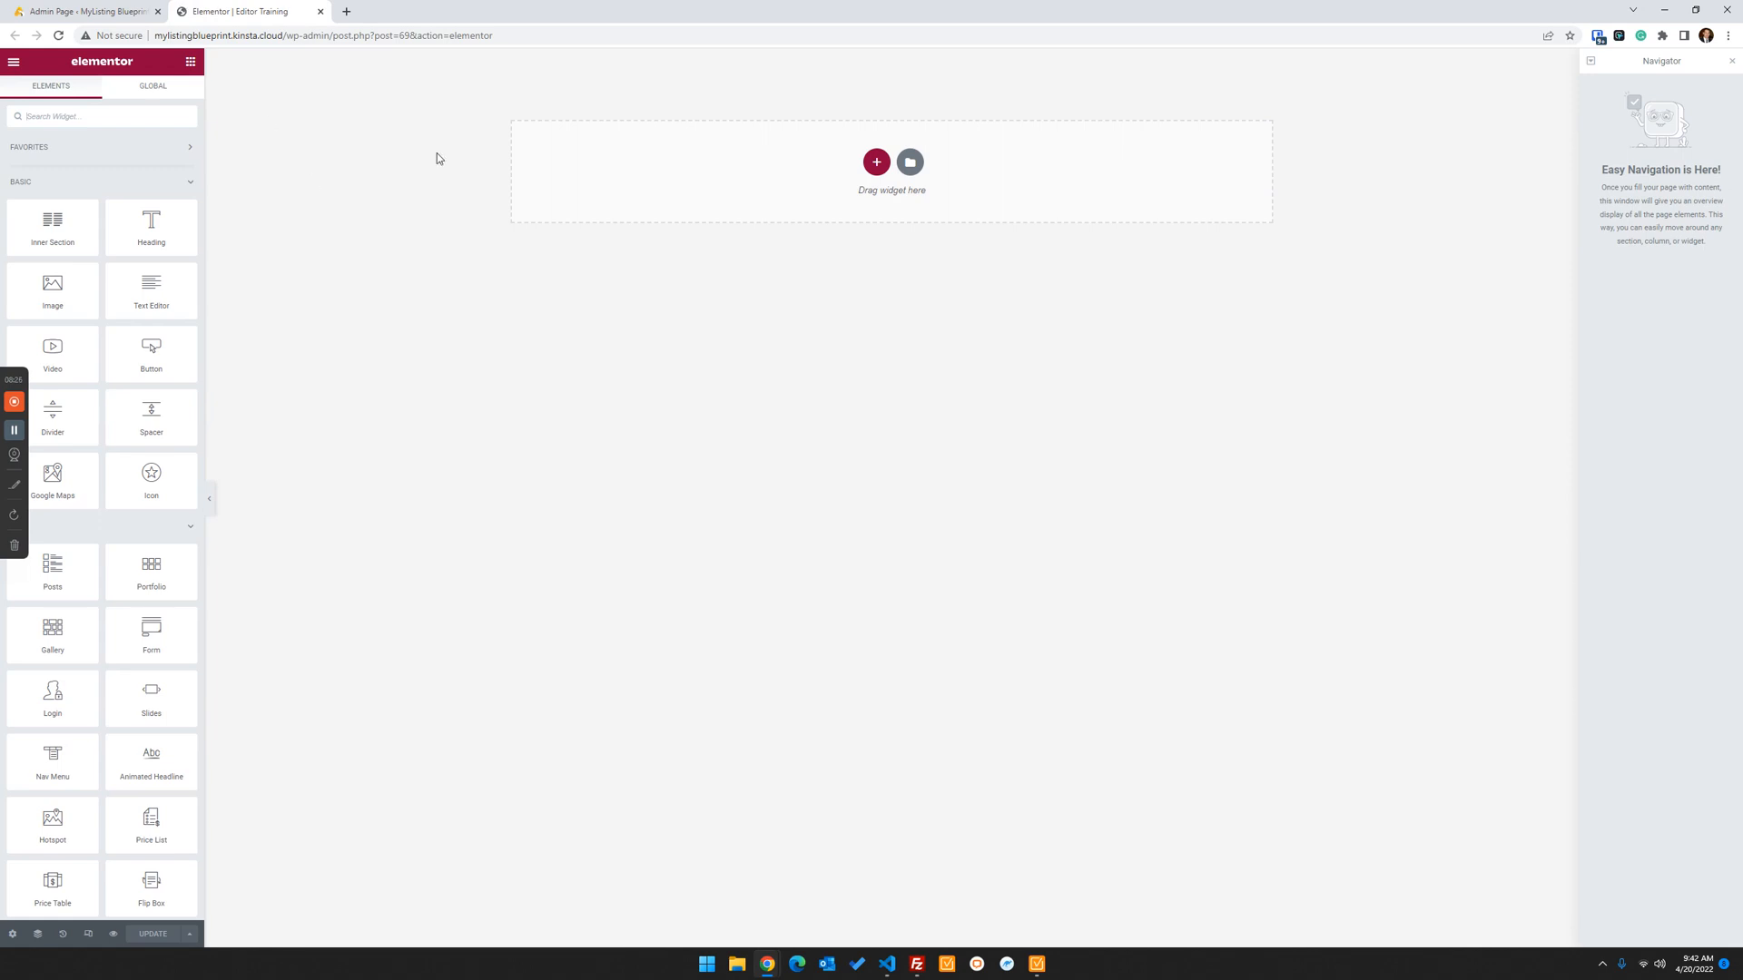
{"action": "mouse_move", "coordinate": [499, 648]}
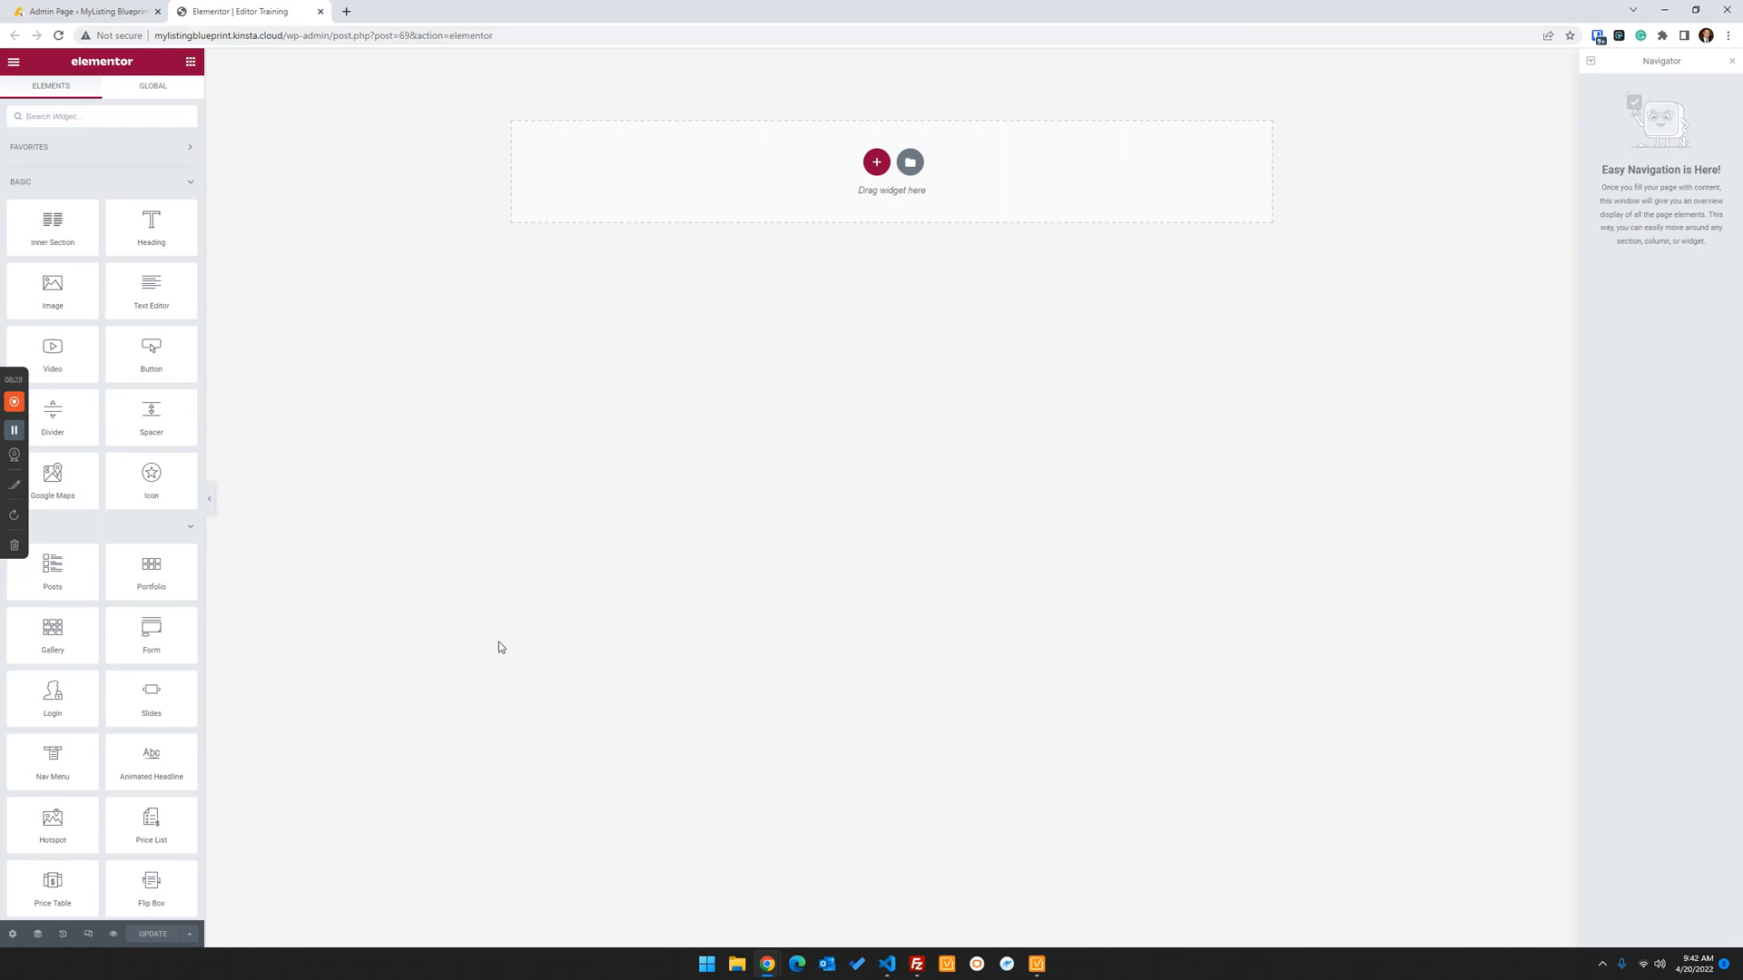
{"action": "mouse_move", "coordinate": [966, 383]}
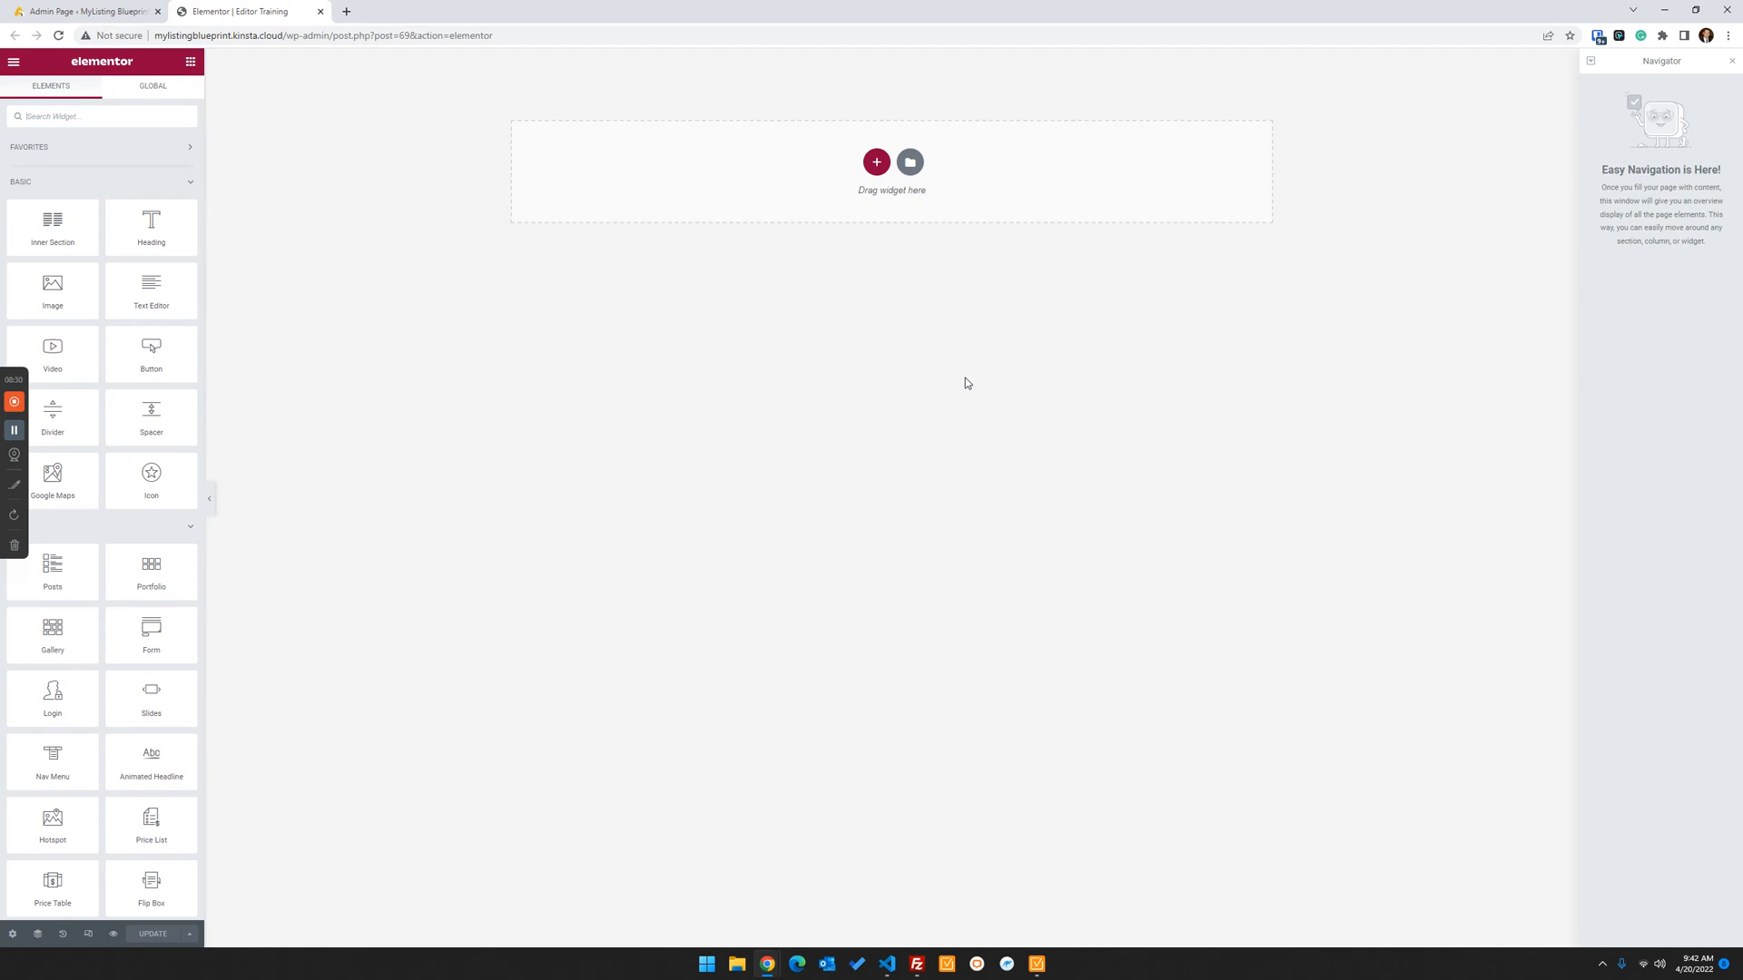
{"action": "mouse_move", "coordinate": [975, 481]}
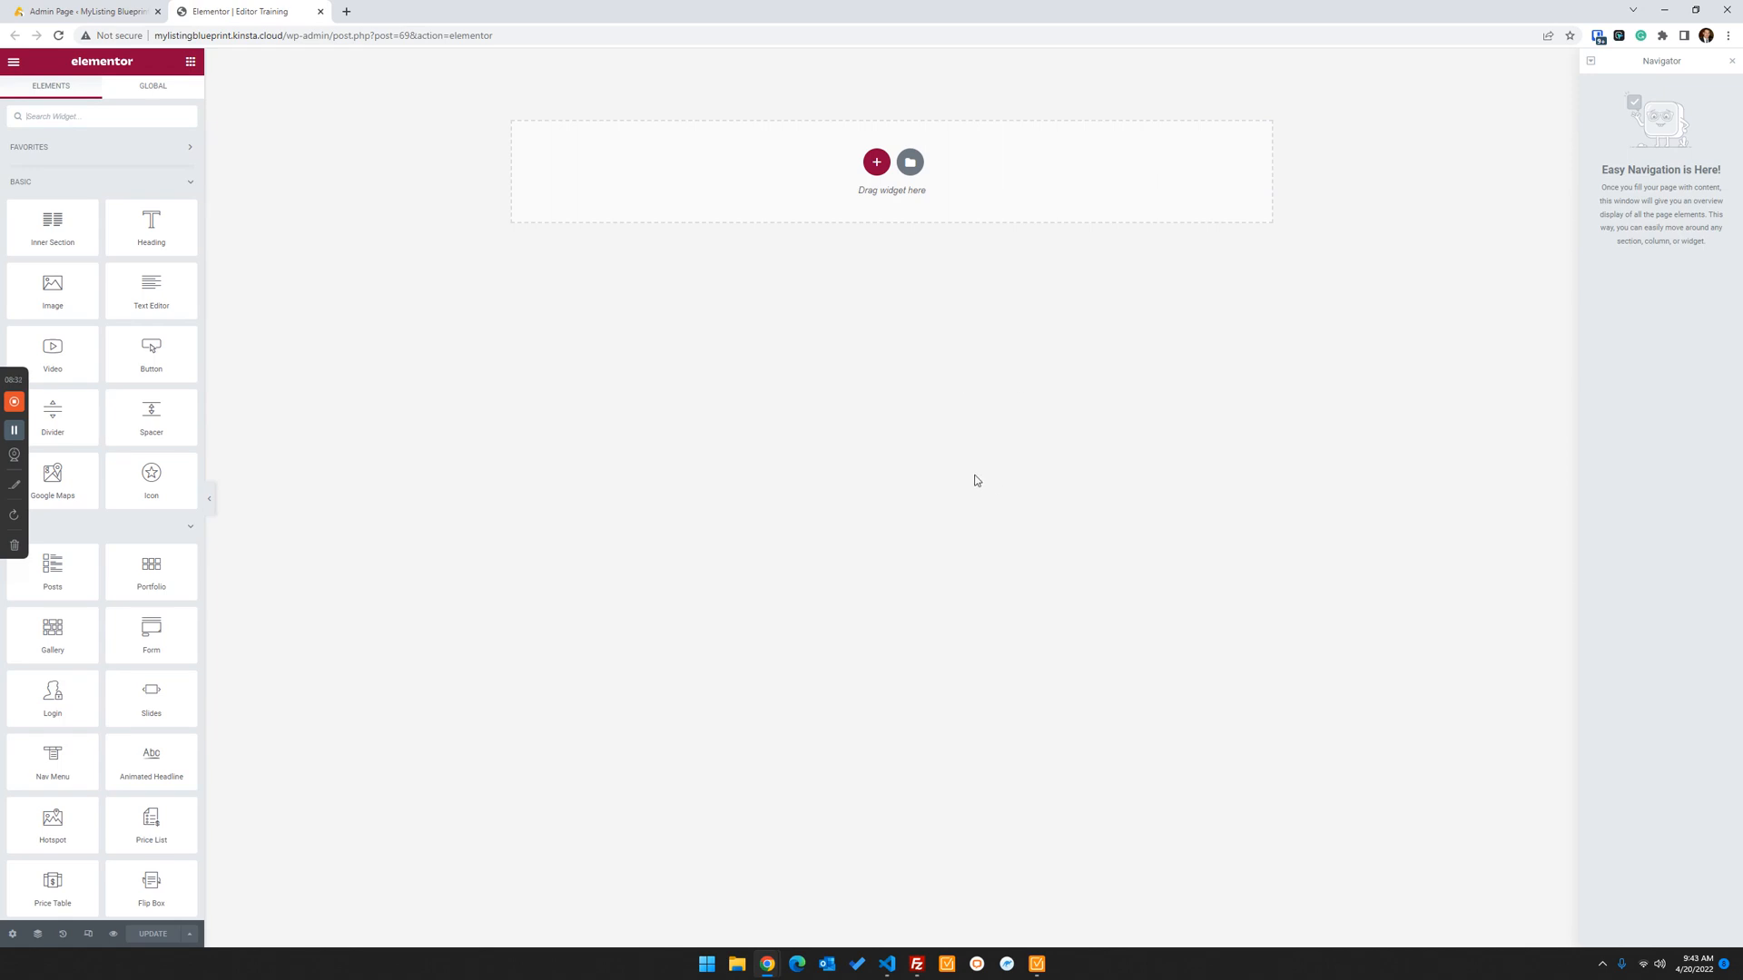
{"action": "mouse_move", "coordinate": [526, 356]}
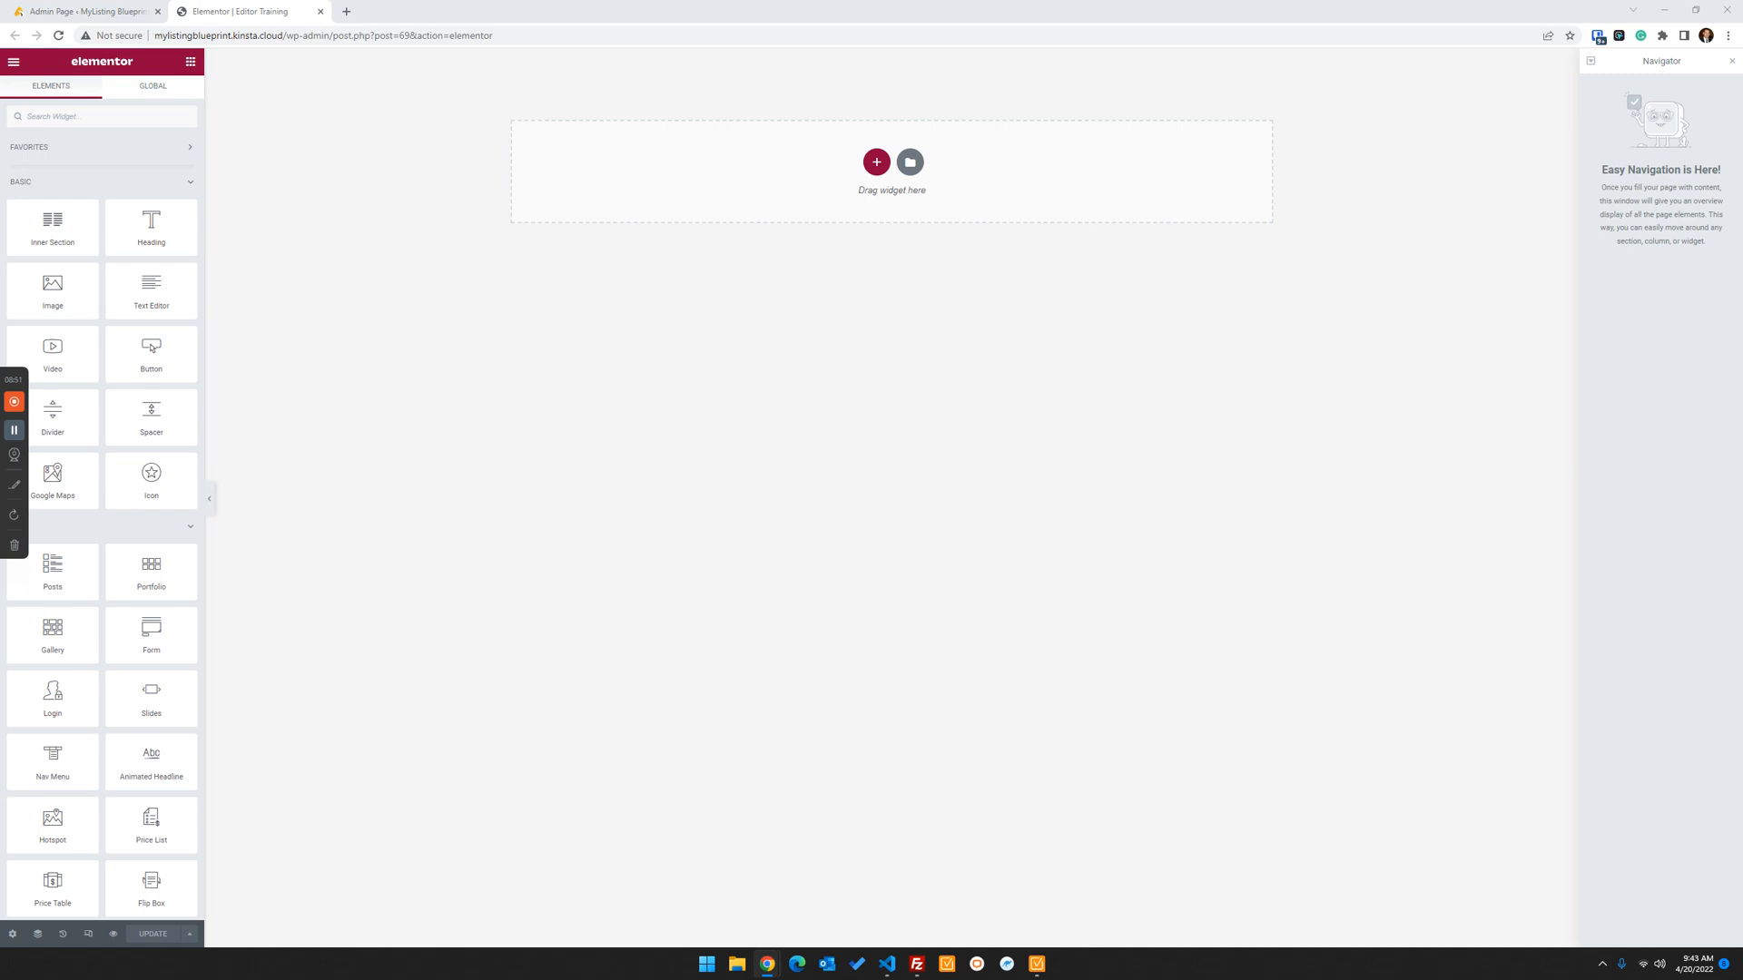
{"action": "mouse_move", "coordinate": [634, 856]}
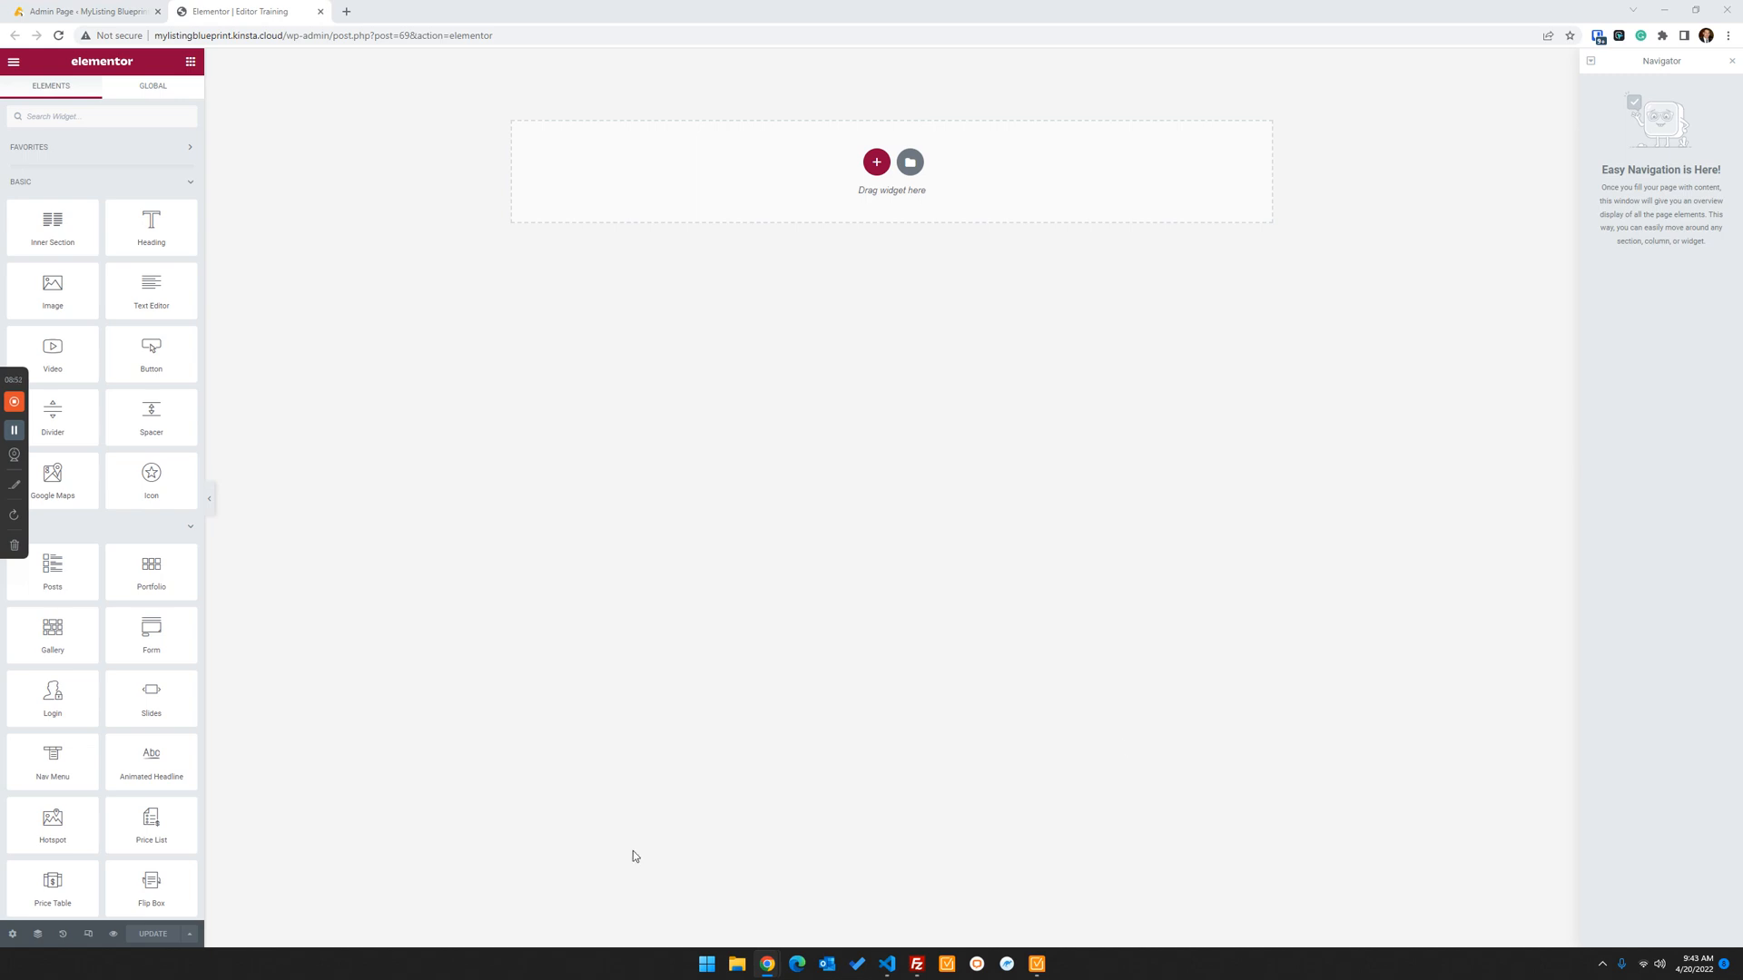
{"action": "mouse_move", "coordinate": [604, 667]}
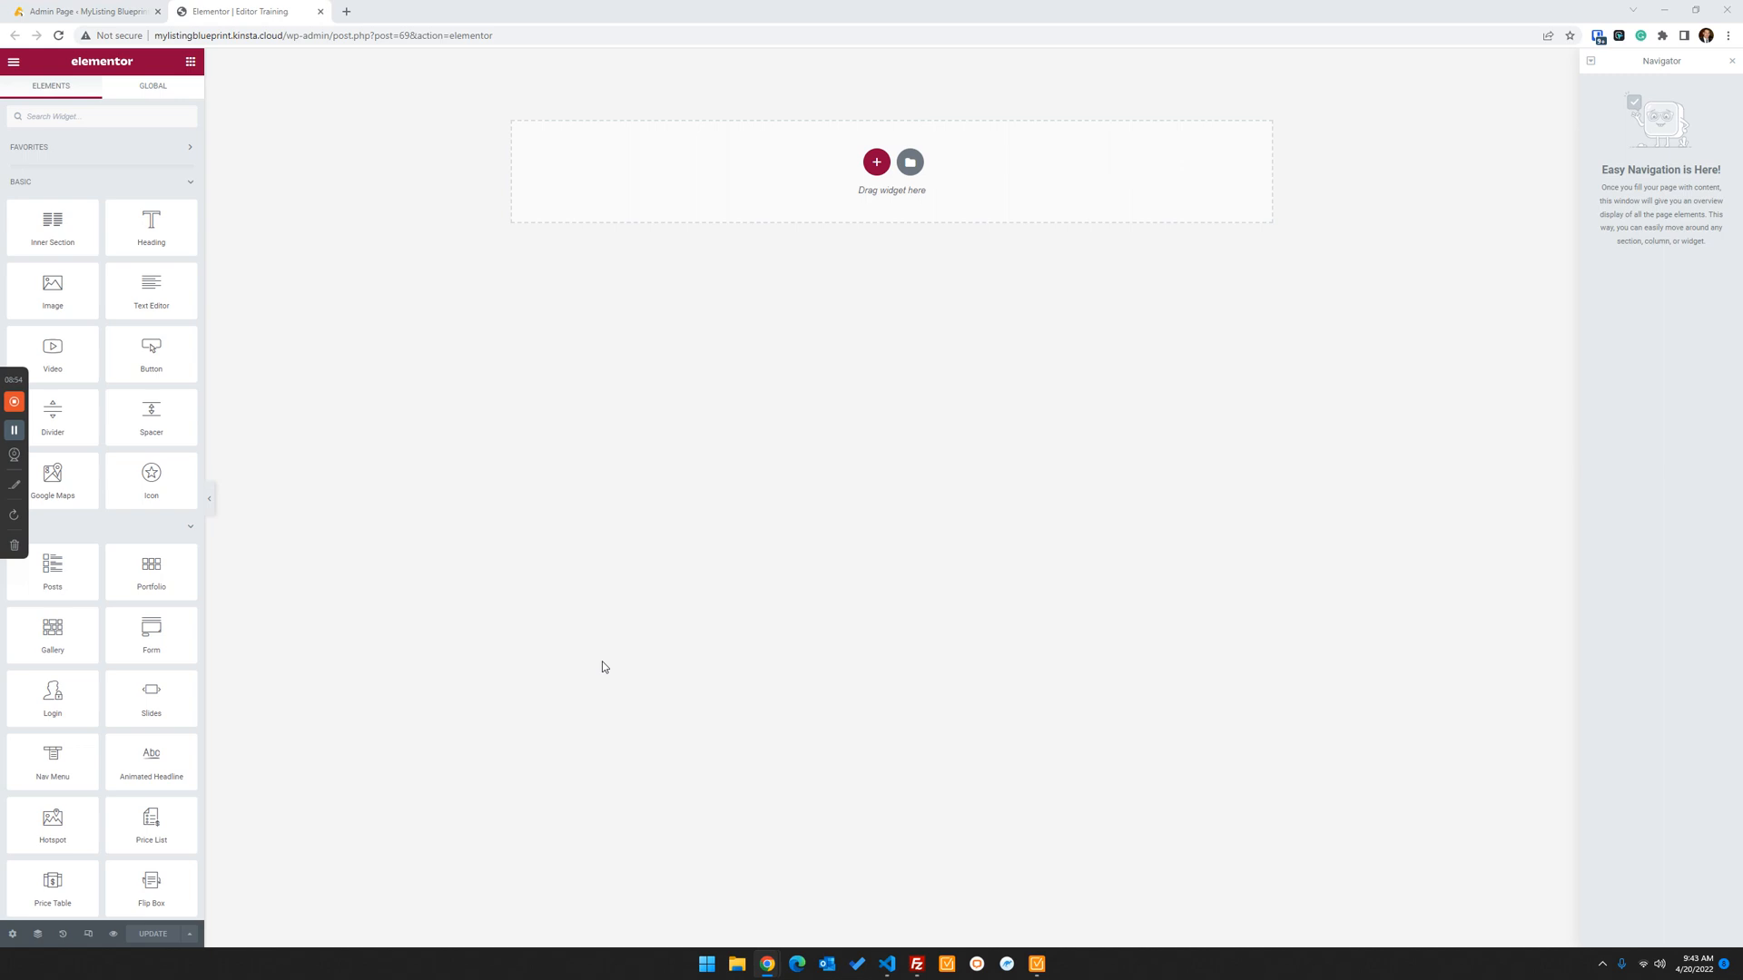
{"action": "mouse_move", "coordinate": [826, 294]}
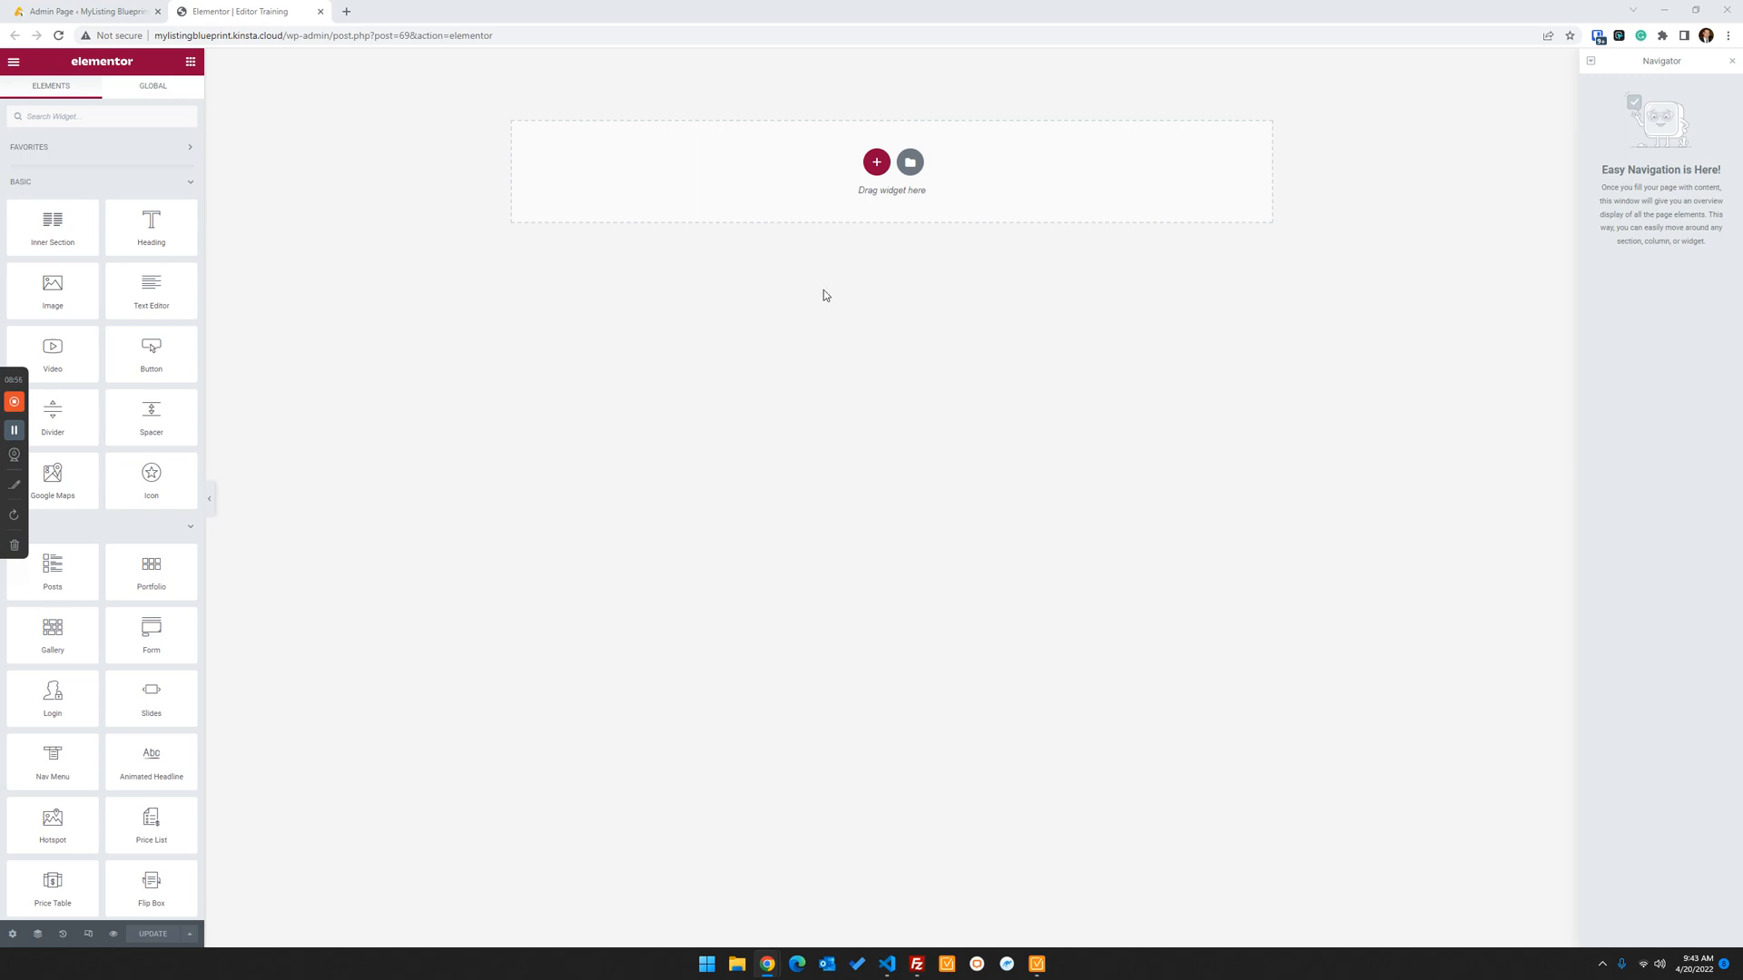
{"action": "mouse_move", "coordinate": [845, 213]}
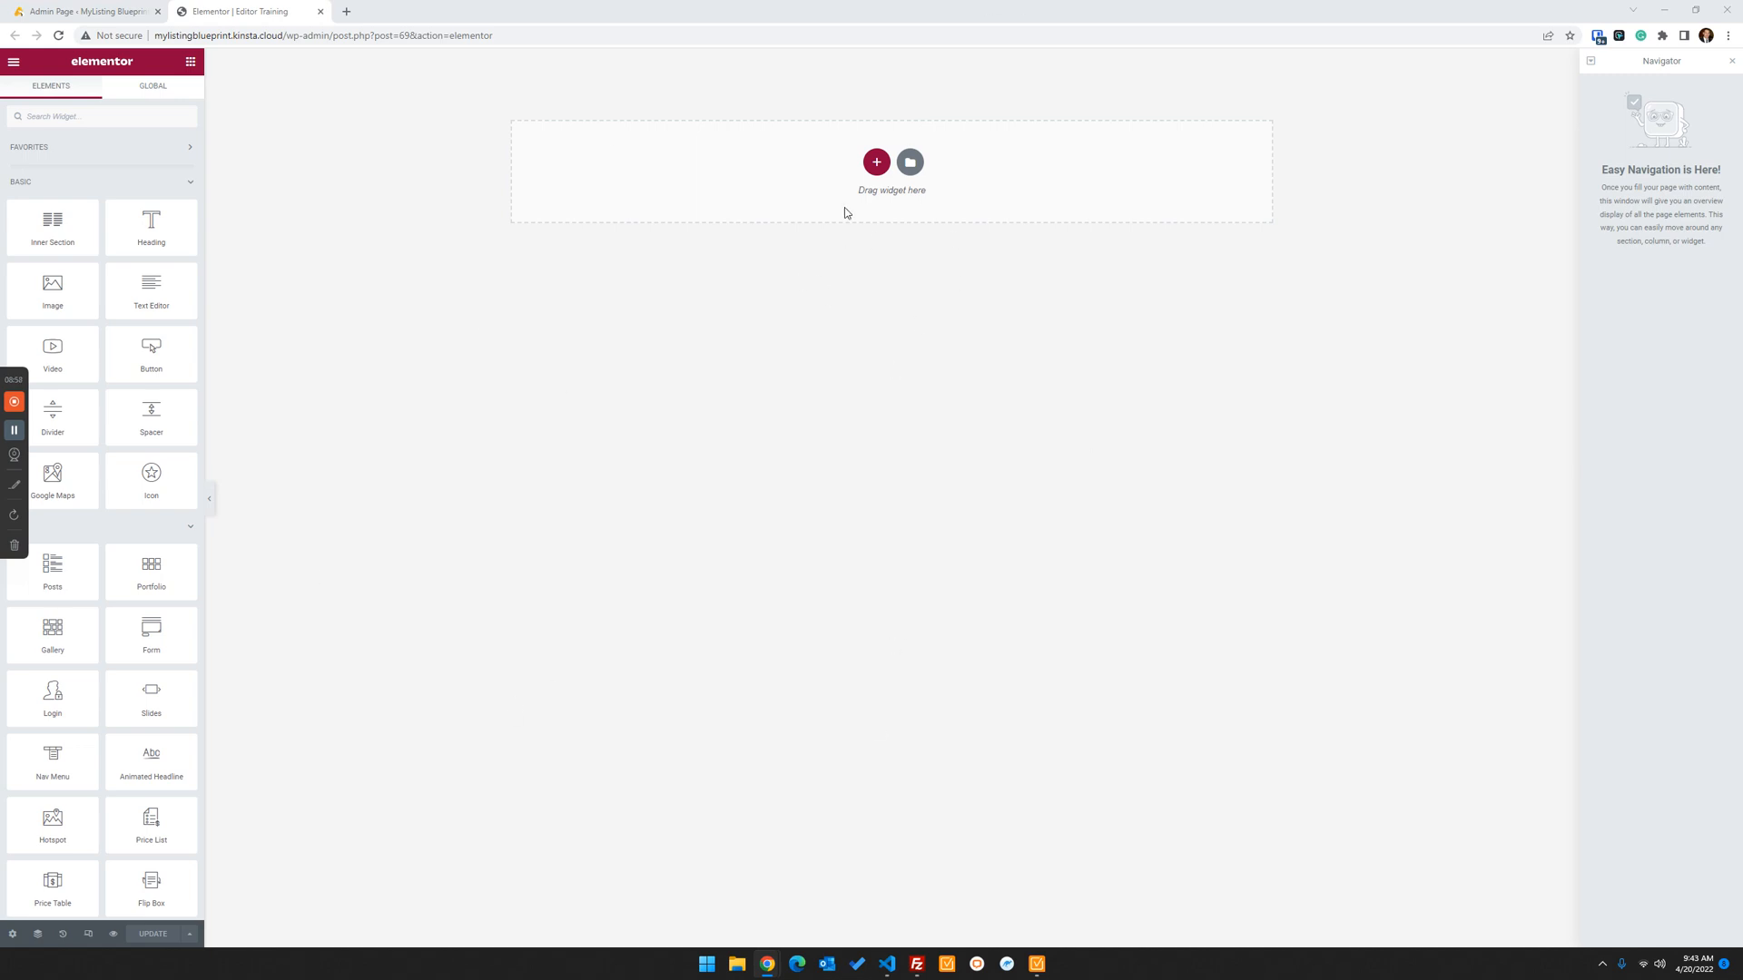
Insert the newest Support template from My Templates, sorted by creation date
{"action": "left_click", "coordinate": [910, 163]}
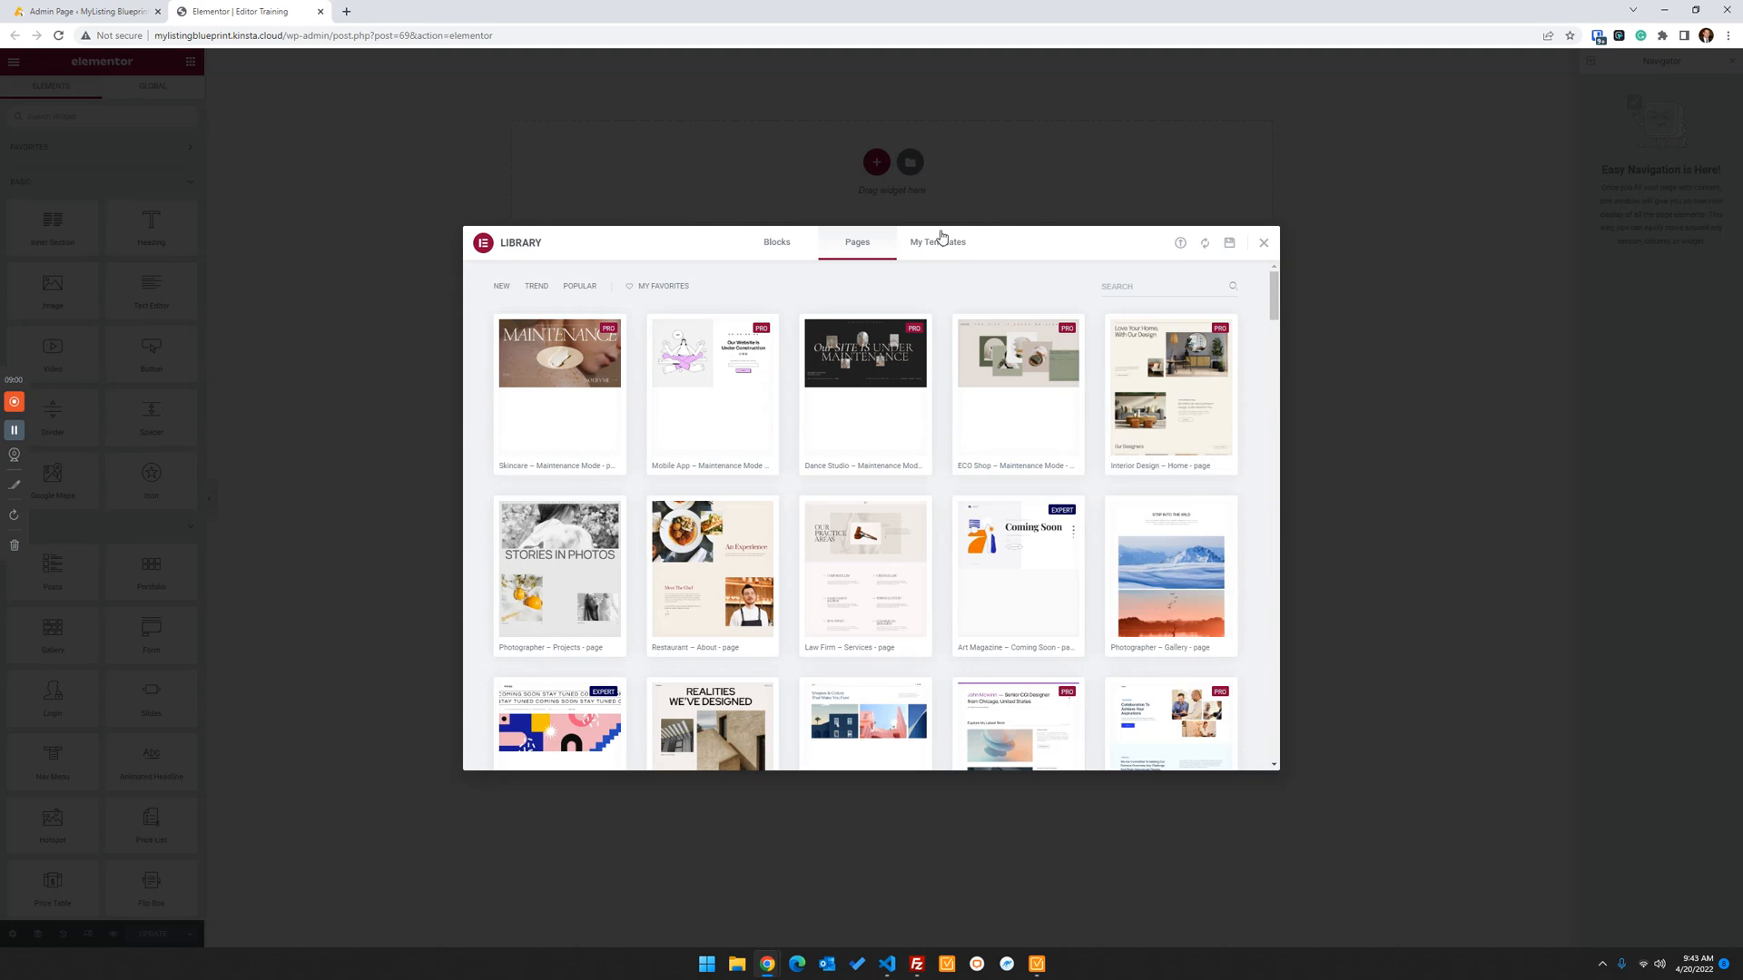
{"action": "left_click", "coordinate": [1229, 242]}
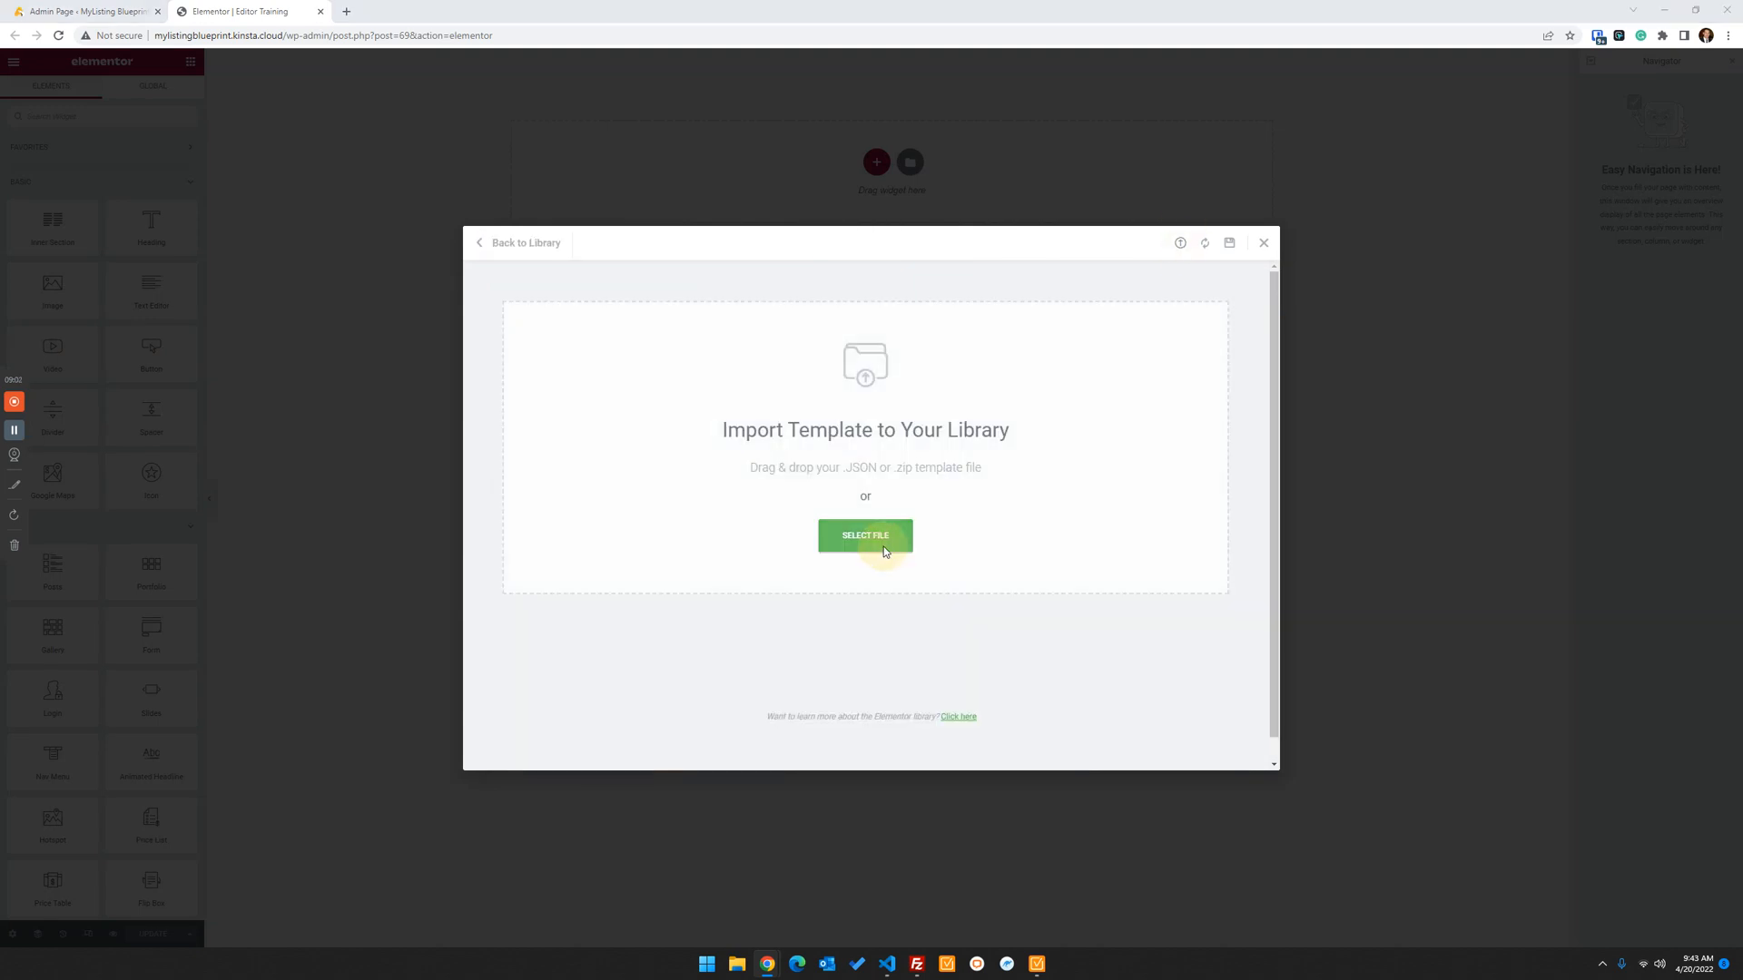
{"action": "left_click", "coordinate": [865, 534]}
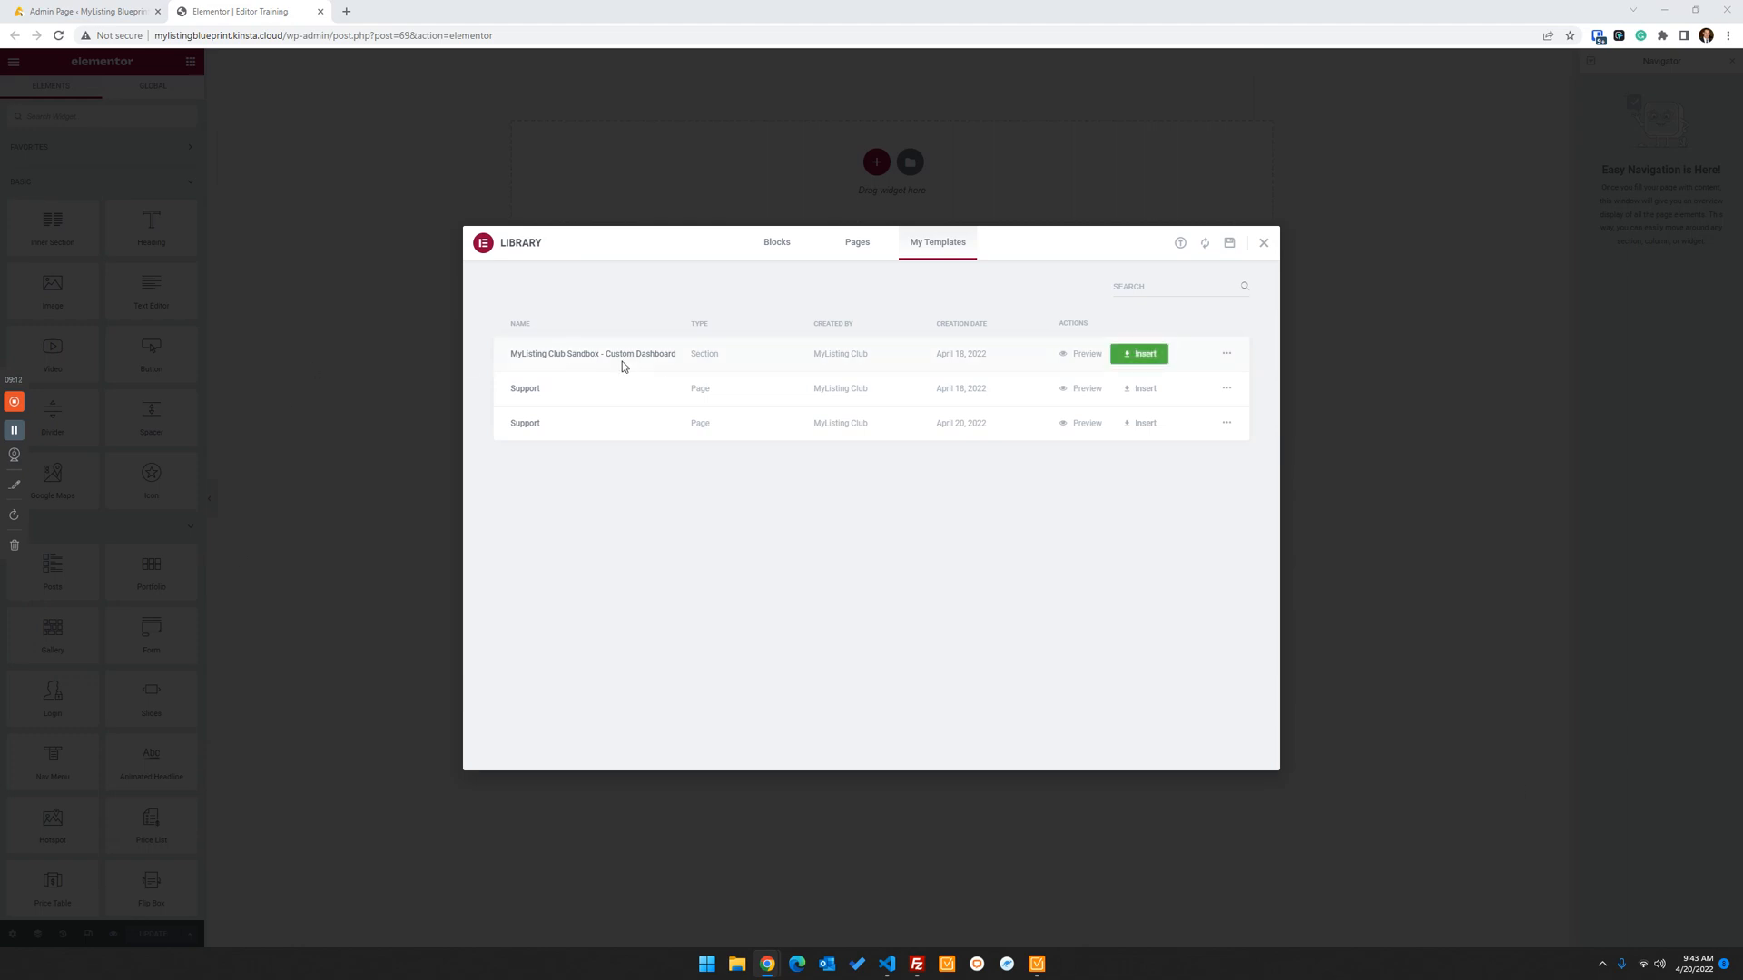
{"action": "mouse_move", "coordinate": [1047, 319]}
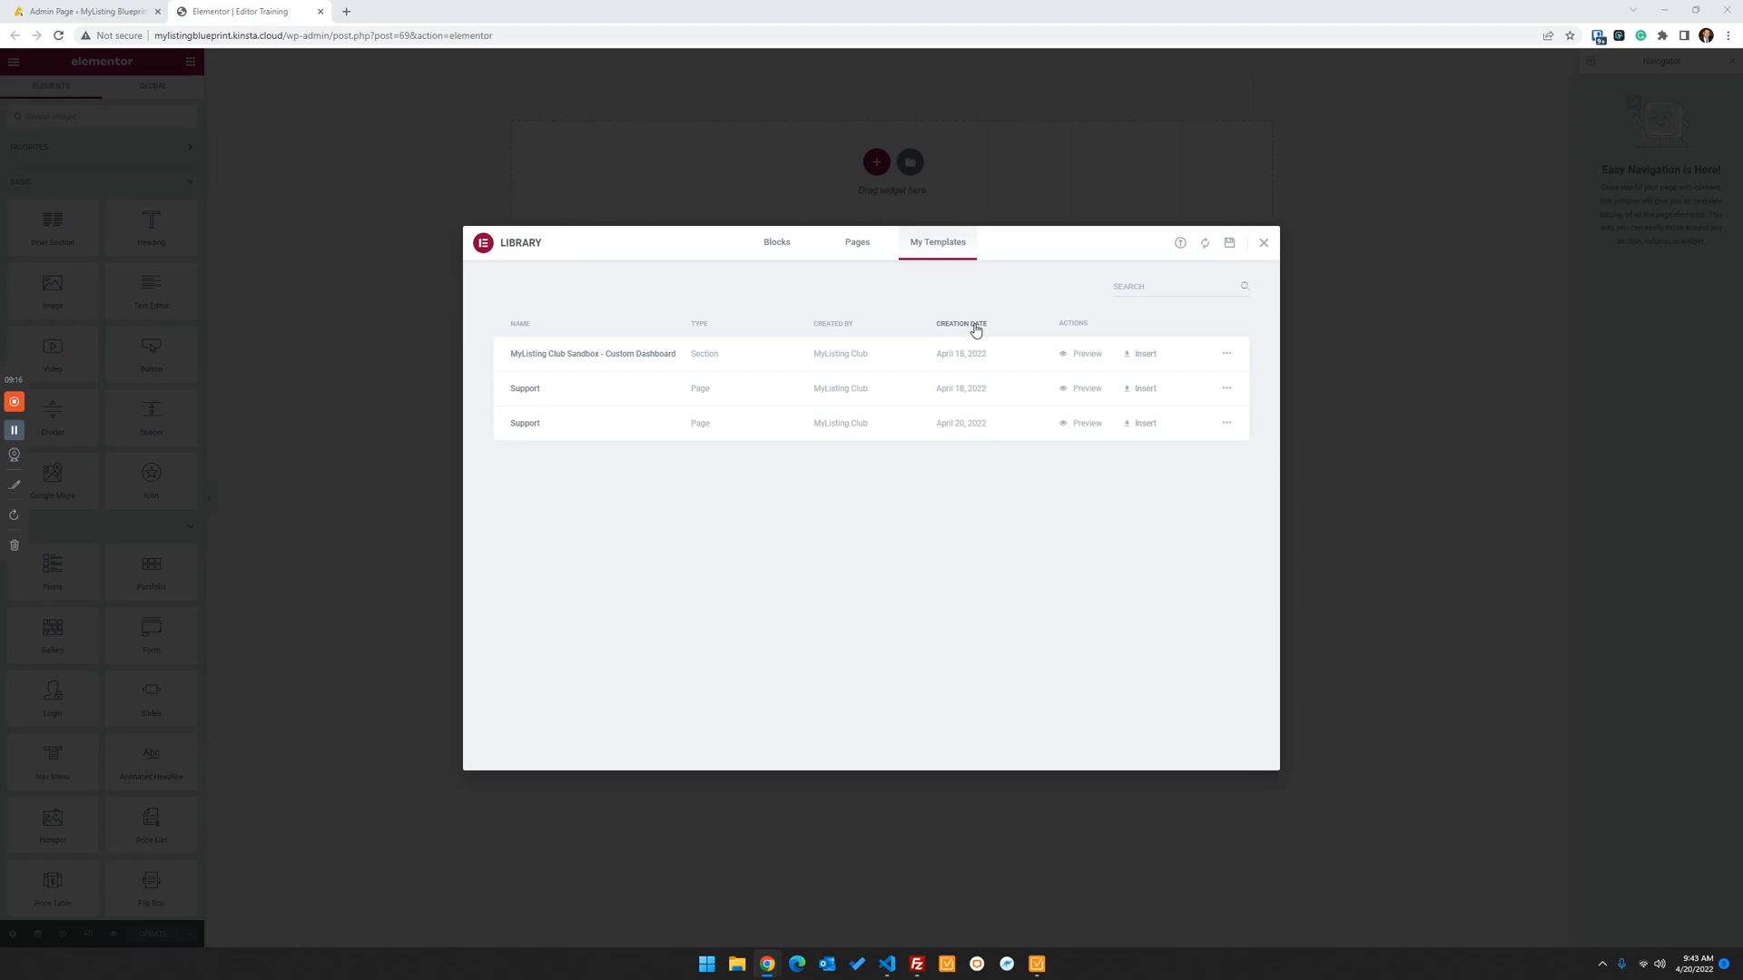
{"action": "left_click", "coordinate": [961, 323]}
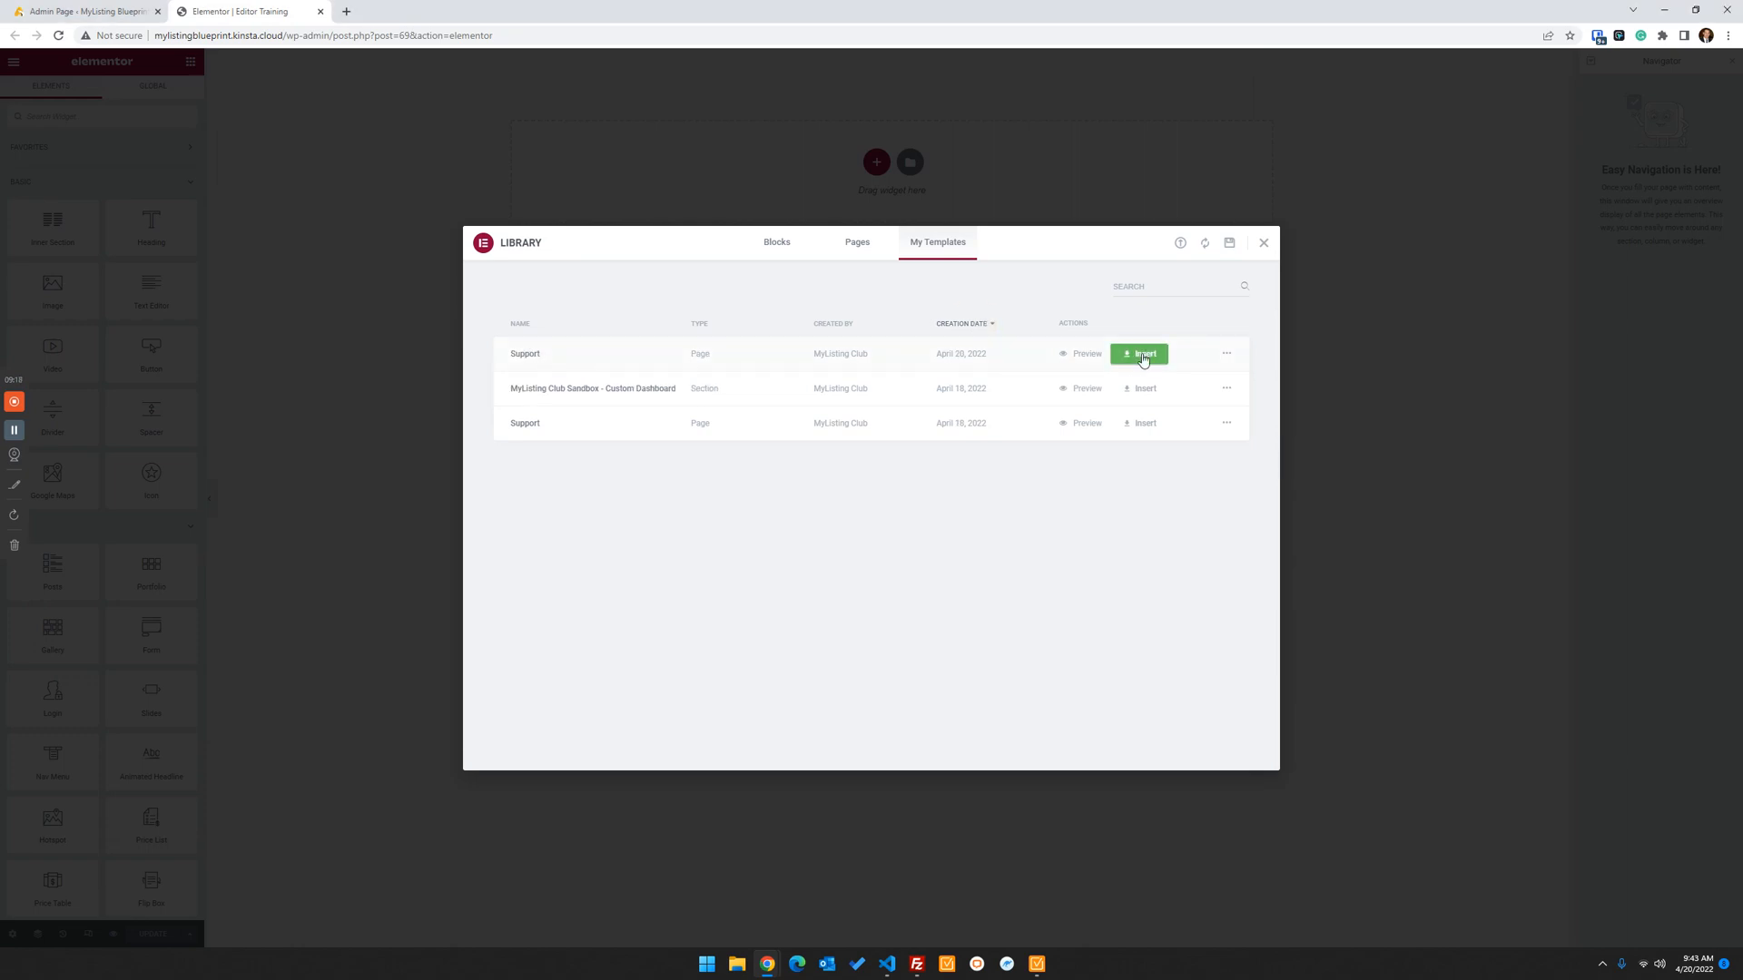
{"action": "left_click", "coordinate": [1138, 353]}
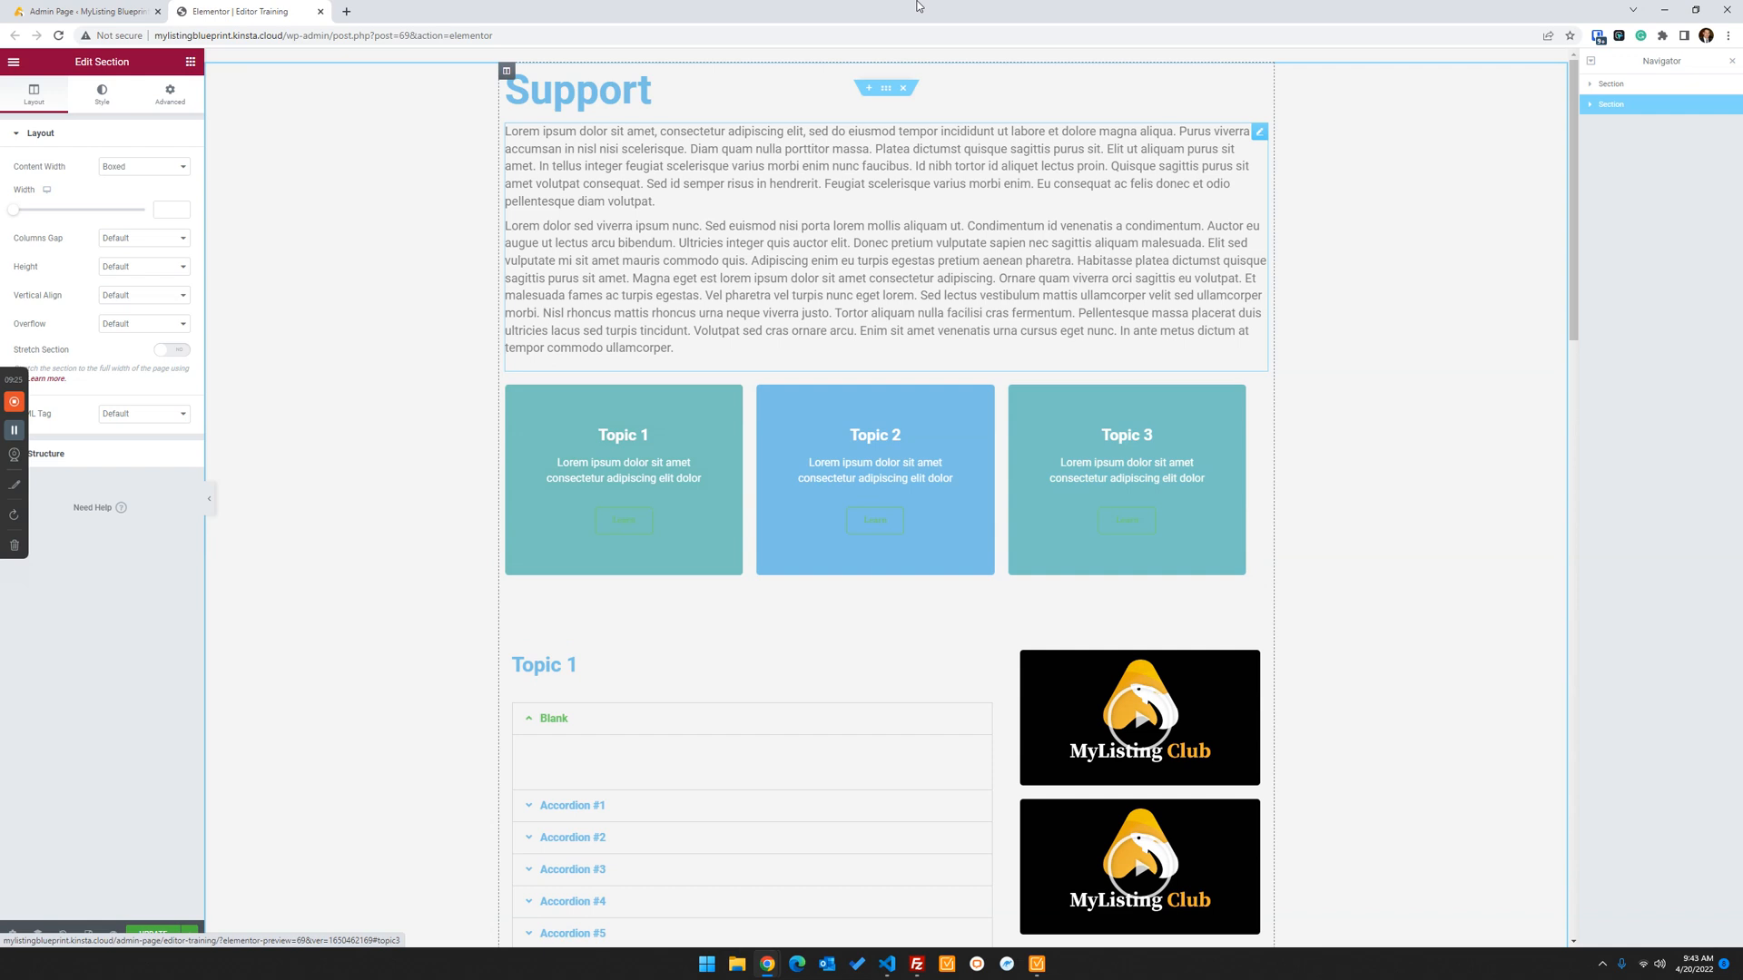
Retitle the template heading from 'Support' to 'Editor Training' and review the layout
{"action": "scroll", "scroll_direction": "down", "scroll_amount": 3}
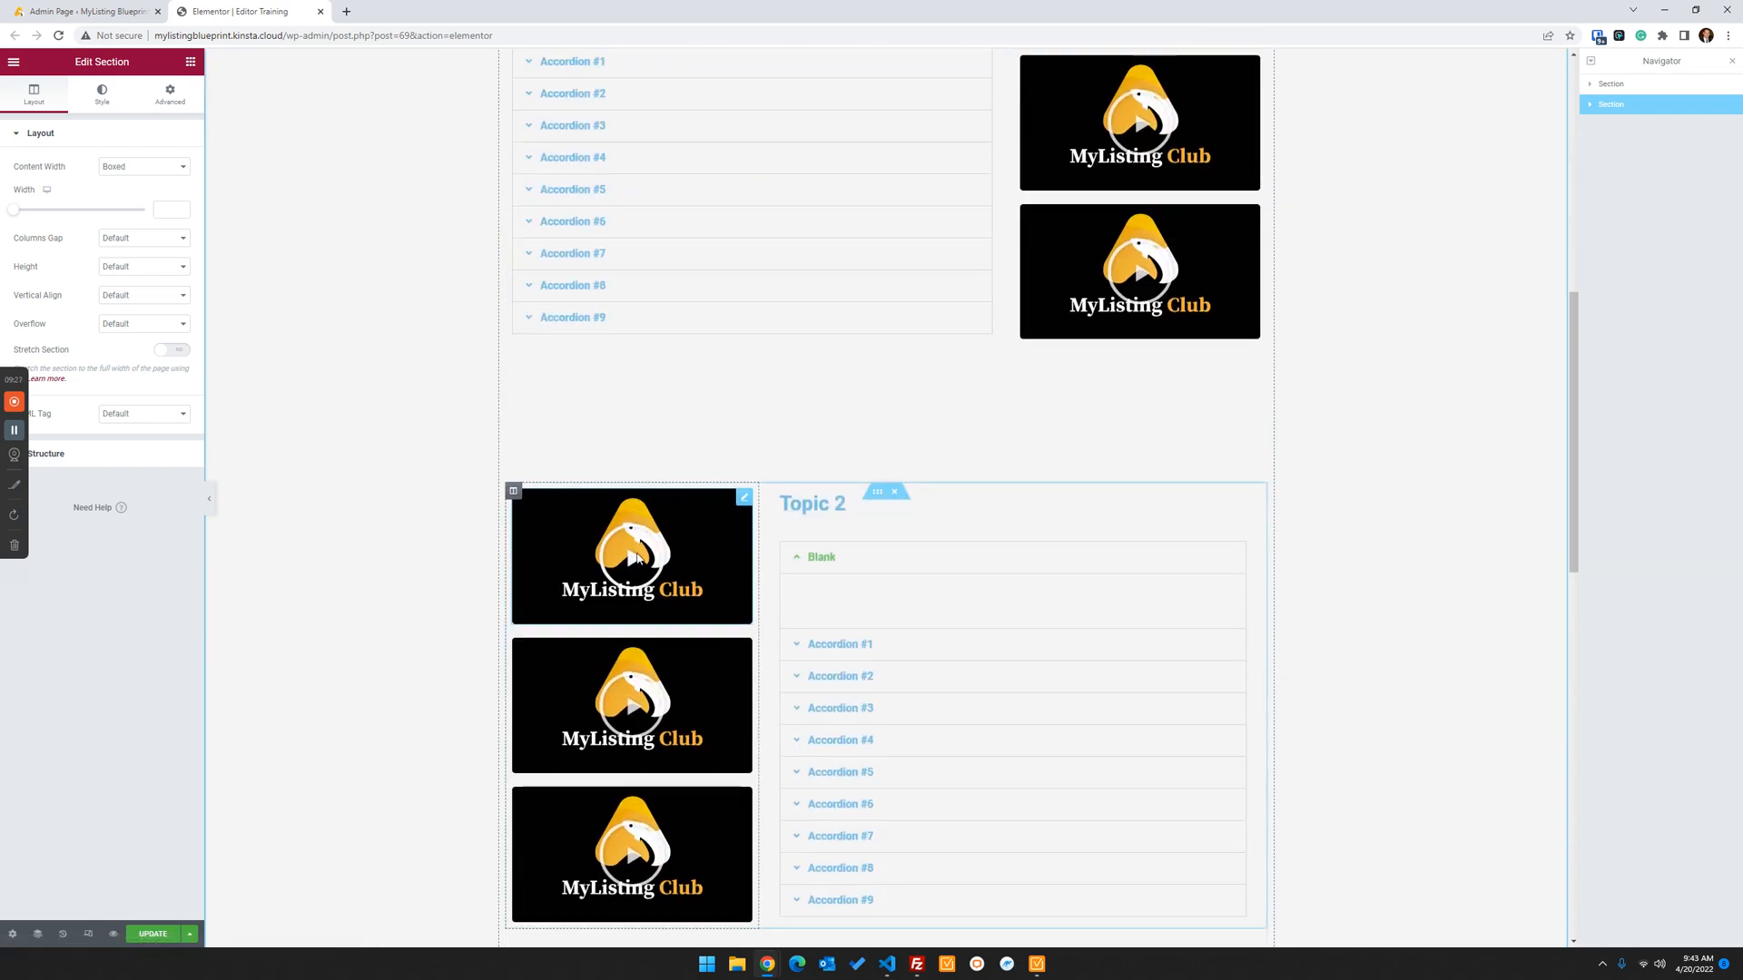
{"action": "scroll", "scroll_direction": "up", "scroll_amount": 3}
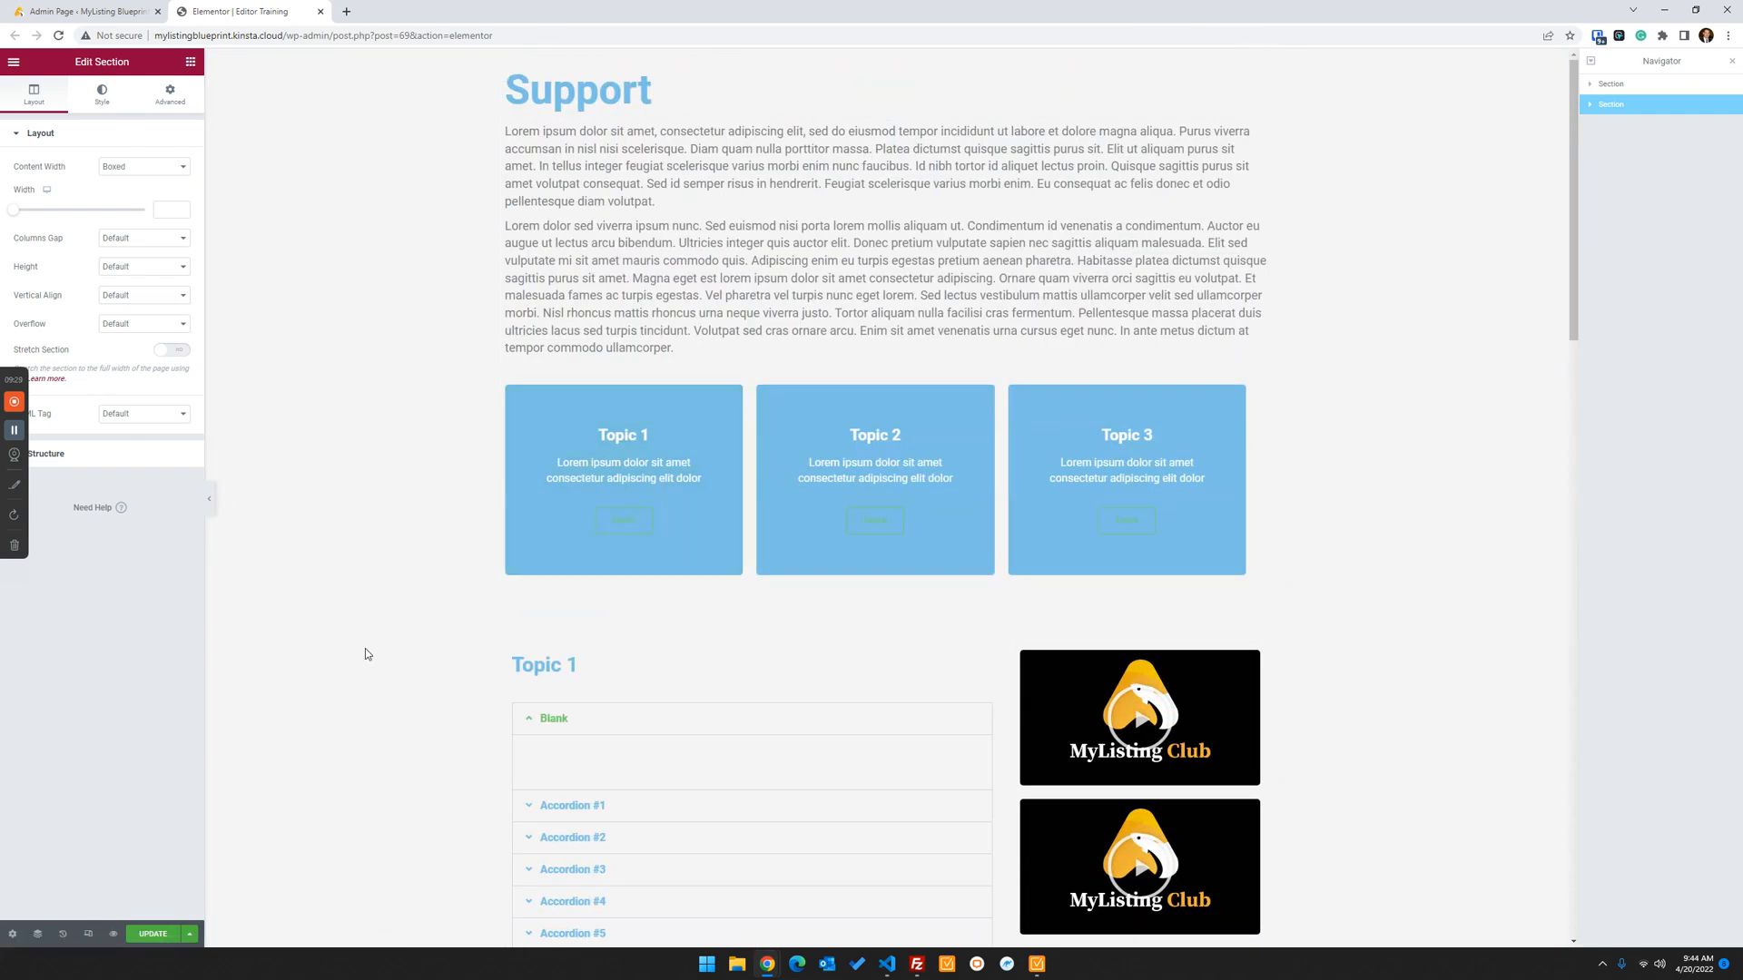
{"action": "left_click", "coordinate": [577, 89]}
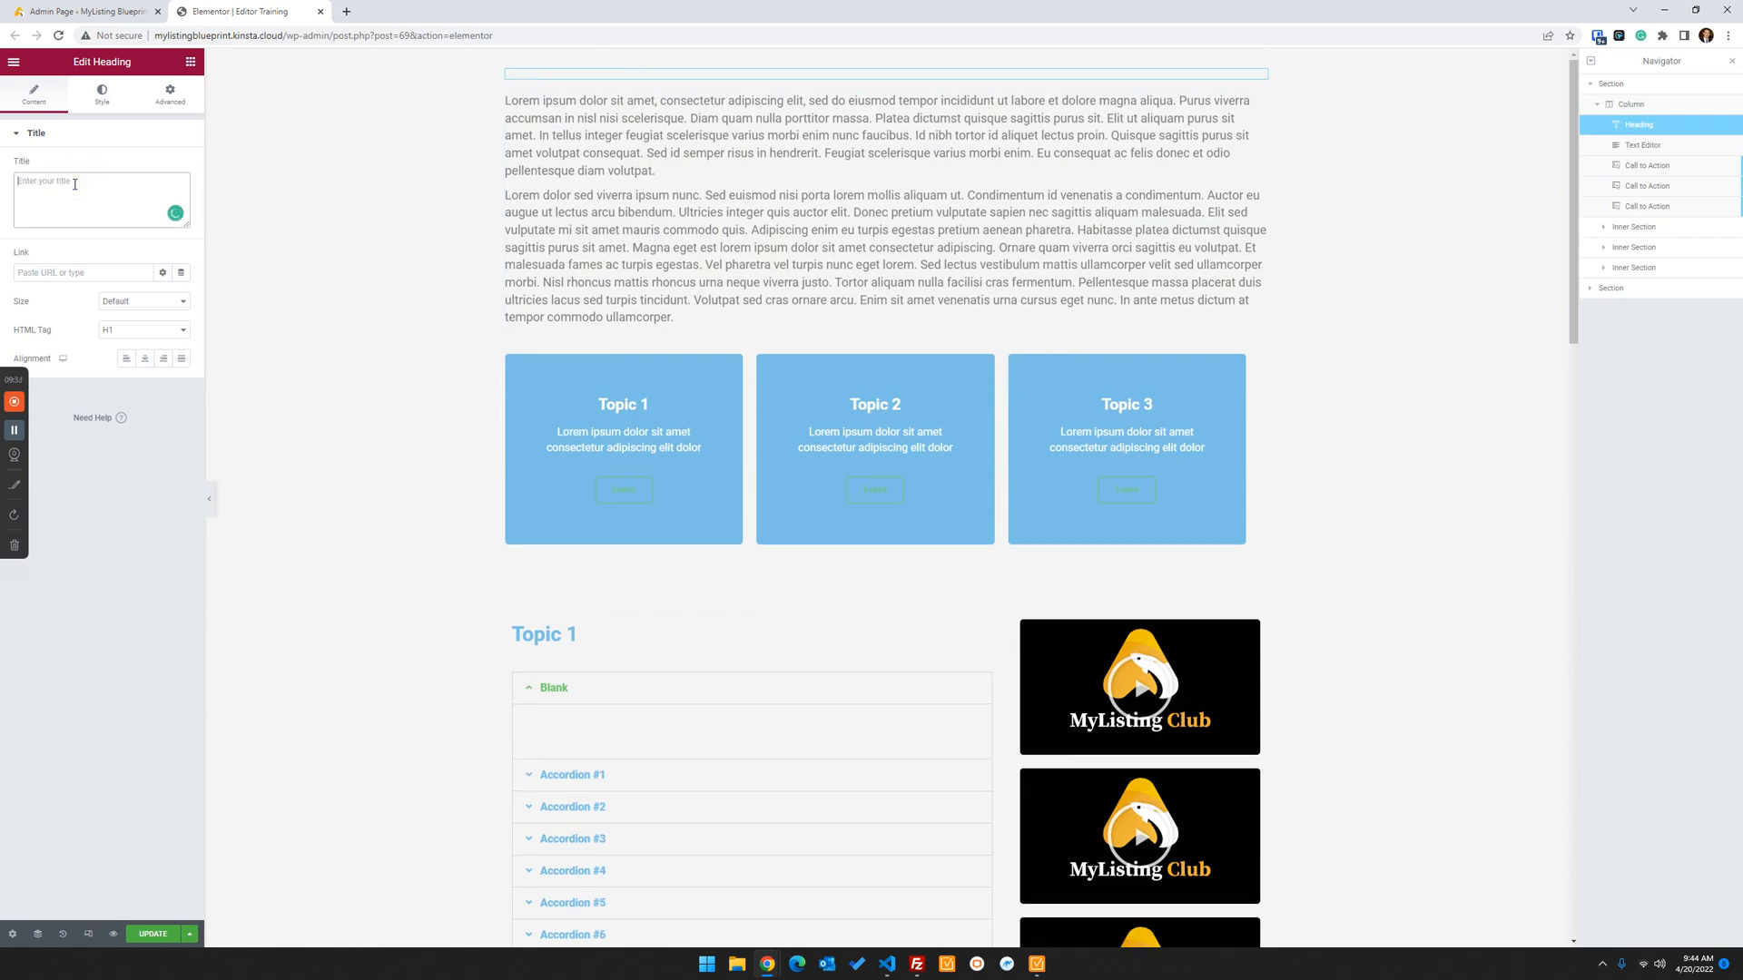
{"action": "type", "text": "Editor Tr"}
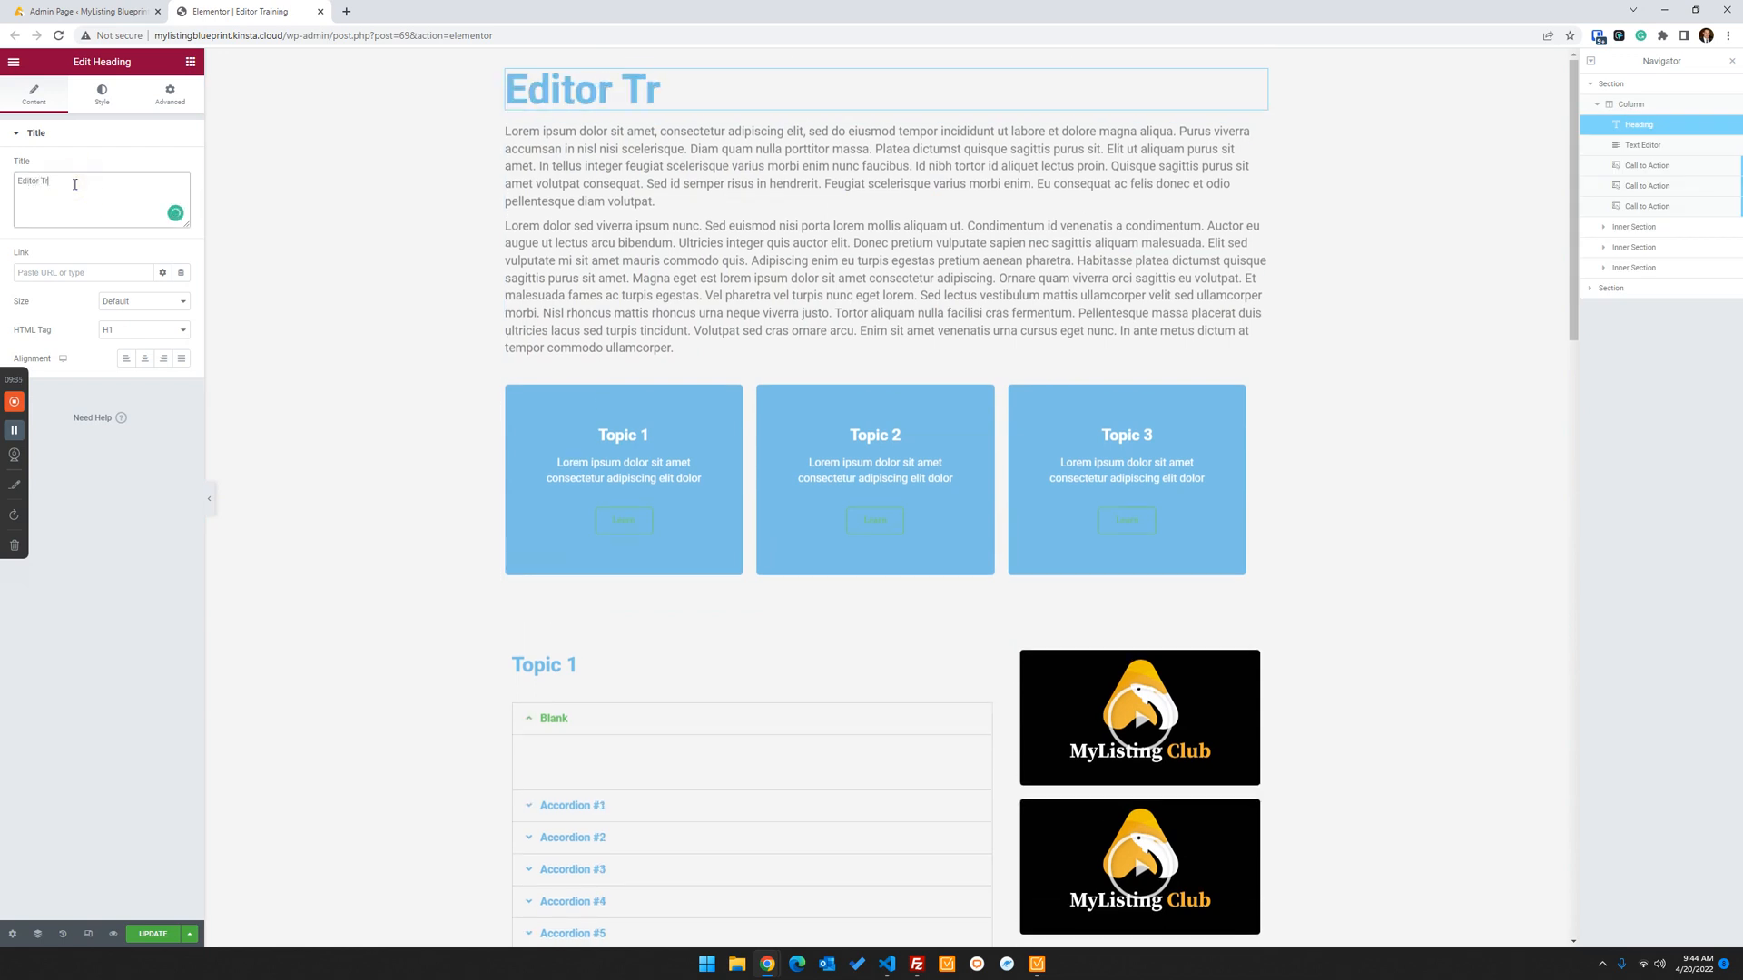
{"action": "type", "text": "aining"}
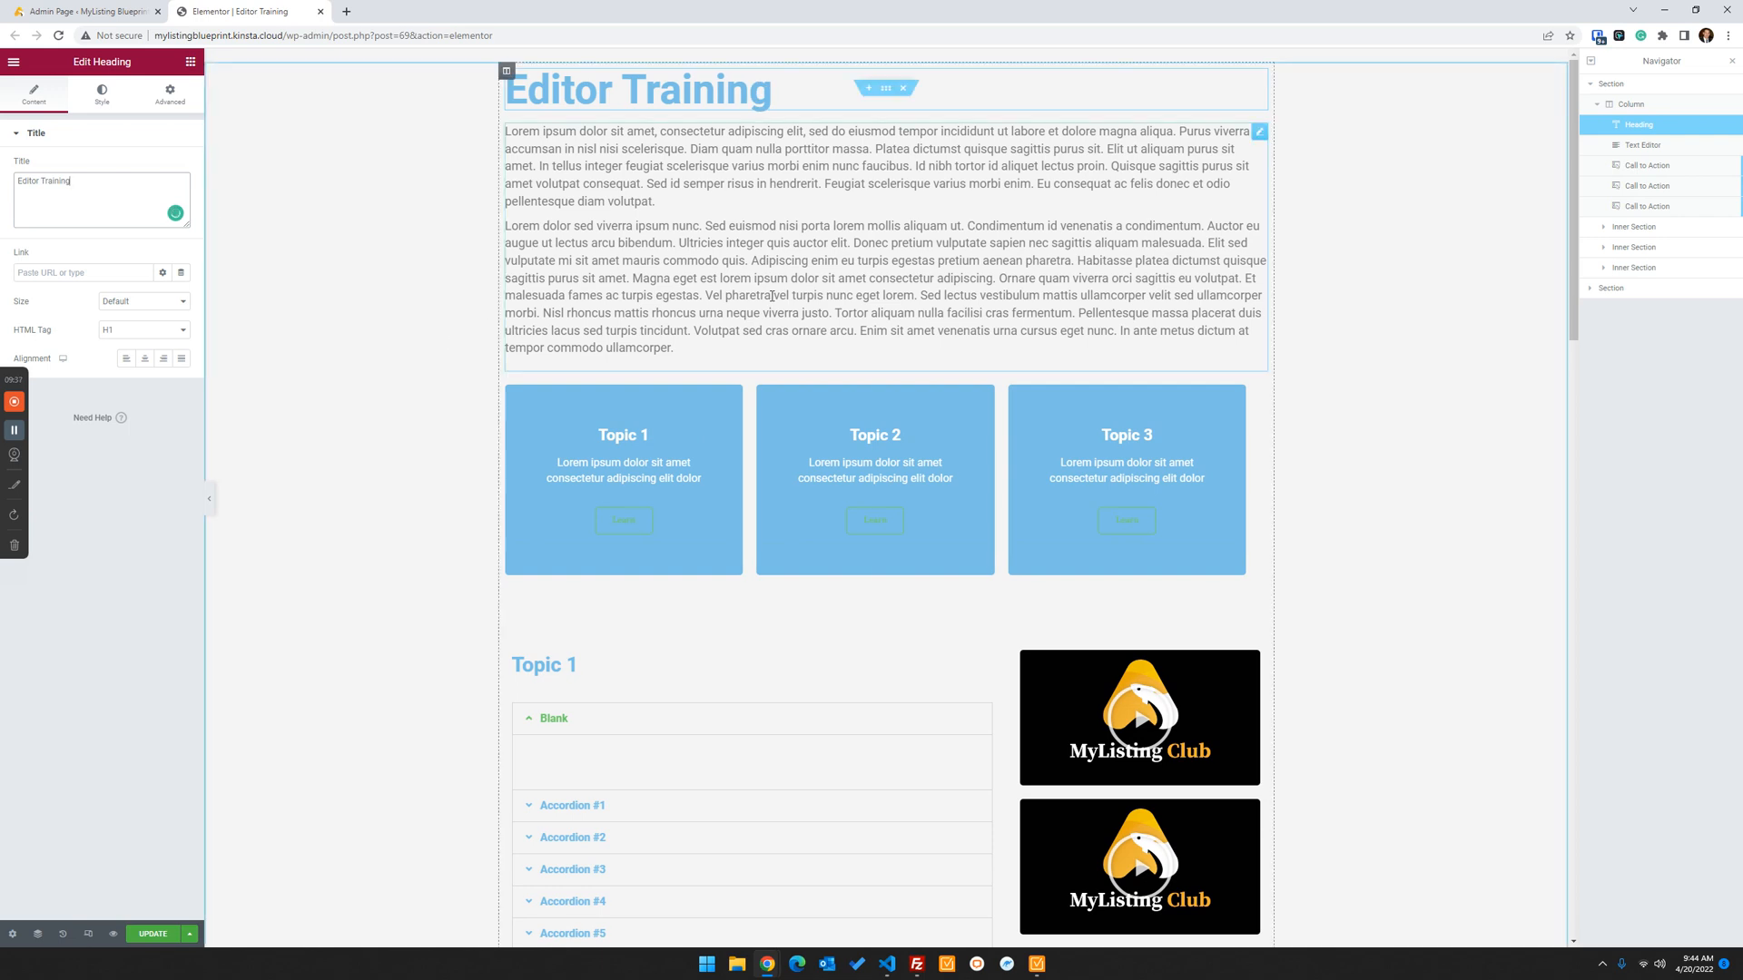
{"action": "mouse_move", "coordinate": [1114, 257]}
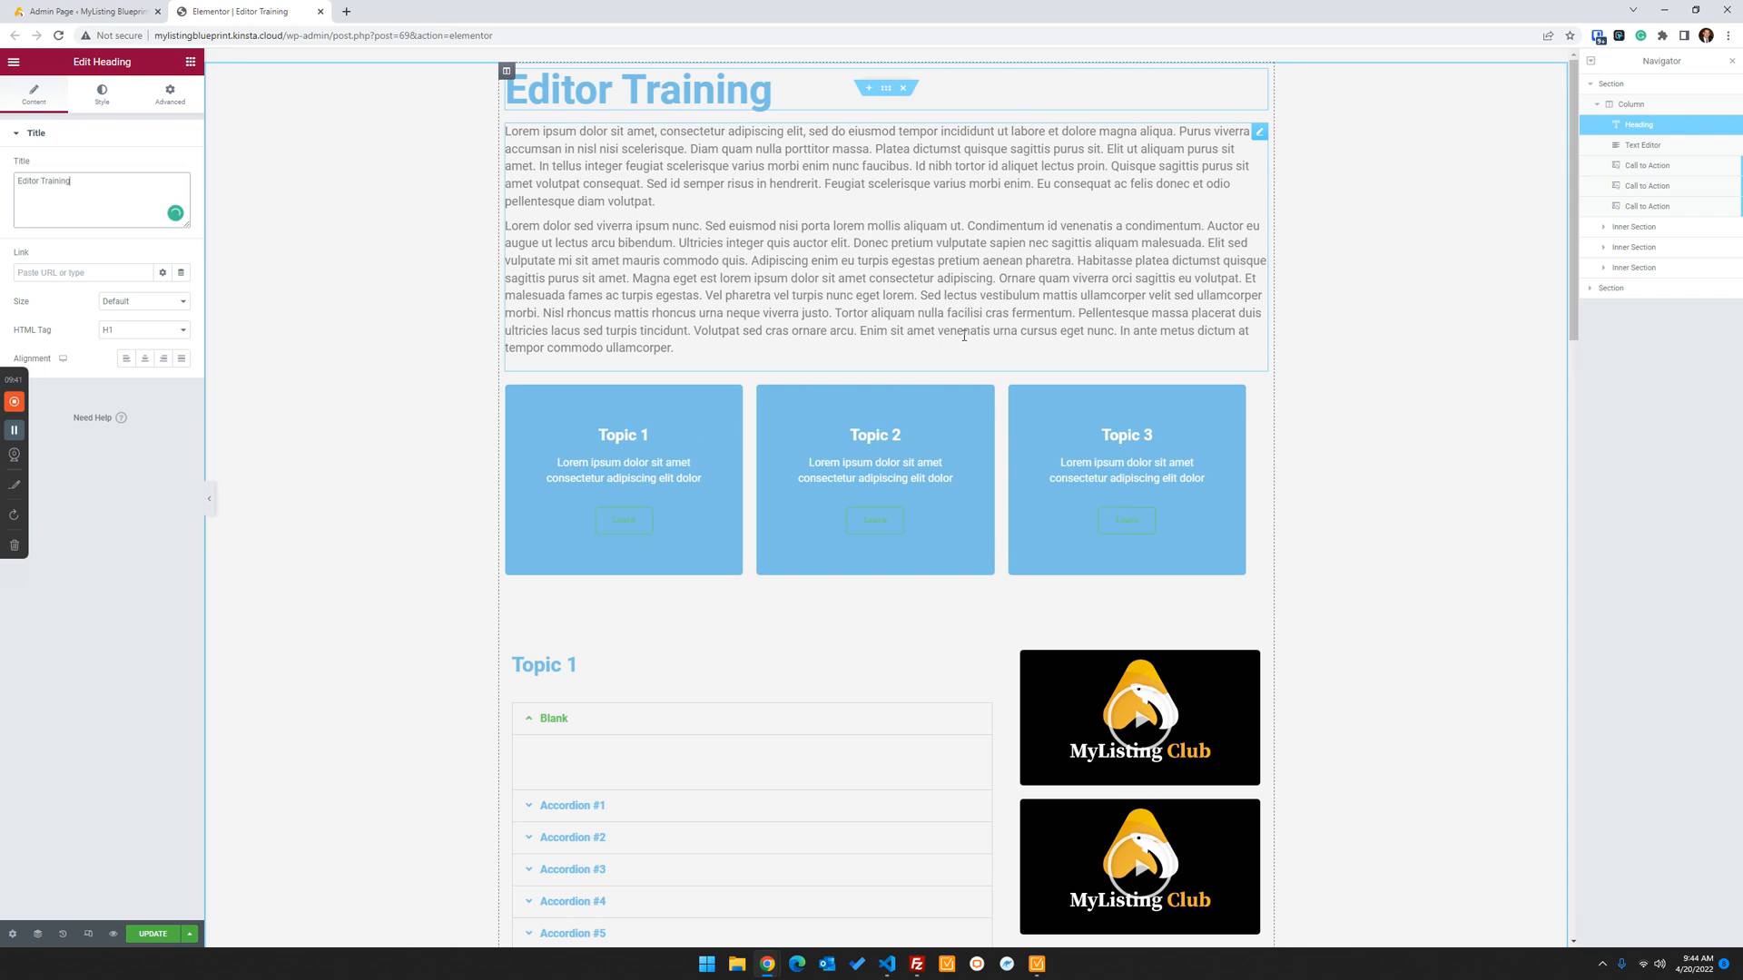
{"action": "scroll", "scroll_direction": "down", "scroll_amount": 3}
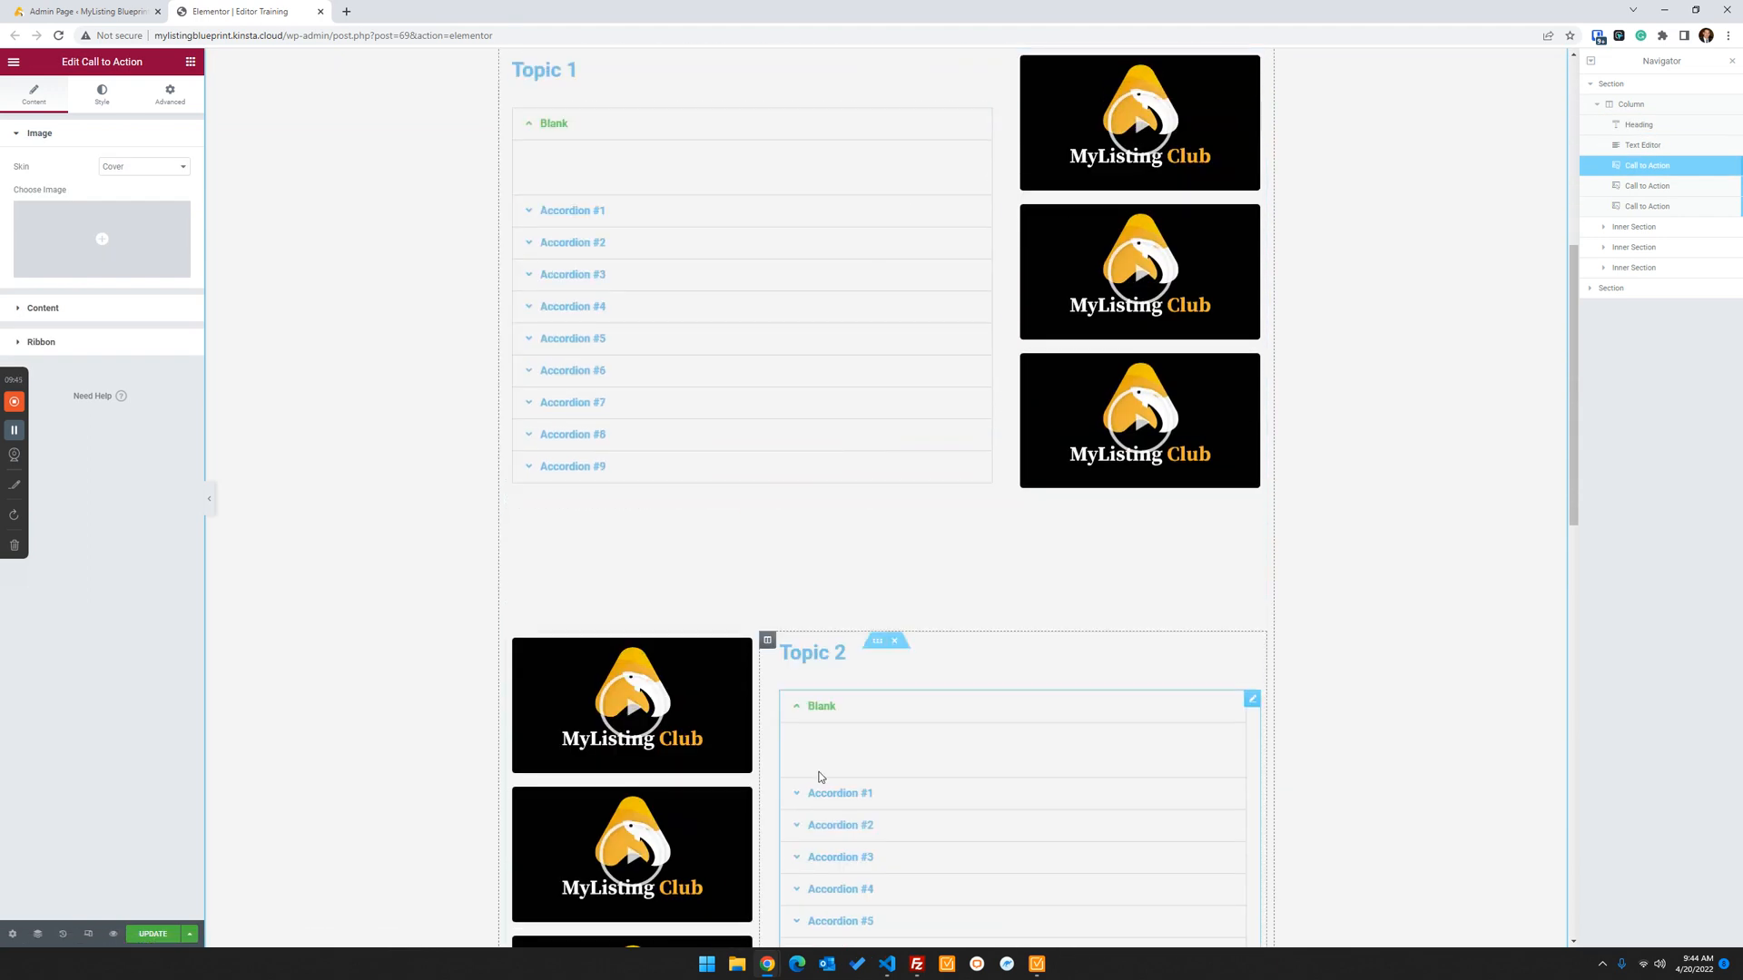
{"action": "scroll", "scroll_direction": "down", "scroll_amount": 3}
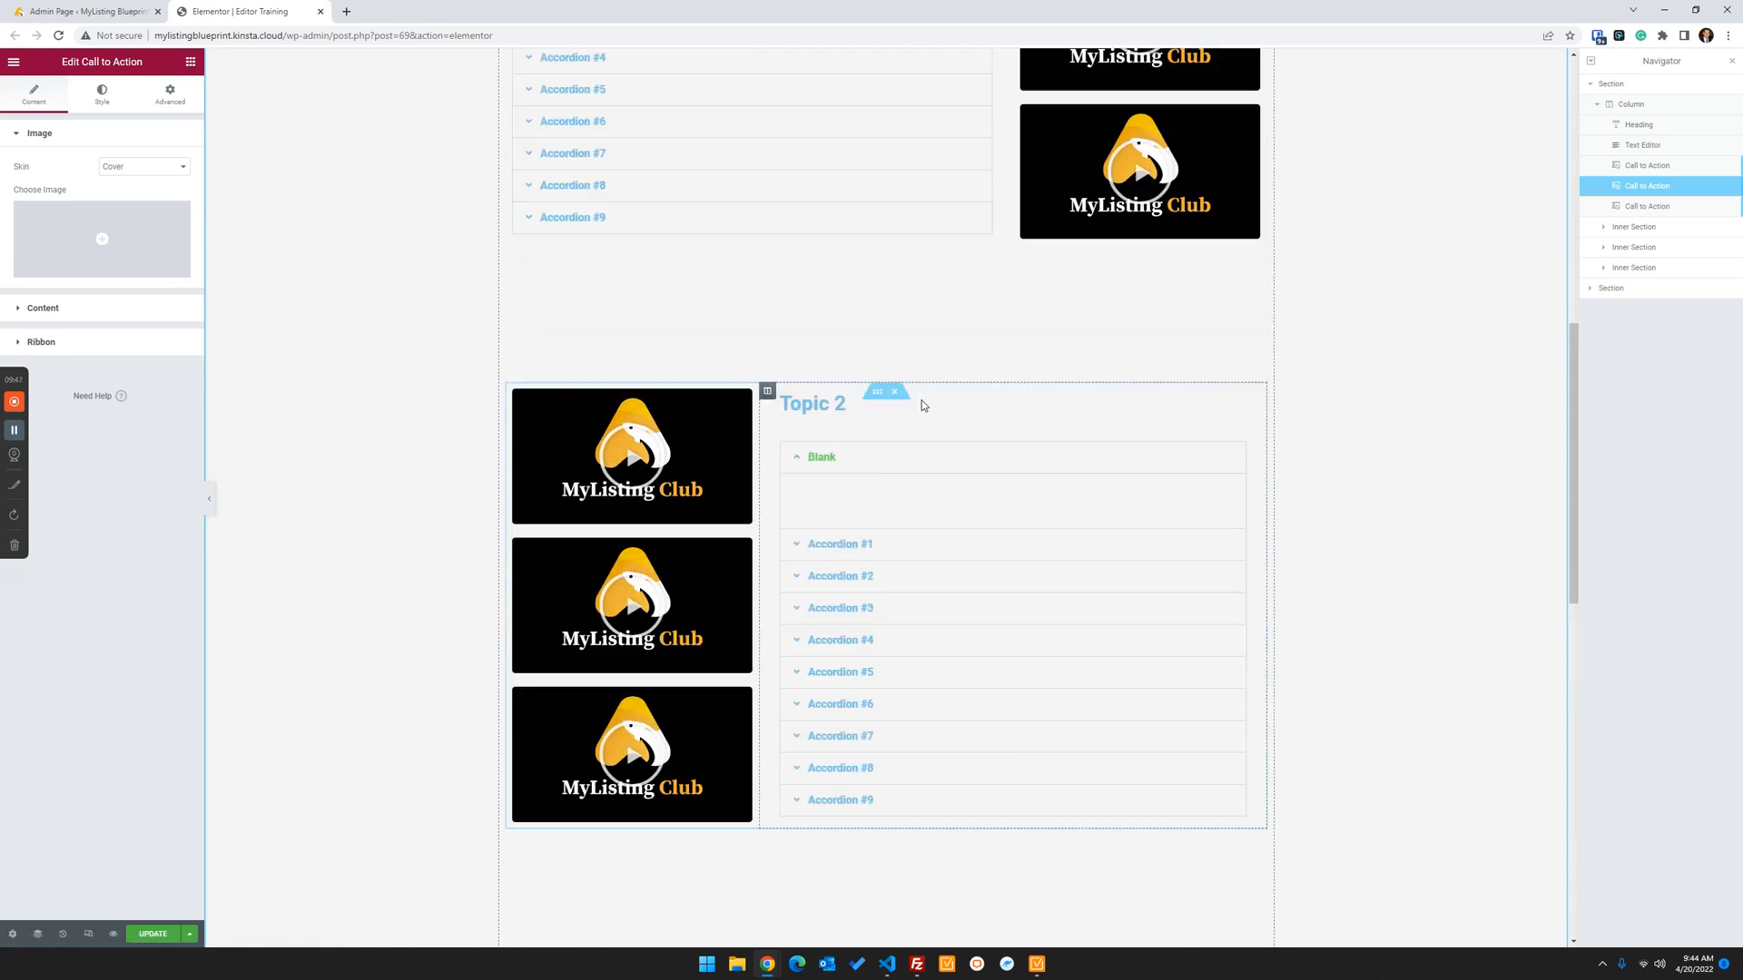
{"action": "scroll", "scroll_direction": "up", "scroll_amount": 3}
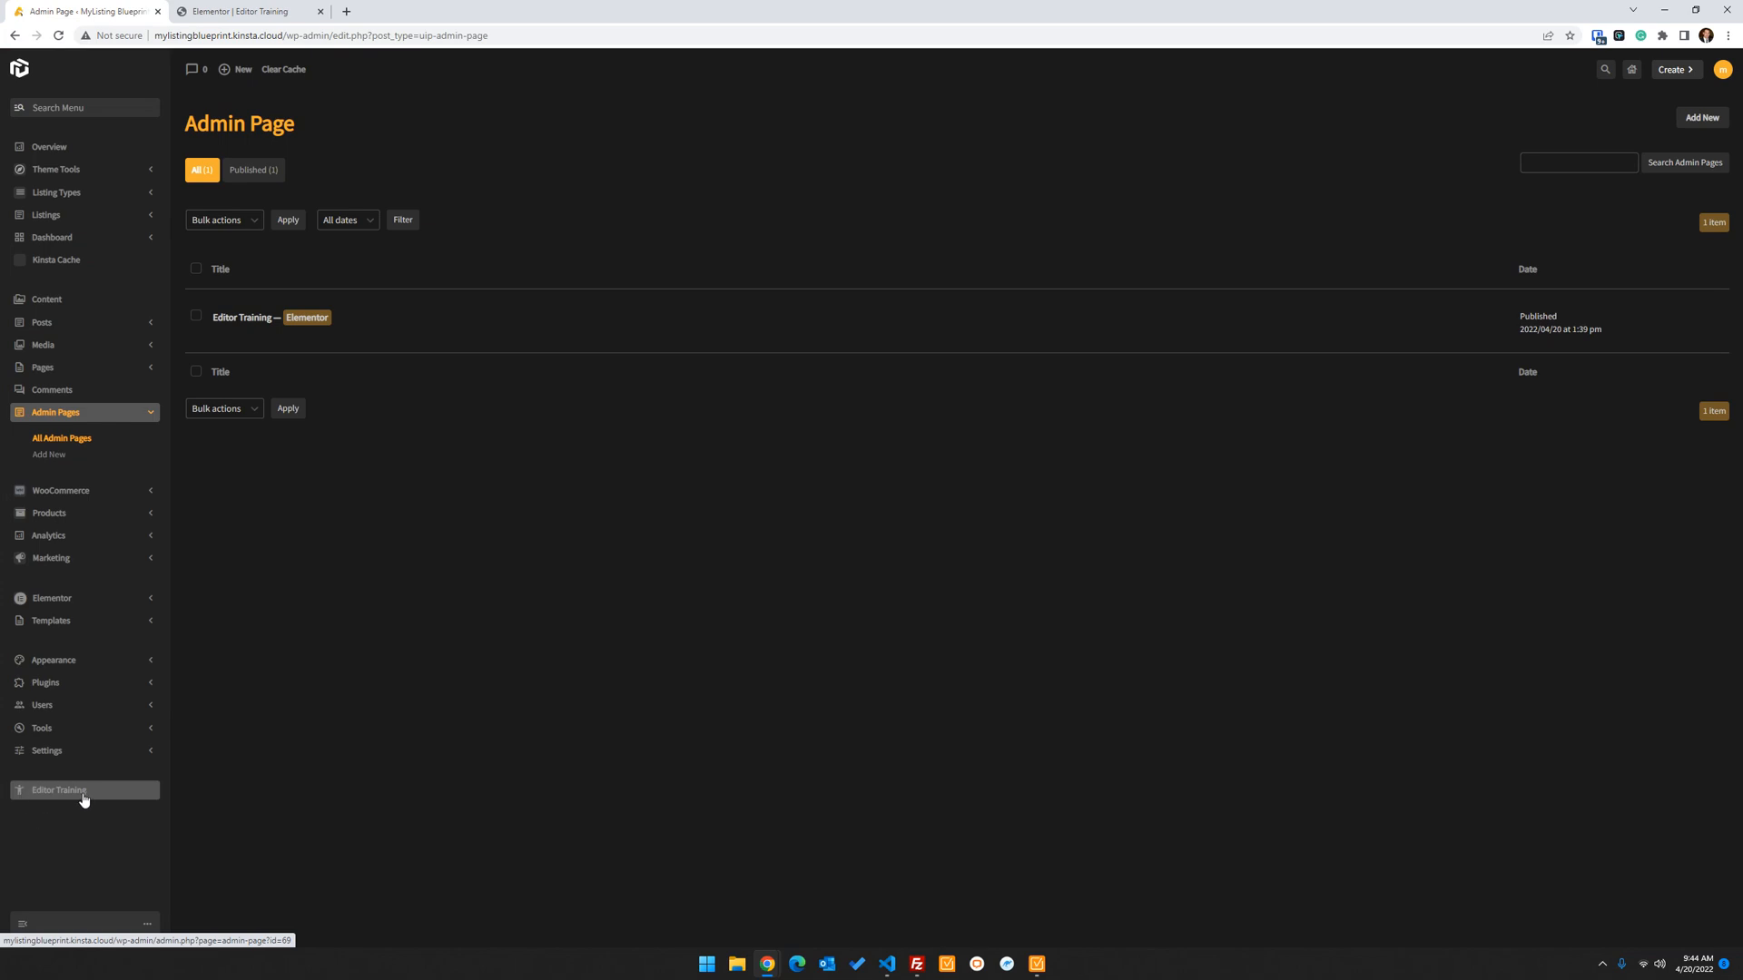
{"action": "mouse_move", "coordinate": [31, 838]}
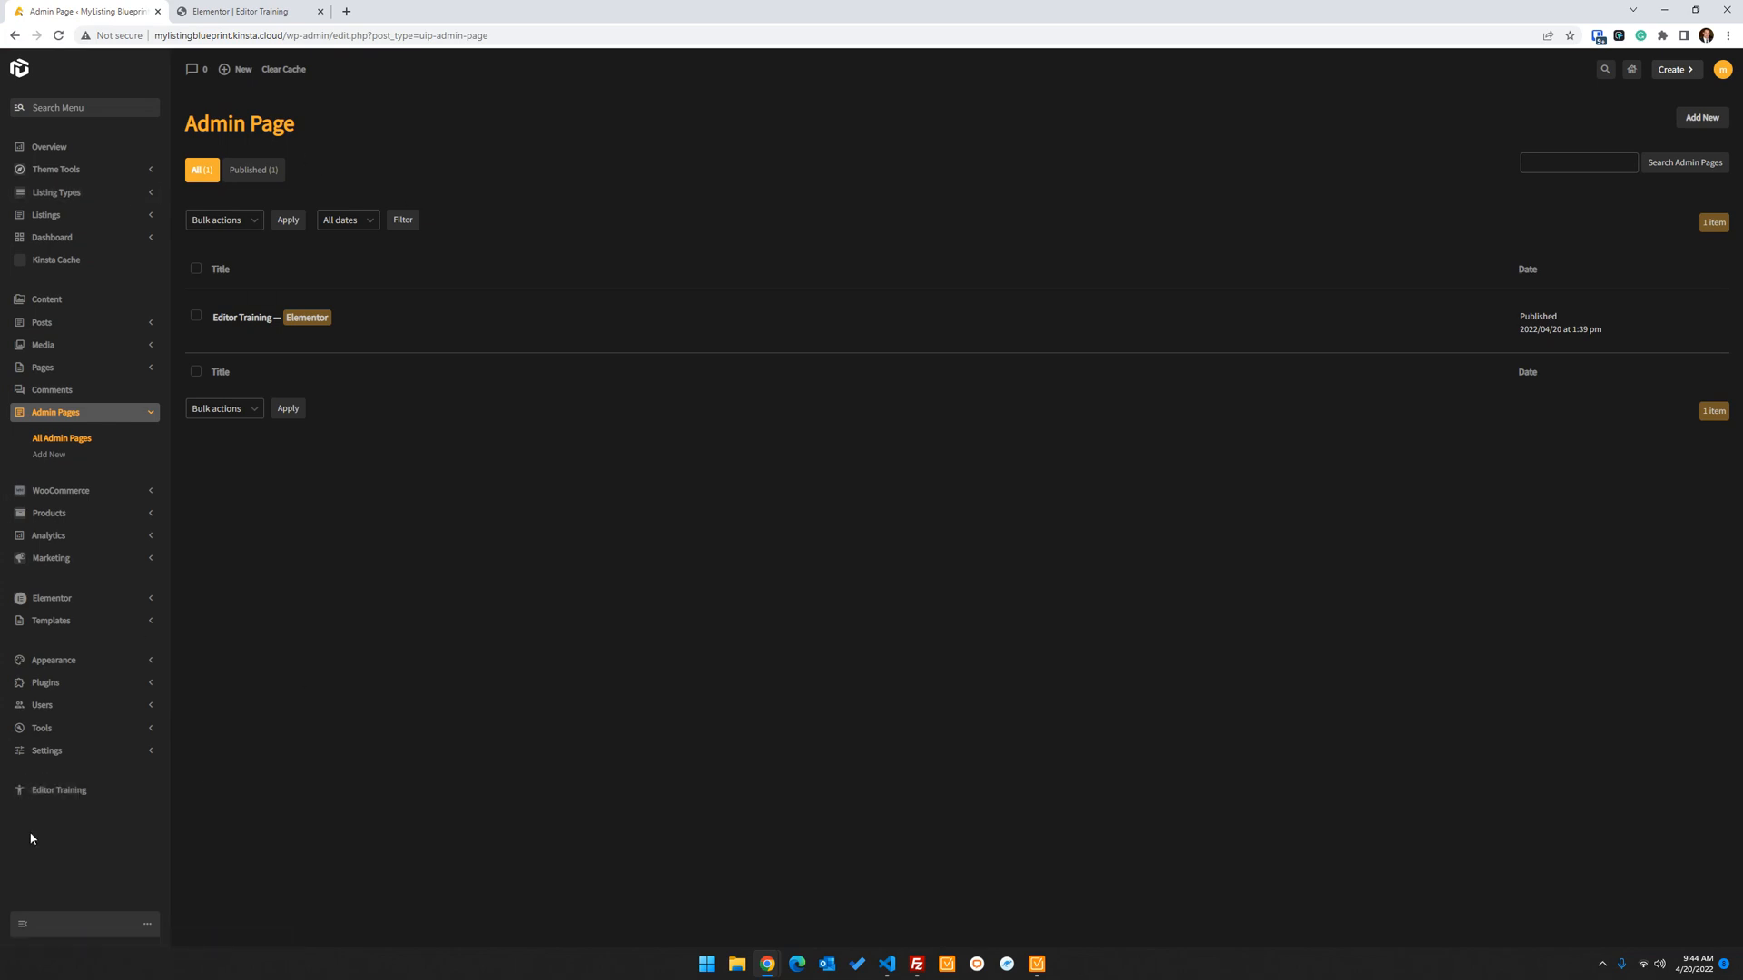
Open Editor Training from the bottom of the UiPress sidebar menu
{"action": "left_click", "coordinate": [243, 316]}
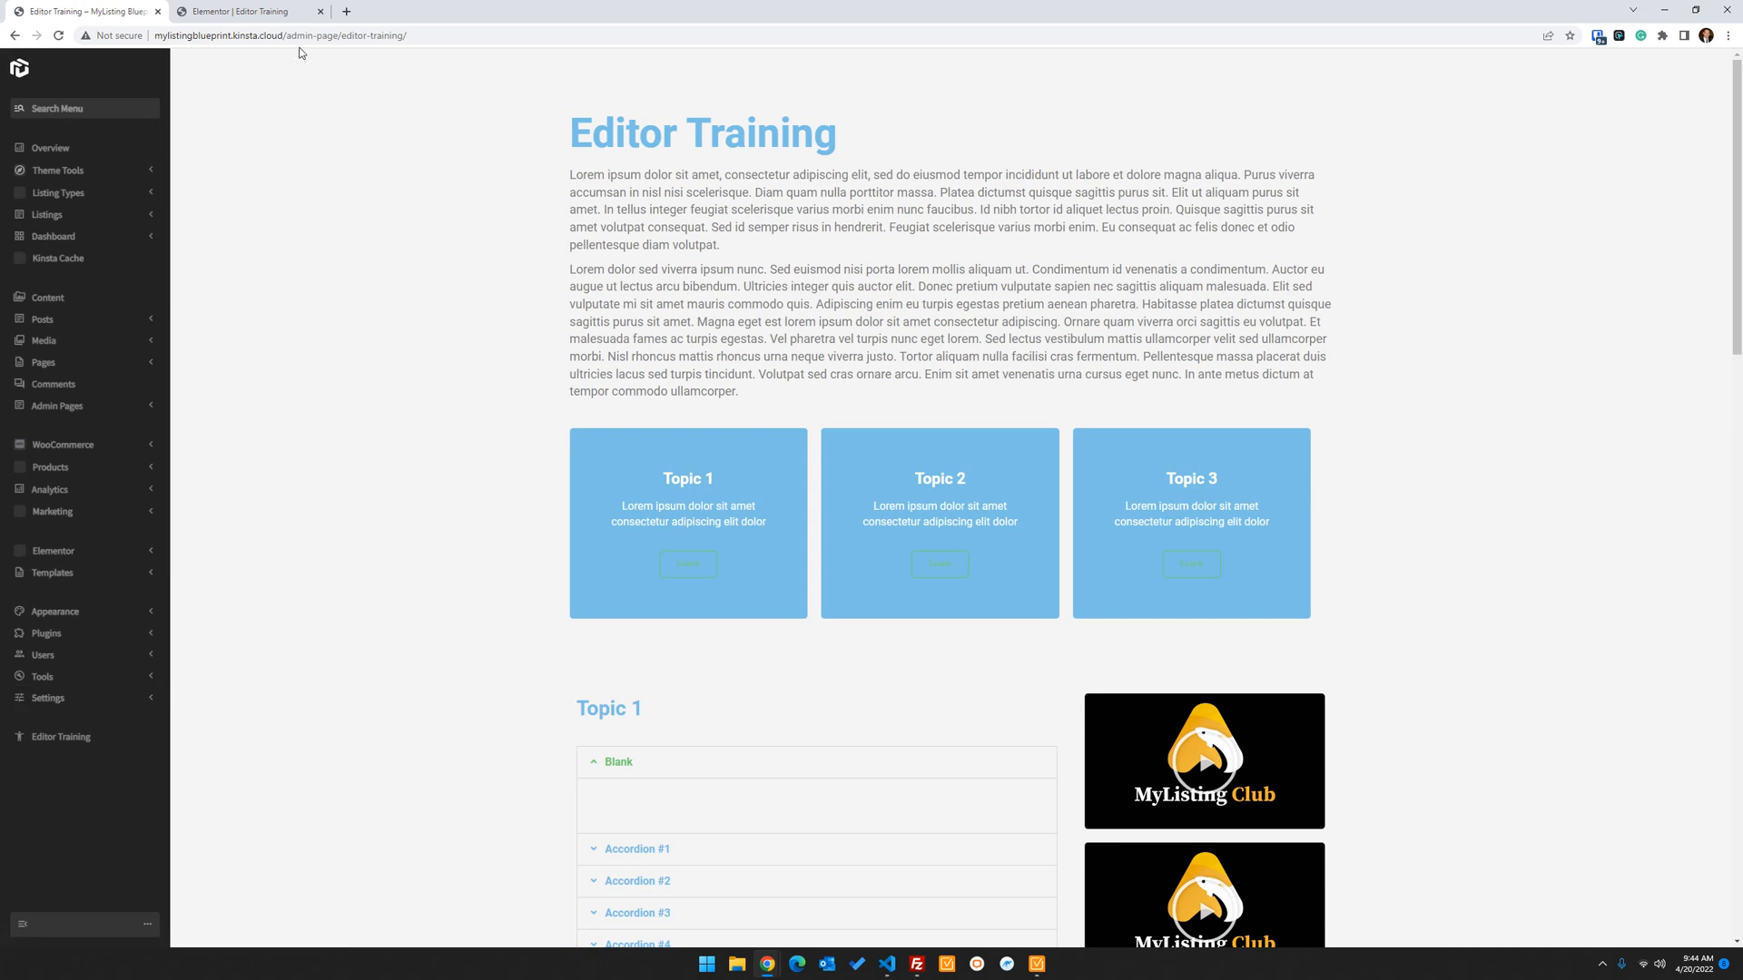
{"action": "mouse_move", "coordinate": [14, 400]}
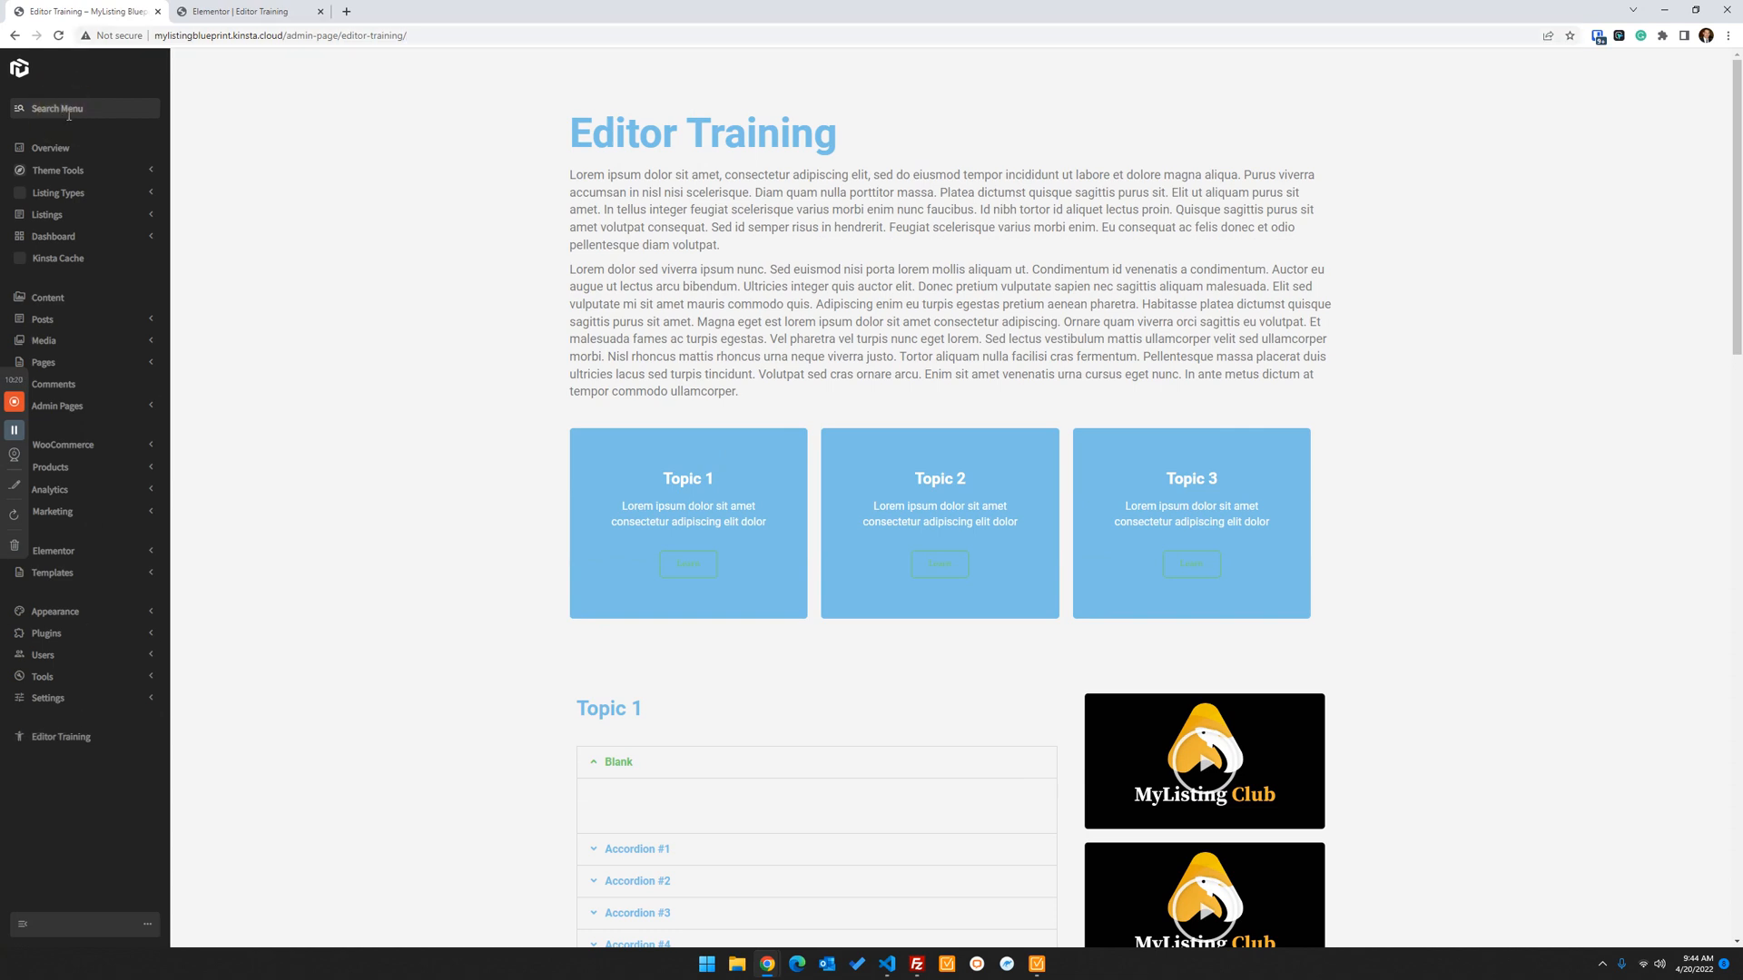
Start a new admin page titled 'Vendor Onboarding'
{"action": "type", "text": "admin"}
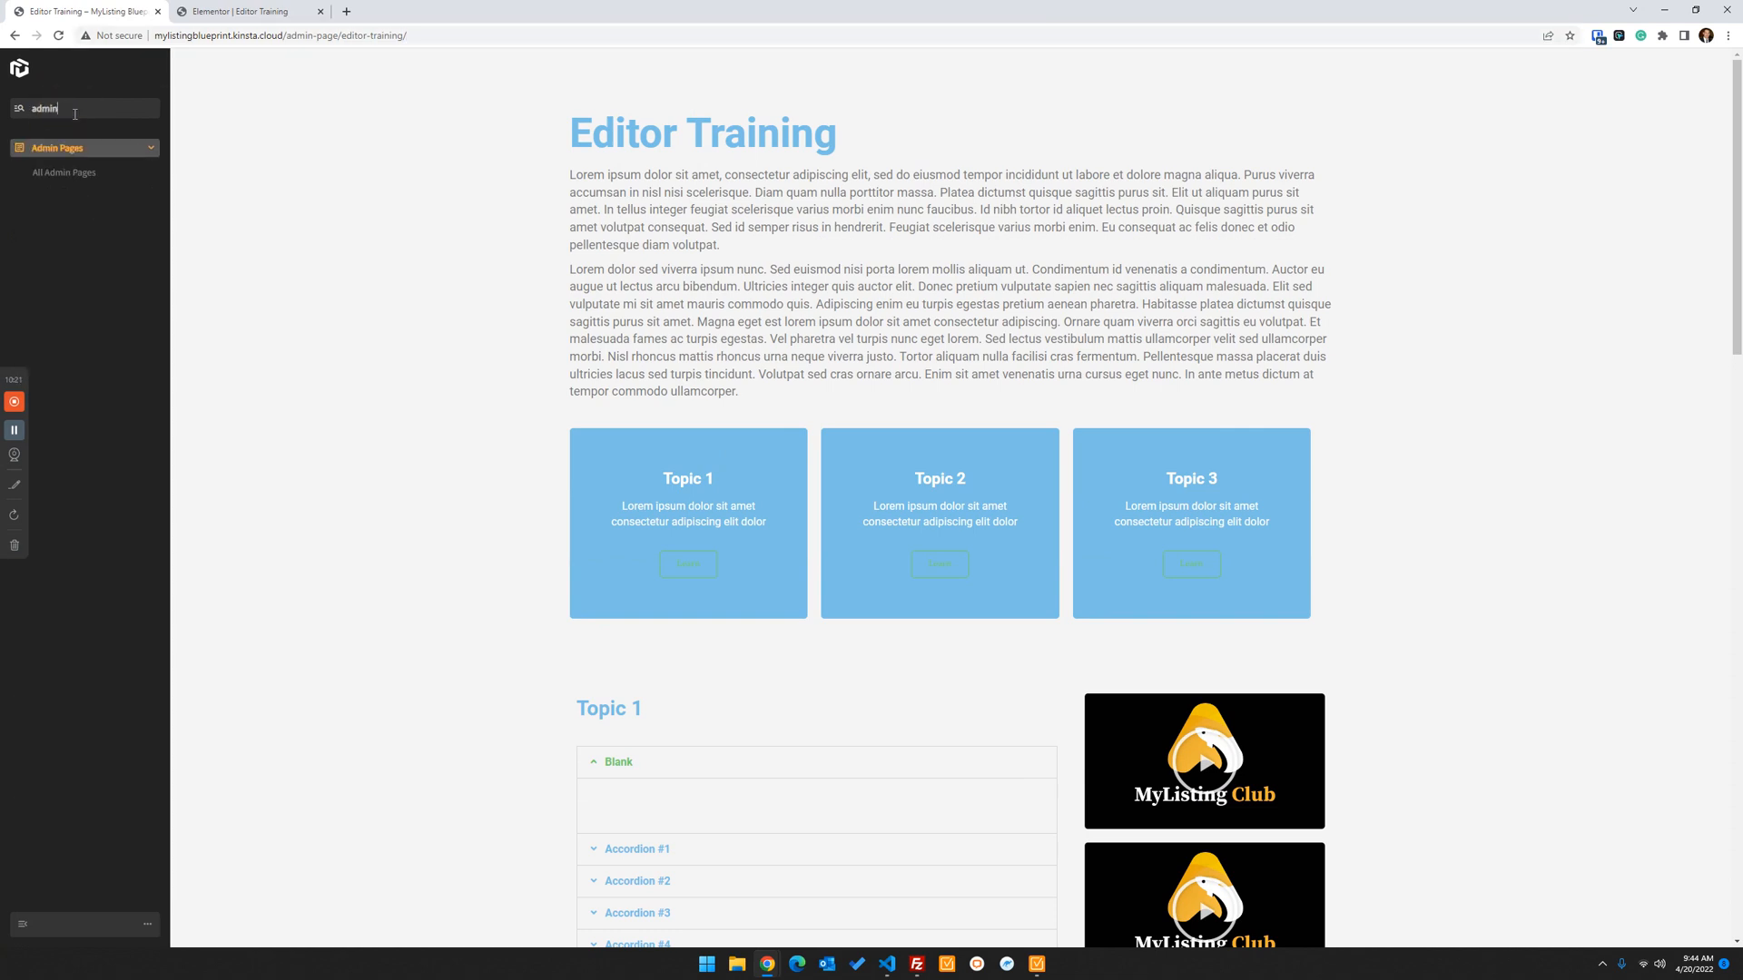
{"action": "left_click", "coordinate": [64, 172]}
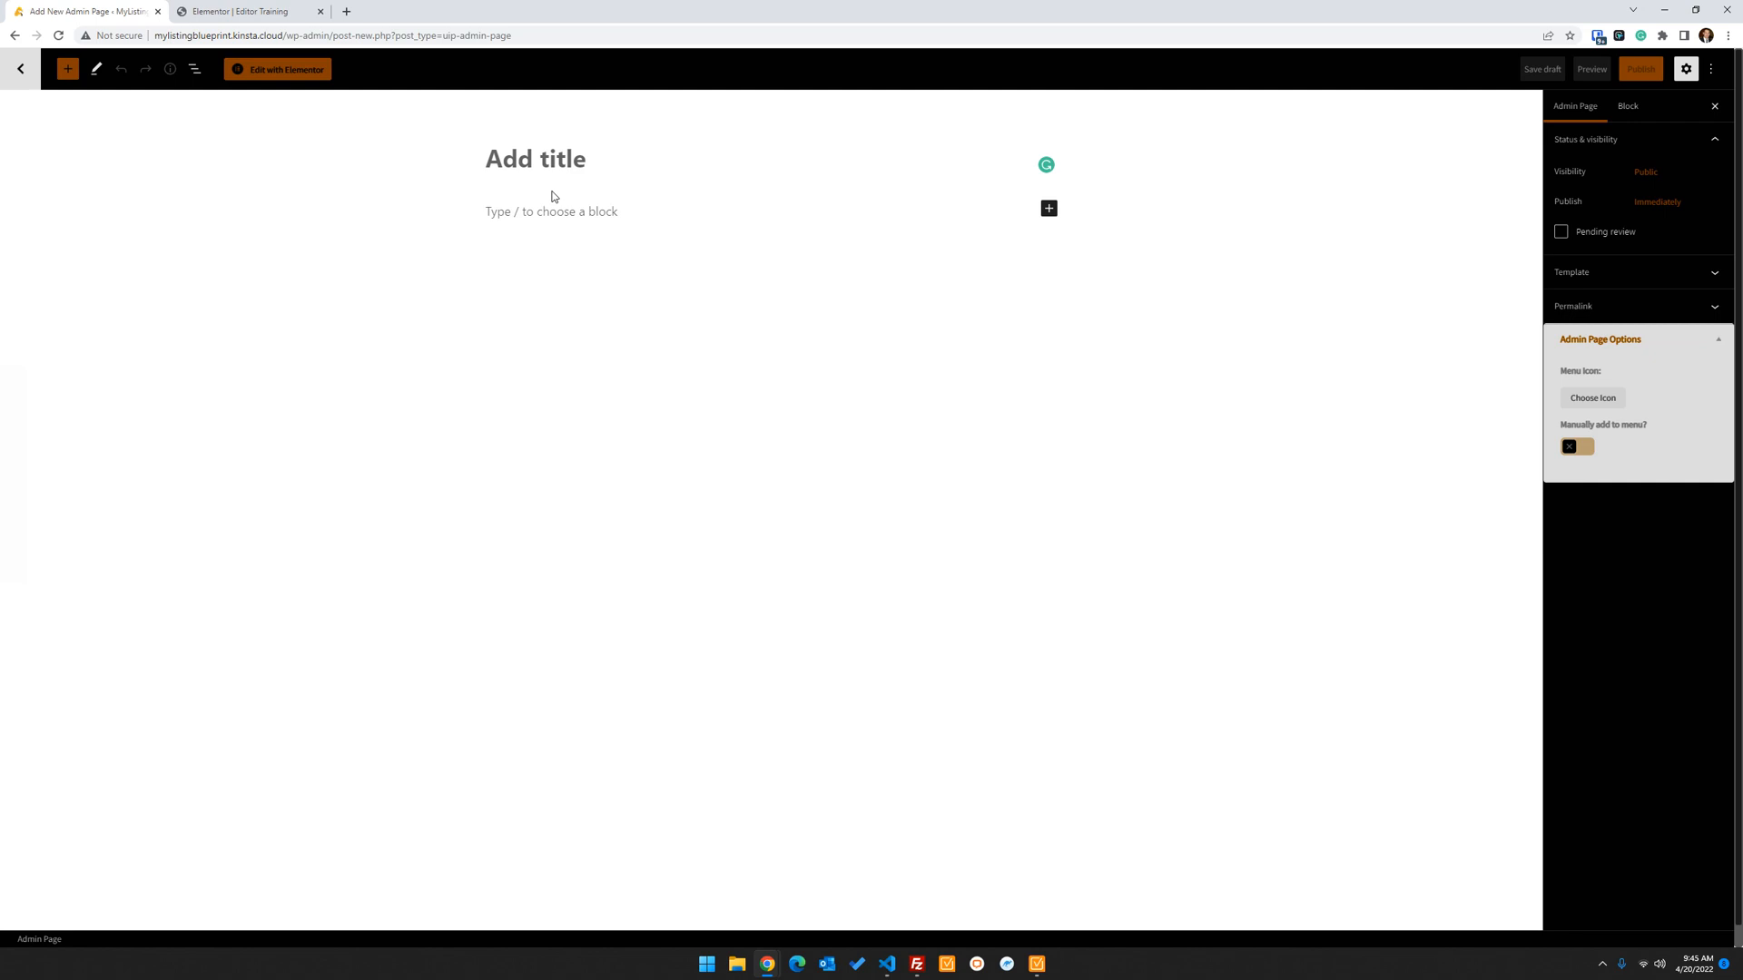
{"action": "left_click", "coordinate": [534, 159]}
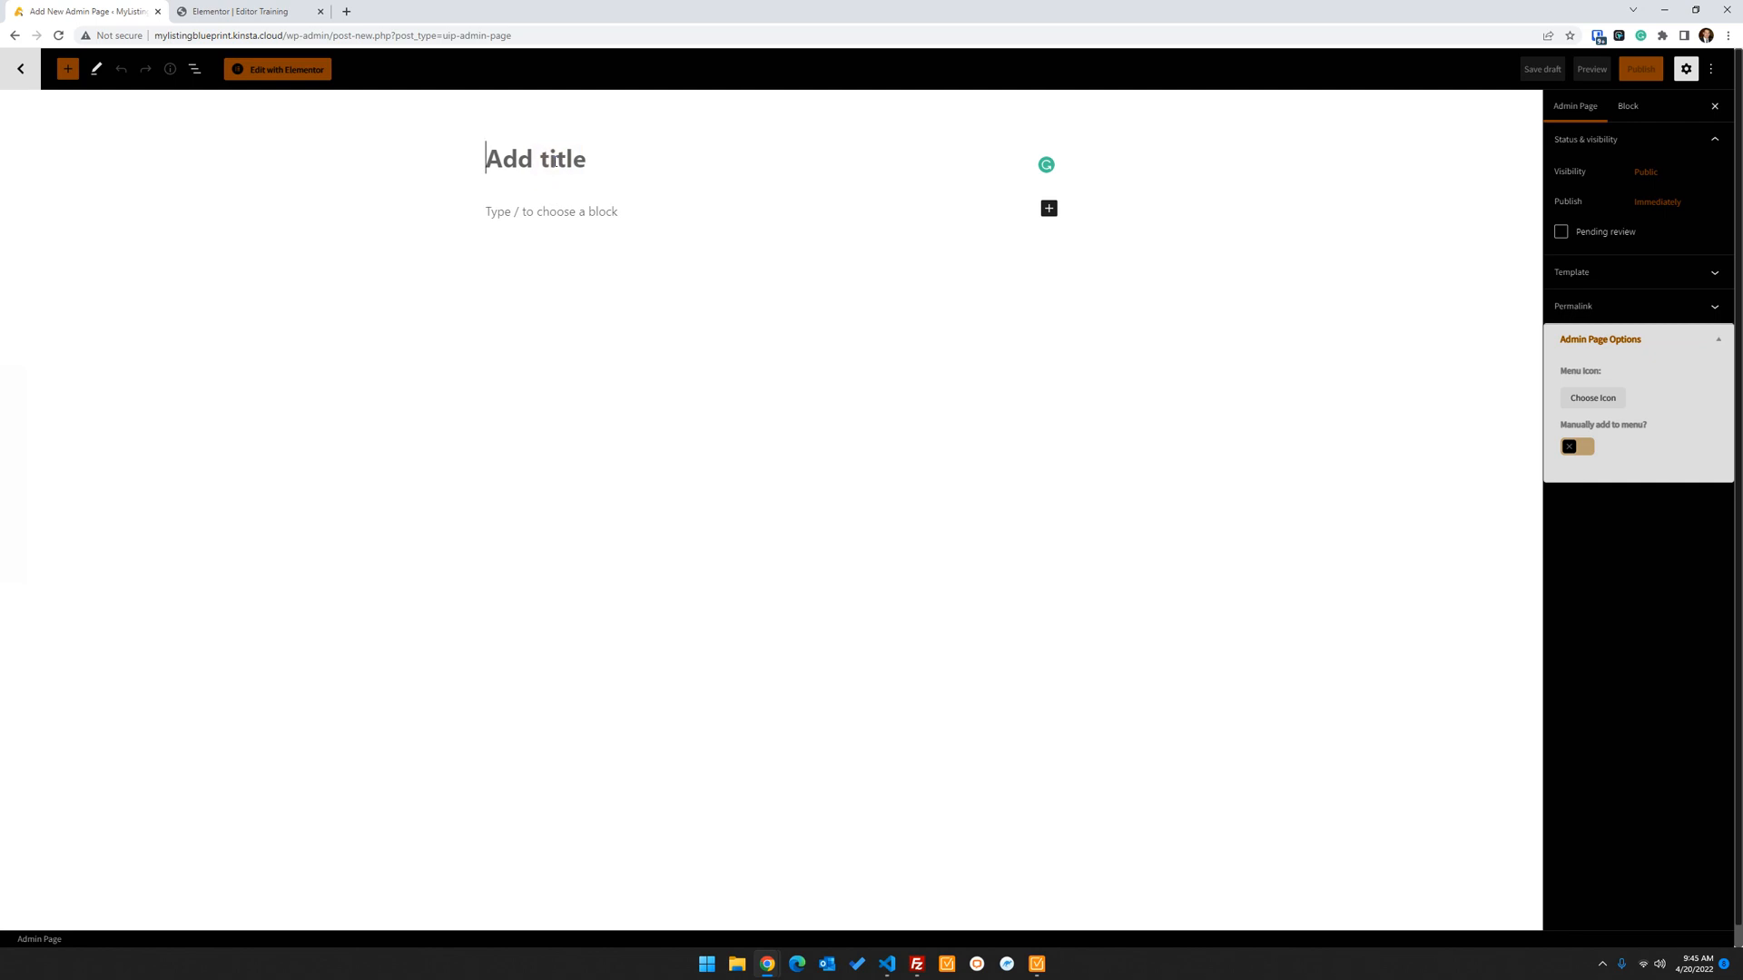
{"action": "type", "text": "Vendor Onboaridn"}
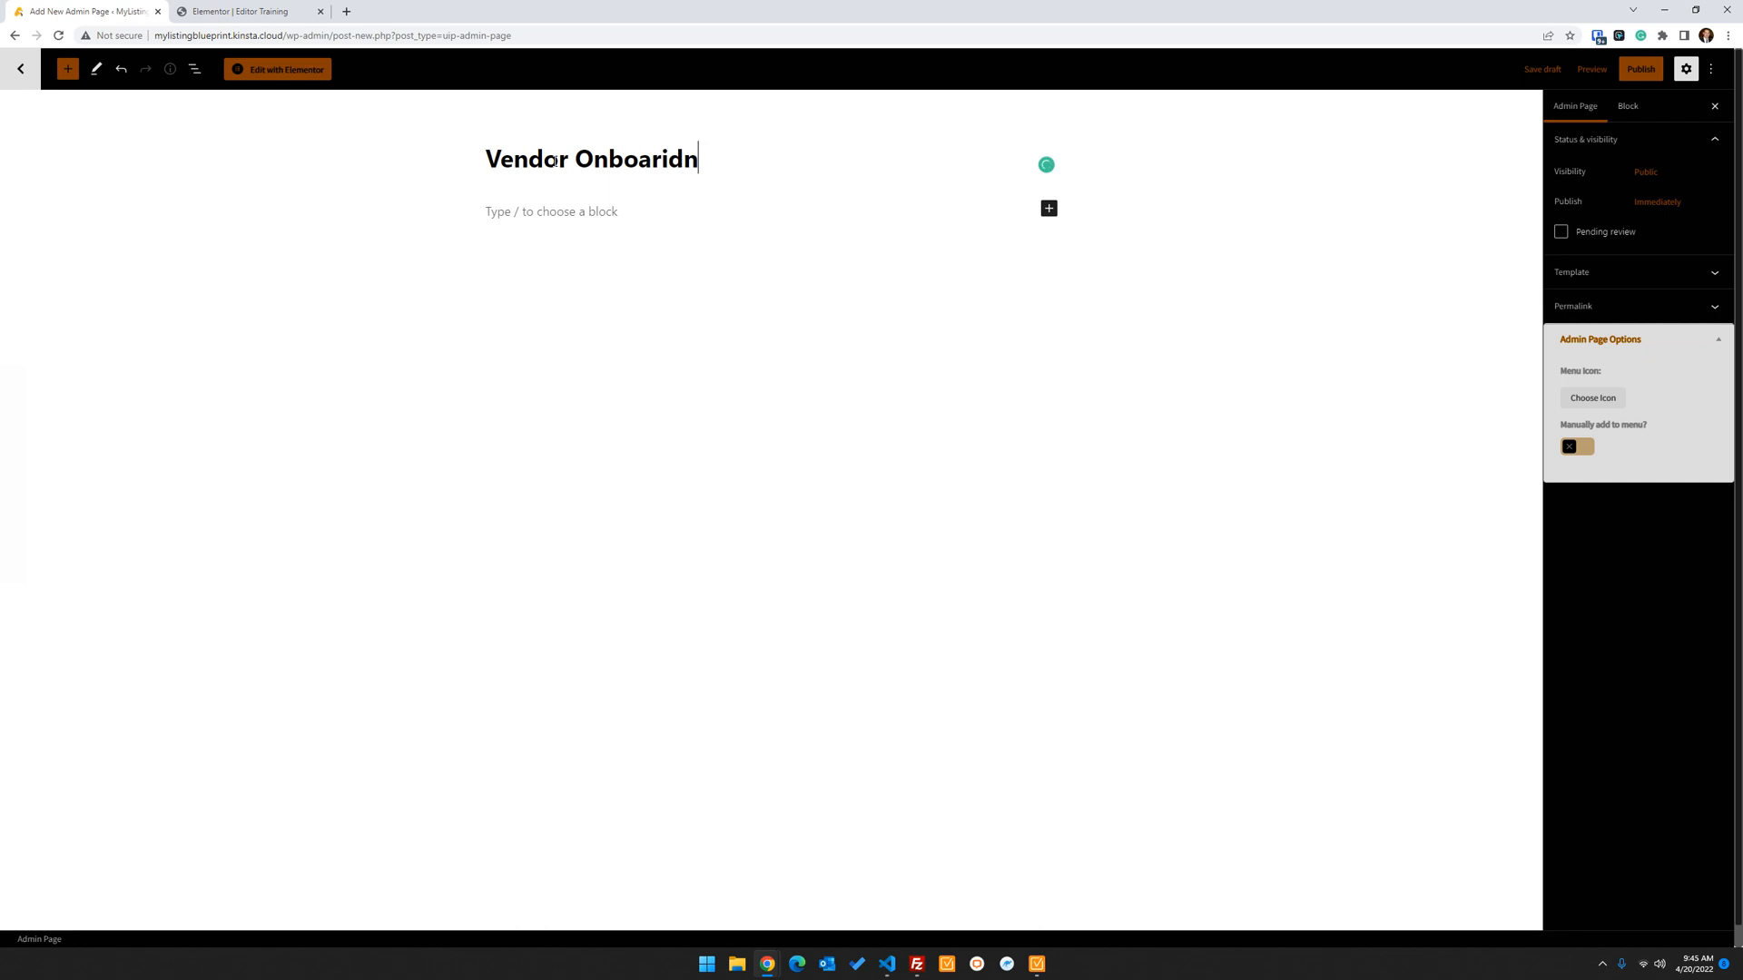
{"action": "type", "text": "ing"}
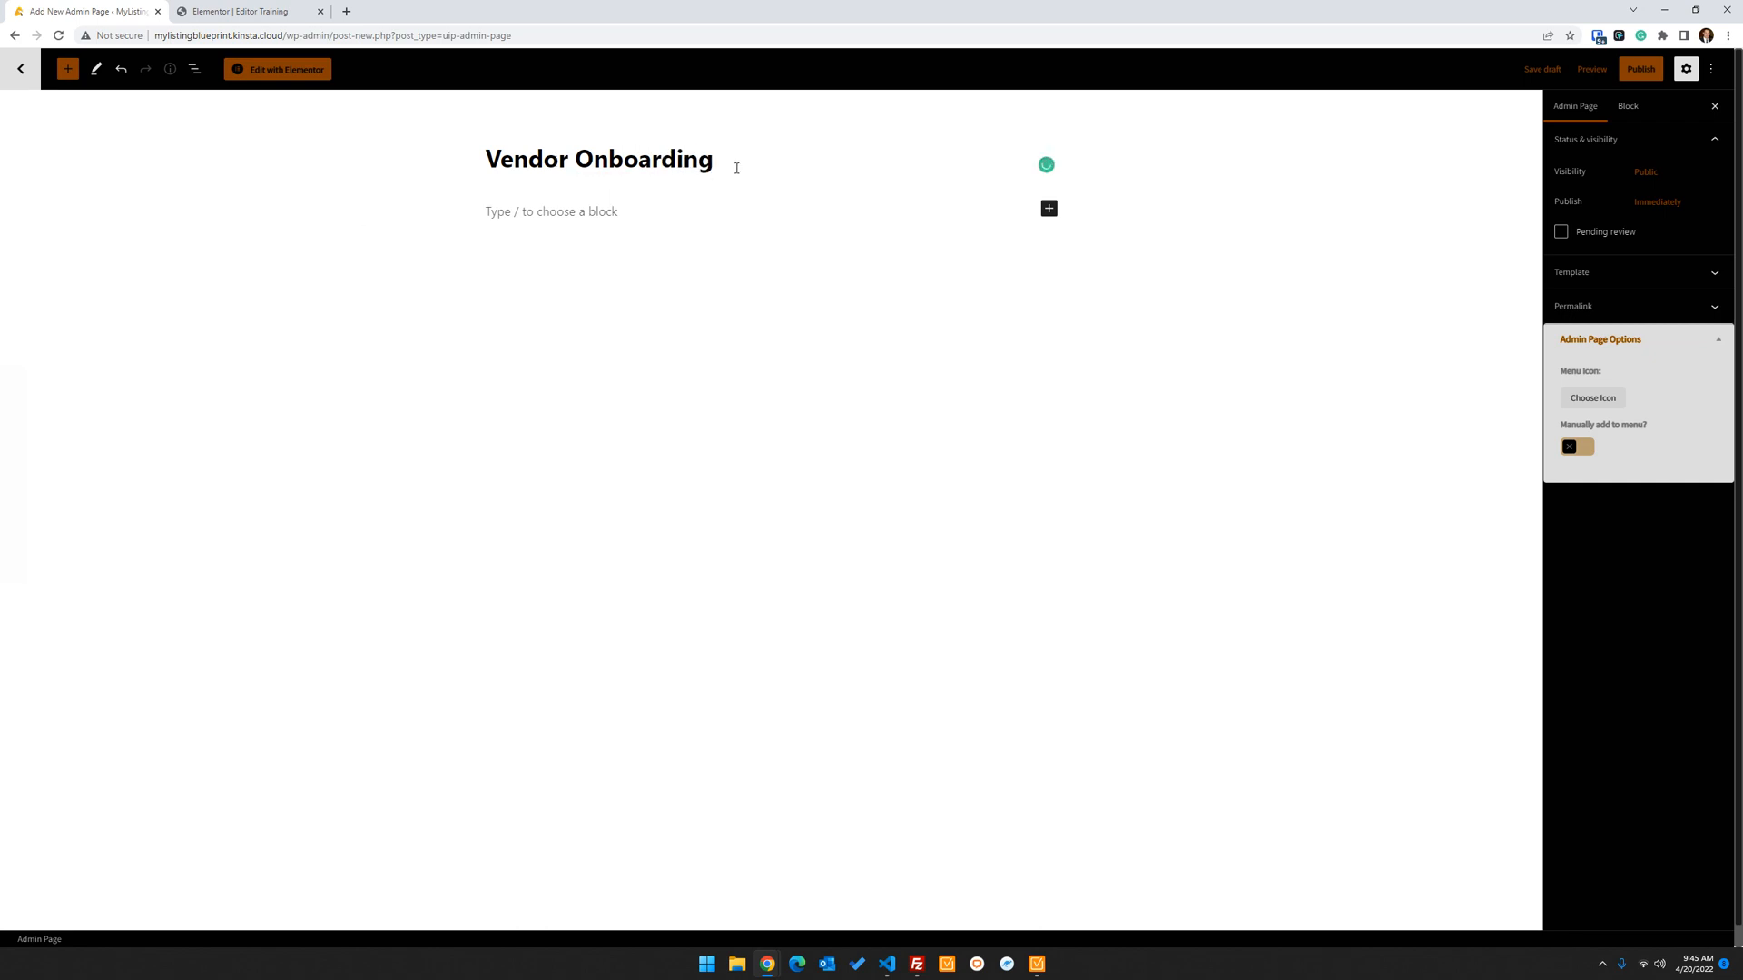
{"action": "mouse_move", "coordinate": [712, 229]}
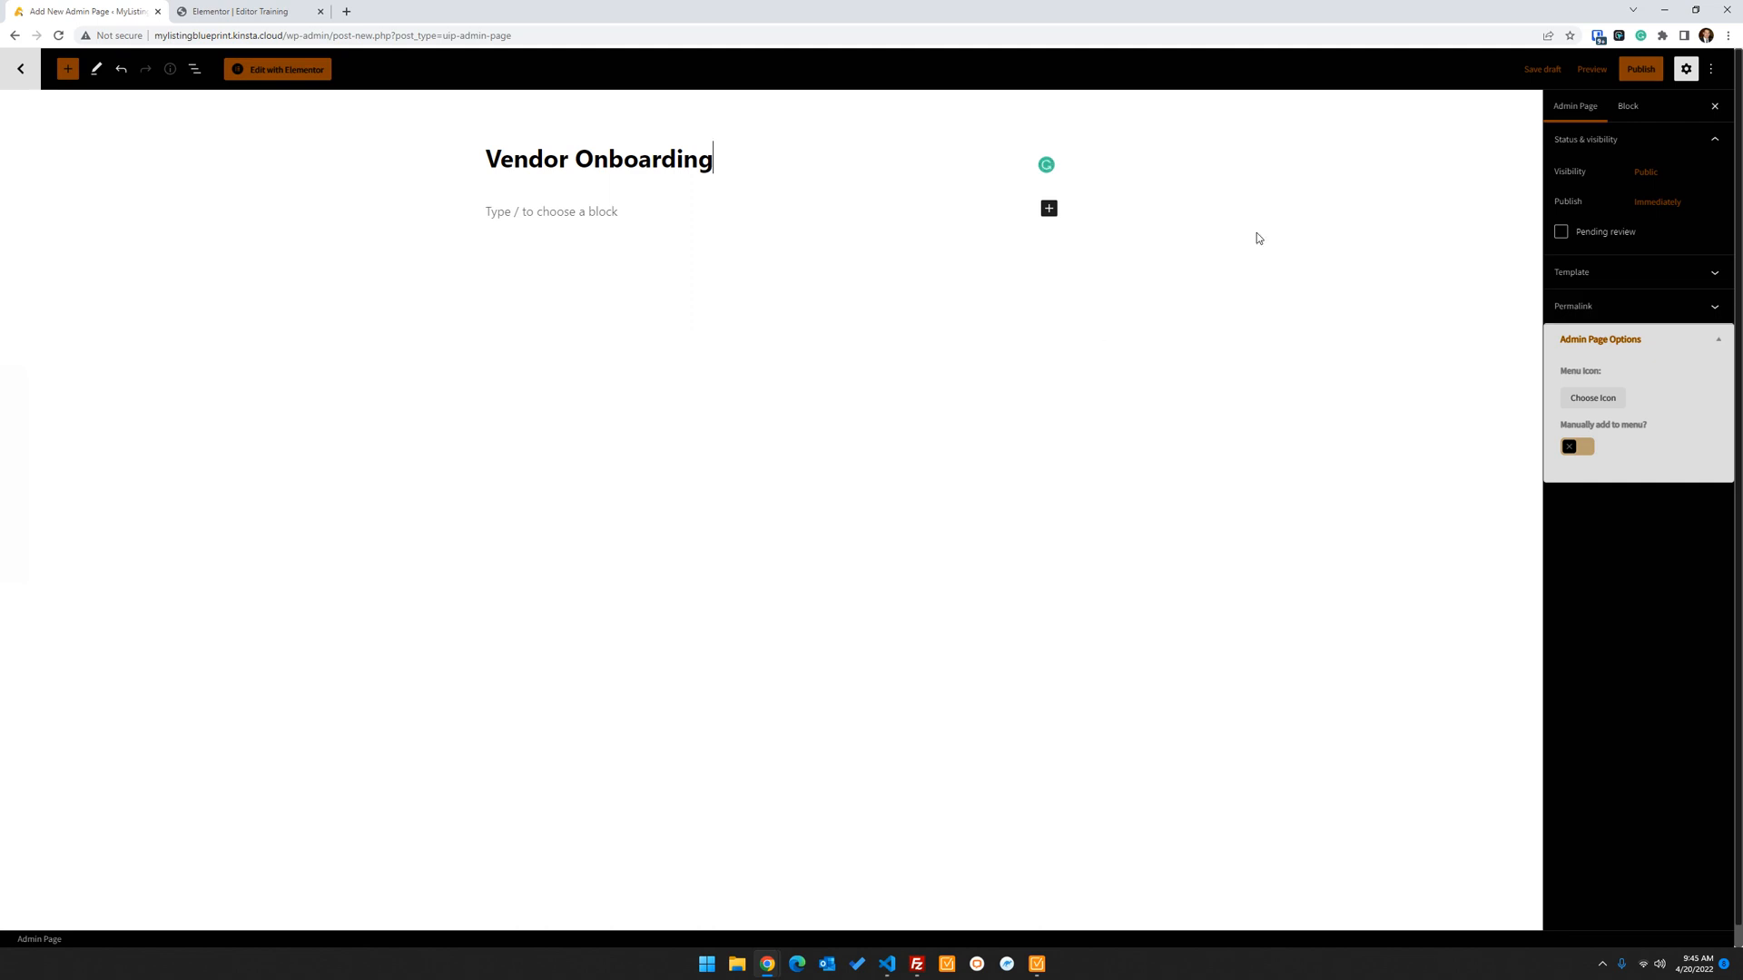
{"action": "mouse_move", "coordinate": [1591, 398]}
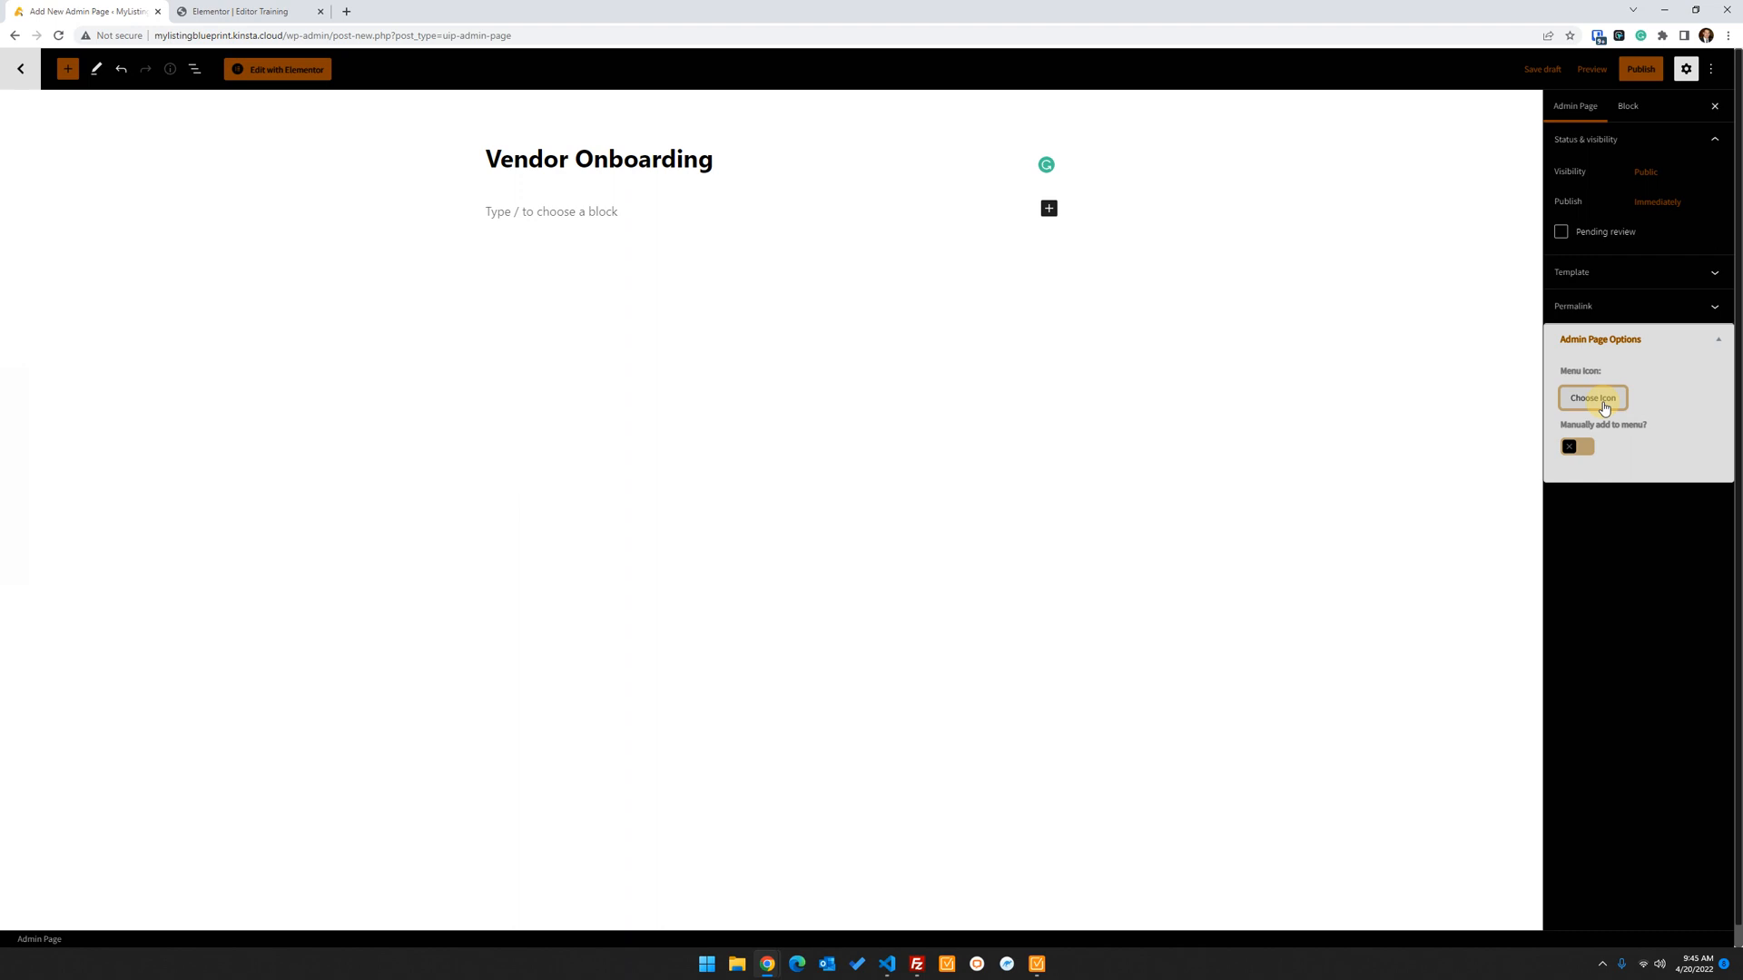
Choose a menu icon, publish the page, and open it in Elementor
{"action": "left_click", "coordinate": [1590, 397]}
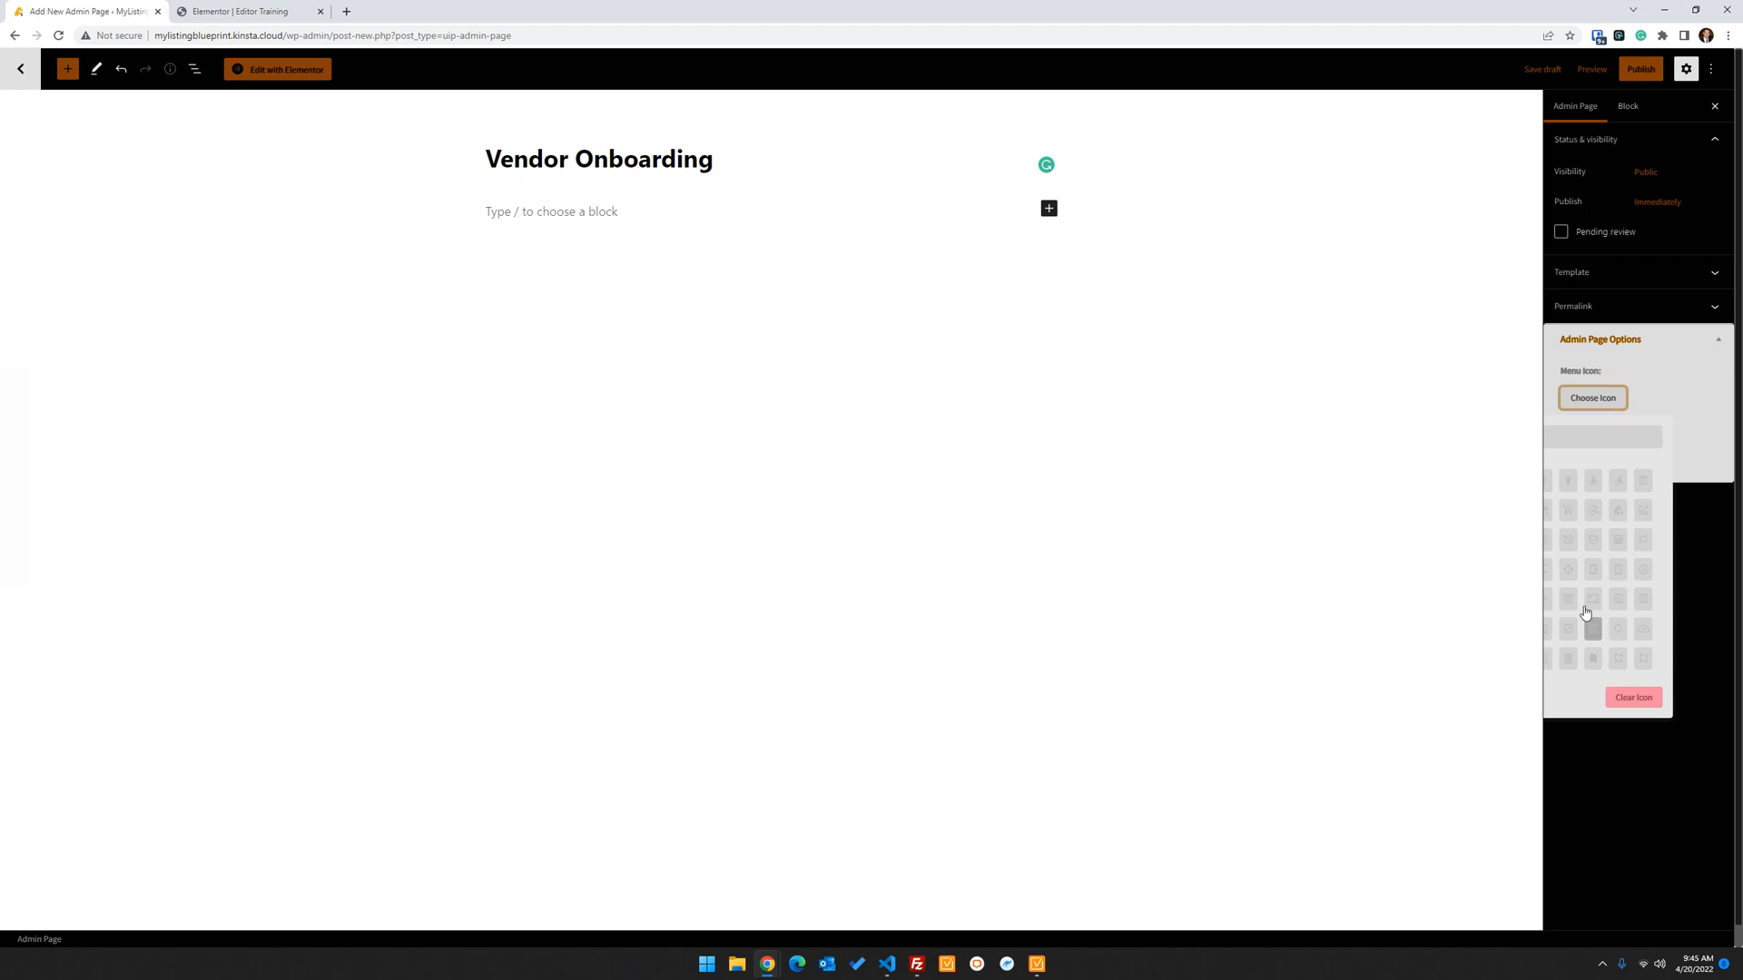
{"action": "mouse_move", "coordinate": [1655, 501]}
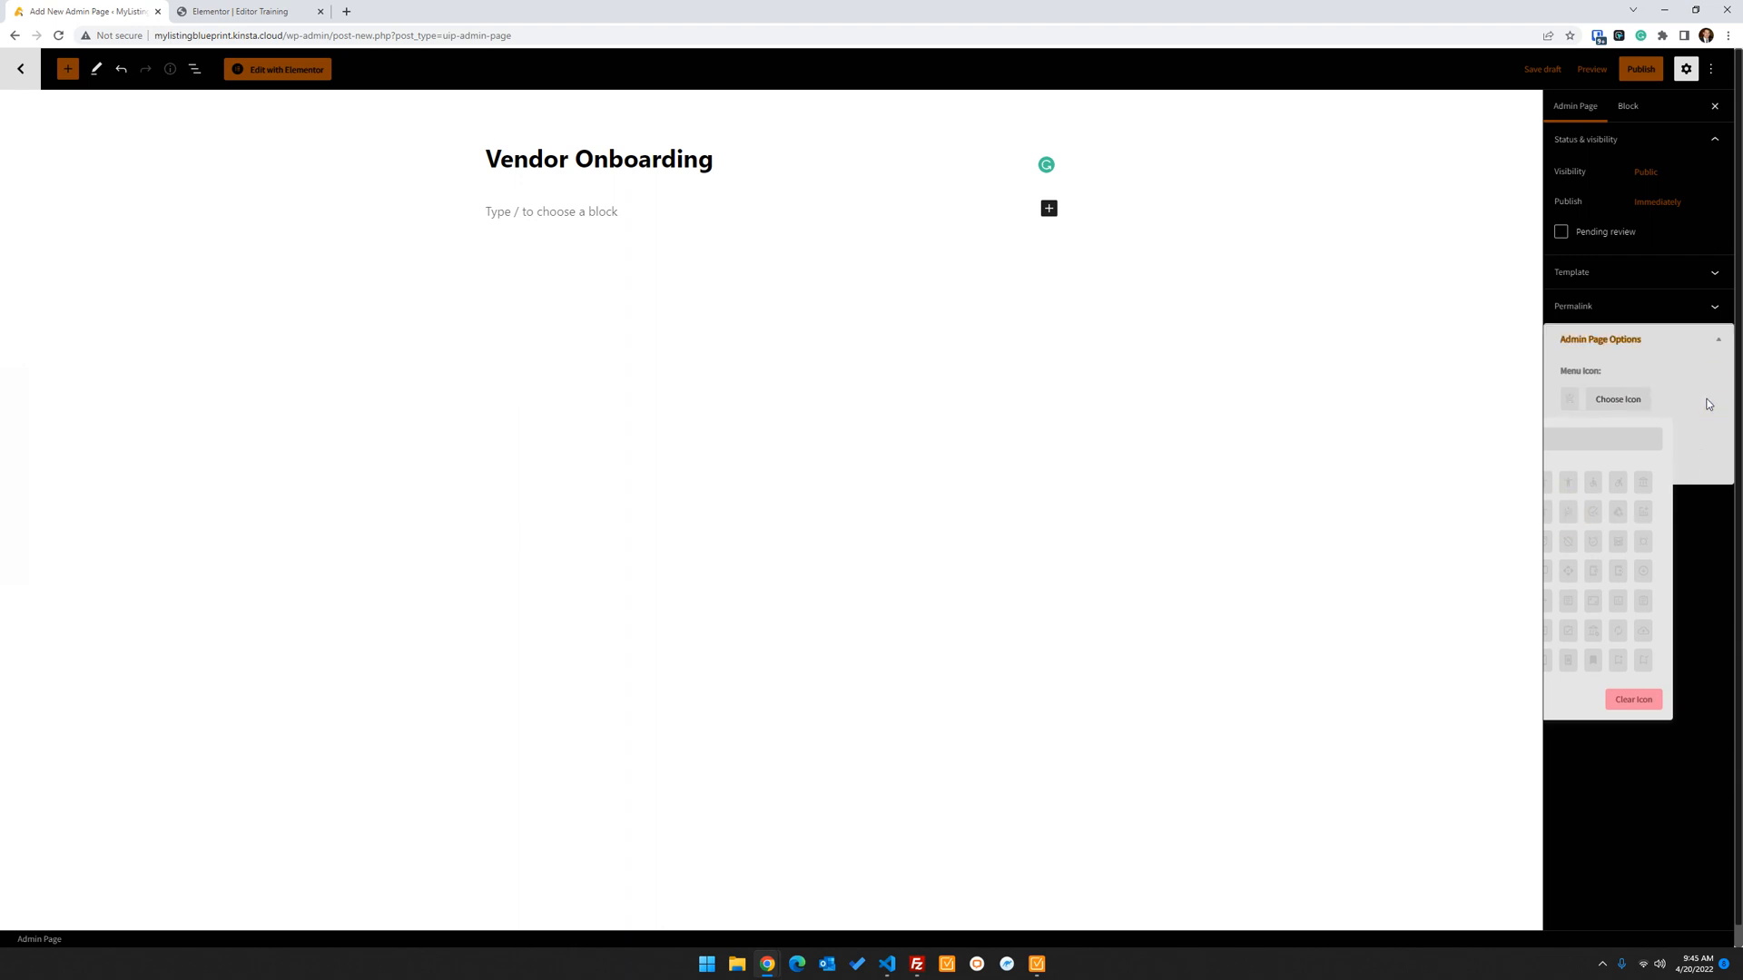
{"action": "mouse_move", "coordinate": [1640, 69]}
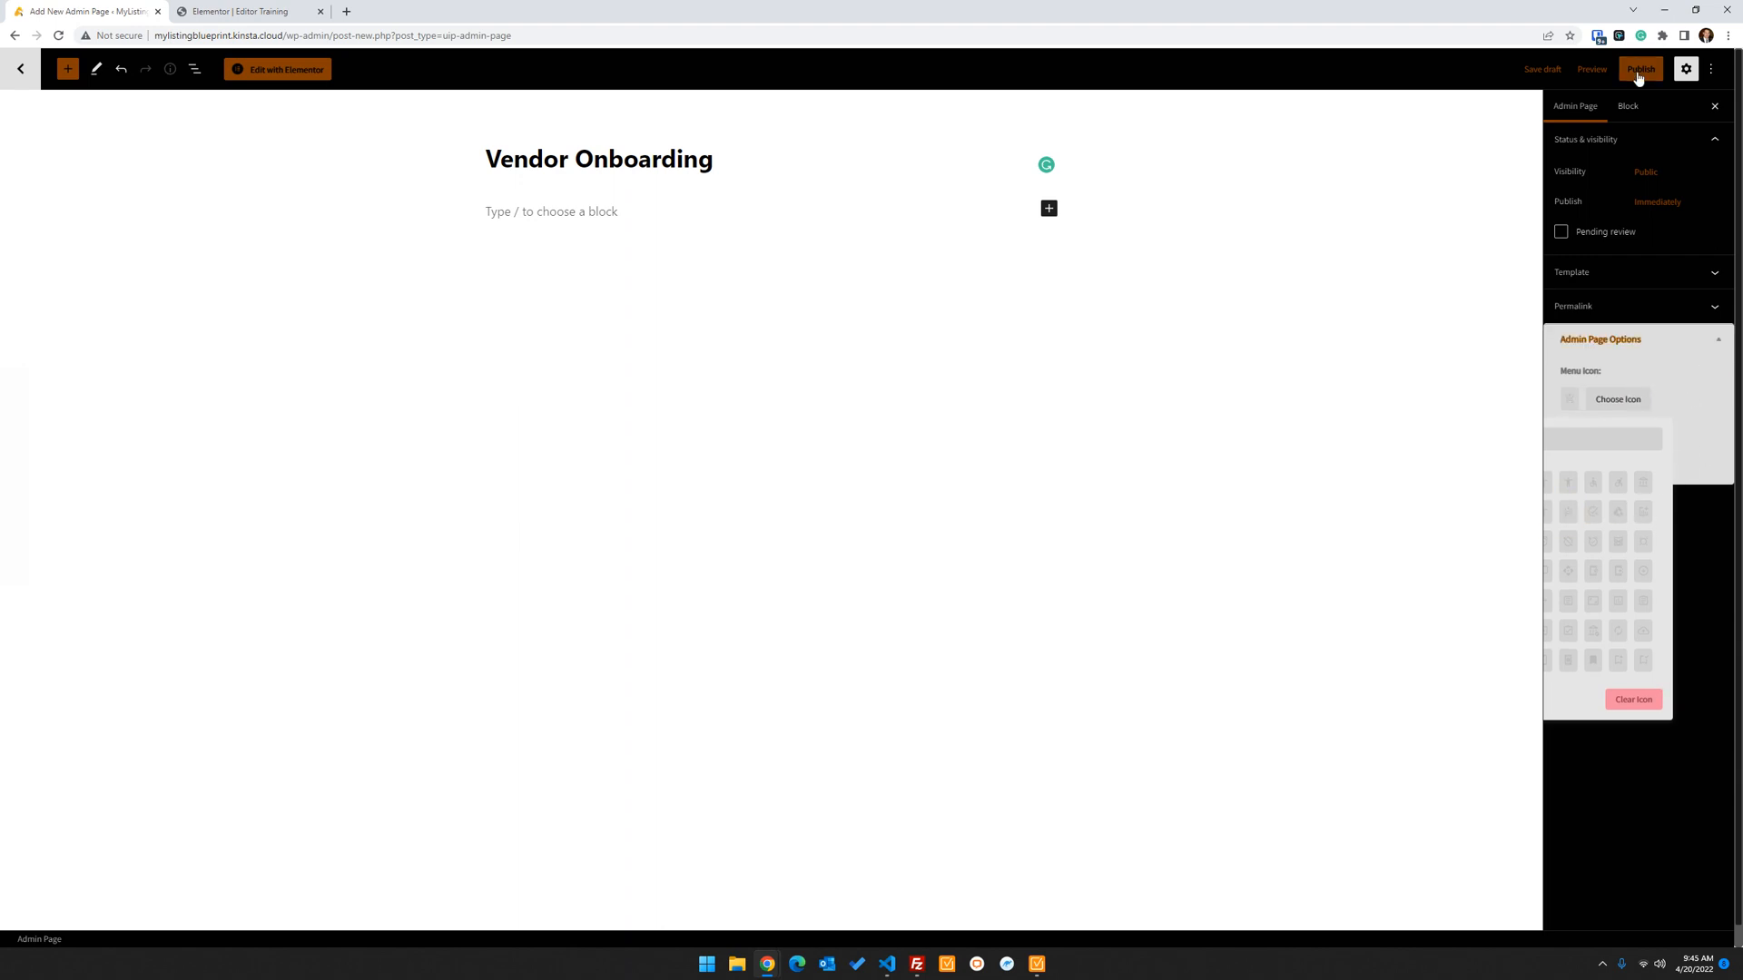
{"action": "left_click", "coordinate": [1640, 69]}
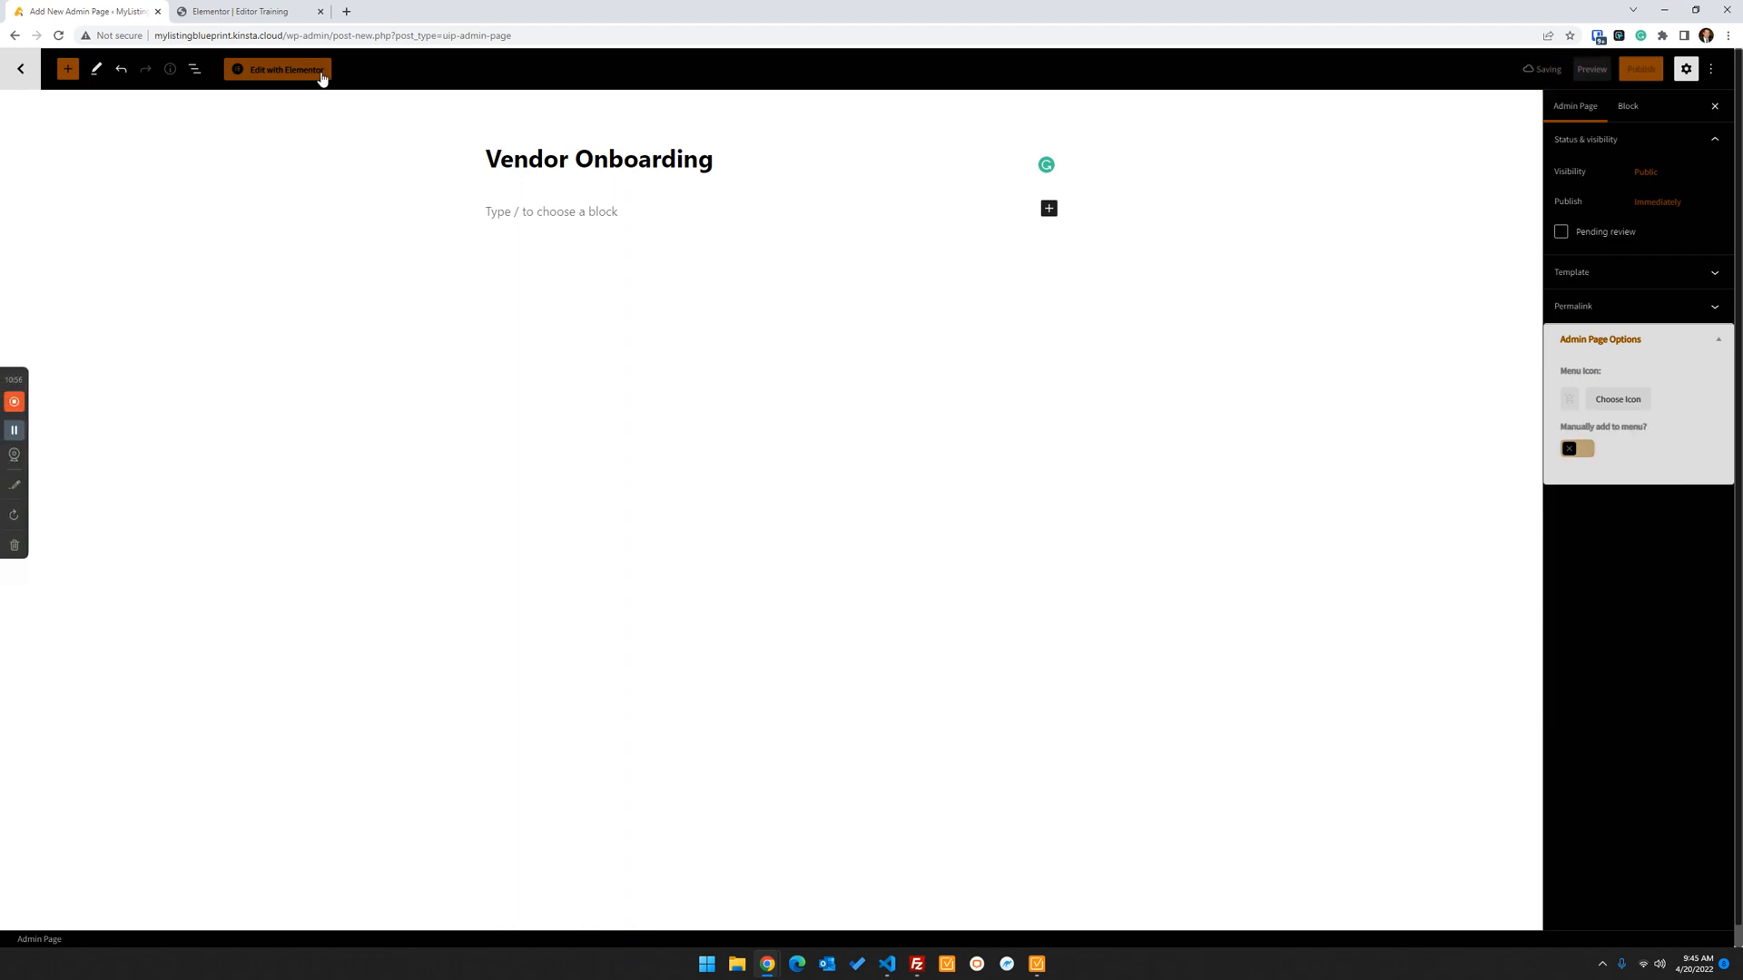
{"action": "left_click", "coordinate": [278, 69]}
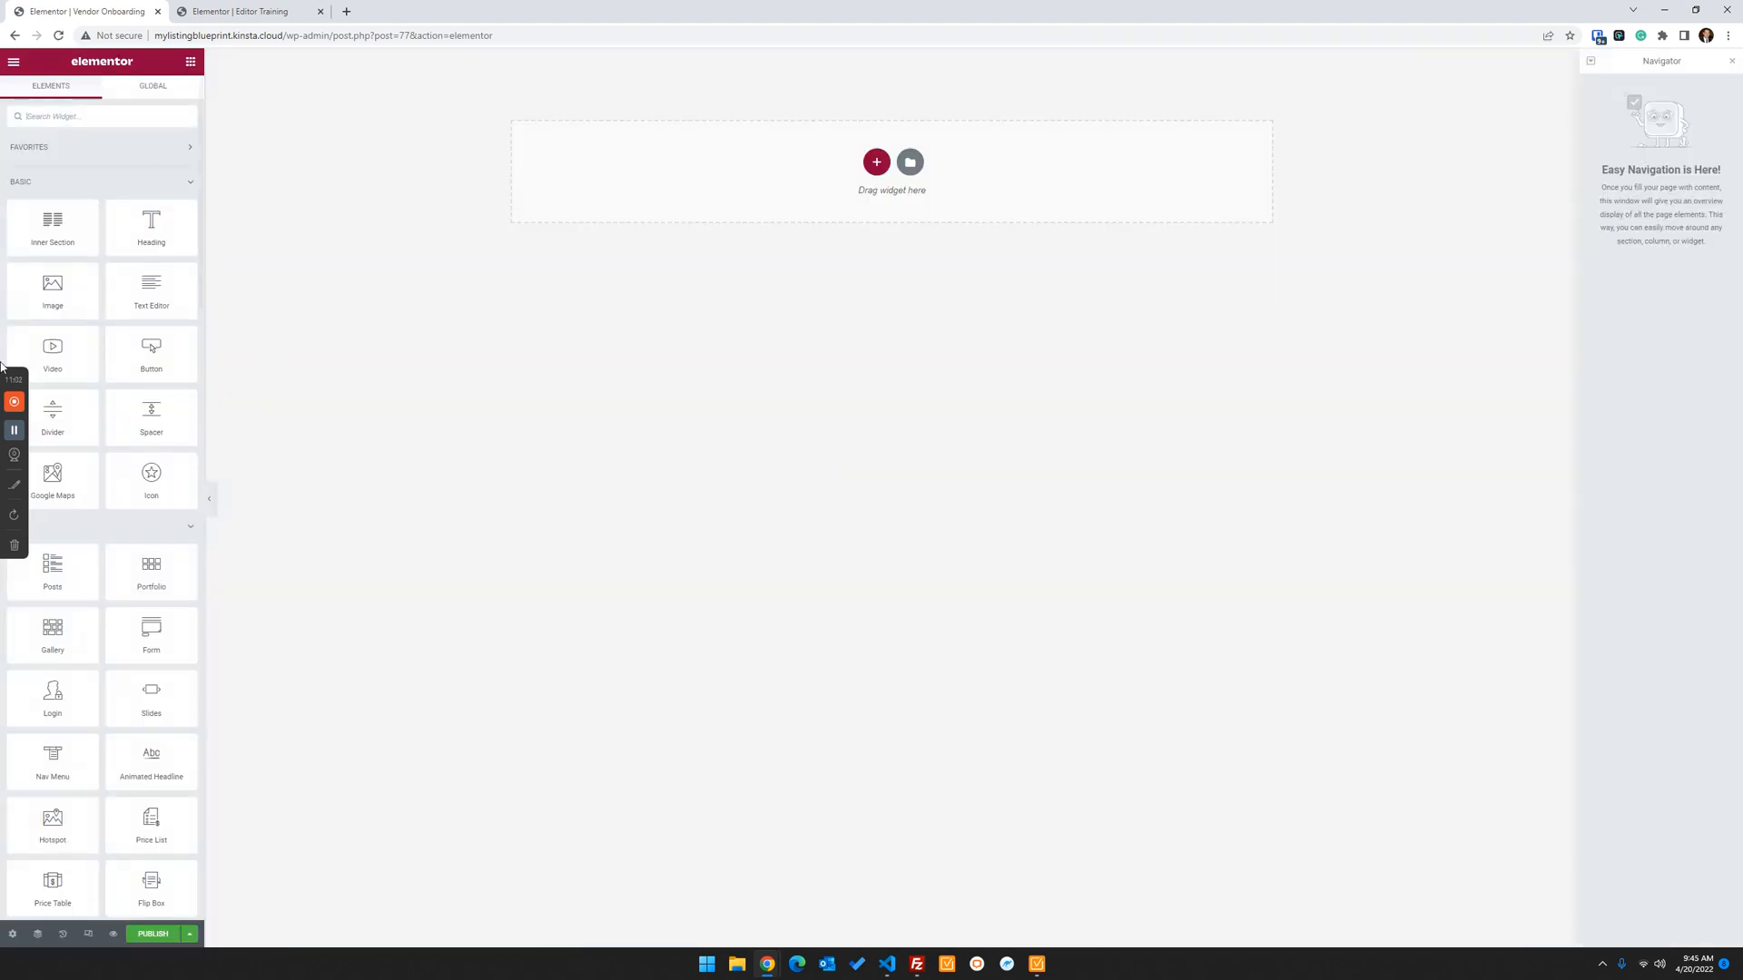
Dismiss the library sign-up prompt and insert the Support template from My Templates
{"action": "left_click", "coordinate": [910, 162]}
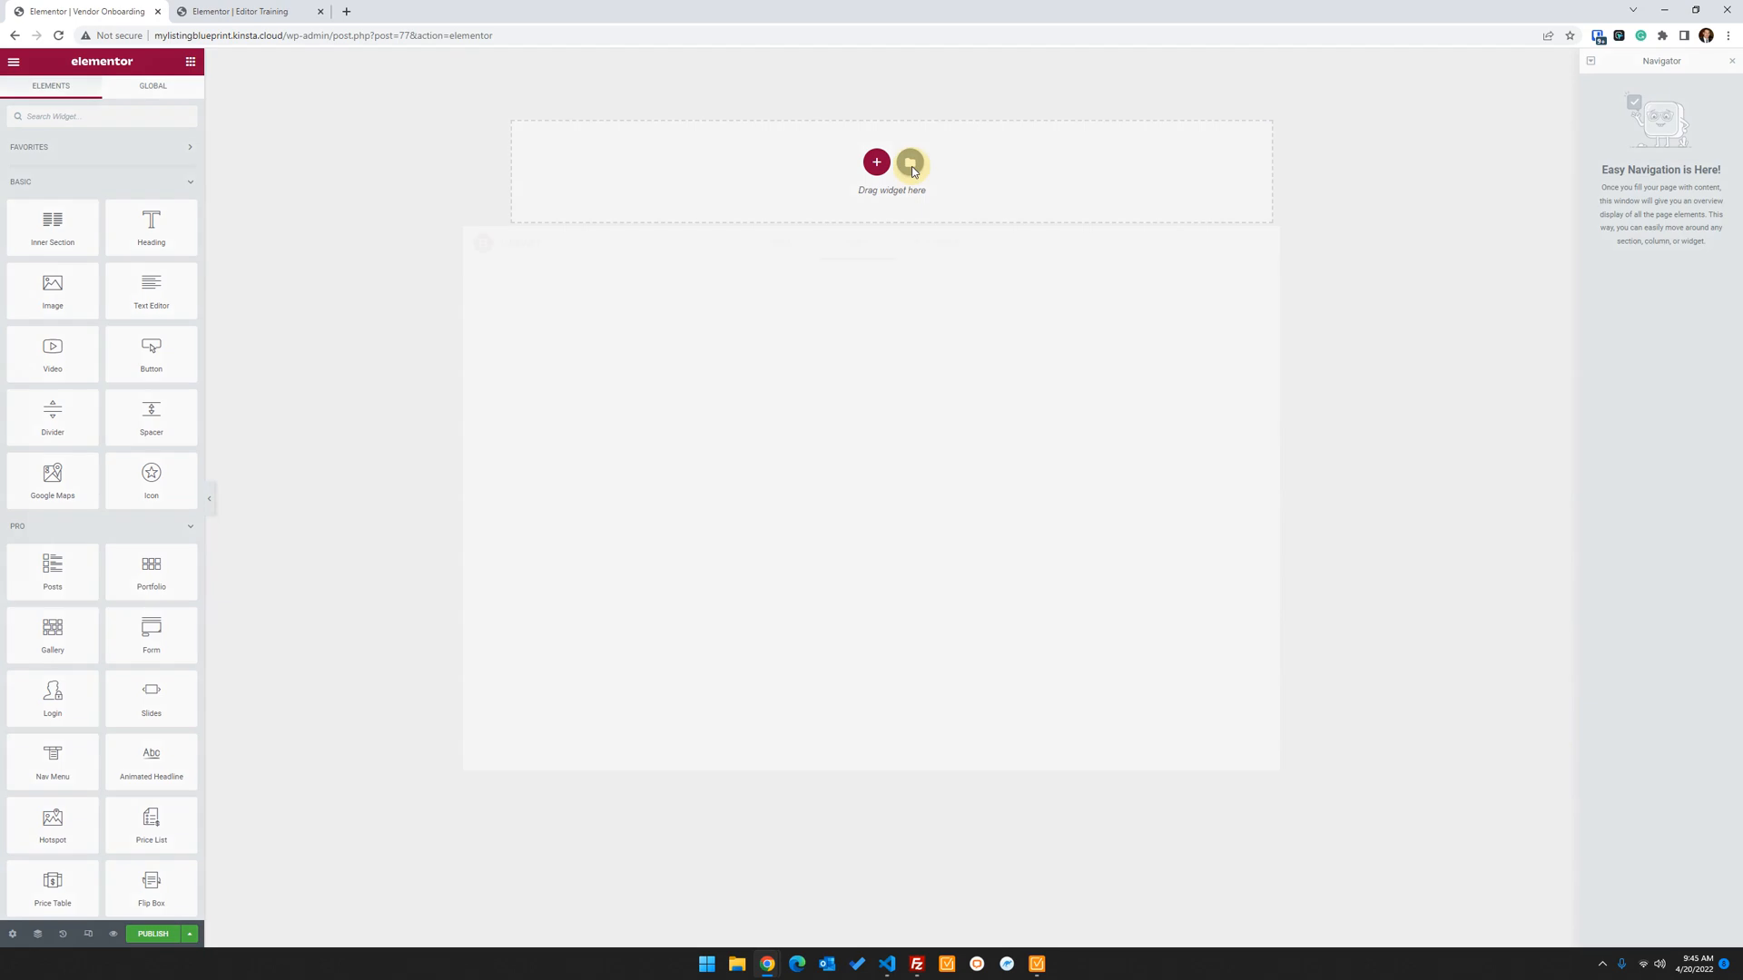
{"action": "left_click", "coordinate": [910, 163]}
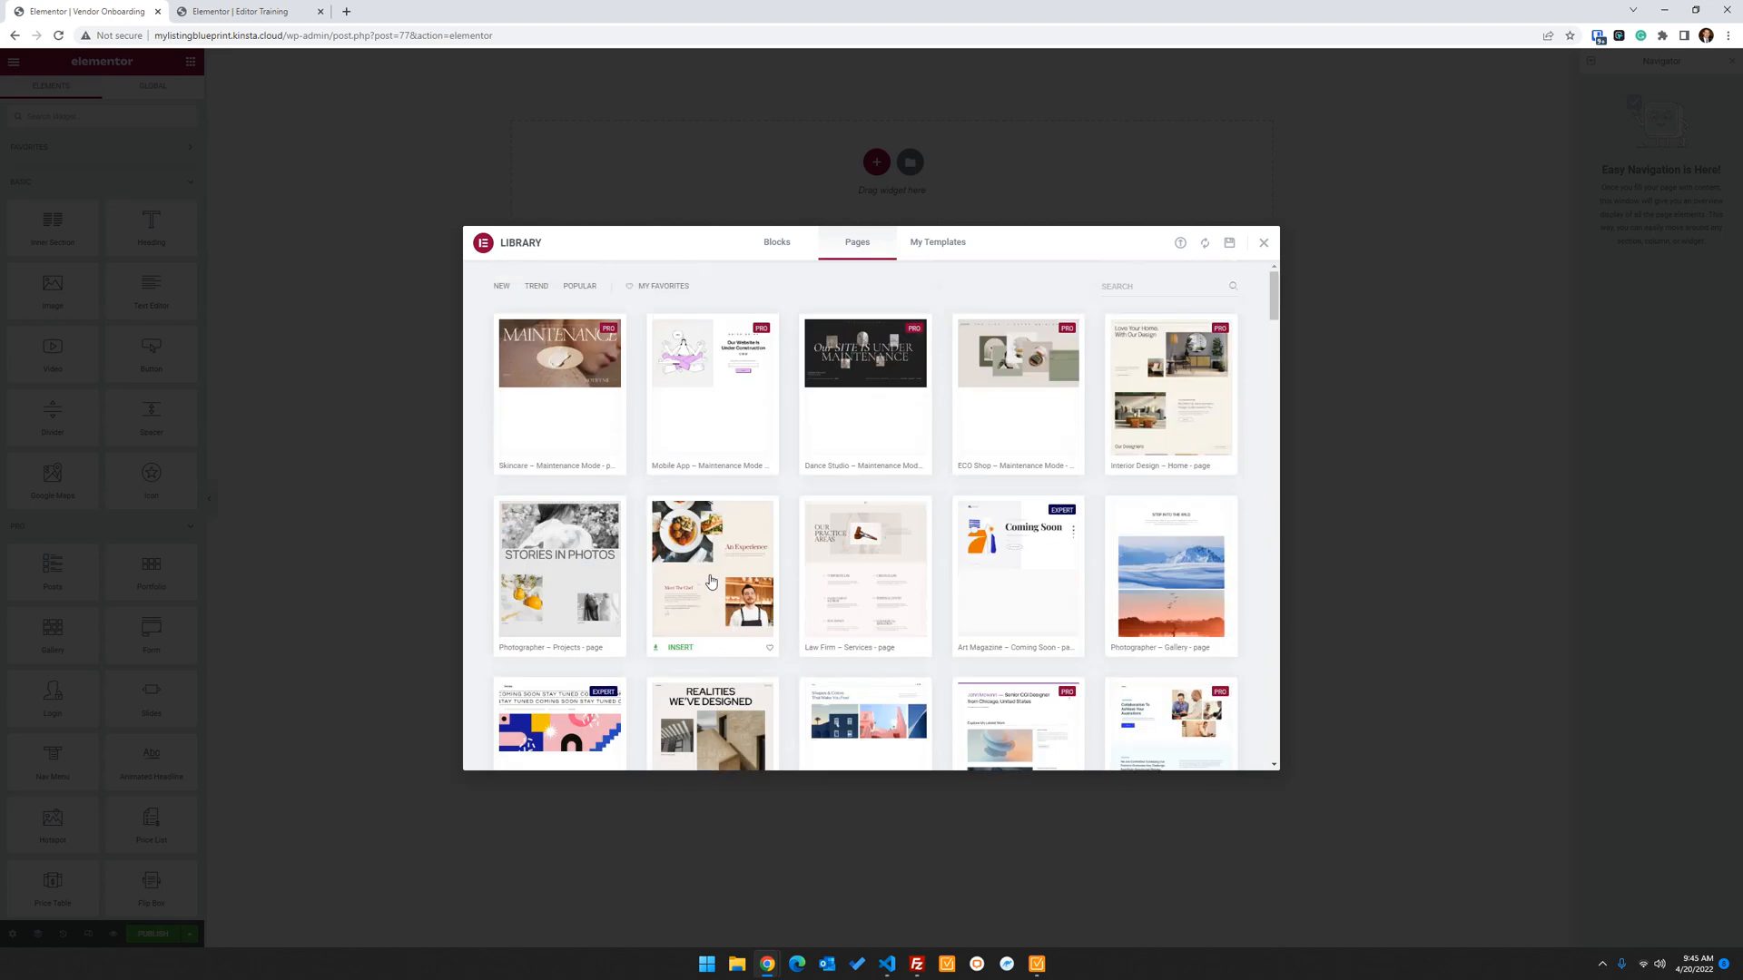
{"action": "mouse_move", "coordinate": [865, 573]}
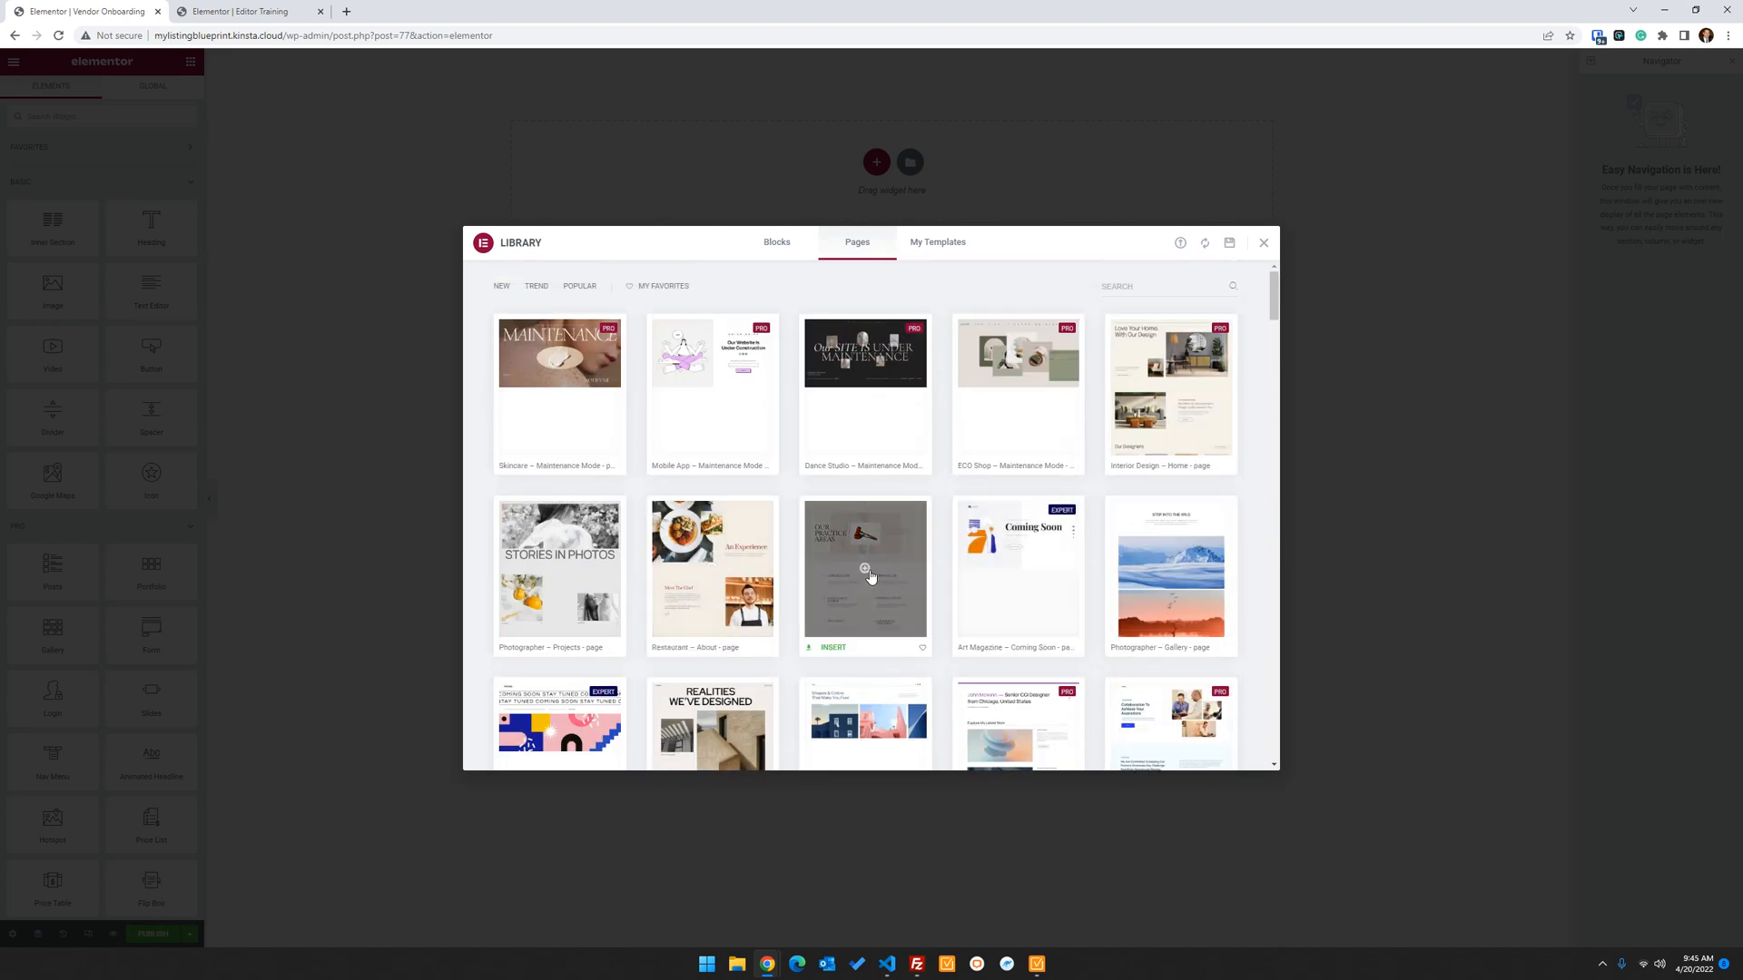
{"action": "scroll", "scroll_direction": "down", "scroll_amount": 3}
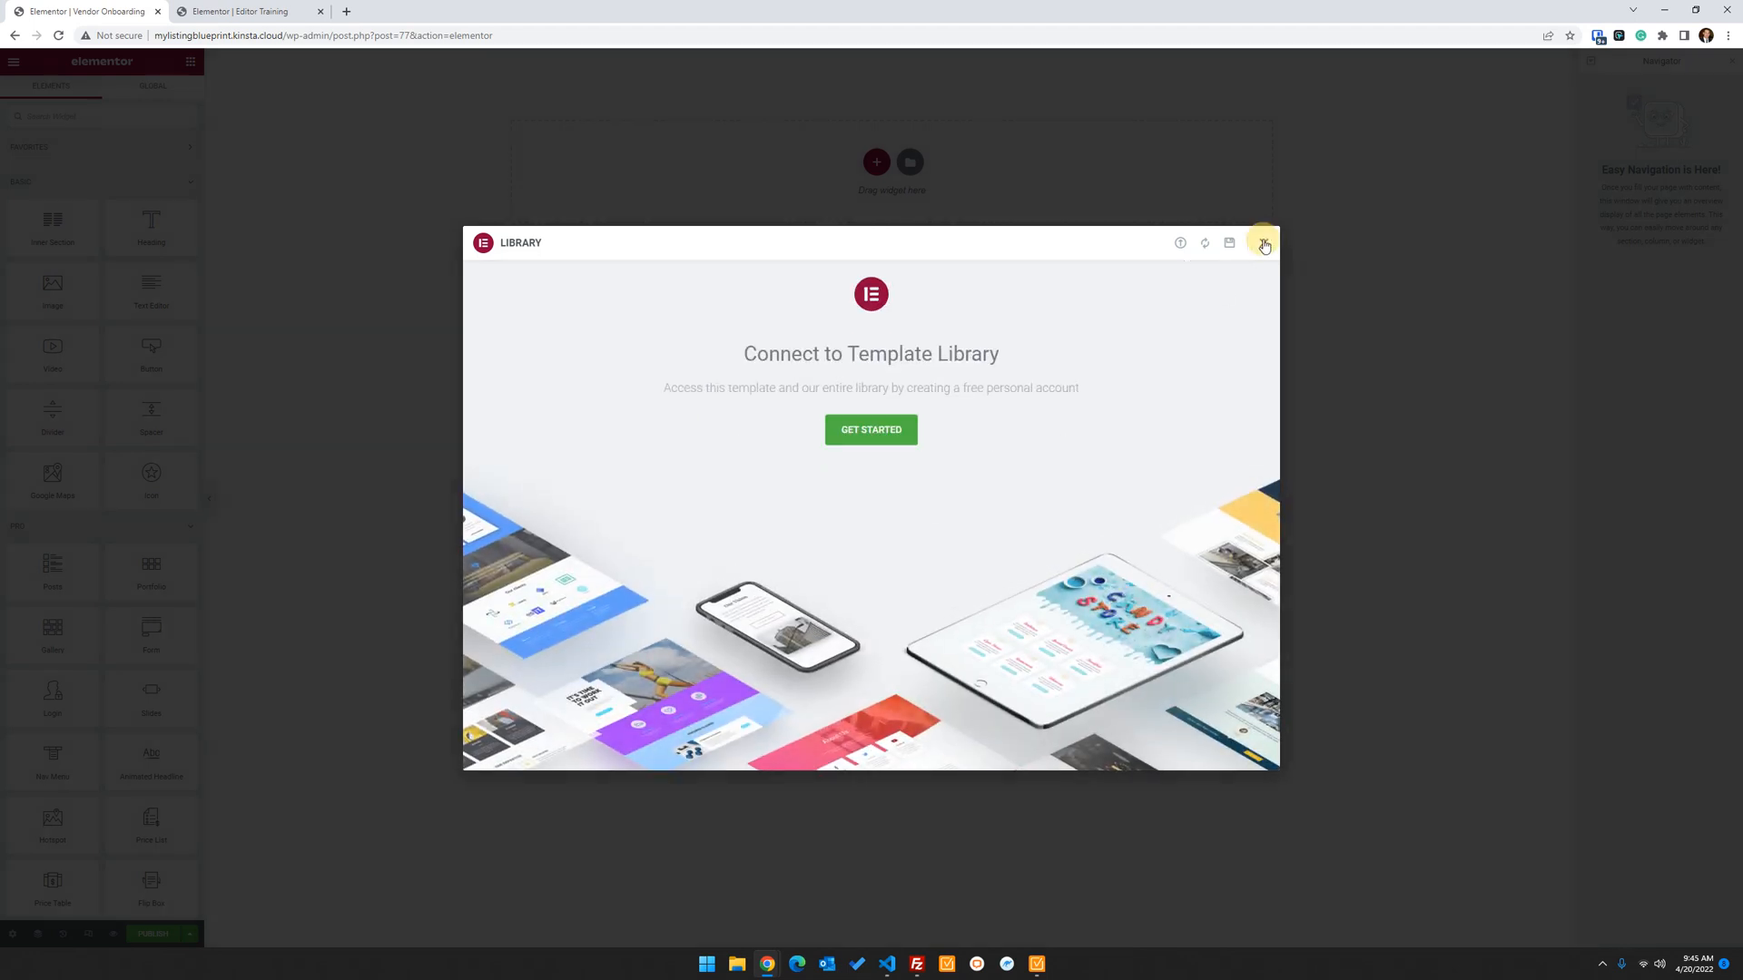
{"action": "left_click", "coordinate": [1262, 242]}
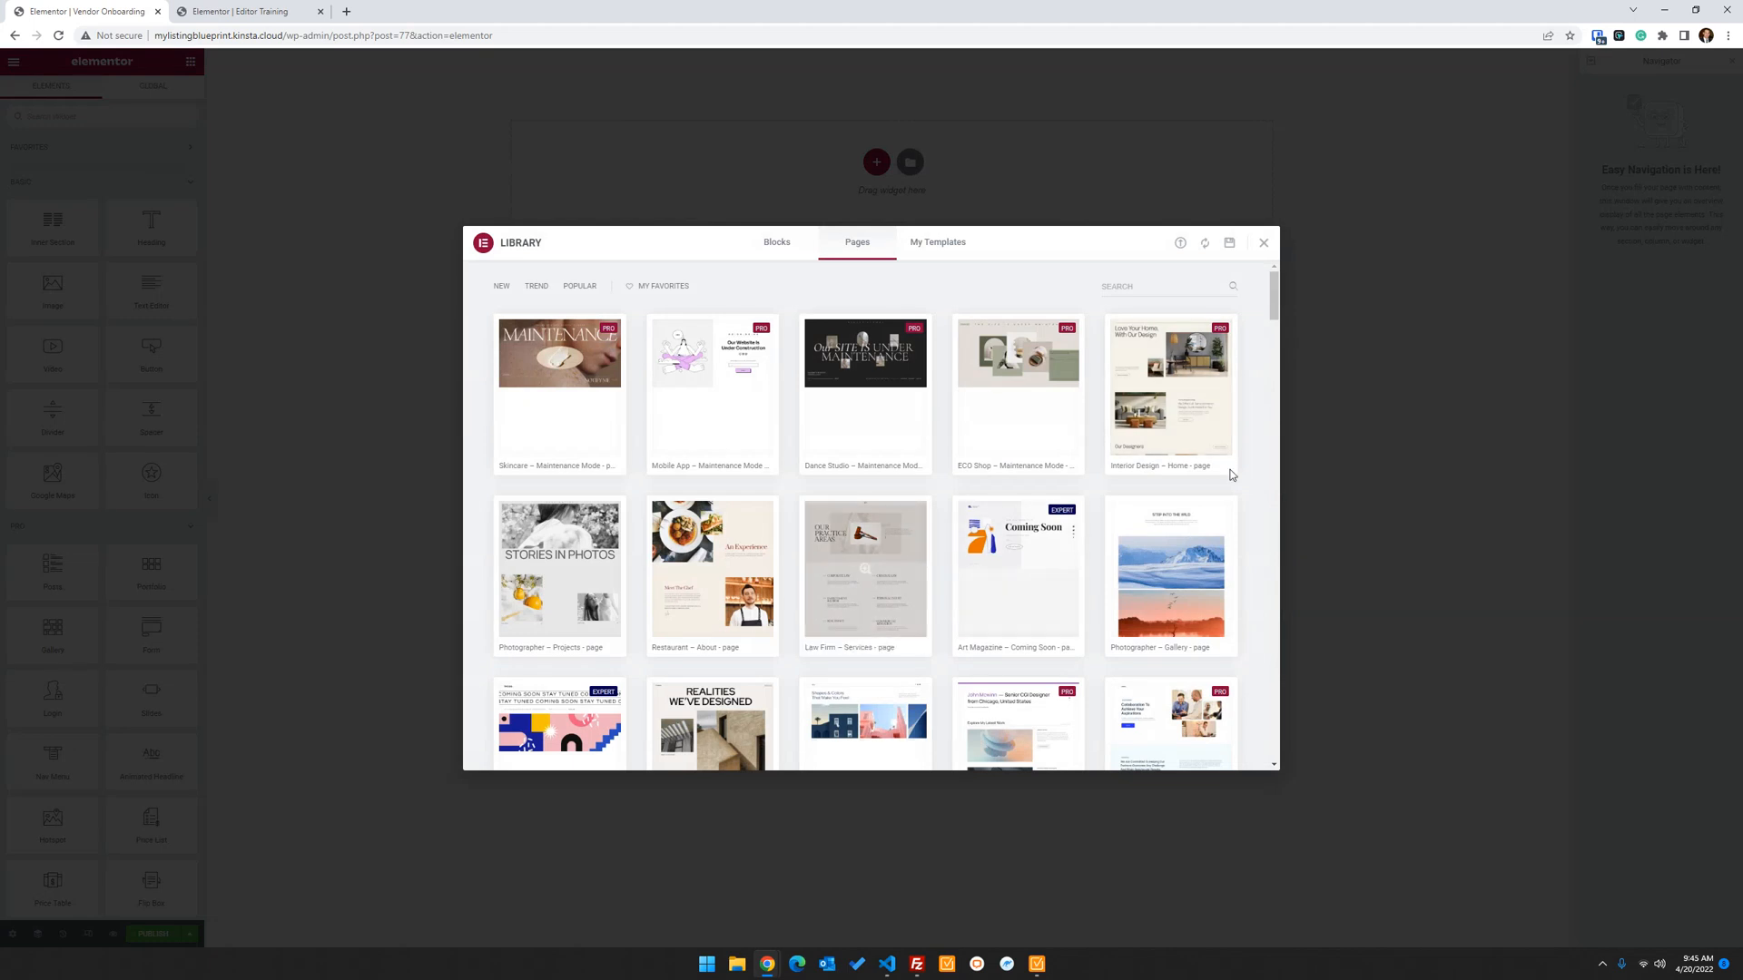
{"action": "left_click", "coordinate": [937, 242]}
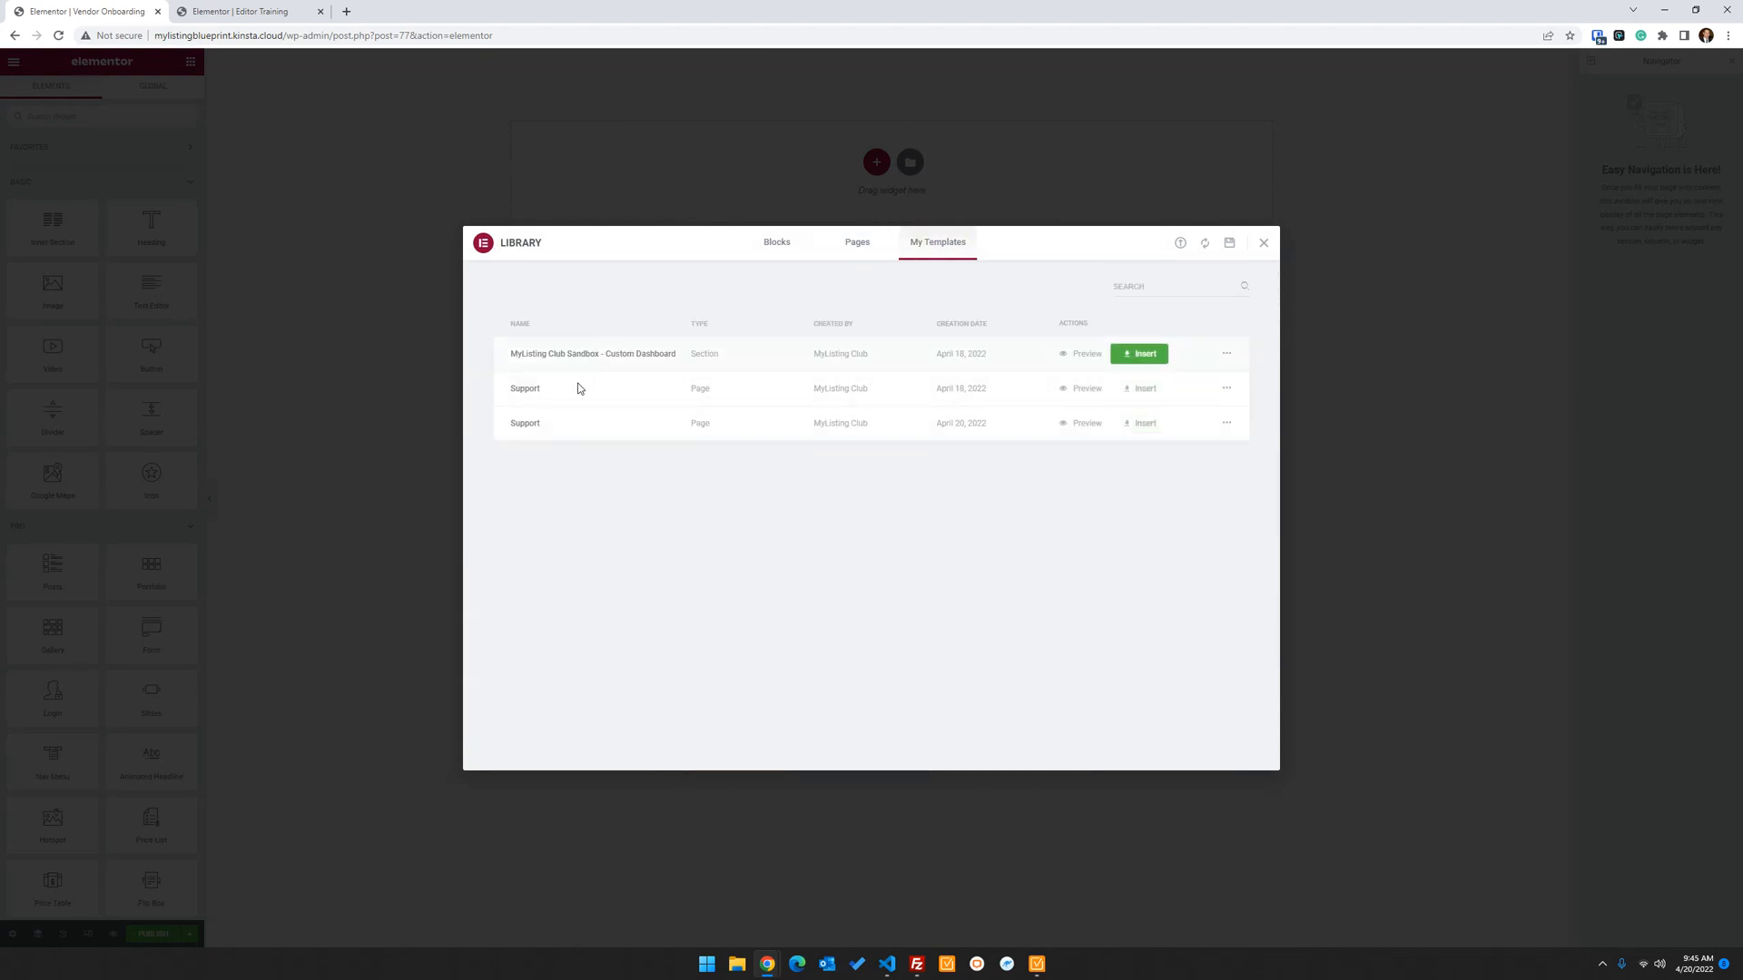
{"action": "left_click", "coordinate": [961, 323]}
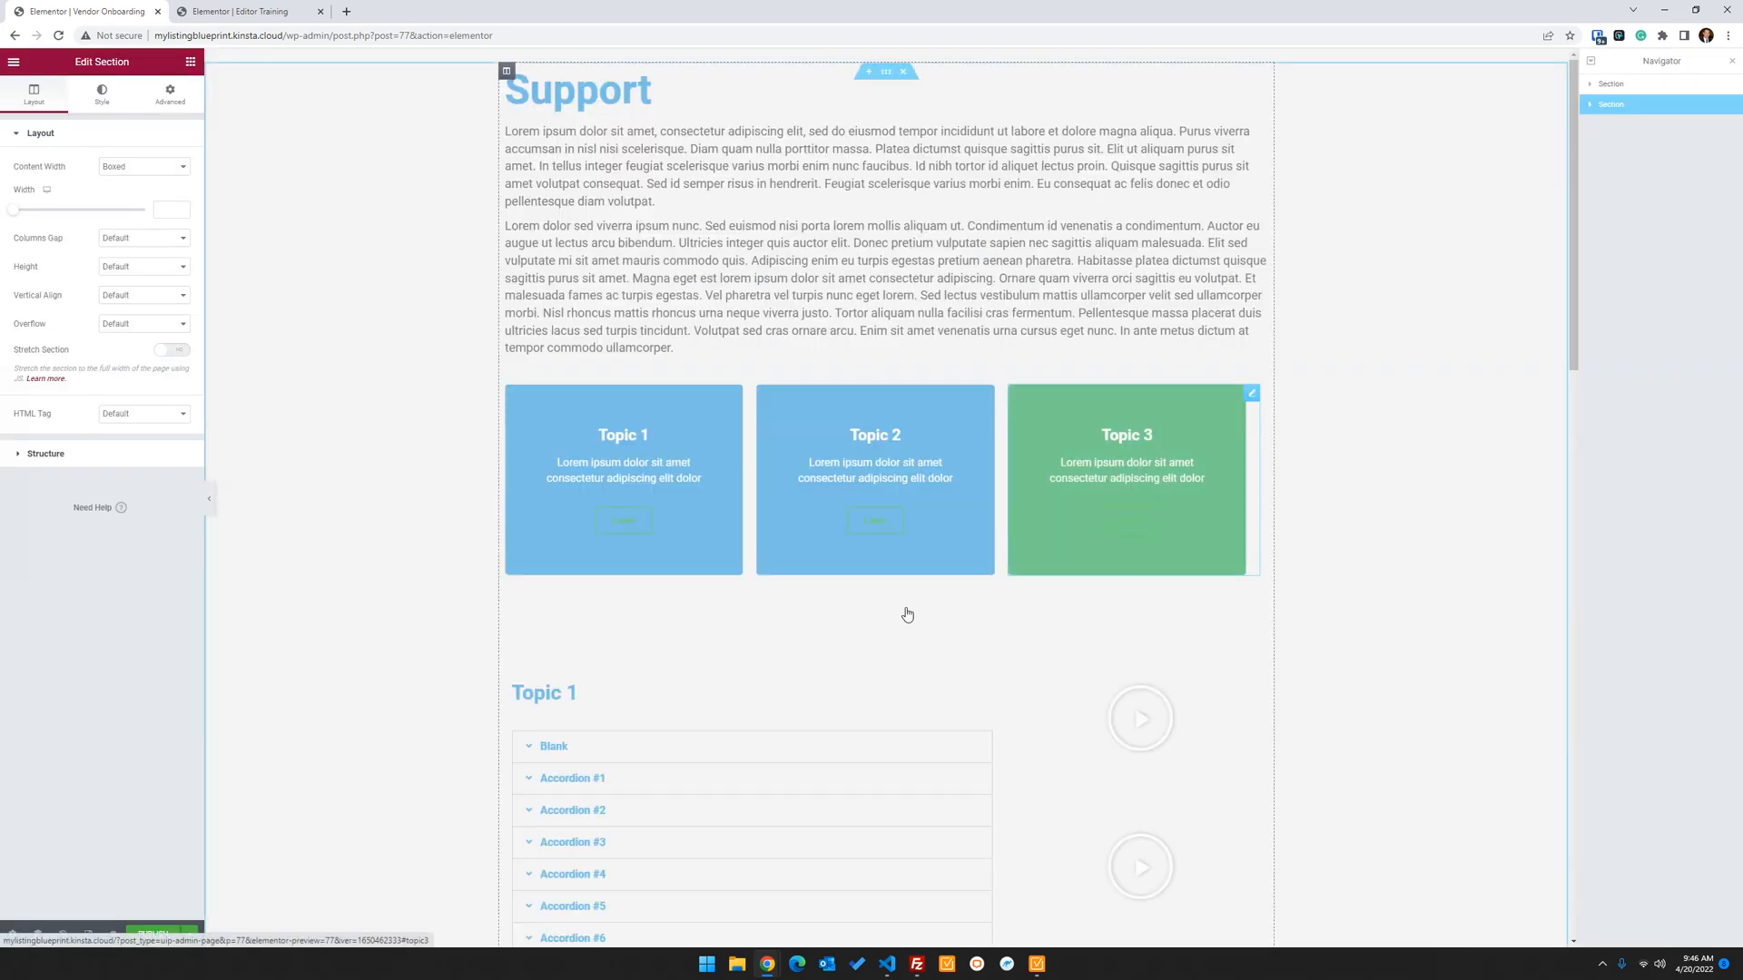
Change the main heading title to 'Vendor Onboarding'
{"action": "left_click", "coordinate": [578, 90]}
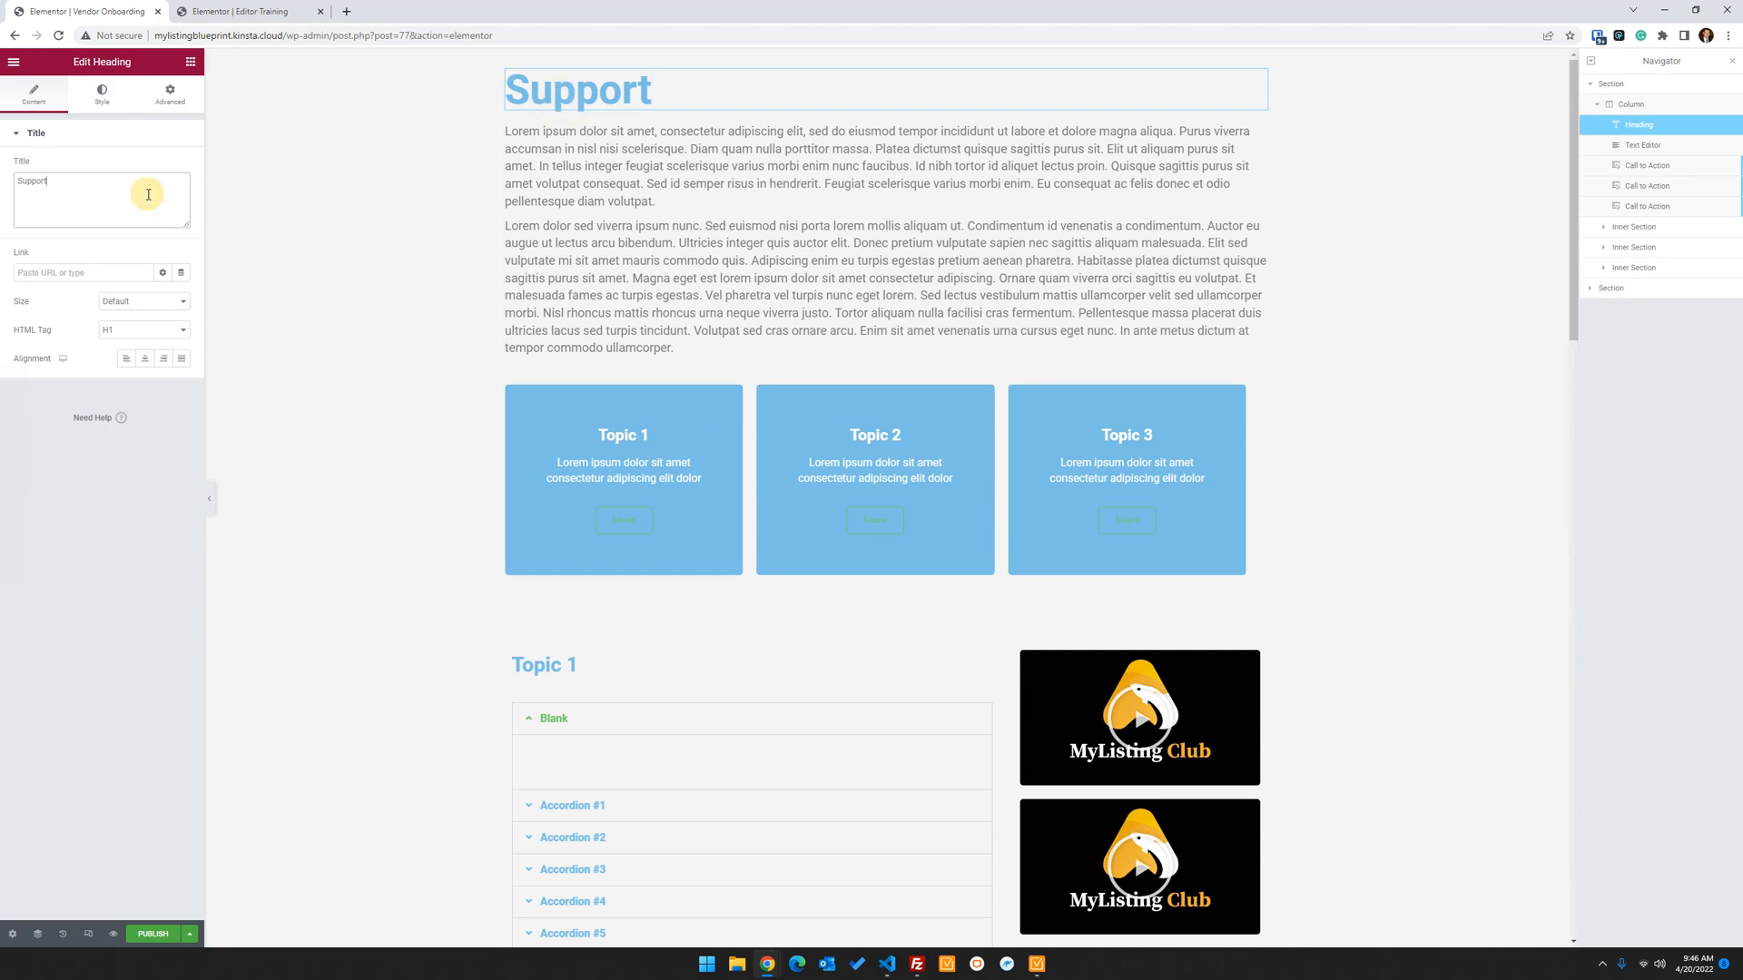
{"action": "type", "text": "Vdn"}
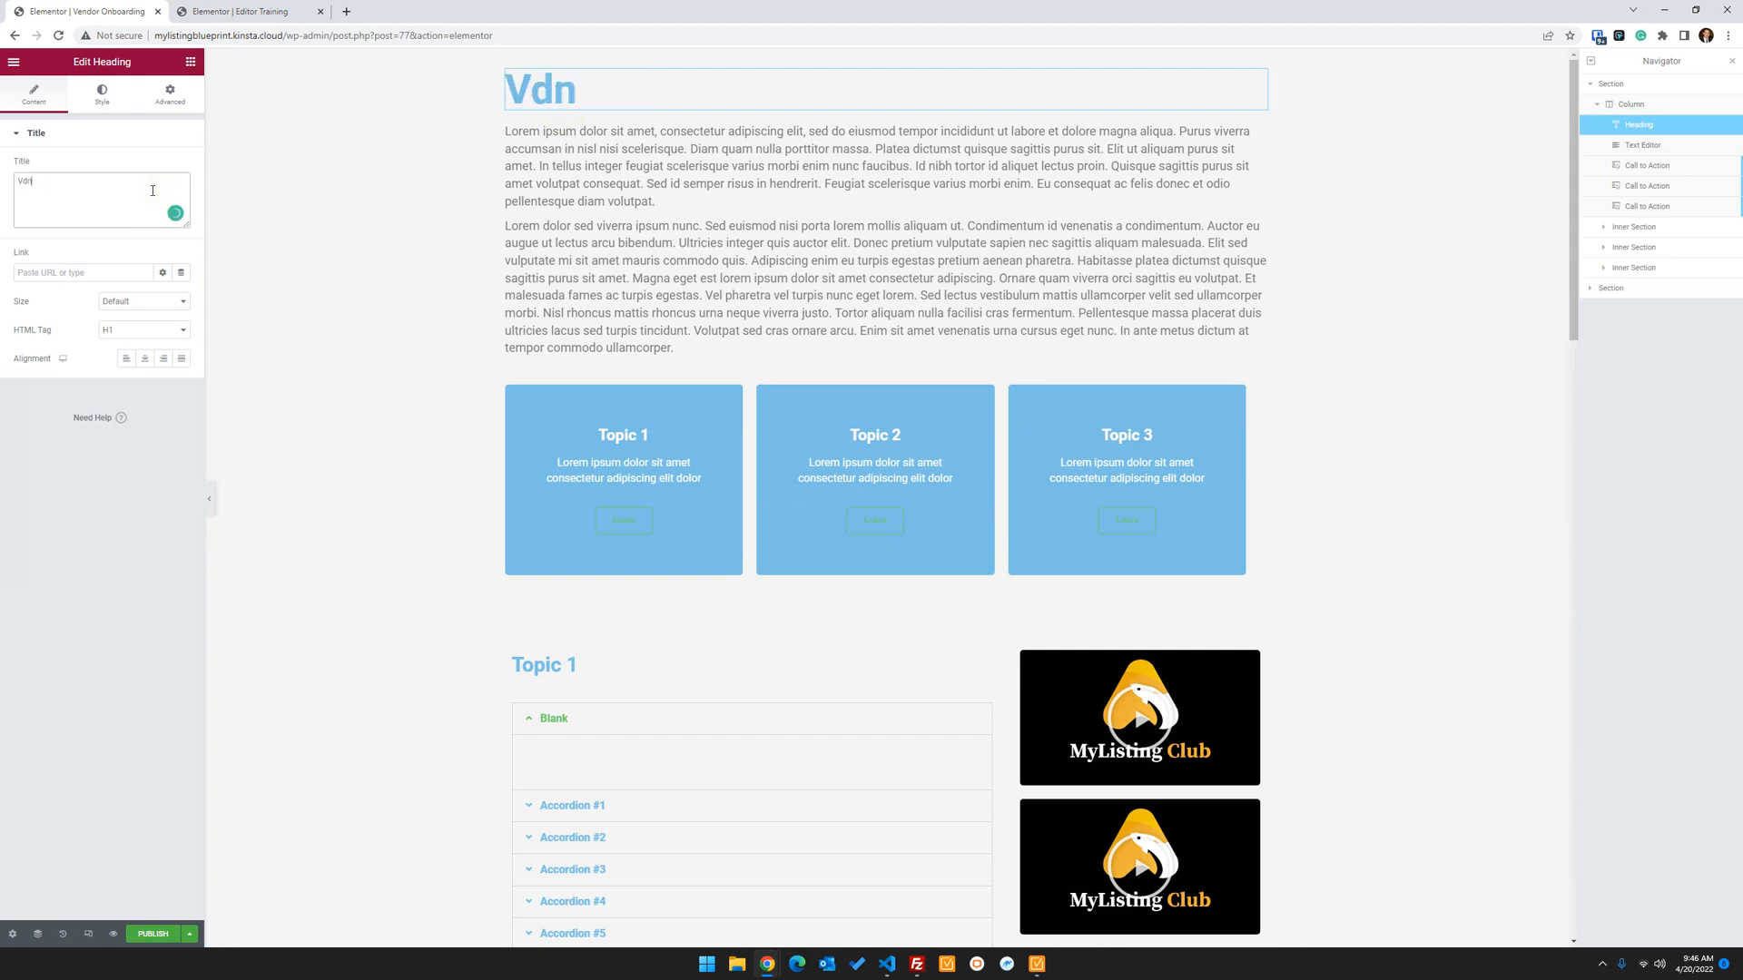
{"action": "type", "text": "endor"}
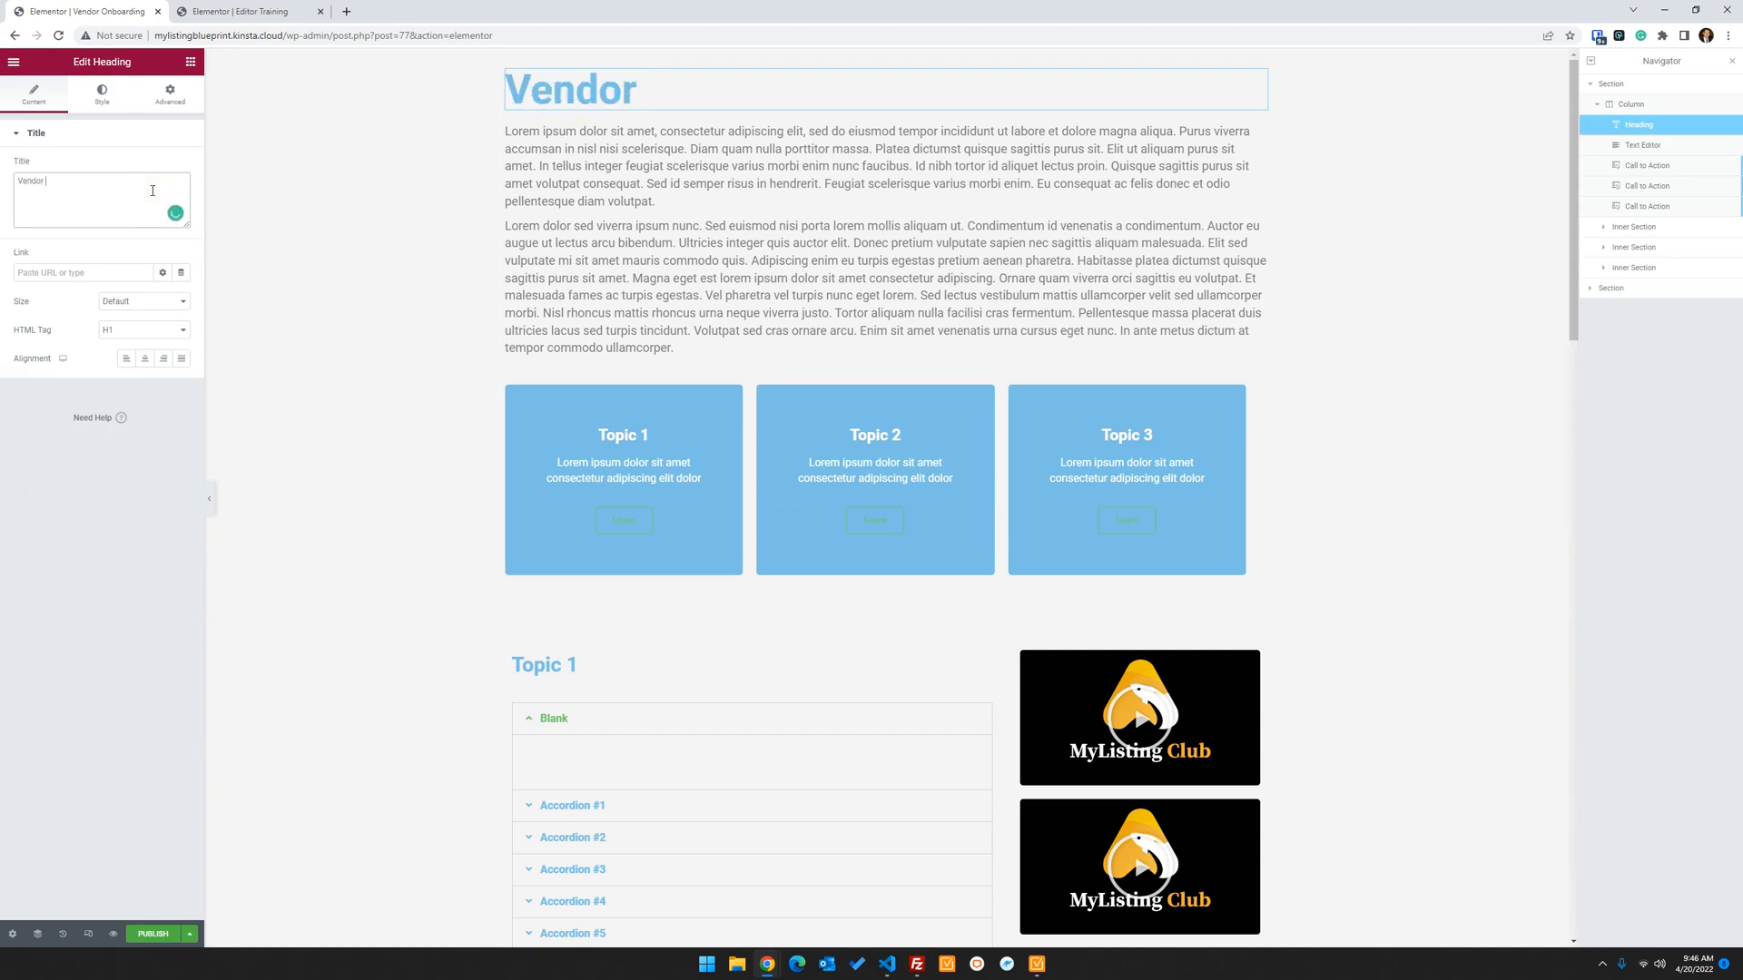
{"action": "type", "text": "Ob"}
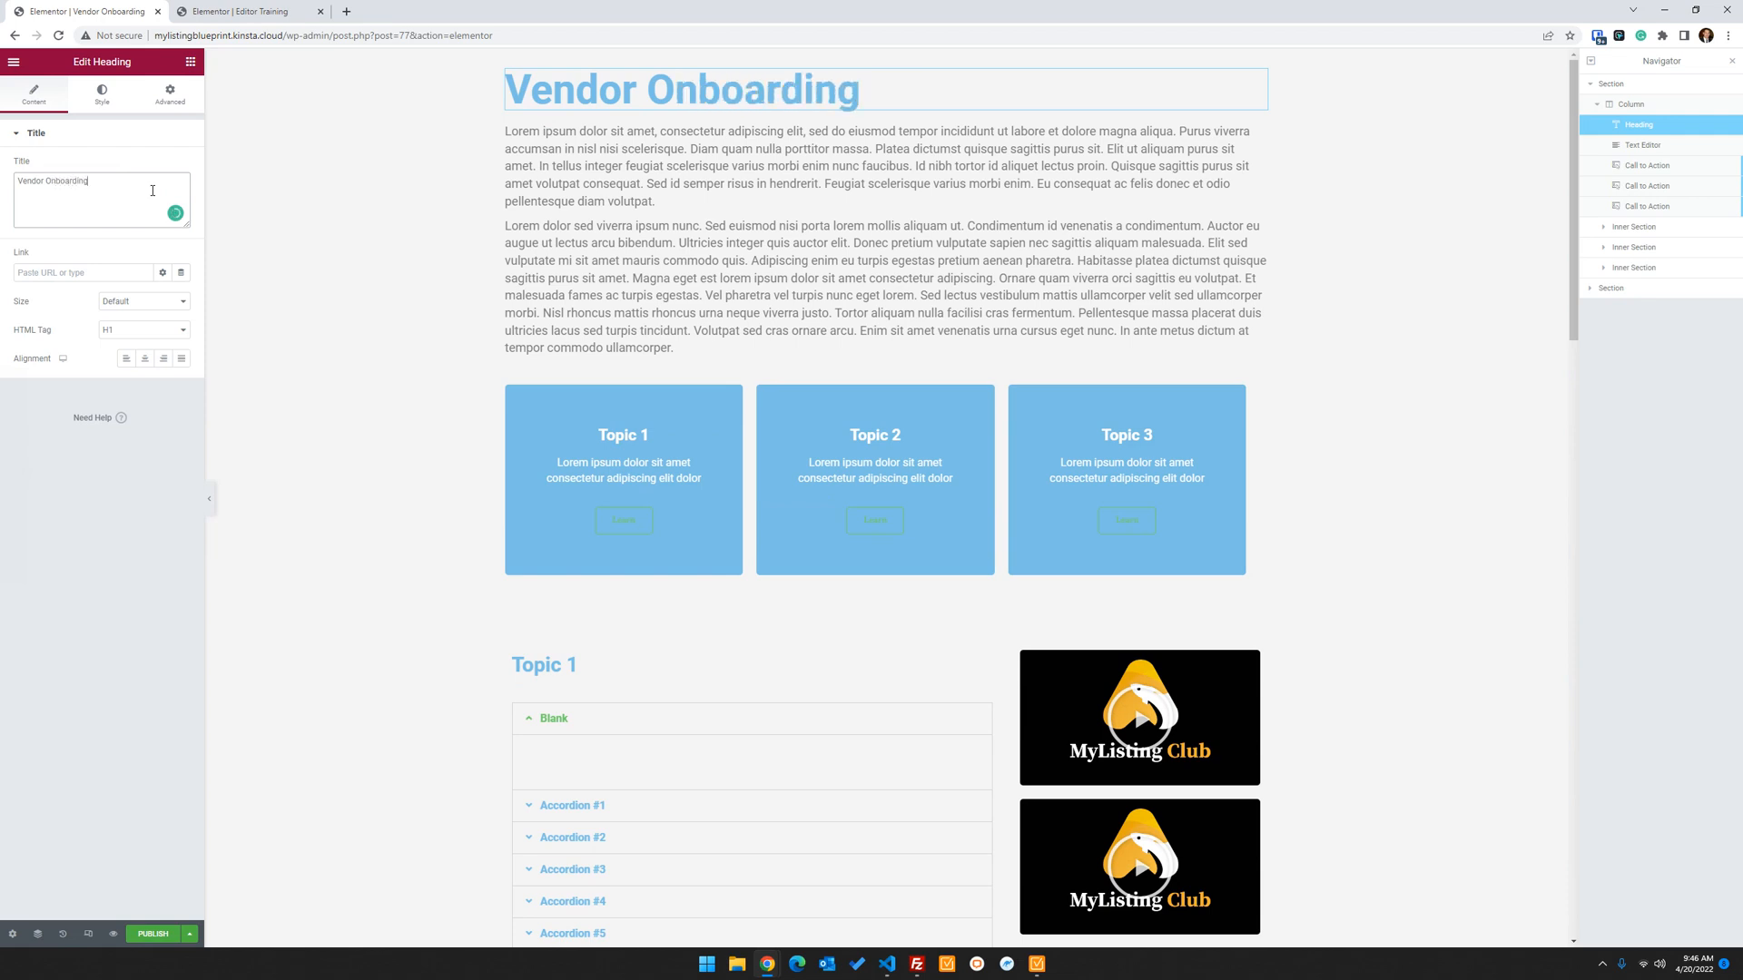
Inspect the Support Request heading and the support request form's fields
{"action": "scroll", "scroll_direction": "down", "scroll_amount": 3}
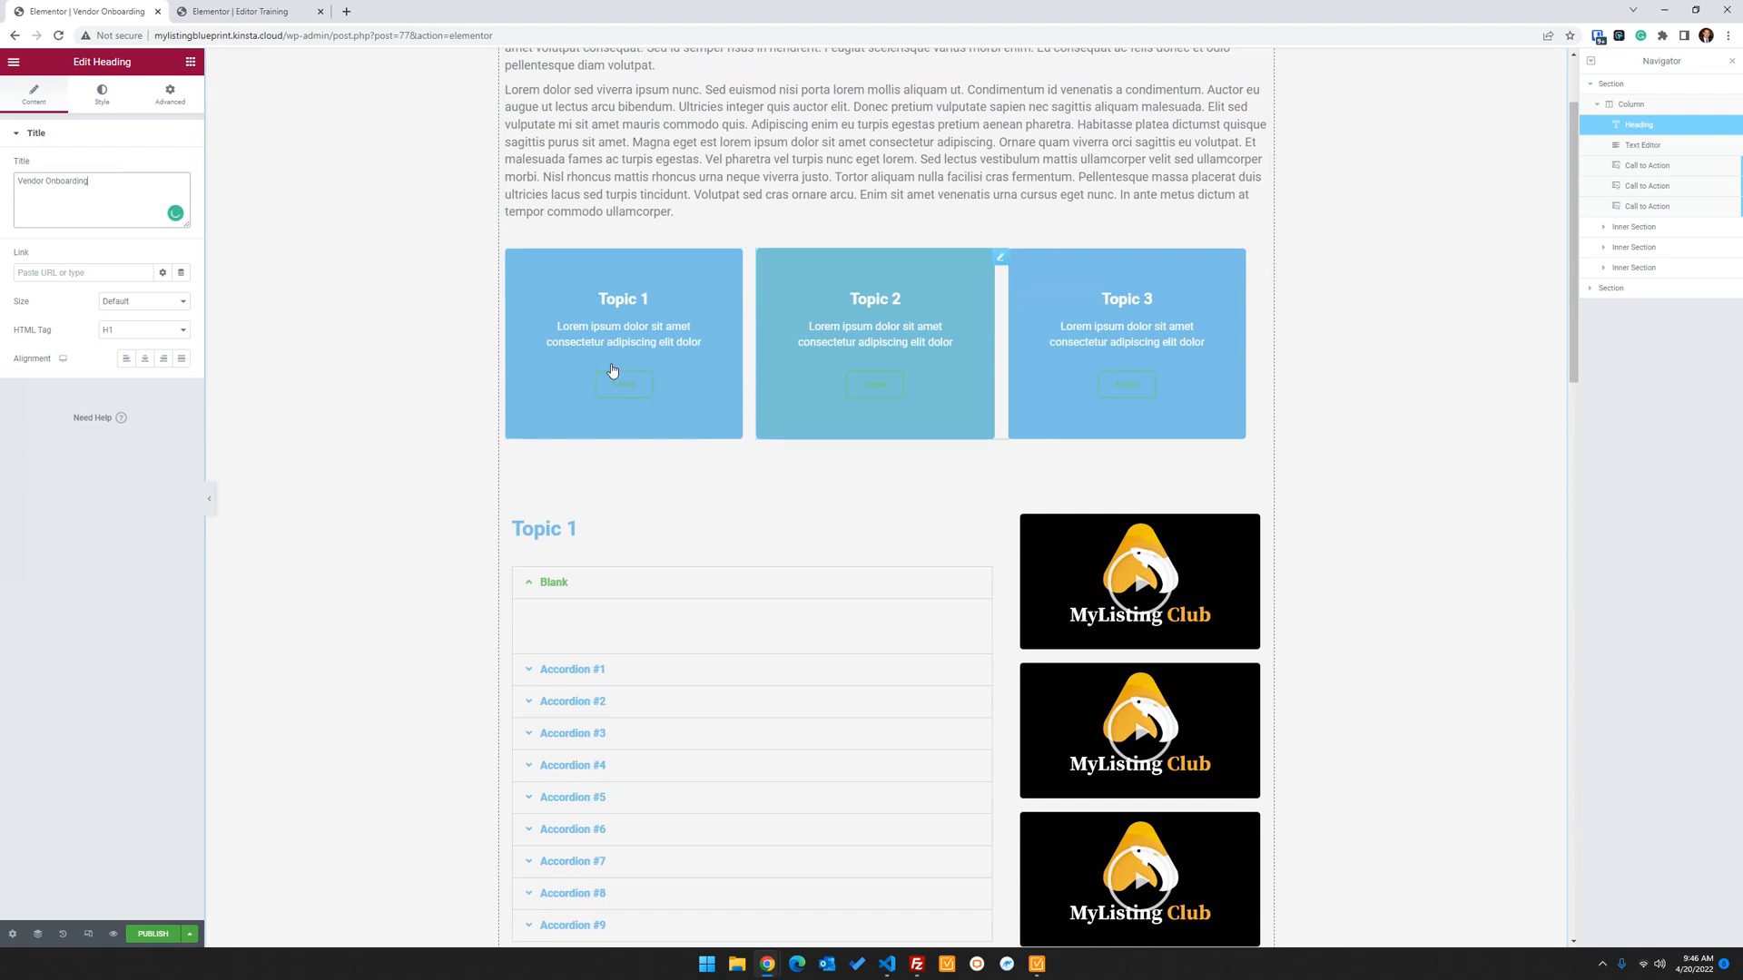
{"action": "scroll", "scroll_direction": "down", "scroll_amount": 3}
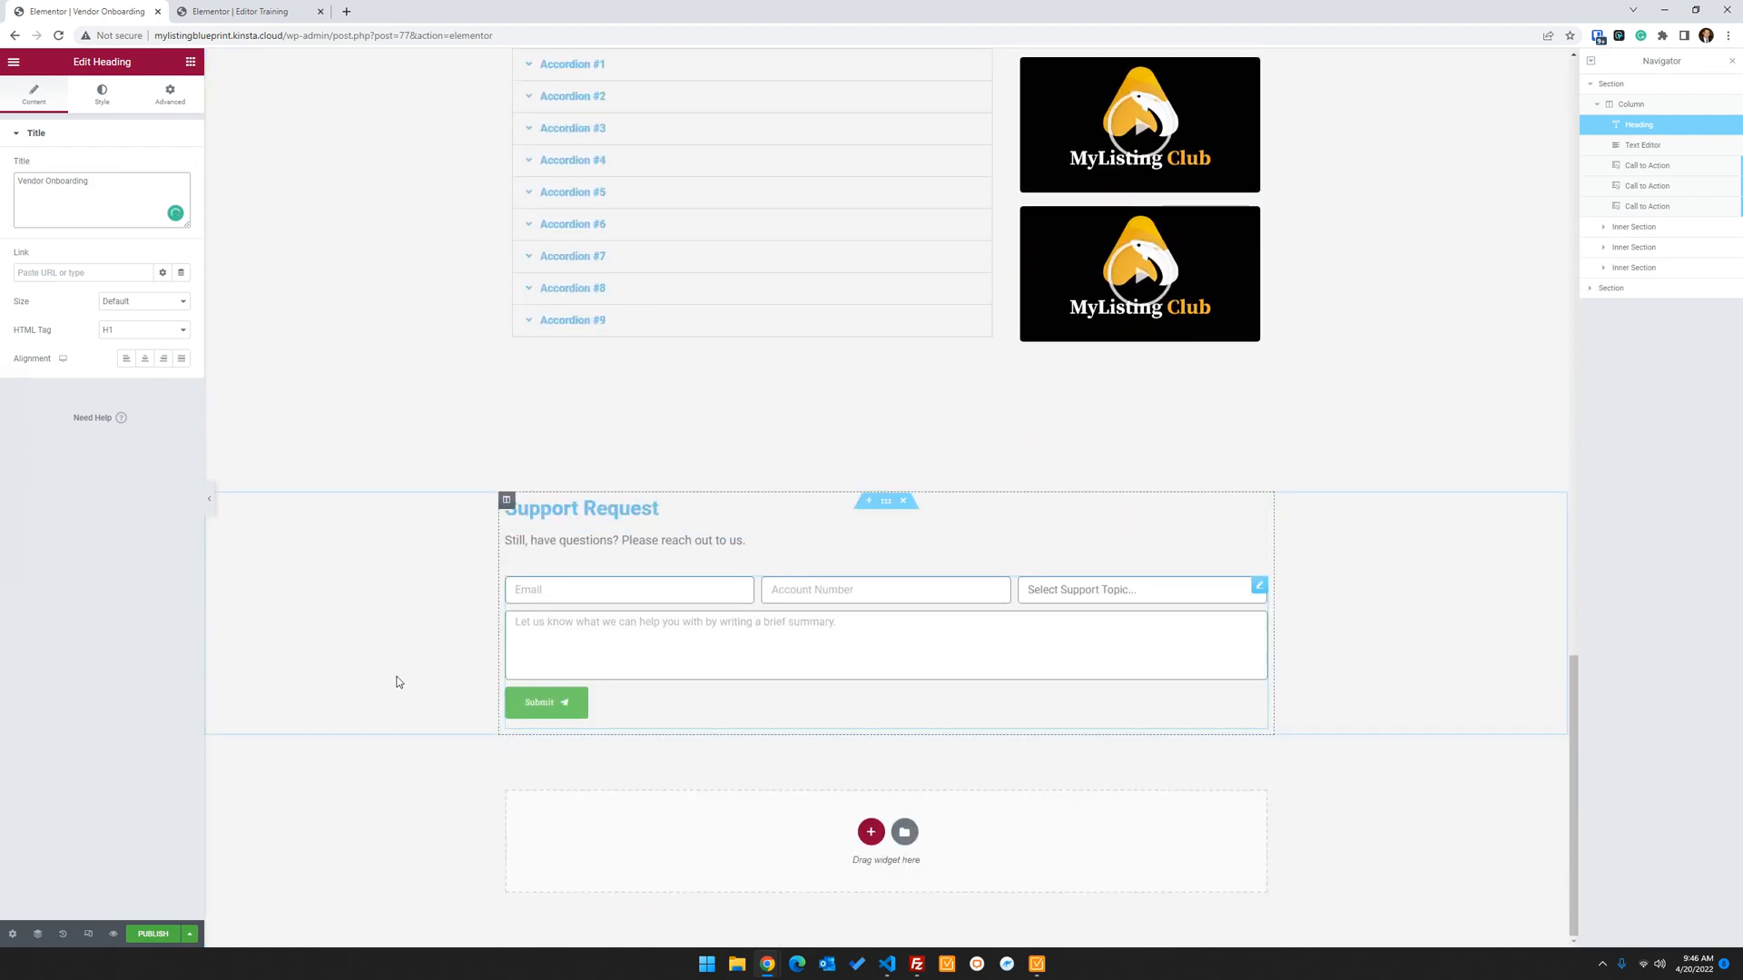
{"action": "left_click", "coordinate": [581, 508]}
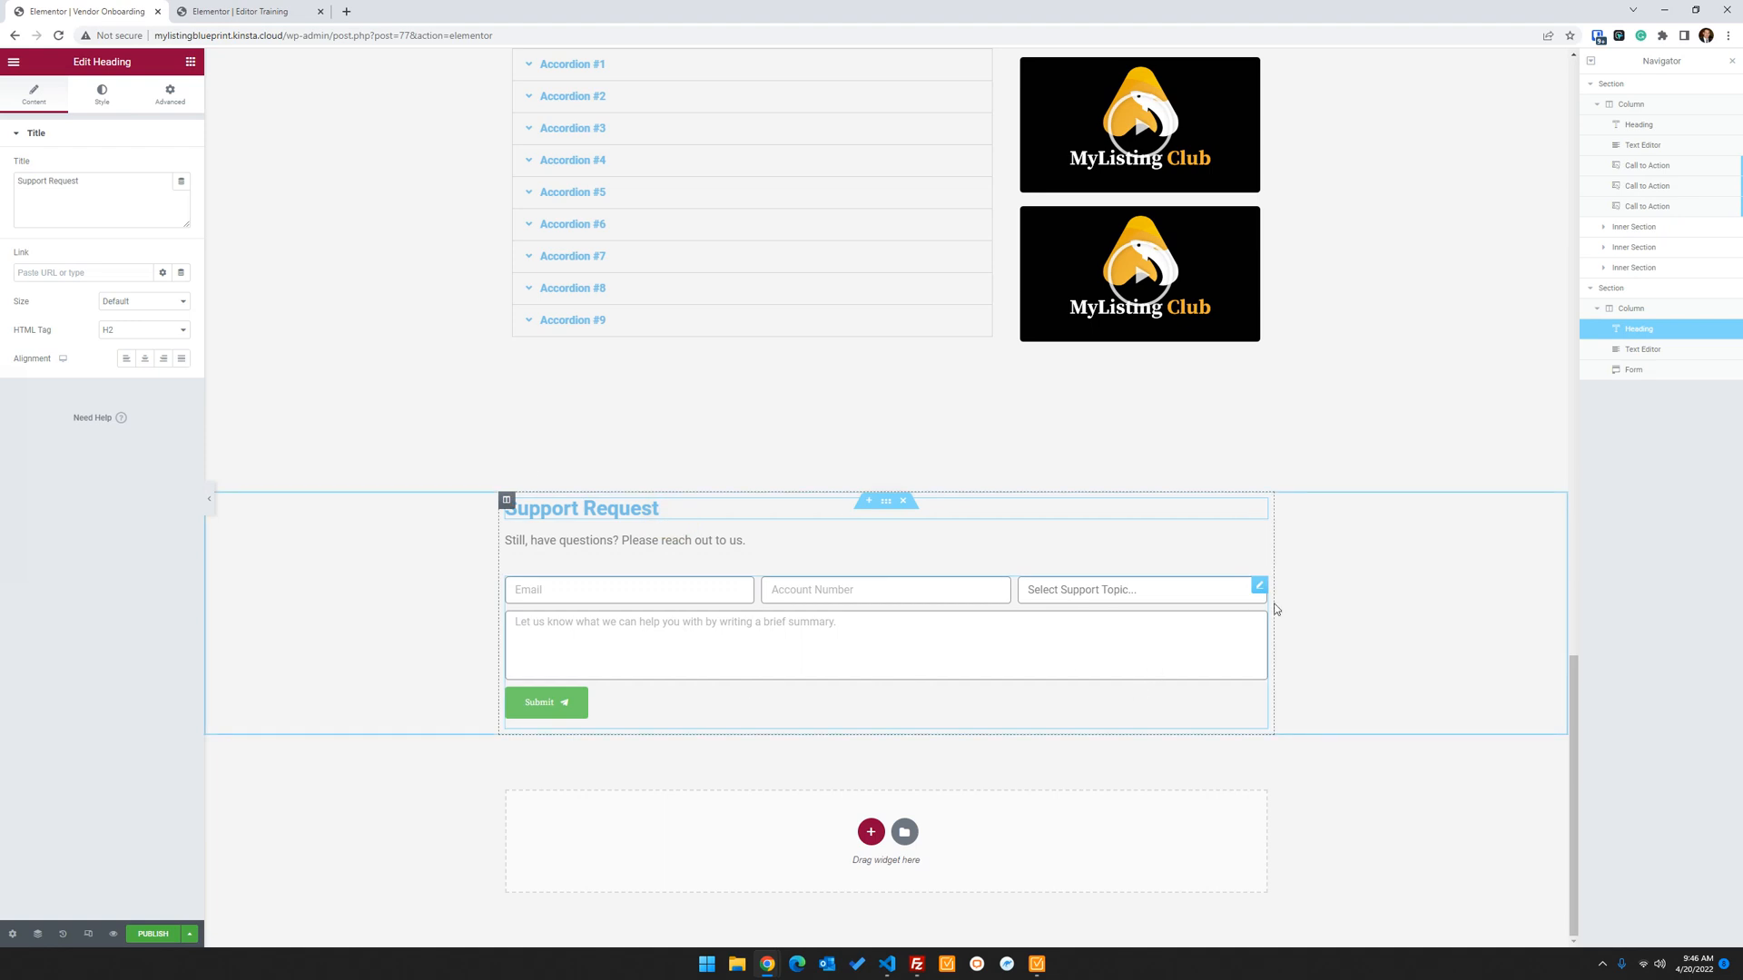
{"action": "left_click", "coordinate": [1078, 589]}
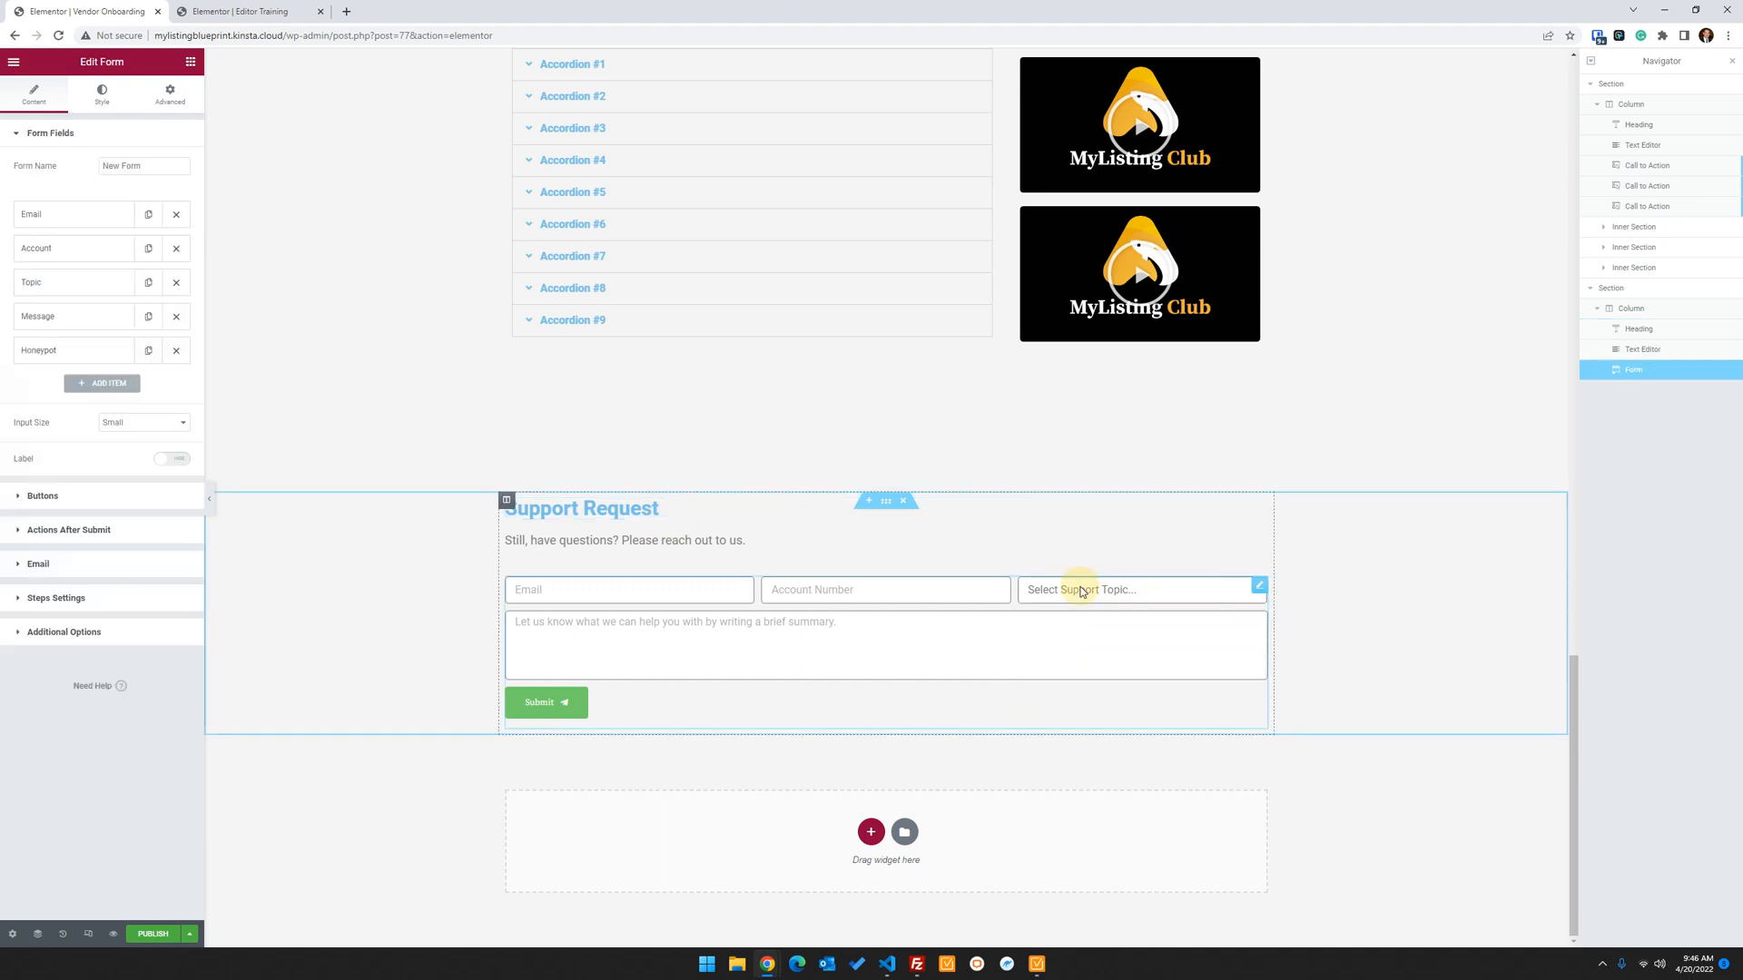
{"action": "scroll", "scroll_direction": "up", "scroll_amount": 3}
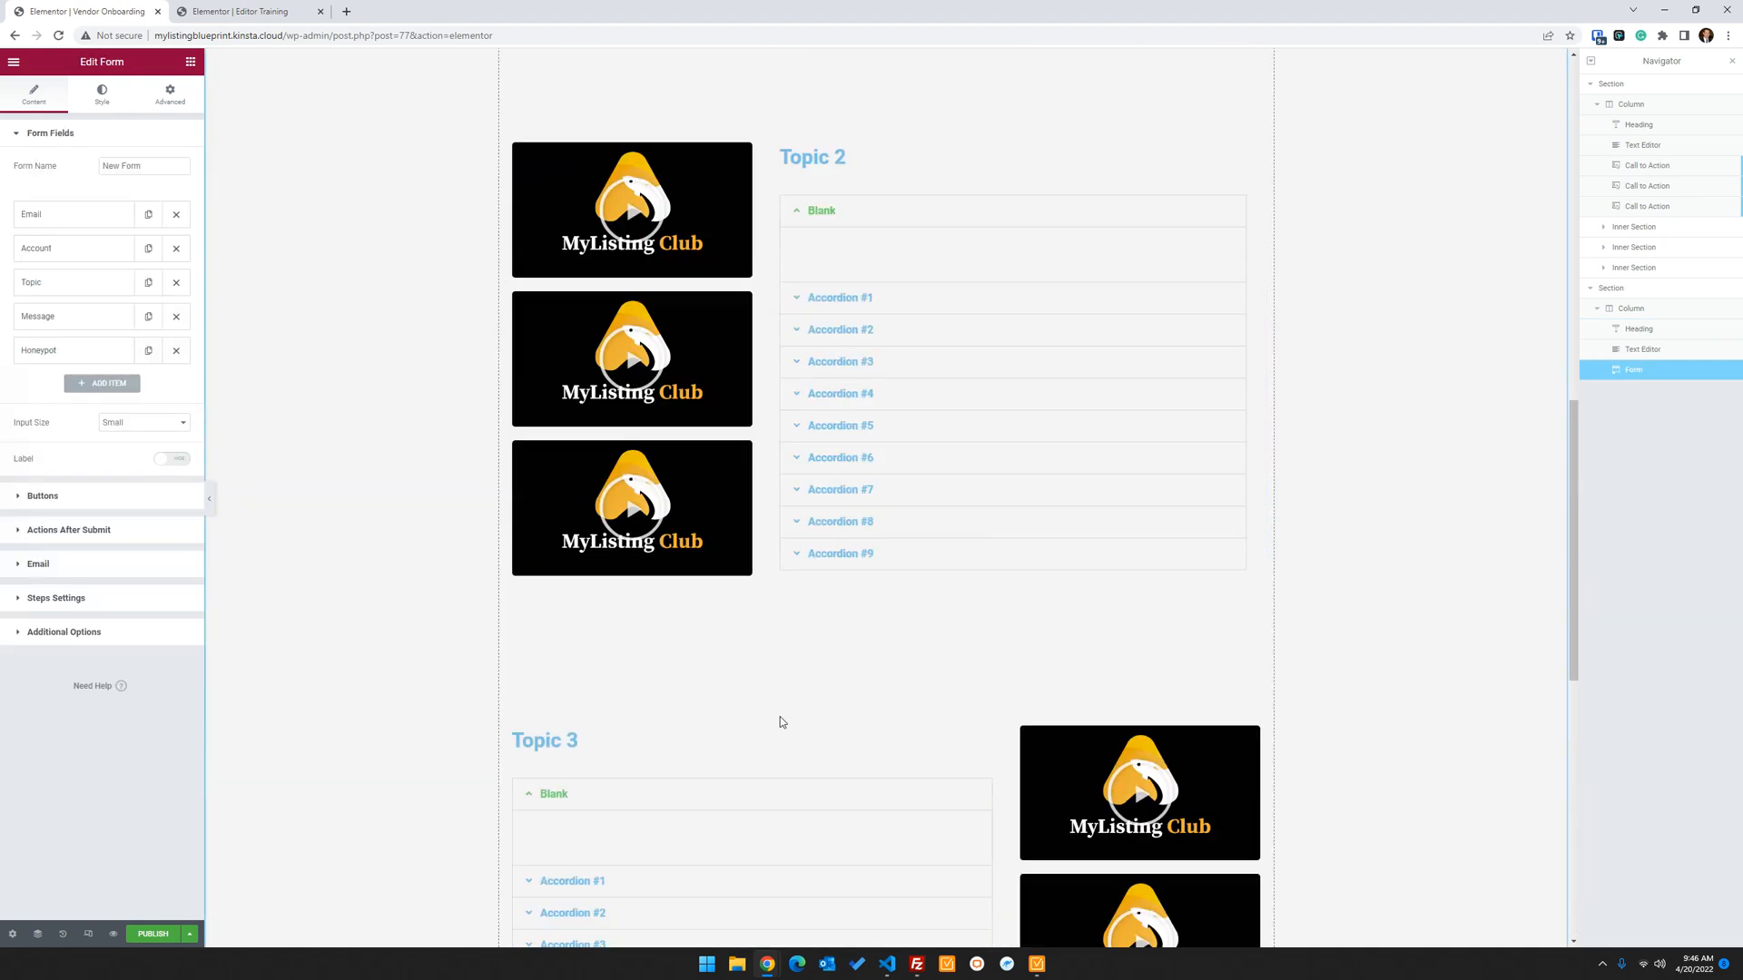
{"action": "scroll", "scroll_direction": "up", "scroll_amount": 3}
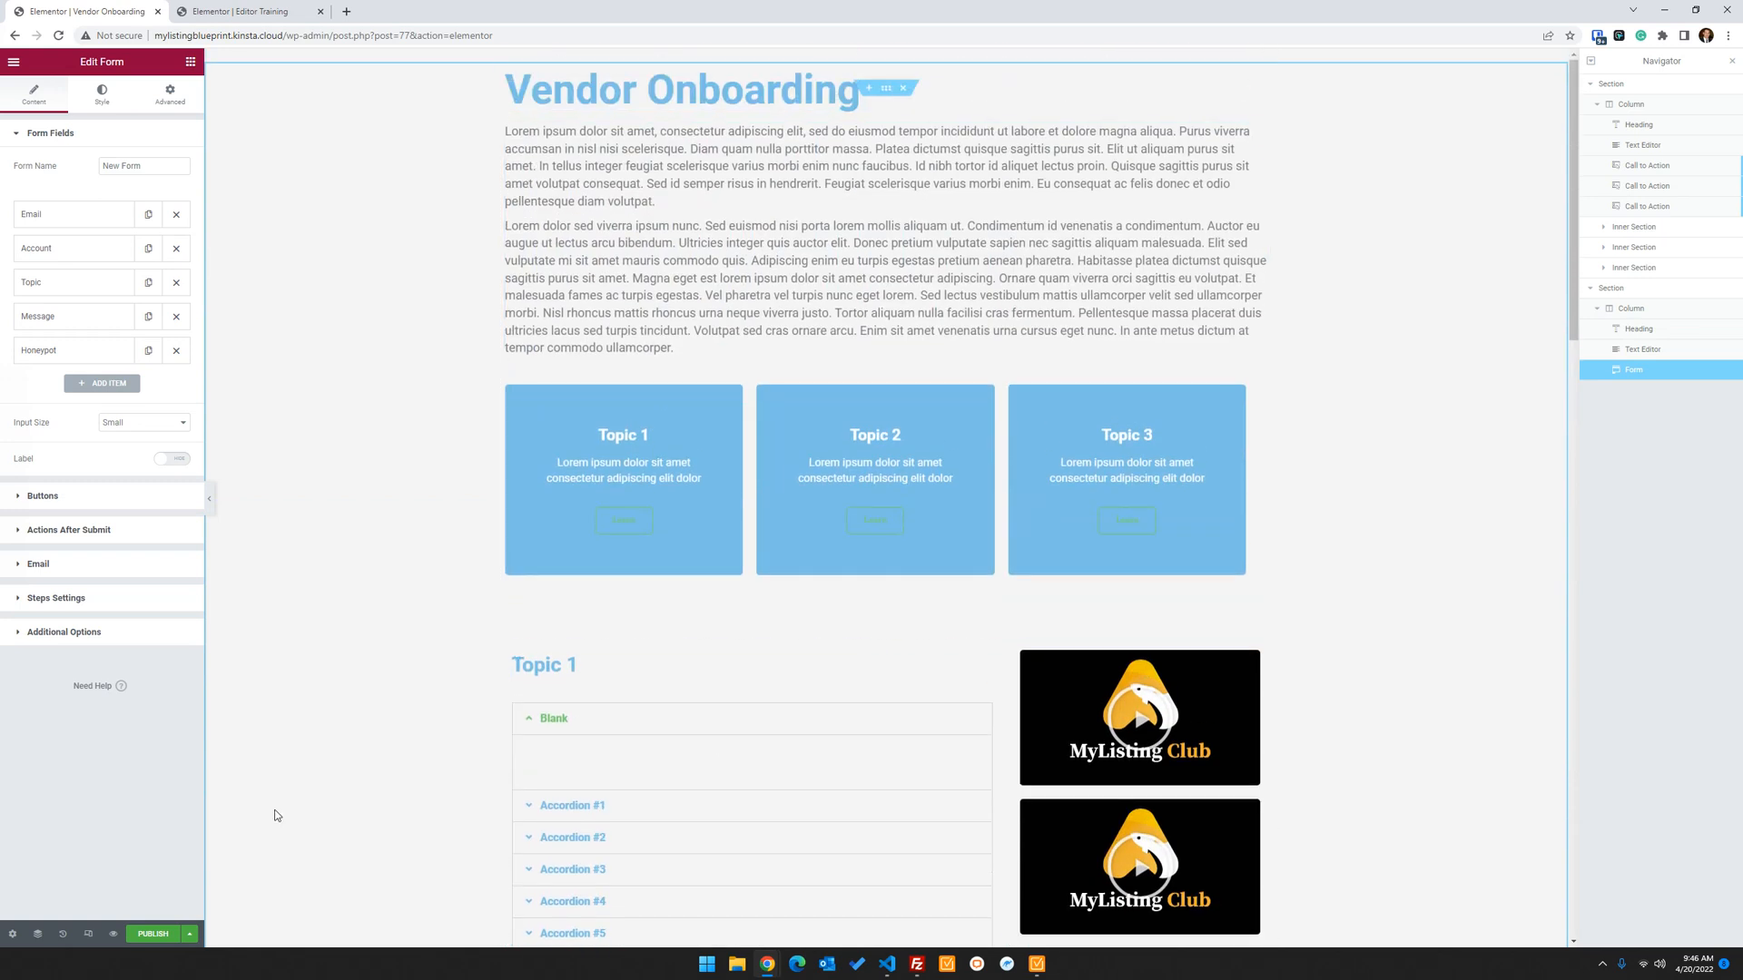
Publish the page and exit the editor to the dashboard
{"action": "left_click", "coordinate": [153, 932]}
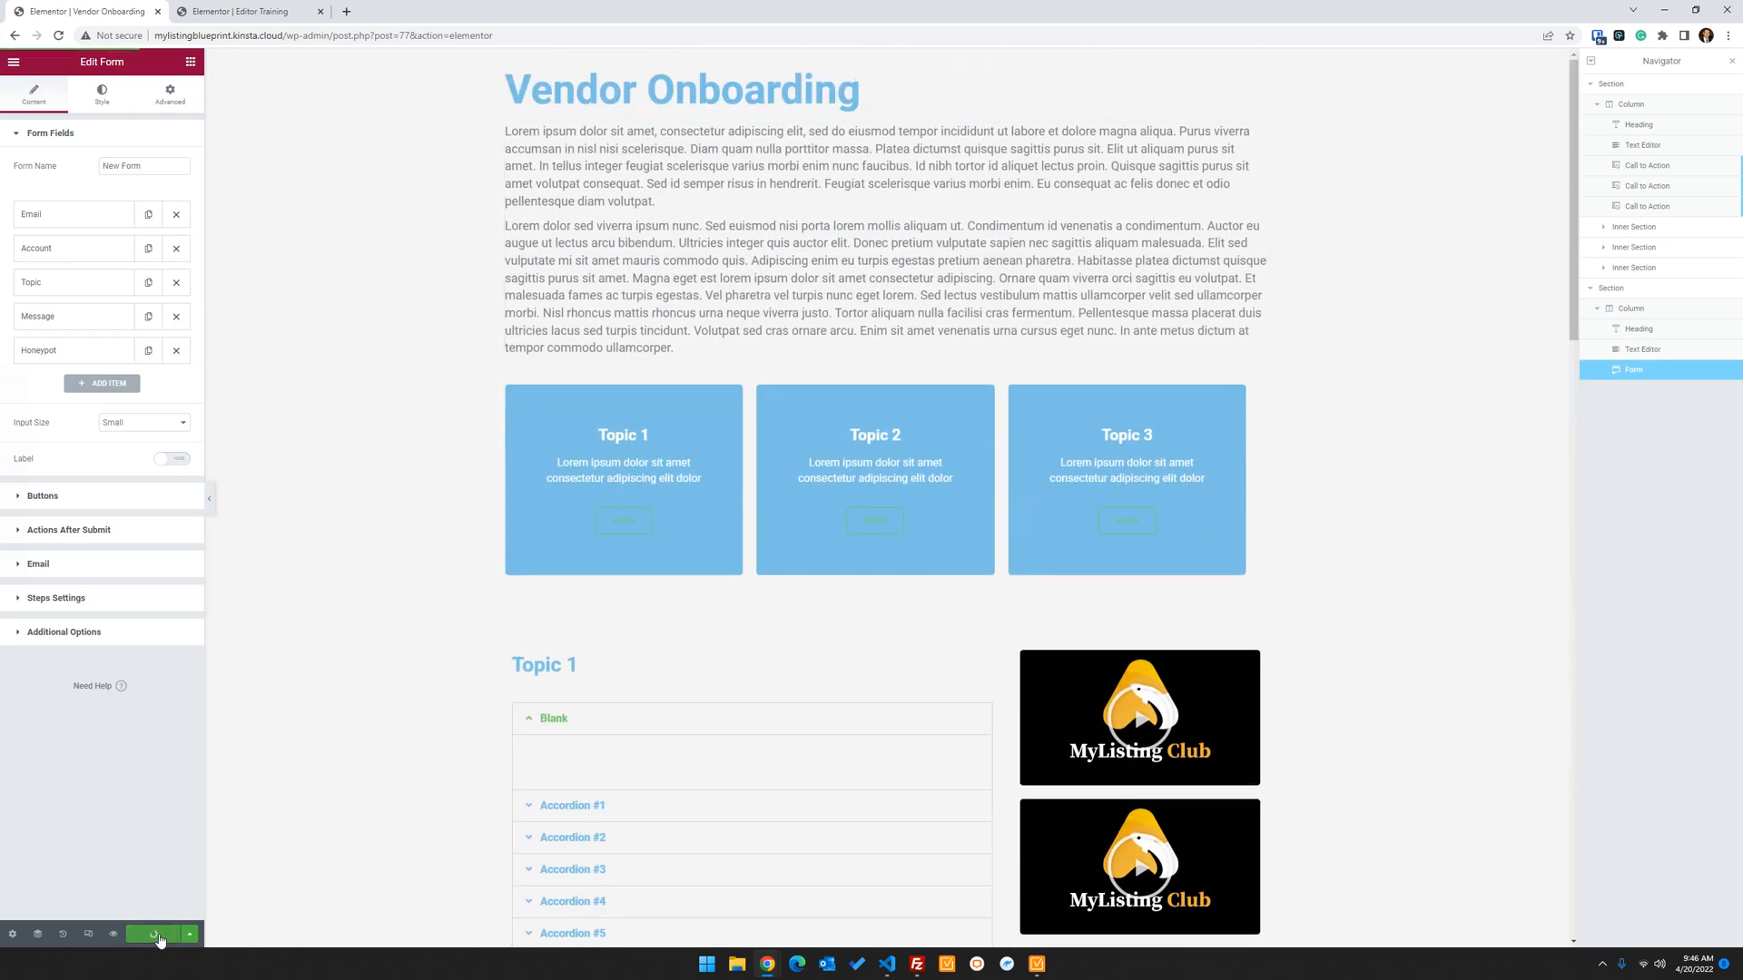
{"action": "left_click", "coordinate": [153, 934]}
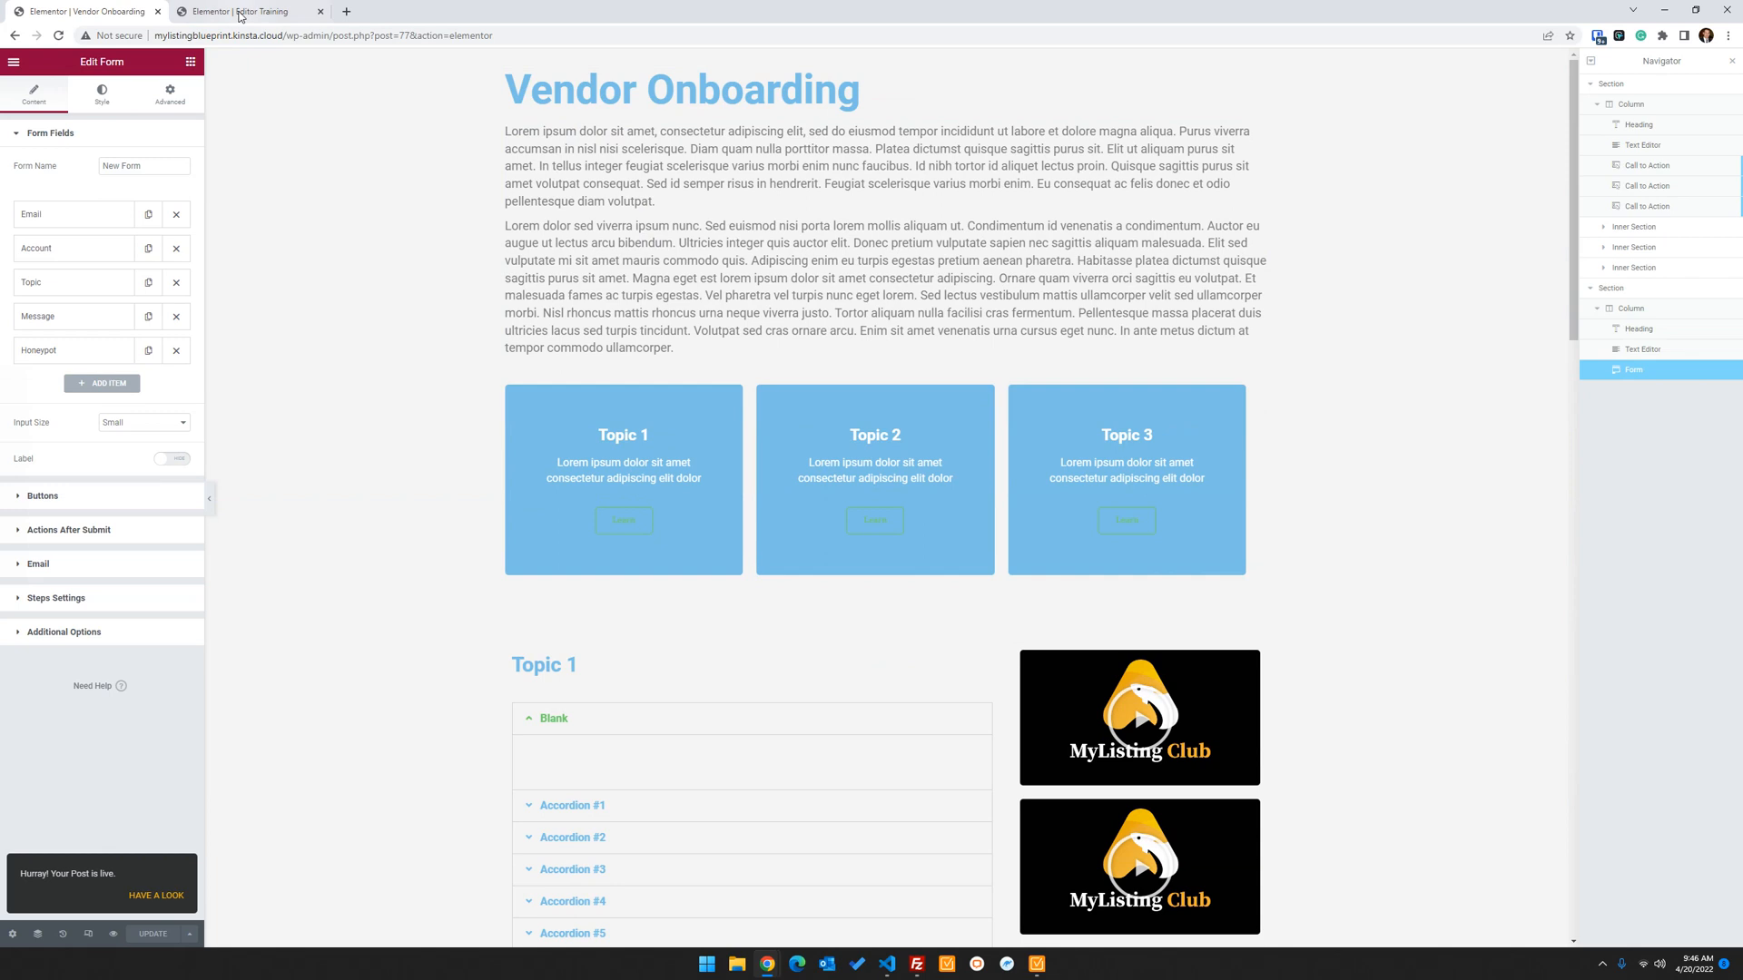
{"action": "left_click", "coordinate": [11, 61]}
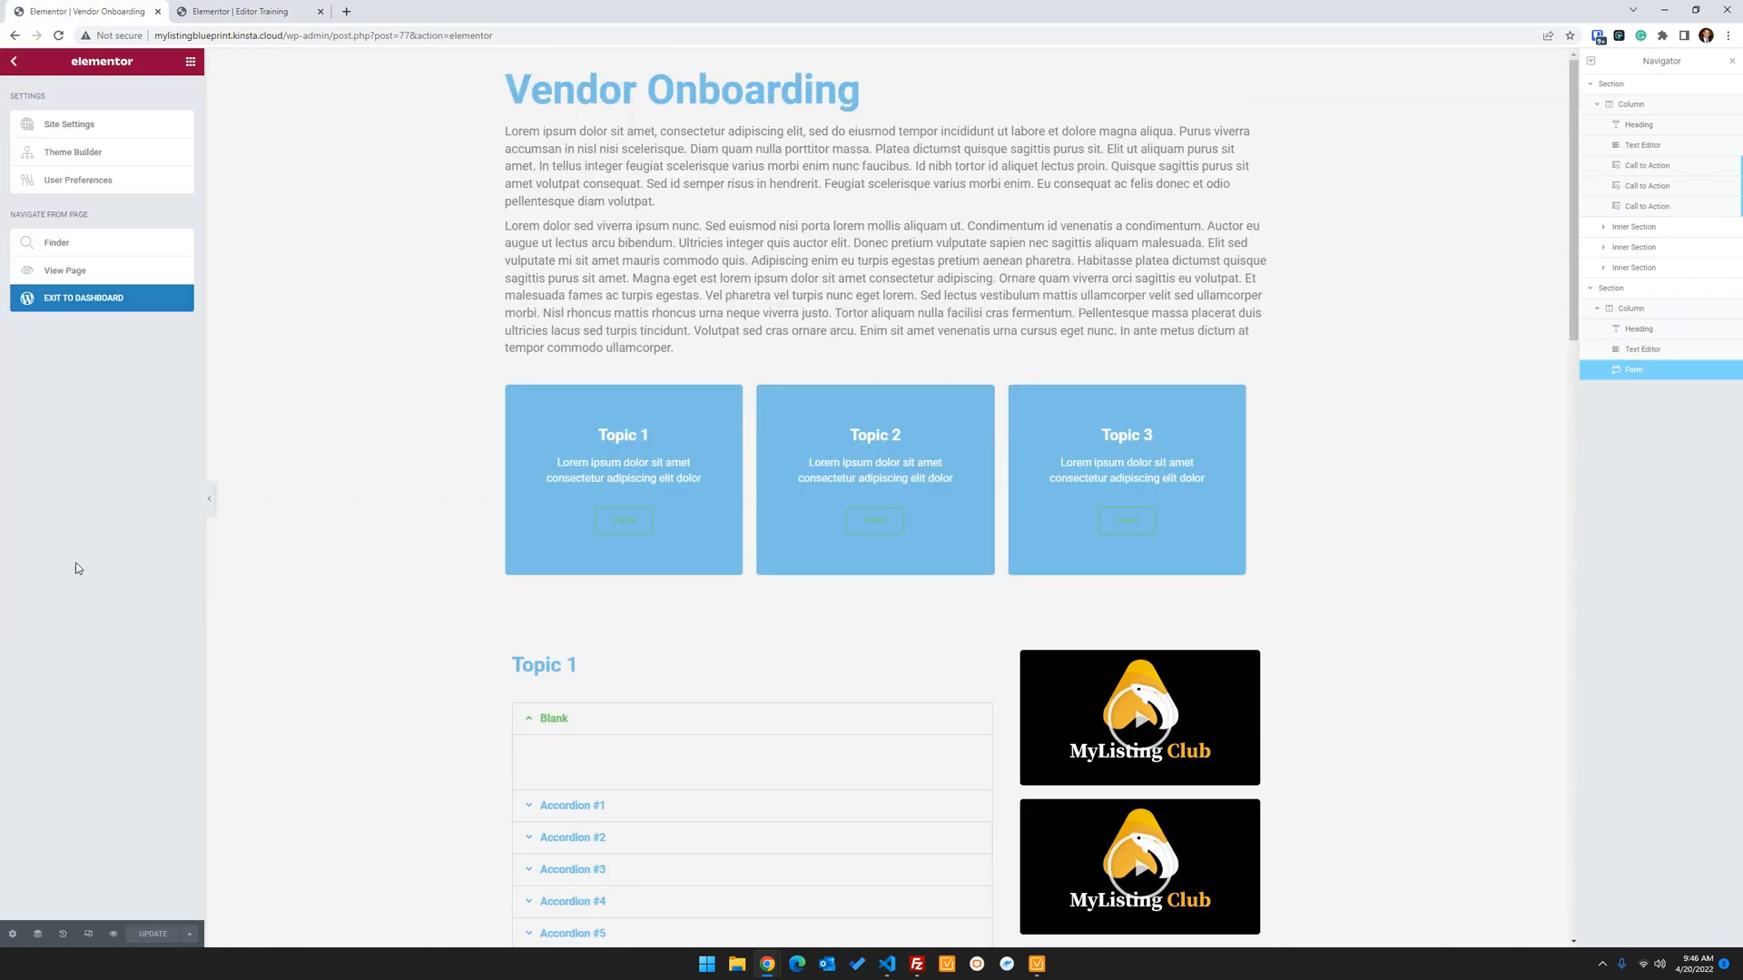
{"action": "left_click", "coordinate": [83, 298]}
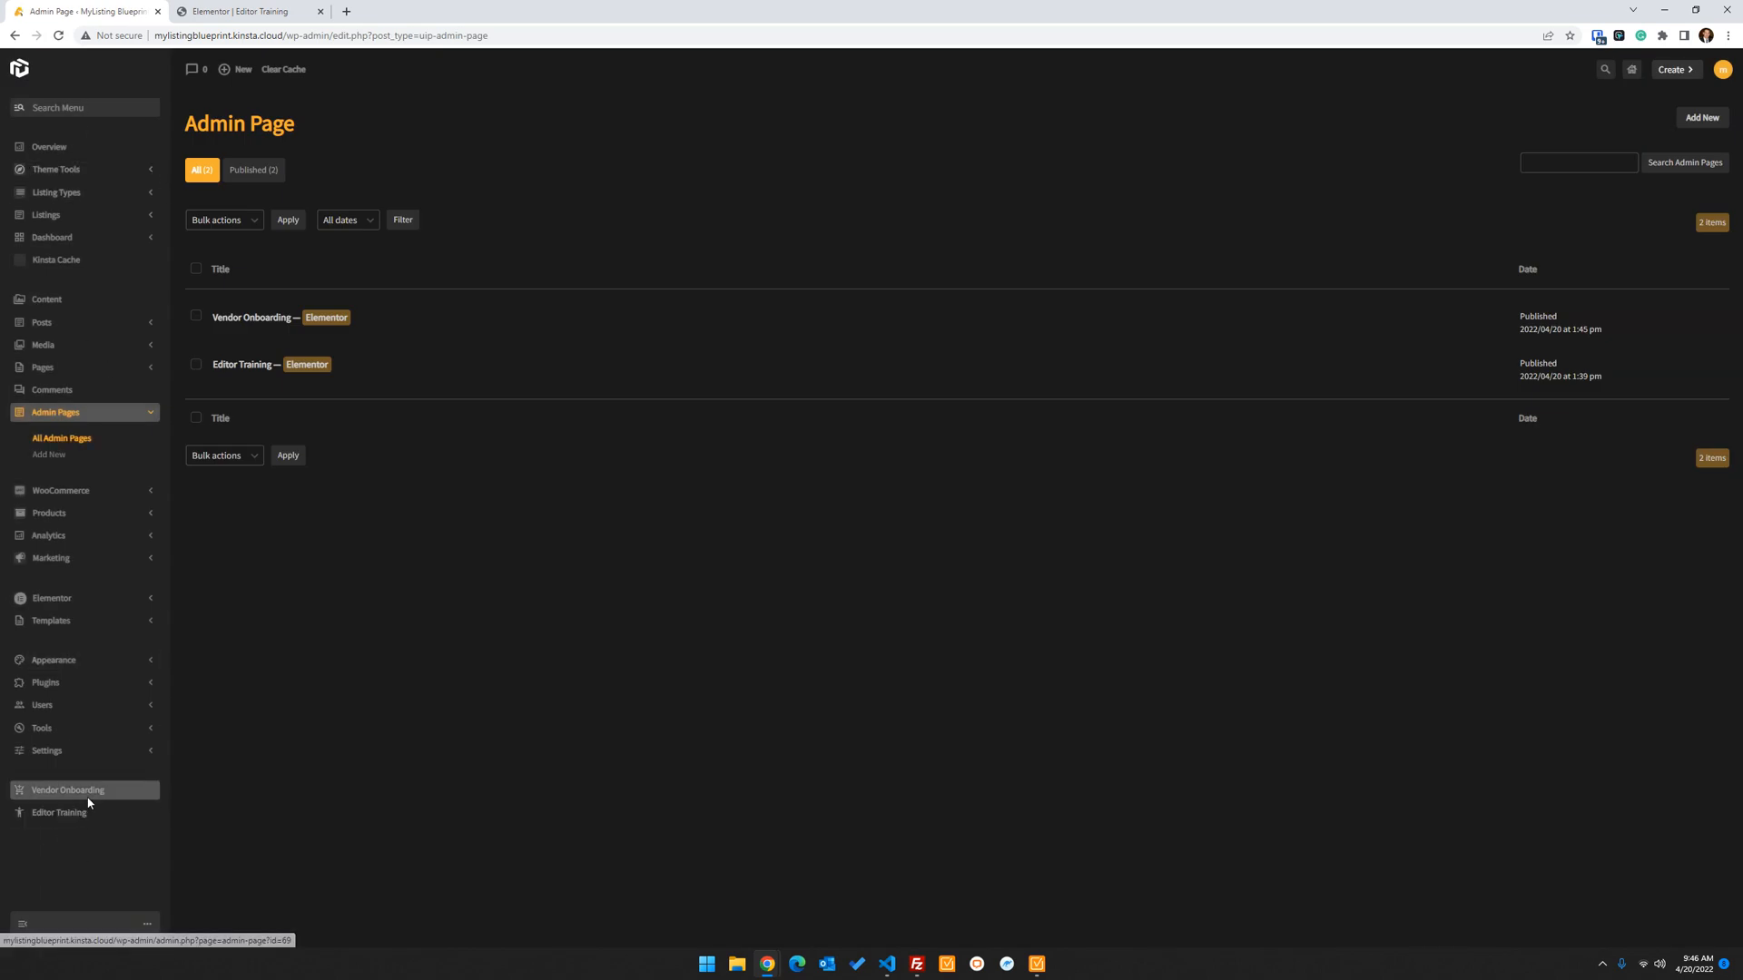
{"action": "mouse_move", "coordinate": [78, 900]}
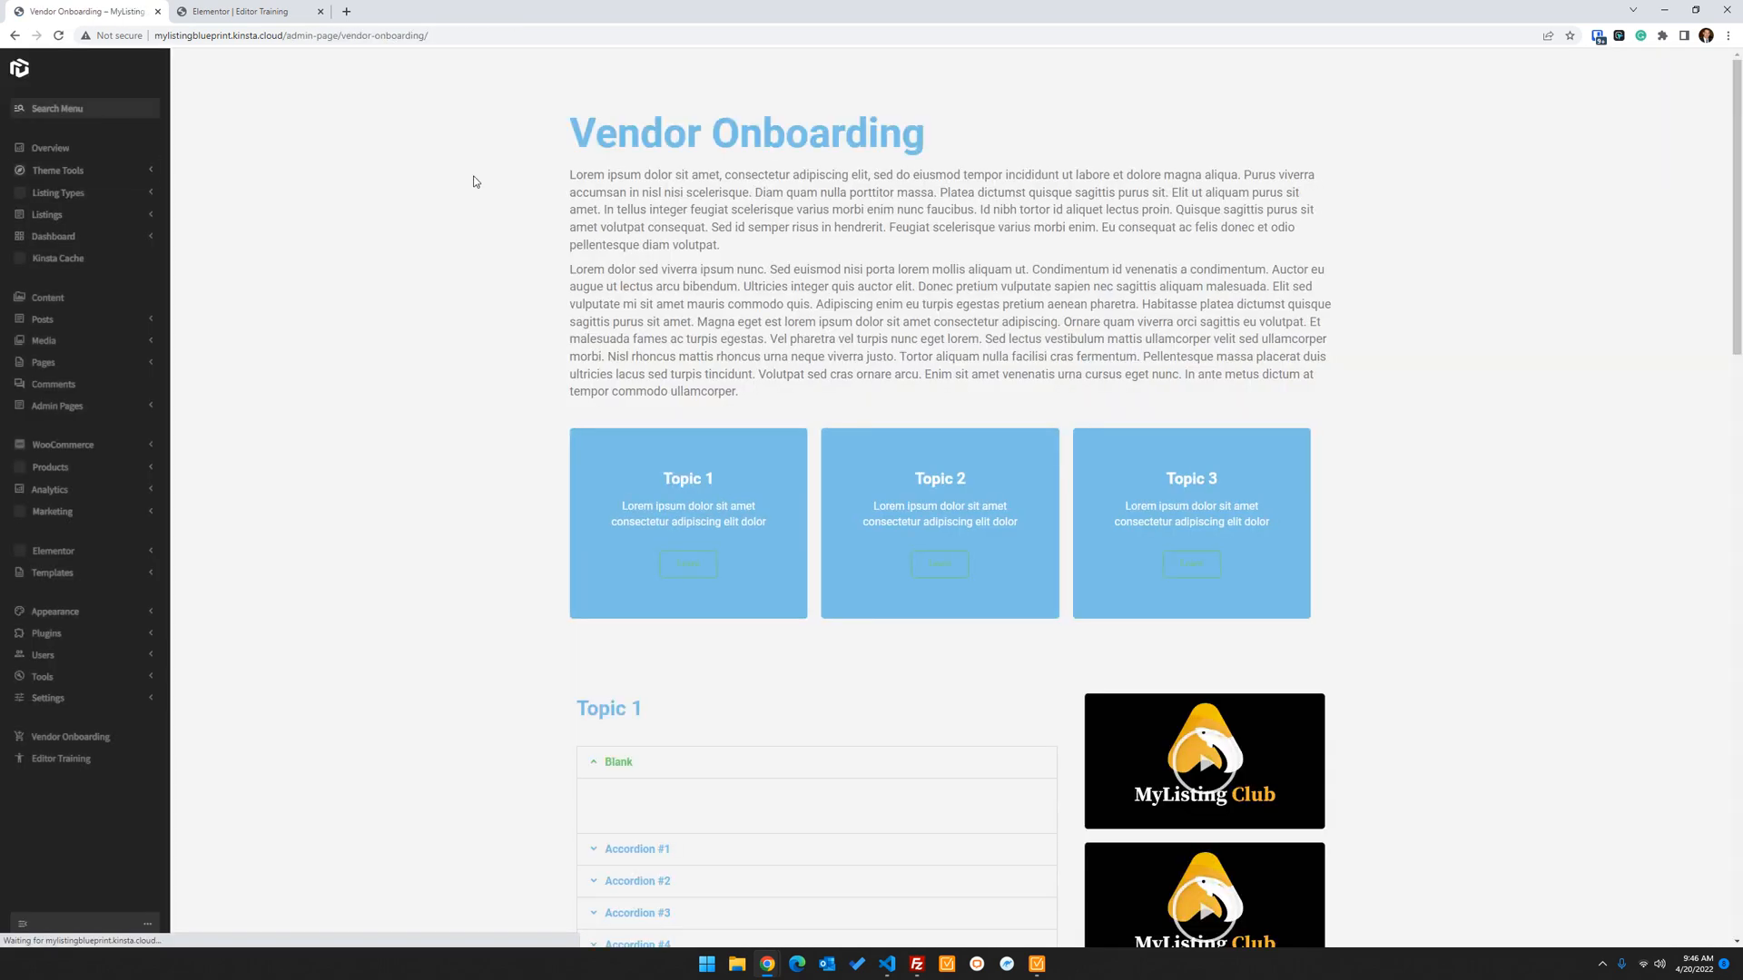
Inspect the Vendor Onboarding page's address slug and scroll through its content
{"action": "left_click", "coordinate": [288, 35]}
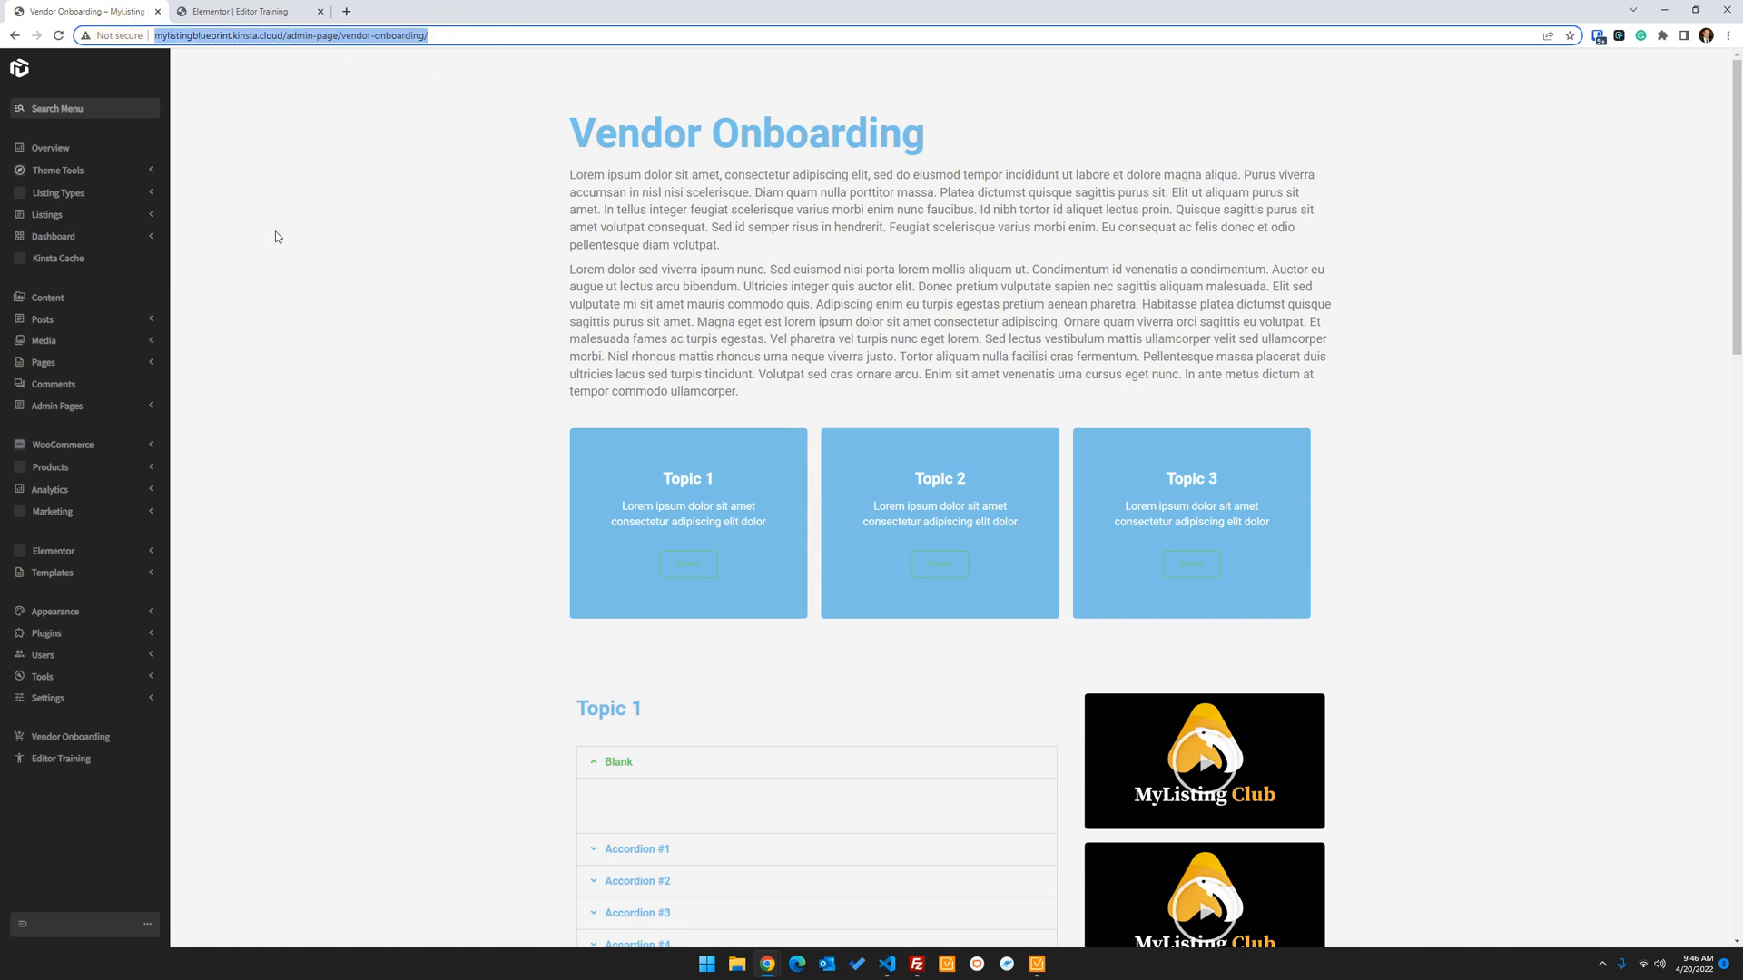
{"action": "scroll", "scroll_direction": "down", "scroll_amount": 3}
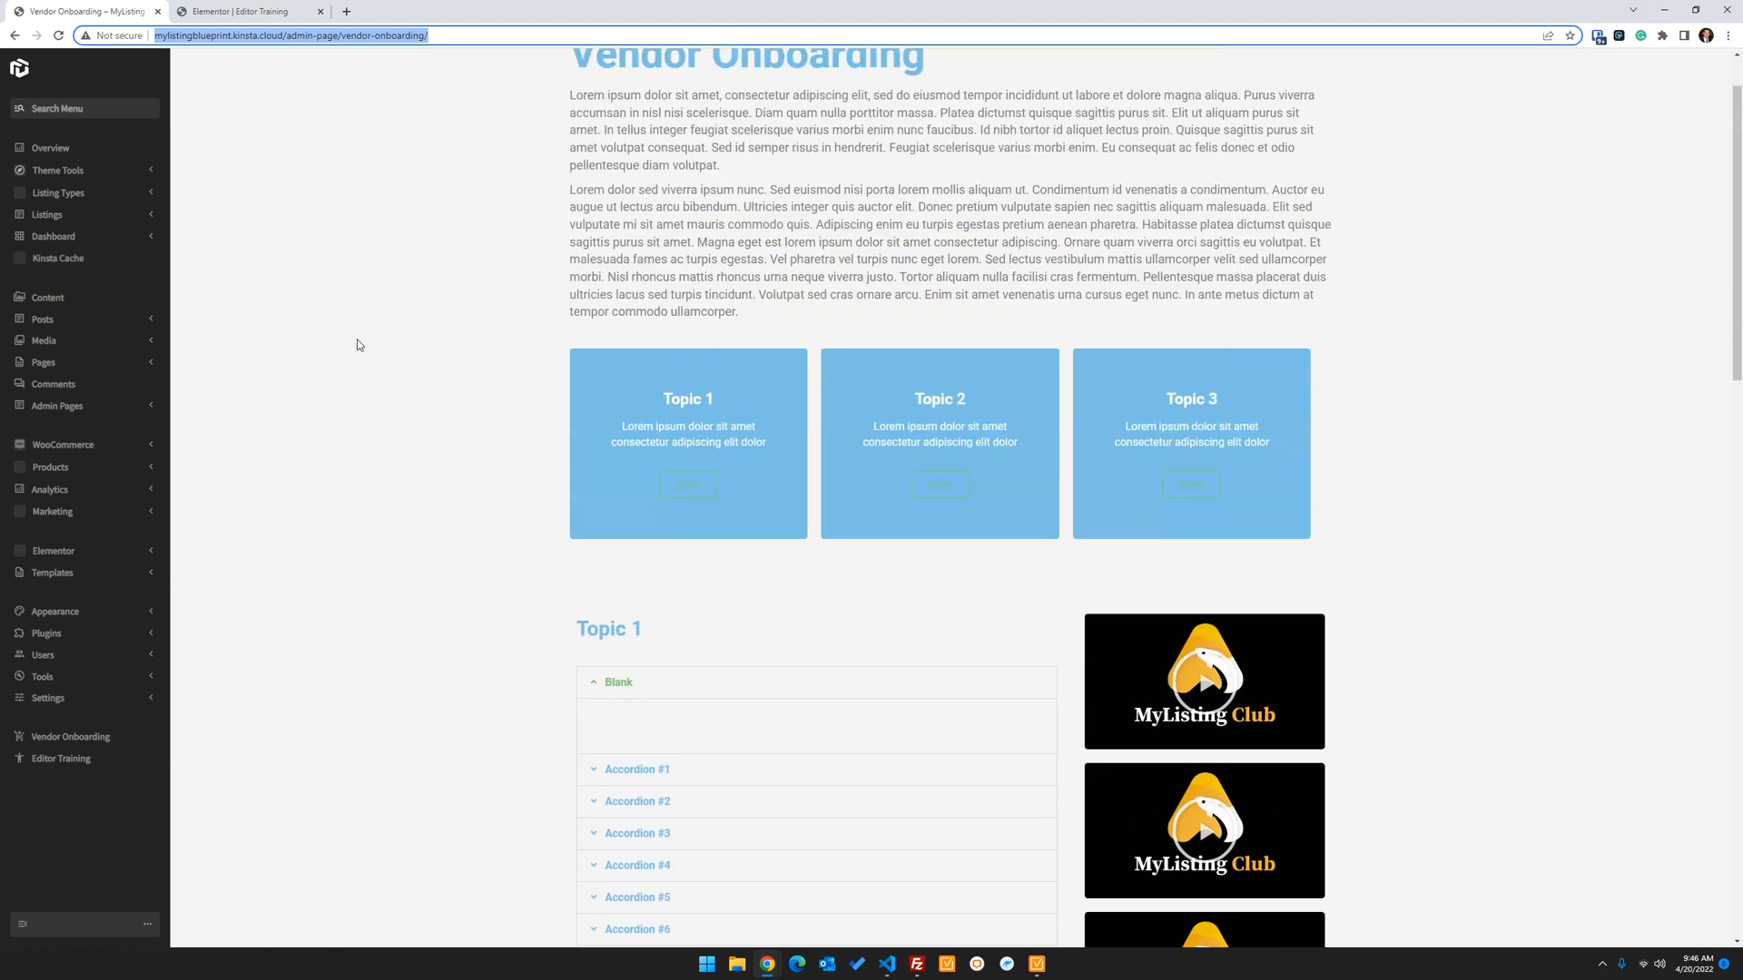
{"action": "scroll", "scroll_direction": "up", "scroll_amount": 3}
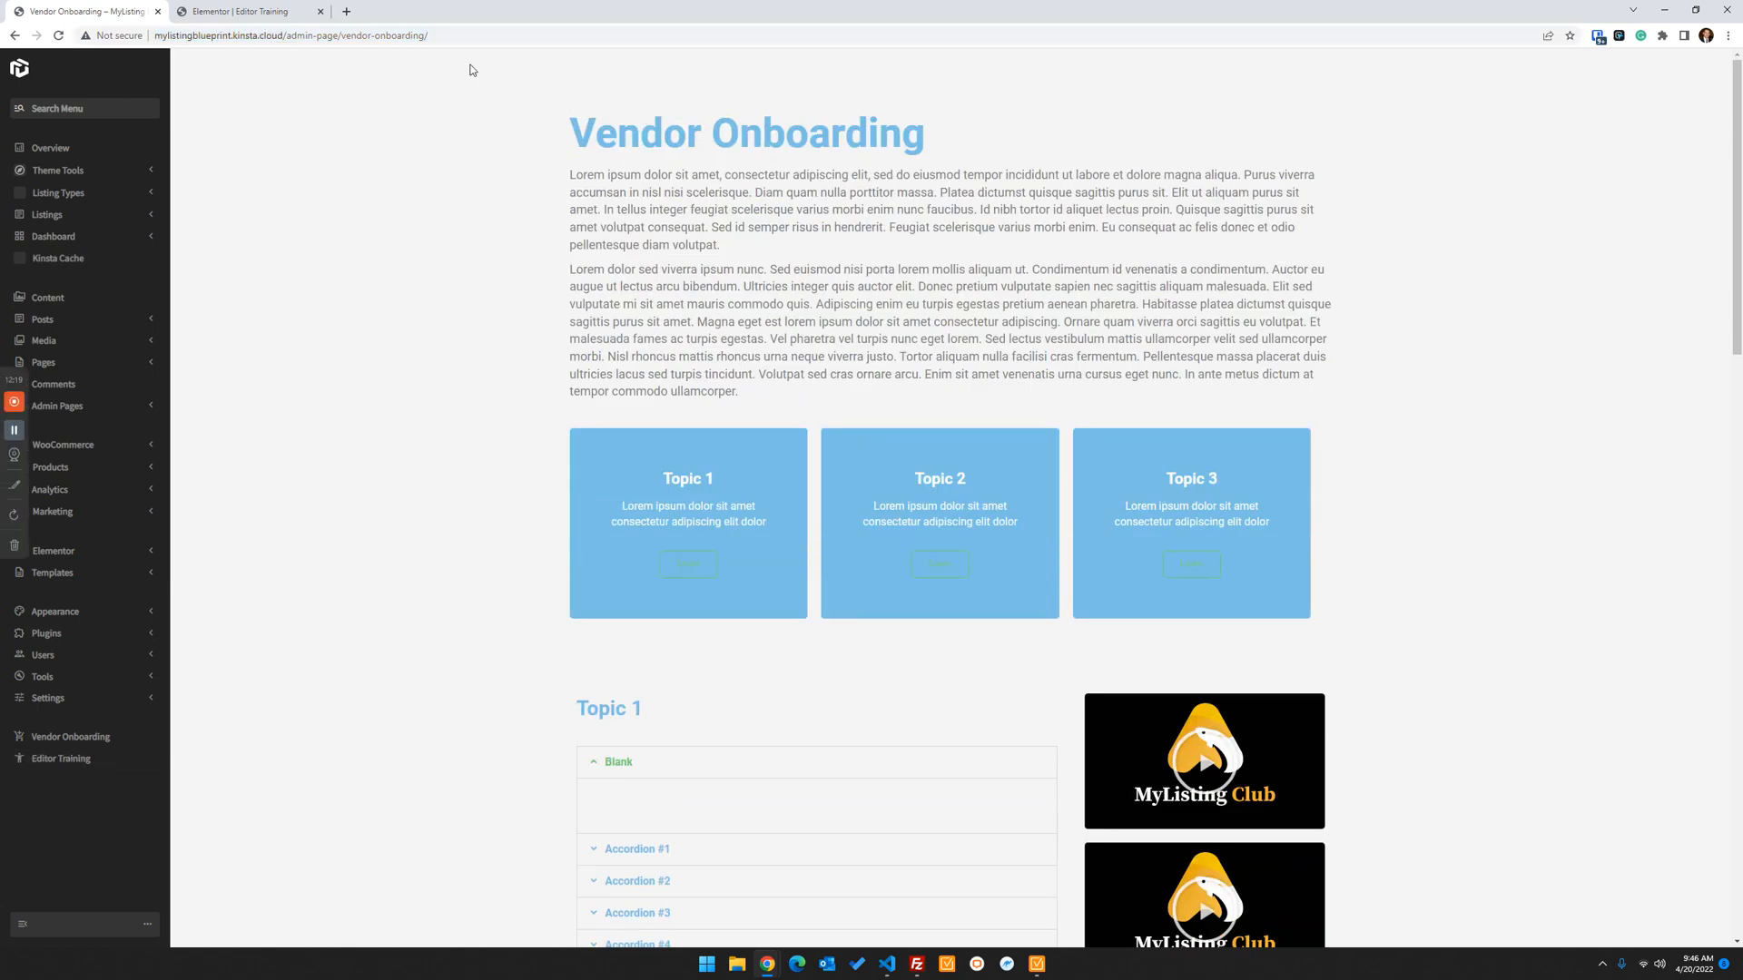
{"action": "left_click", "coordinate": [294, 35]}
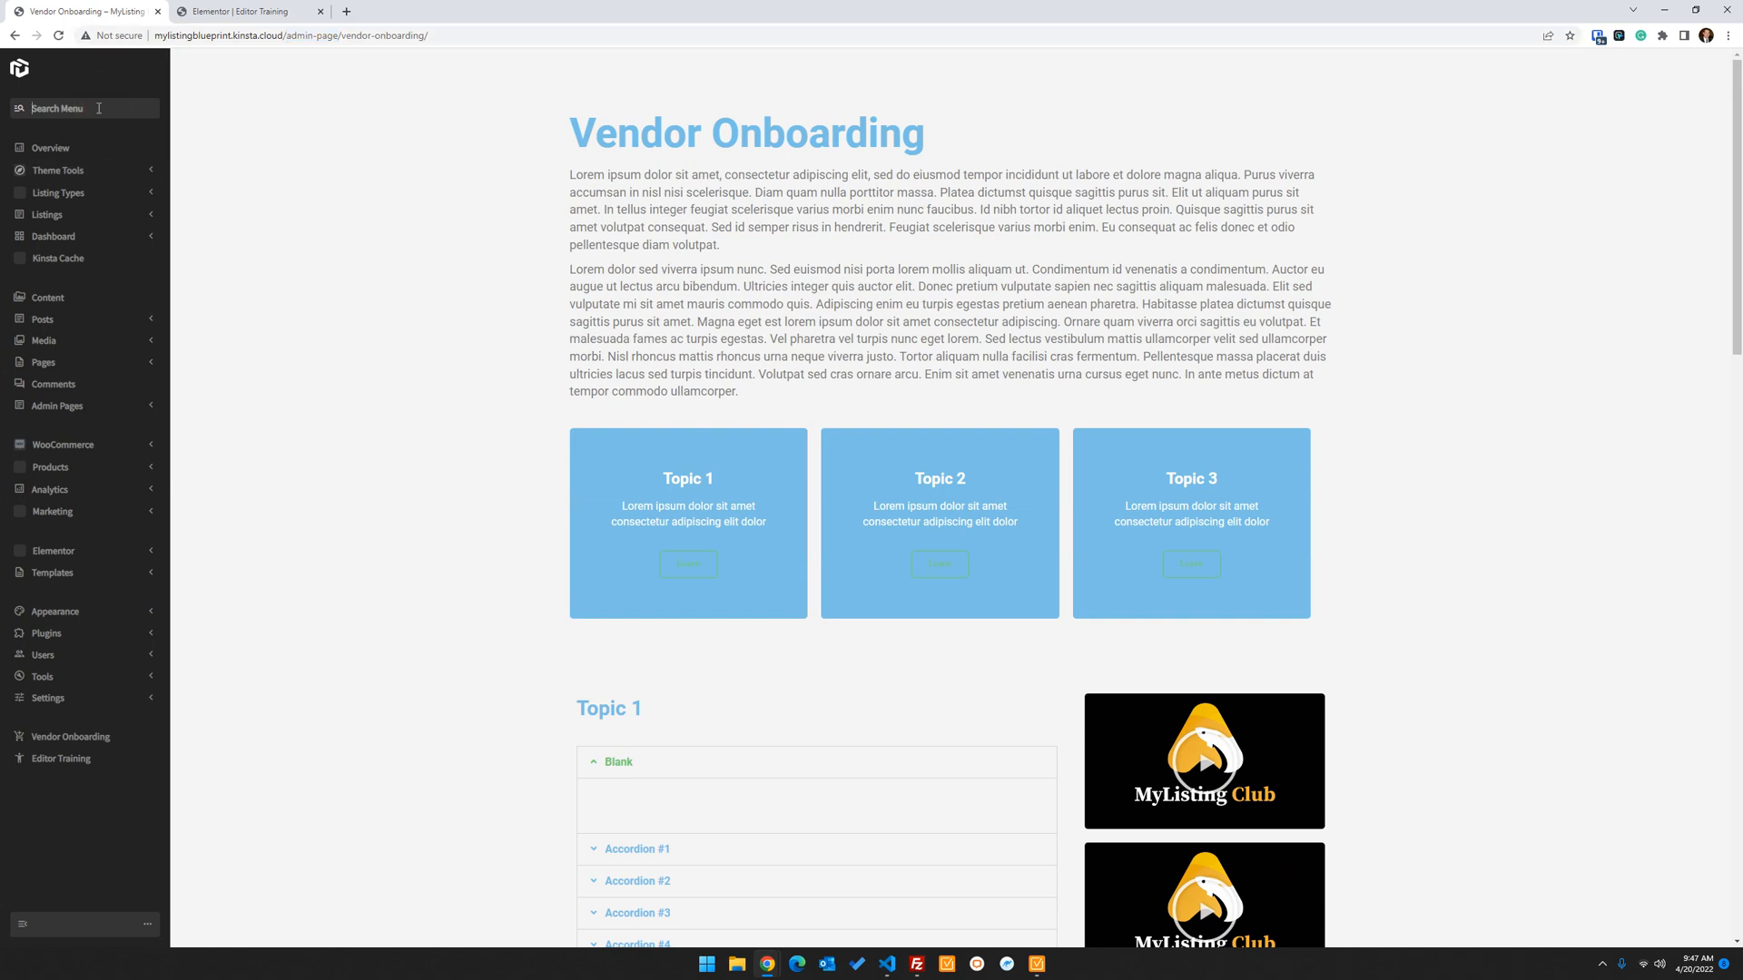
{"action": "type", "text": "m"}
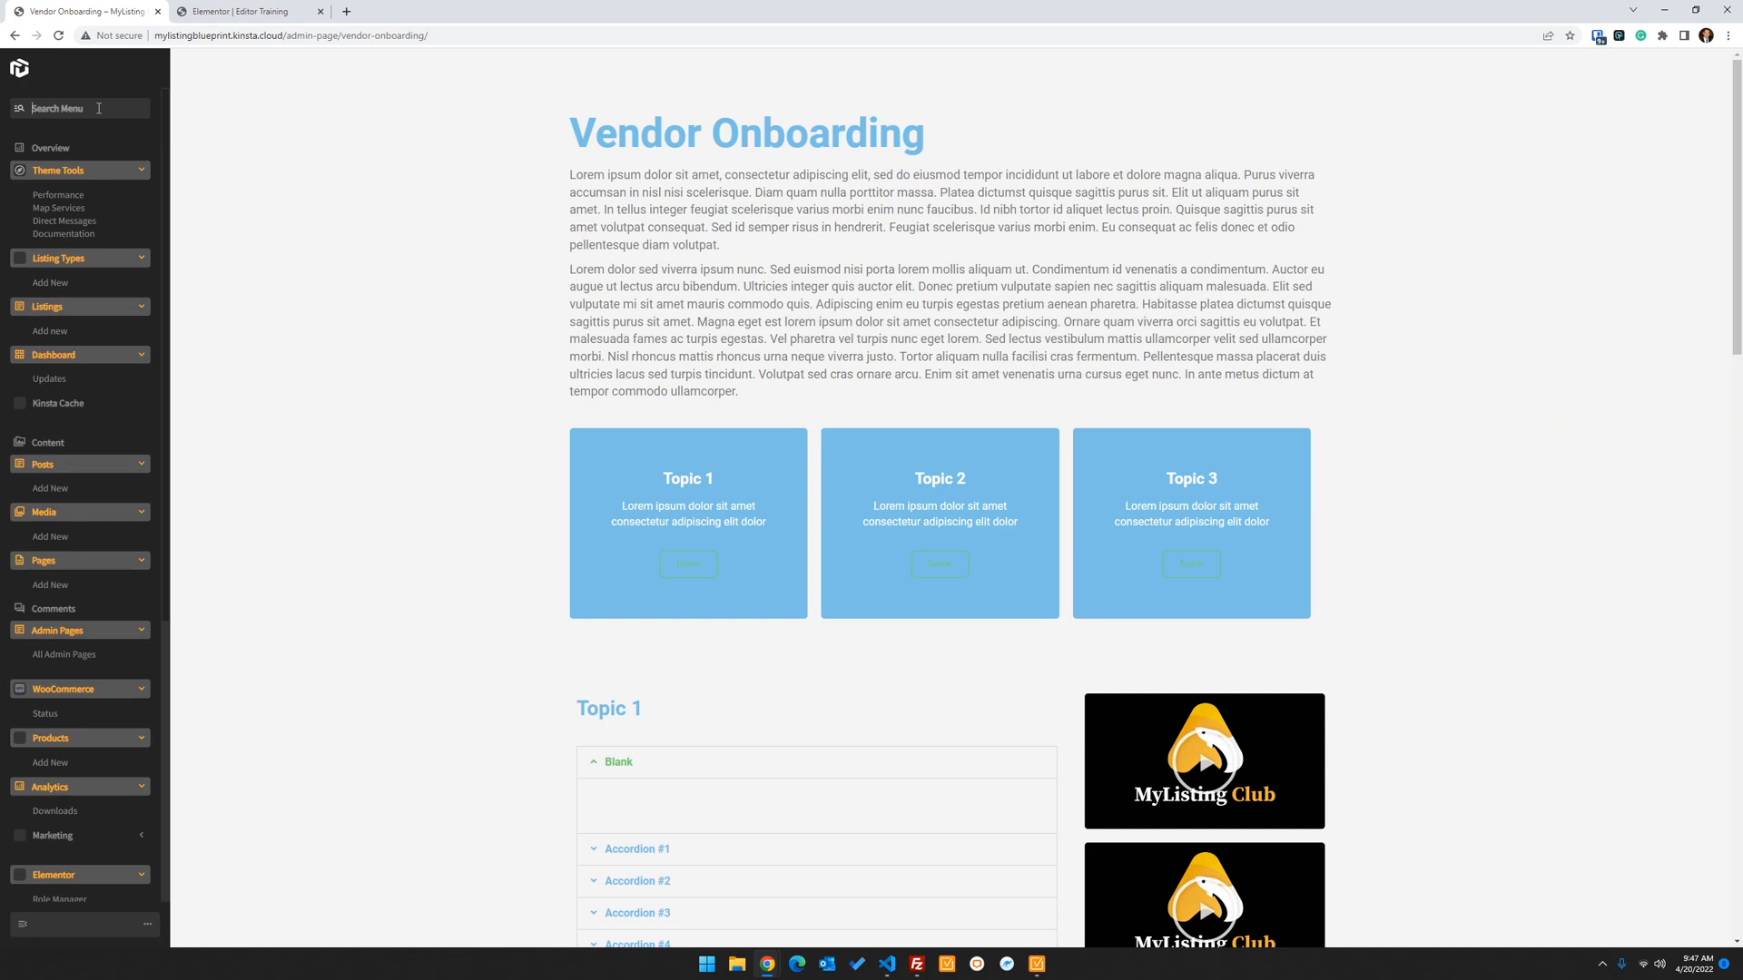
{"action": "scroll", "scroll_direction": "down", "scroll_amount": 3}
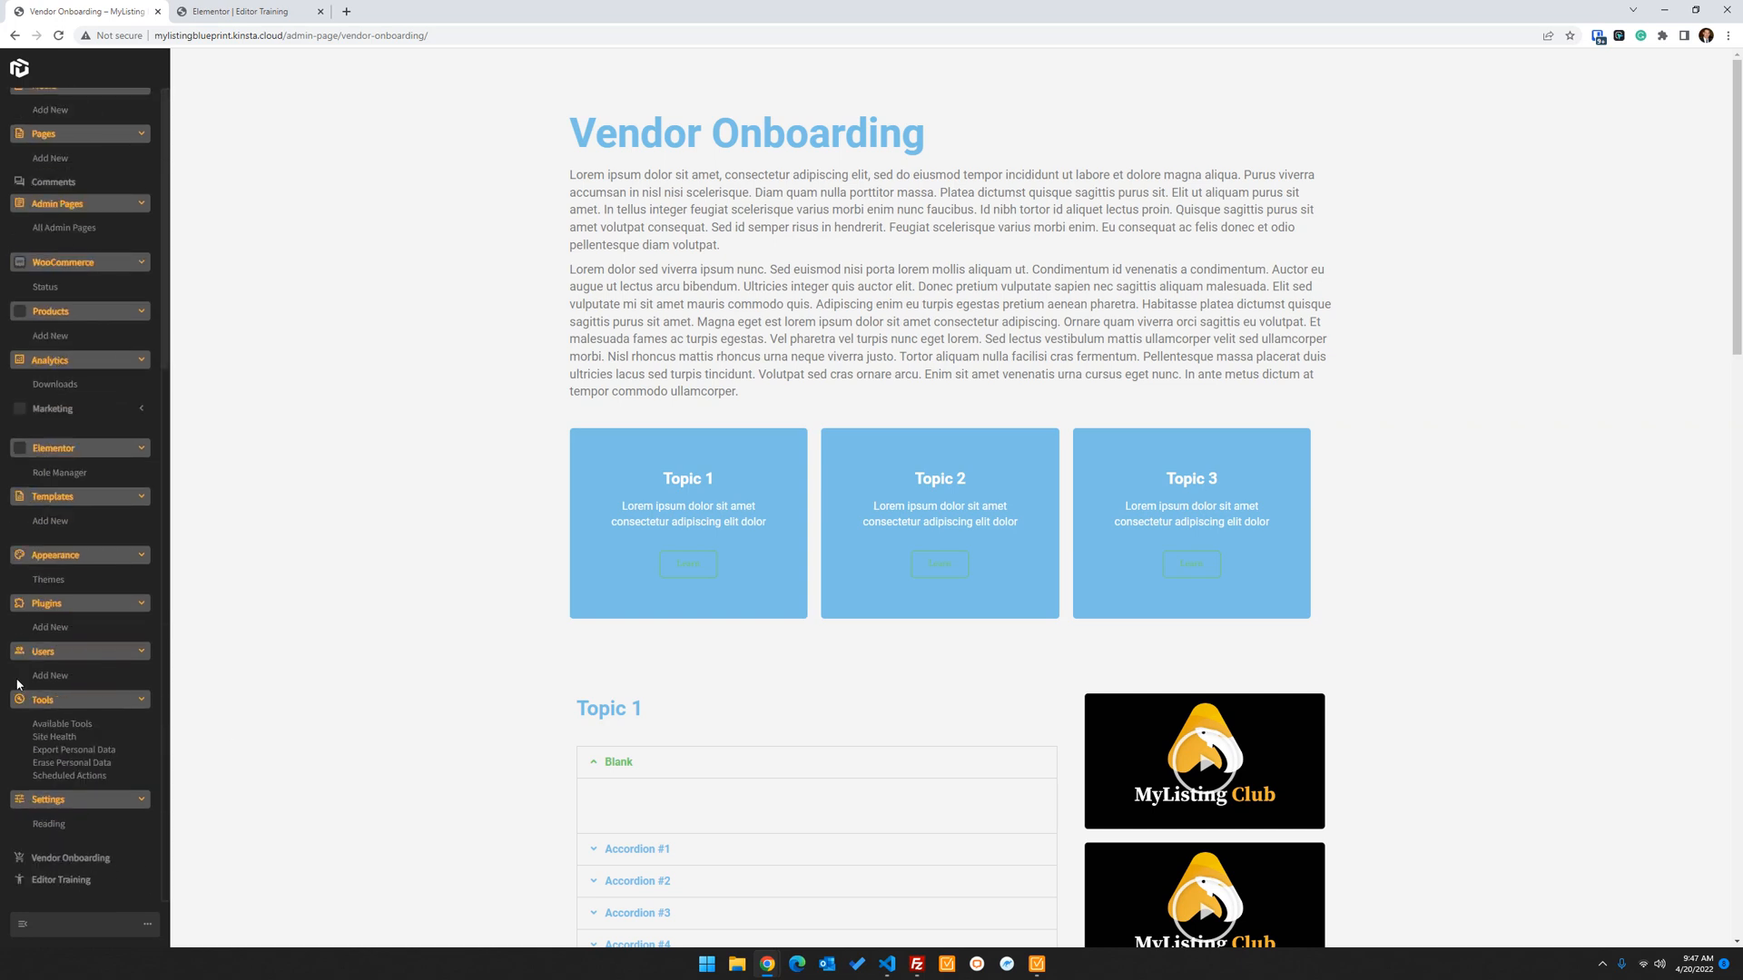
{"action": "scroll", "scroll_direction": "down", "scroll_amount": 3}
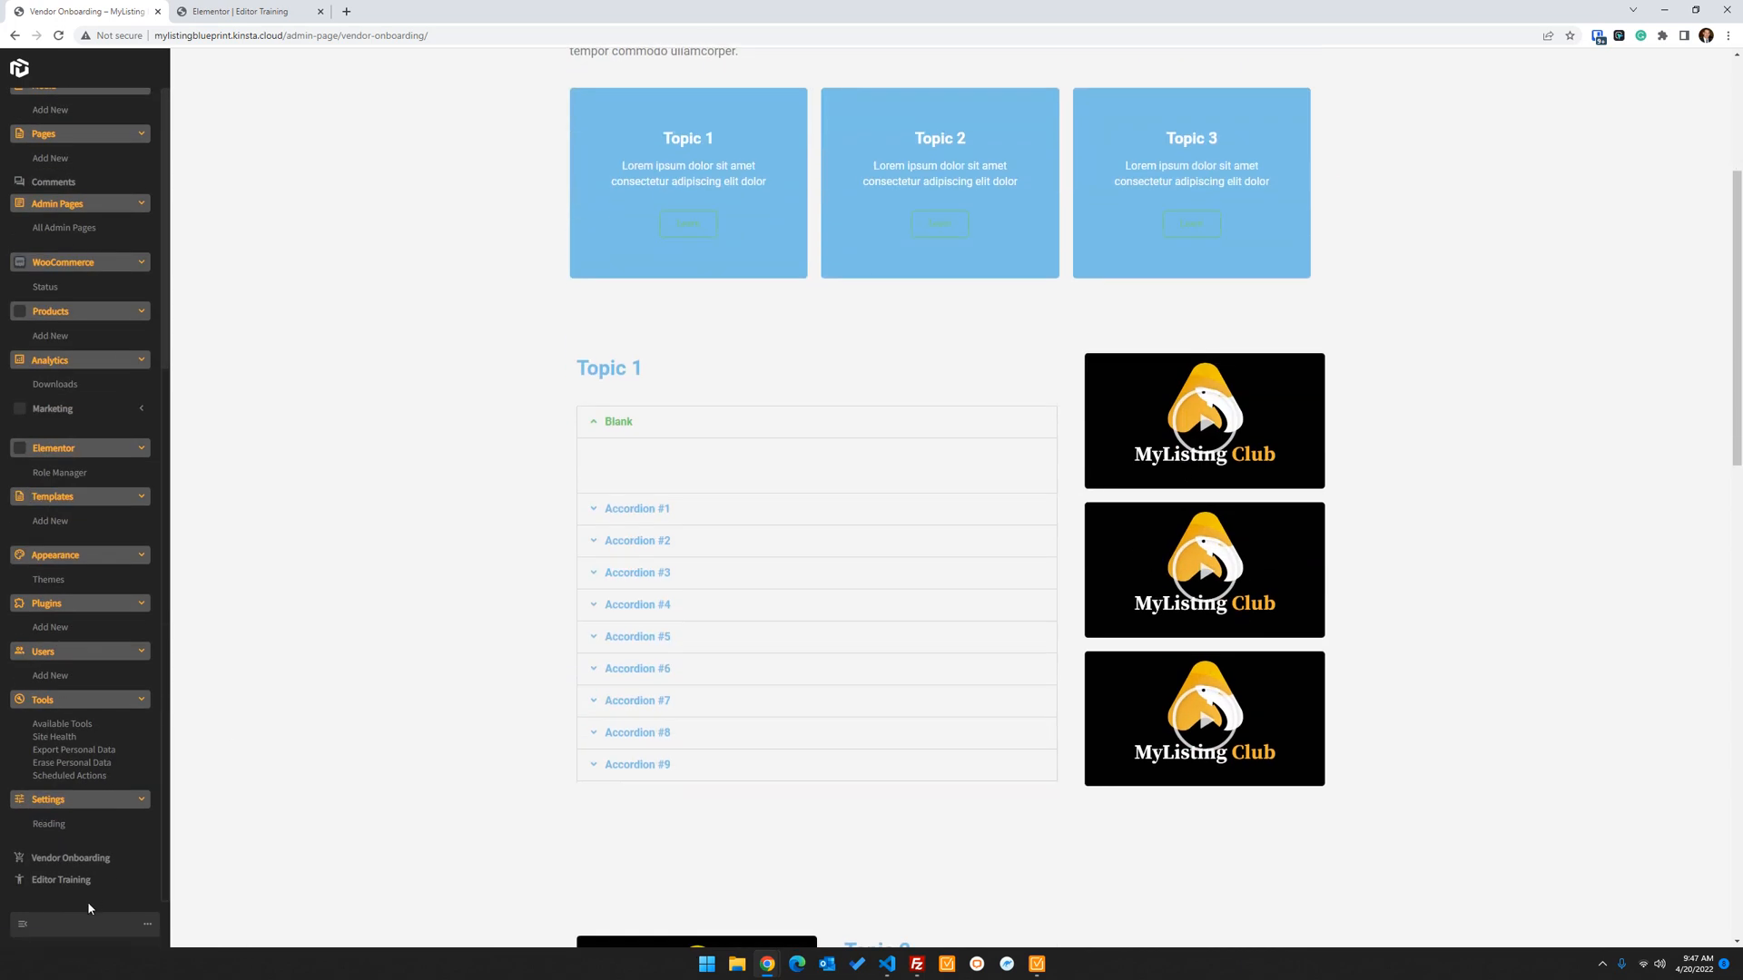
{"action": "scroll", "scroll_direction": "up", "scroll_amount": 3}
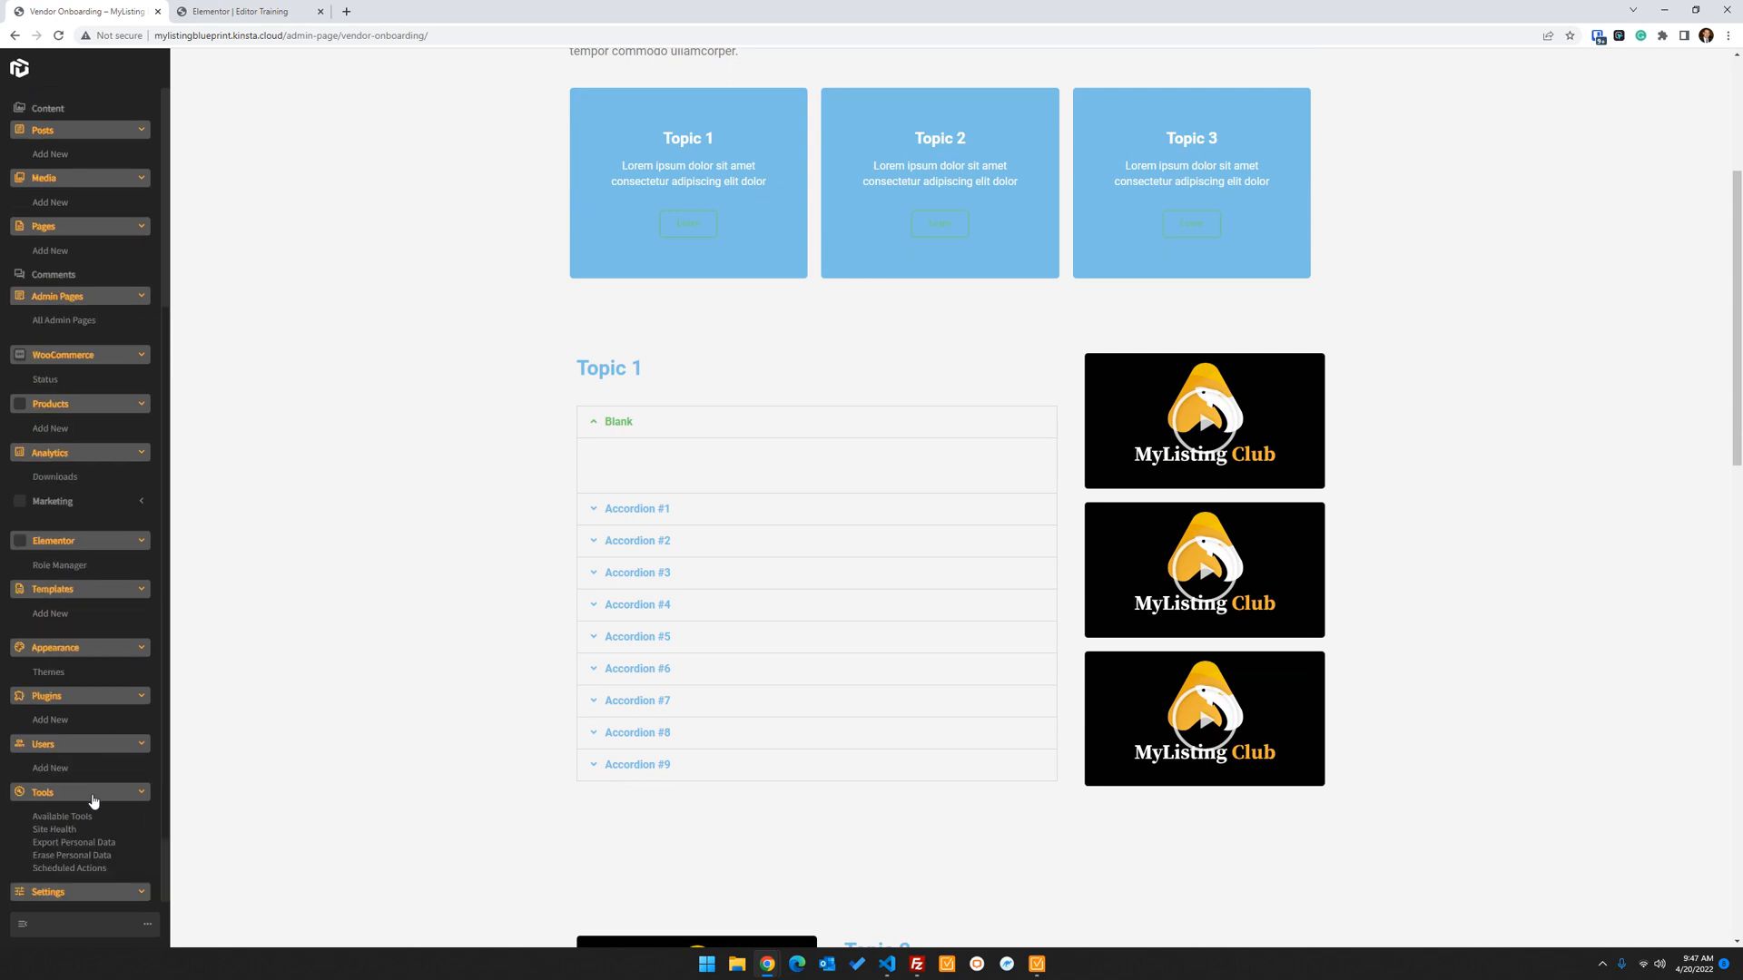
{"action": "scroll", "scroll_direction": "up", "scroll_amount": 3}
{"action": "type", "text": "ui"}
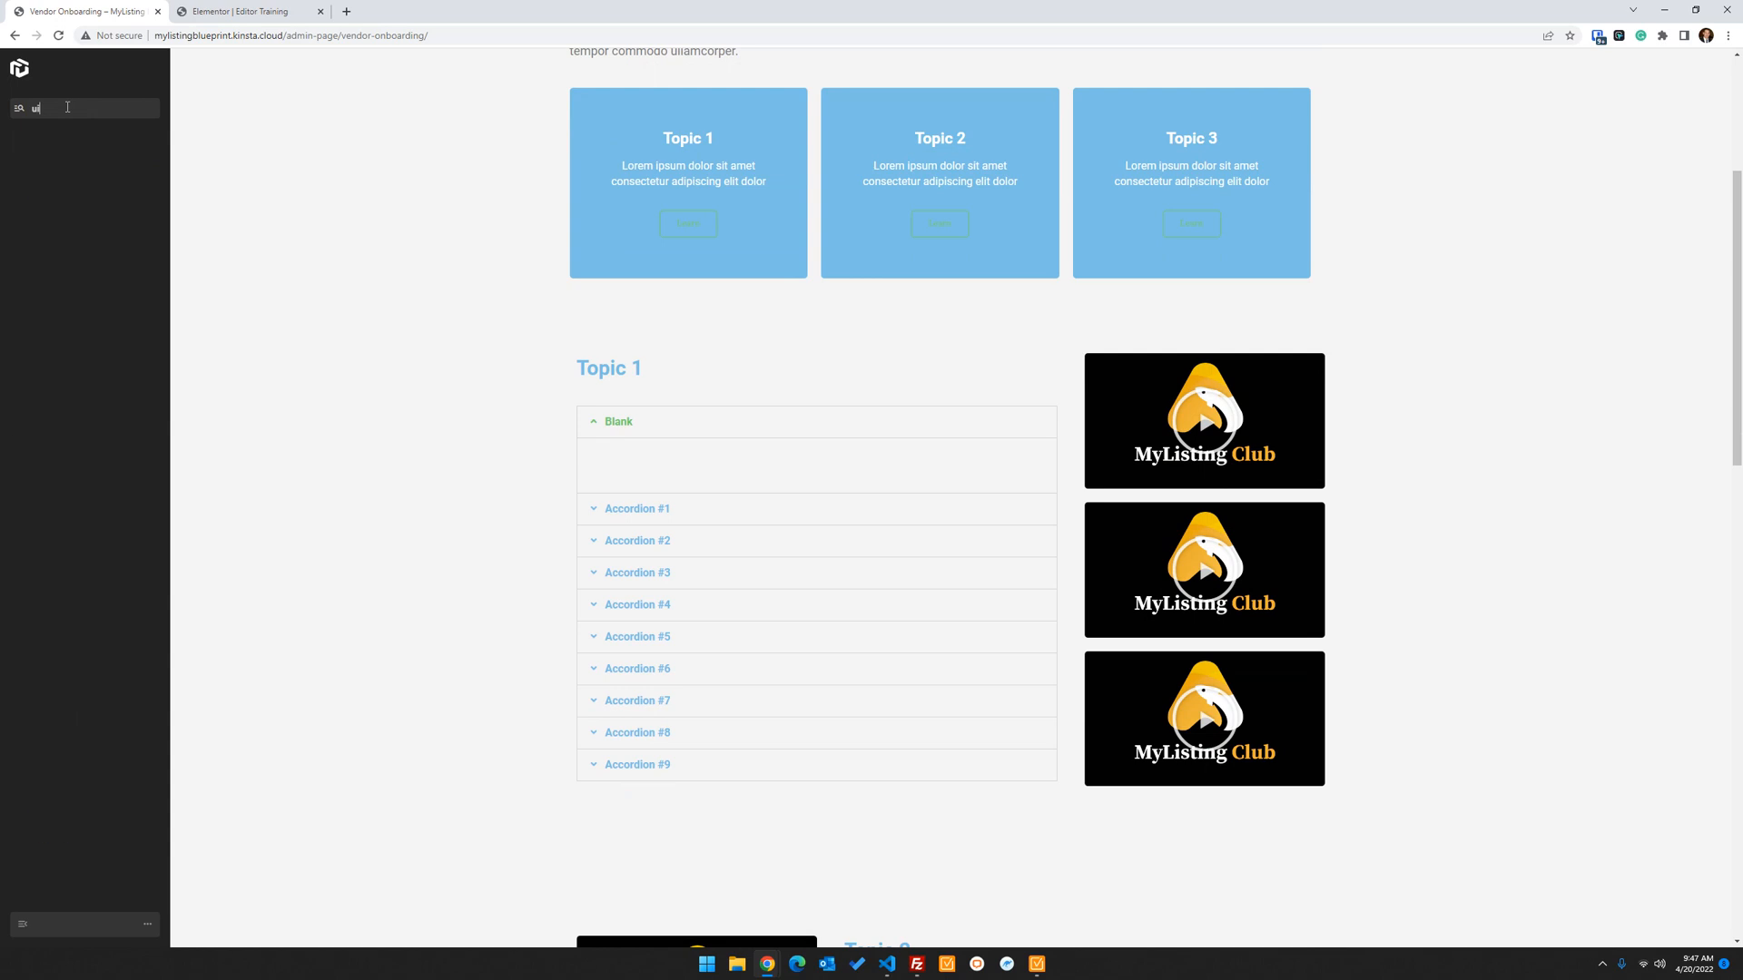
Scroll through the topic cards, accordions and videos, ending on a sandbox Users list
{"action": "type", "text": "set"}
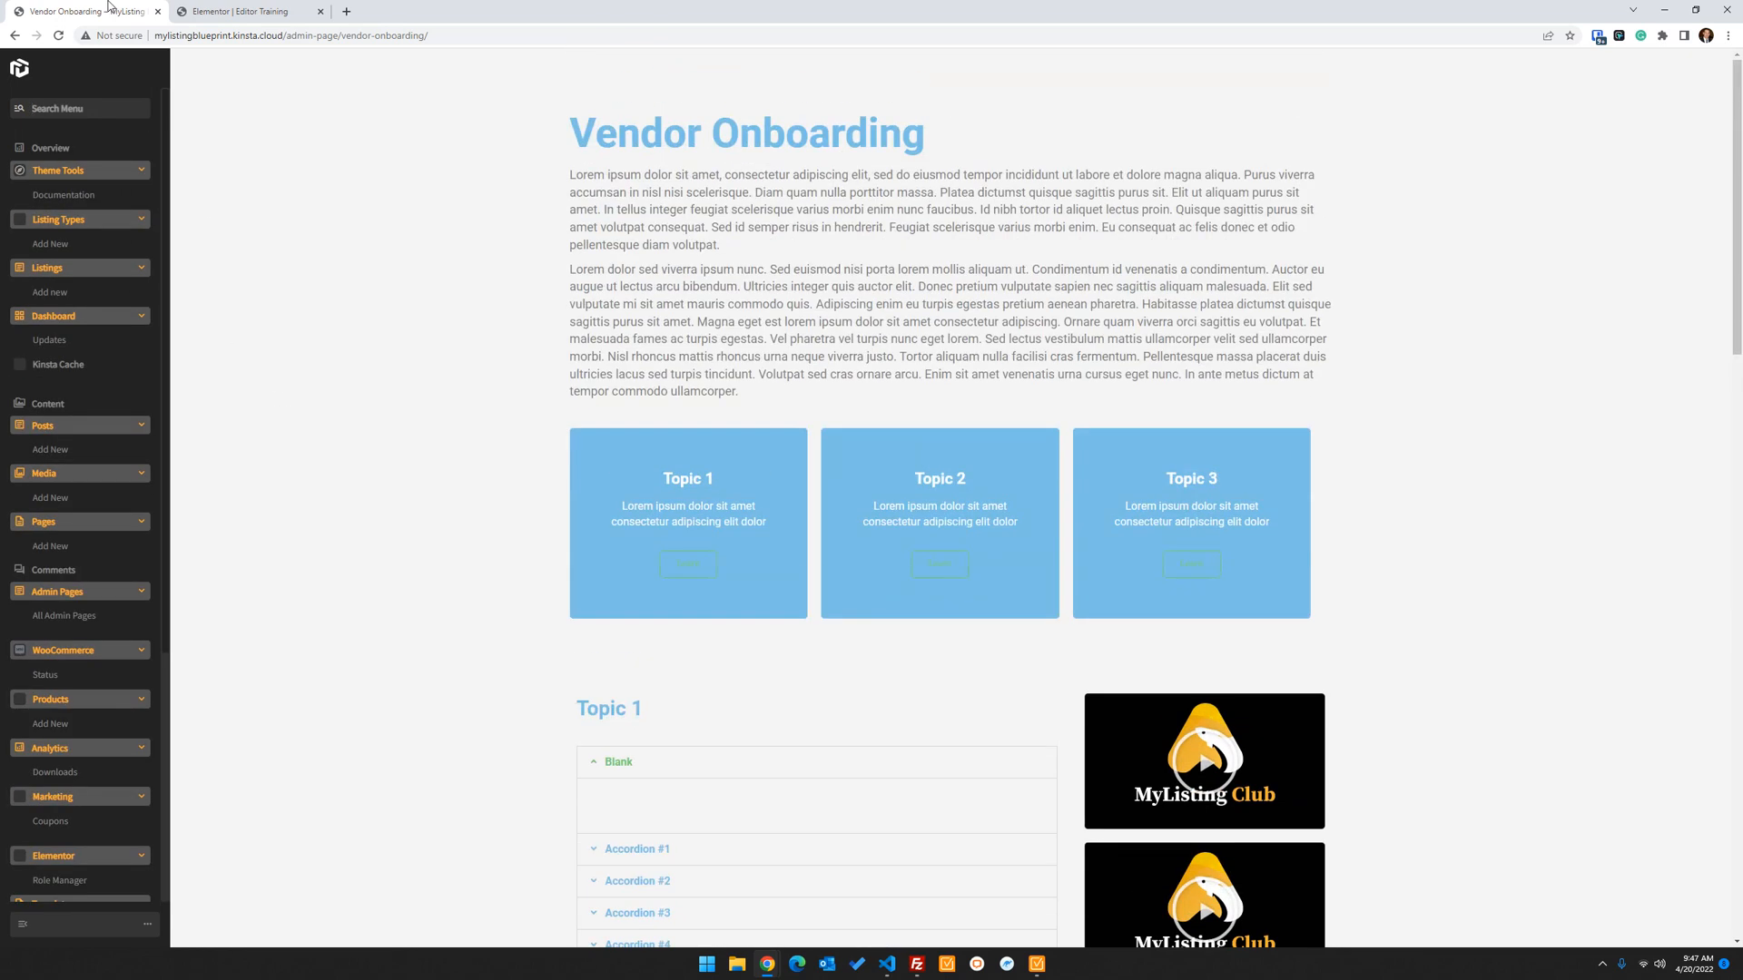
{"action": "left_click", "coordinate": [1678, 10]}
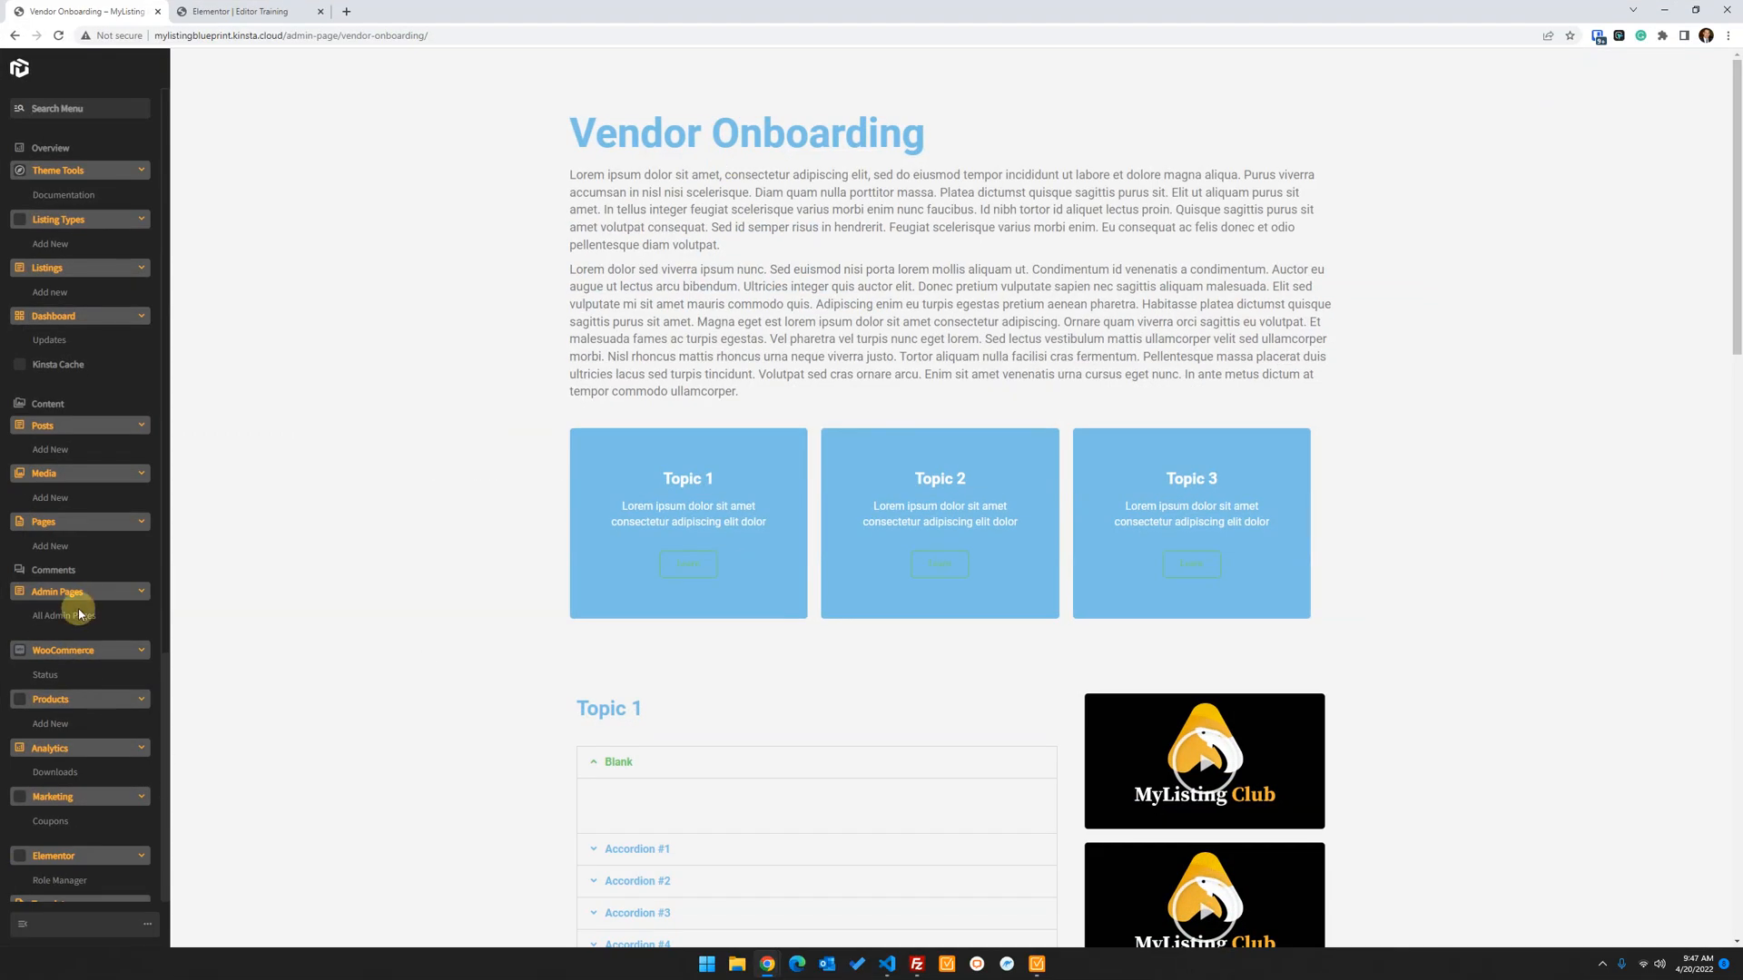
{"action": "scroll", "scroll_direction": "down", "scroll_amount": 3}
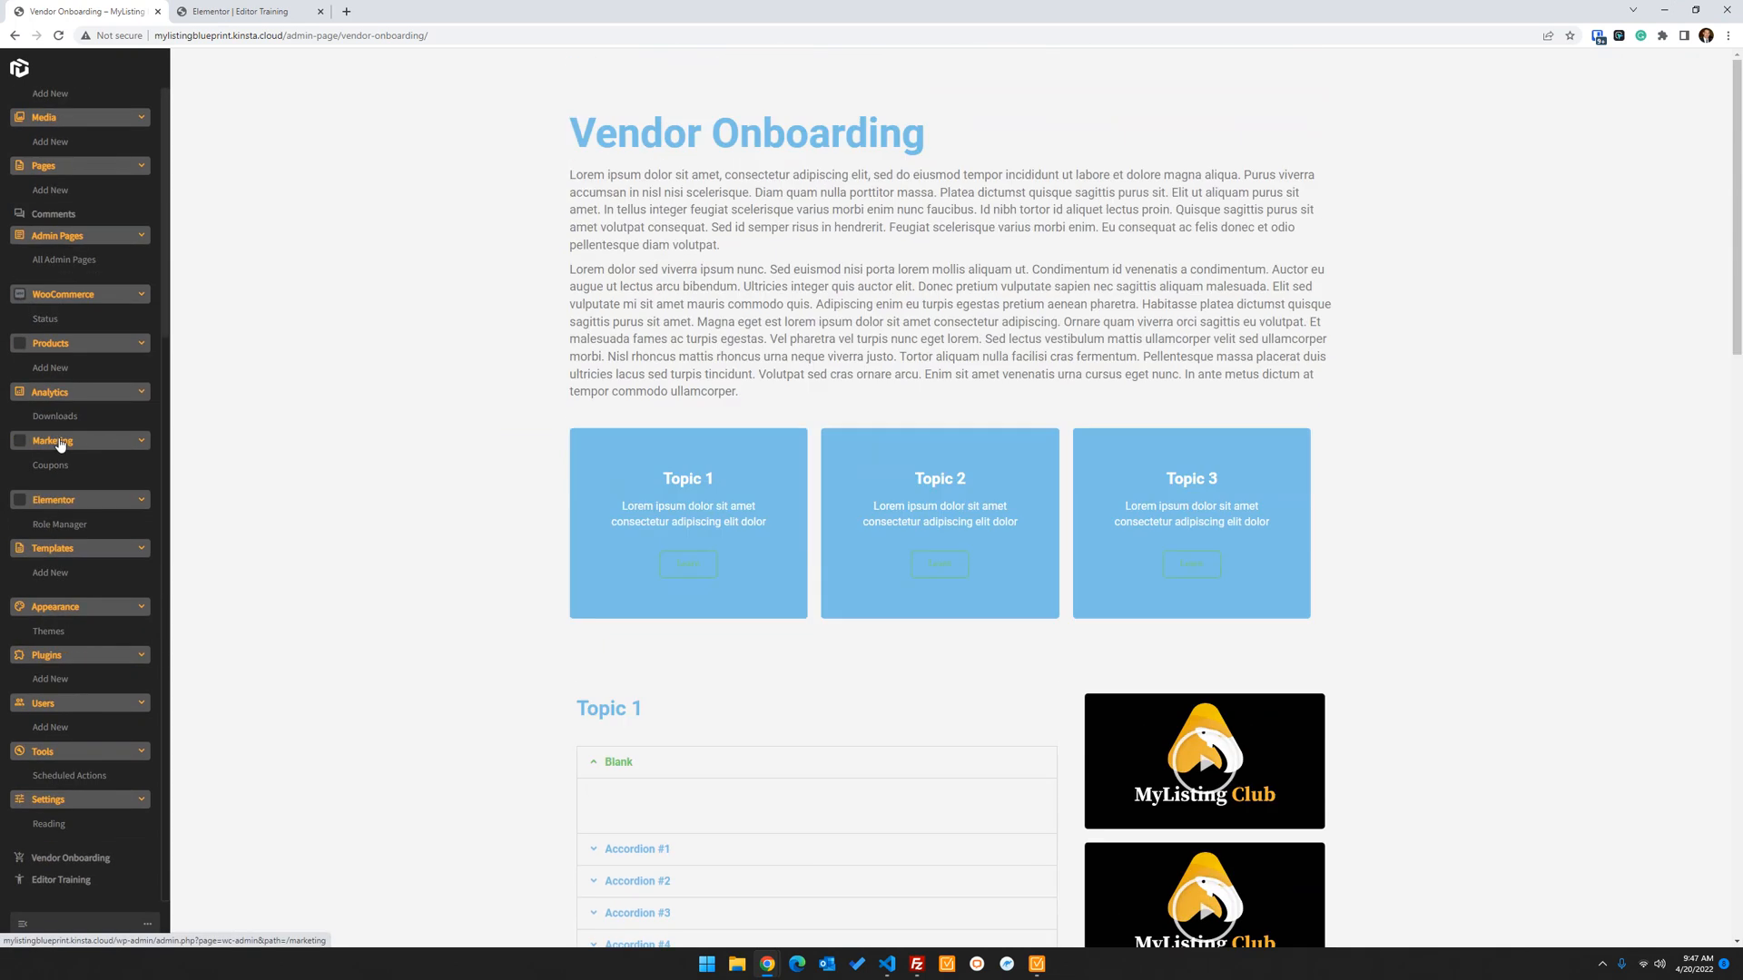
{"action": "mouse_move", "coordinate": [95, 751]}
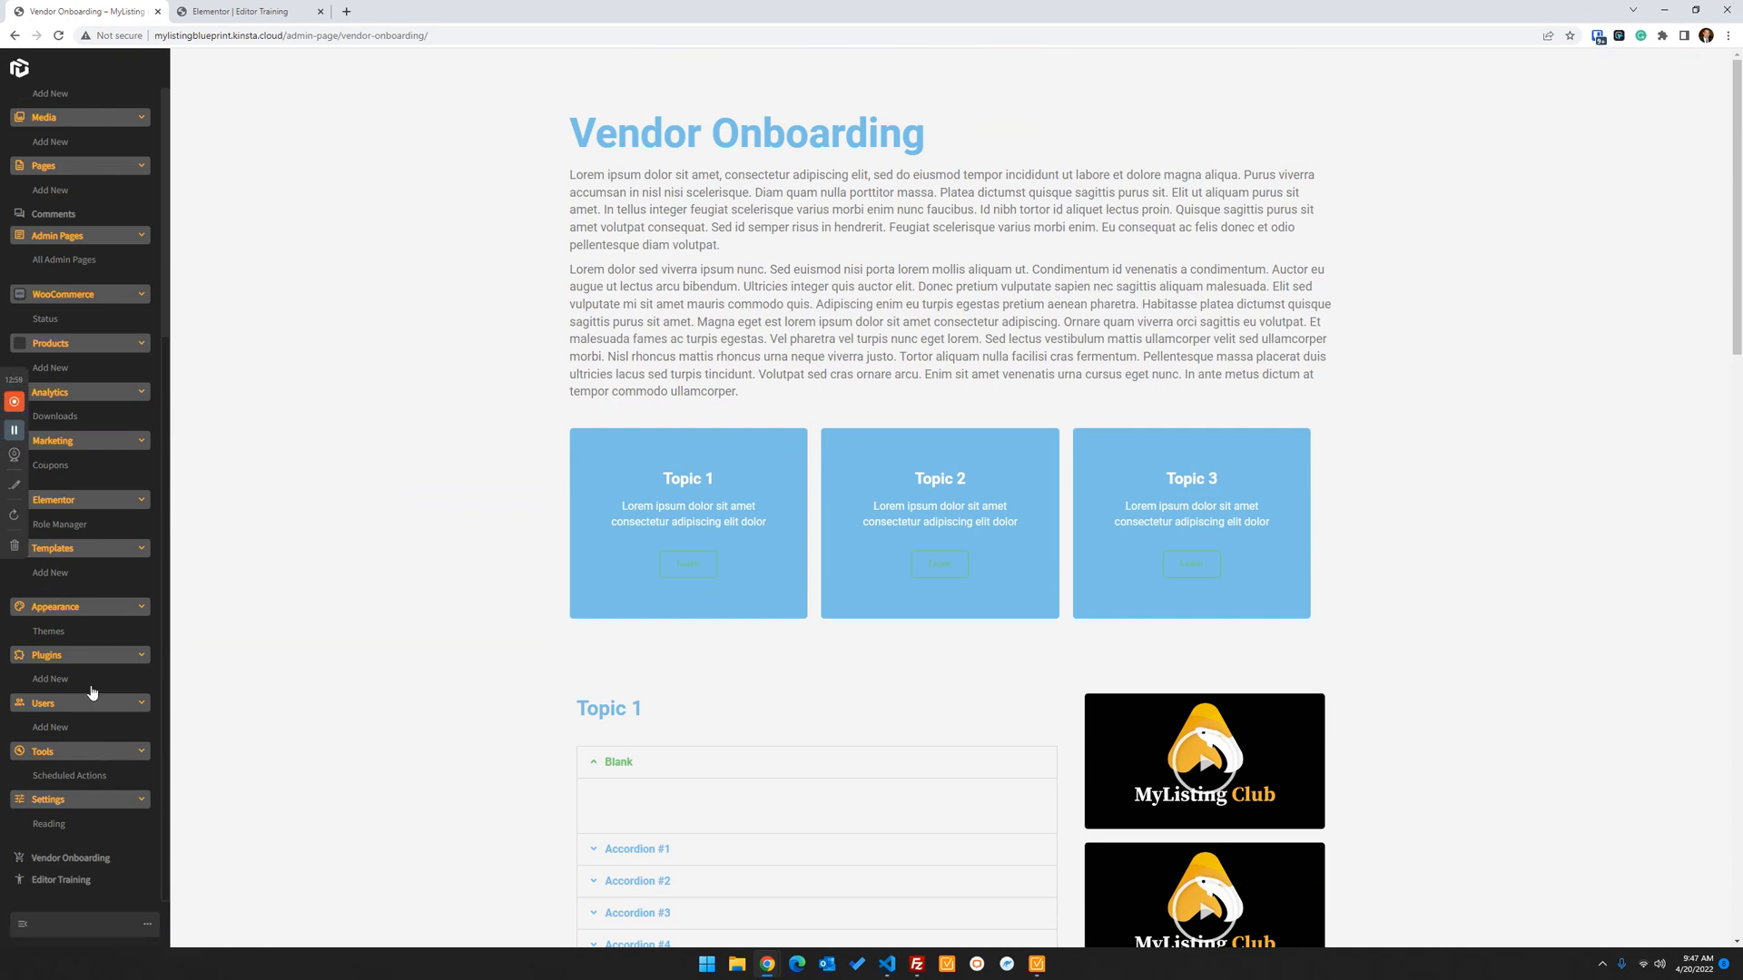
{"action": "mouse_move", "coordinate": [69, 851]}
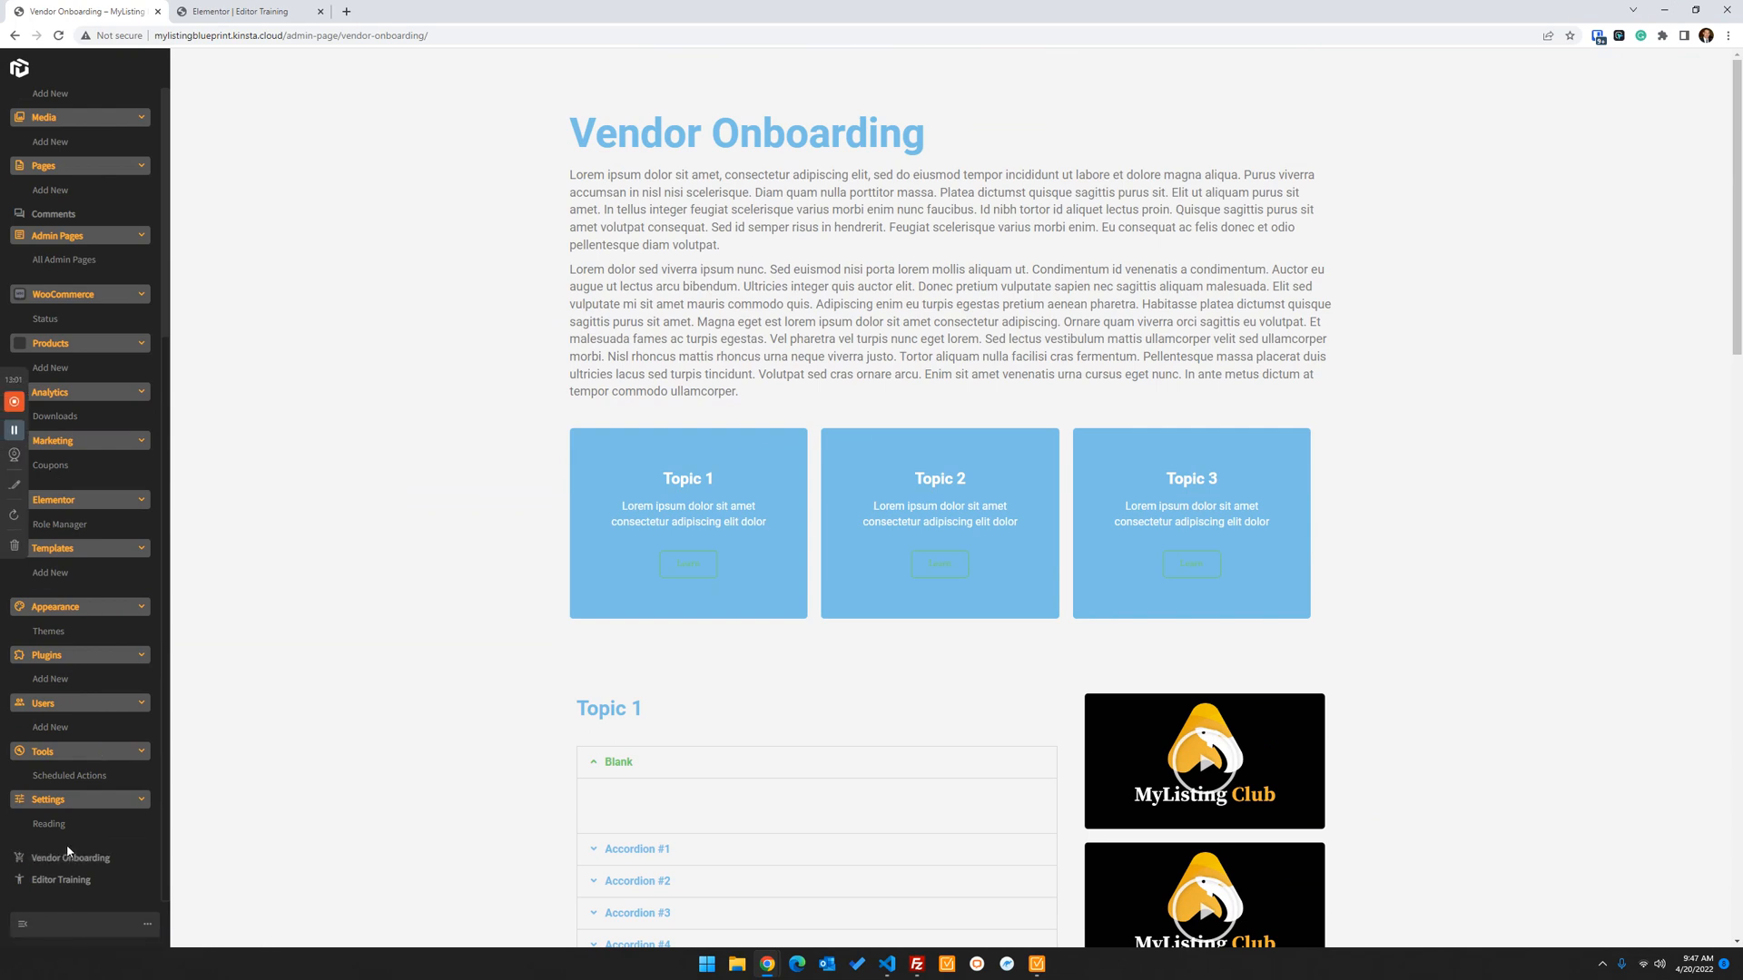
{"action": "scroll", "scroll_direction": "up", "scroll_amount": 3}
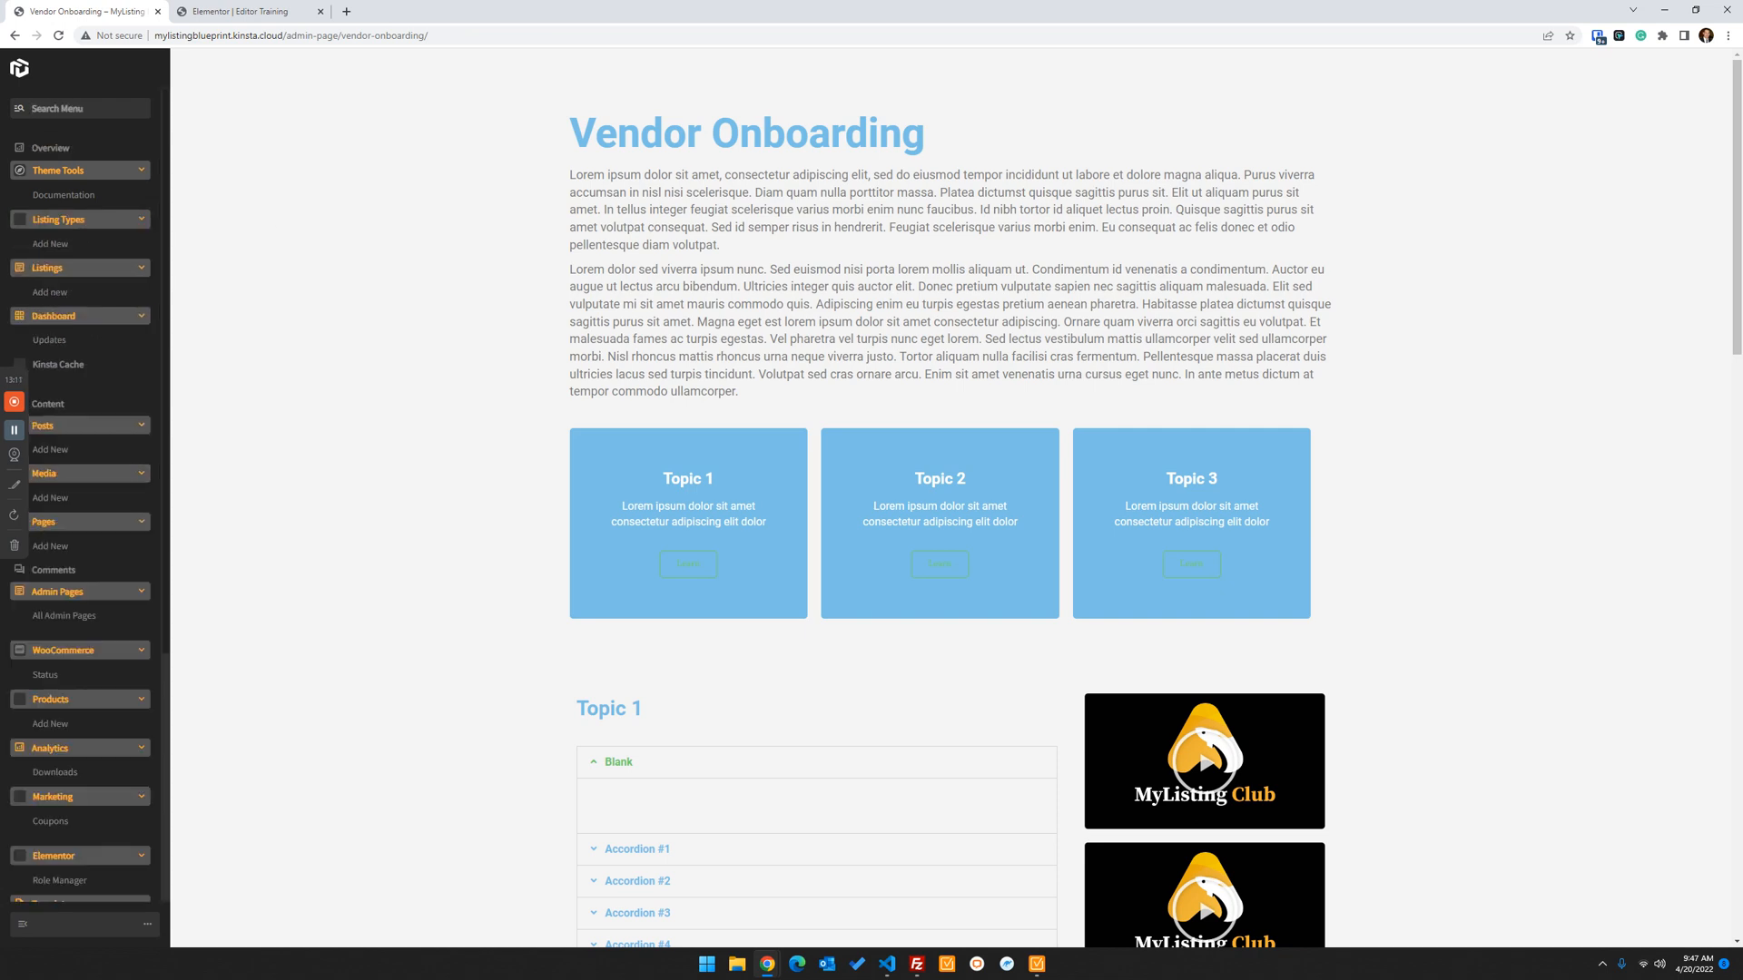
{"action": "mouse_move", "coordinate": [538, 585]}
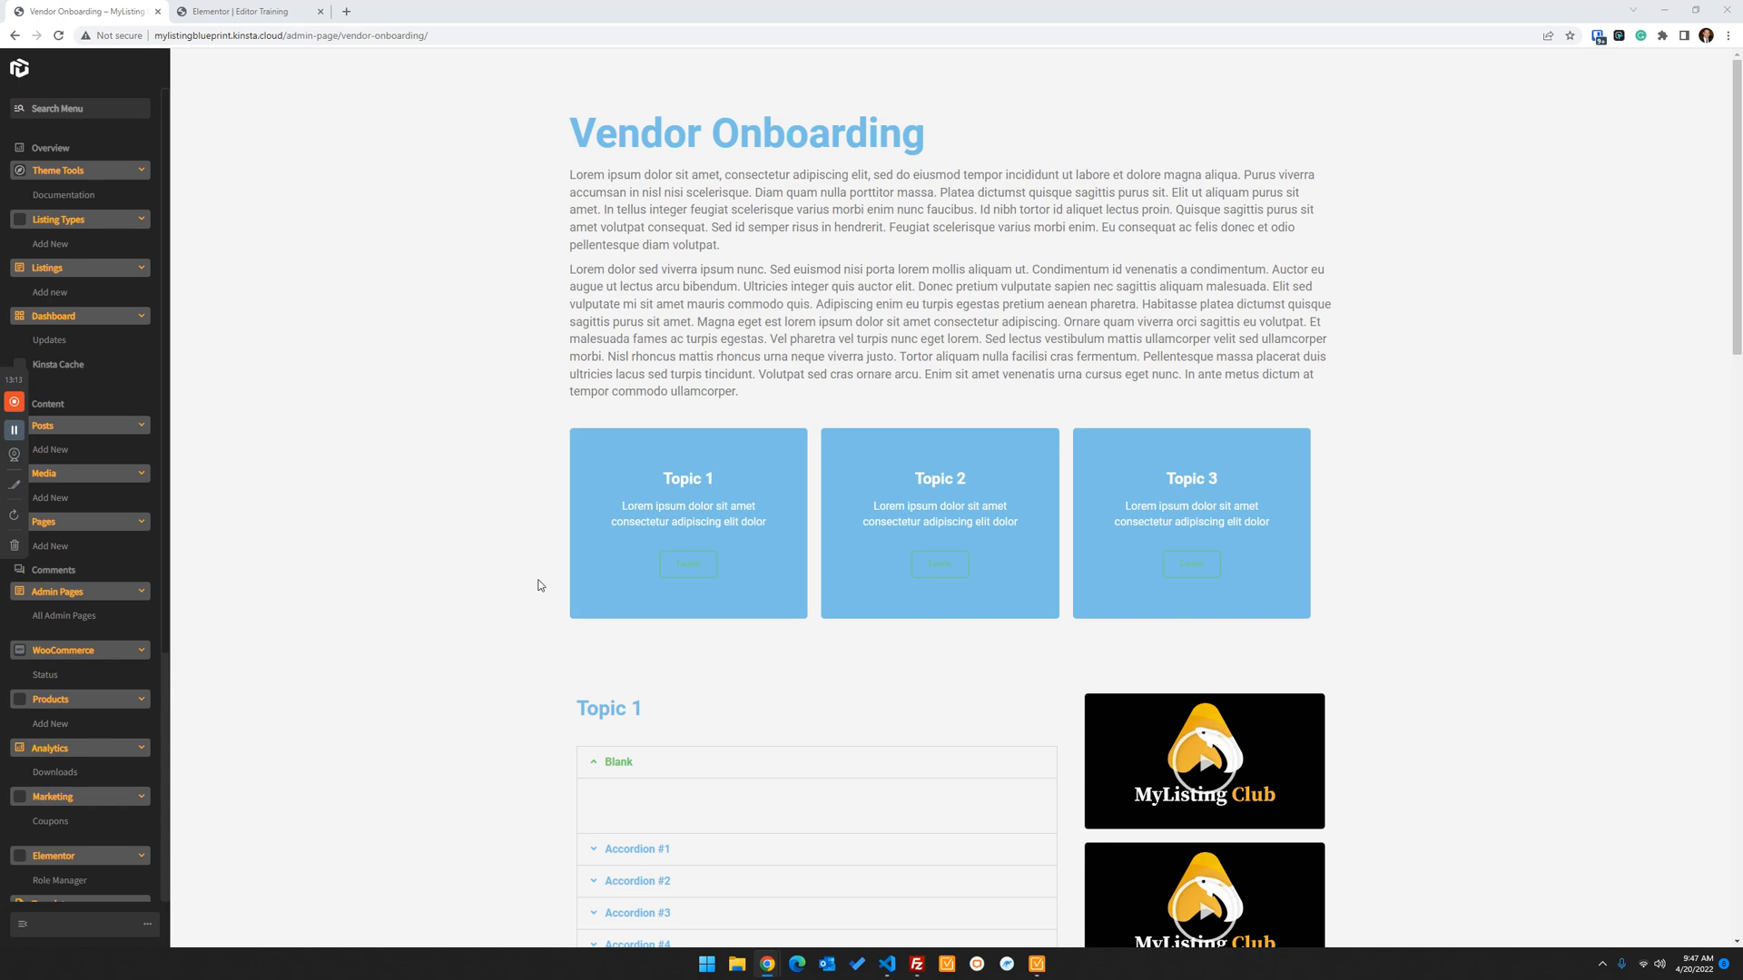
{"action": "mouse_move", "coordinate": [117, 781]}
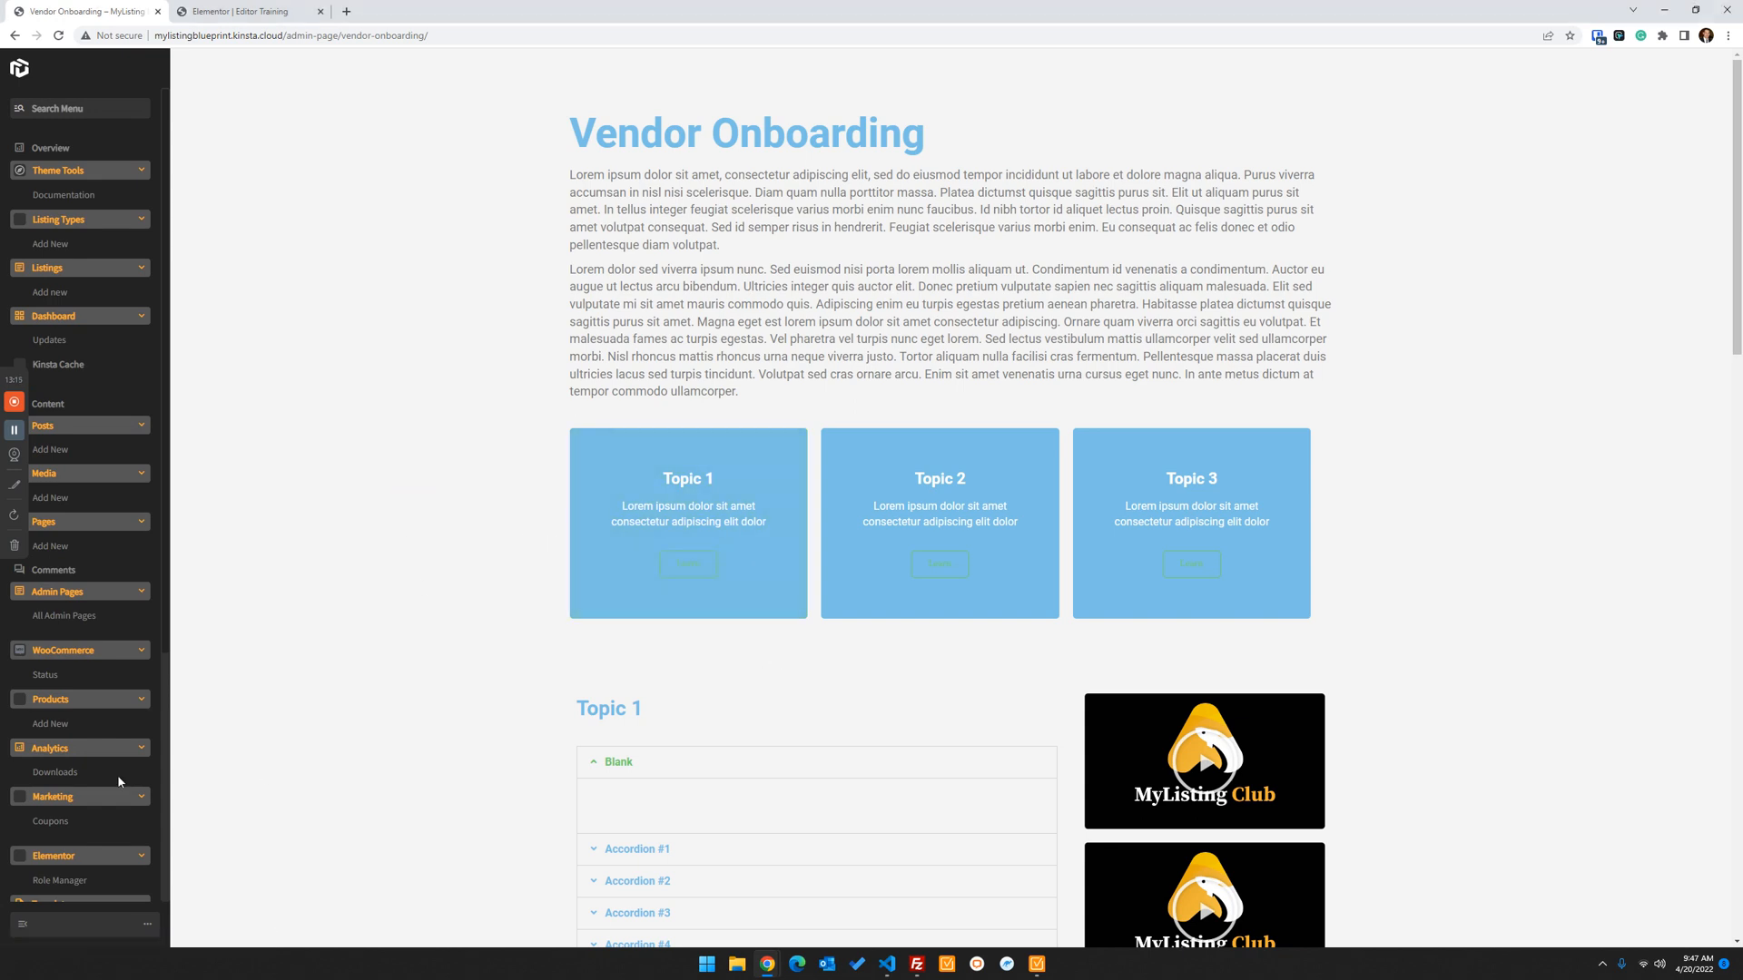
{"action": "scroll", "scroll_direction": "down", "scroll_amount": 3}
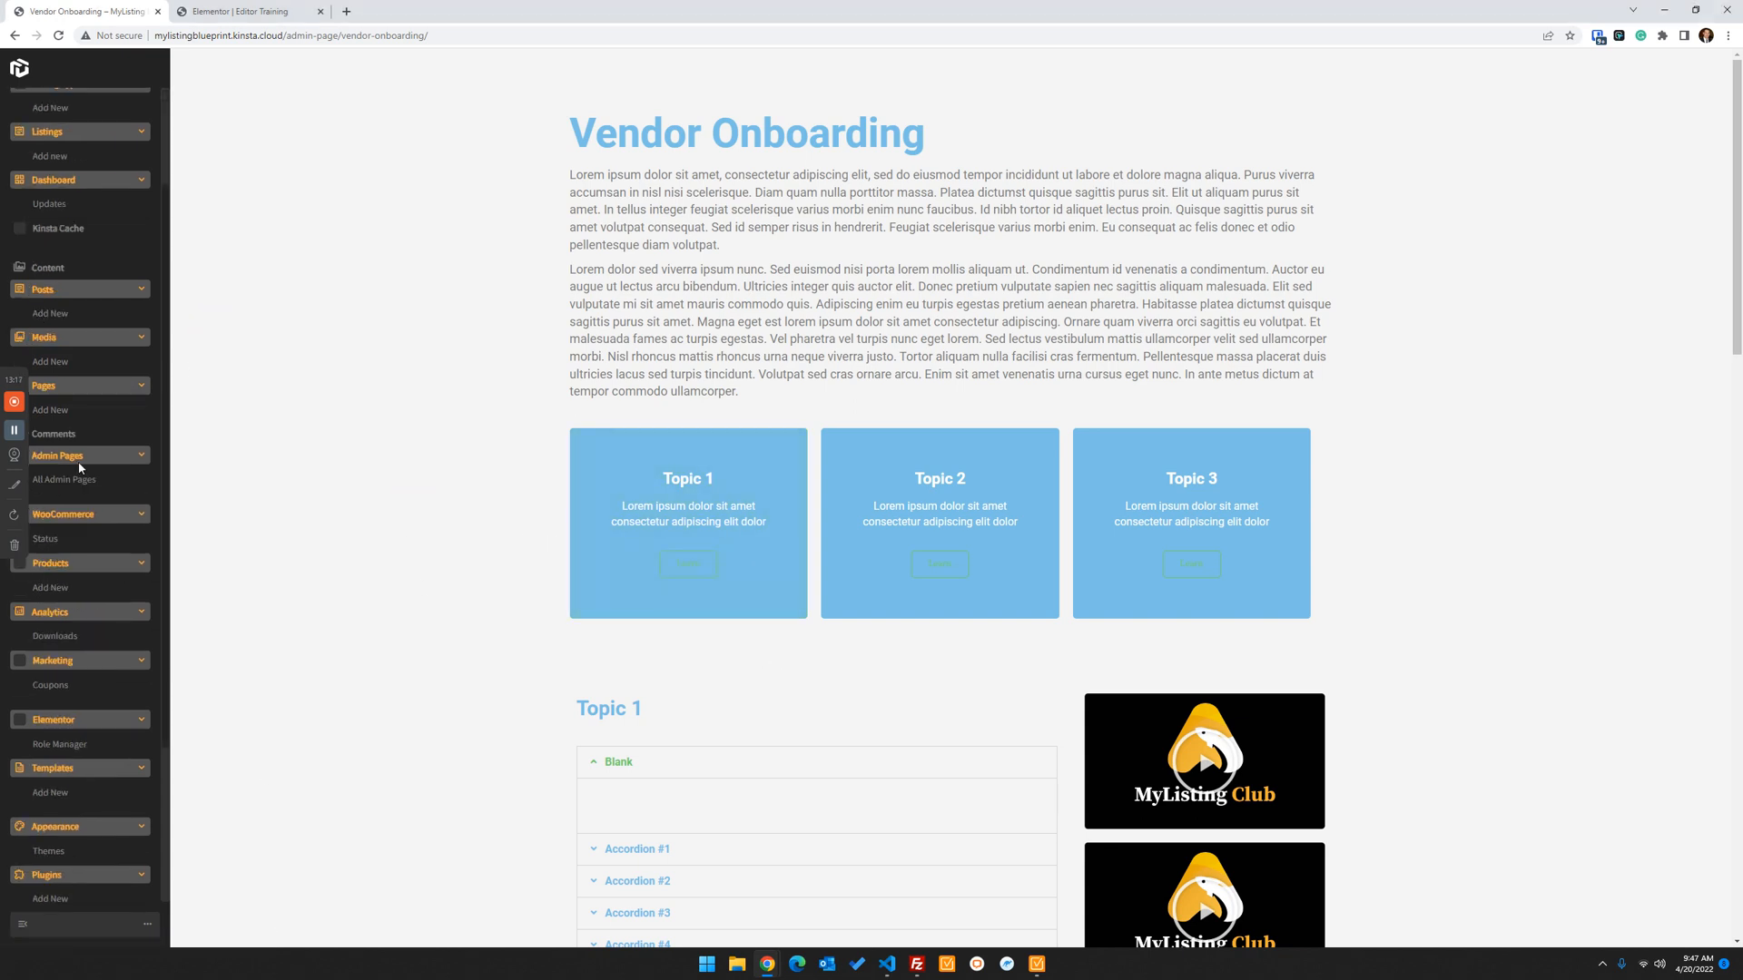
{"action": "scroll", "scroll_direction": "down", "scroll_amount": 3}
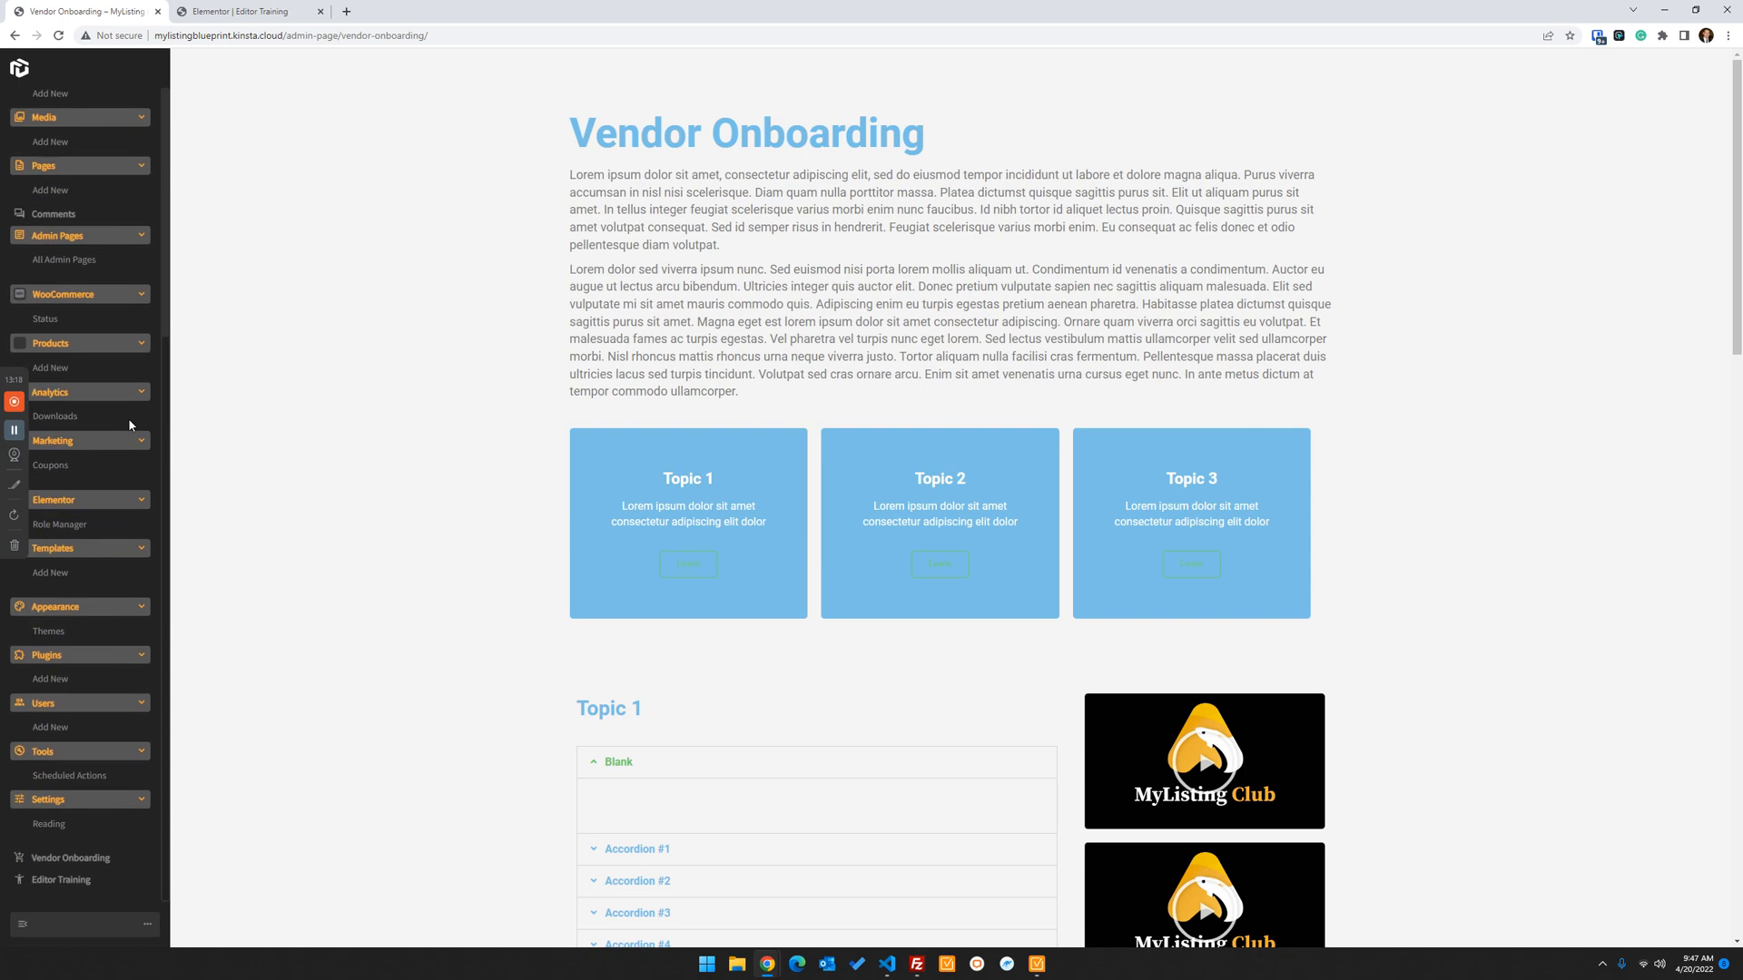
{"action": "scroll", "scroll_direction": "down", "scroll_amount": 3}
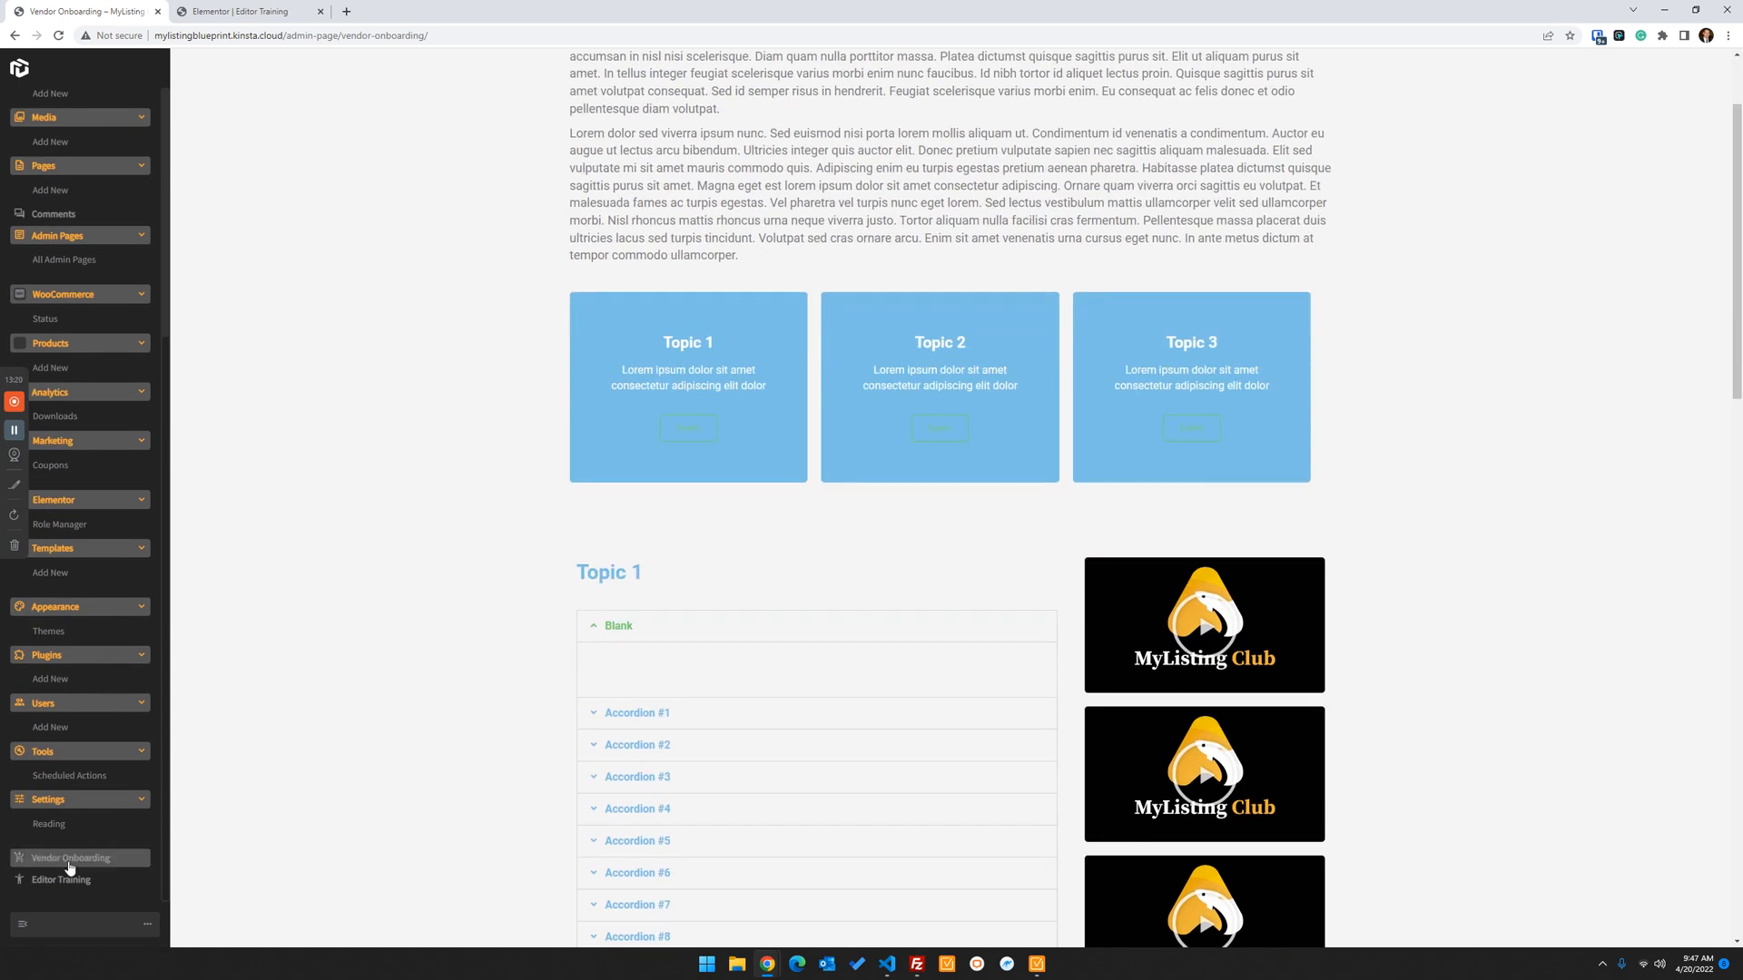
{"action": "scroll", "scroll_direction": "up", "scroll_amount": 3}
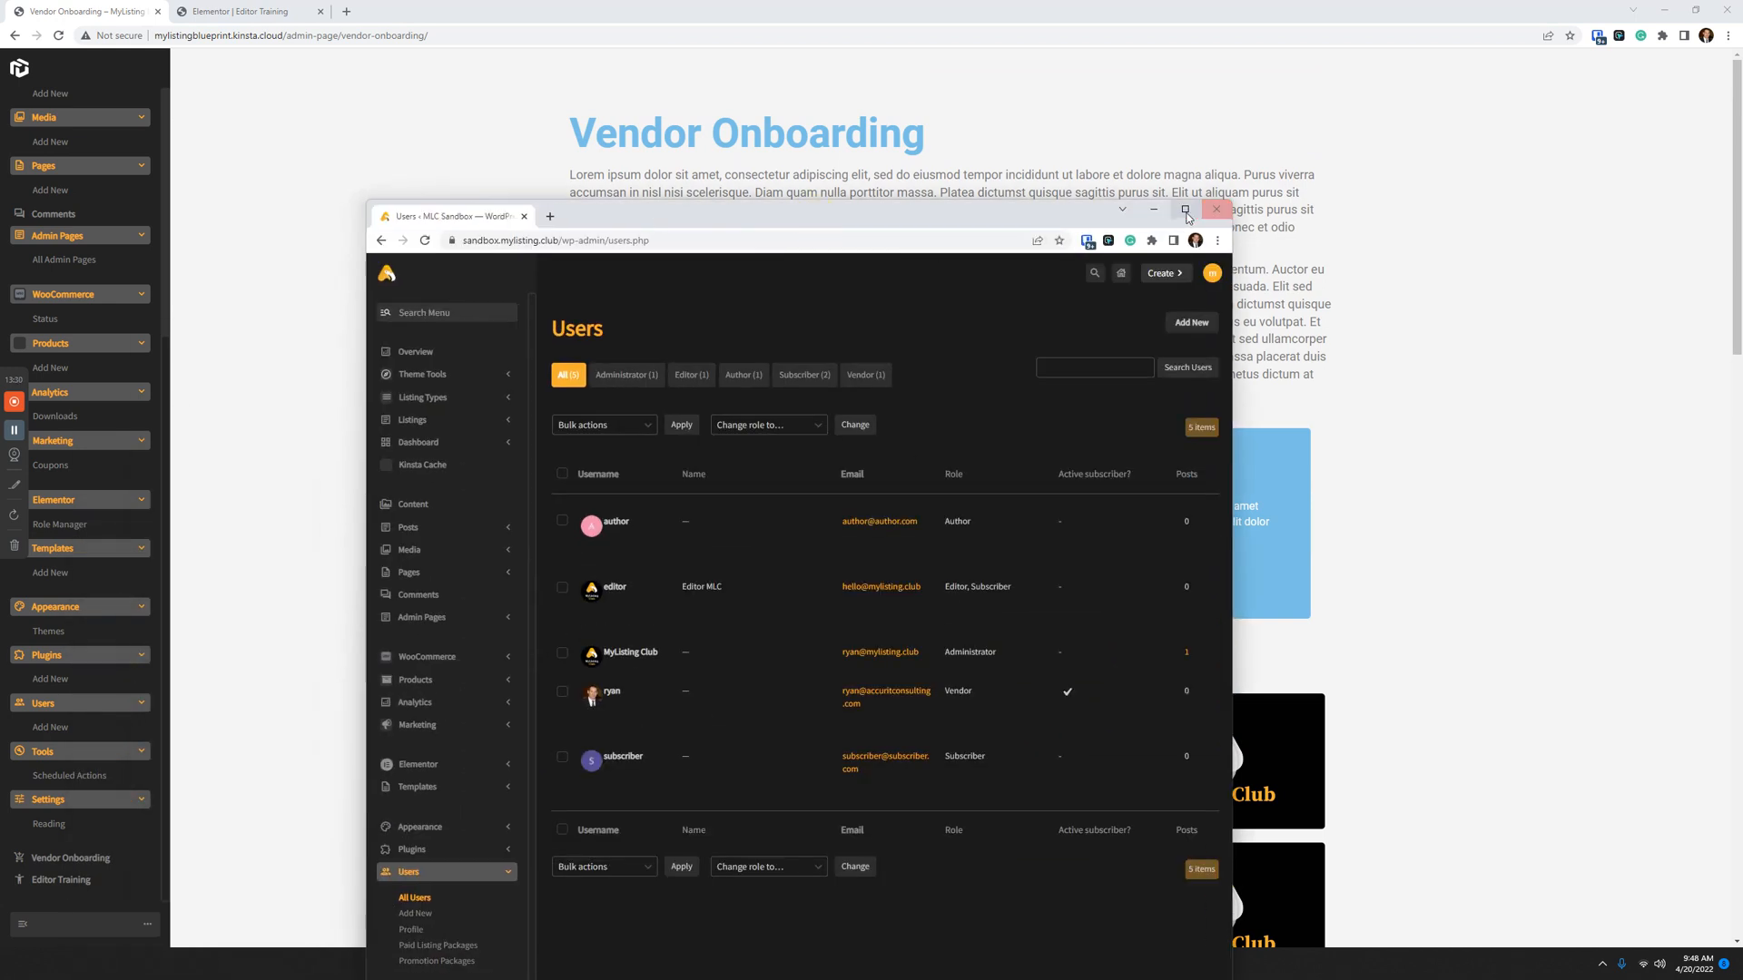
Maximize the sandbox window and open the Menu Creator section of MyListing Club Settings
{"action": "left_click", "coordinate": [1185, 209]}
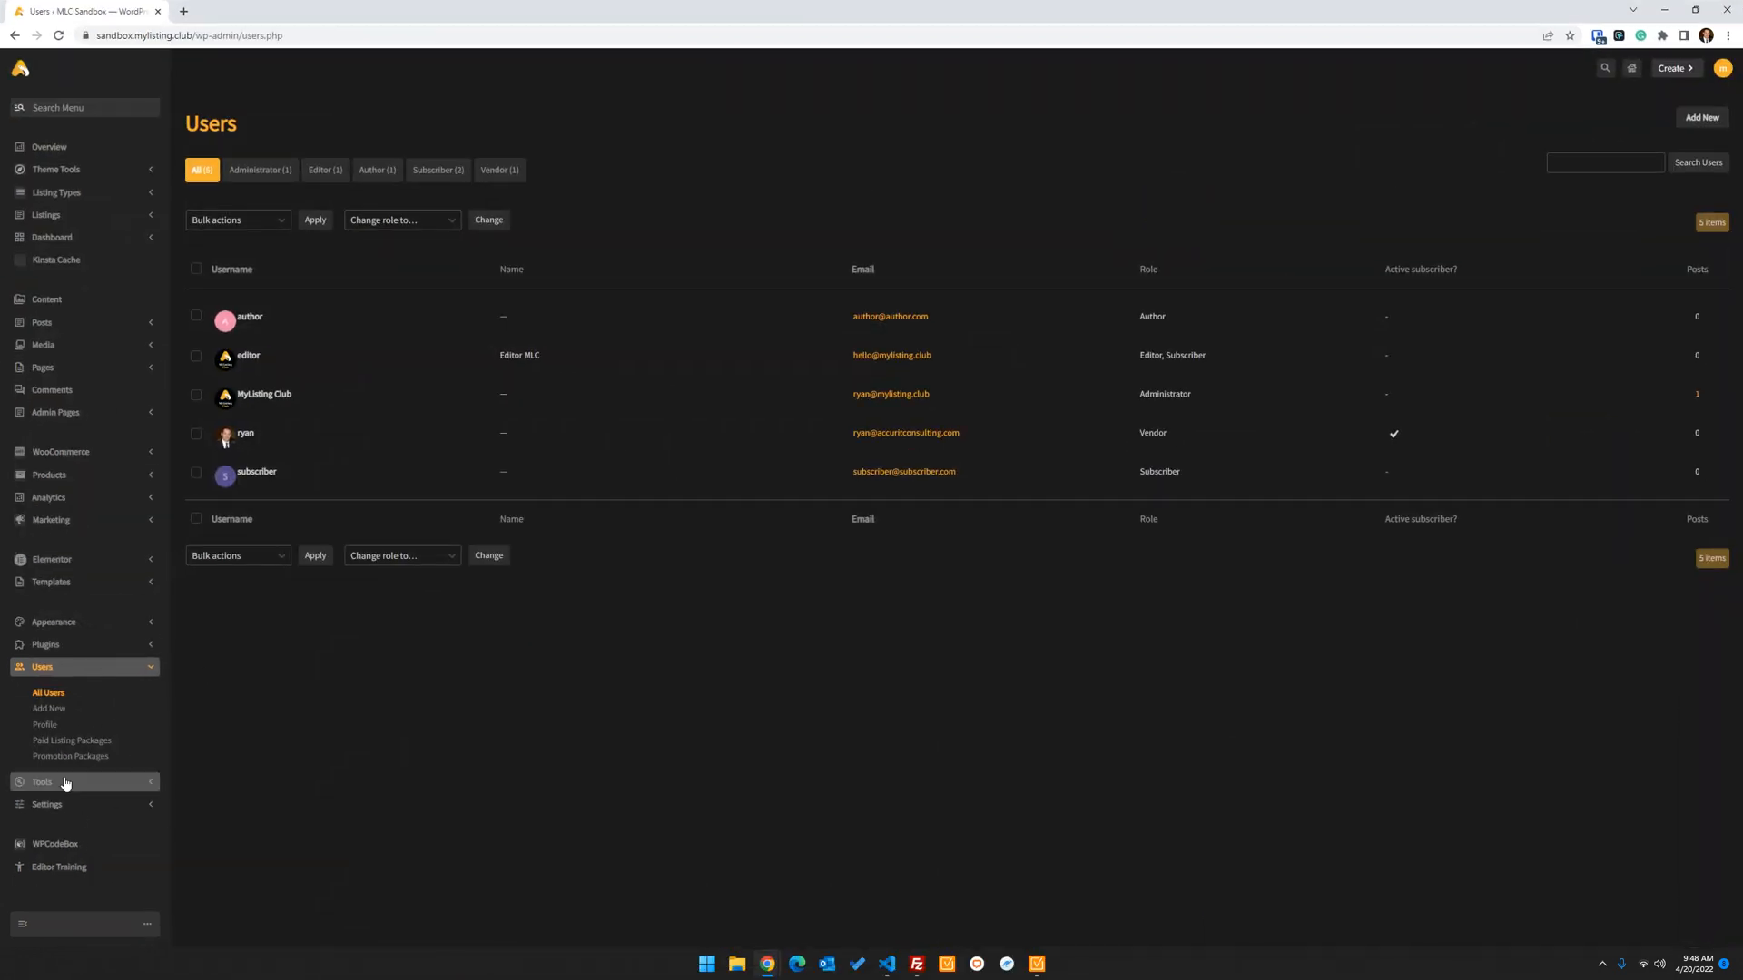
{"action": "left_click", "coordinate": [46, 675]}
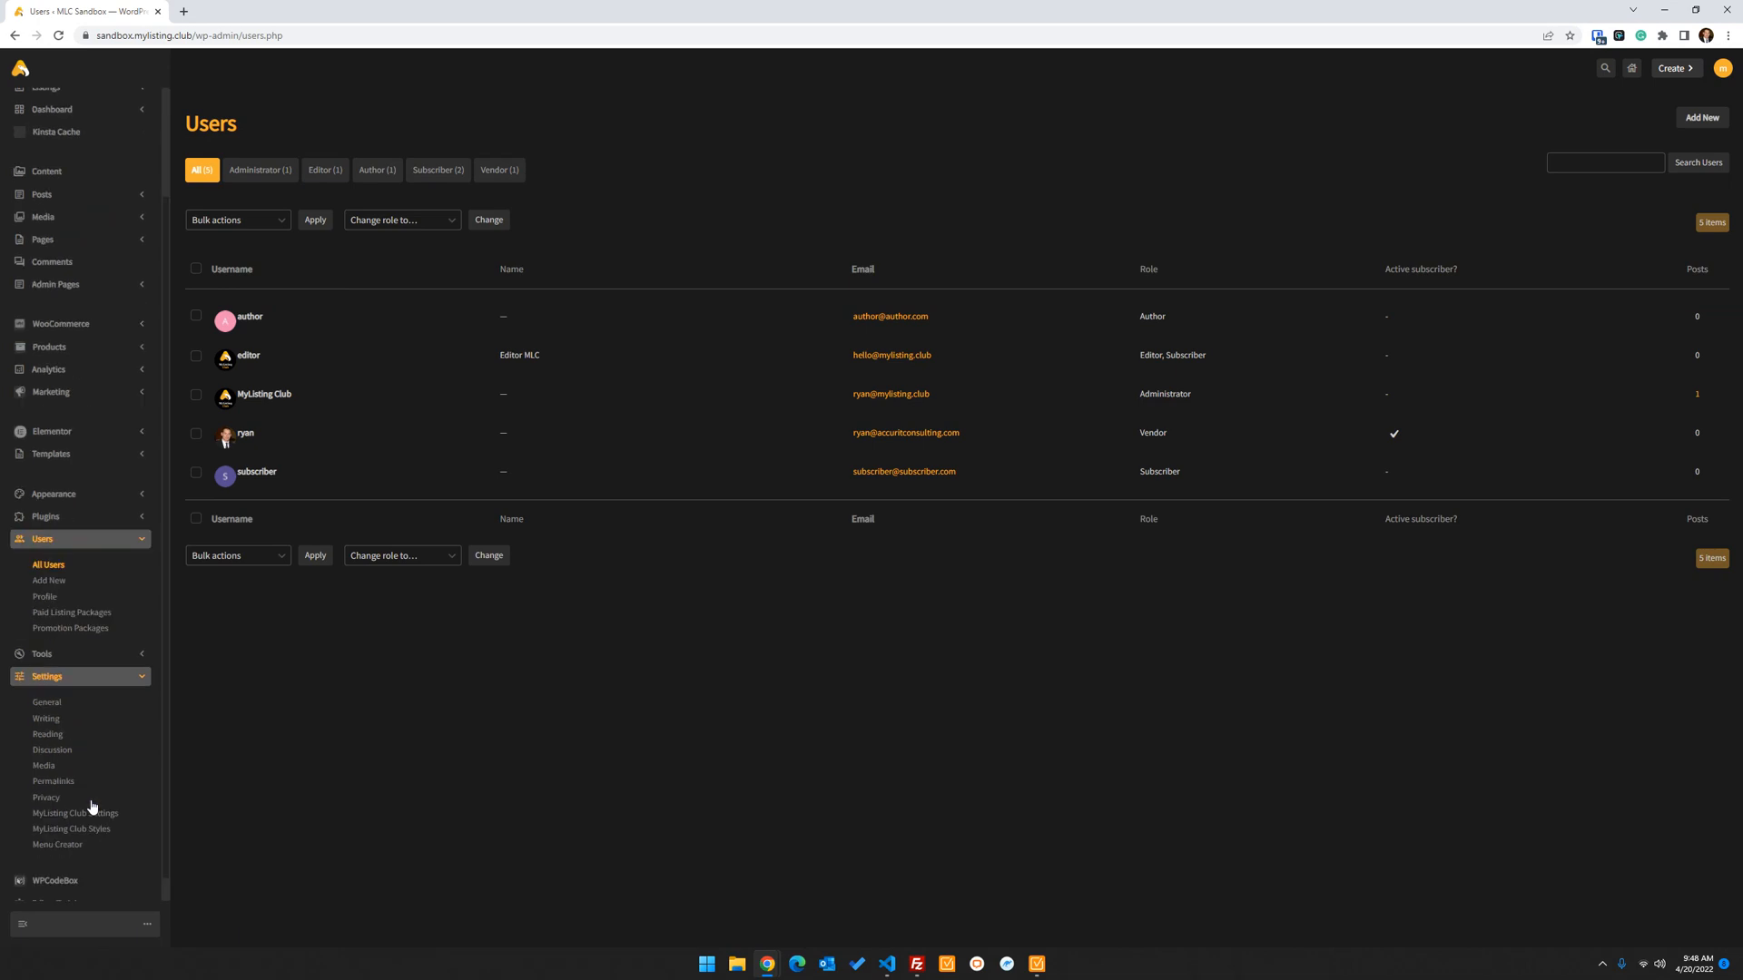
{"action": "left_click", "coordinate": [75, 812]}
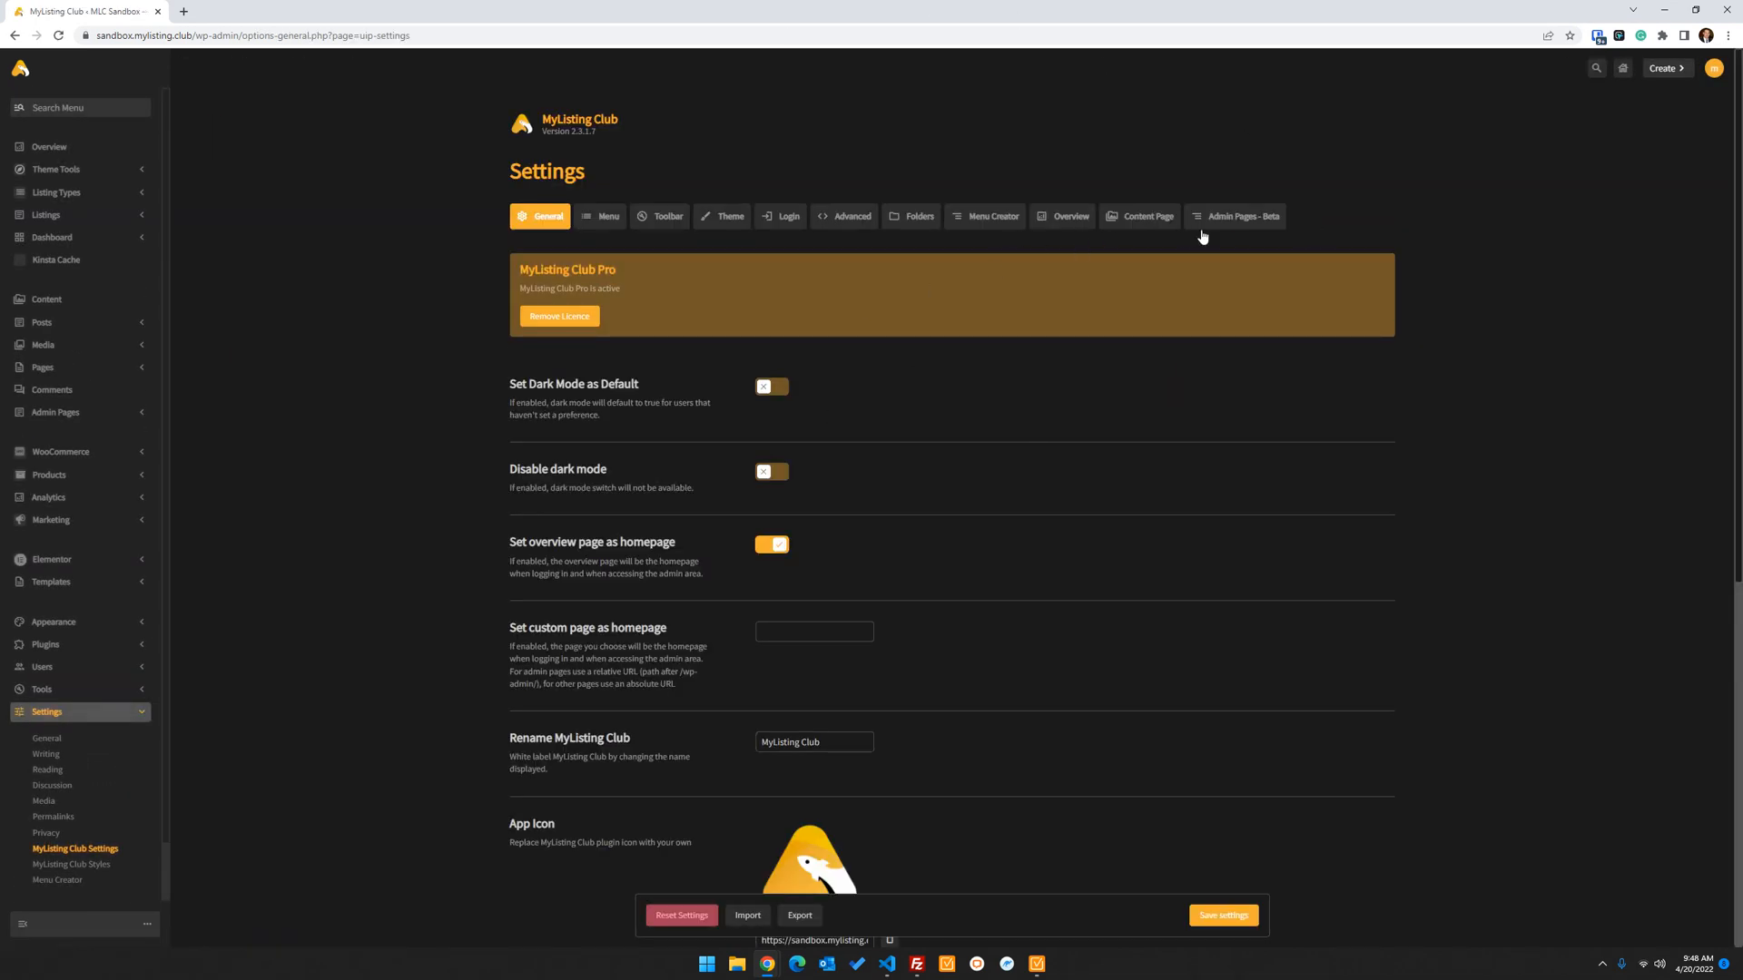
{"action": "left_click", "coordinate": [991, 217]}
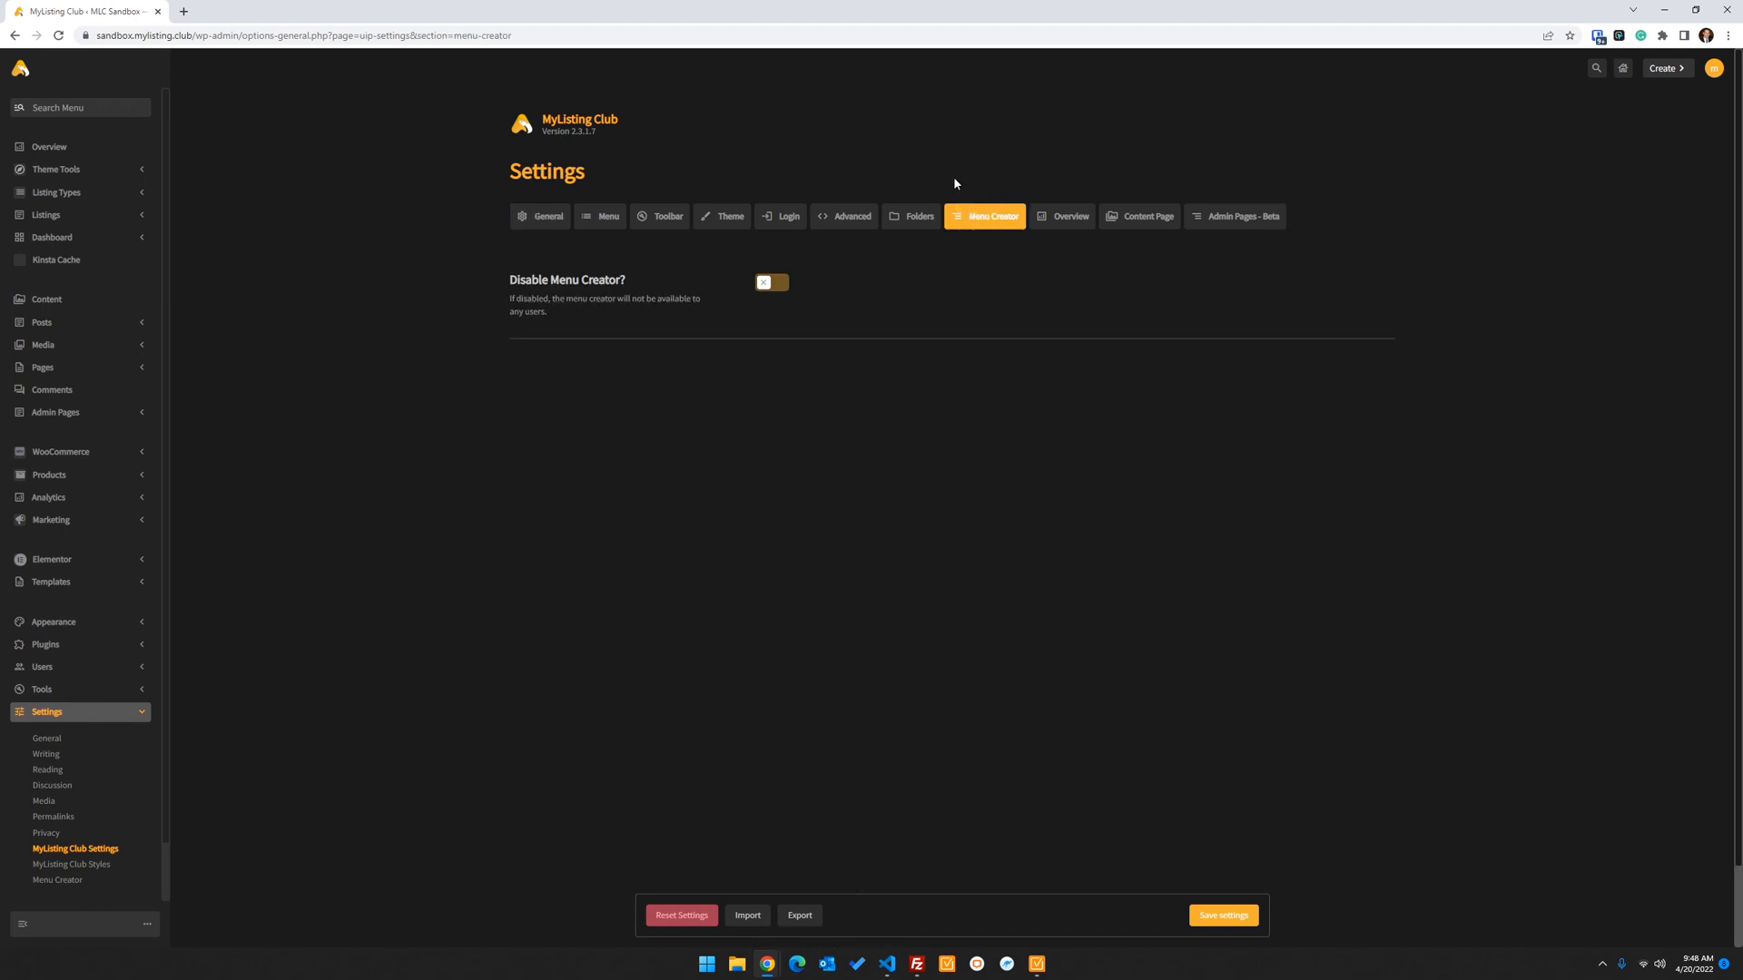
{"action": "mouse_move", "coordinate": [884, 219]}
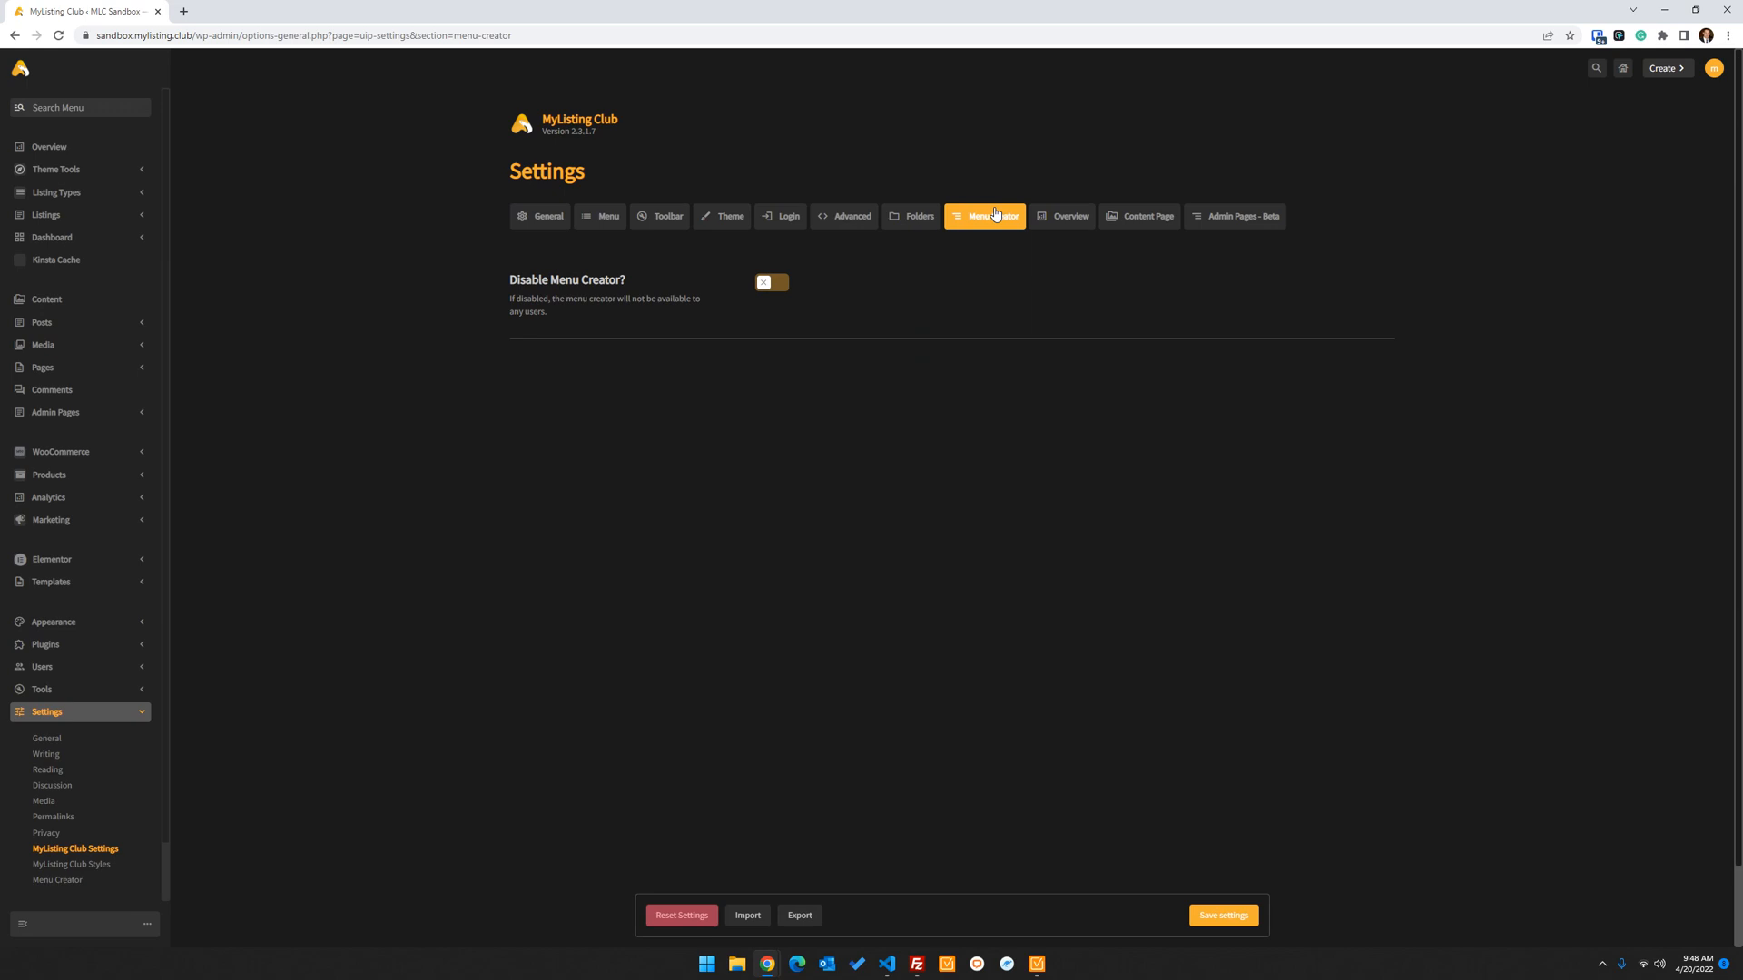
{"action": "mouse_move", "coordinate": [1081, 236]}
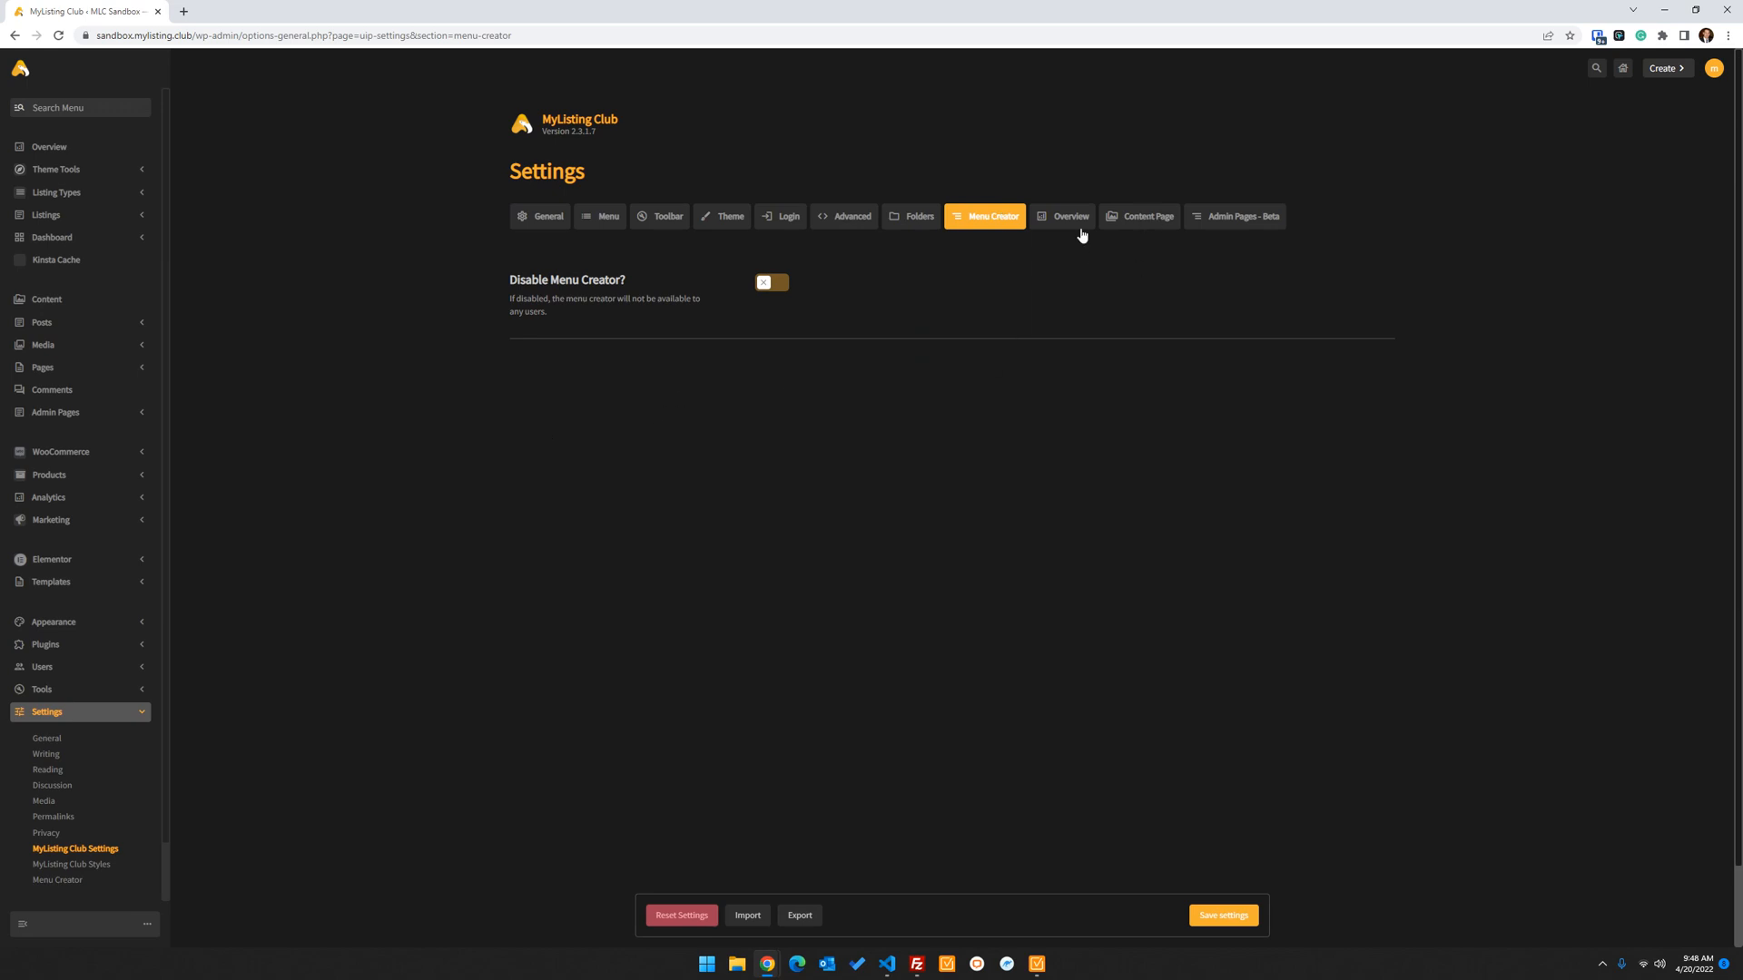
{"action": "mouse_move", "coordinate": [235, 822]}
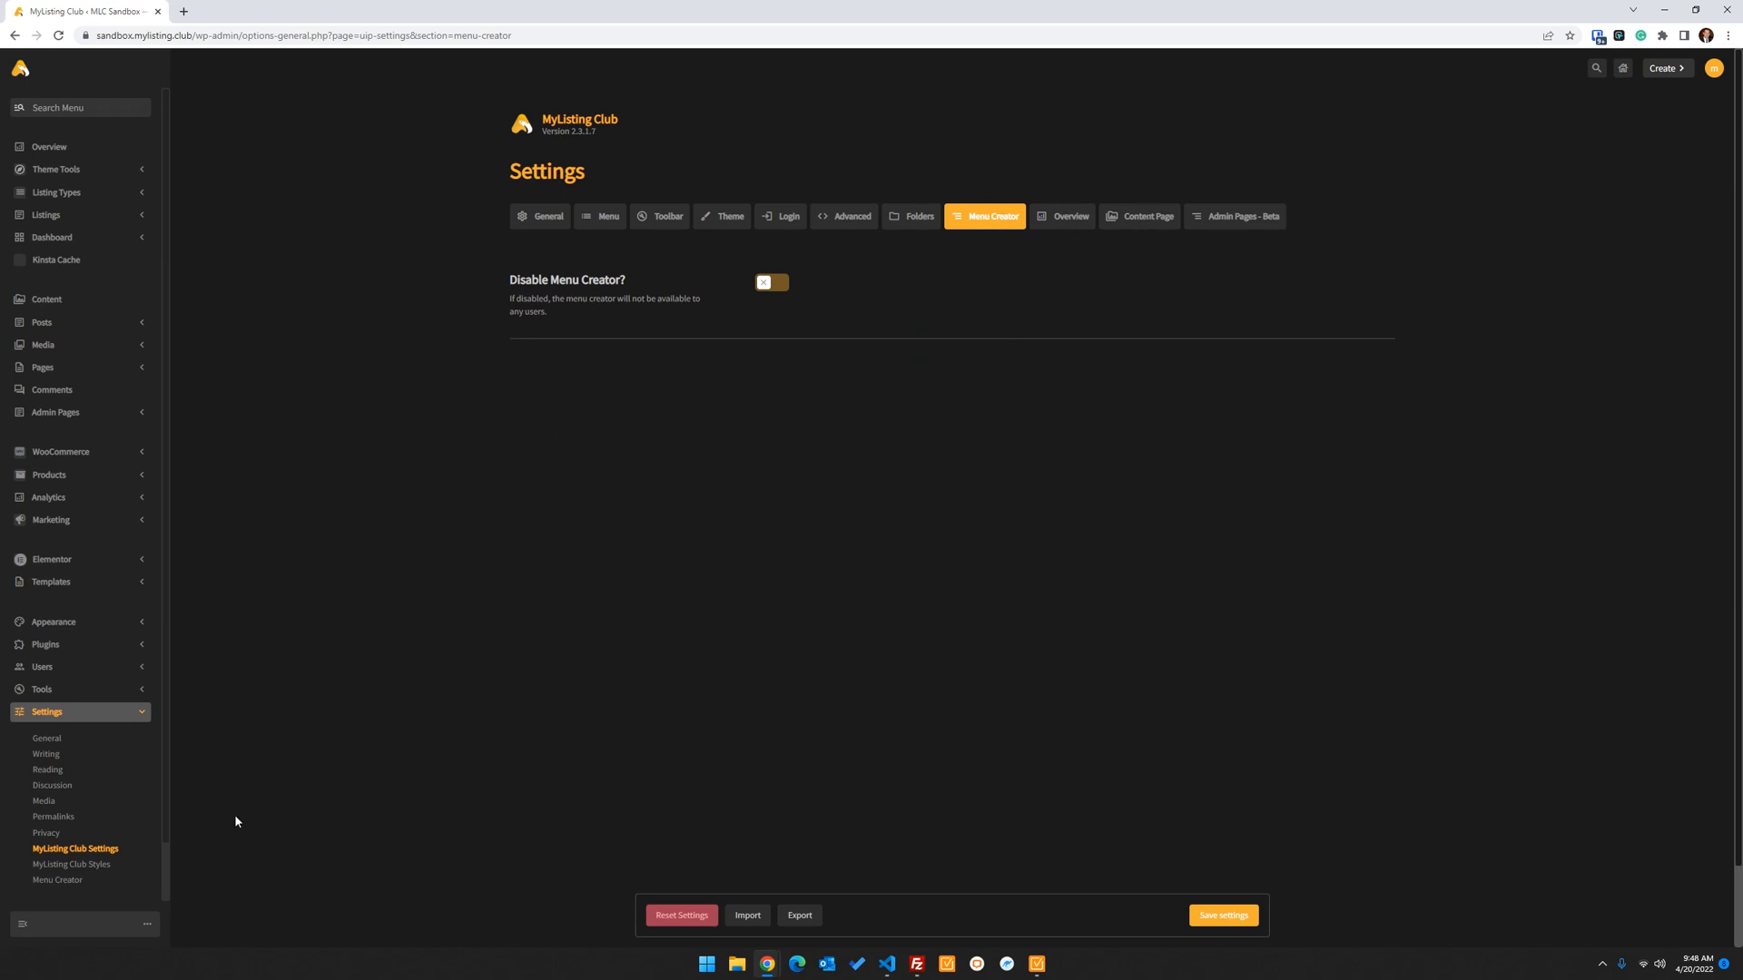
Confirm the enabled Editors and Authors menu in Menu Creator, then return to MyListing Club Settings
{"action": "left_click", "coordinate": [56, 881]}
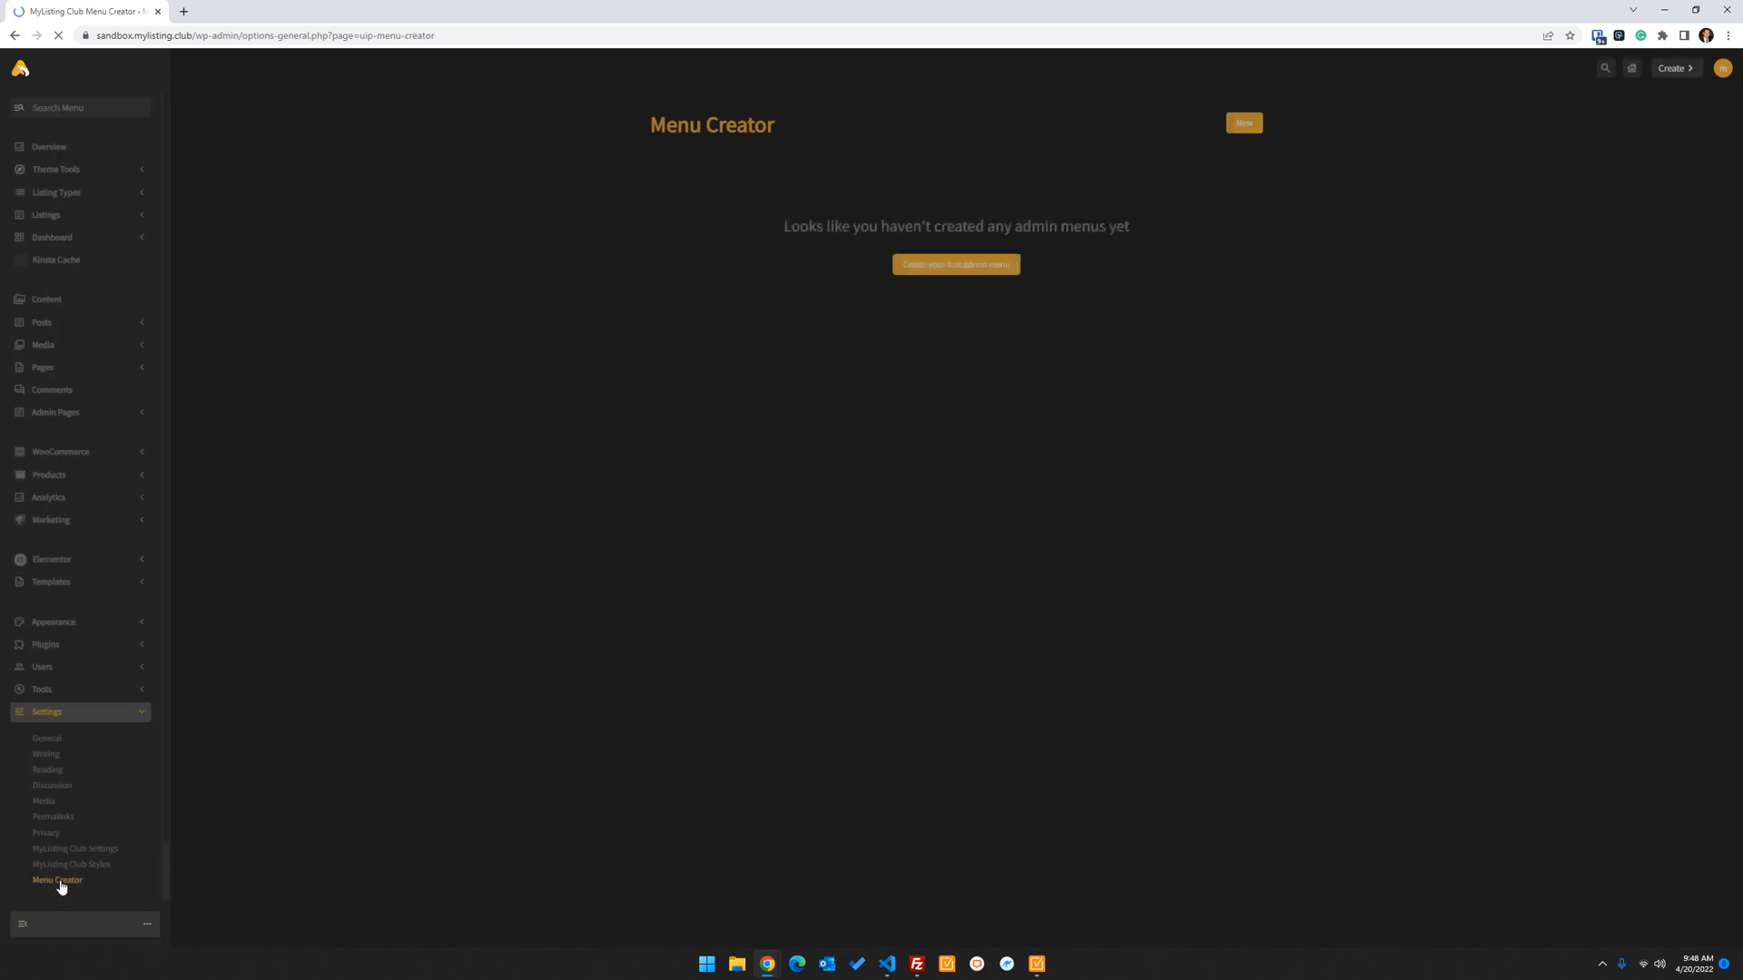
{"action": "left_click", "coordinate": [56, 881]}
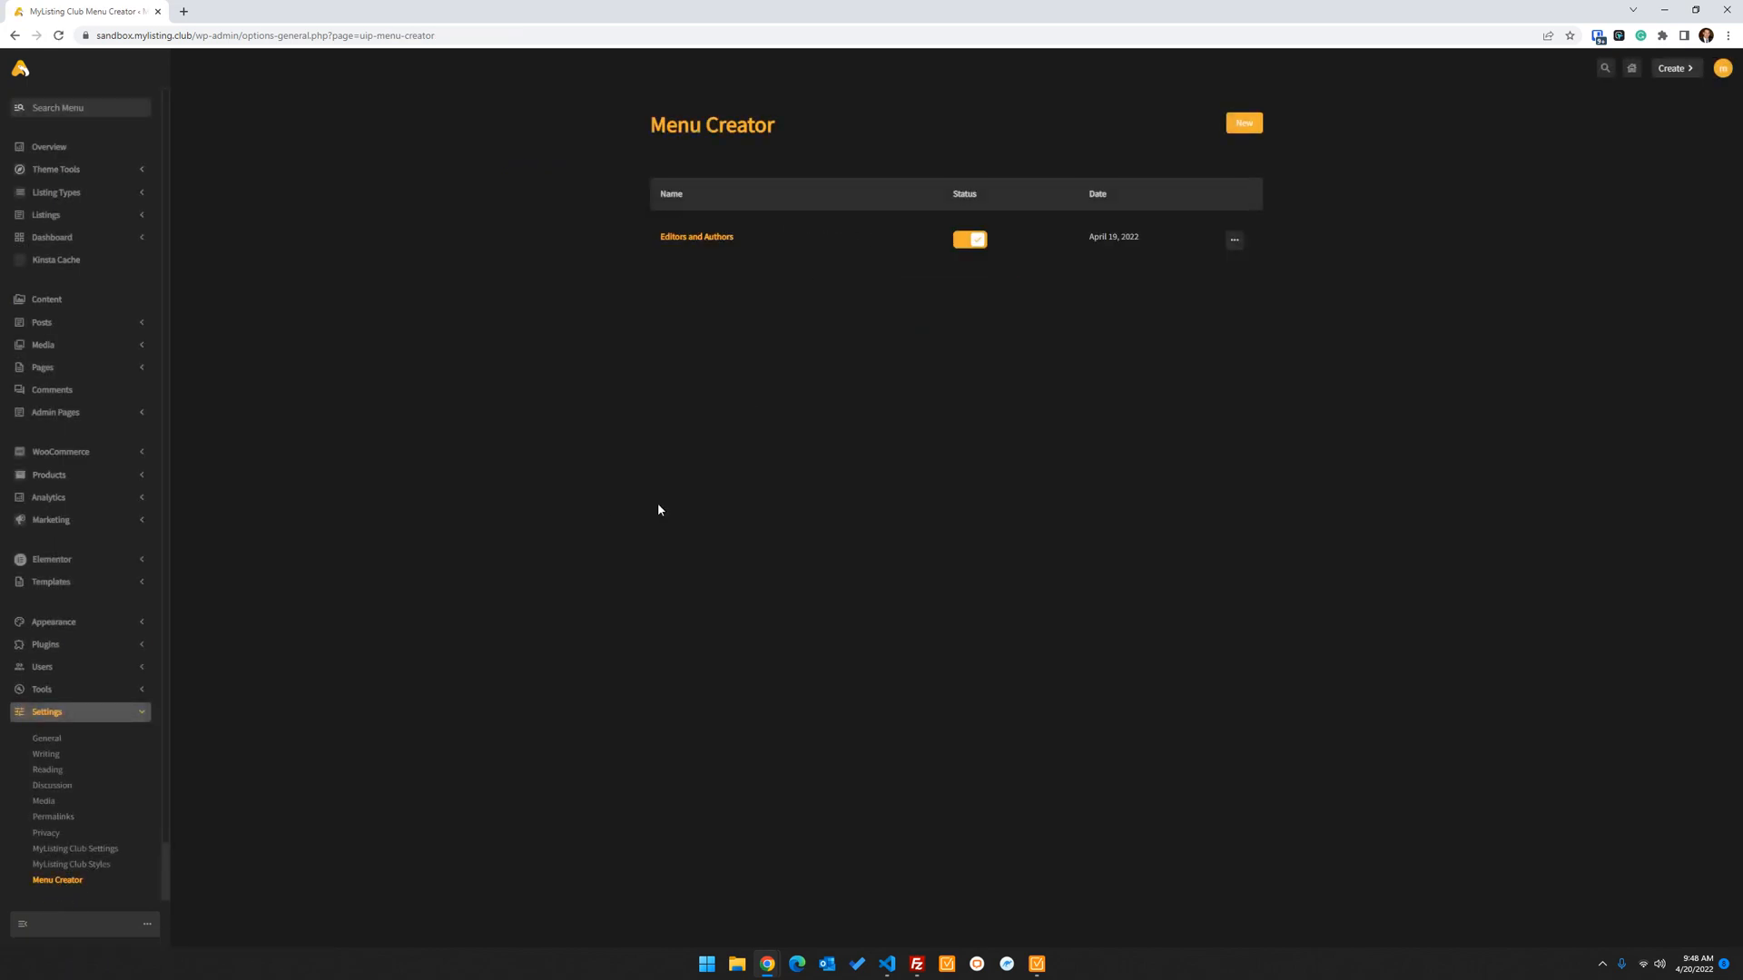
{"action": "mouse_move", "coordinate": [69, 855]}
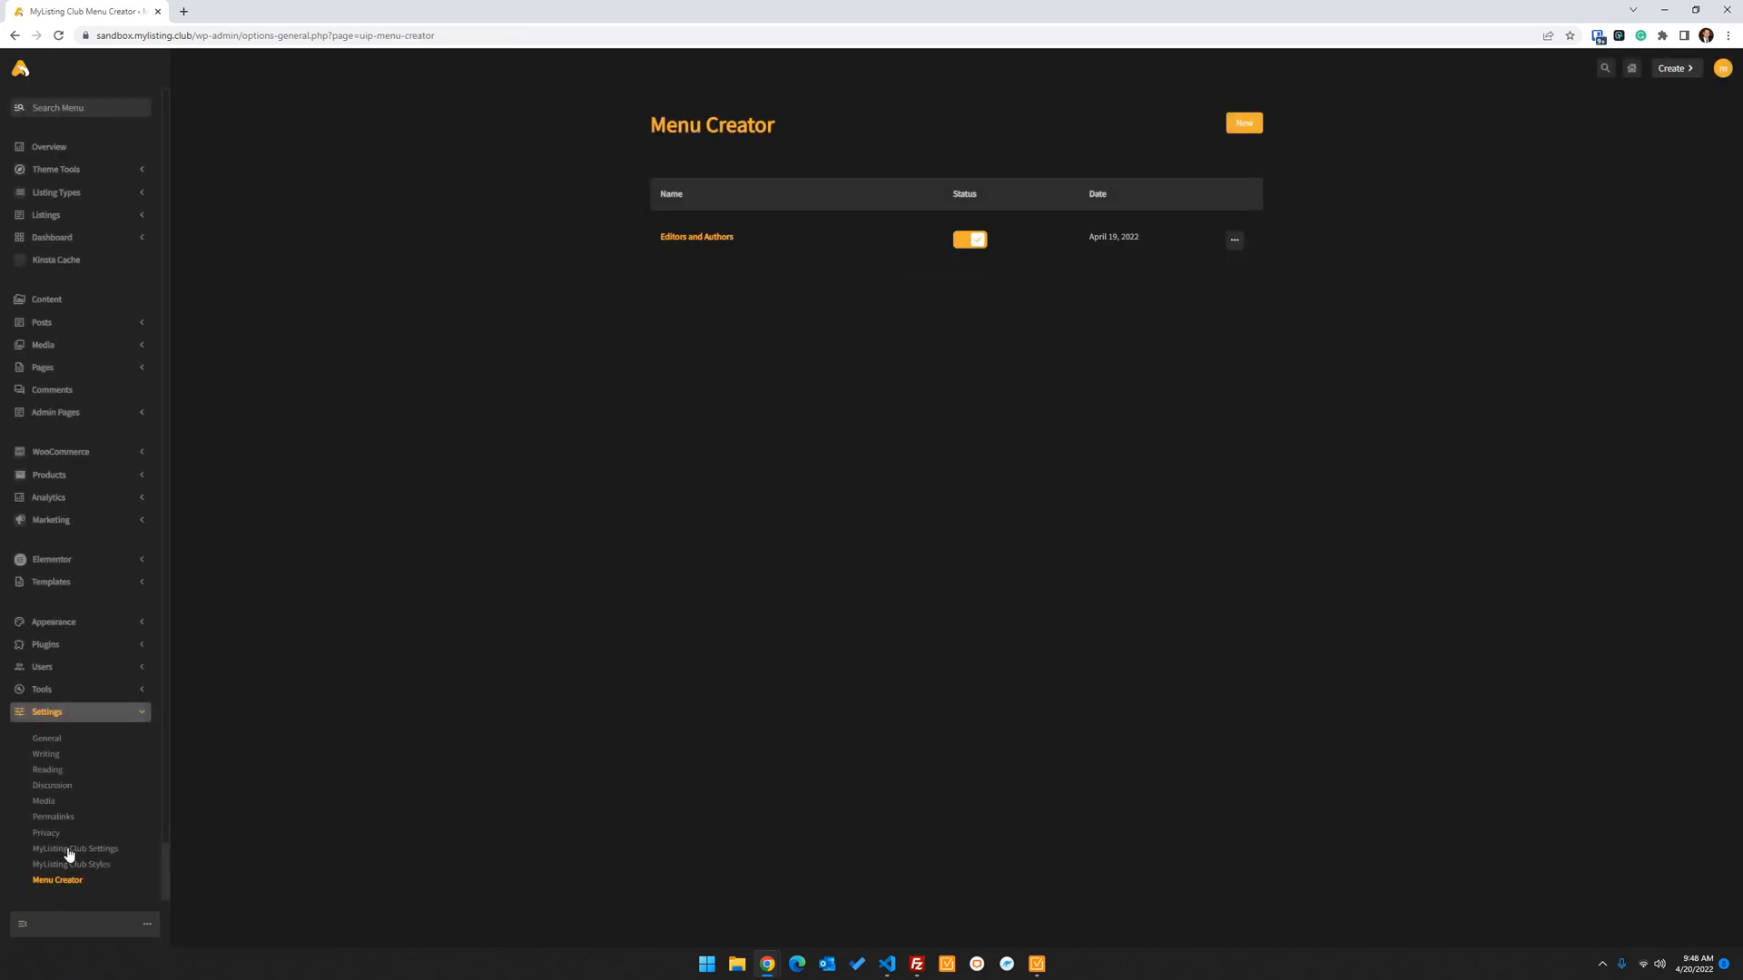
{"action": "left_click", "coordinate": [74, 851]}
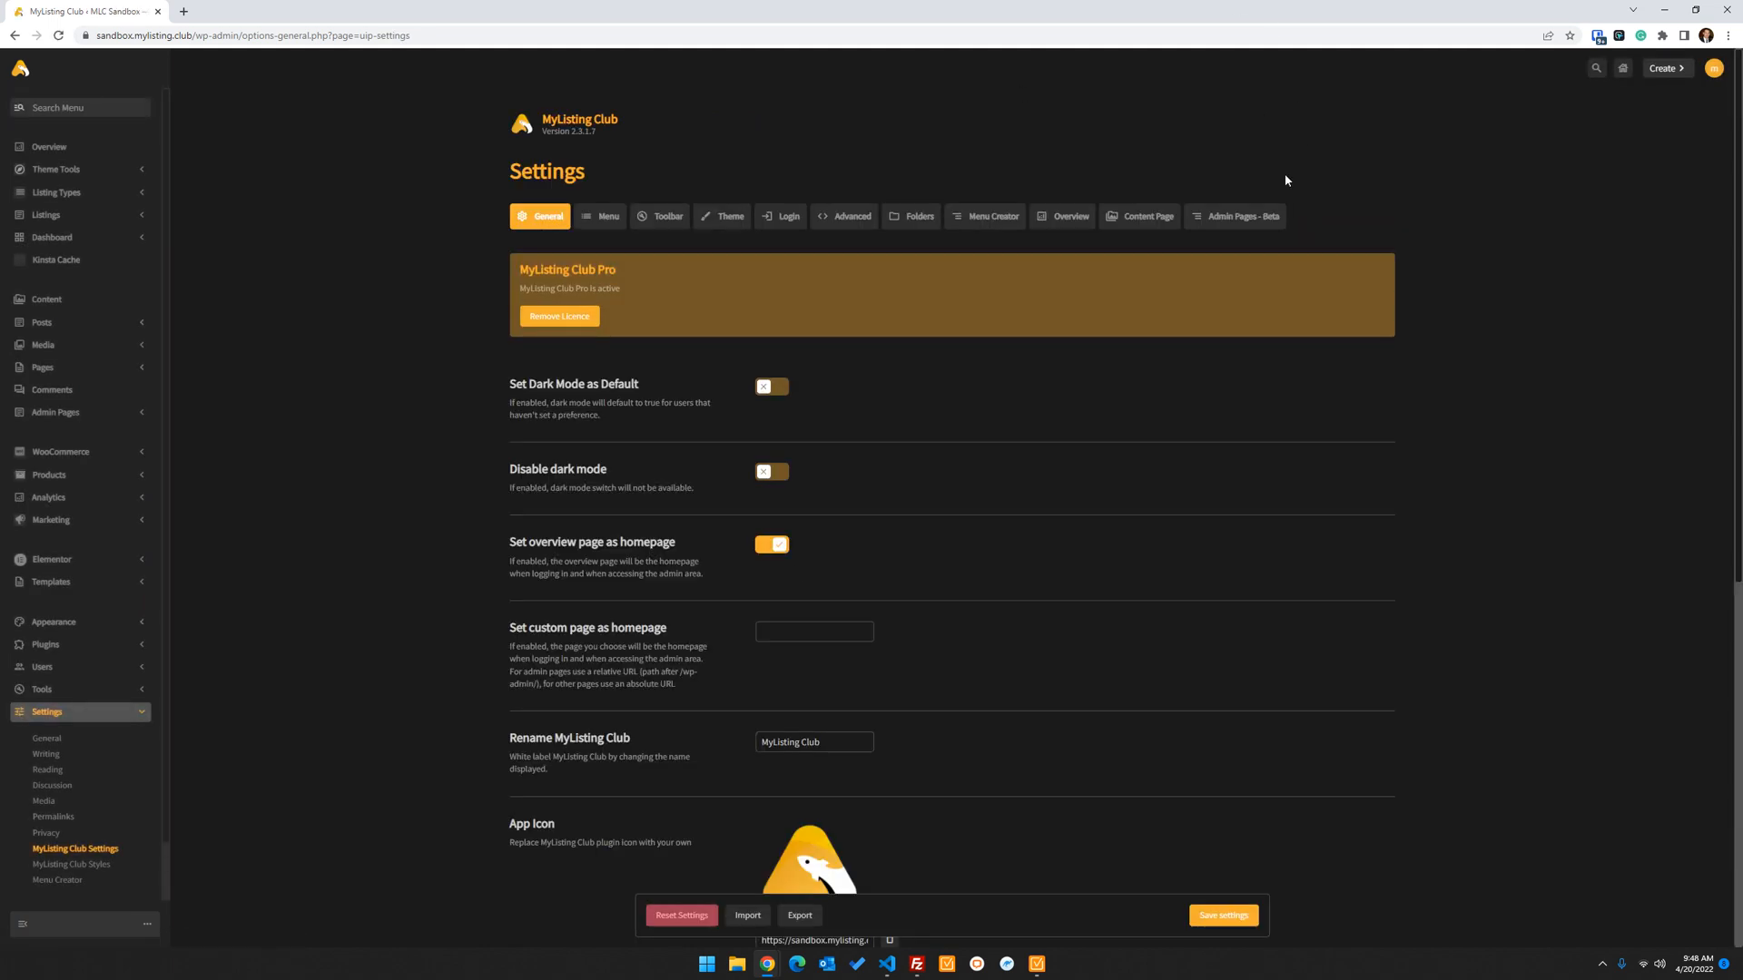
Set the Admin Page Slug to 'admin' in Admin Pages - Beta and save the settings
{"action": "left_click", "coordinate": [1234, 216]}
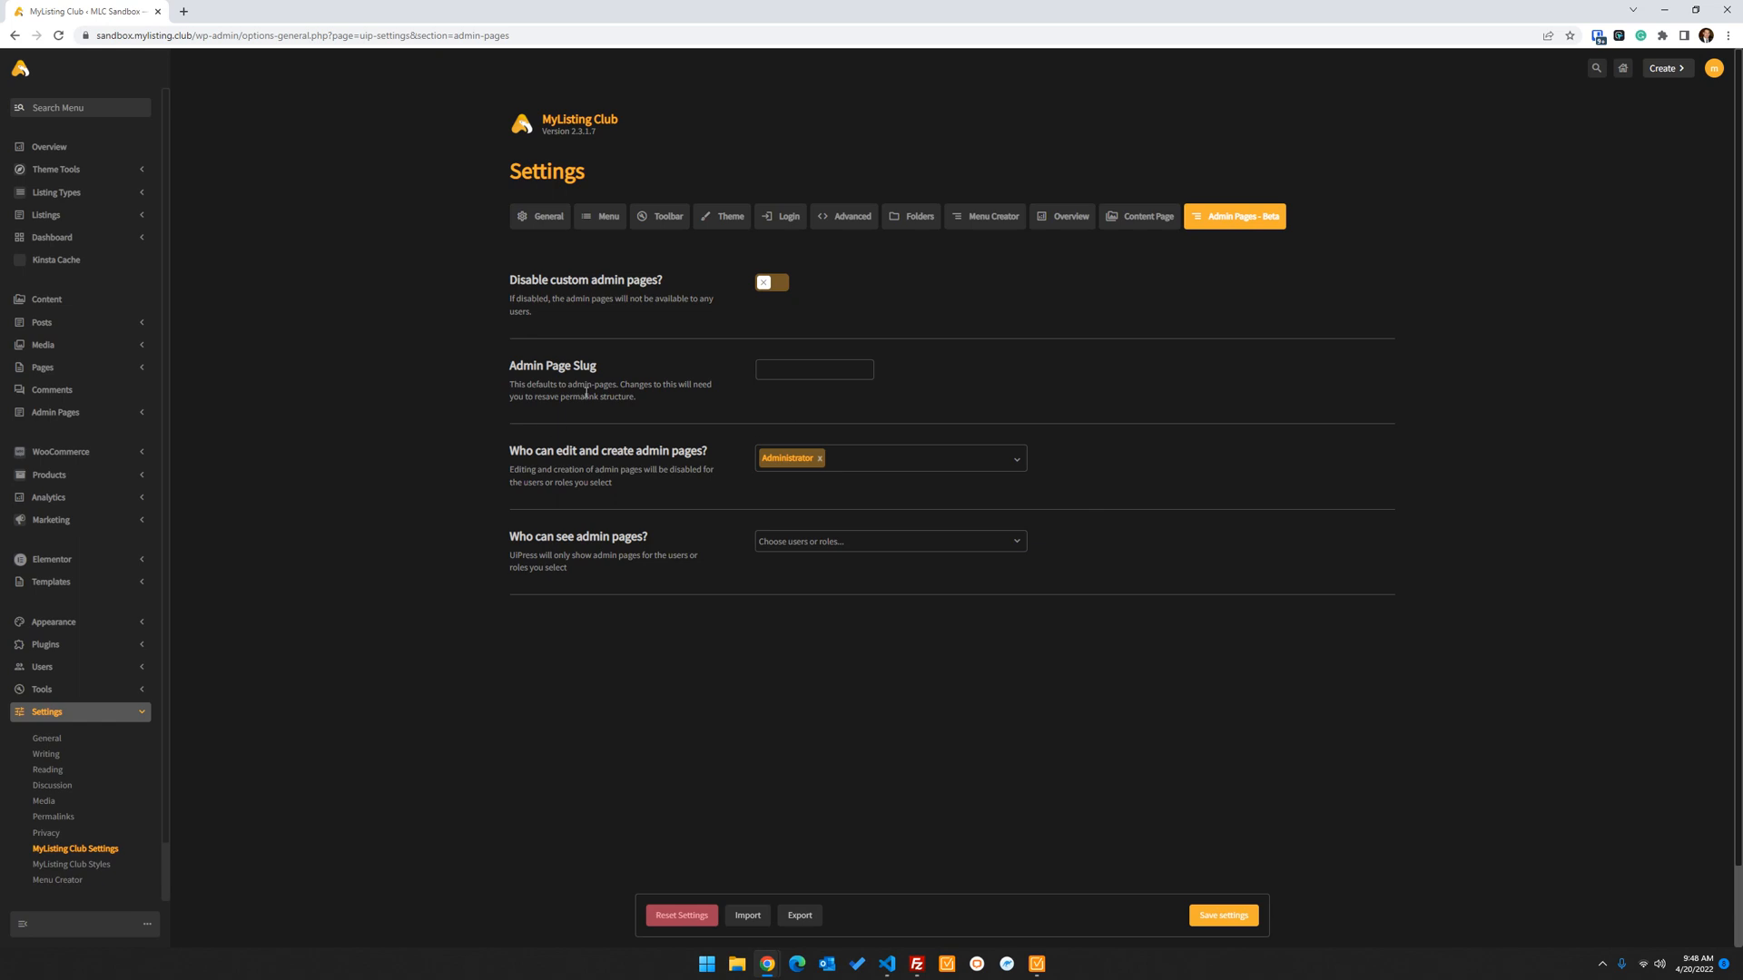
{"action": "left_click", "coordinate": [813, 369]}
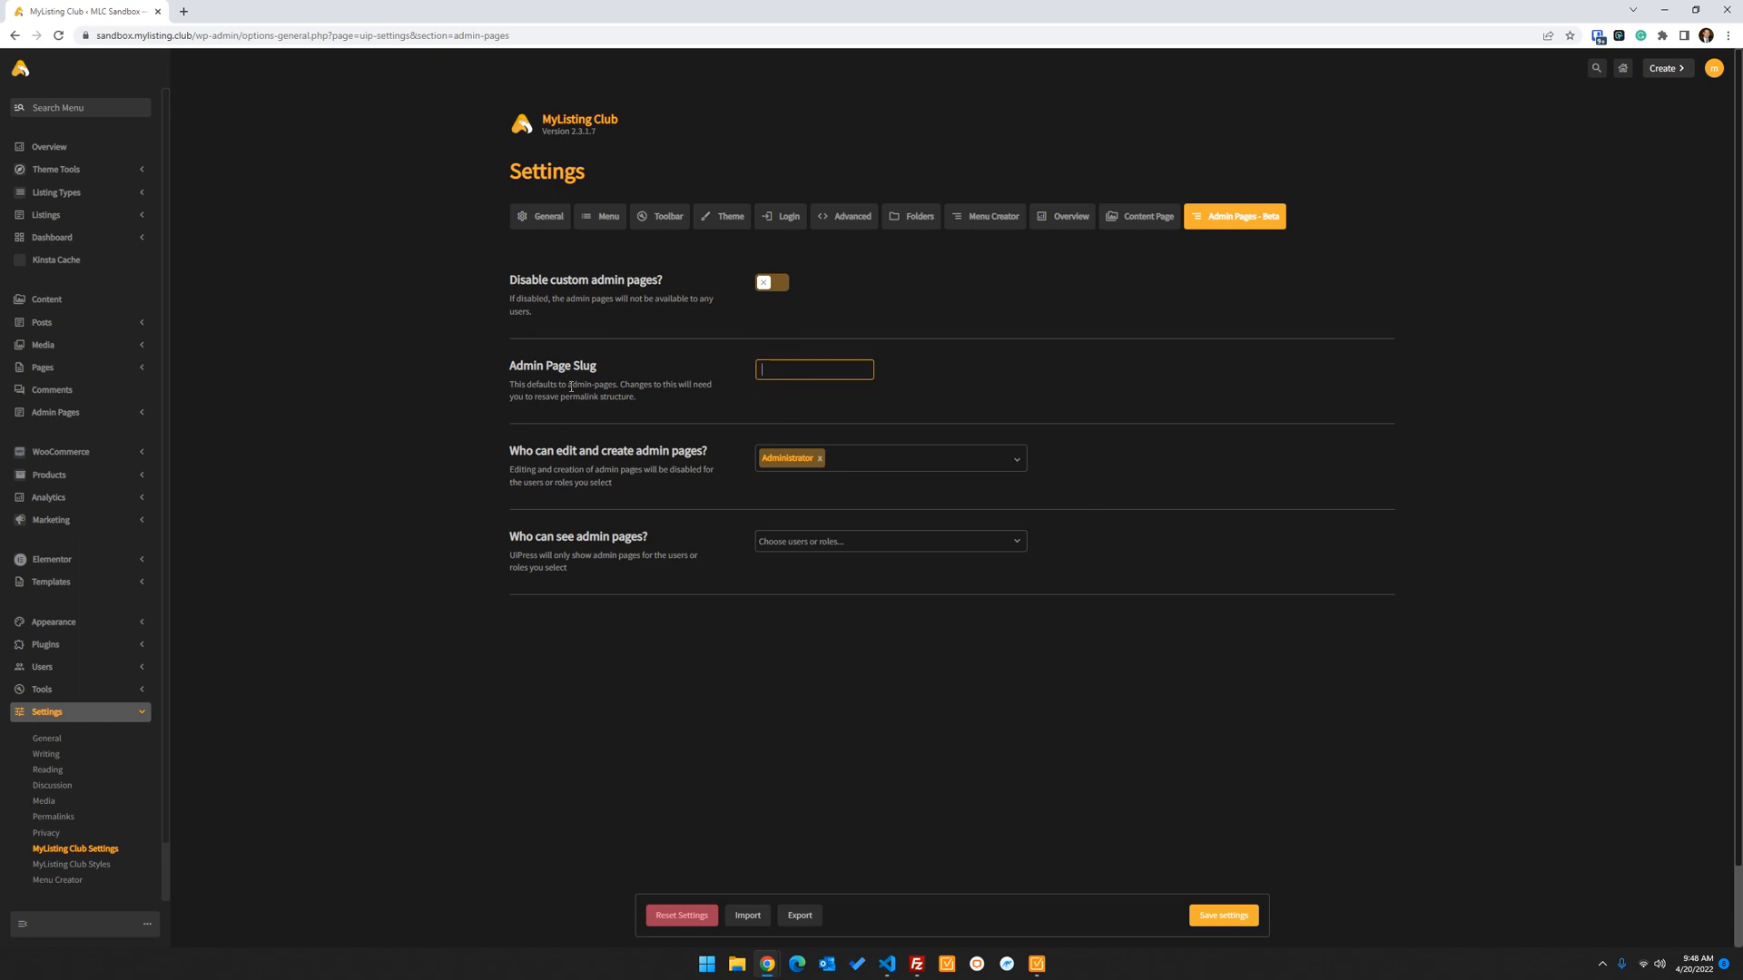
{"action": "mouse_move", "coordinate": [803, 371]}
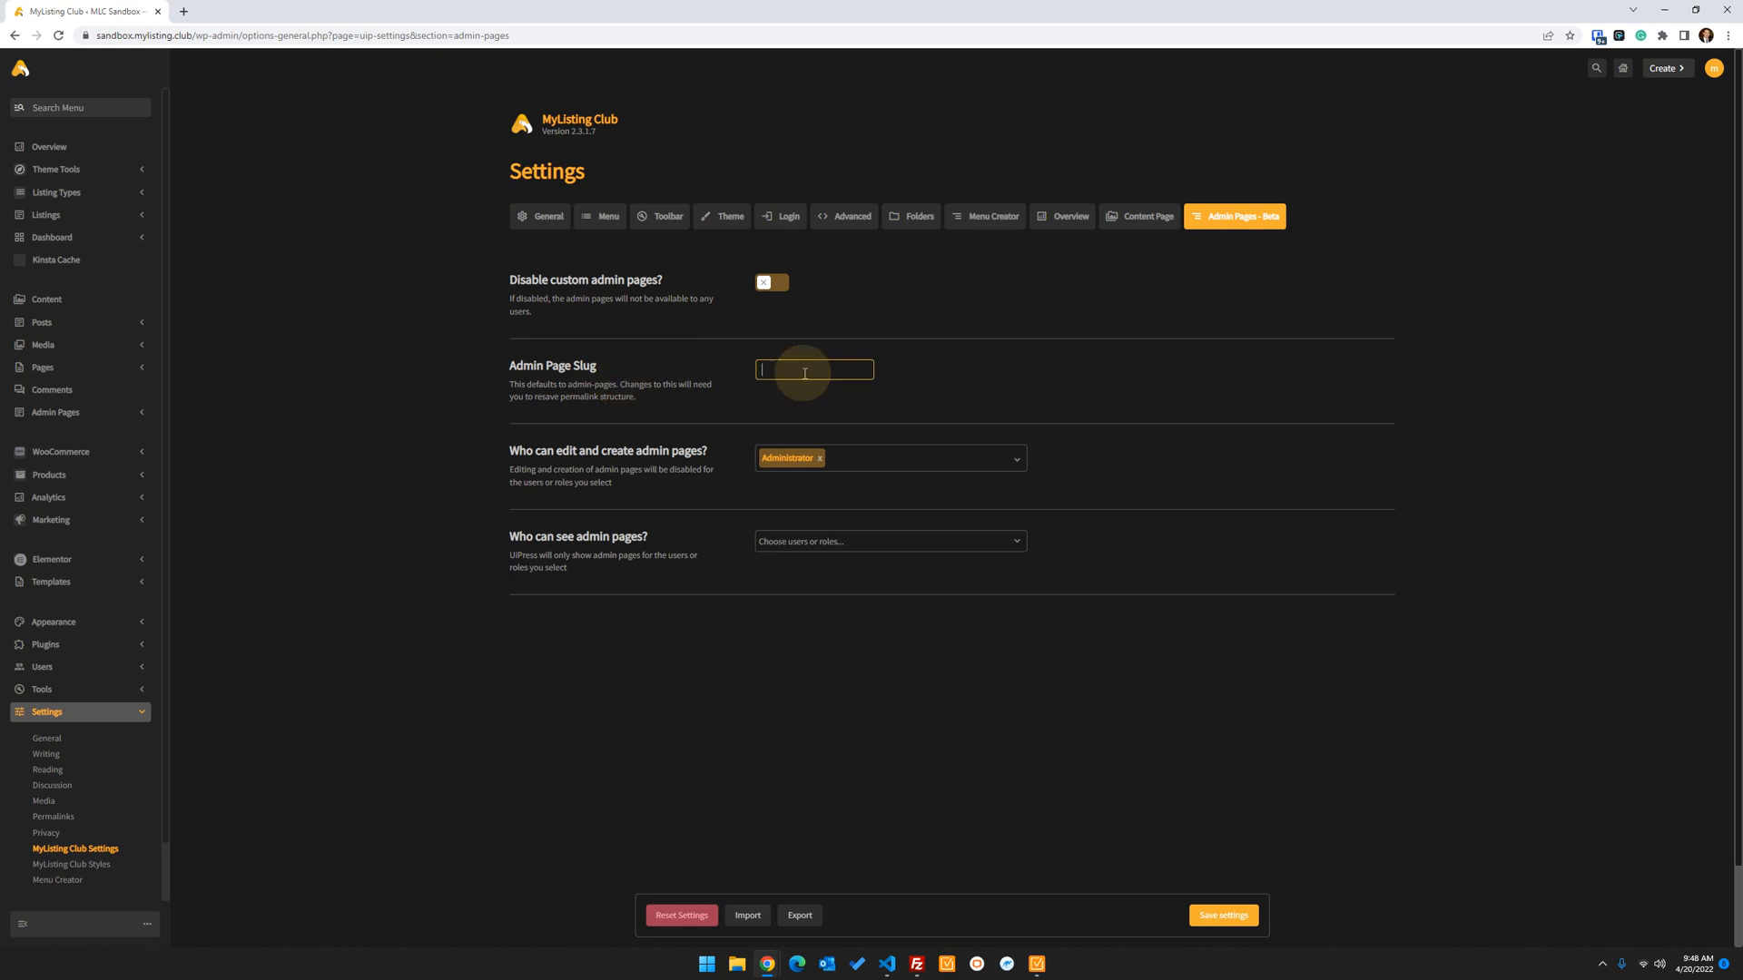
{"action": "type", "text": "admin"}
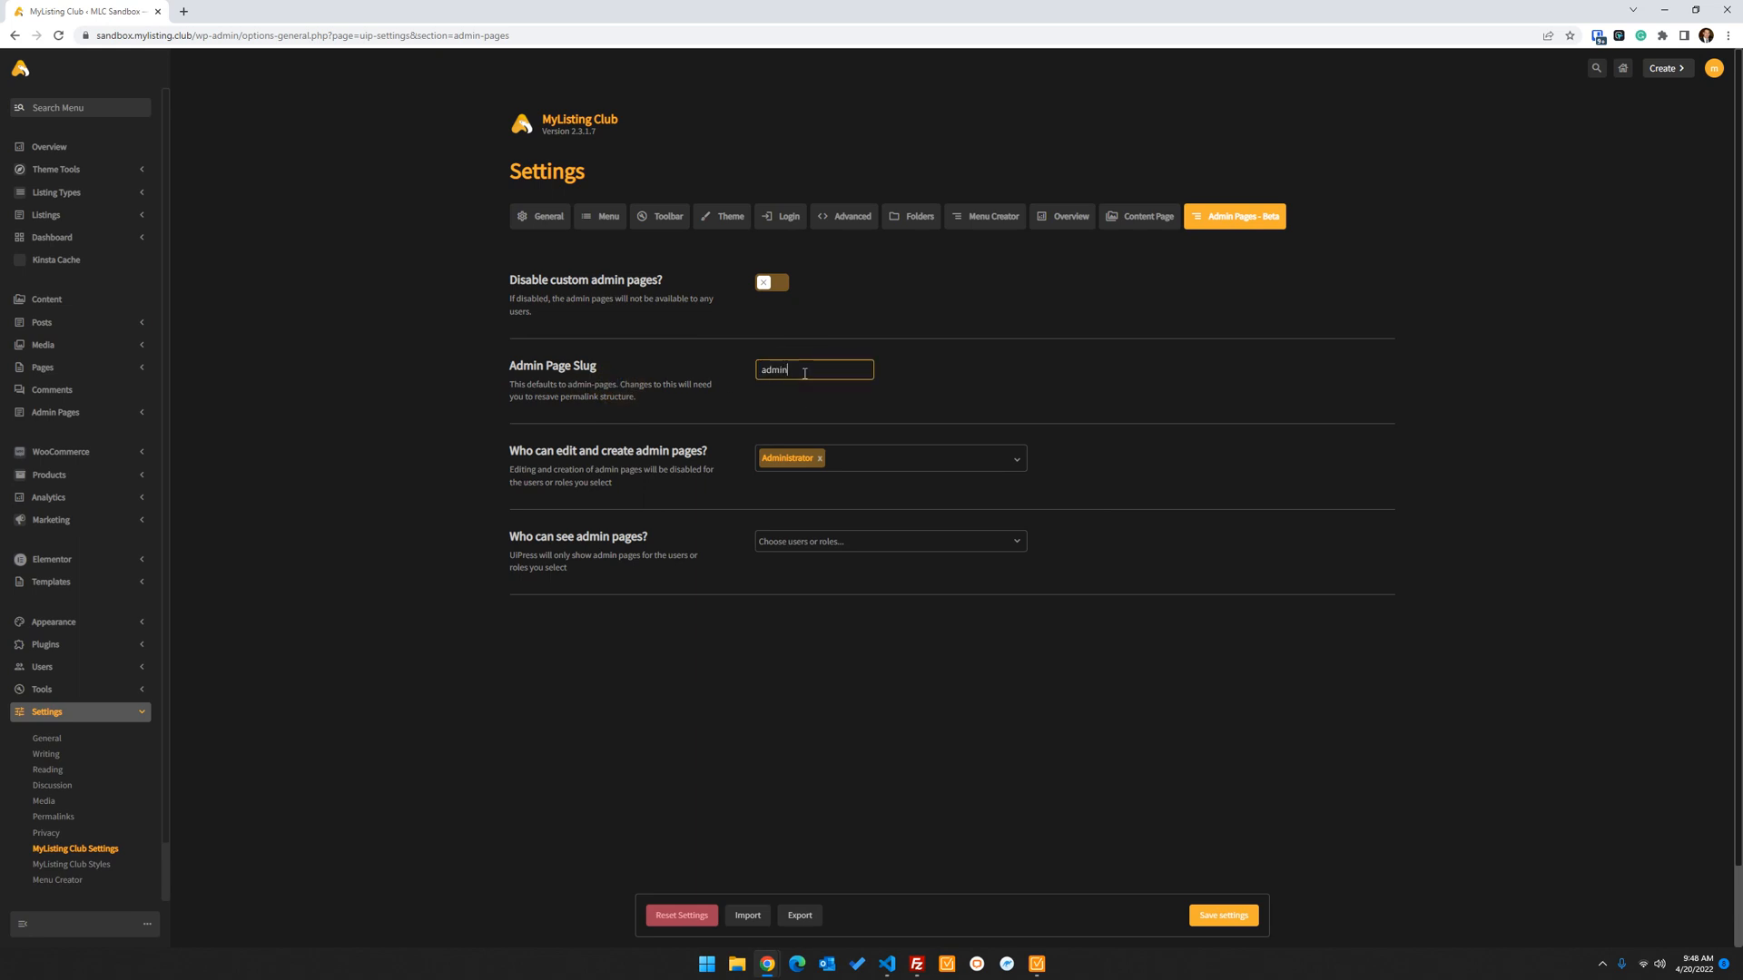
{"action": "left_click", "coordinate": [1222, 915]}
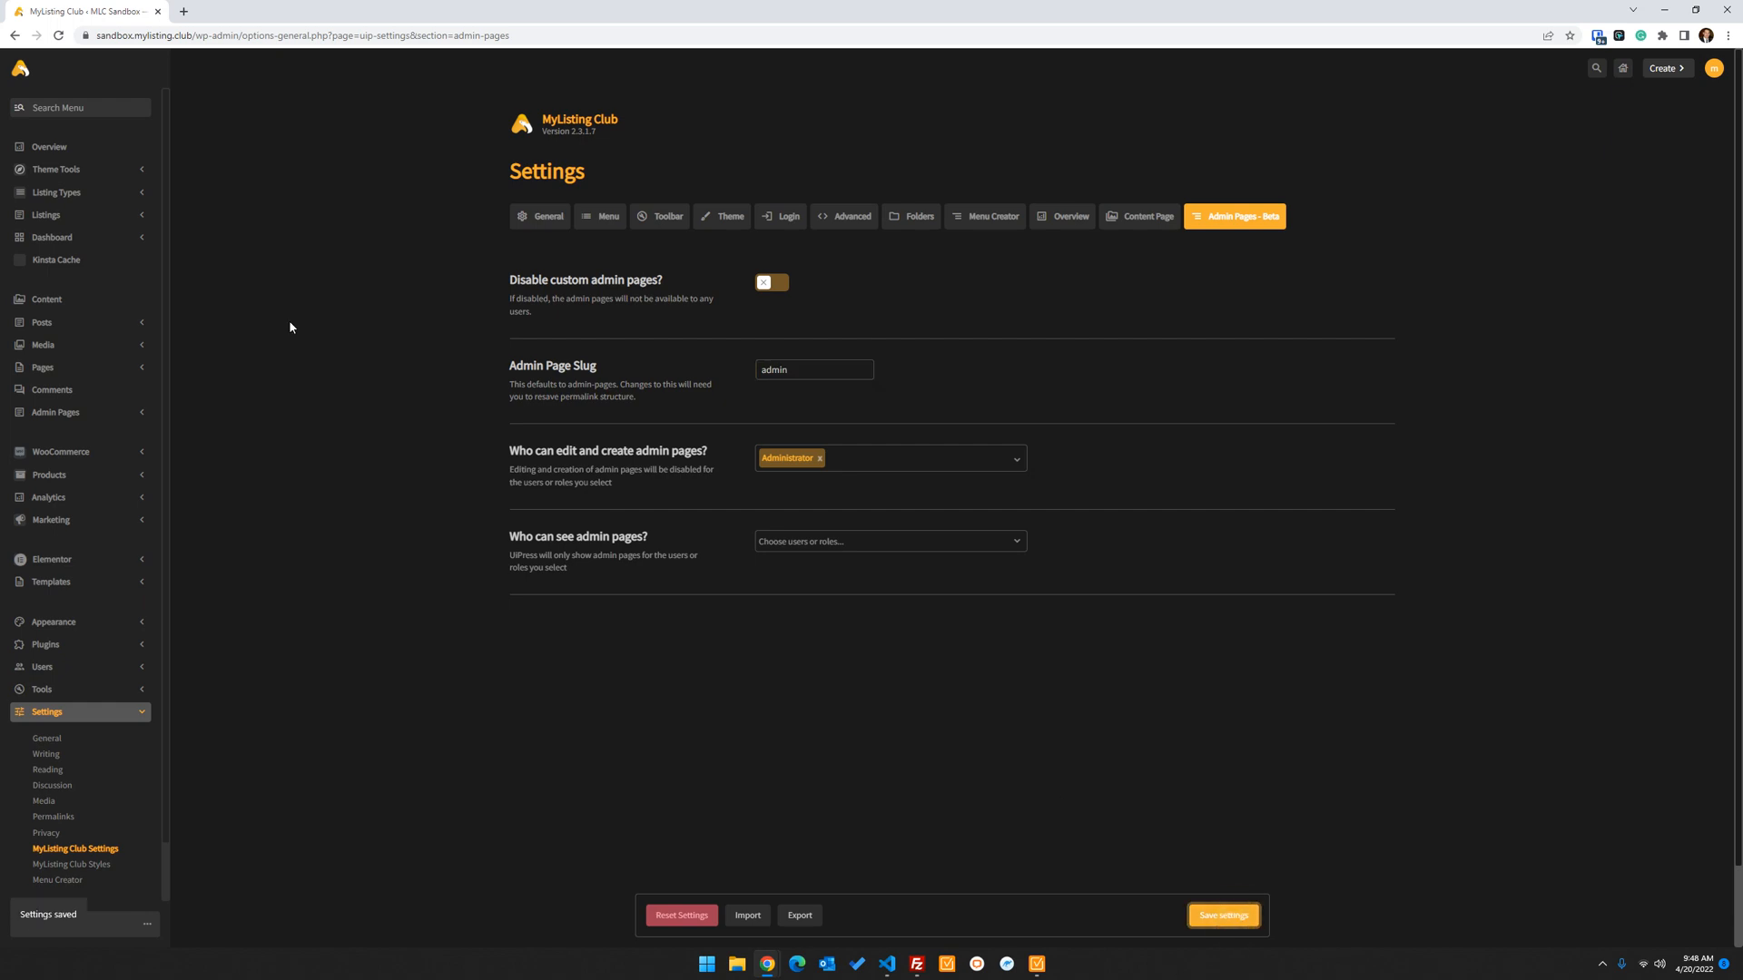
{"action": "mouse_move", "coordinate": [520, 370]}
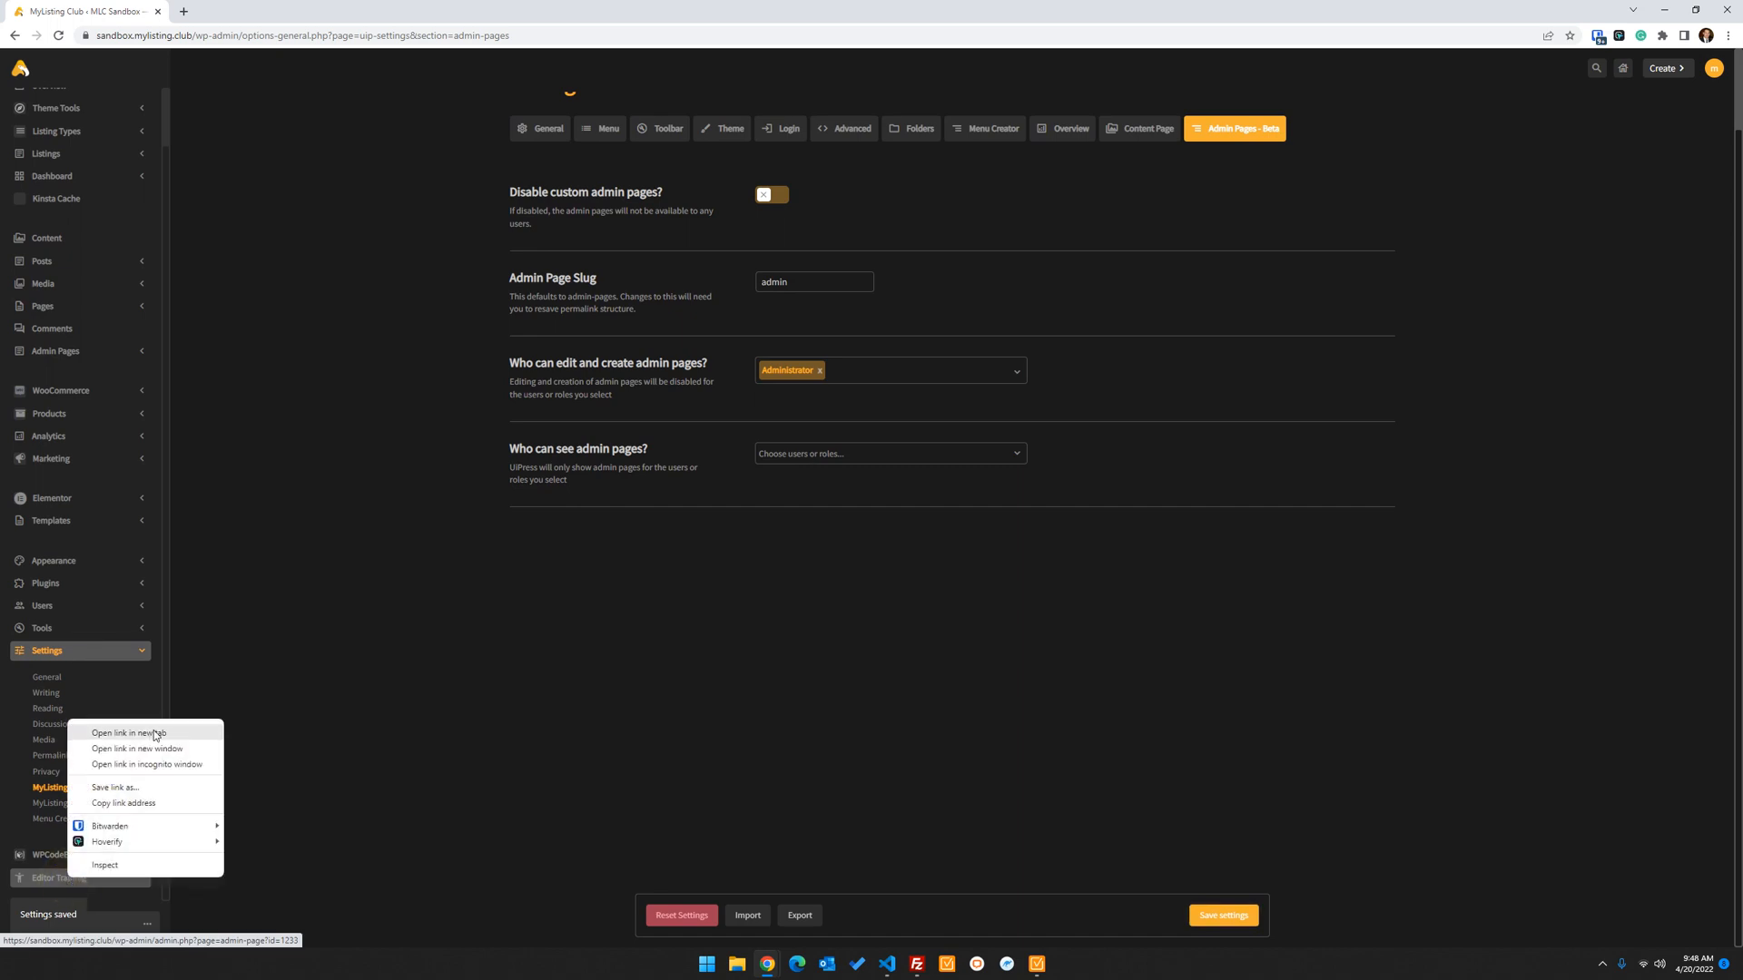
Open Editor Training in a new tab, which returns a 404 at the 'admin' slug
{"action": "left_click", "coordinate": [129, 736]}
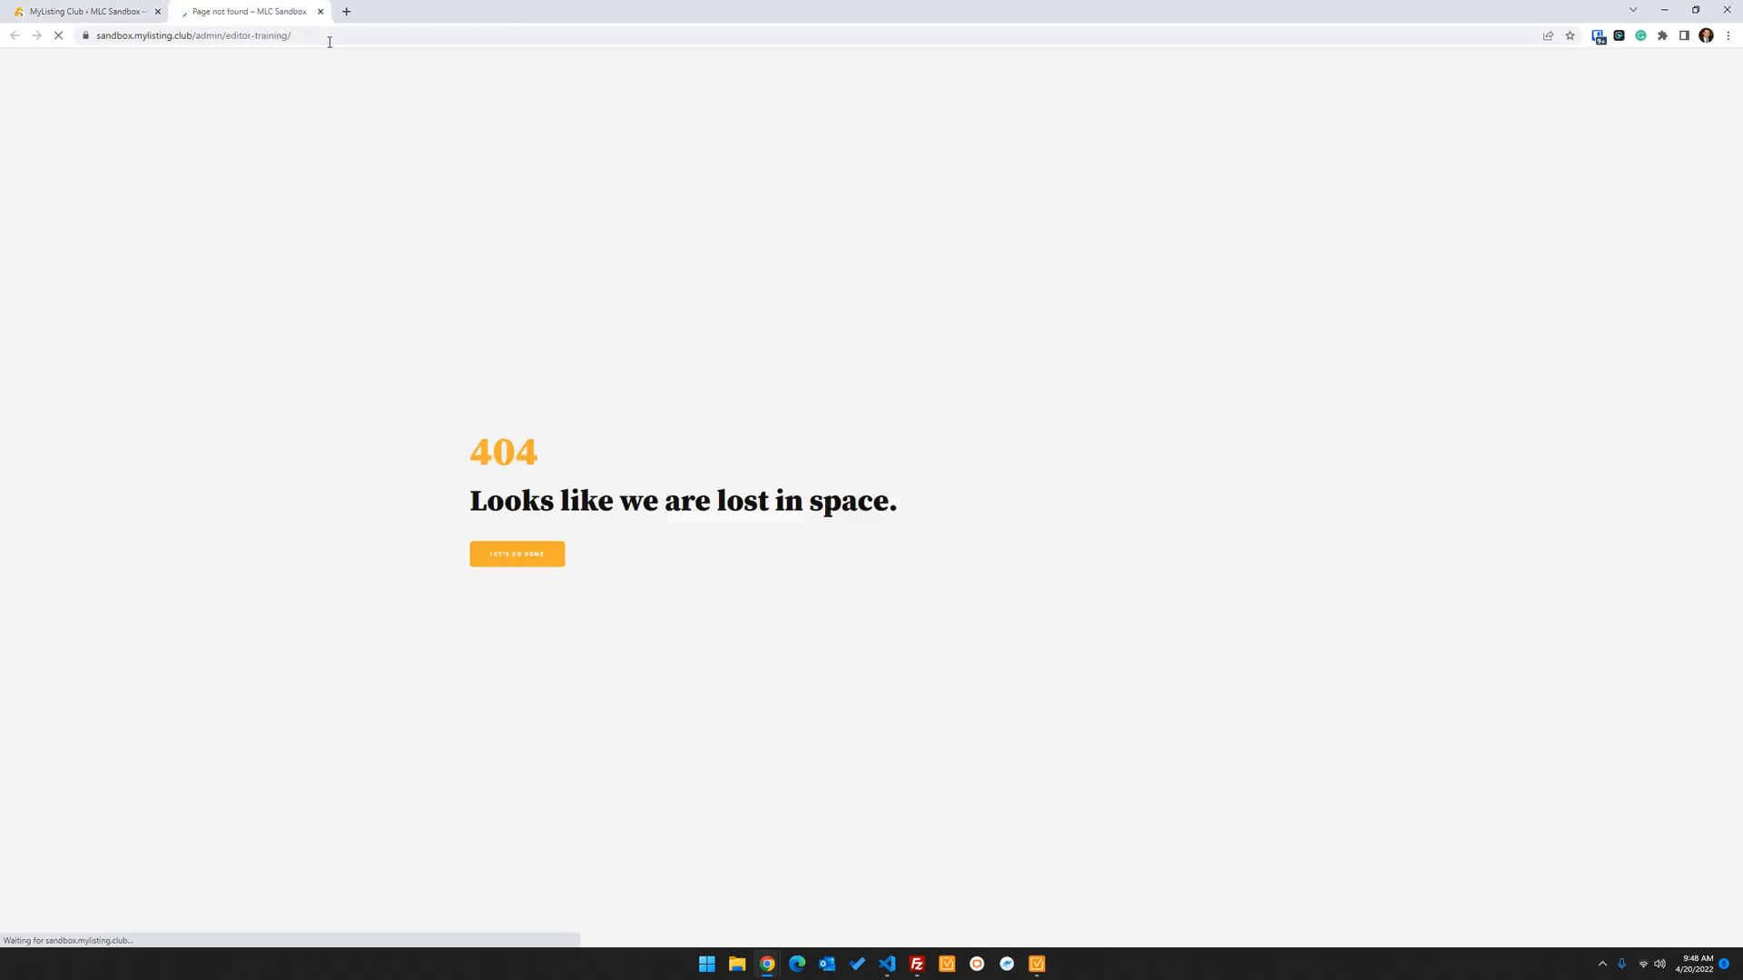
{"action": "double_click", "coordinate": [206, 34]}
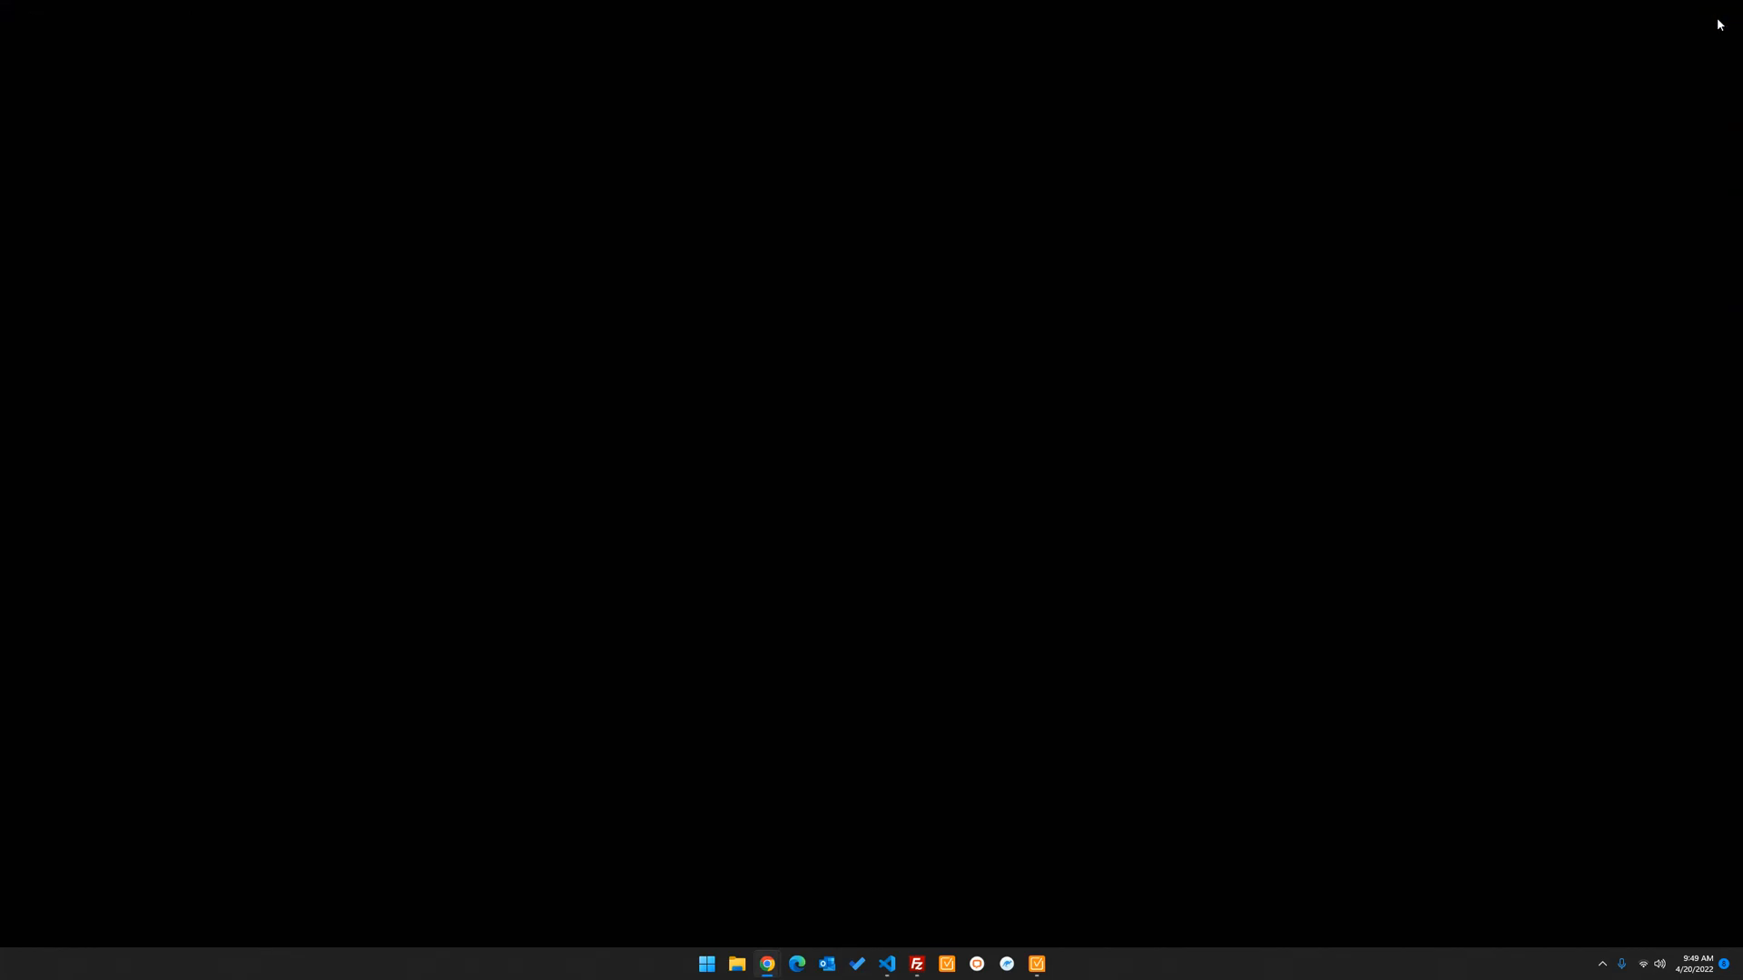
{"action": "mouse_move", "coordinate": [1163, 607]}
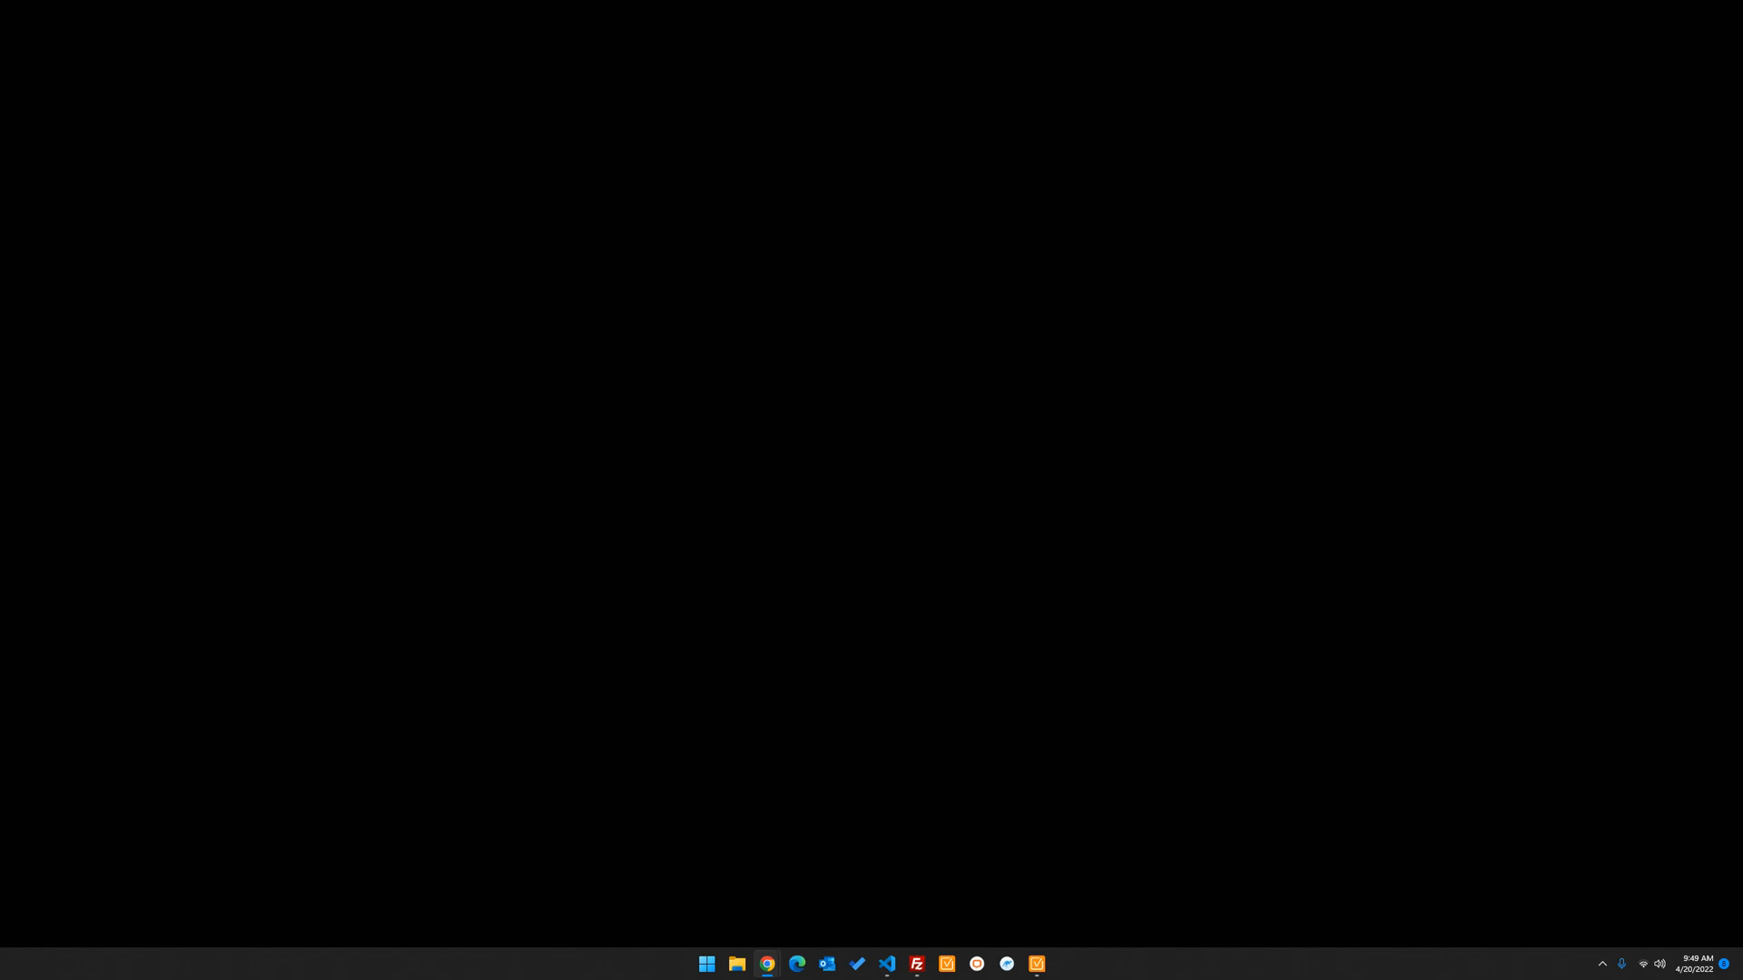
{"action": "mouse_move", "coordinate": [424, 750]}
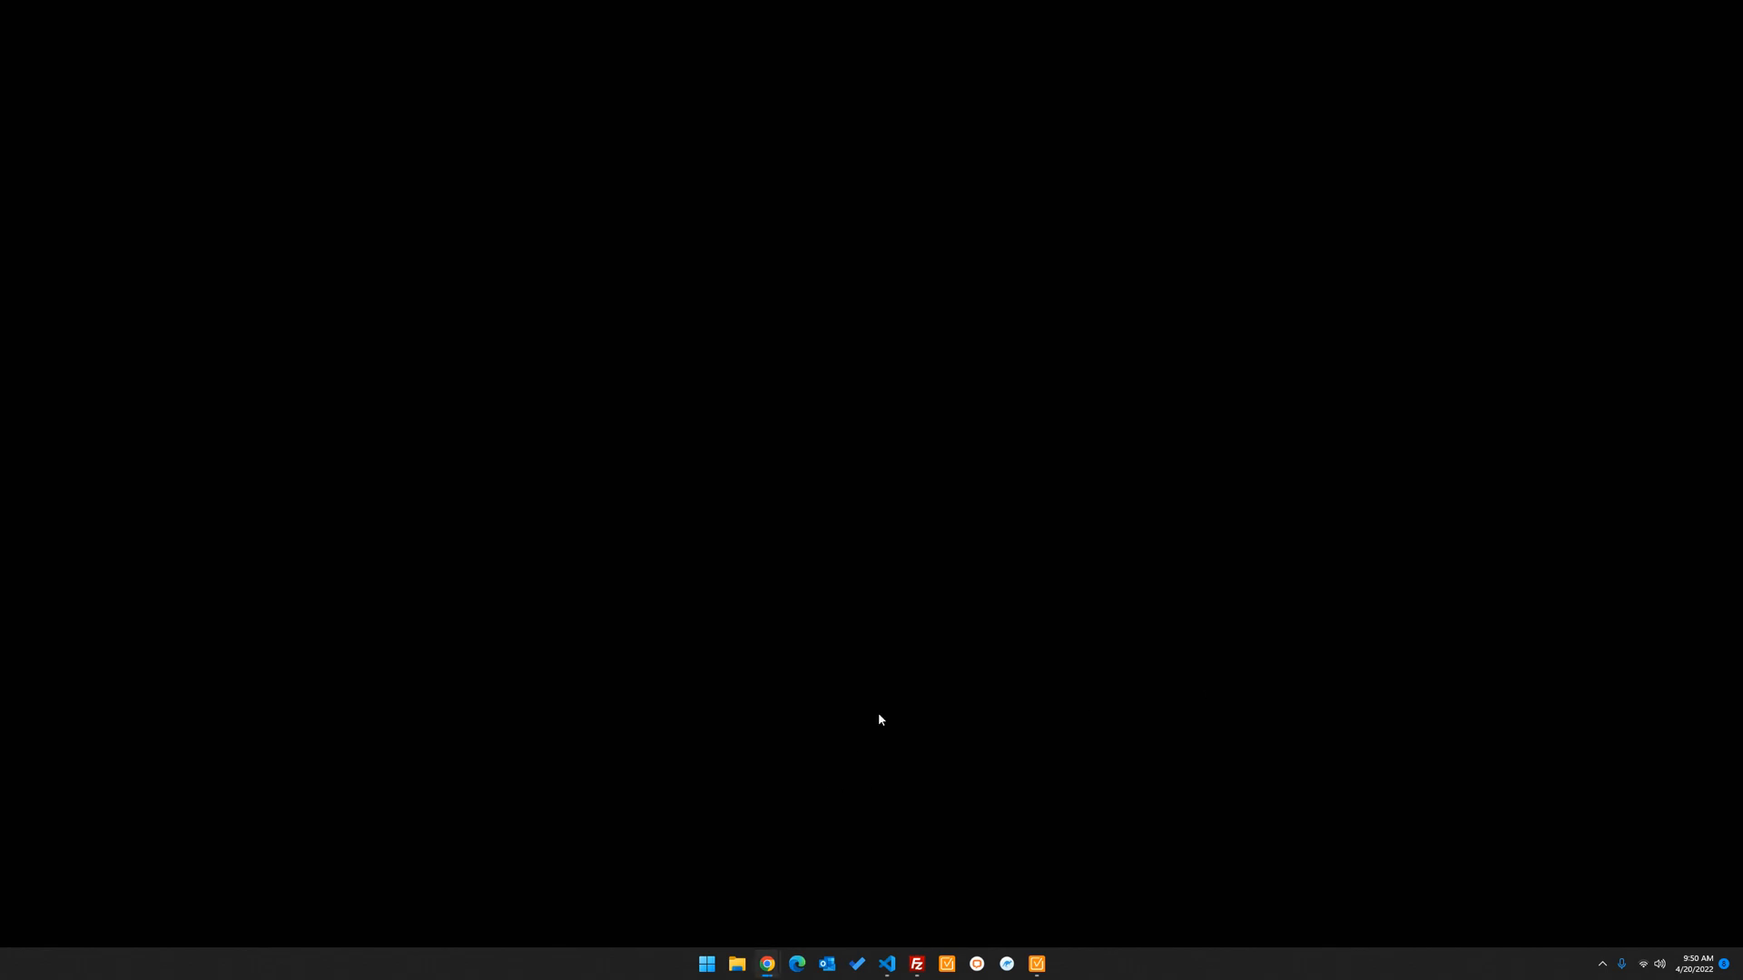
{"action": "mouse_move", "coordinate": [1045, 694]}
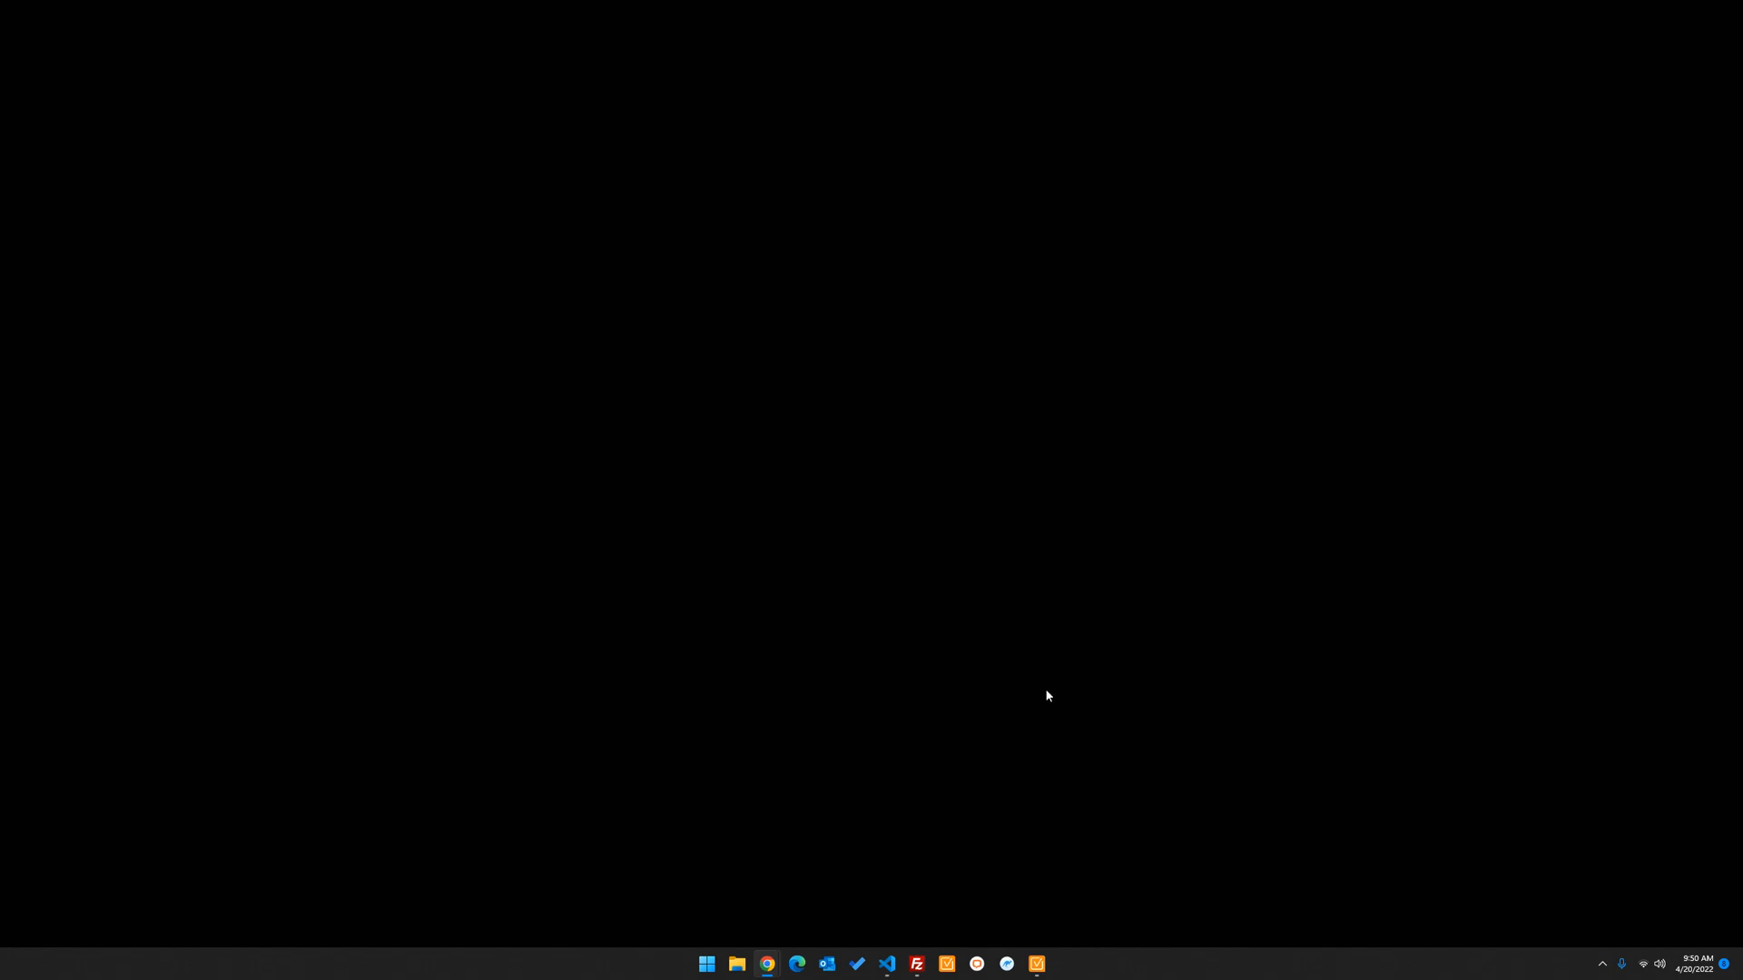
{"action": "mouse_move", "coordinate": [1357, 698]}
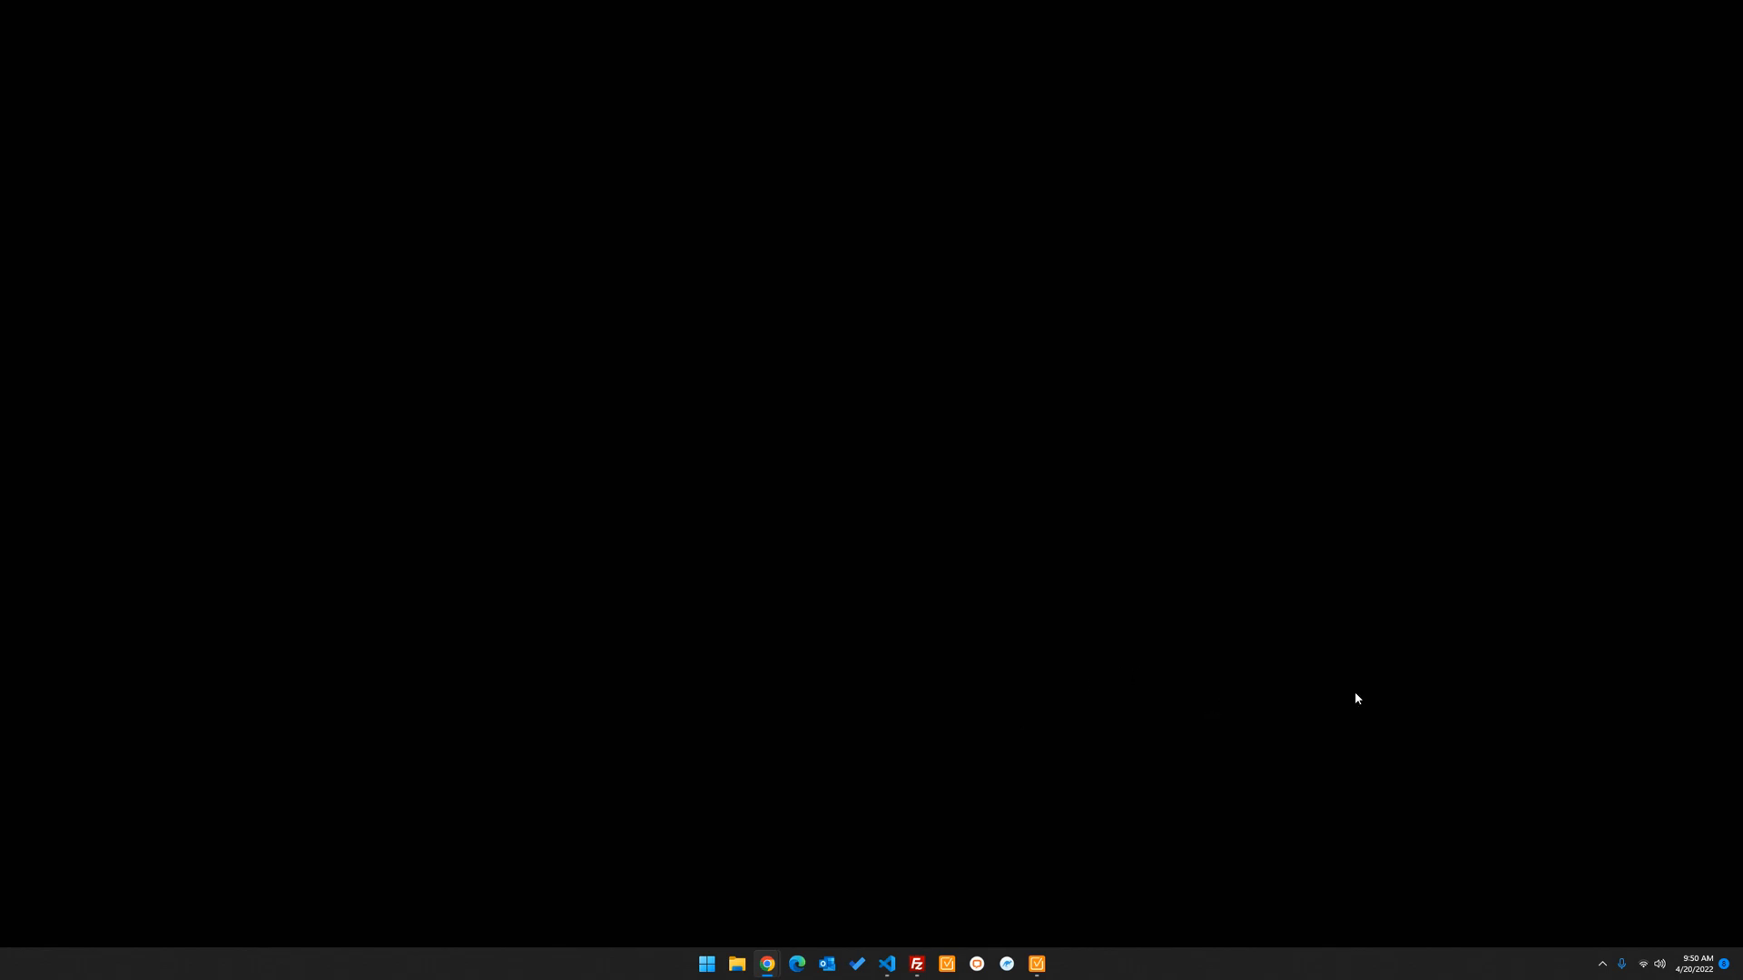
{"action": "mouse_move", "coordinate": [1265, 724]}
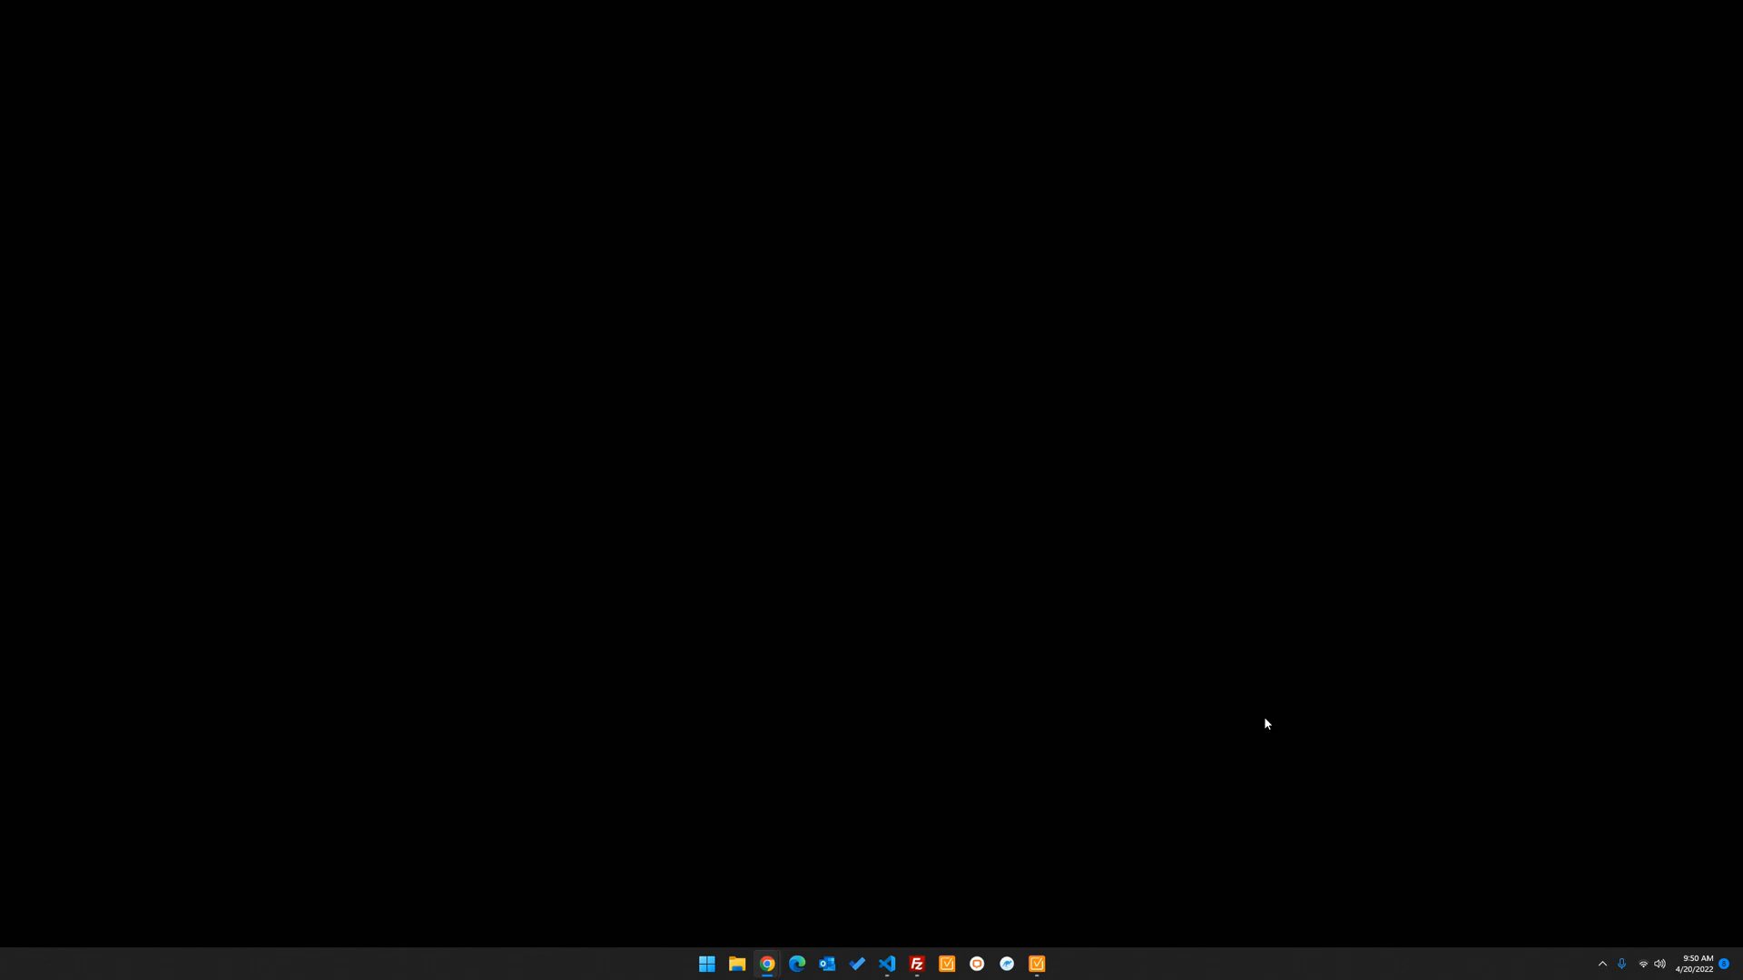
{"action": "mouse_move", "coordinate": [182, 387]}
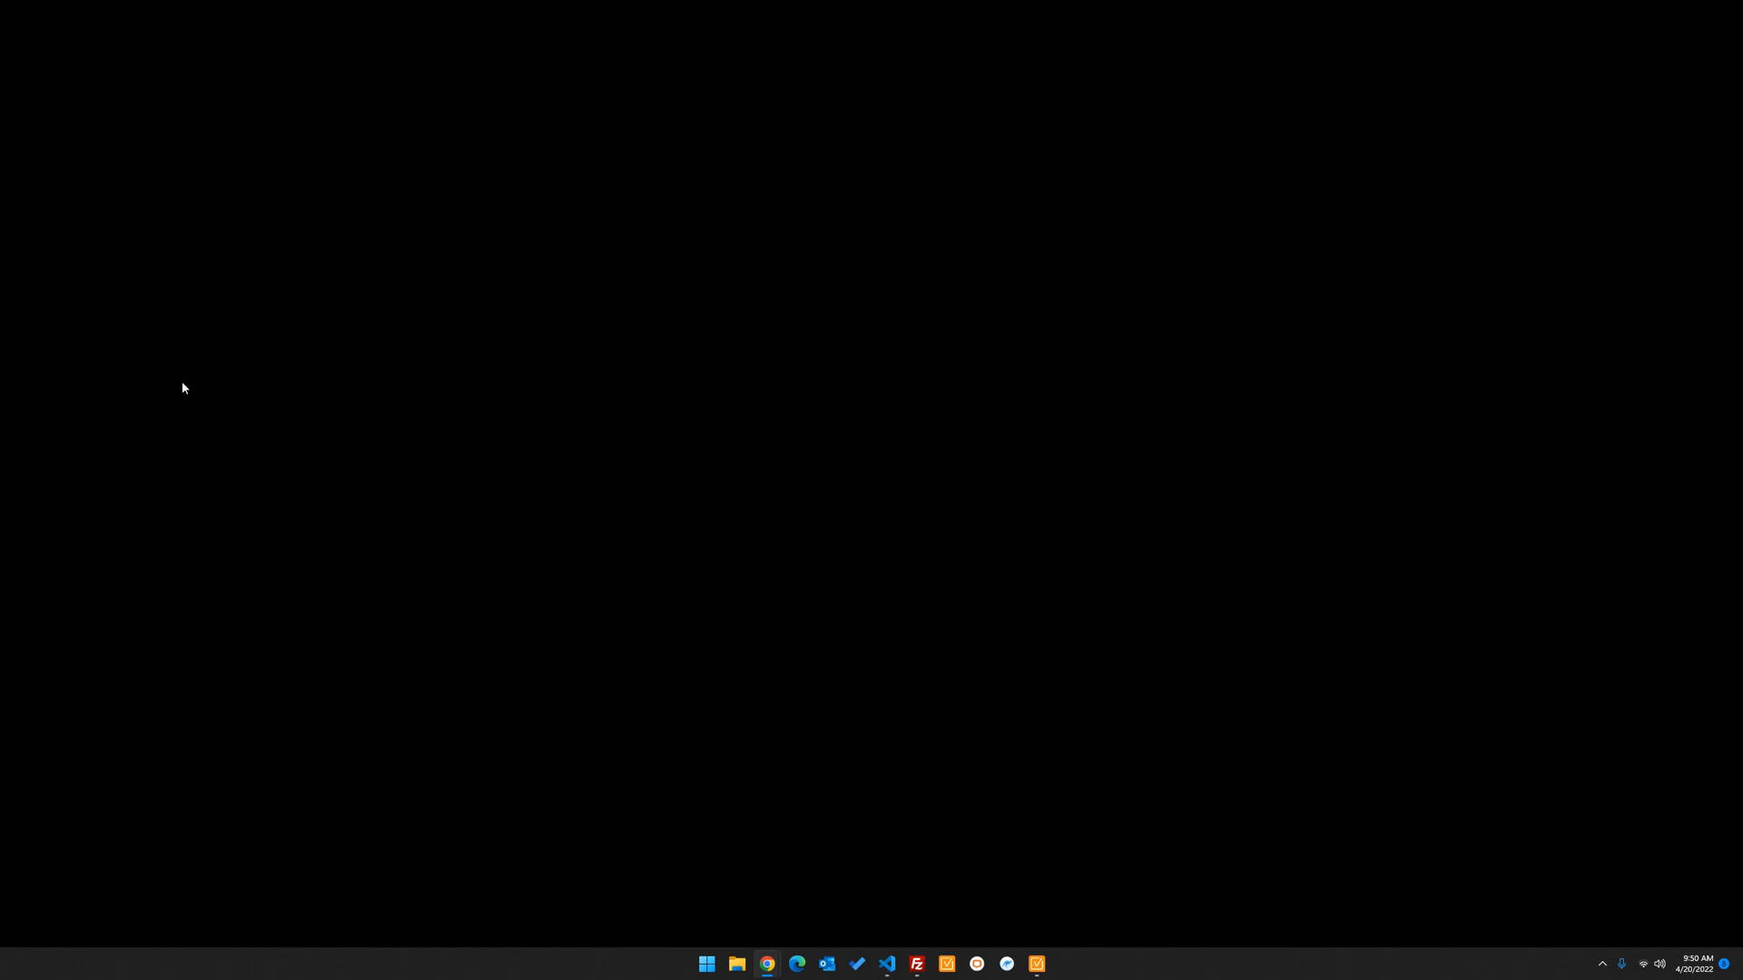